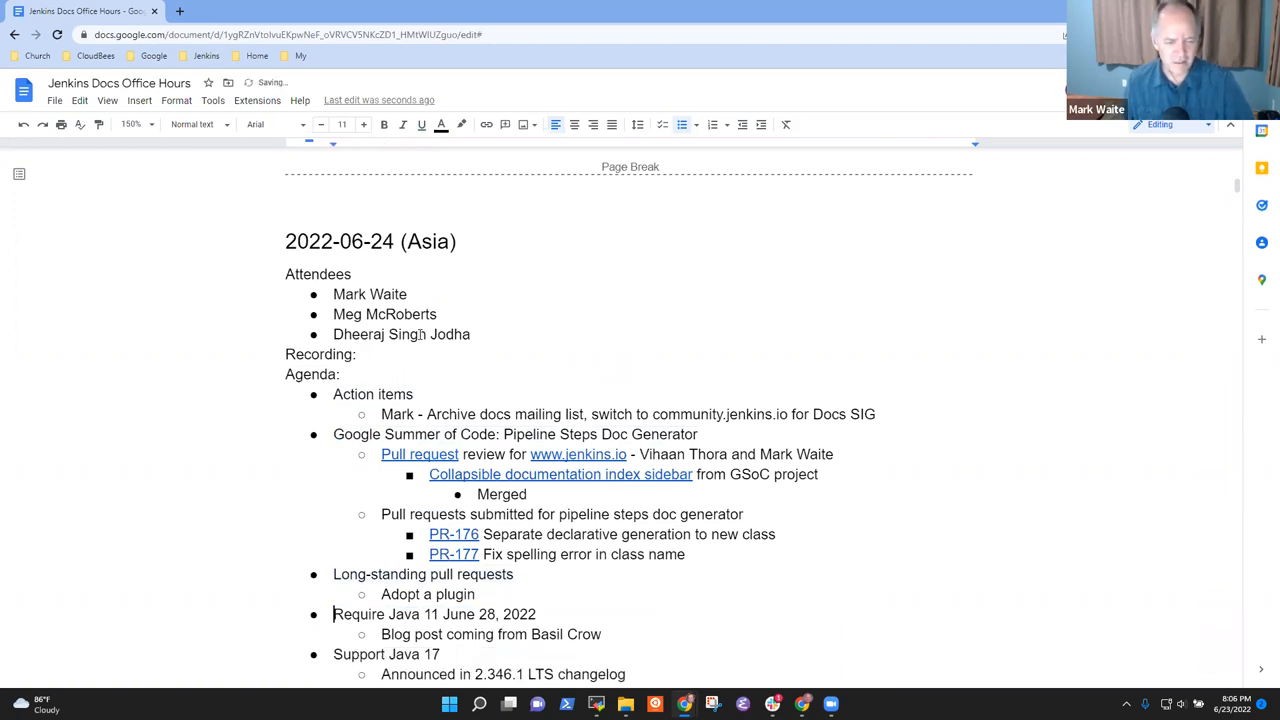
# Add a News agenda item with sub-bullet 'Jenkins 2.346.1 release'
pyautogui.press('enter')
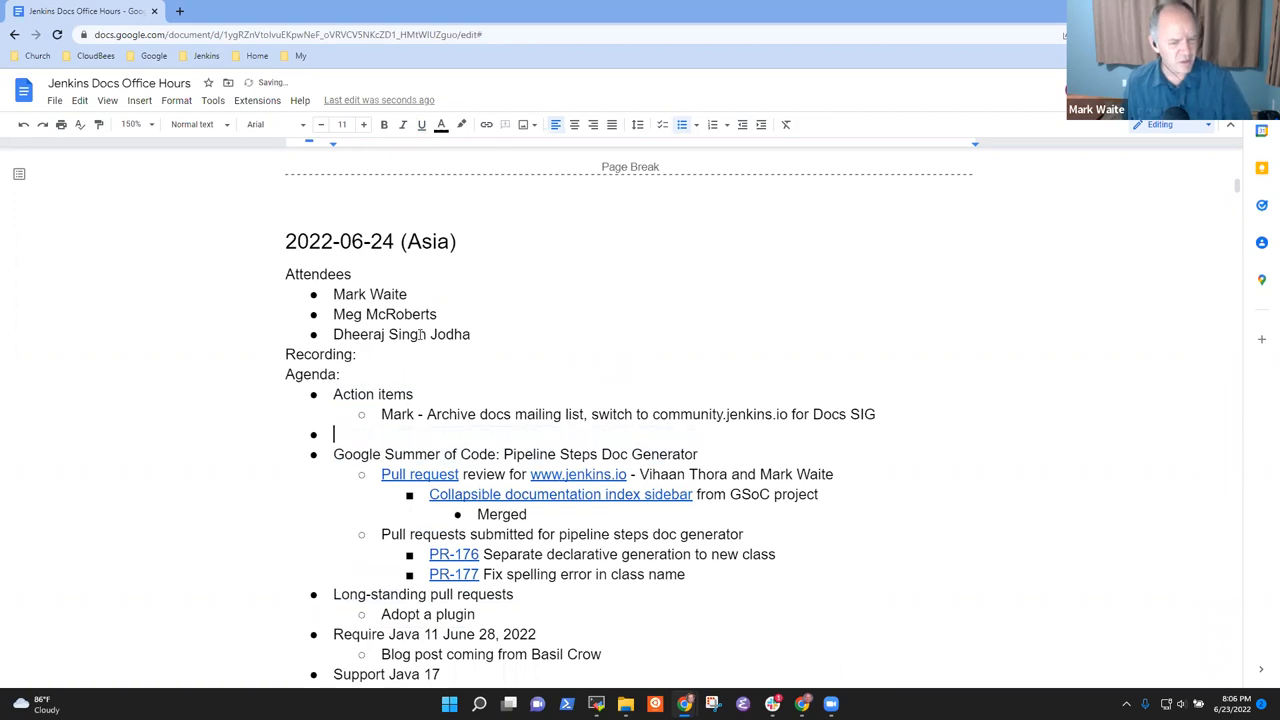
pyautogui.write('News')
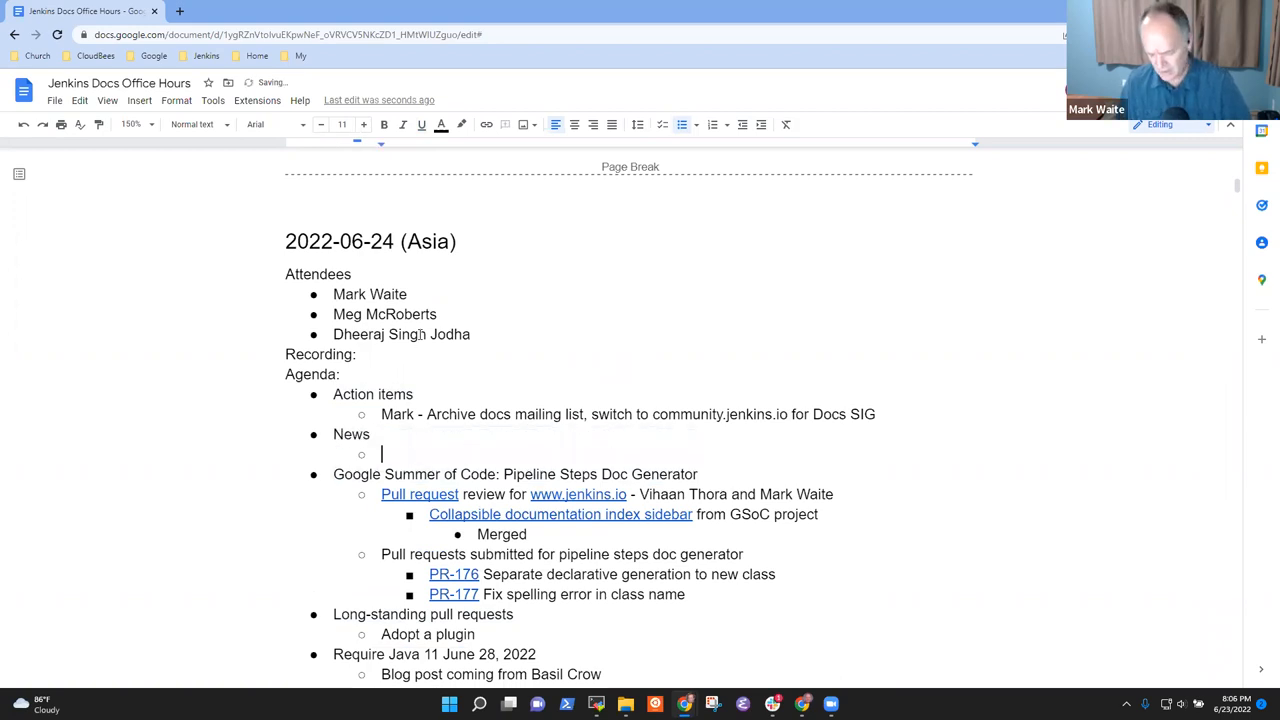
pyautogui.write('Jenkins 2.')
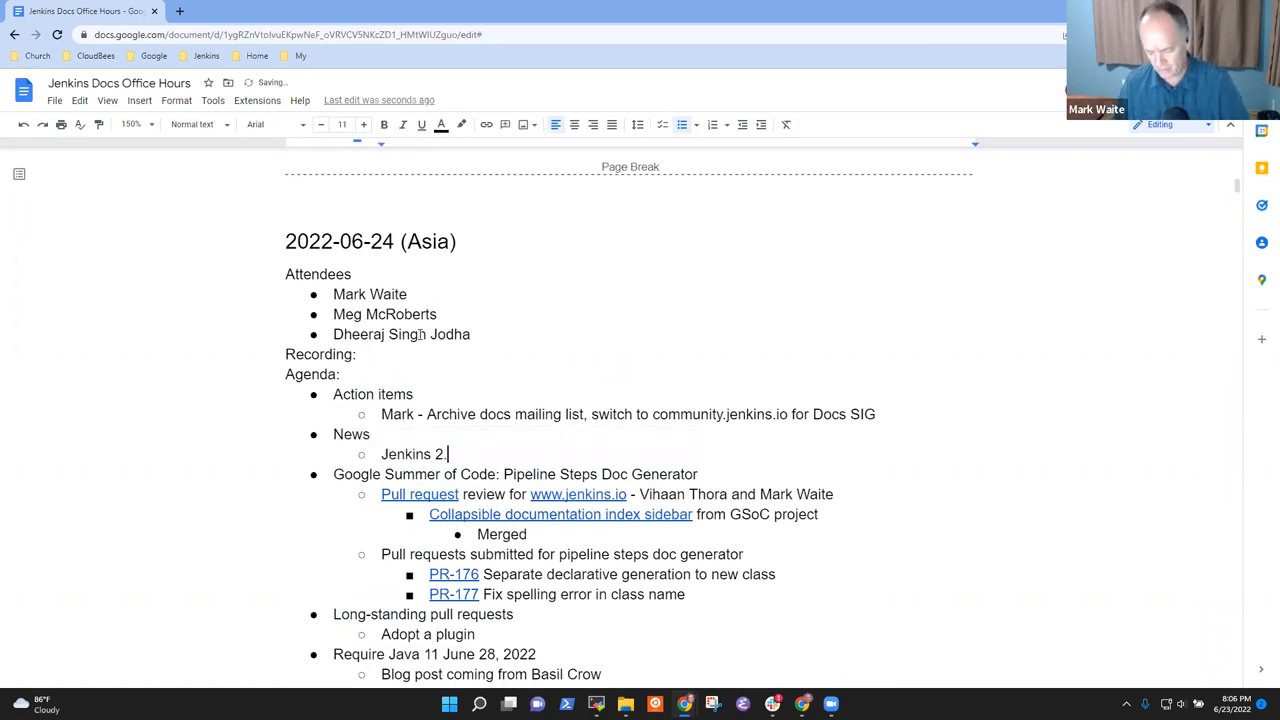
pyautogui.write('346.1 release')
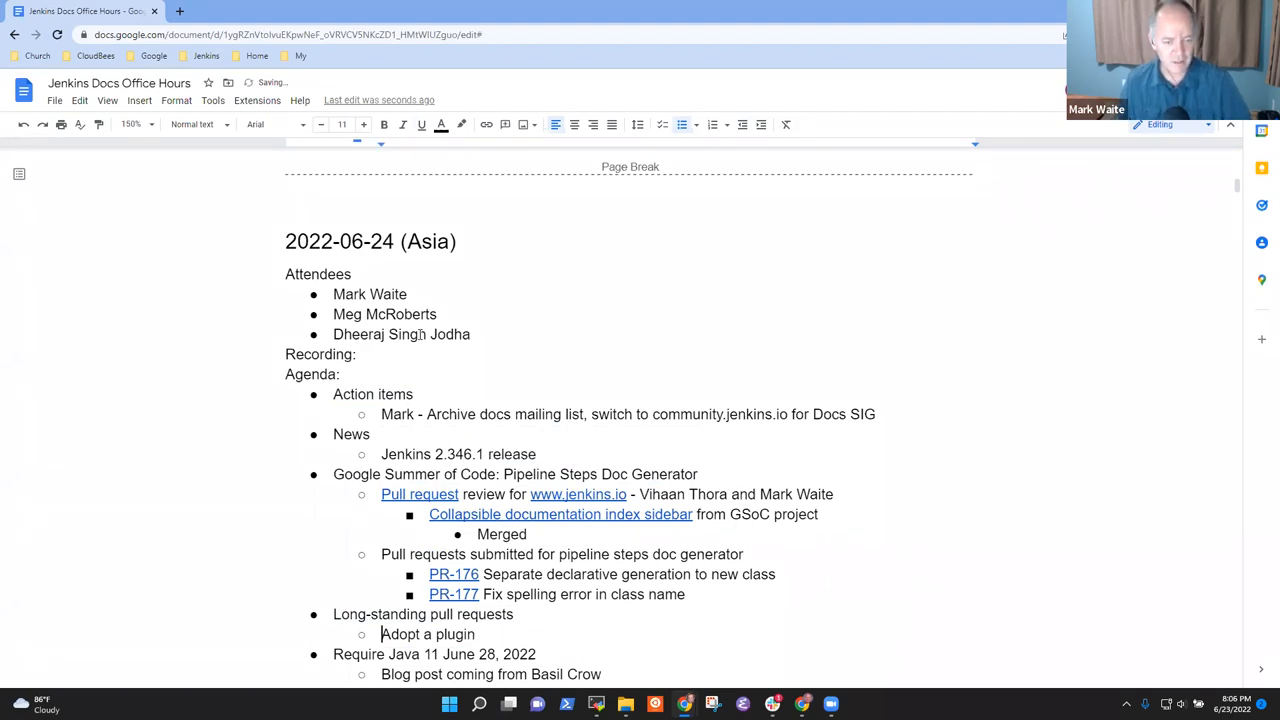
# Remove the user stories migration section from the agenda
pyautogui.scroll(-3)
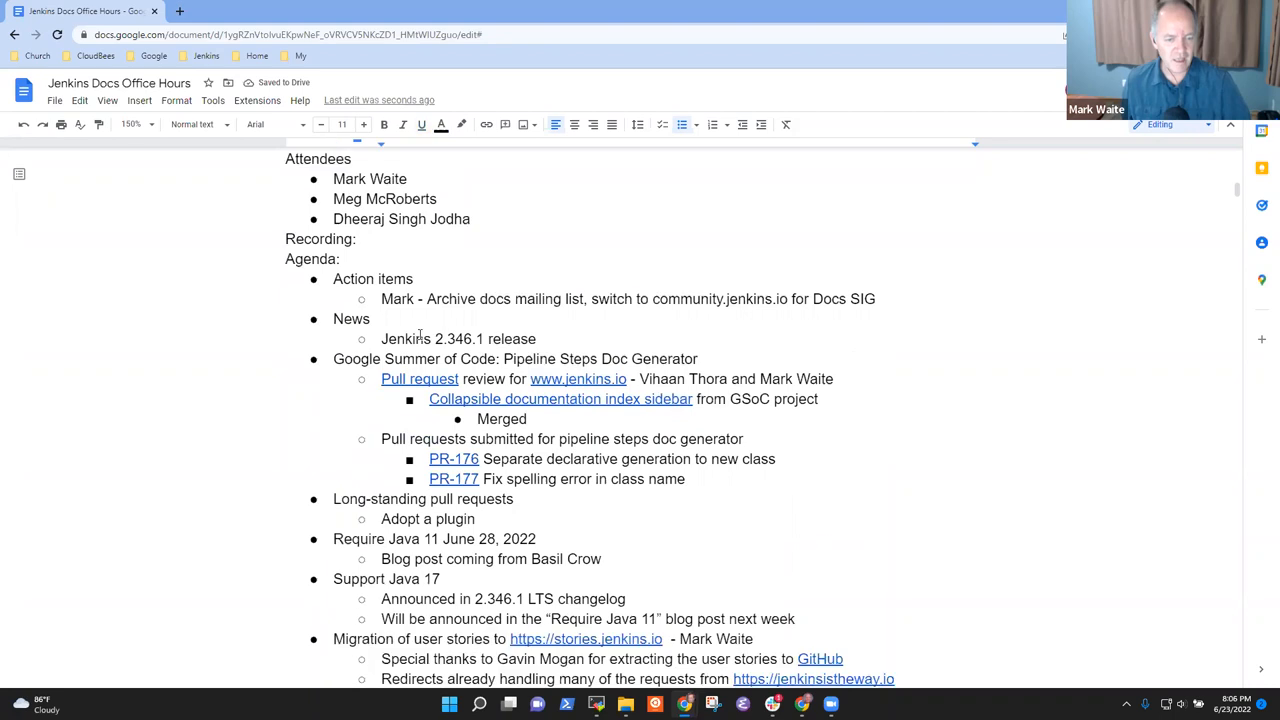
pyautogui.scroll(-3)
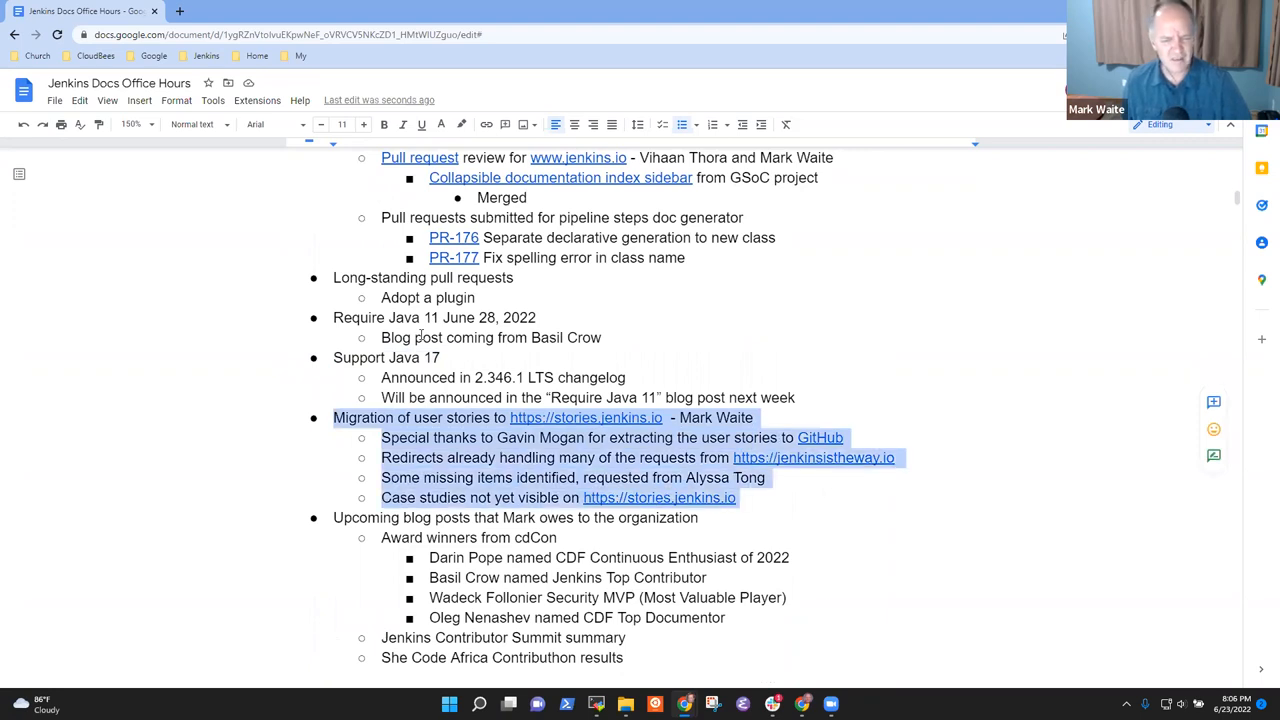
pyautogui.press('Delete')
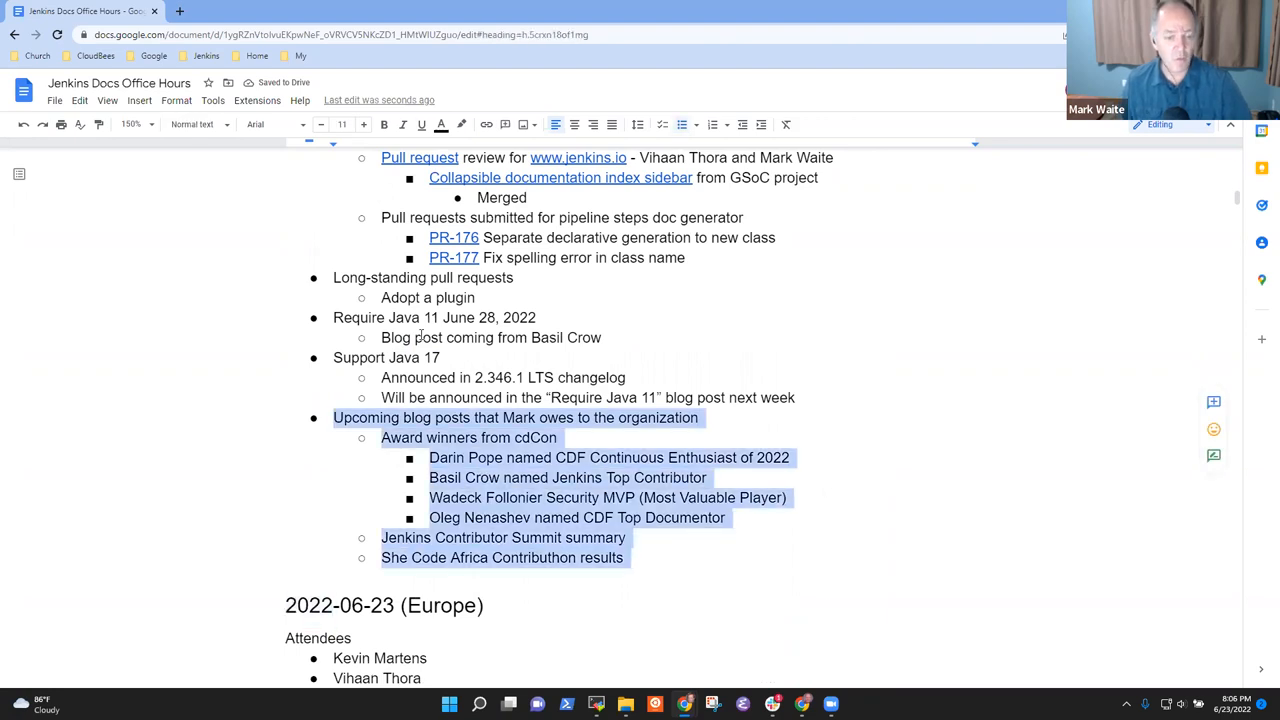
# Move the Upcoming blog posts section under Action items
pyautogui.press('Delete')
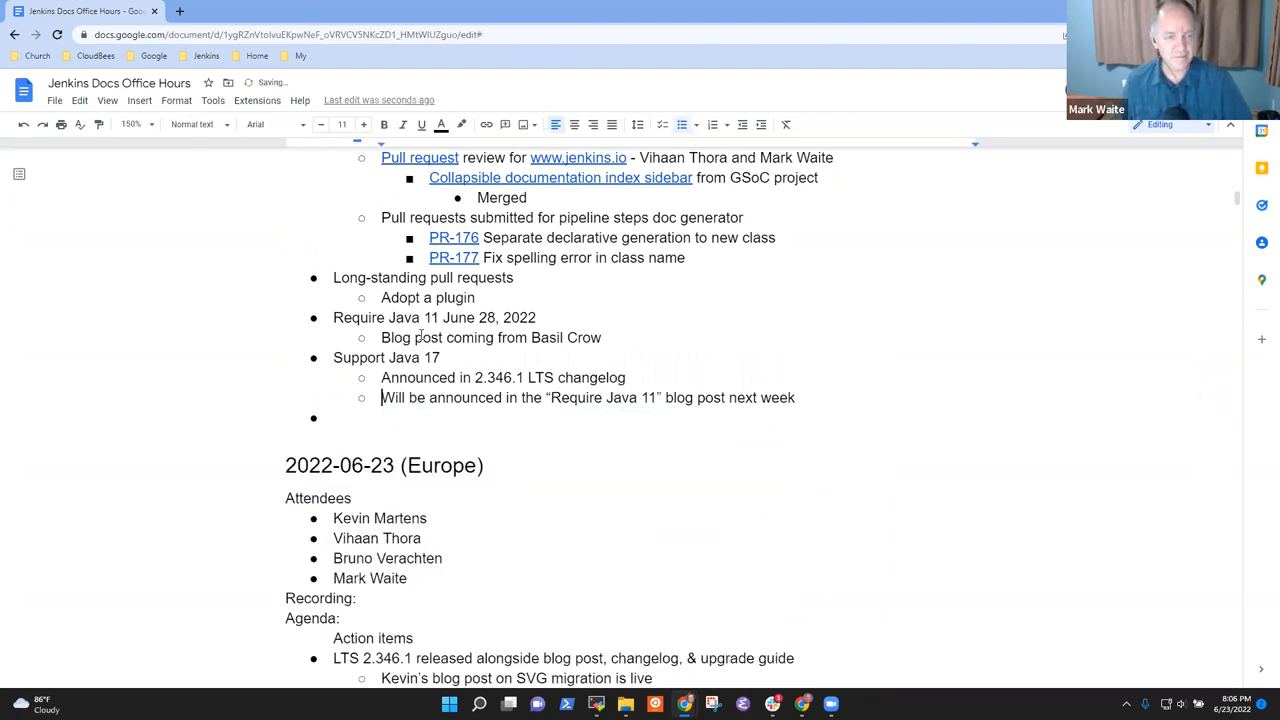
pyautogui.scroll(3)
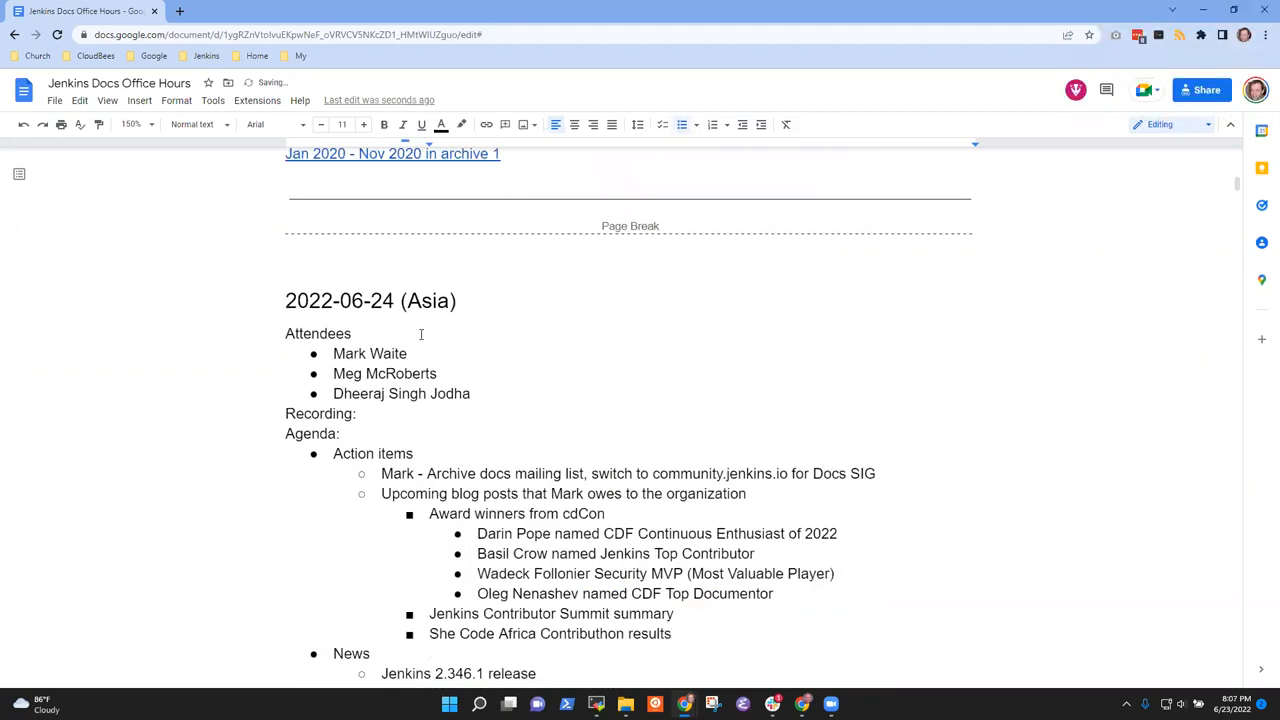
pyautogui.scroll(-3)
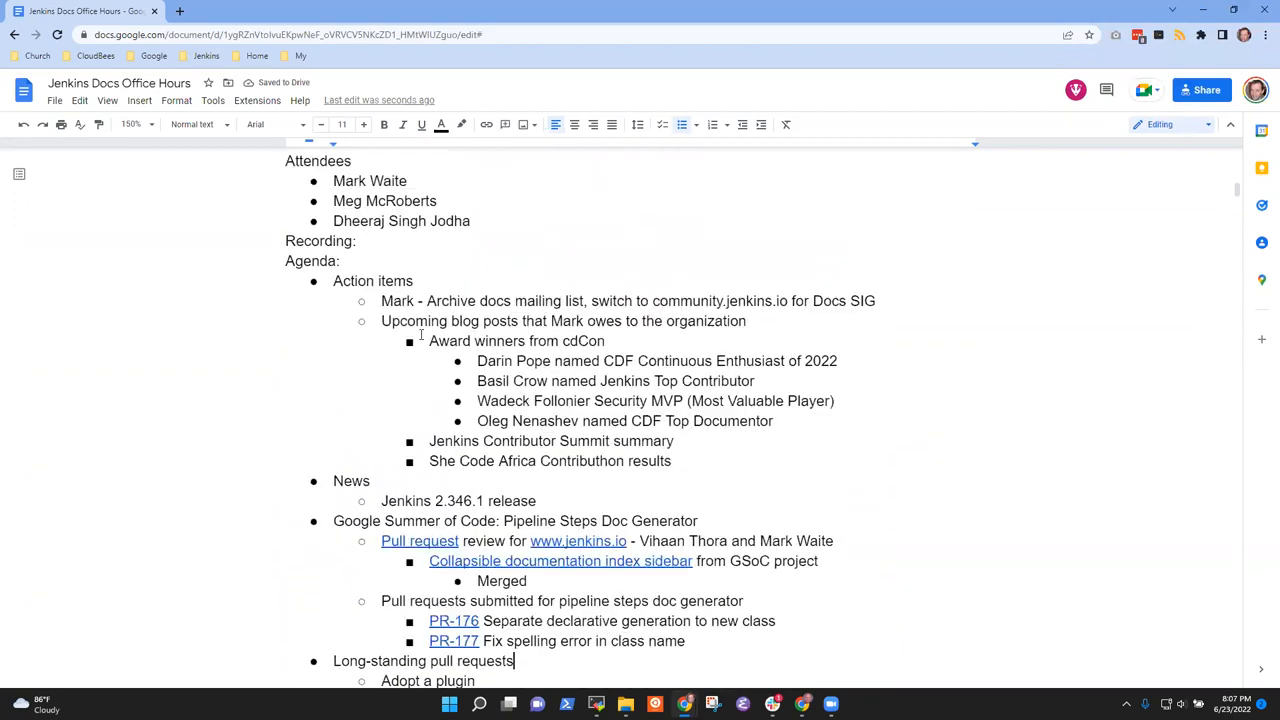
pyautogui.scroll(-3)
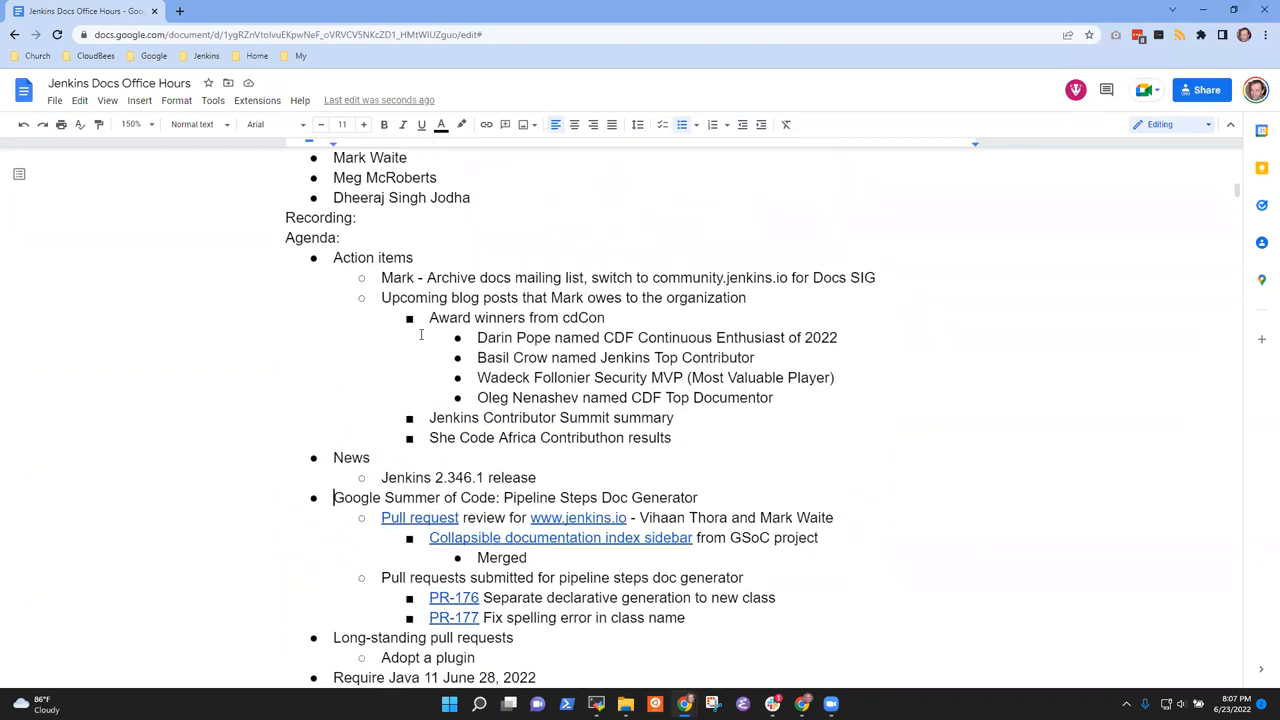
# Add the agenda item 'UI improvement ticket for discussion - Dheeraj' below News
pyautogui.write('UI im')
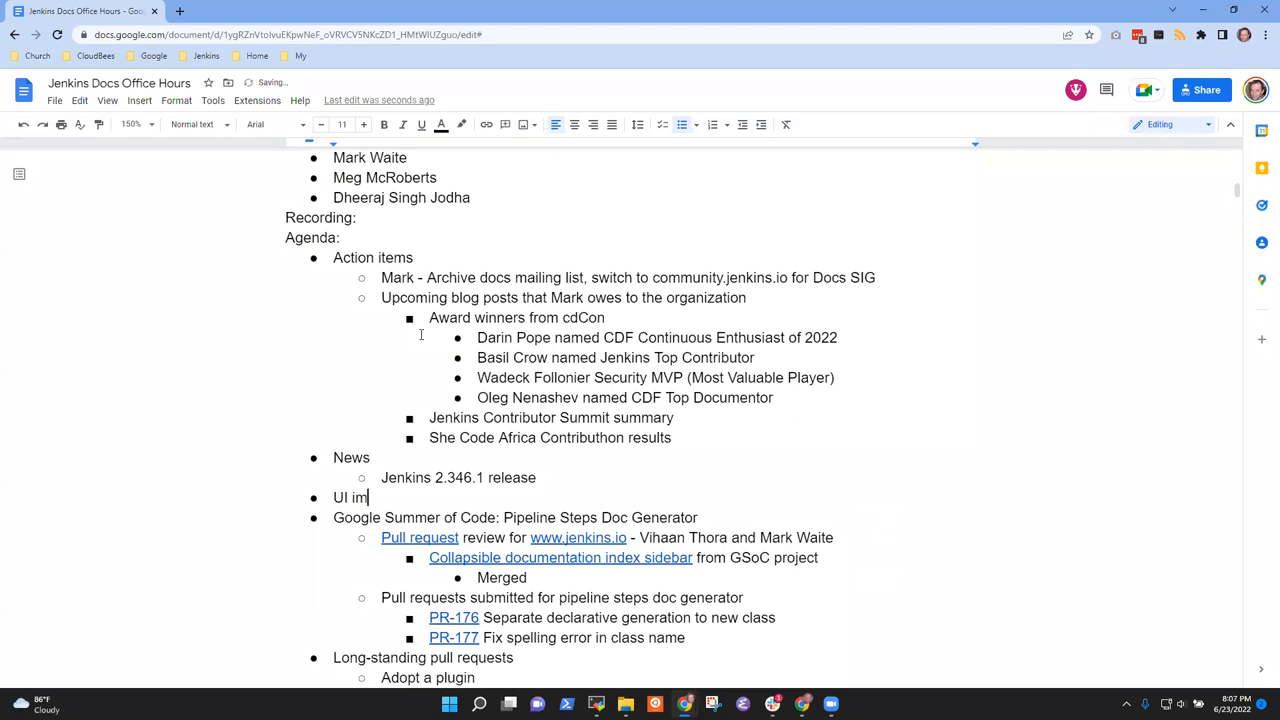
pyautogui.write('provement')
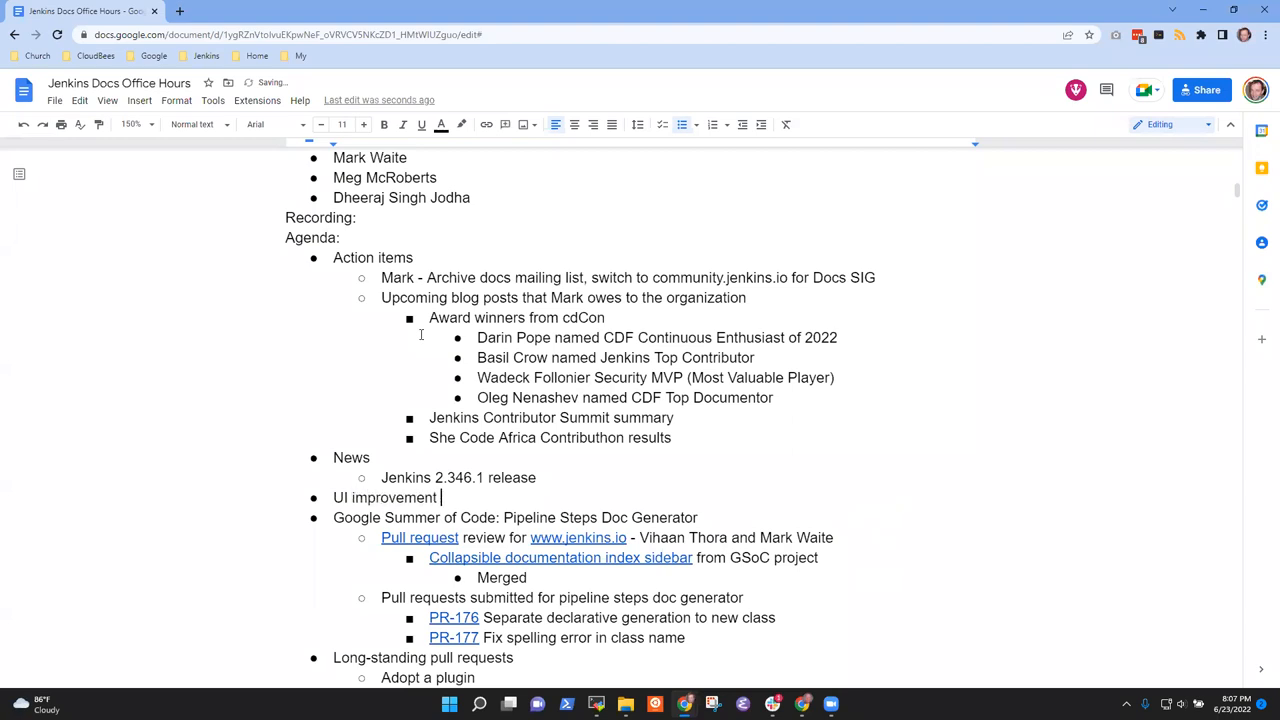
pyautogui.write('ticket')
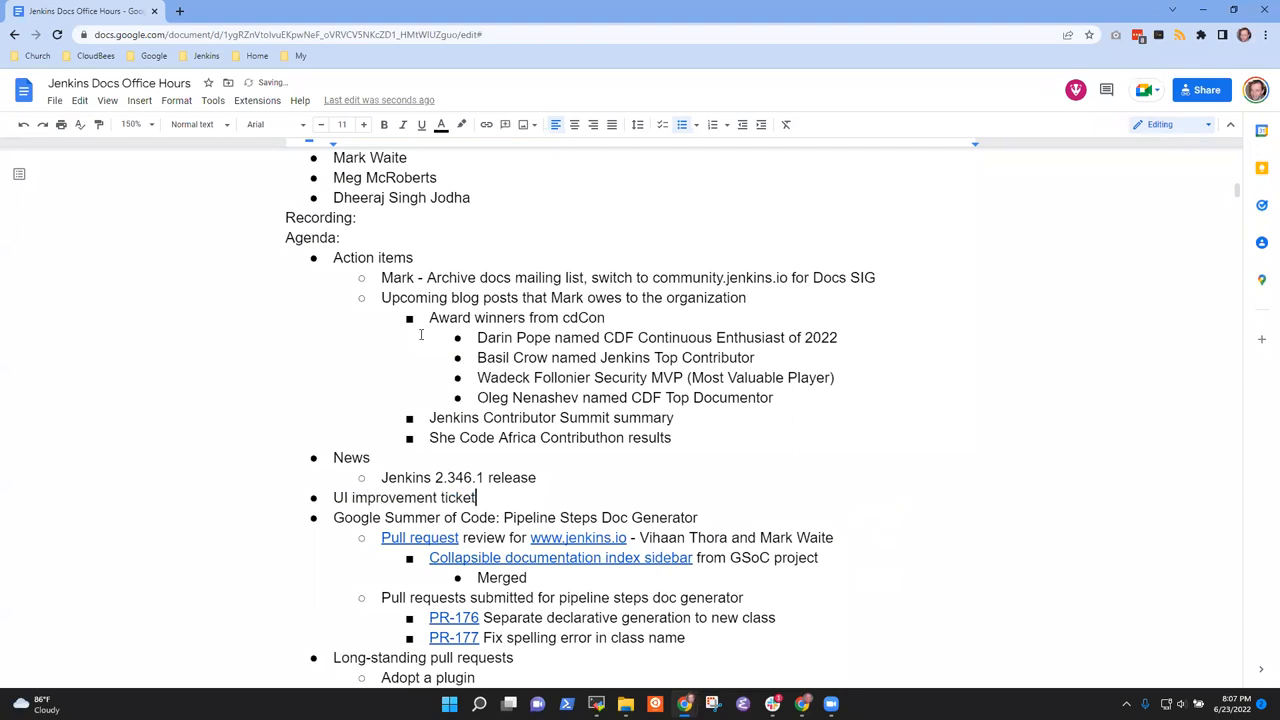
pyautogui.press('Backspace')
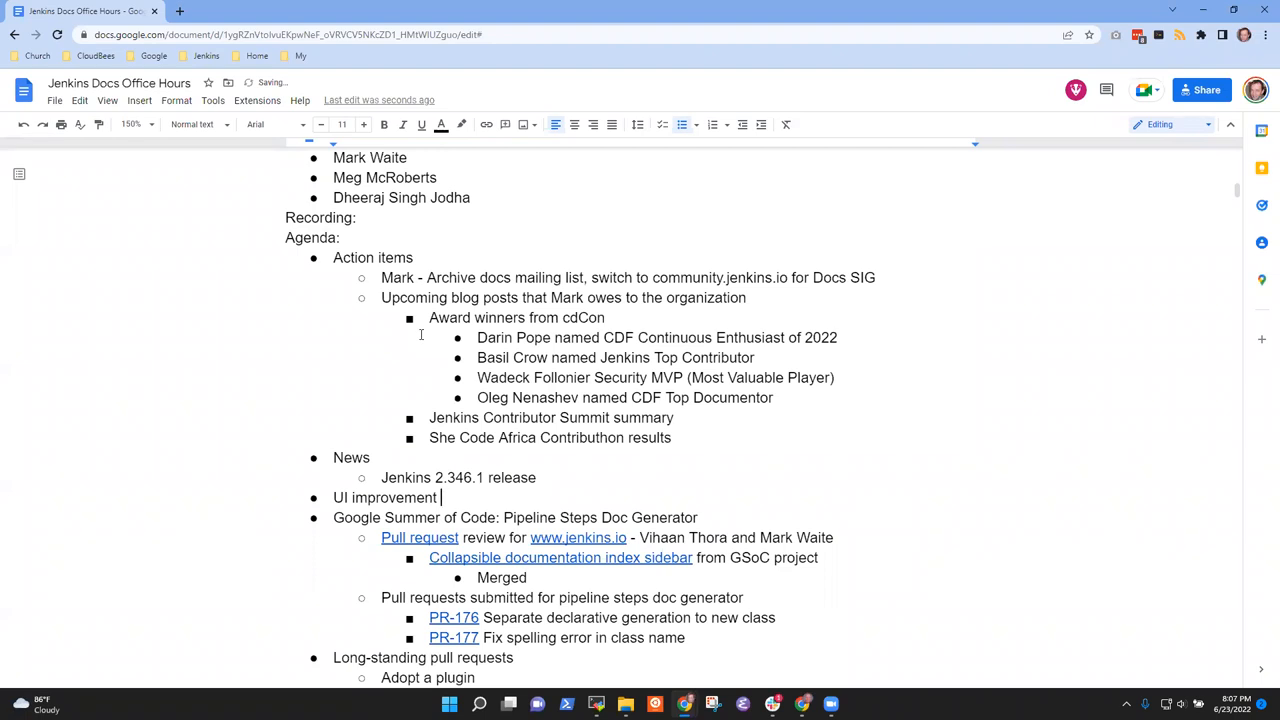
pyautogui.write('ticket for')
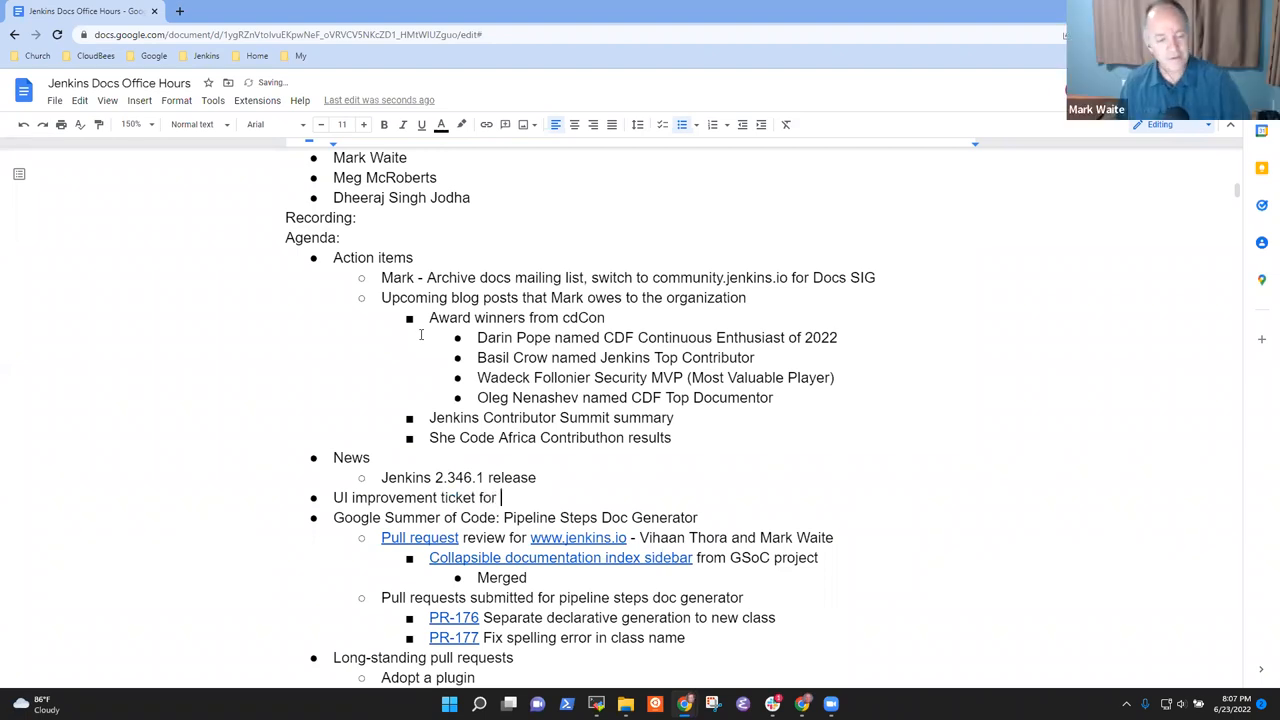
pyautogui.press('Backspace')
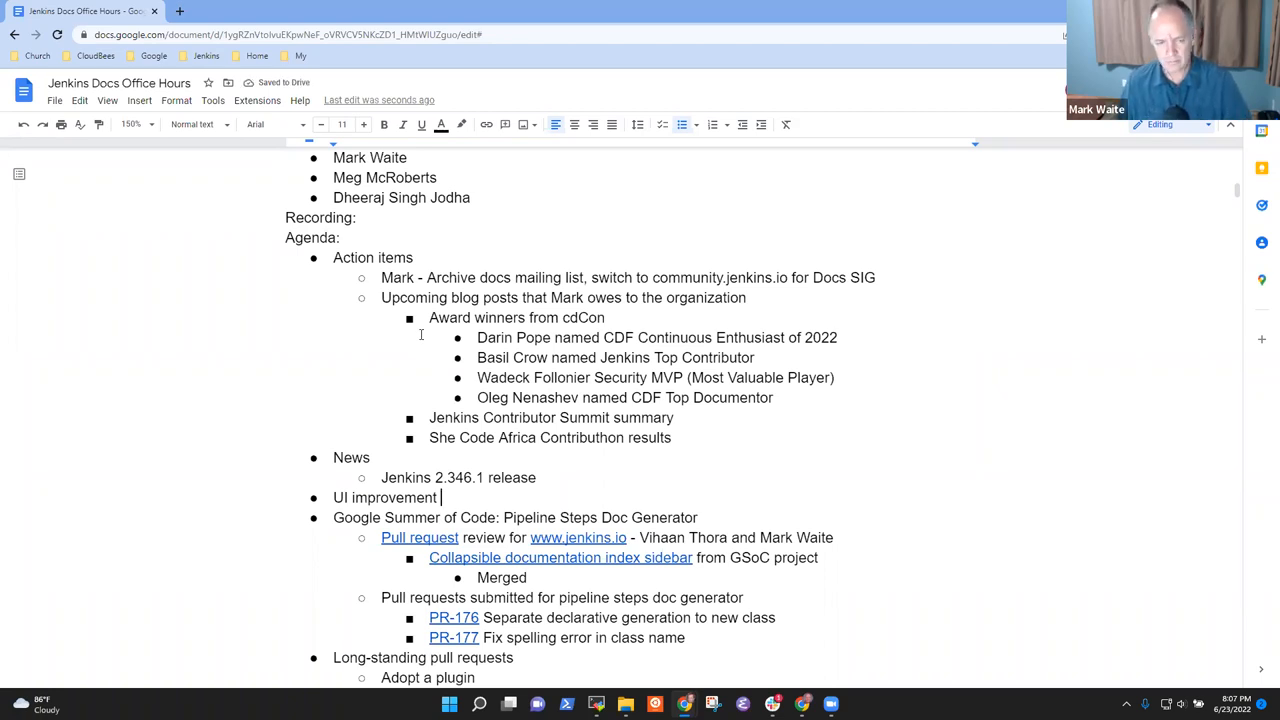
pyautogui.write('ticket')
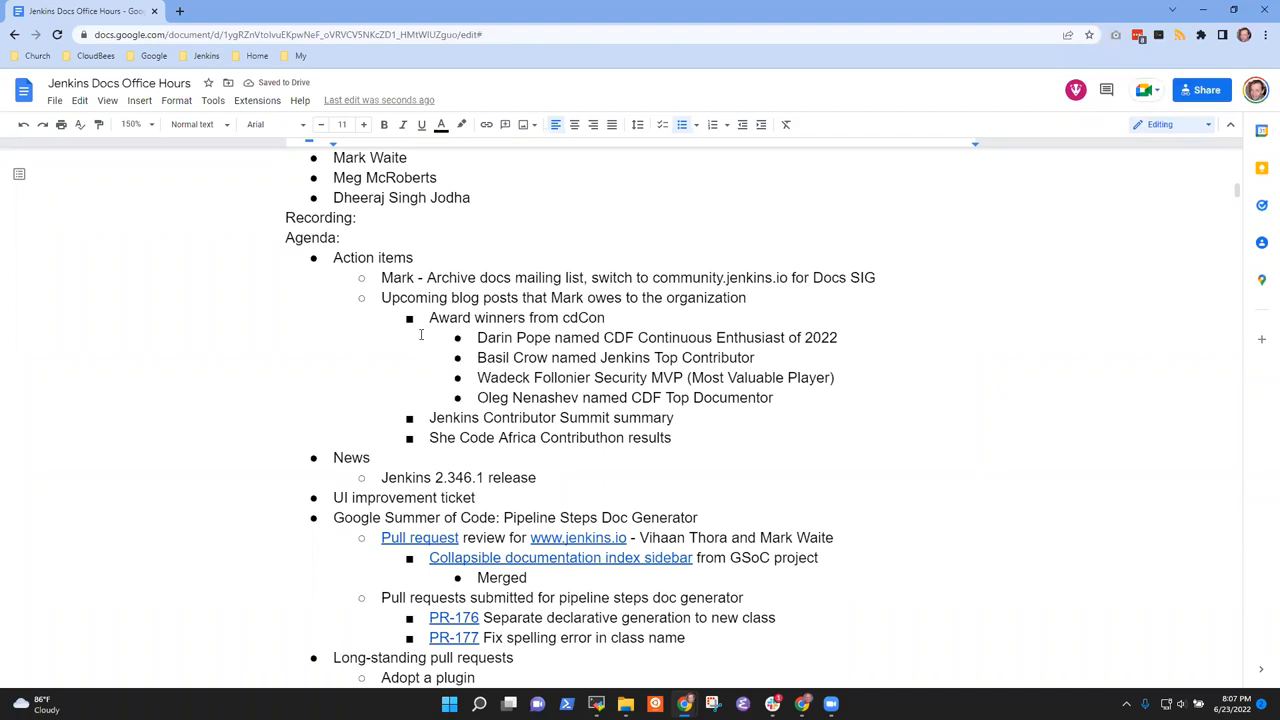
pyautogui.write('for discussion')
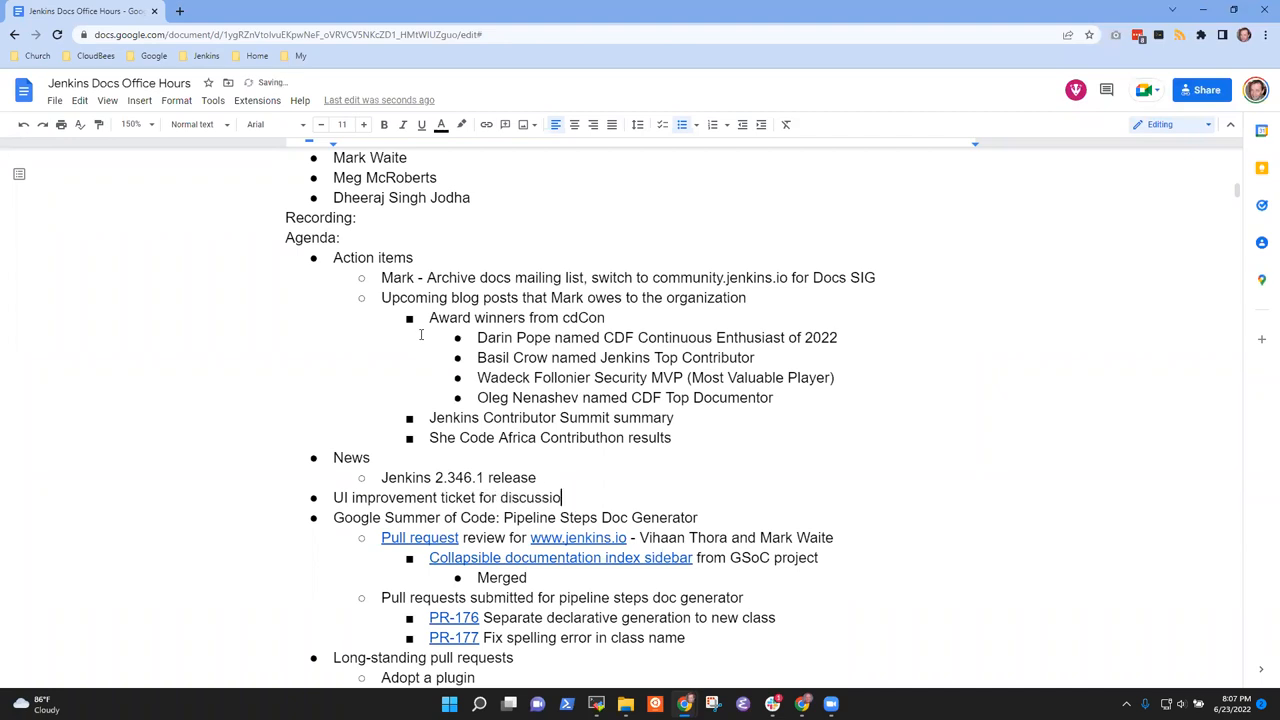
pyautogui.write('- Dheeraj')
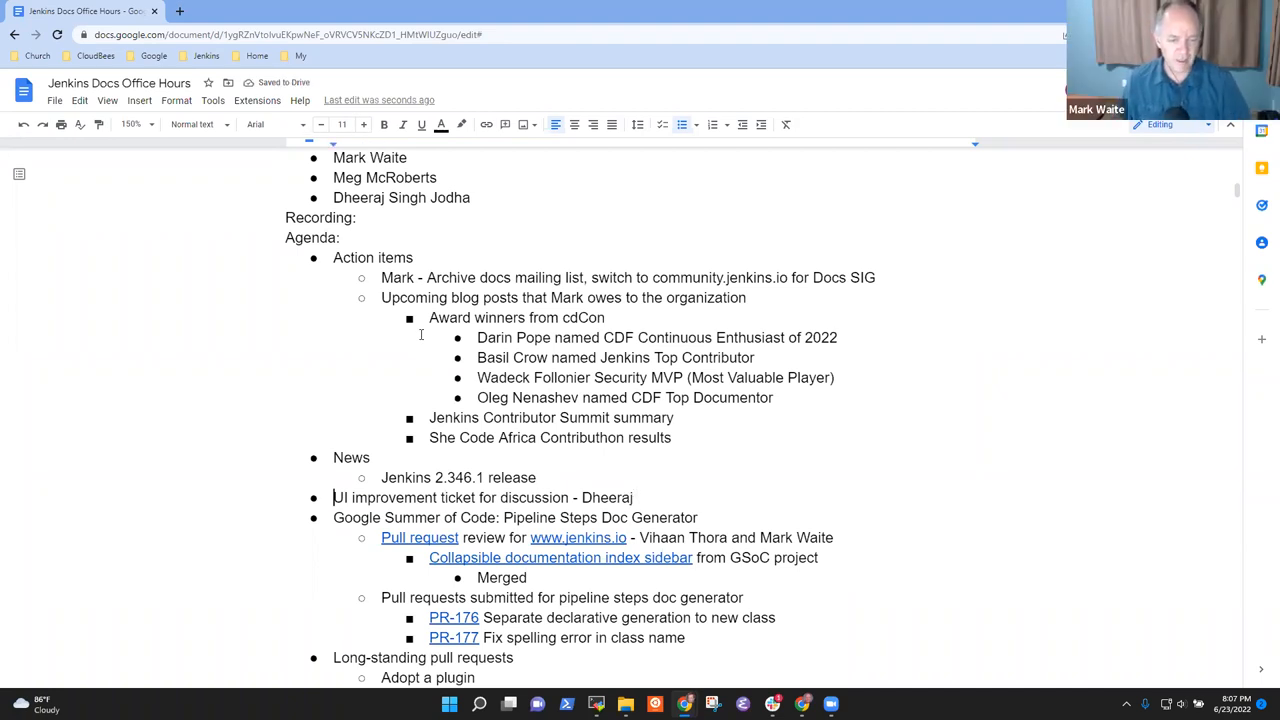
pyautogui.doubleClick(484, 496)
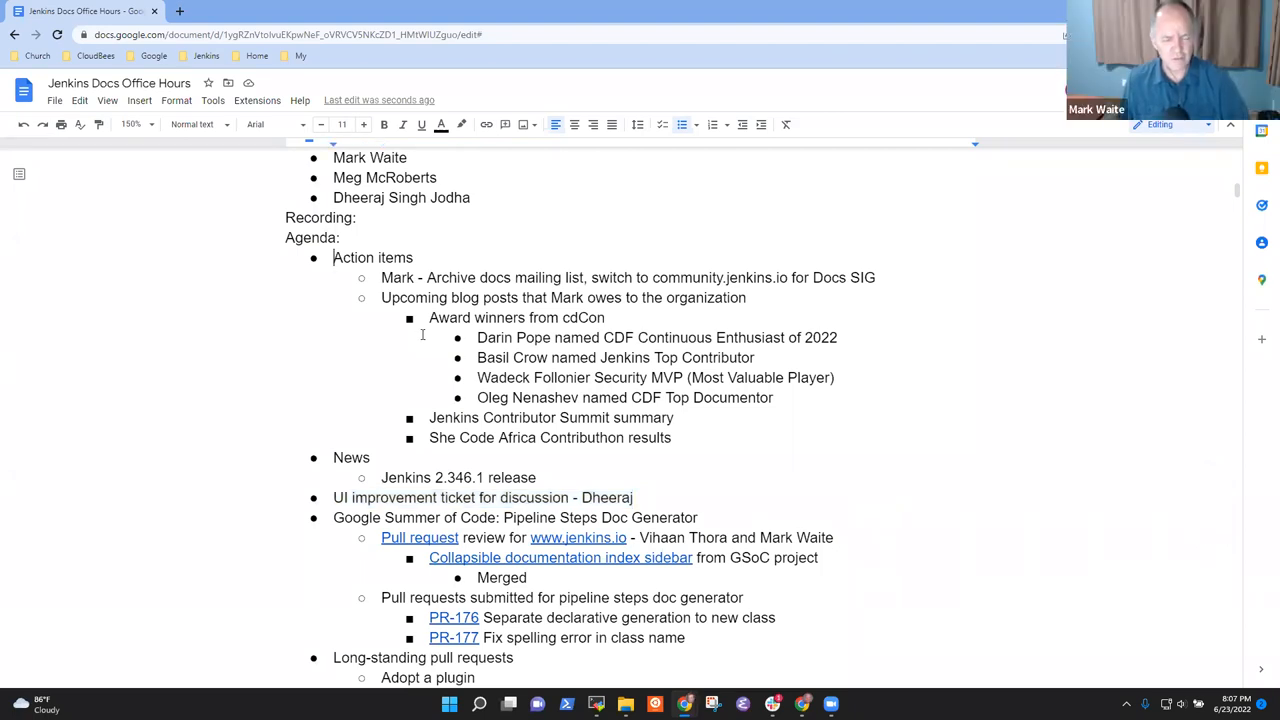
pyautogui.doubleClick(372, 256)
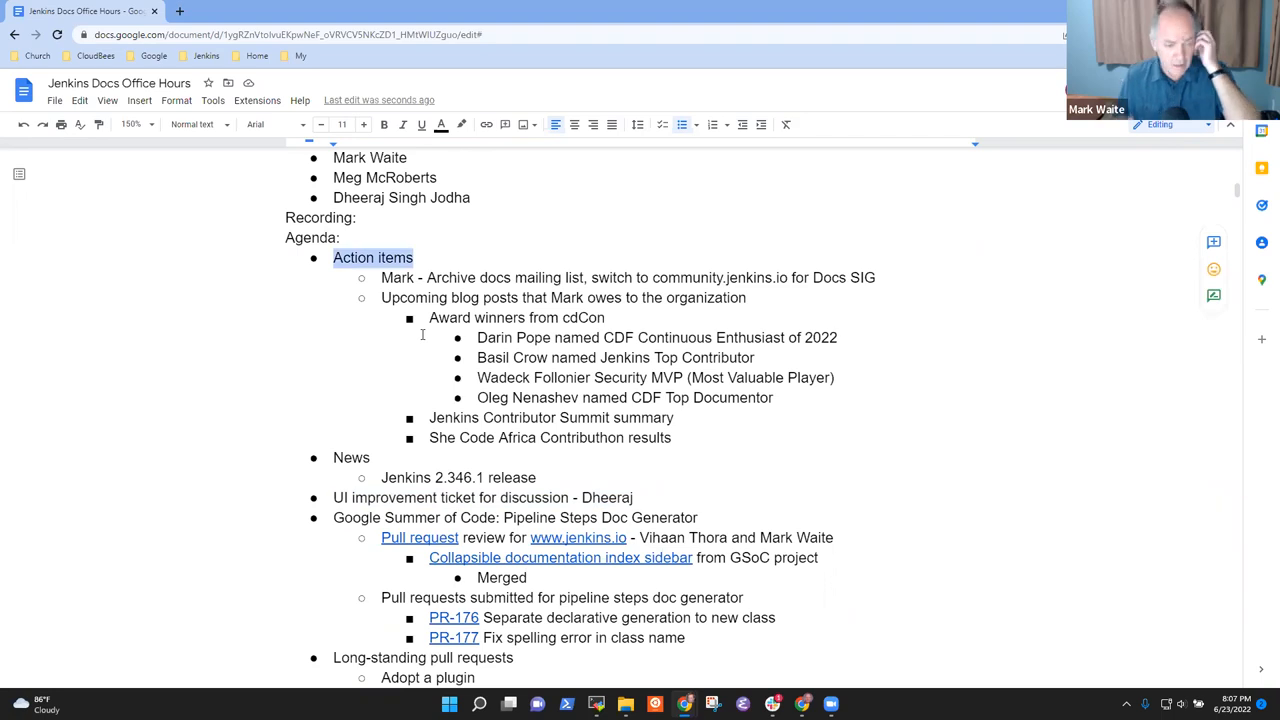
pyautogui.click(412, 276)
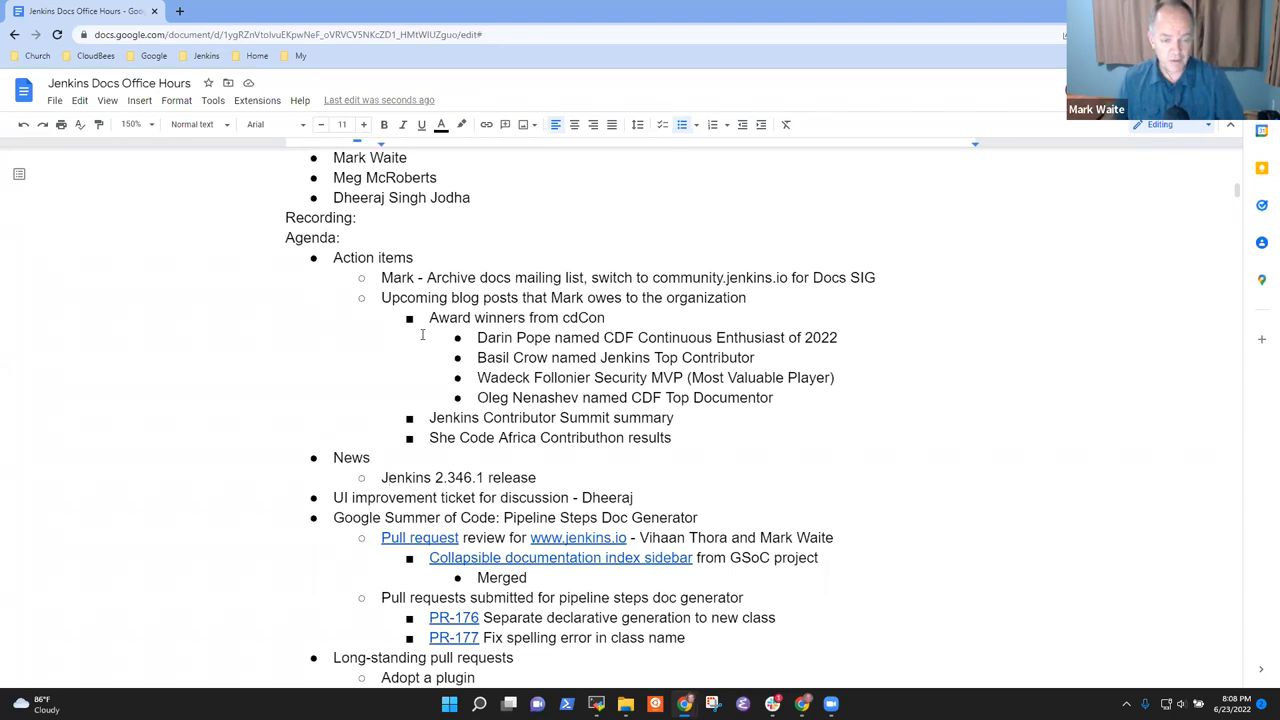
# Add a 'Security release' sub-bullet after the 2.346.1 release line
pyautogui.click(536, 476)
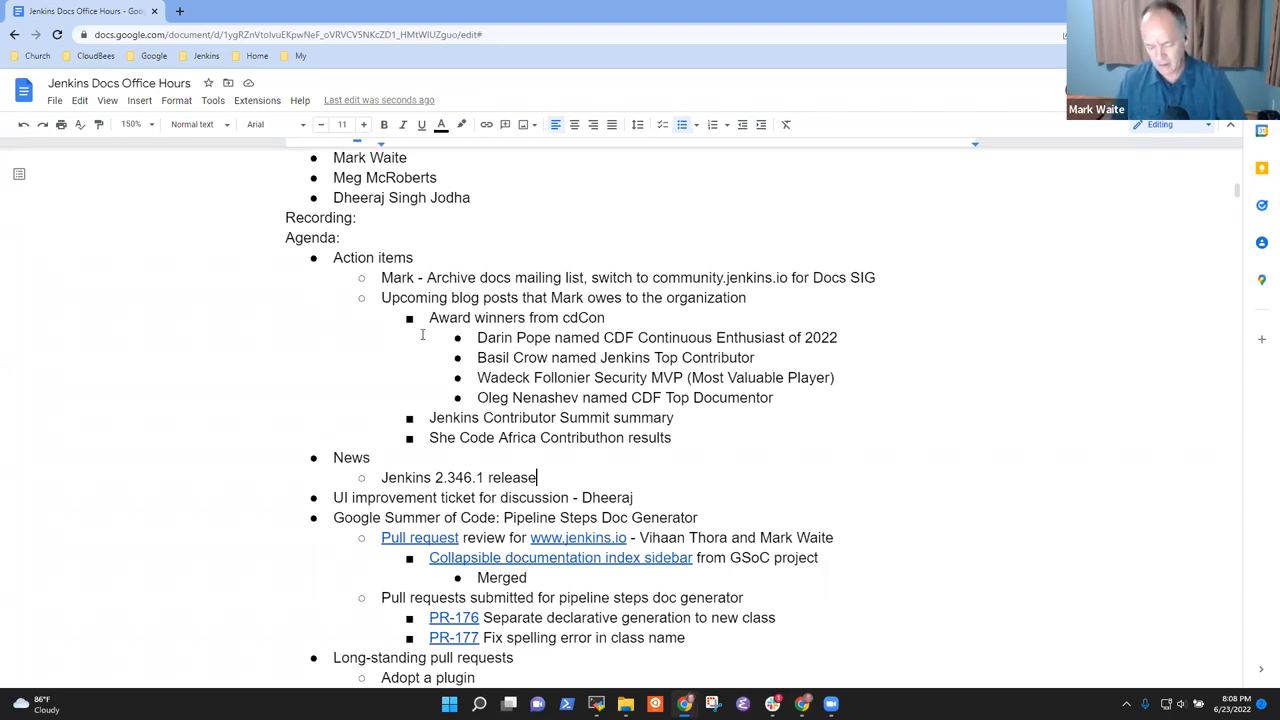
pyautogui.write('Security')
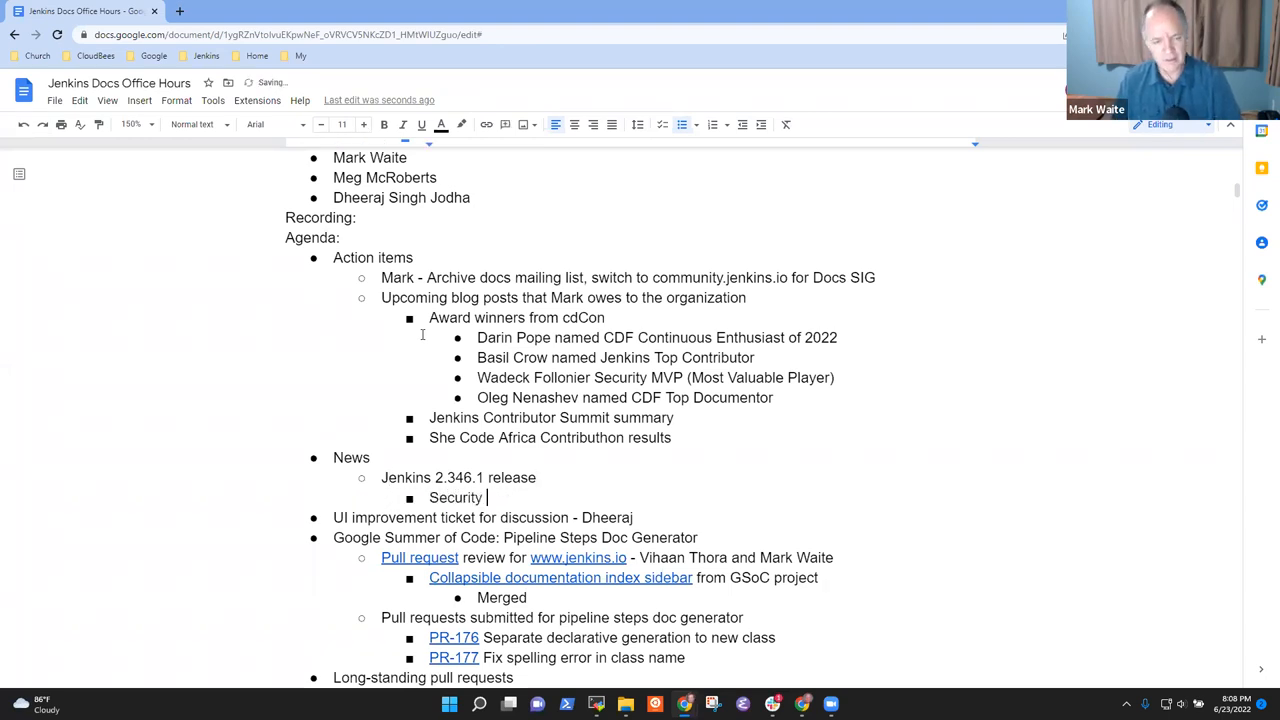
pyautogui.write('release, i')
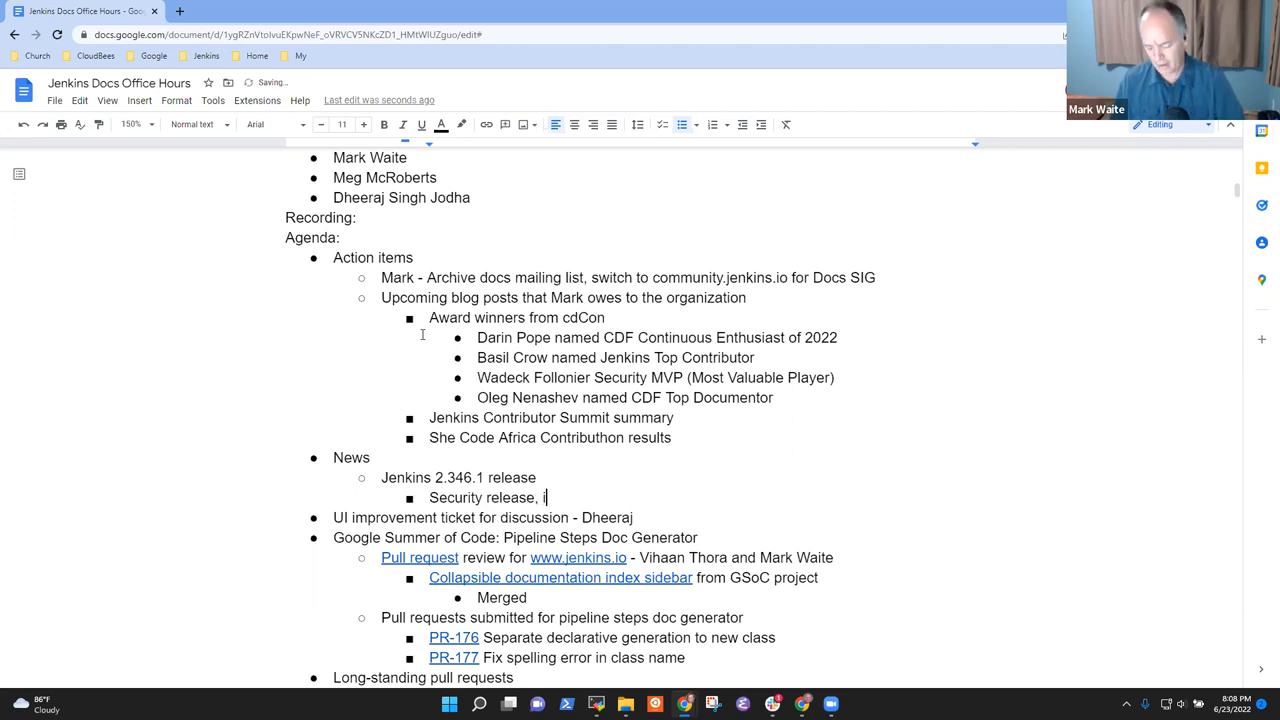
pyautogui.press('BackSpace')
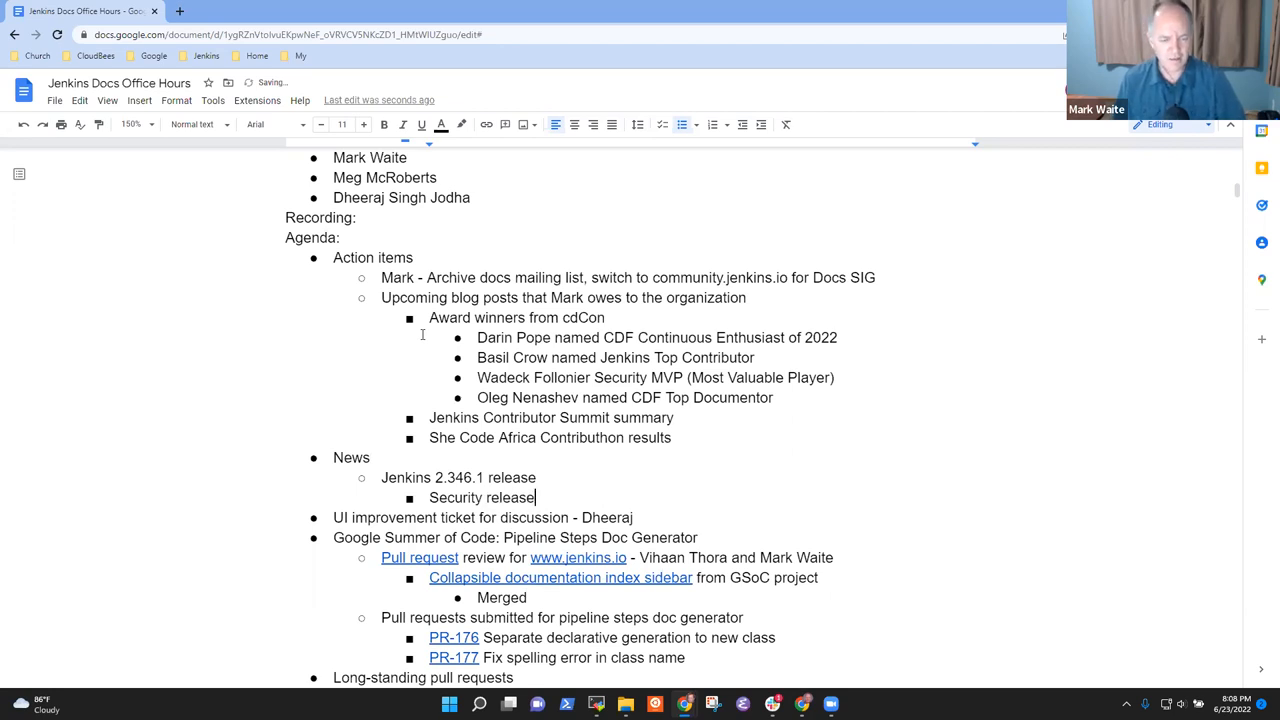
# Extend the News line with Jenkins 2.332.4 and 2.356 and make the sub-bullet 'Security releases'
pyautogui.write(', Jenkins 2.33')
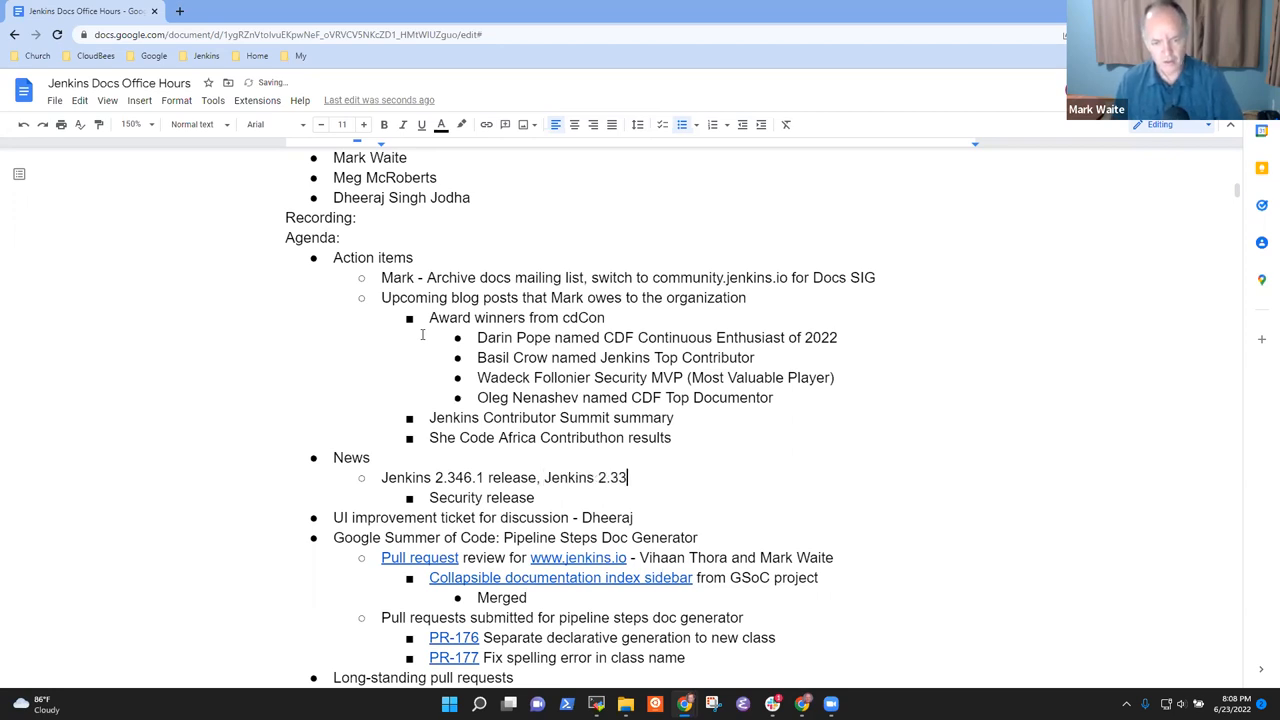
pyautogui.write('2.4, and')
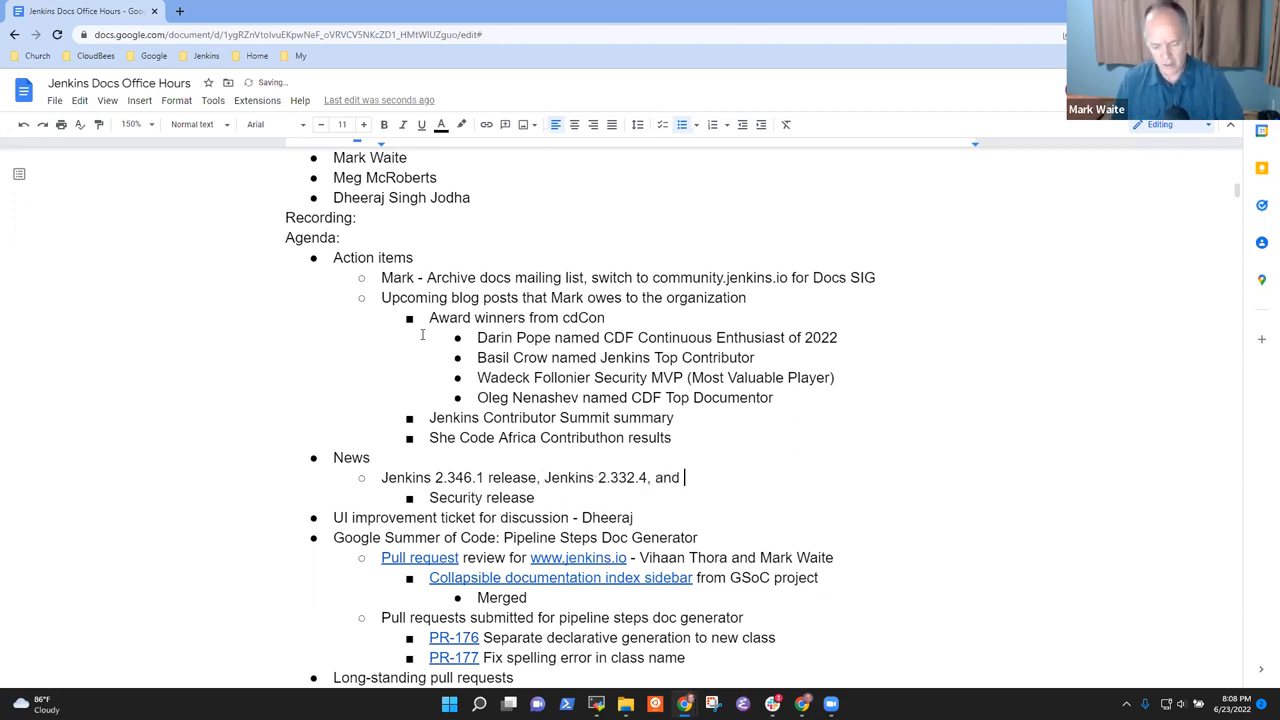
pyautogui.write('Jenkins 2.3')
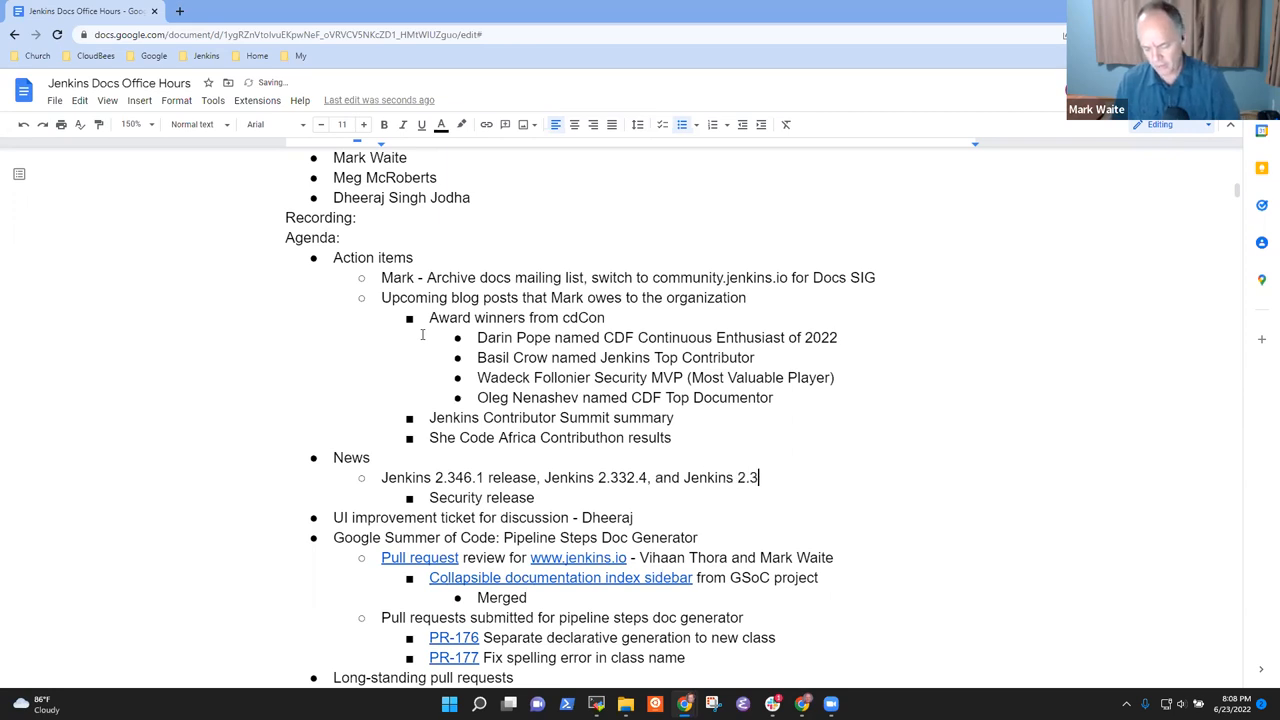
pyautogui.write('56')
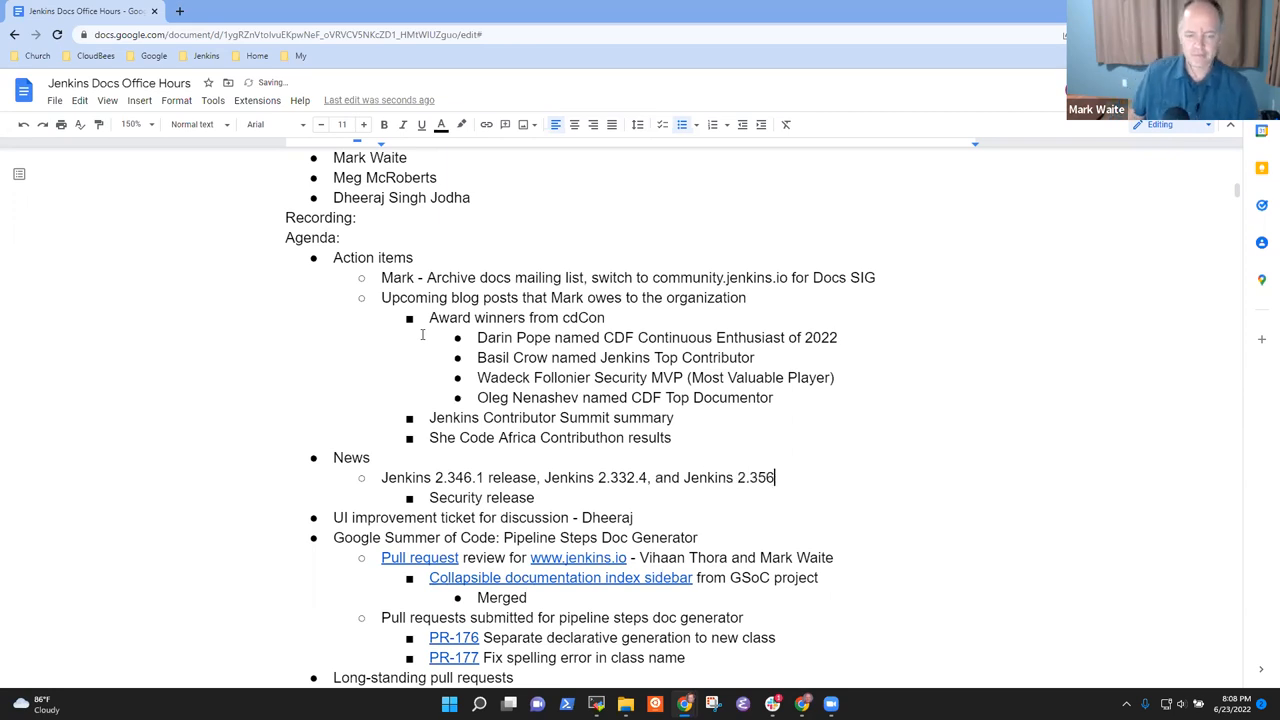
pyautogui.write('s')
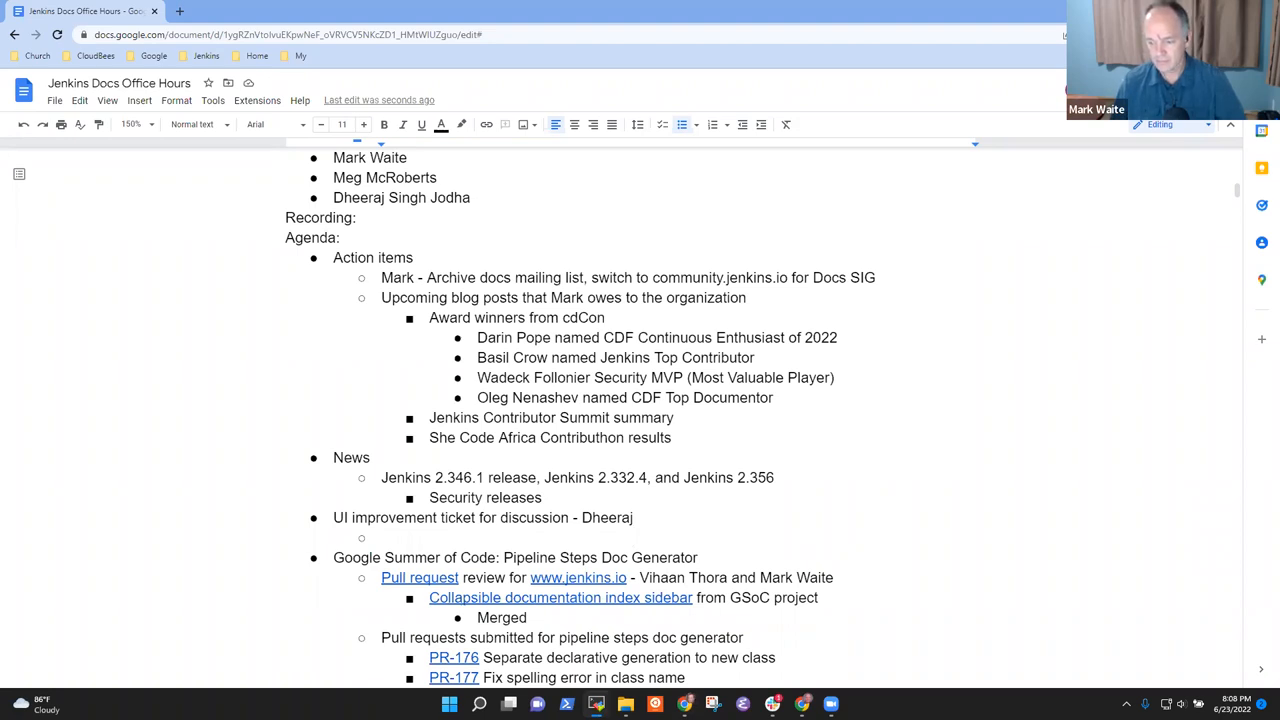
# Switch to Jira issue JENKINS-65511 and scroll to the Build Statuses Filter screenshot comments
pyautogui.click(240, 12)
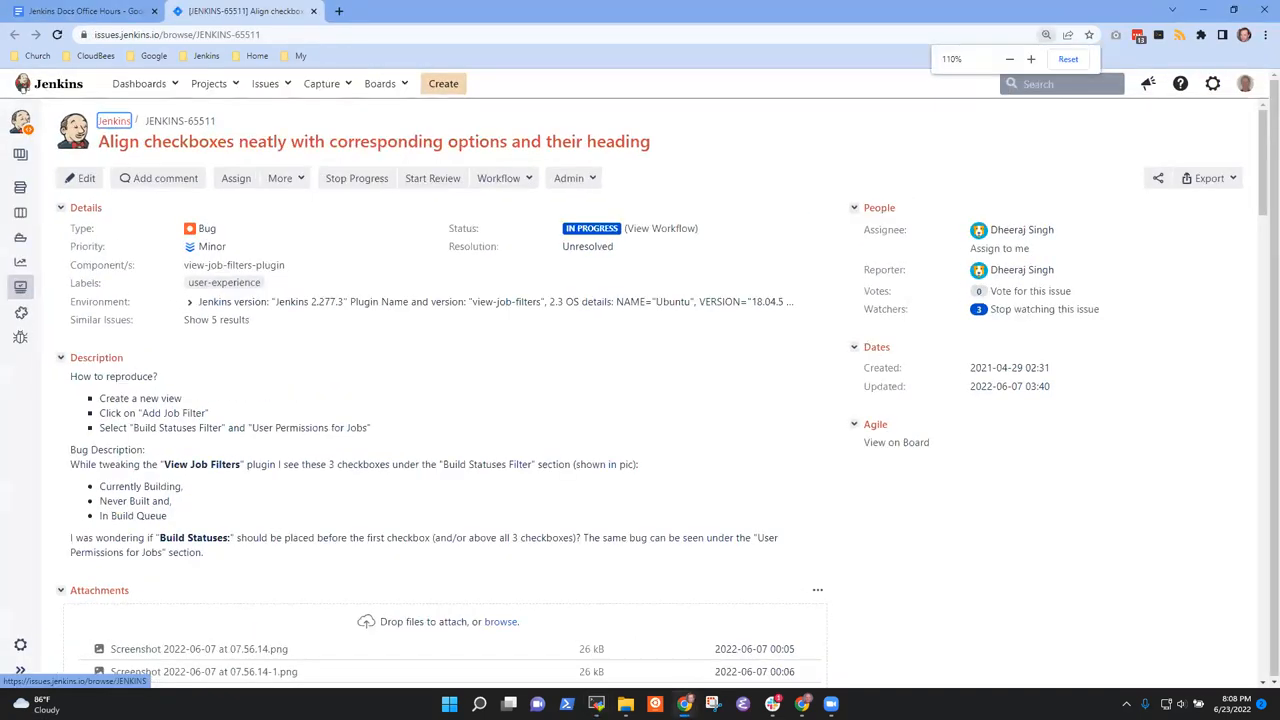
pyautogui.click(1008, 58)
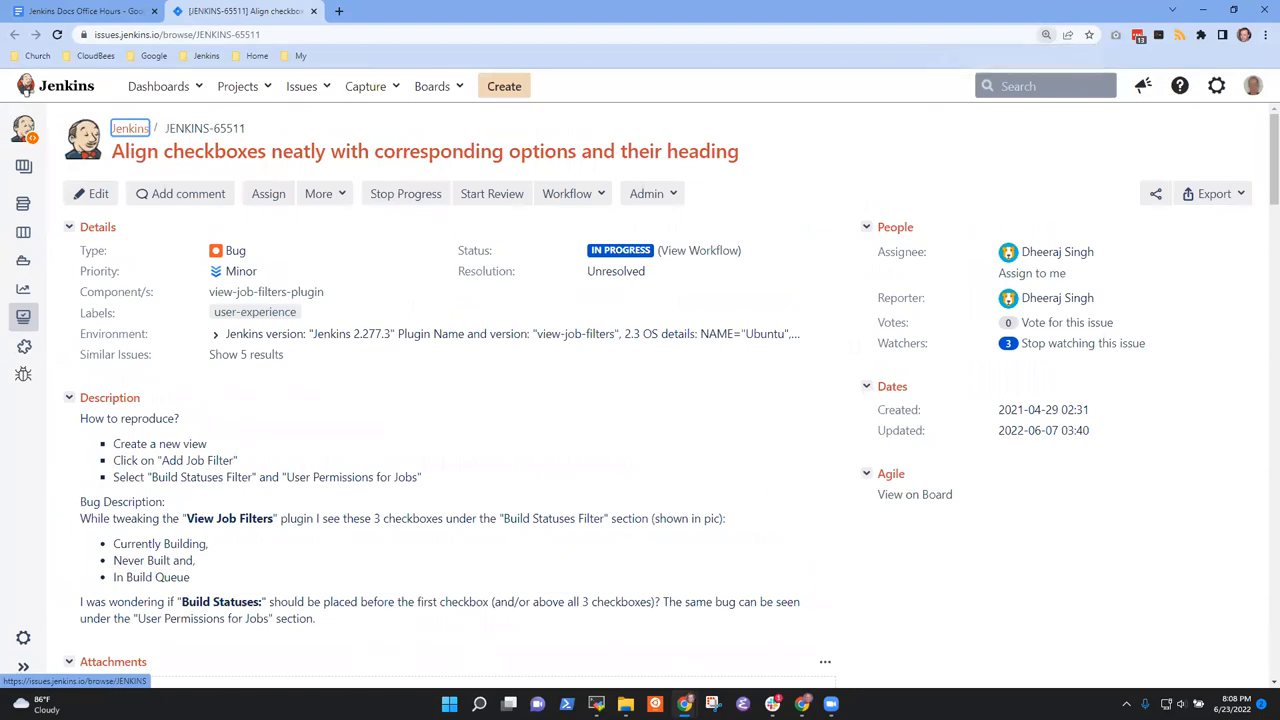
pyautogui.scroll(-3)
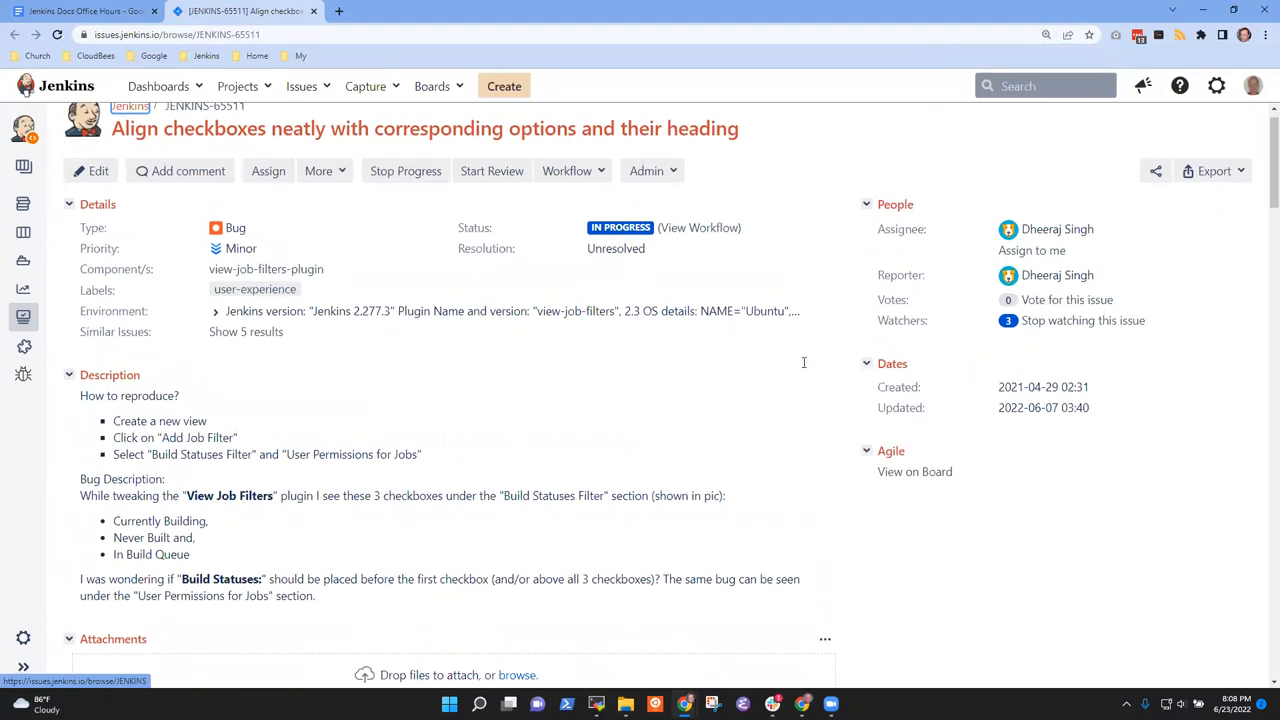
pyautogui.scroll(-3)
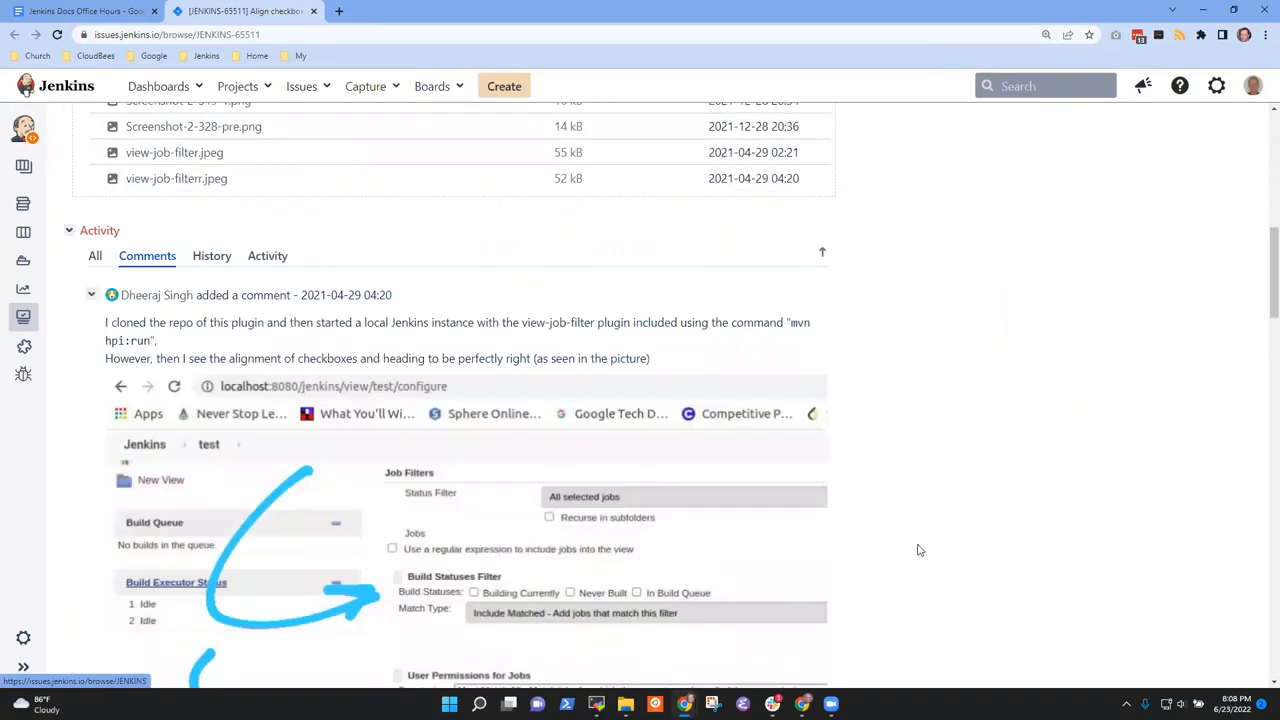
pyautogui.scroll(-3)
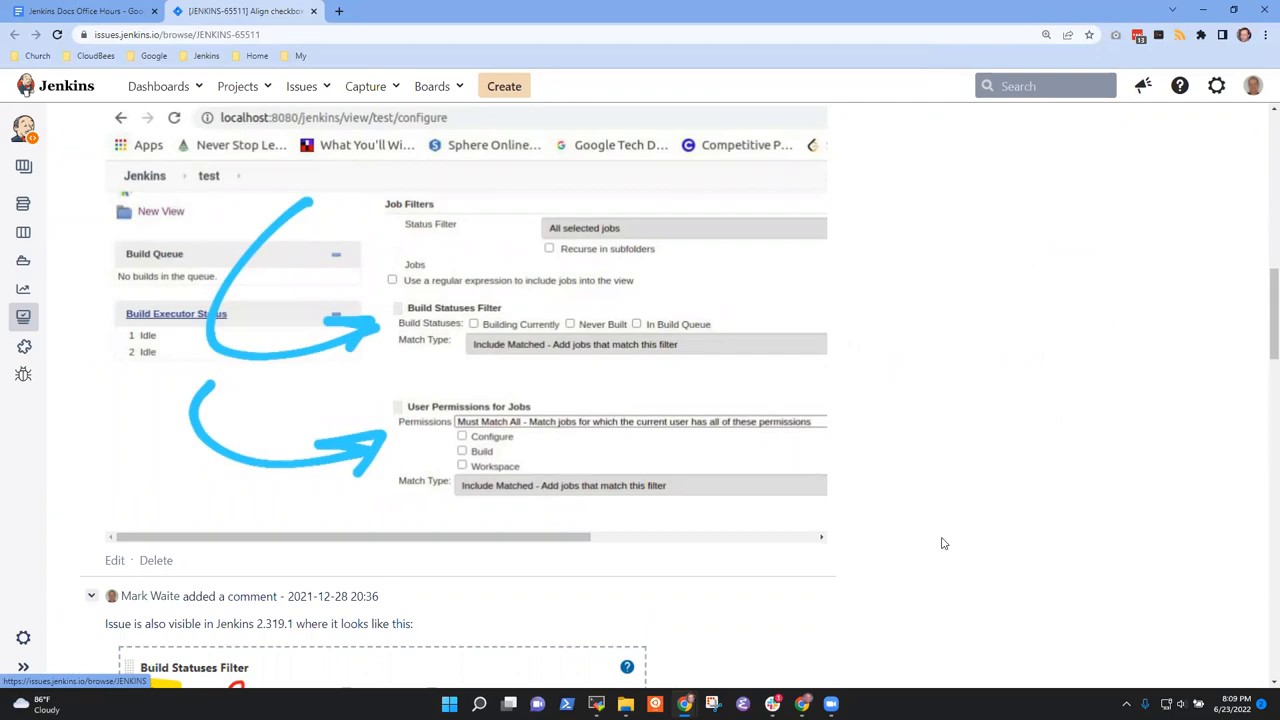
pyautogui.scroll(-3)
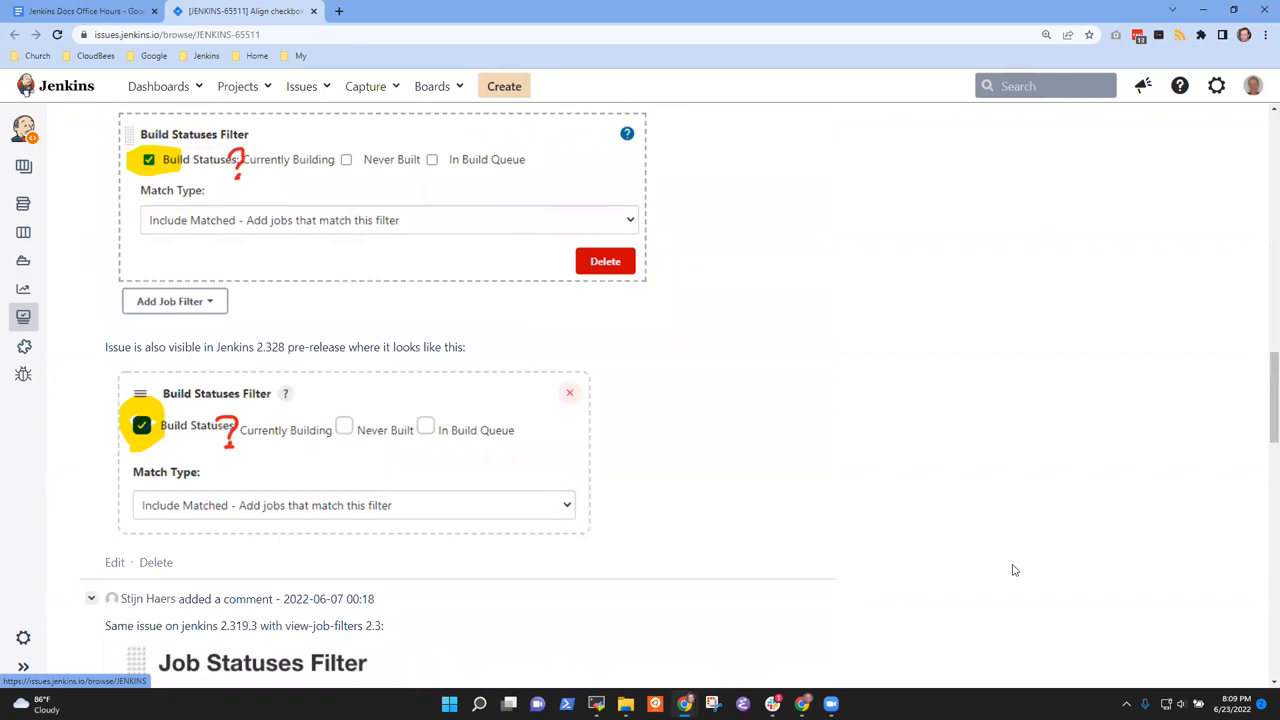
# Read through the HTML analysis comments and return to the top of the issue
pyautogui.scroll(-3)
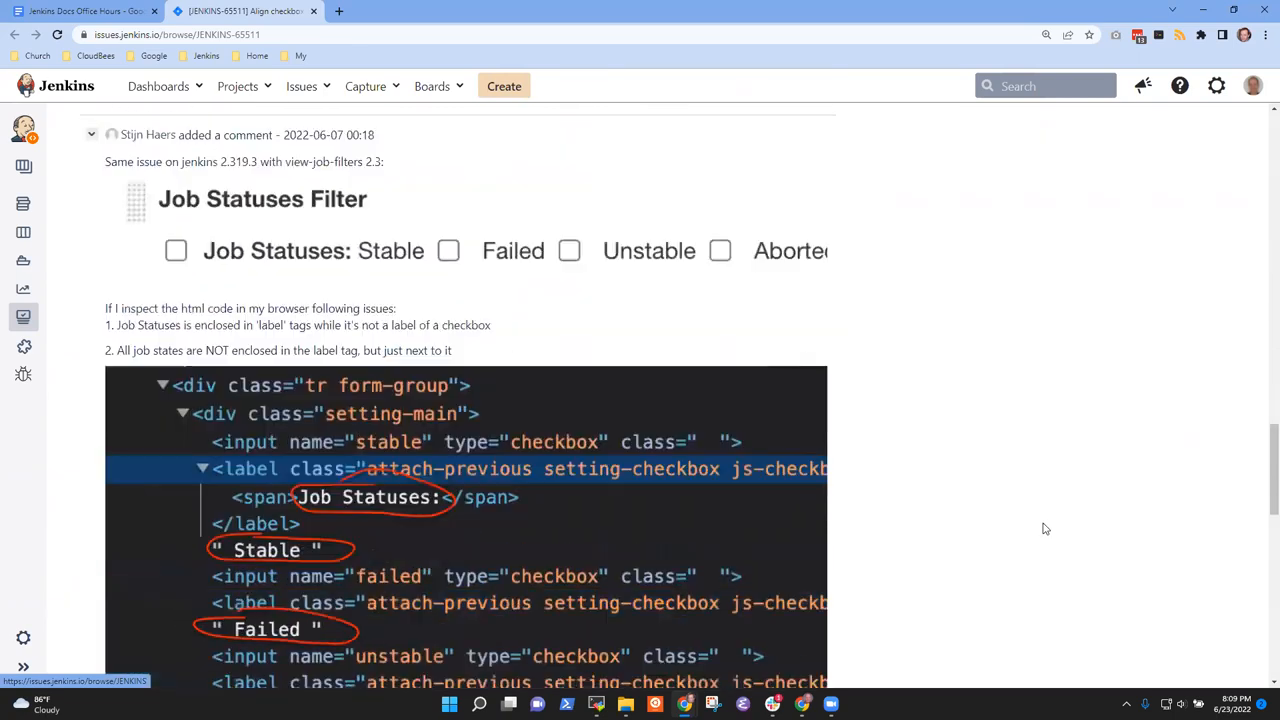
pyautogui.scroll(-3)
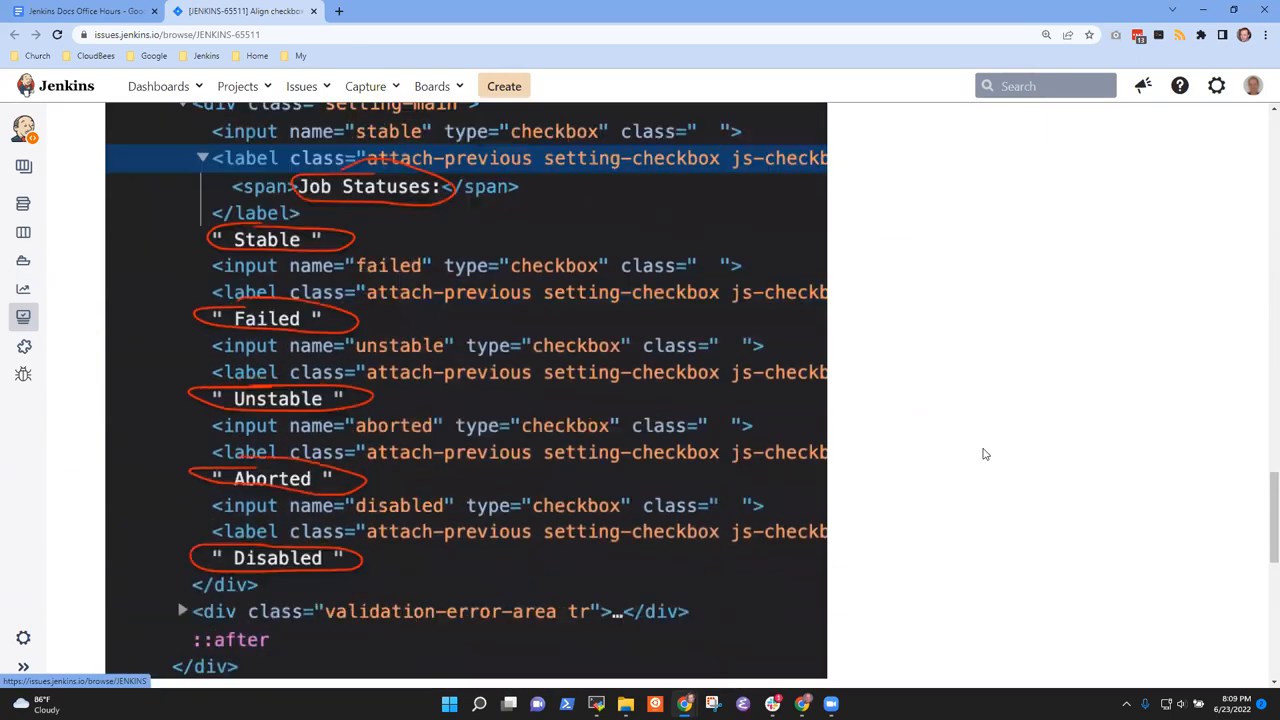
pyautogui.scroll(-3)
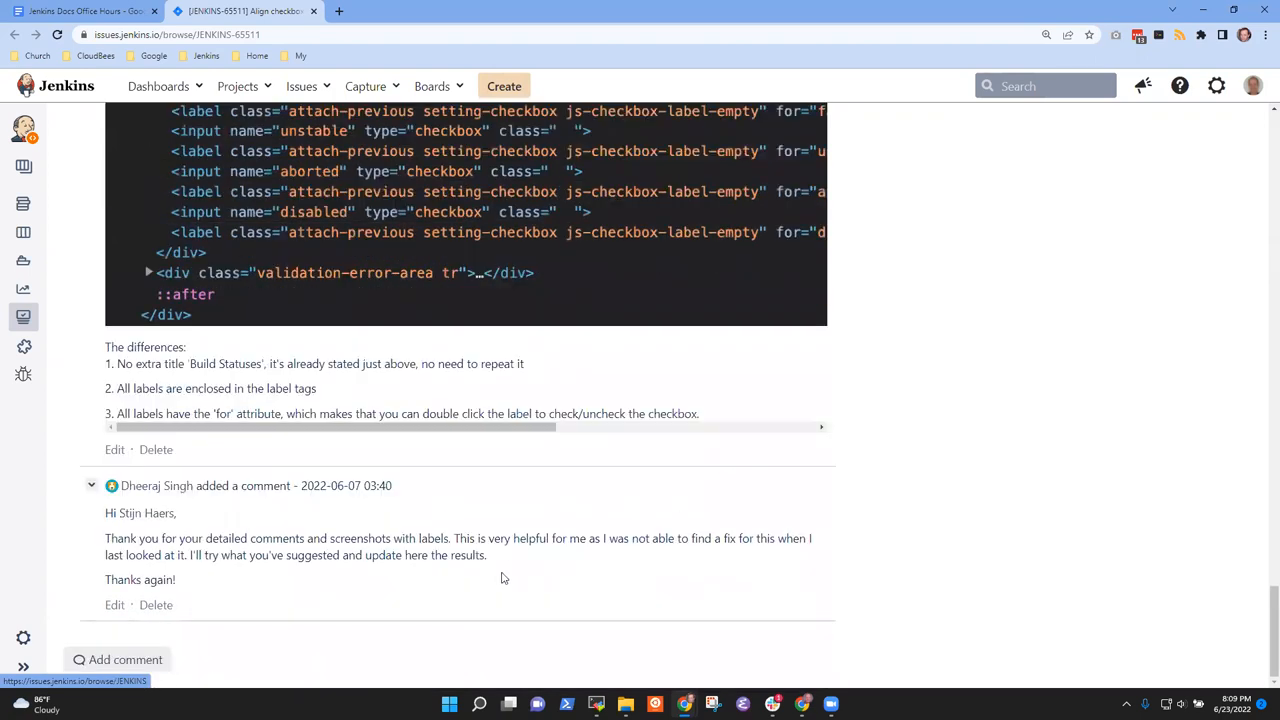
pyautogui.moveTo(800, 584)
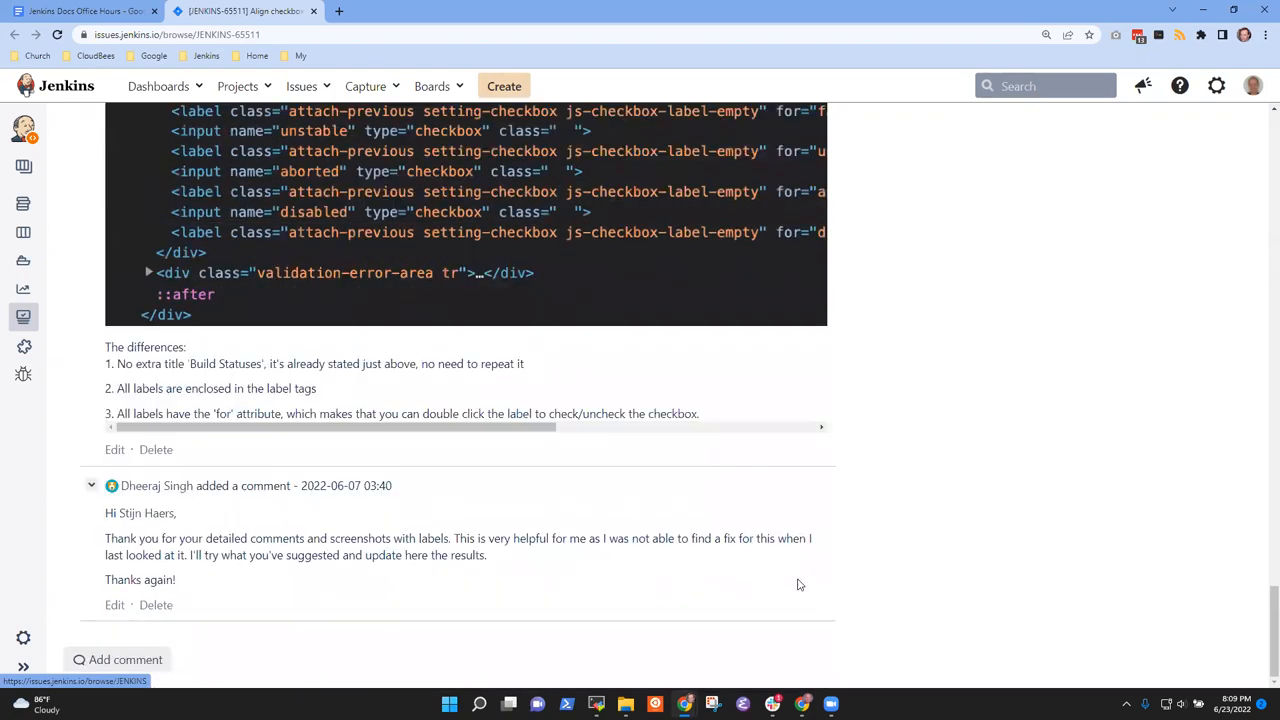
pyautogui.moveTo(996, 586)
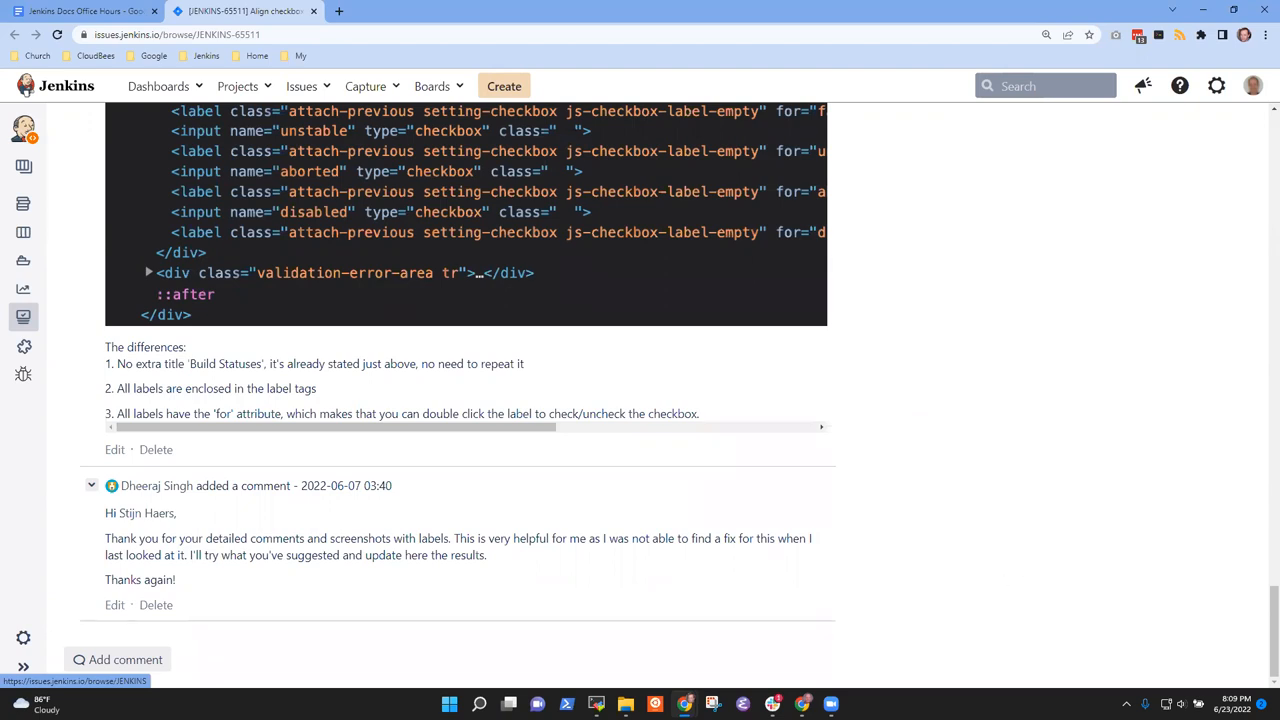
pyautogui.scroll(3)
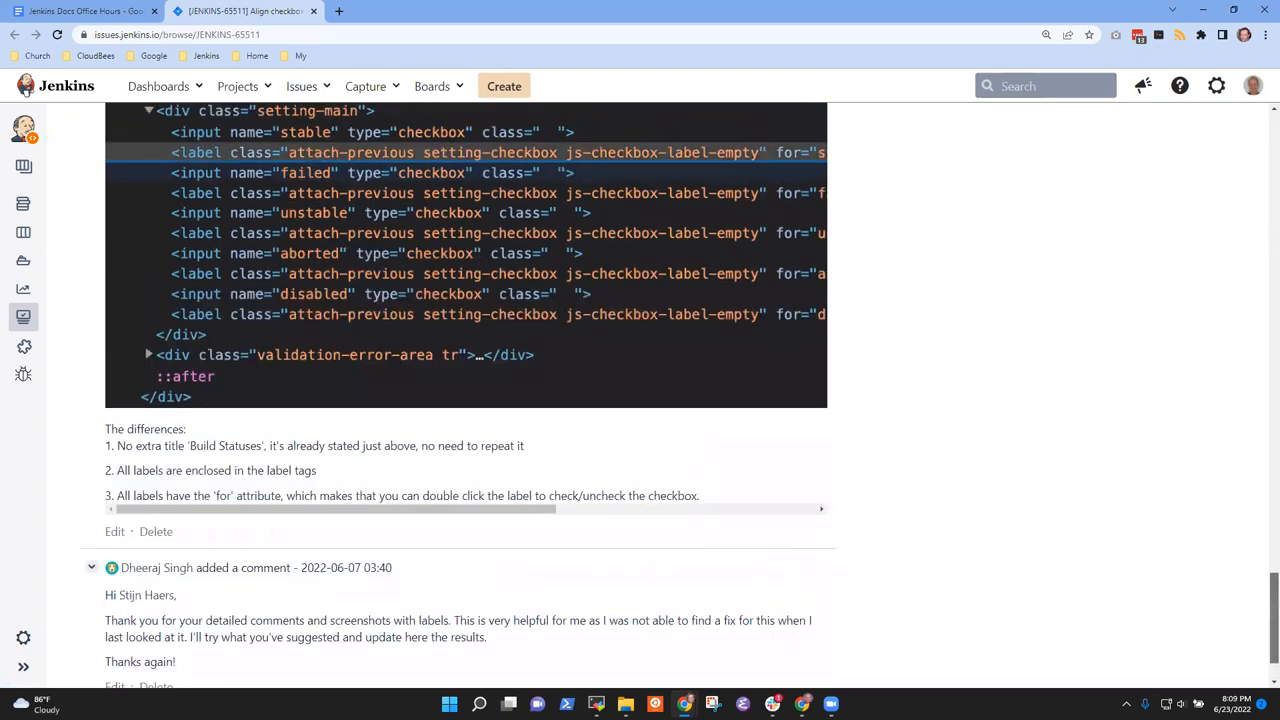
pyautogui.scroll(3)
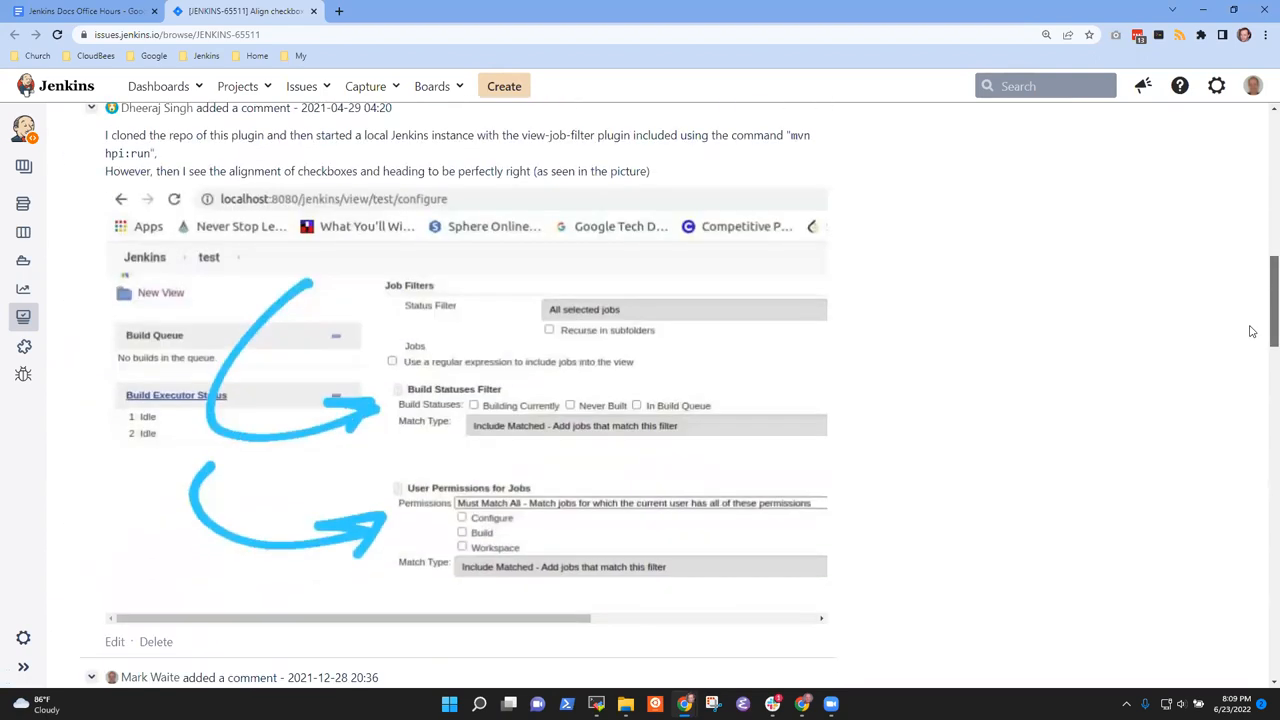
pyautogui.scroll(3)
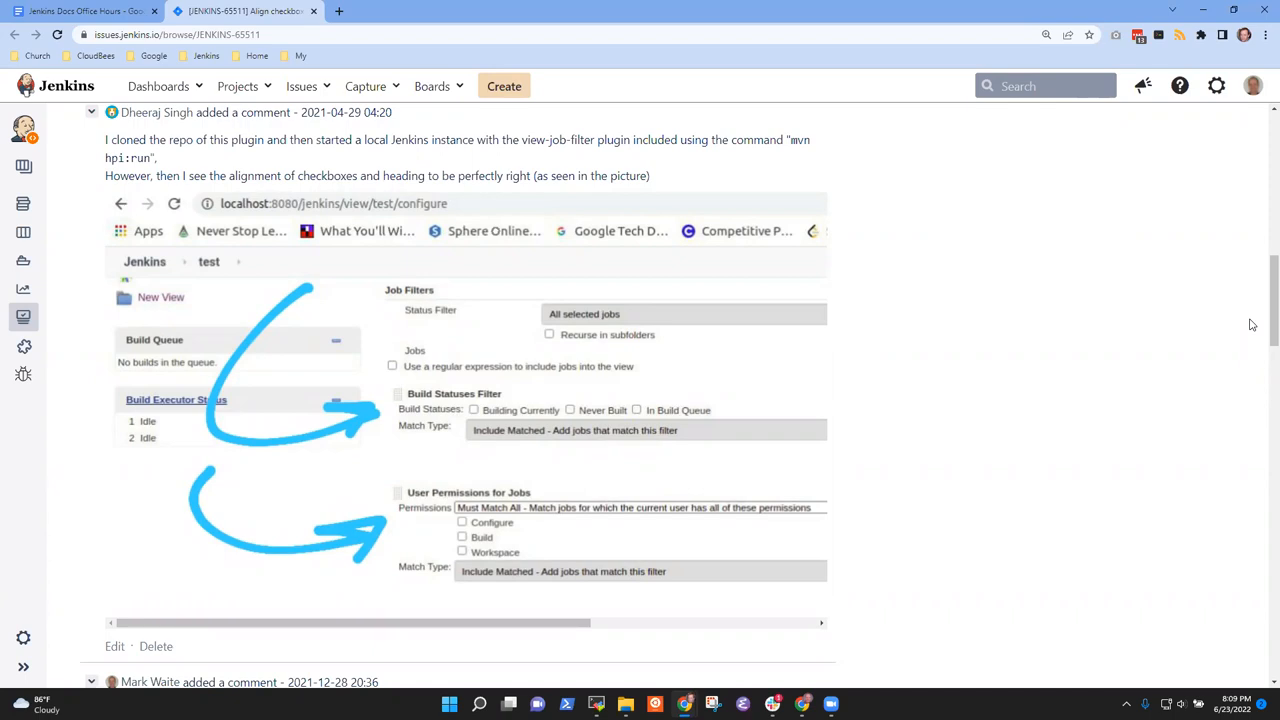
pyautogui.scroll(3)
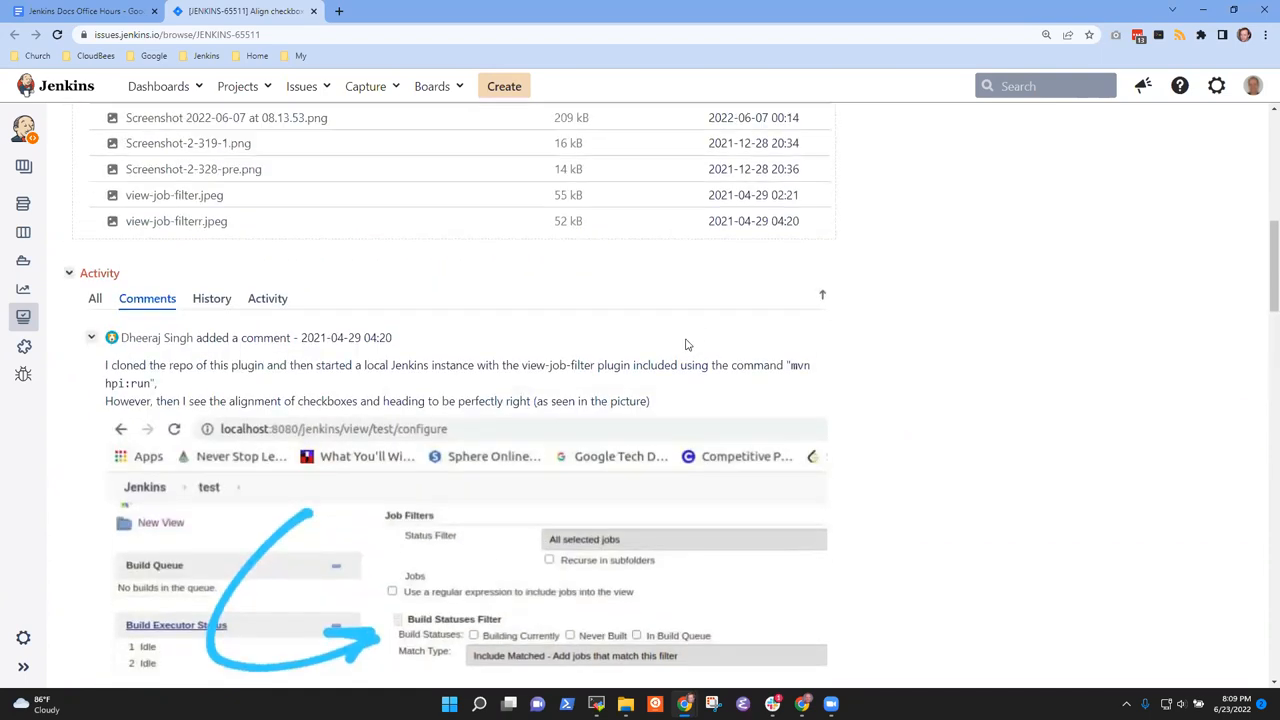
pyautogui.scroll(3)
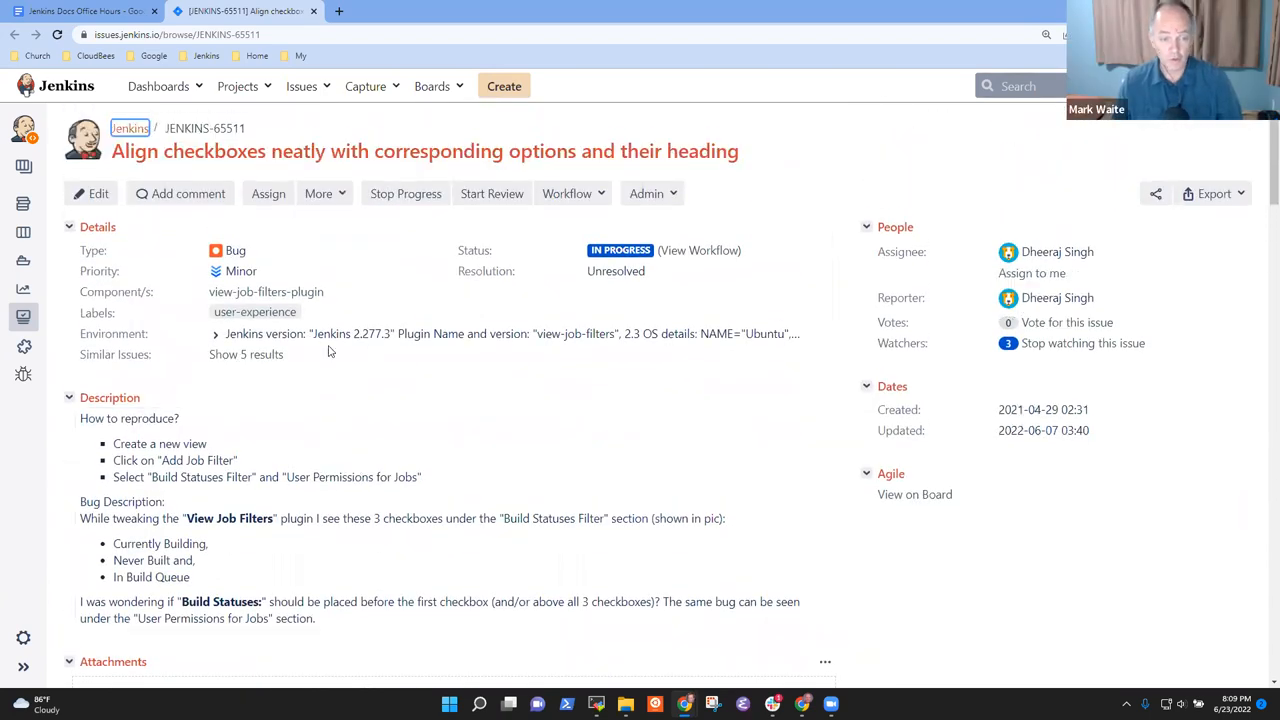
# Open the Environment details and select the Jenkins and plugin version lines
pyautogui.click(216, 332)
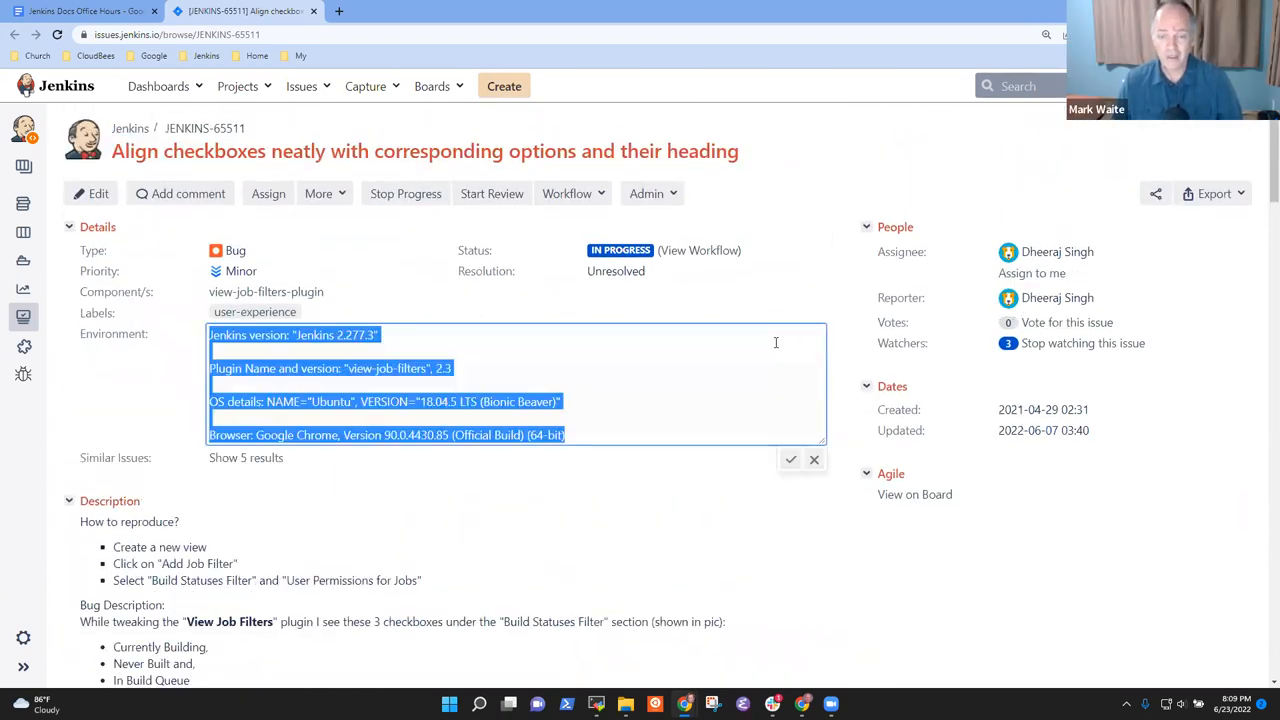
pyautogui.click(516, 374)
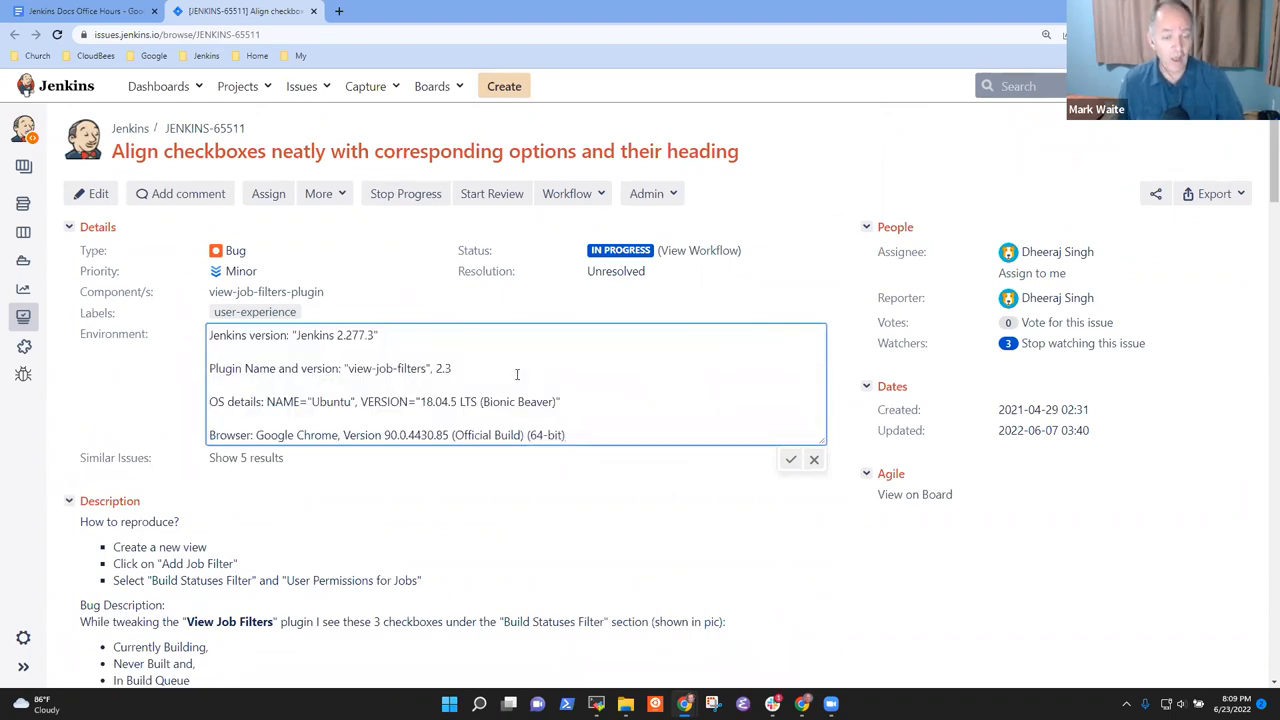
pyautogui.moveTo(208, 336); pyautogui.dragTo(452, 368)
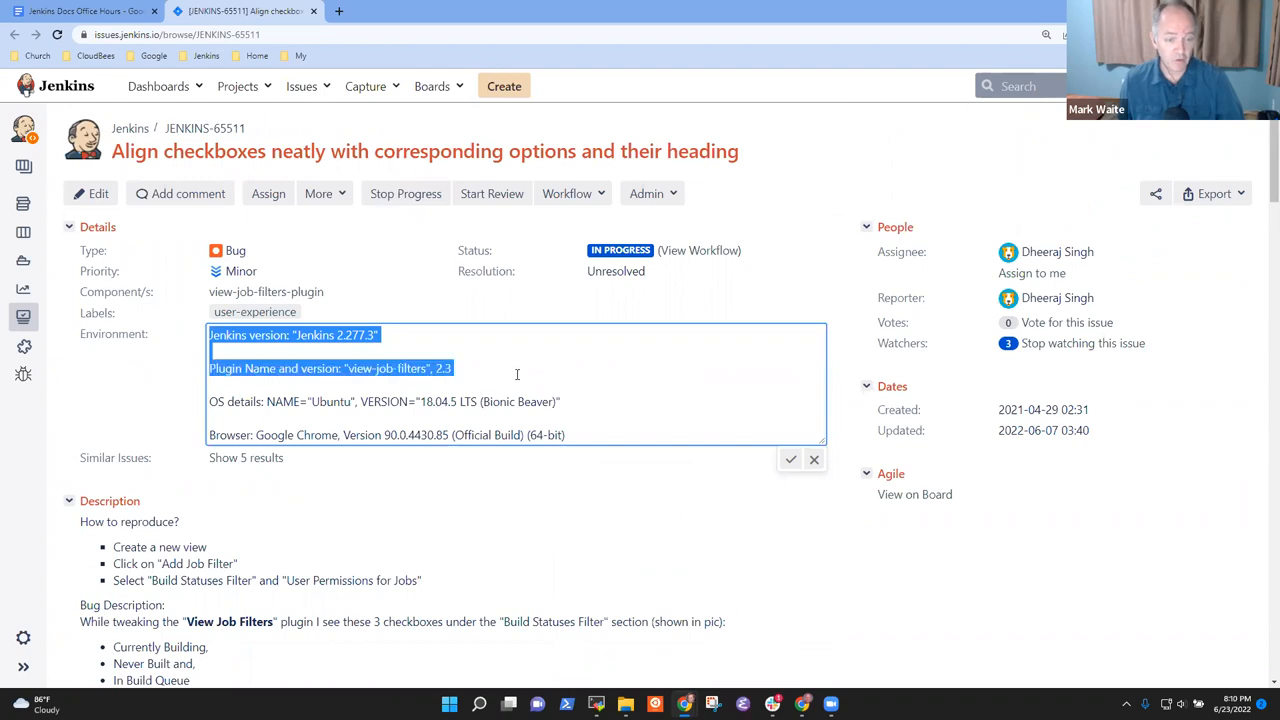
pyautogui.scroll(-3)
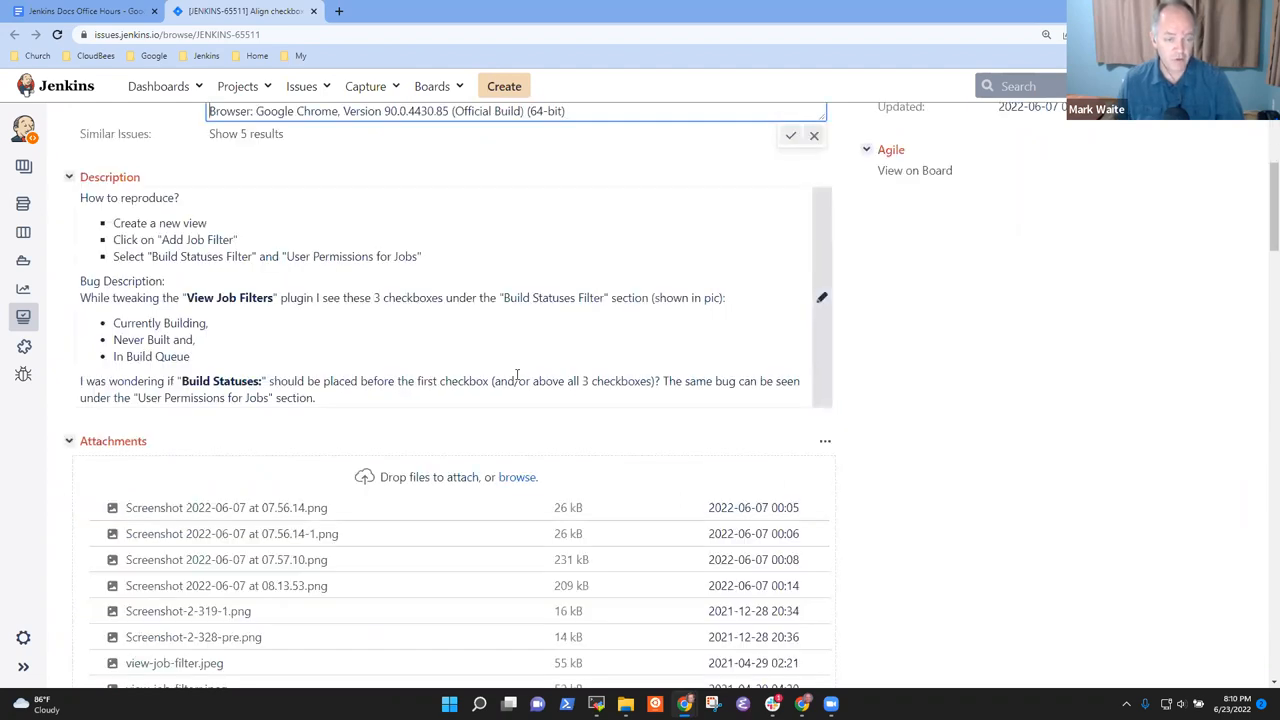
pyautogui.scroll(-3)
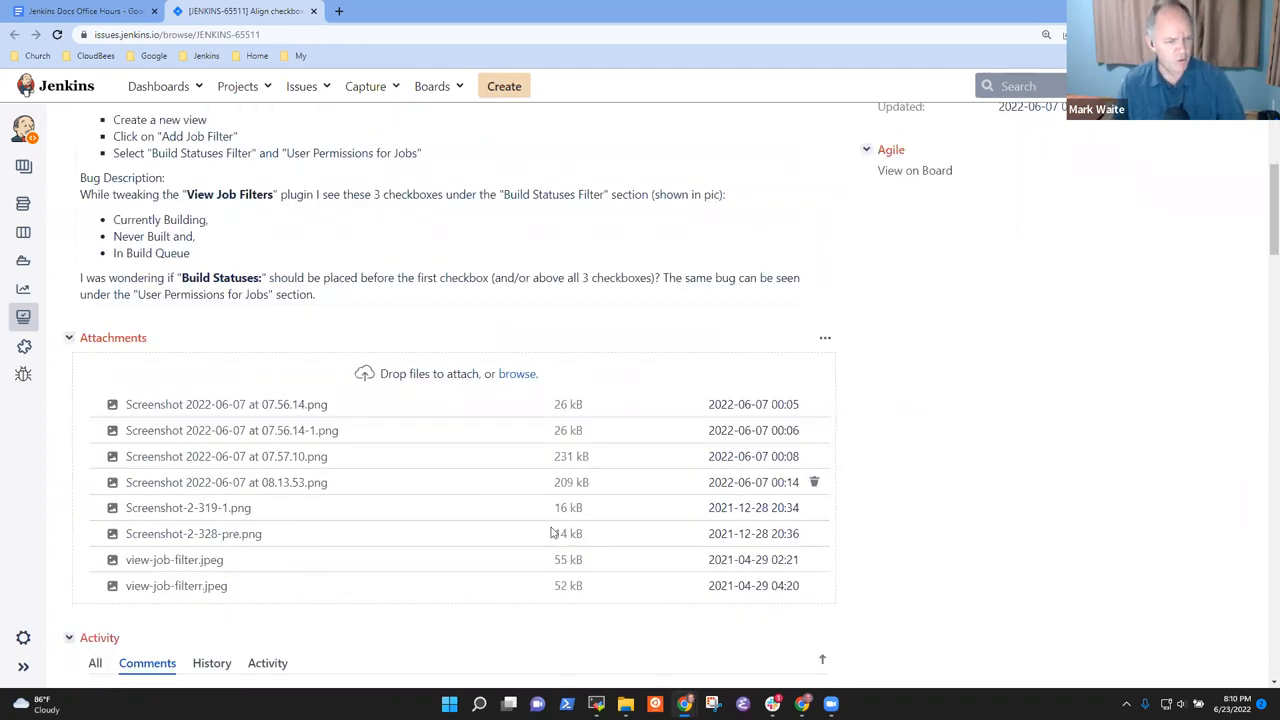
pyautogui.scroll(3)
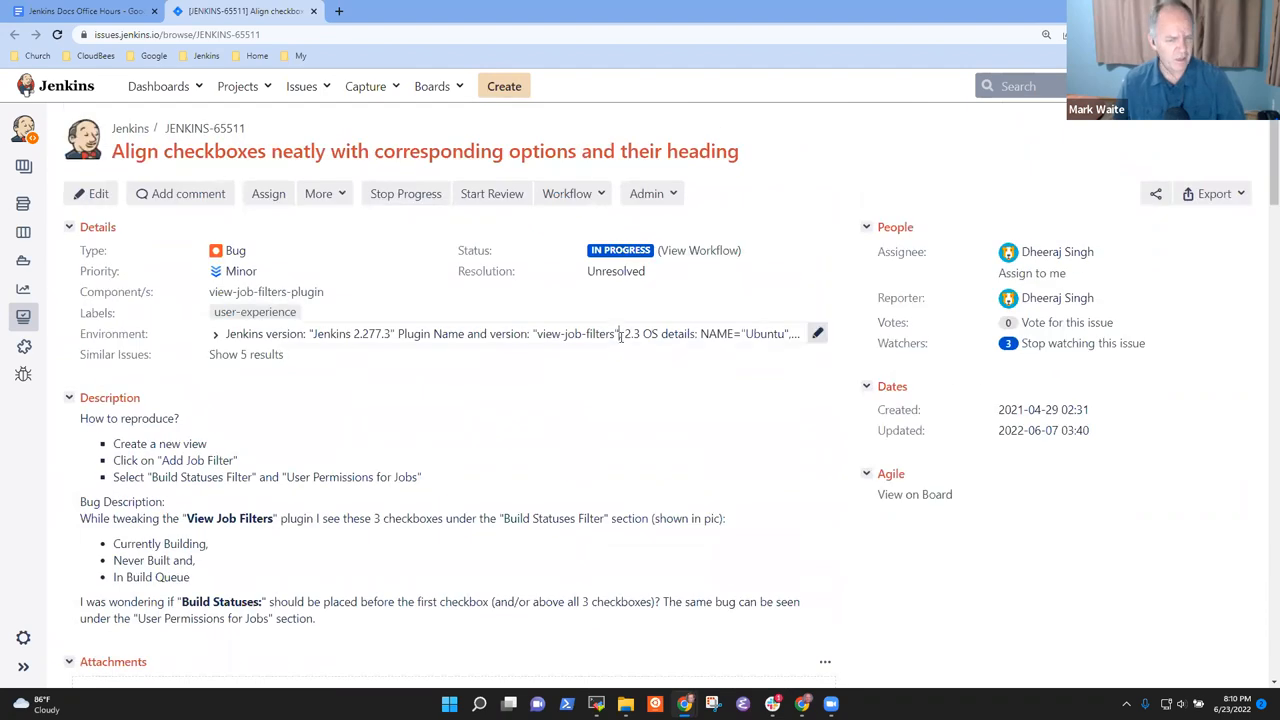
# Reopen the Environment details and pick out the reported Jenkins version 2.277.3
pyautogui.click(816, 332)
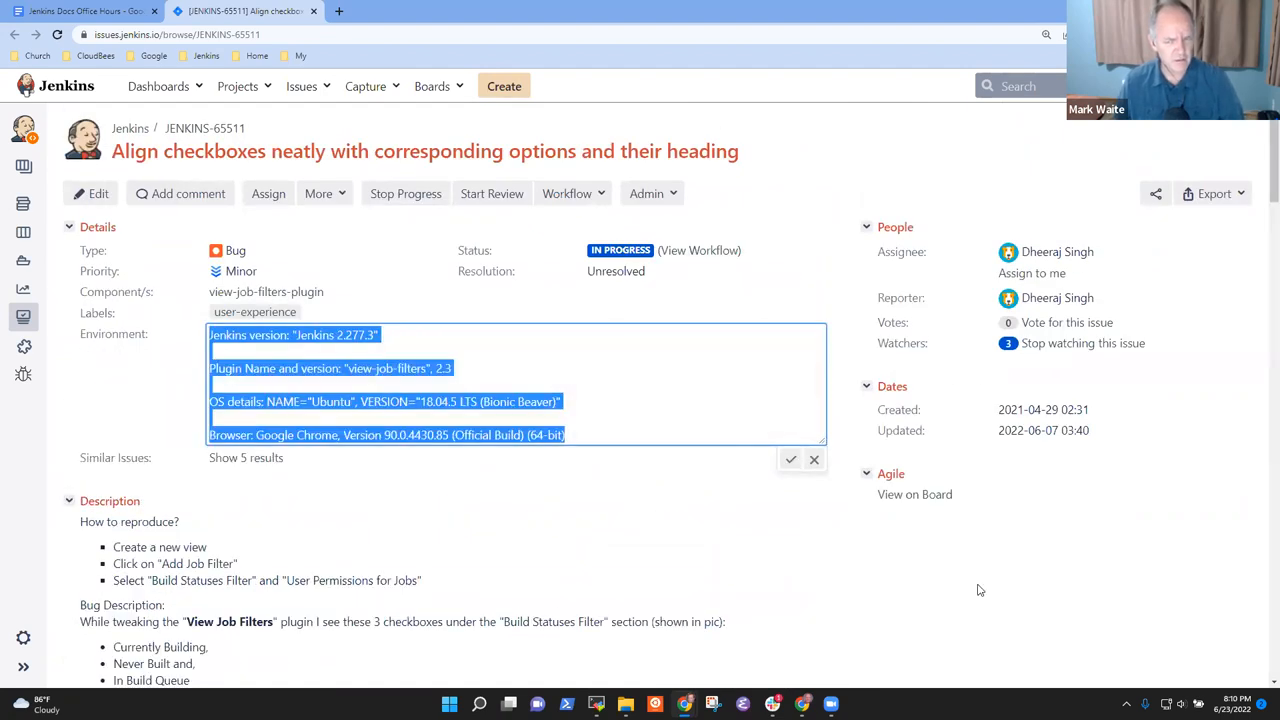
pyautogui.click(790, 458)
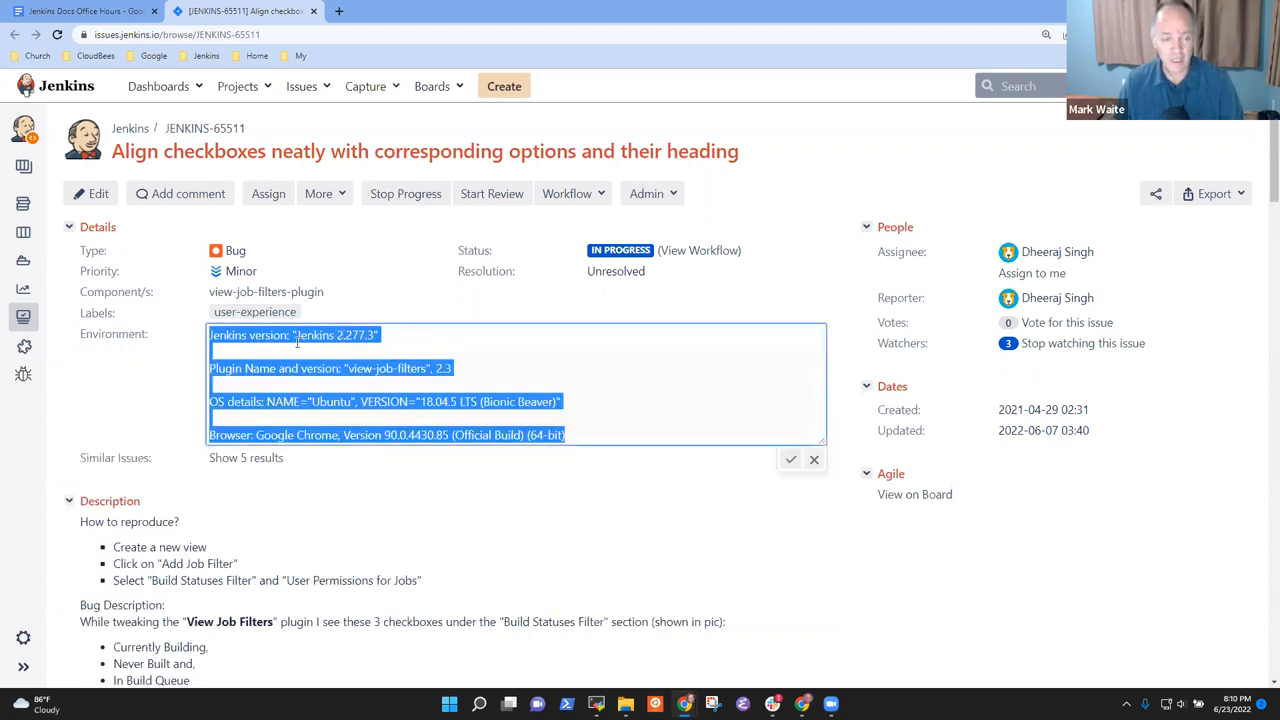
pyautogui.doubleClick(332, 336)
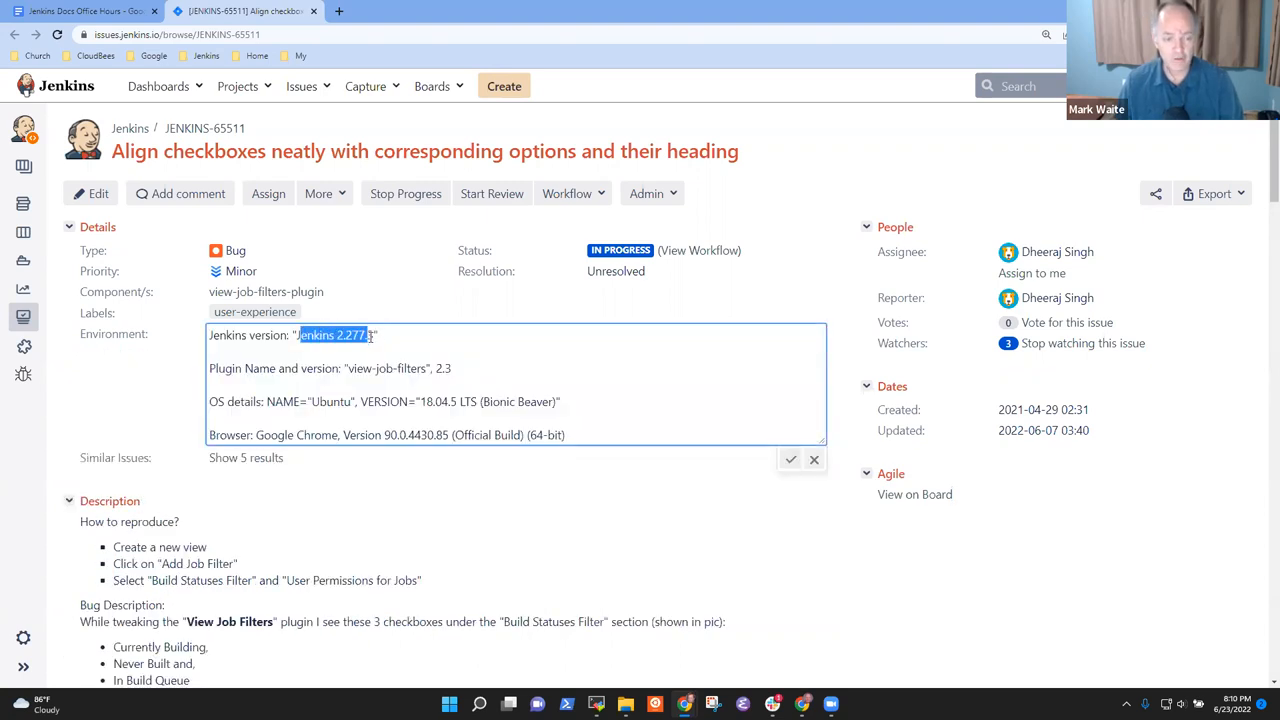
pyautogui.click(790, 458)
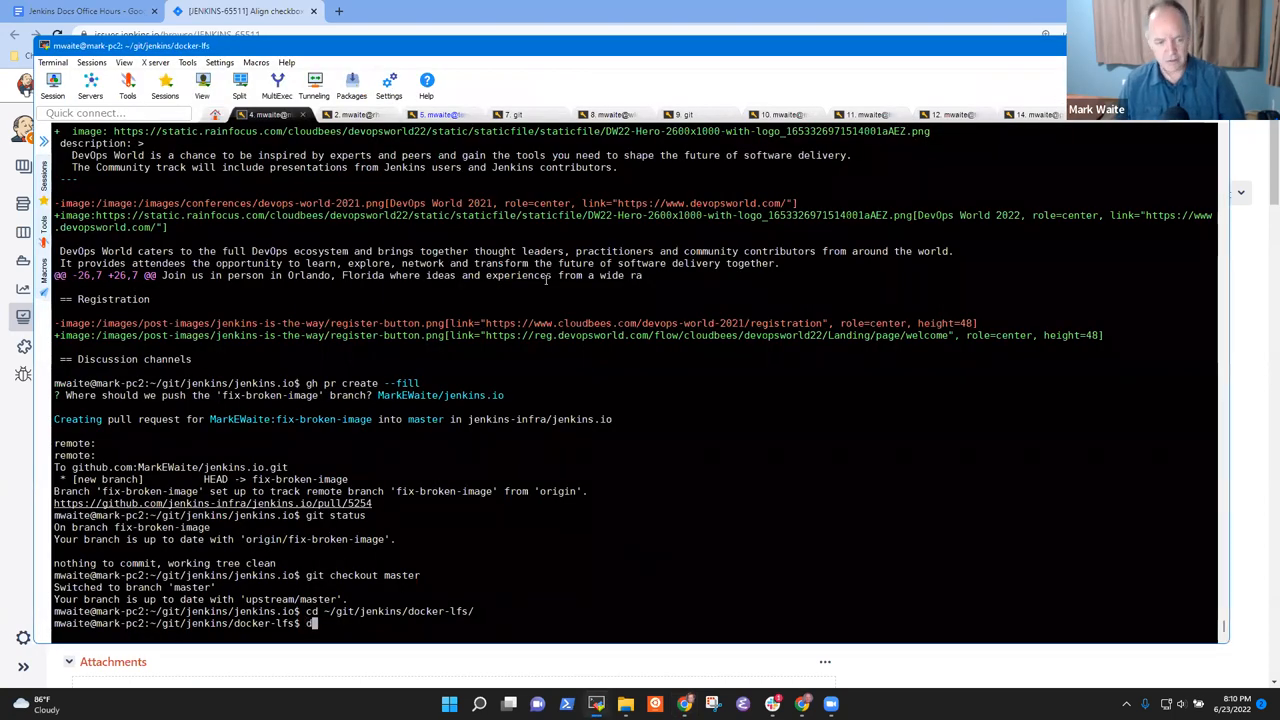
# Compose docker run --rm -i -t -p 8080:8080 jenkins/jenkins:2.346.1 in the terminal
pyautogui.write('ocker run -')
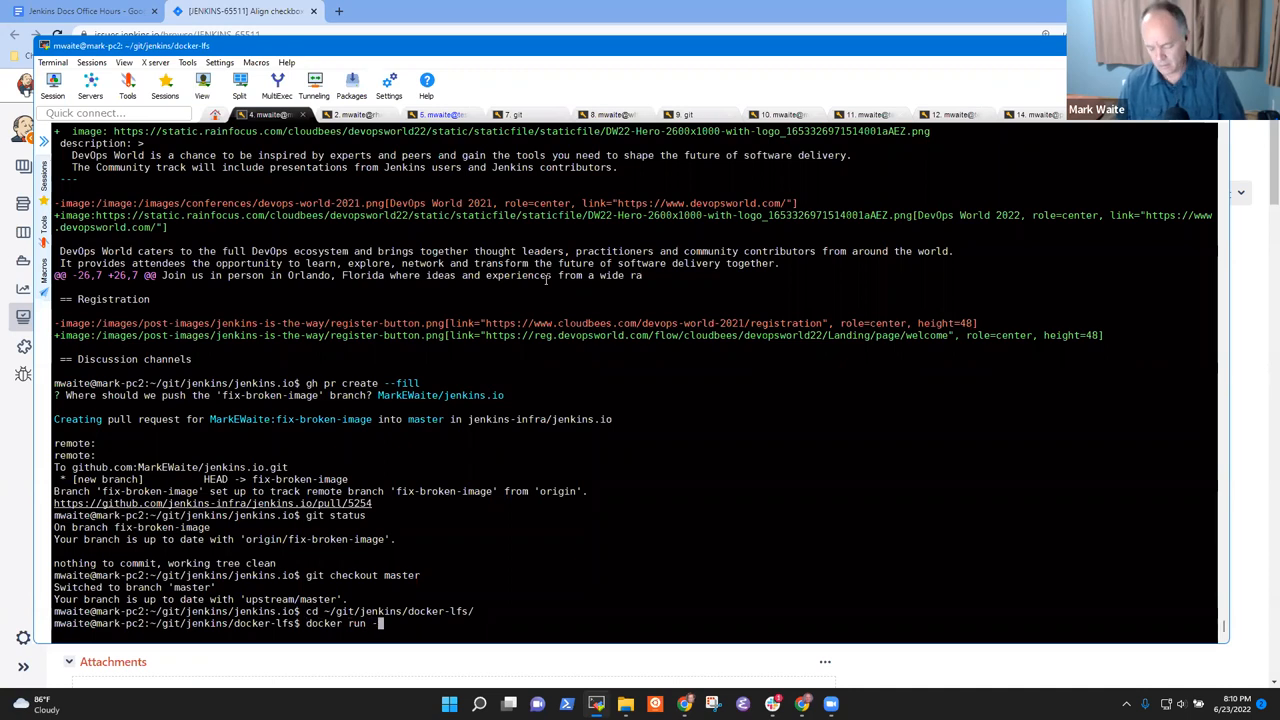
pyautogui.write('-rm -i -t')
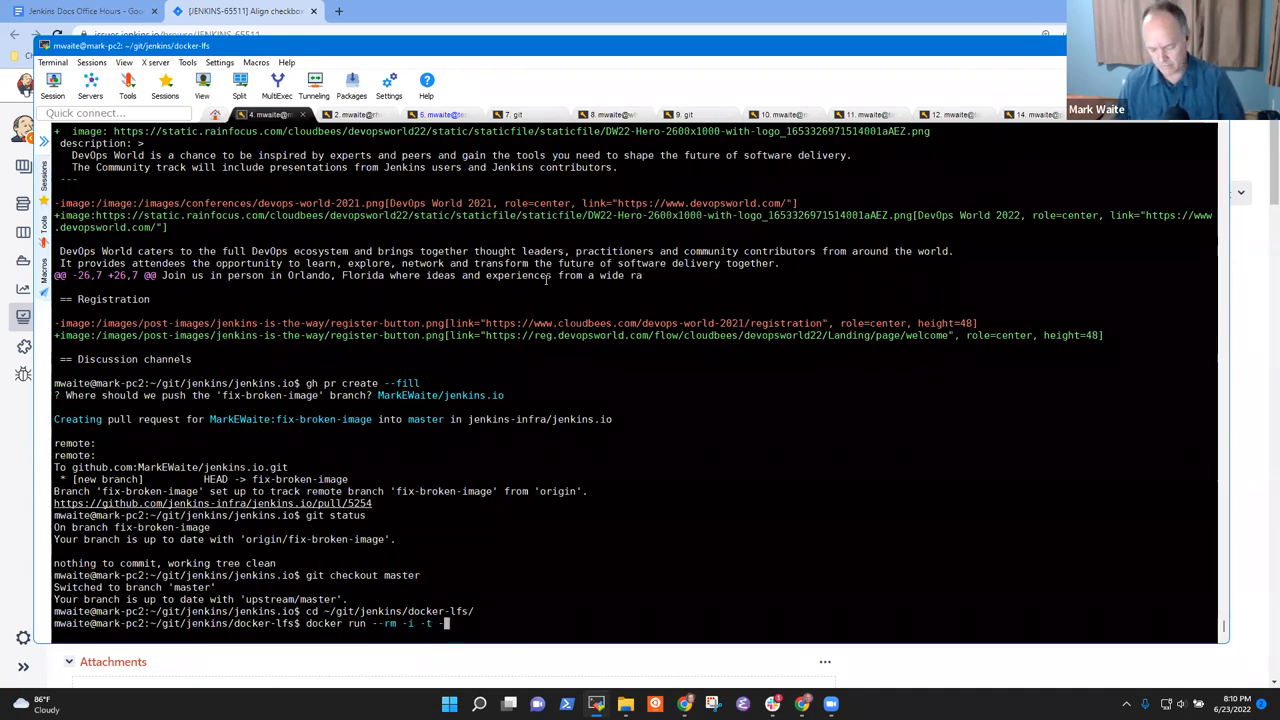
pyautogui.write('-p 8080:8080')
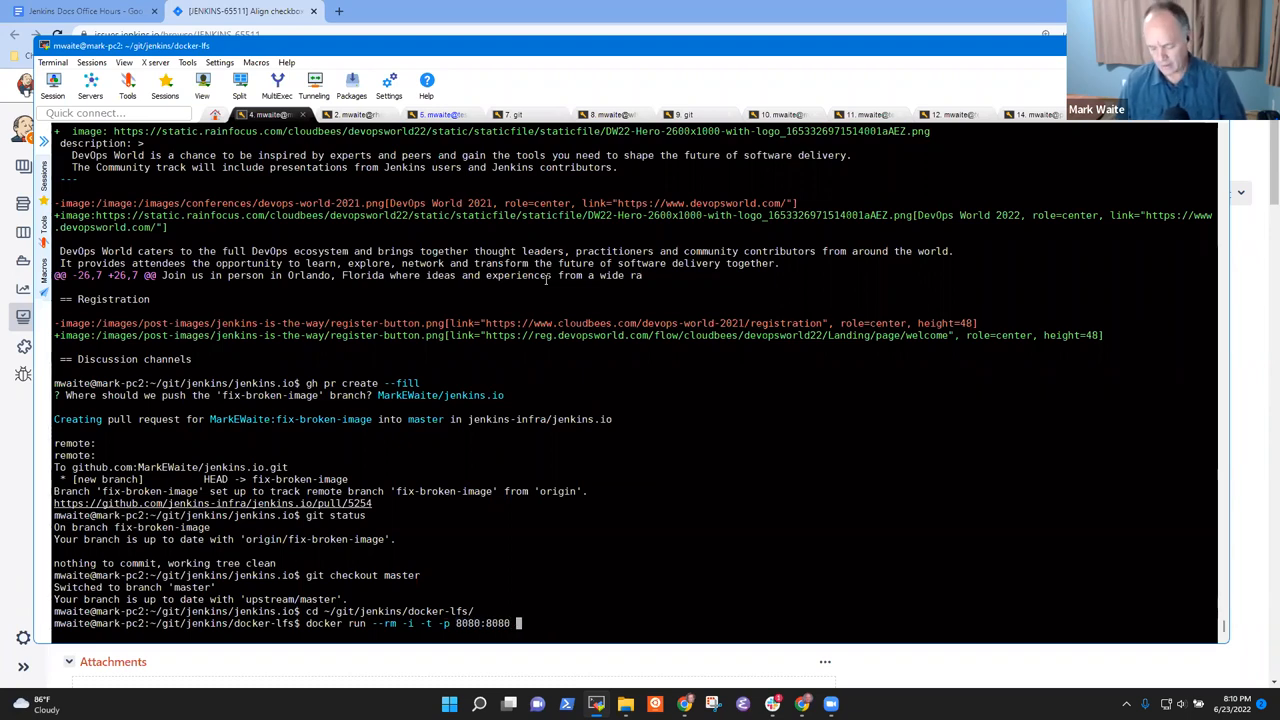
pyautogui.write('jenkins/jenkins:')
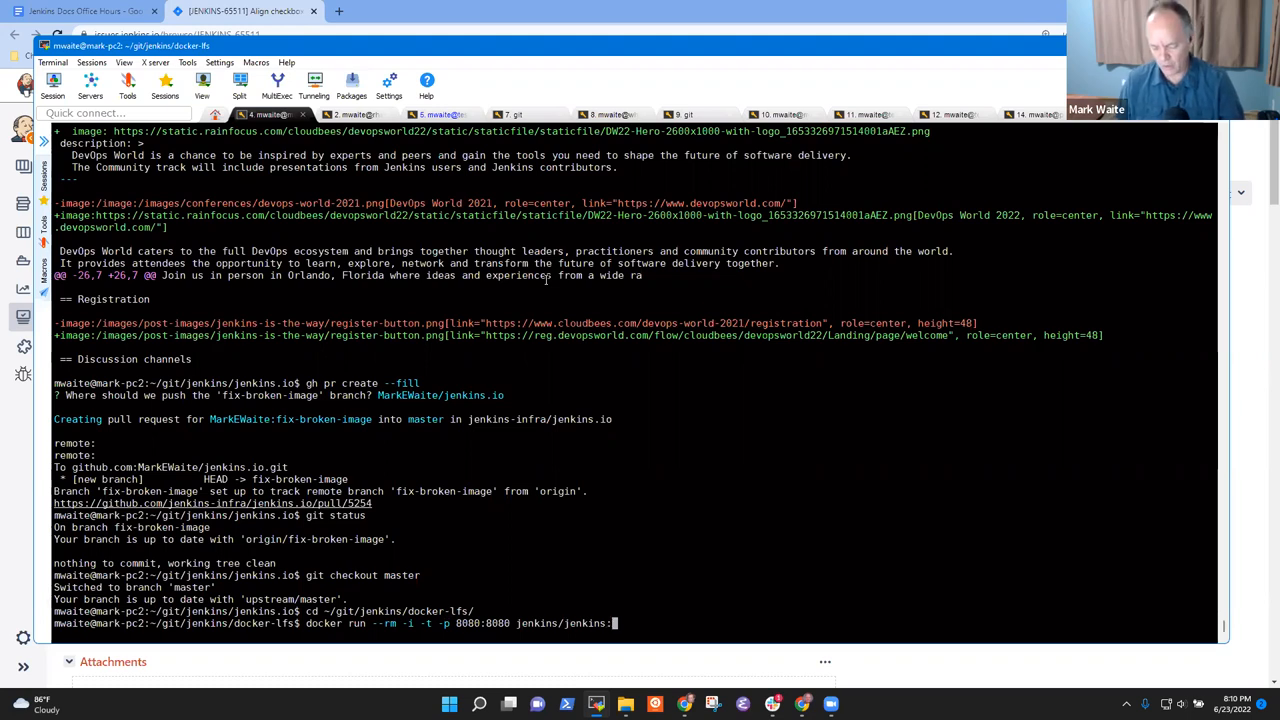
pyautogui.write('2.346.1')
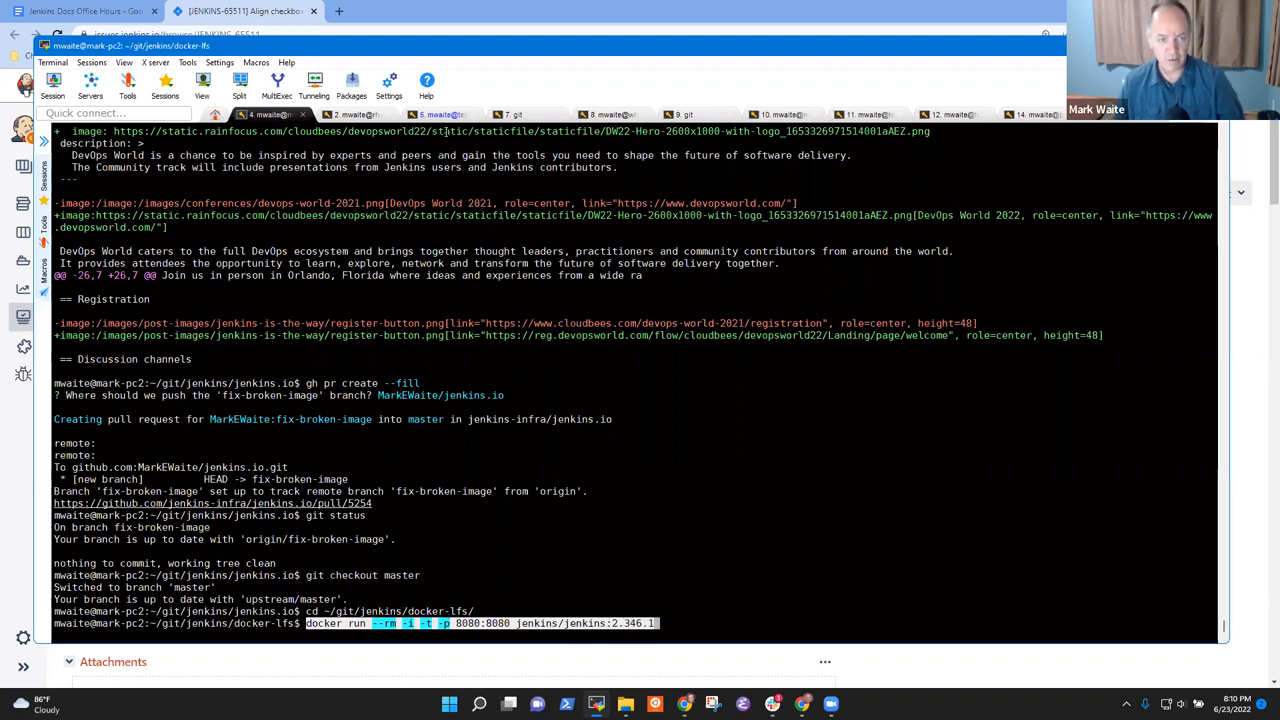
pyautogui.click(440, 114)
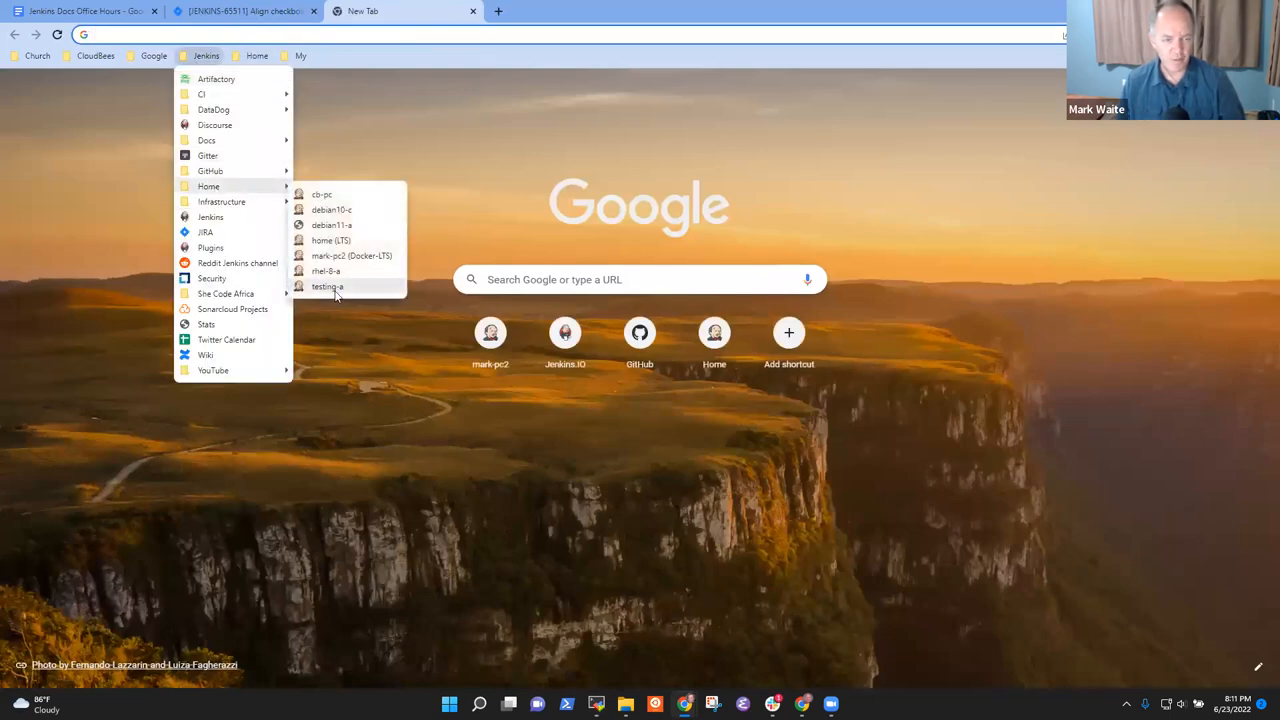
# Open the testing-a machine's address from the bookmark
pyautogui.click(328, 288)
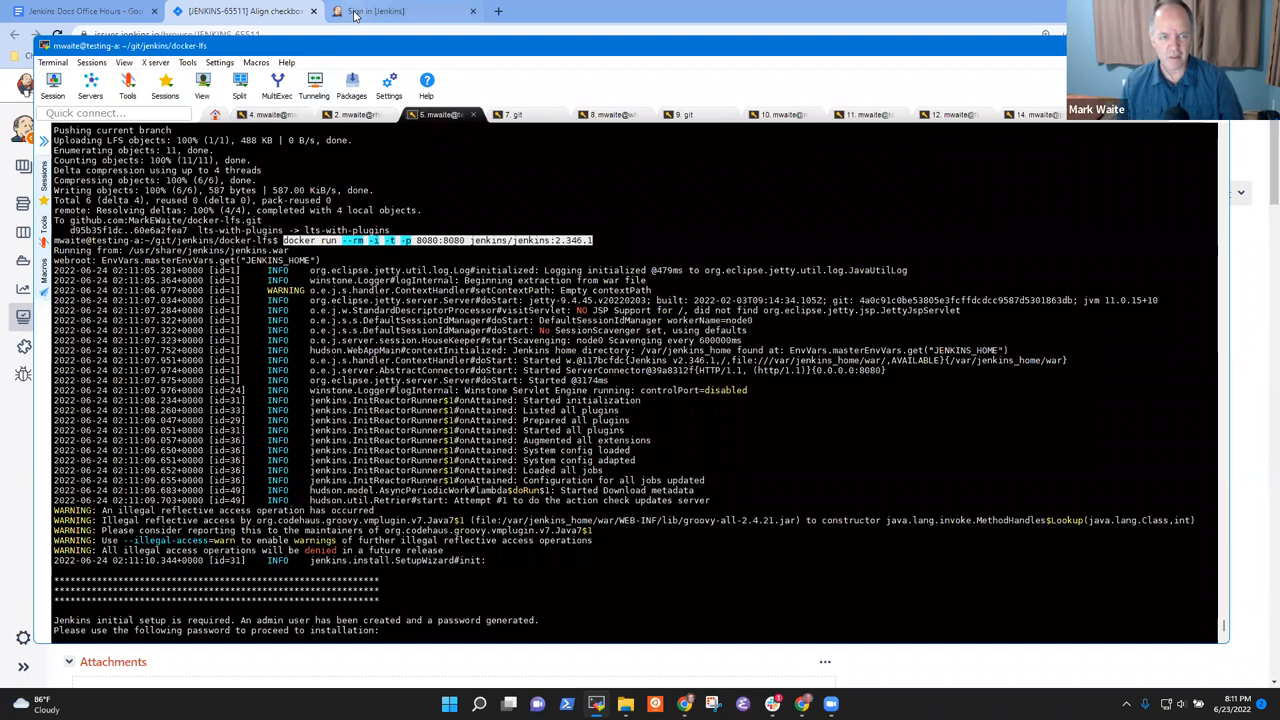
# Unlock the Jenkins instance with the initial administrator password
pyautogui.click(400, 12)
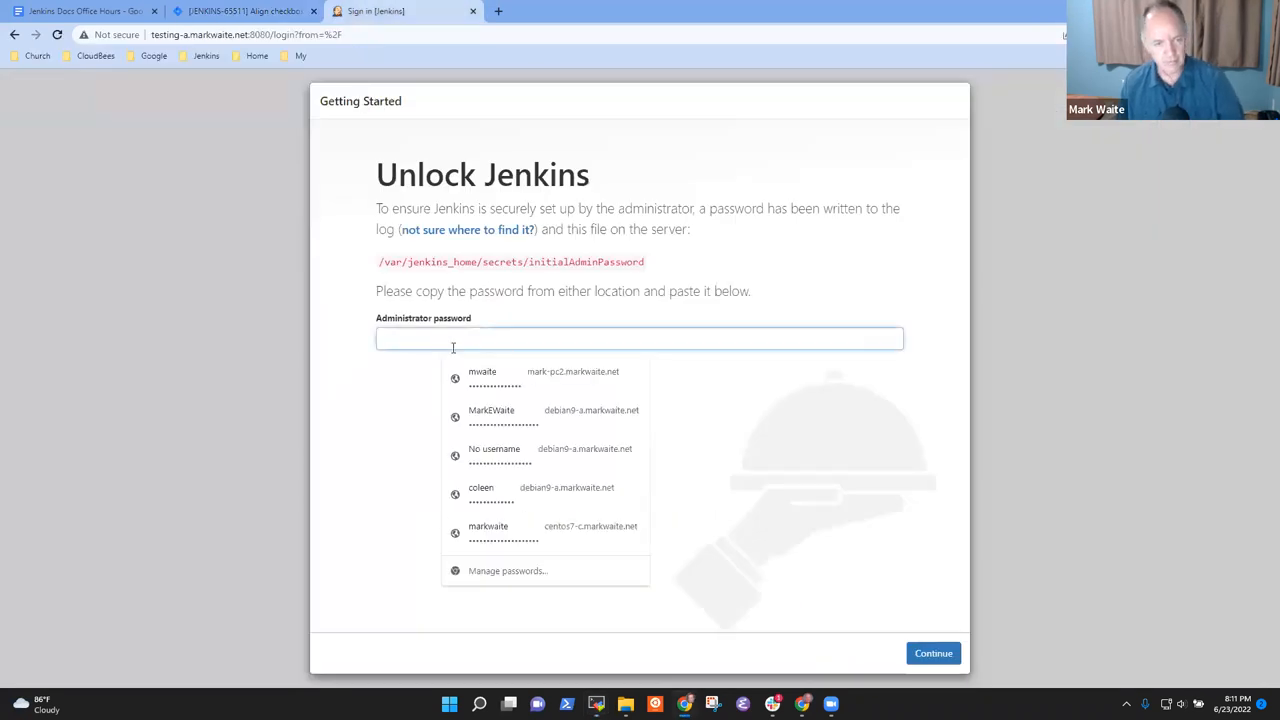
pyautogui.click(932, 652)
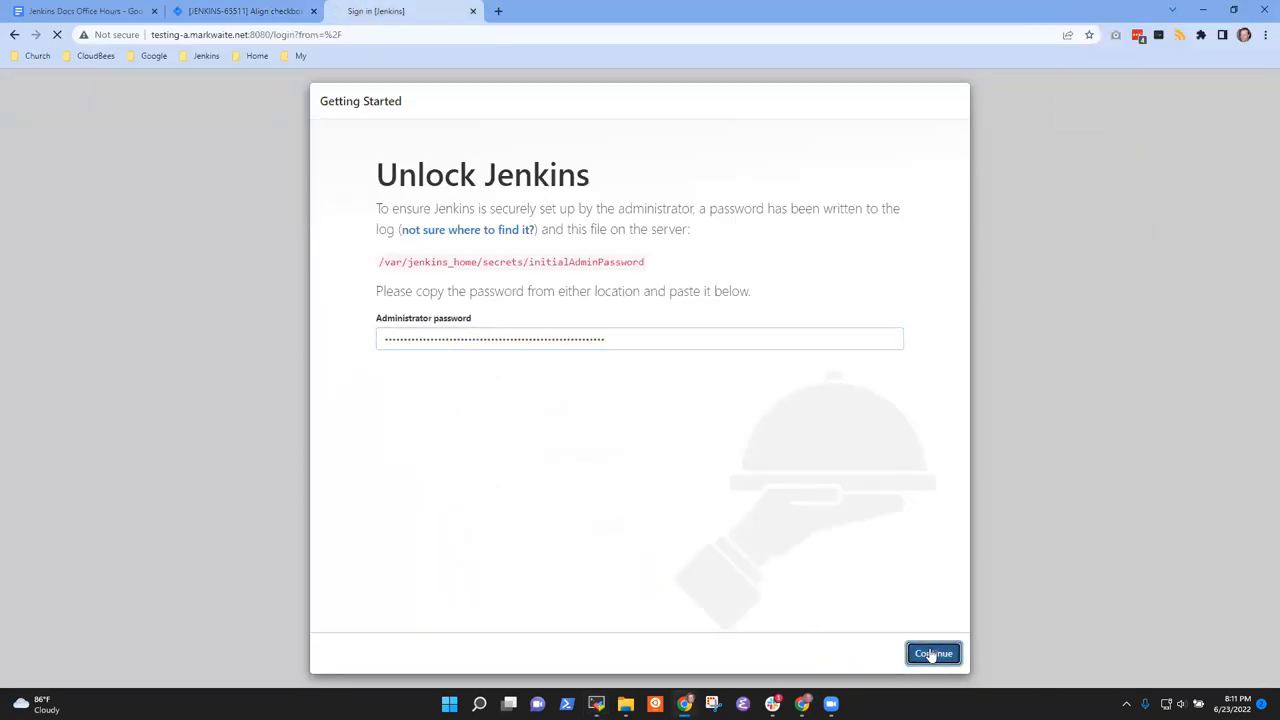
pyautogui.click(932, 652)
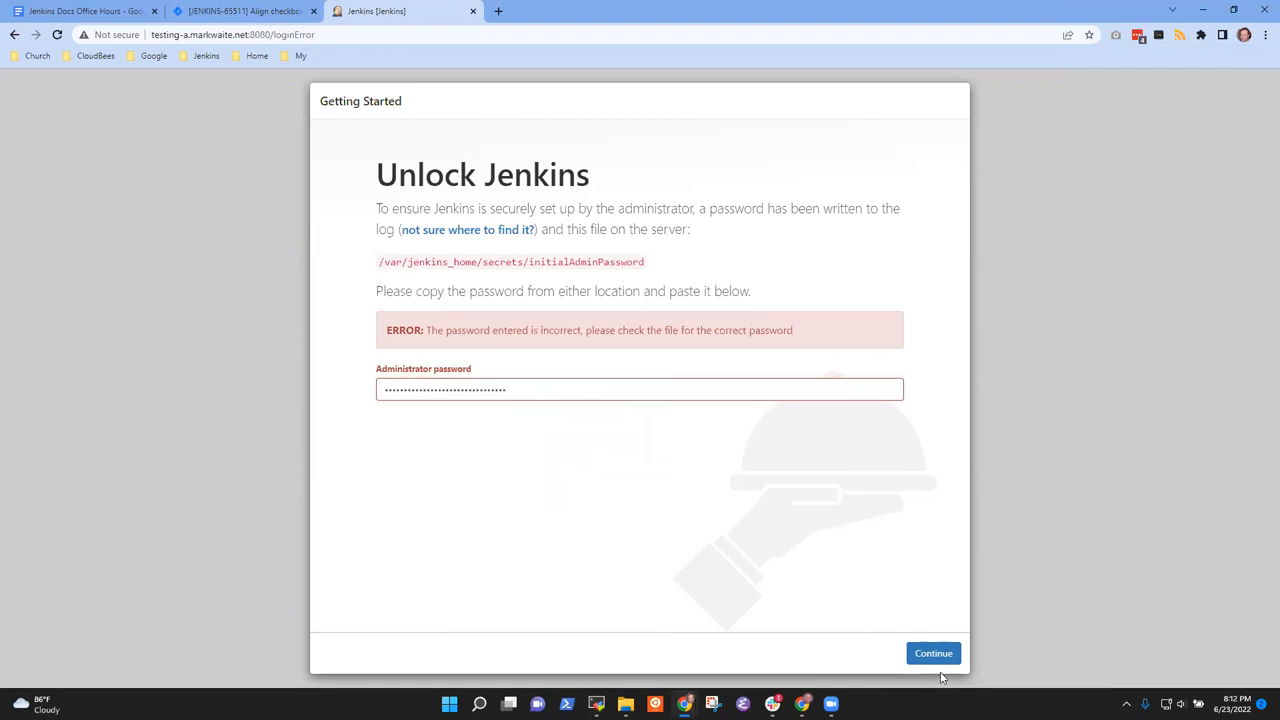
pyautogui.click(932, 652)
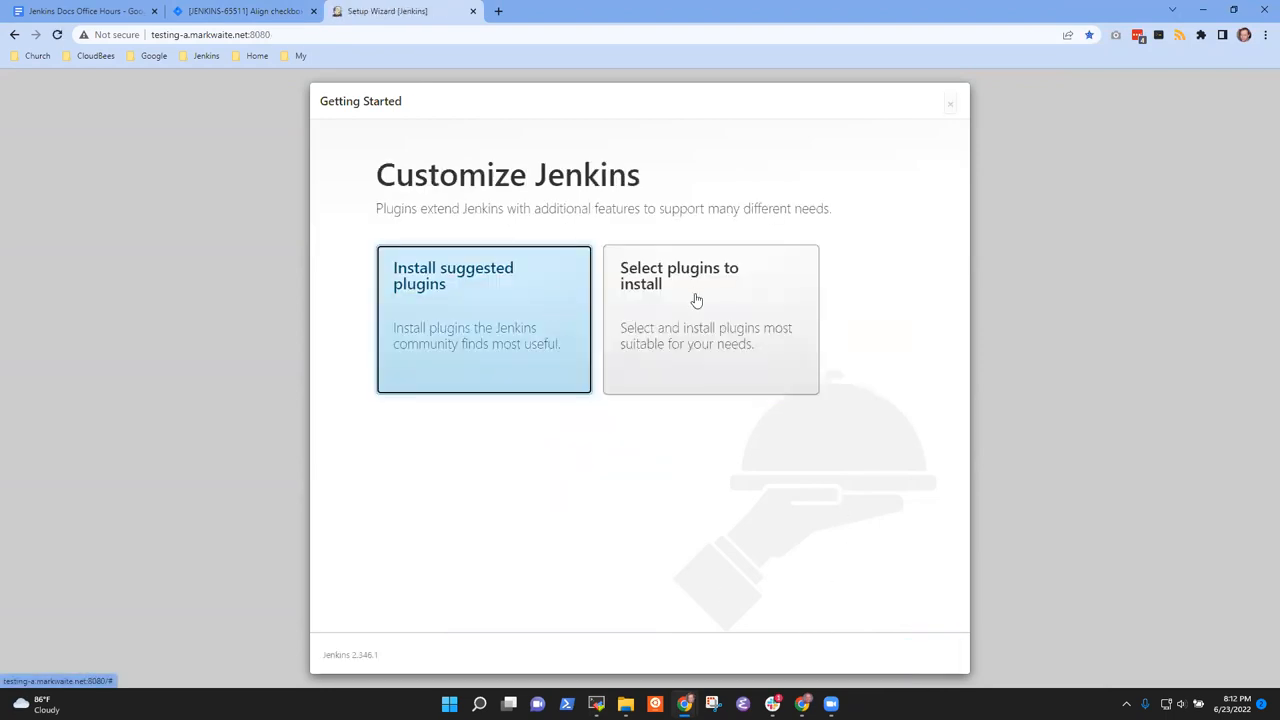
# Choose plugins to install, create first admin user Mark Waite, and accept the instance URL
pyautogui.click(696, 300)
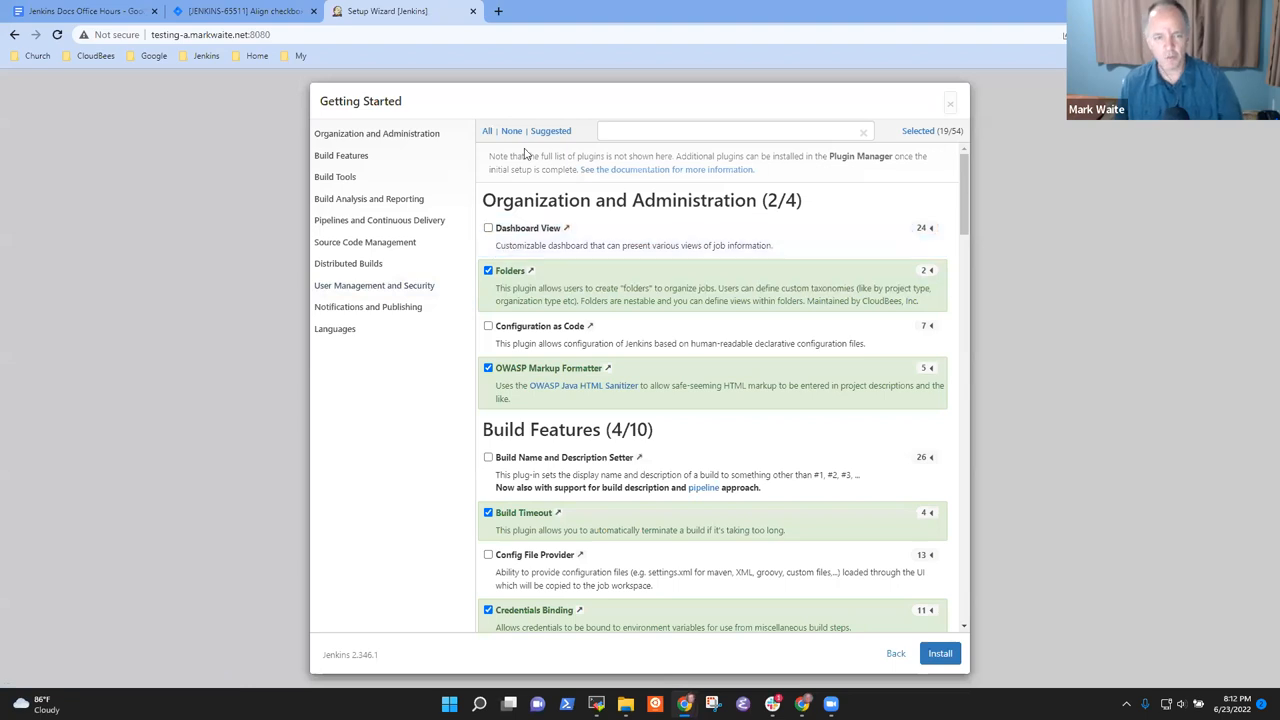
pyautogui.click(512, 130)
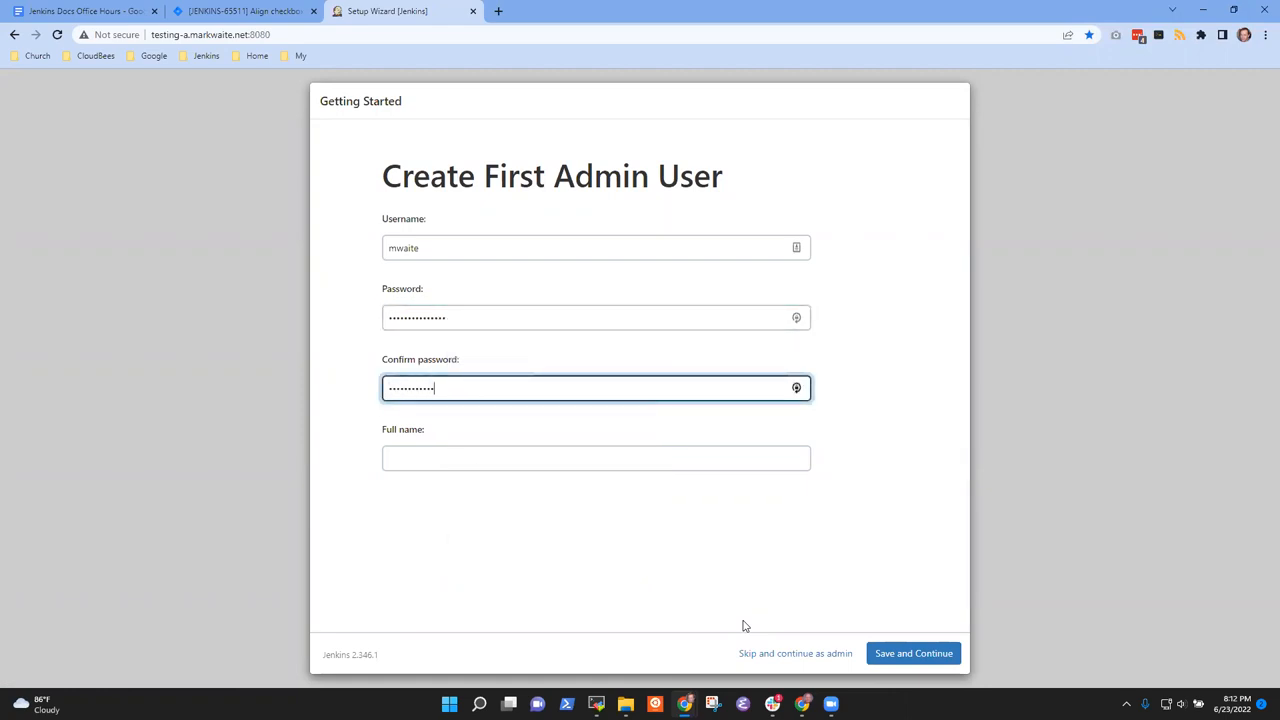
pyautogui.write('Mark Waite')
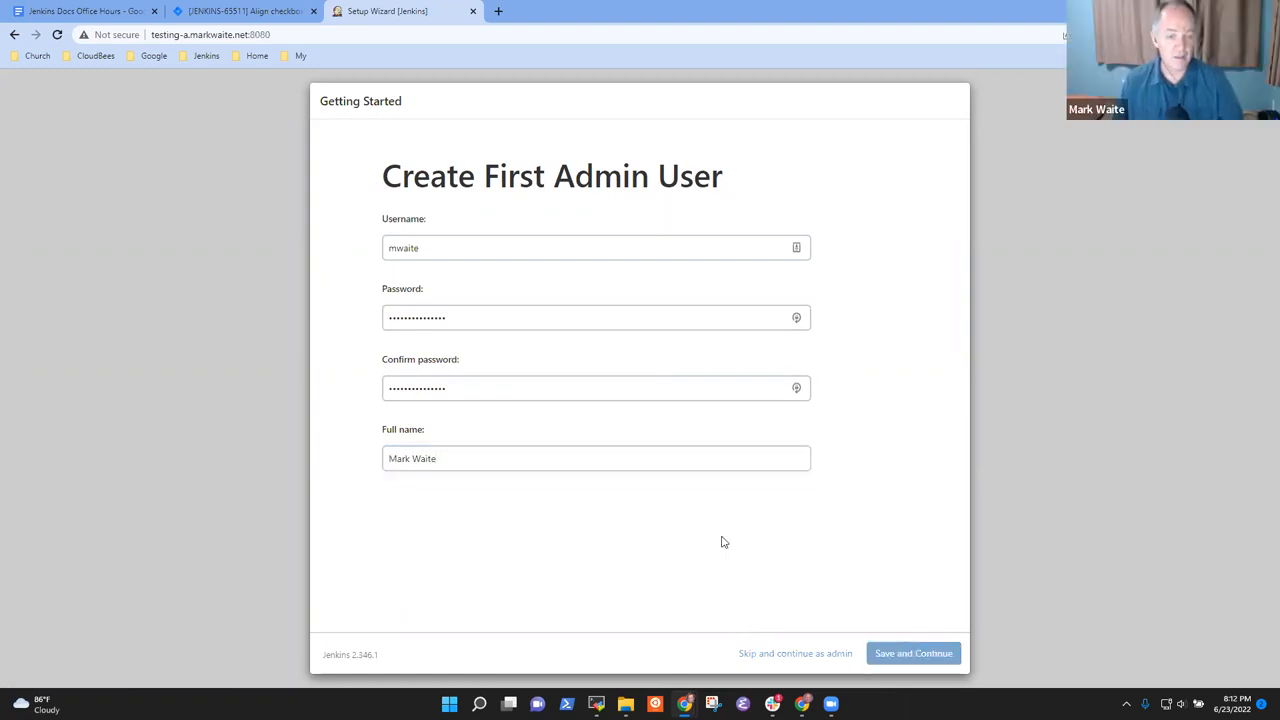
pyautogui.click(912, 652)
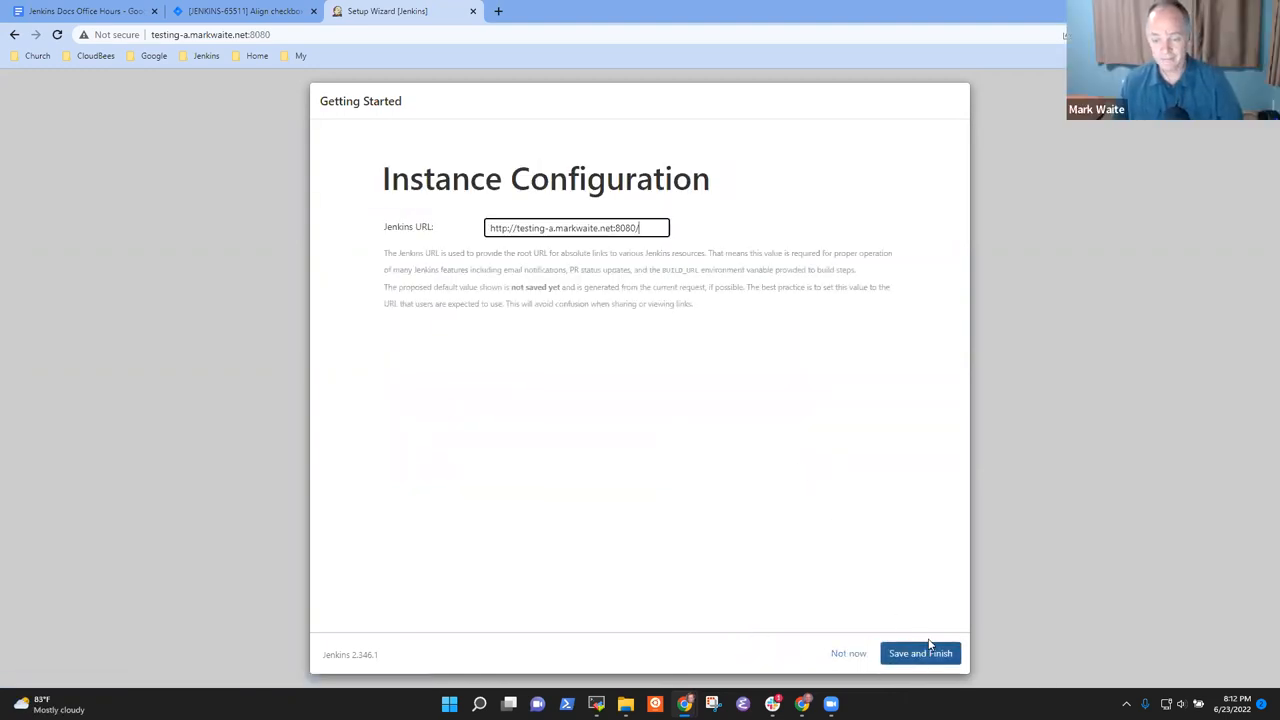
pyautogui.click(920, 652)
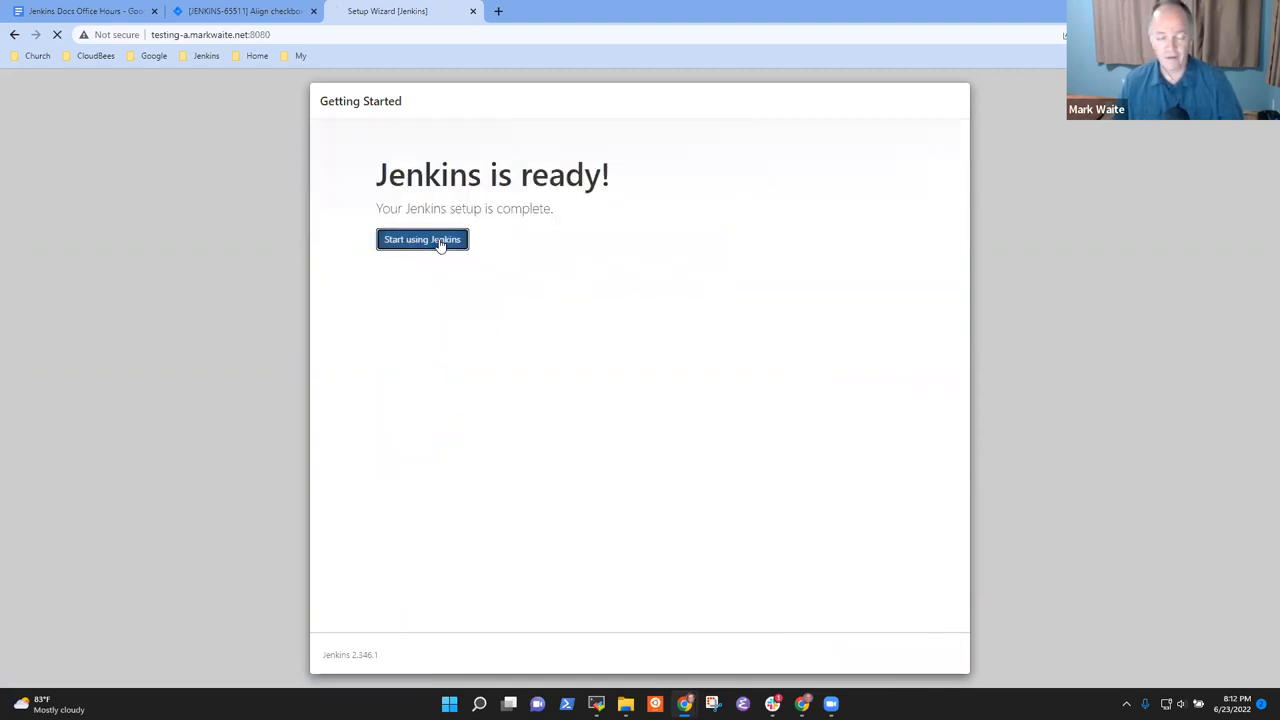
# Start using Jenkins and land on the Welcome to Jenkins dashboard
pyautogui.click(420, 240)
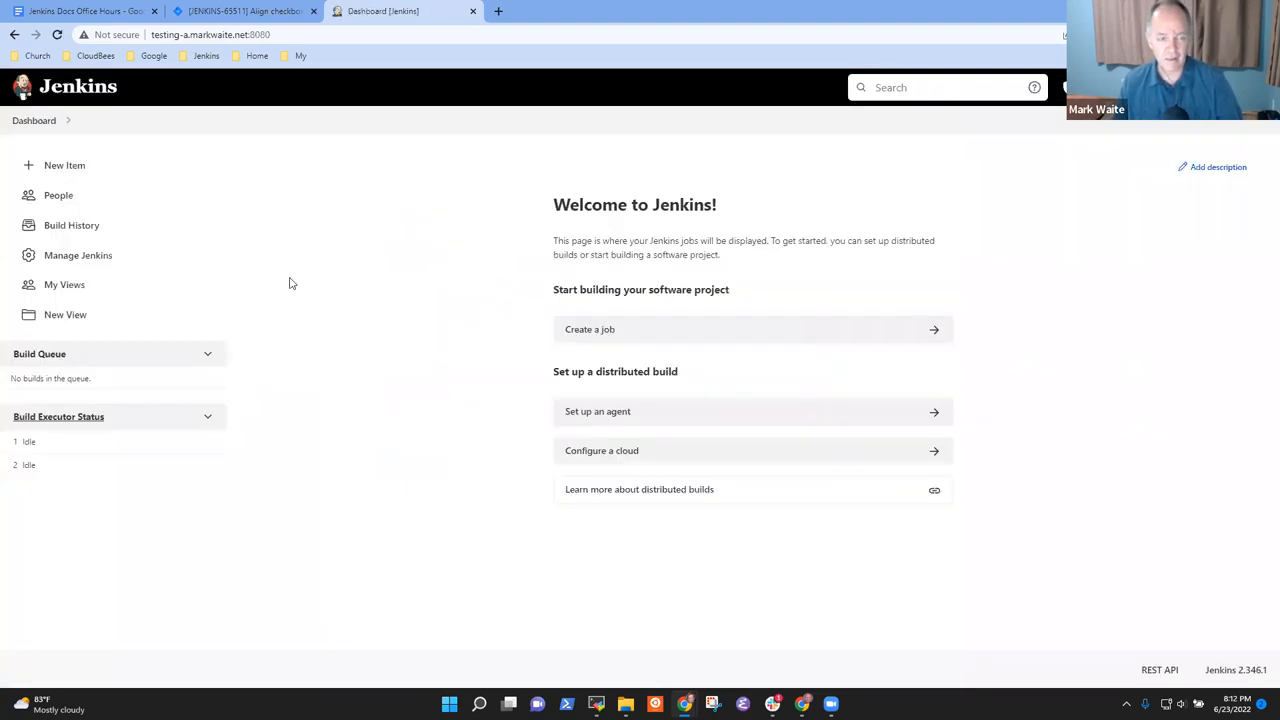
pyautogui.click(78, 256)
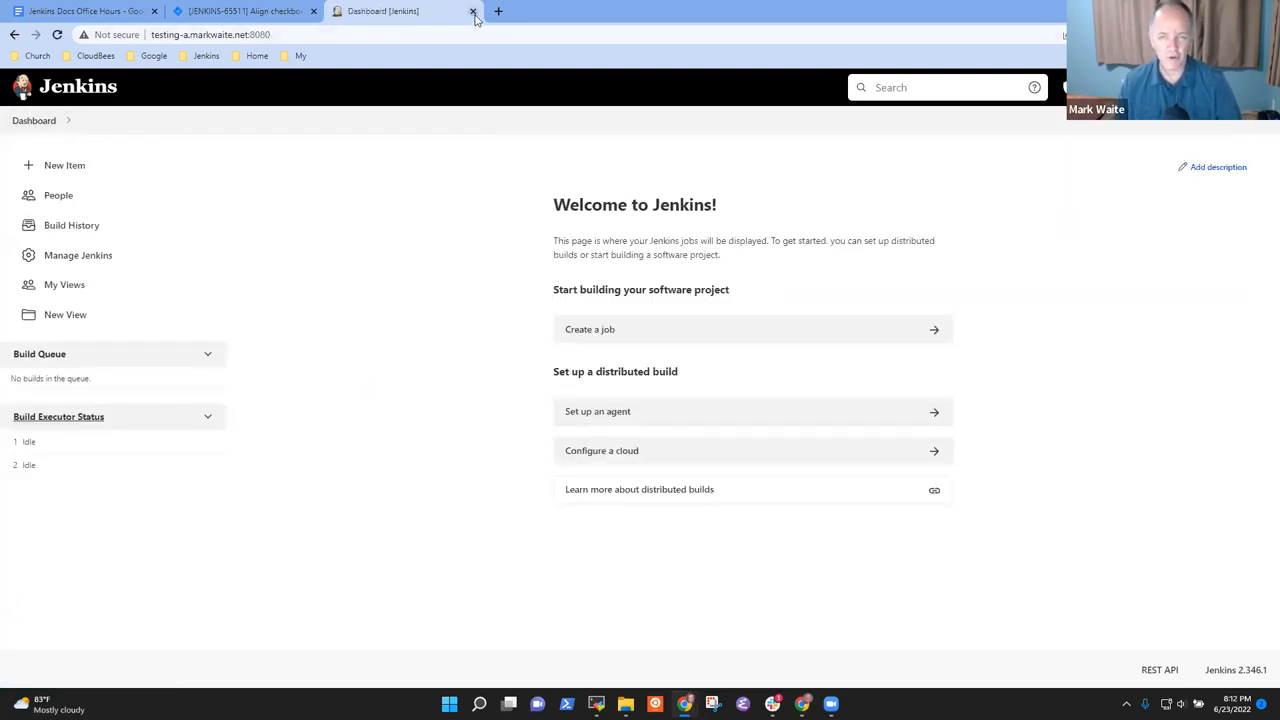
# Close the Jenkins tab and review JENKINS-65511's description and checkbox alignment screenshot
pyautogui.click(472, 12)
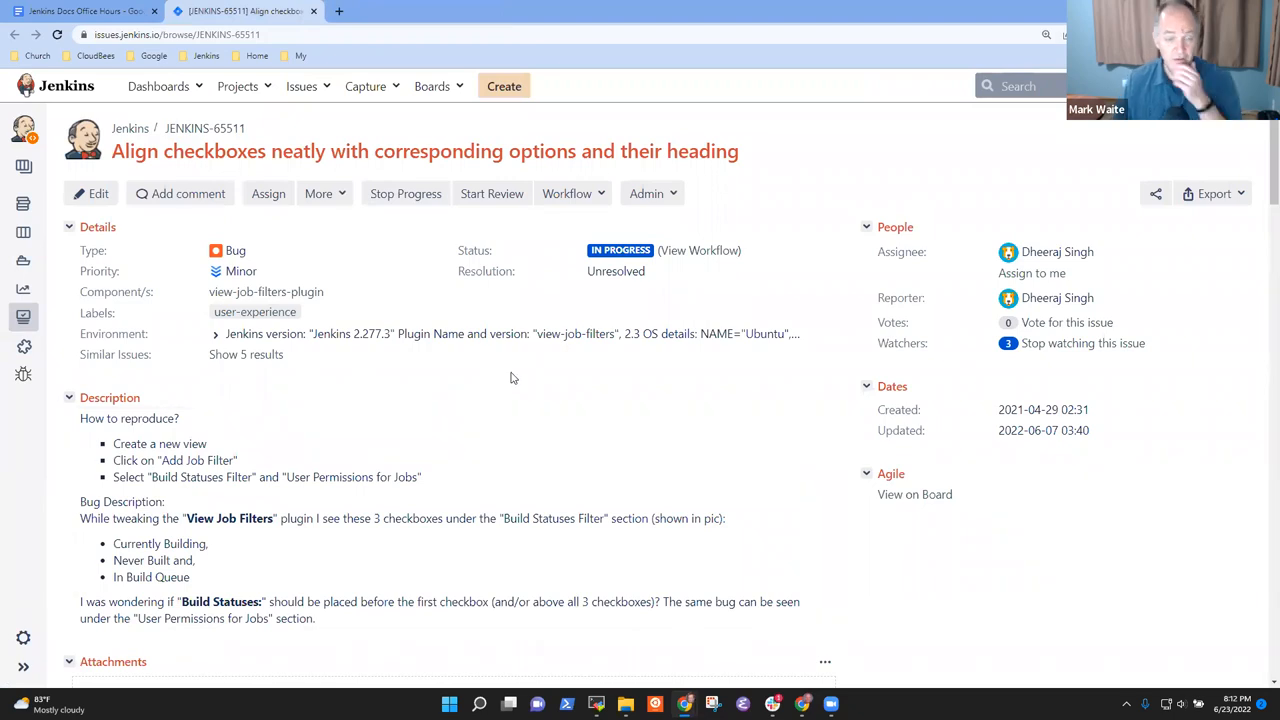
pyautogui.moveTo(216, 418)
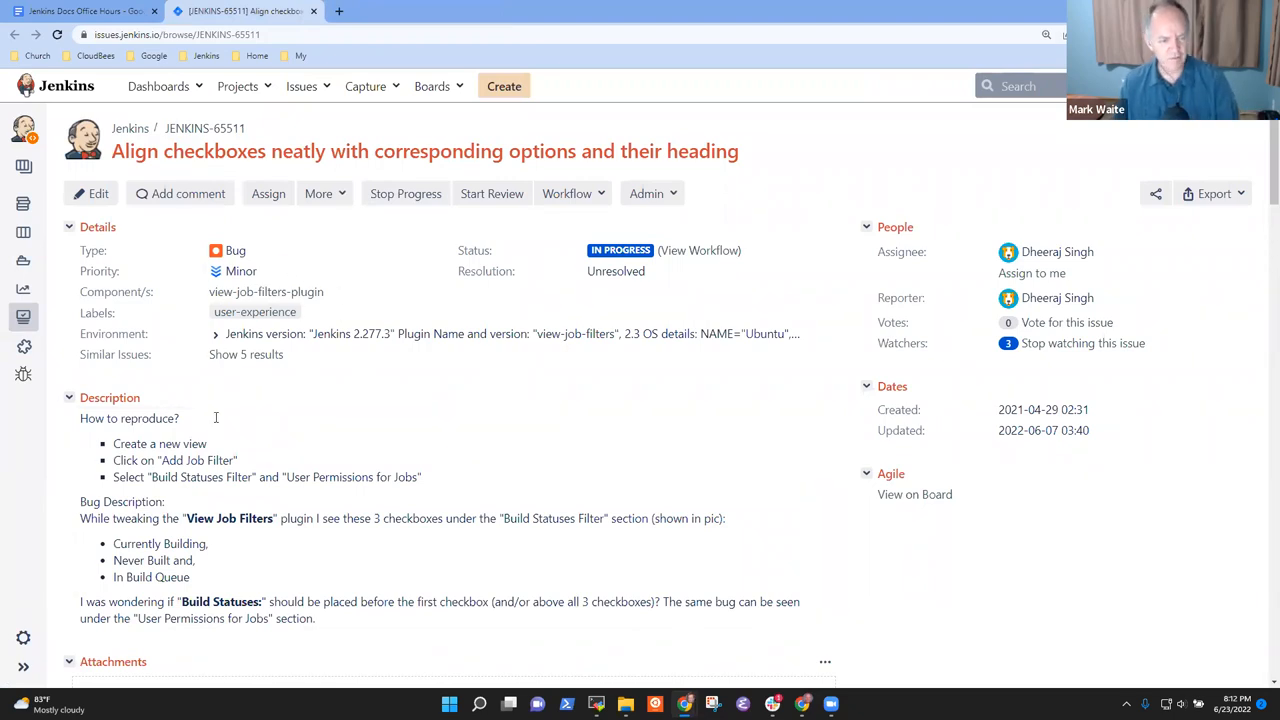
pyautogui.scroll(-3)
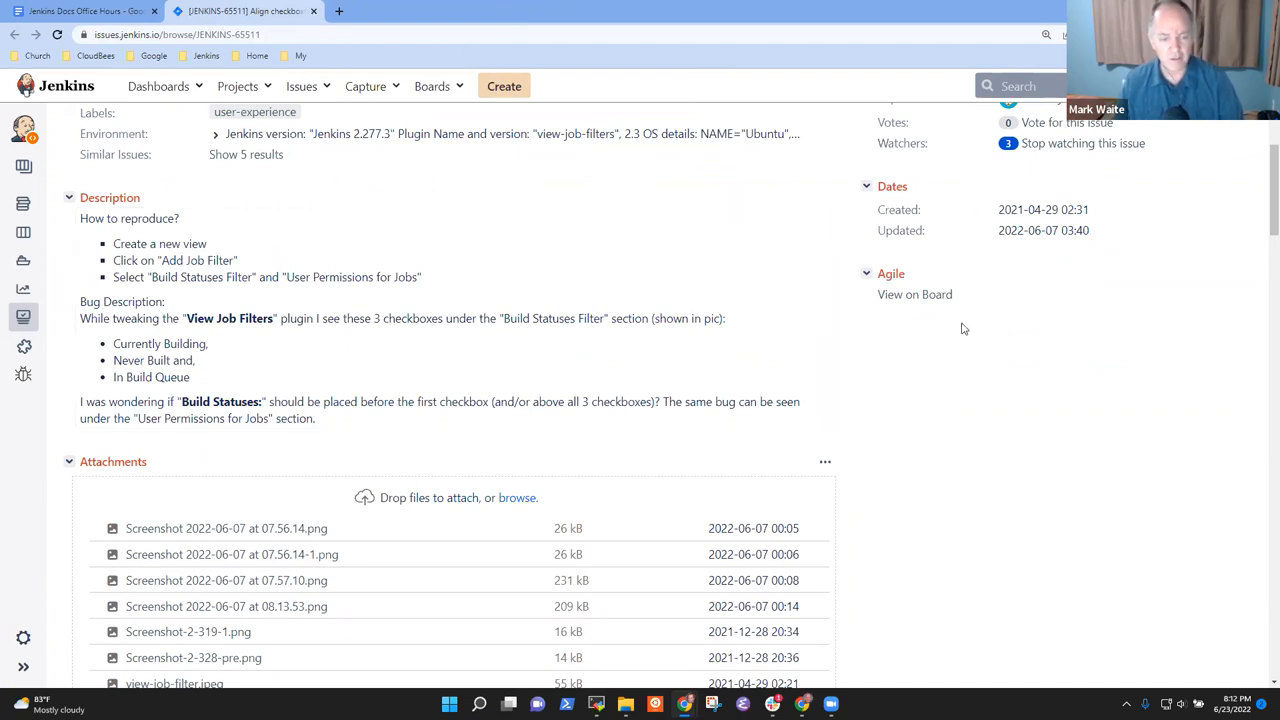
pyautogui.moveTo(1260, 218)
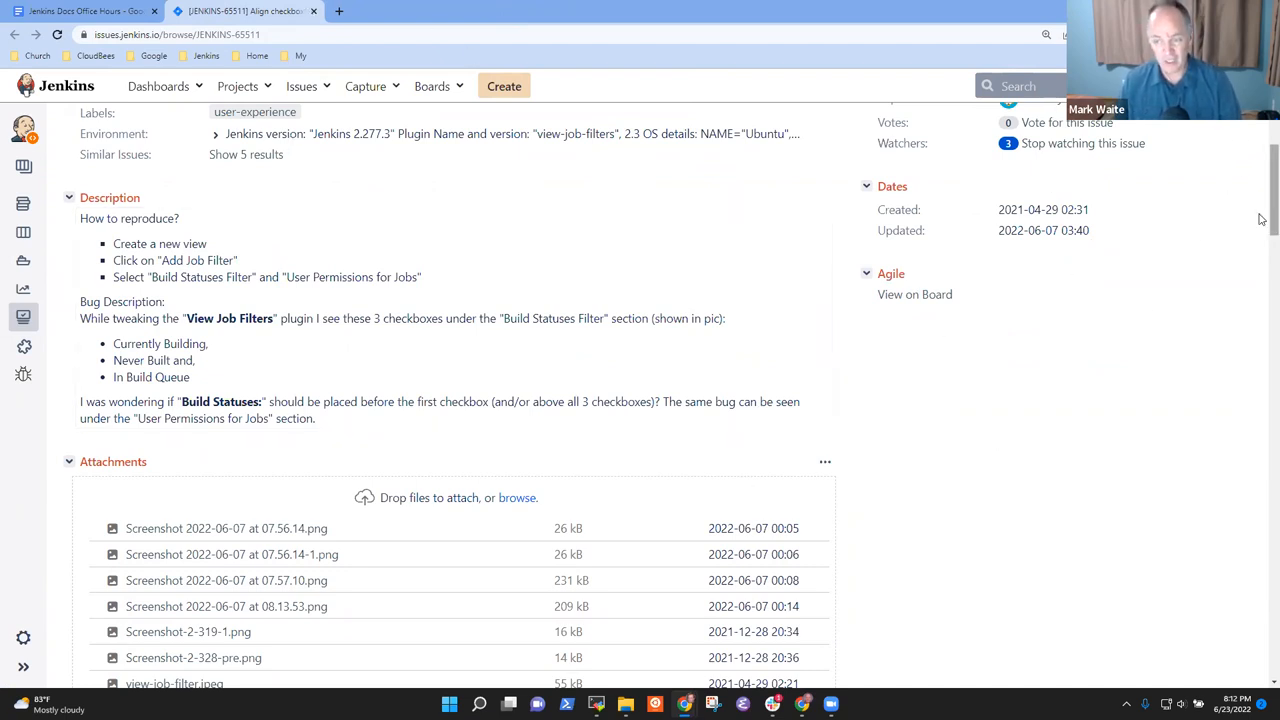
pyautogui.scroll(-3)
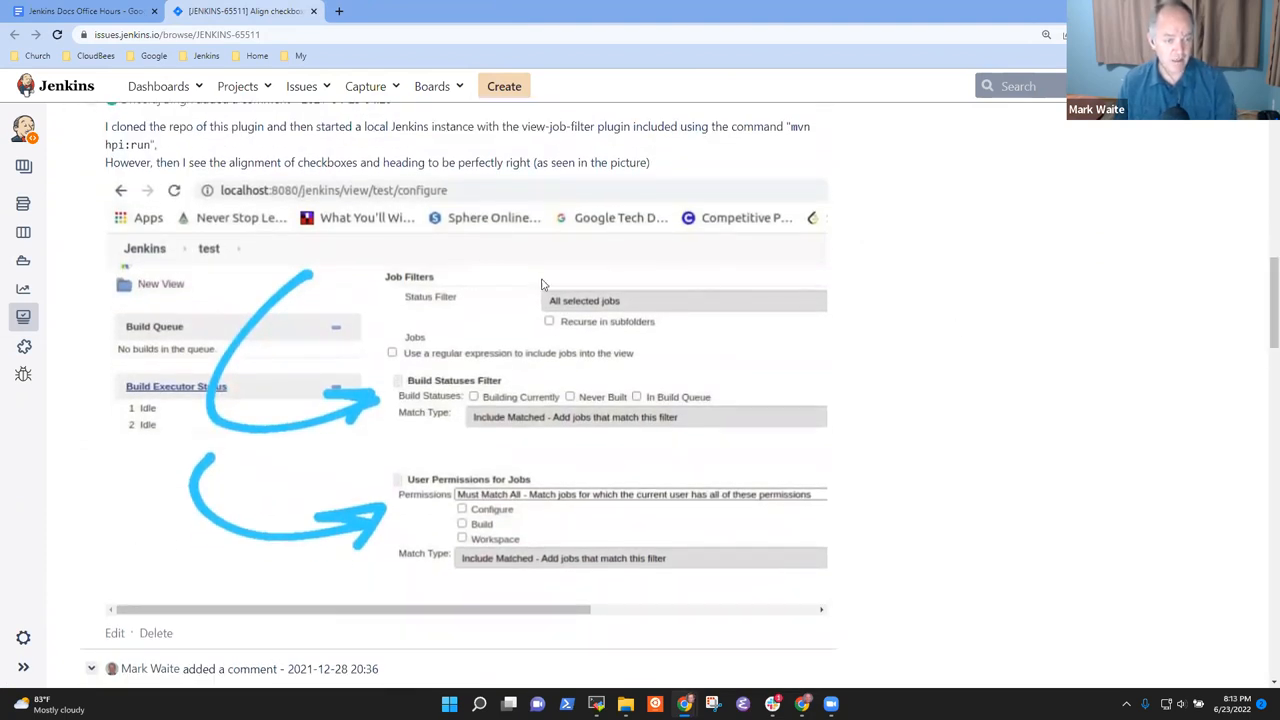
pyautogui.scroll(3)
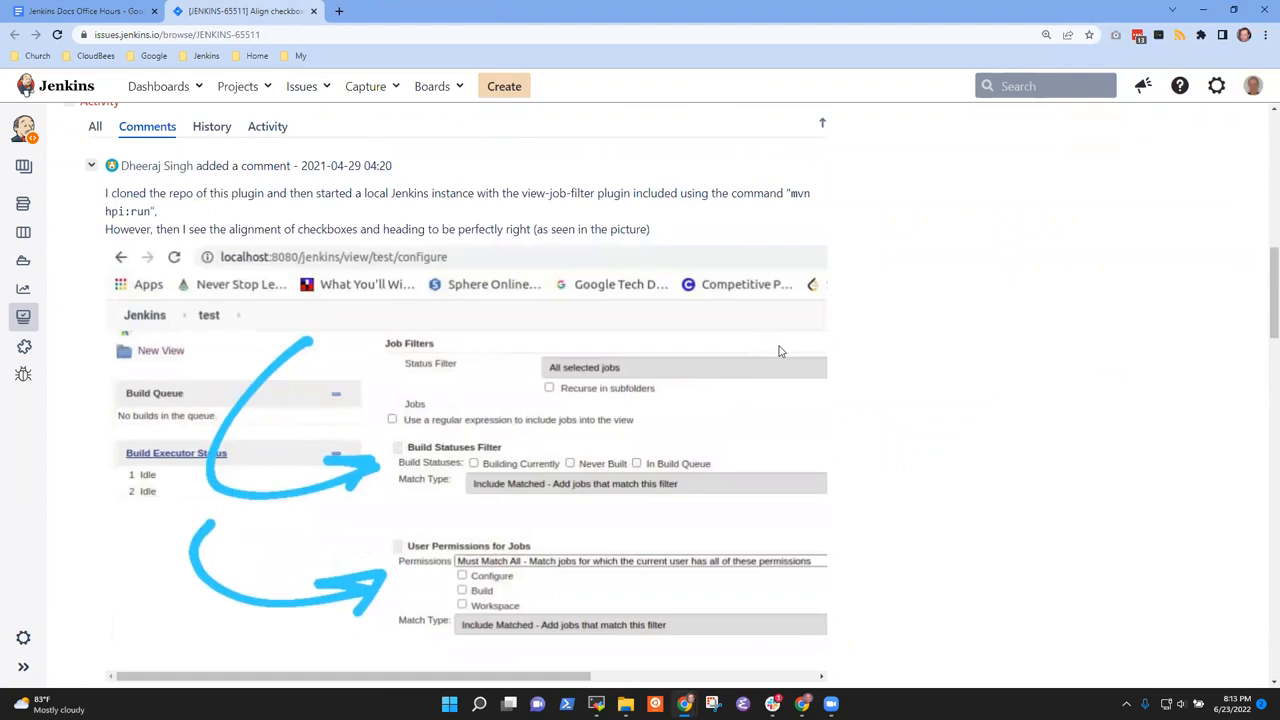
pyautogui.moveTo(868, 368)
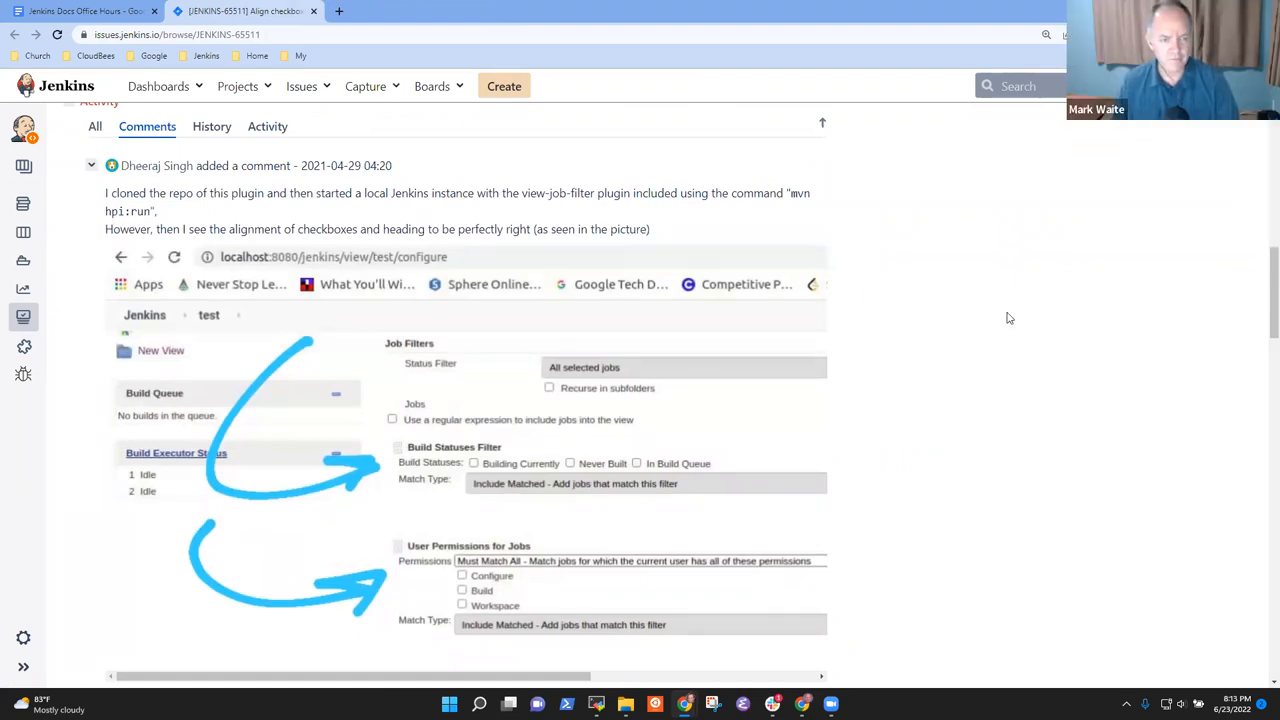
pyautogui.scroll(3)
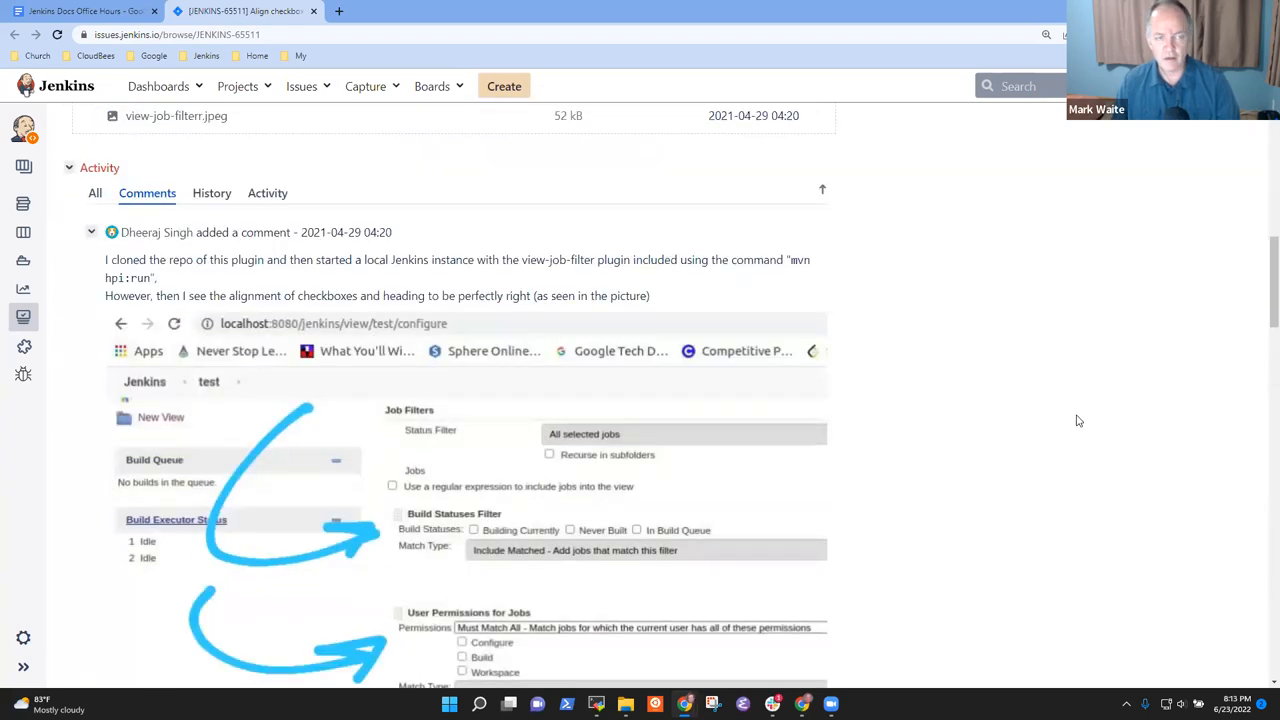
# Bring up the mark-pc2 Jenkins dashboard in a new tab alongside the JENKINS-65511 issue
pyautogui.click(496, 12)
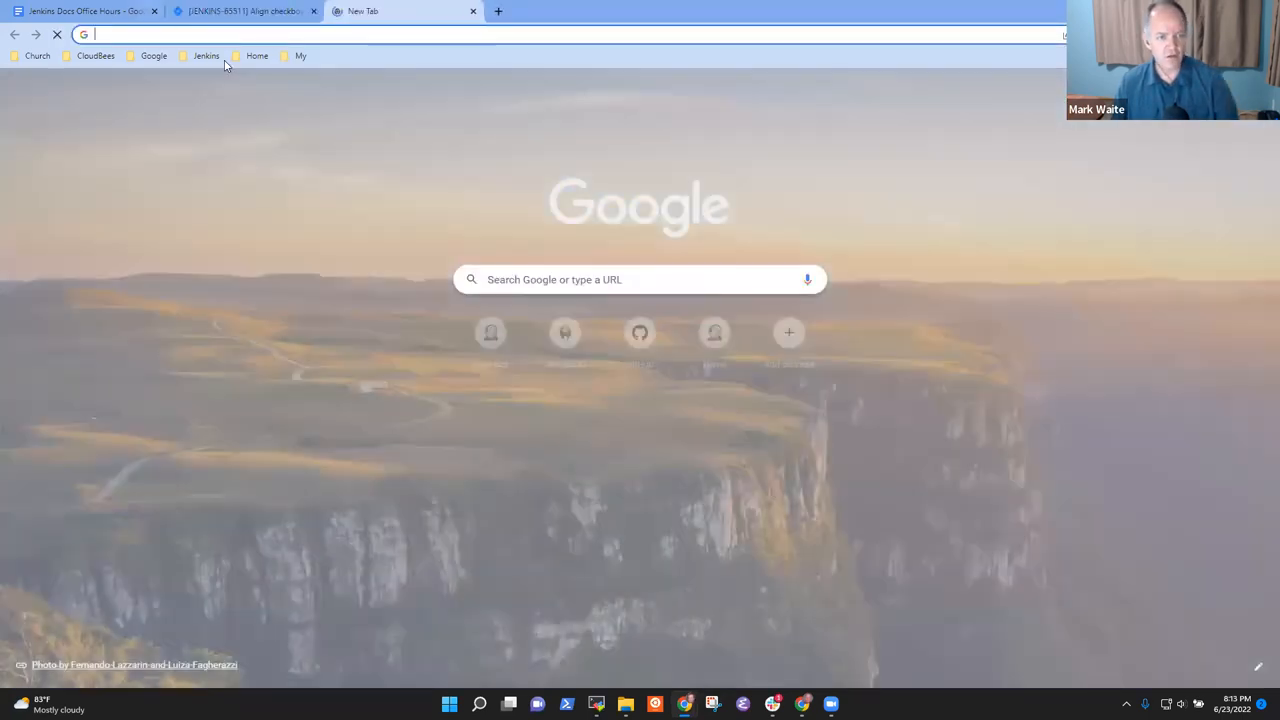
pyautogui.click(208, 56)
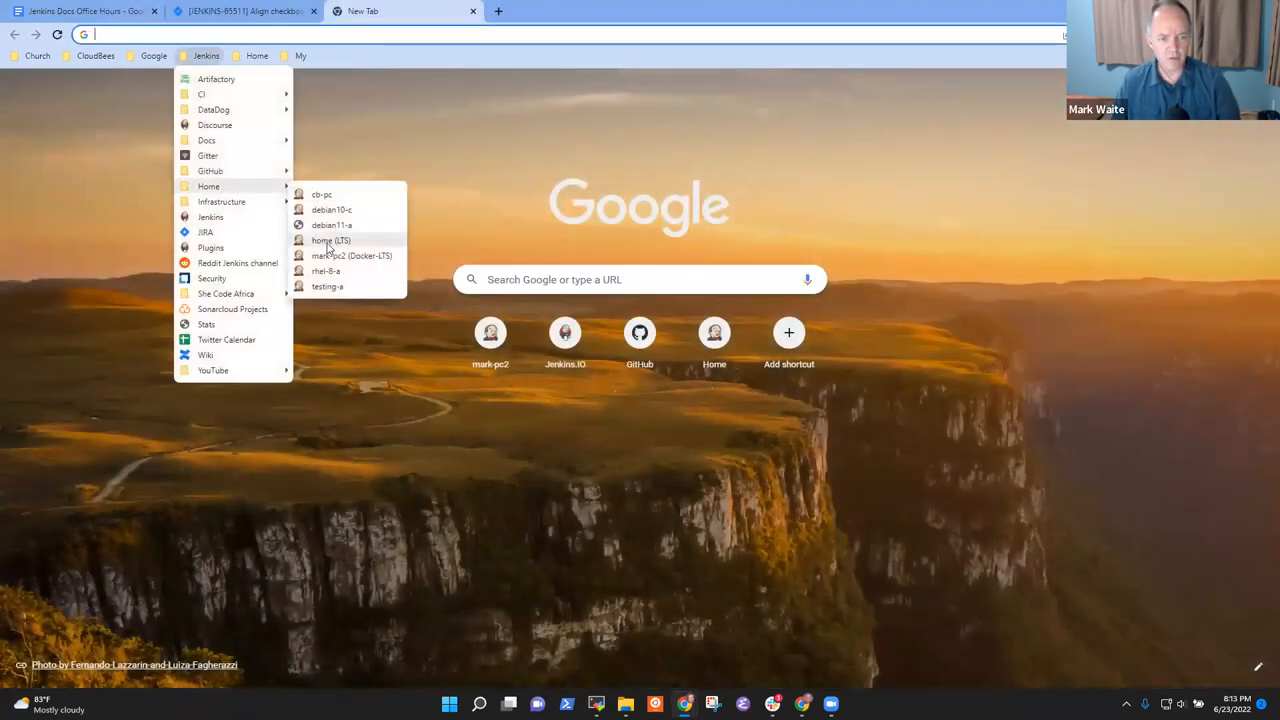
pyautogui.click(352, 256)
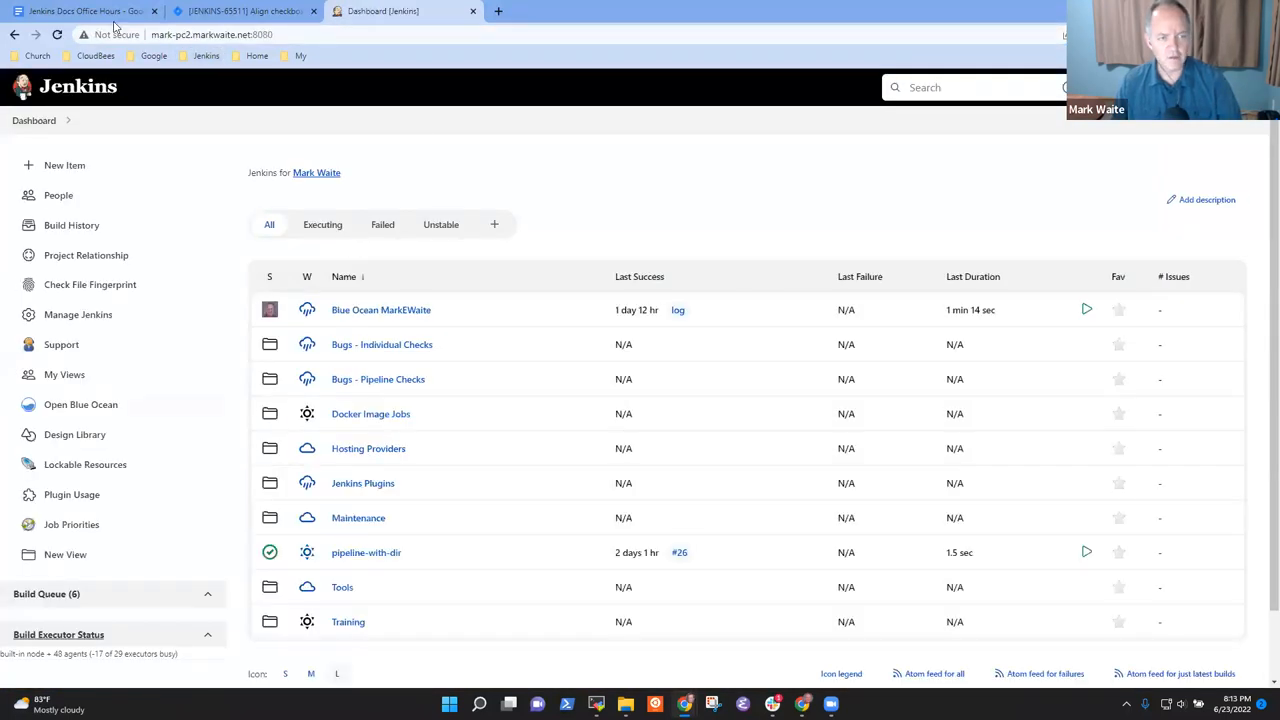
pyautogui.click(240, 12)
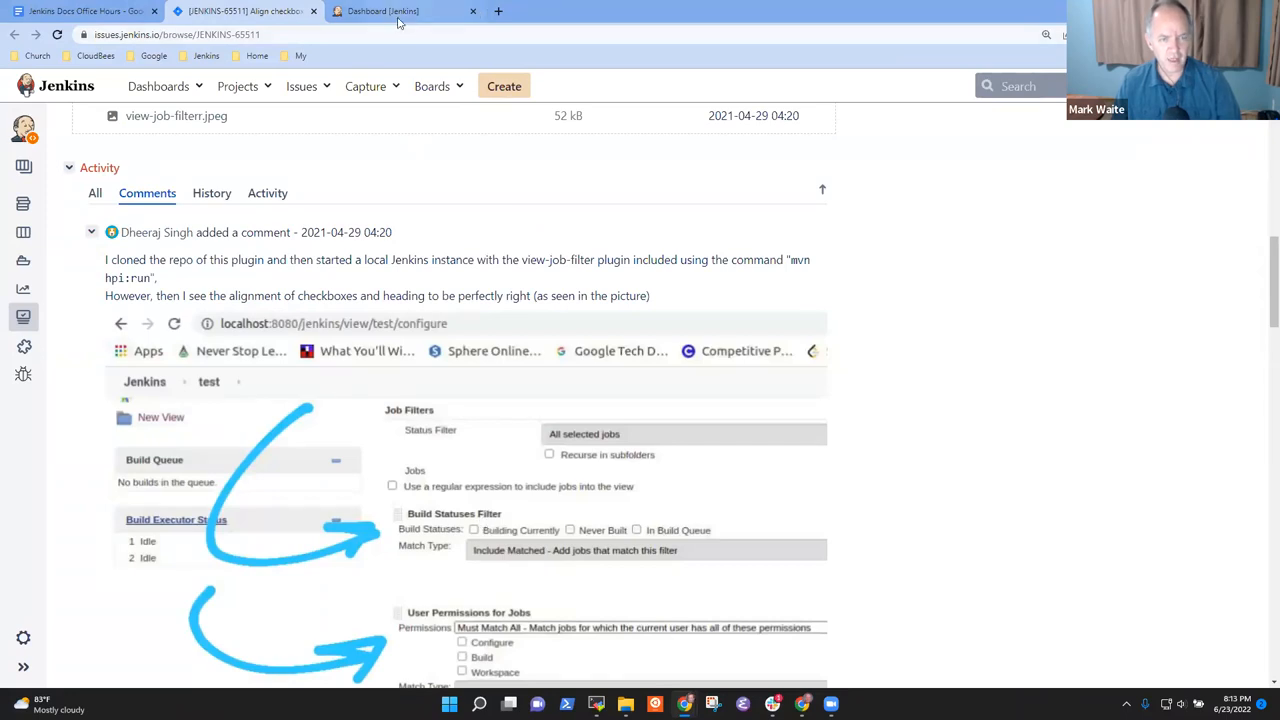
pyautogui.click(400, 12)
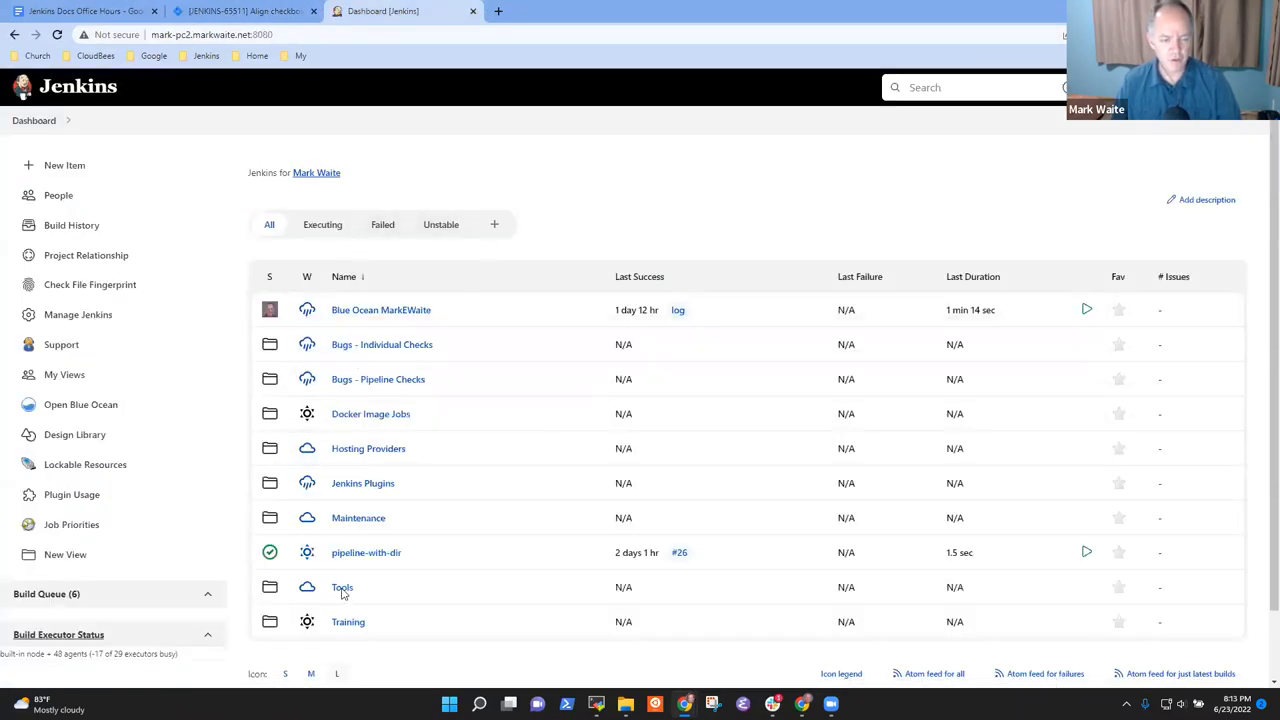
# In the Jenkins Plugins folder, view the Failed, then Executing, then Unstable jobs
pyautogui.click(362, 482)
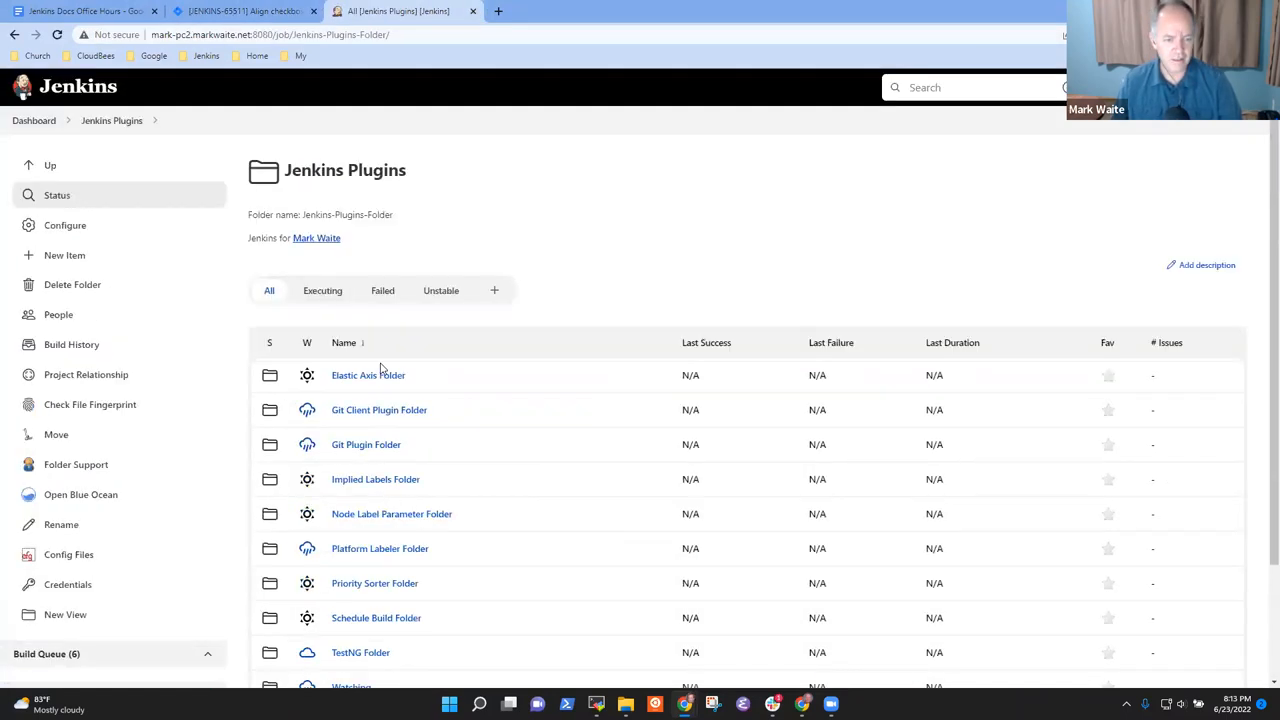
pyautogui.scroll(-3)
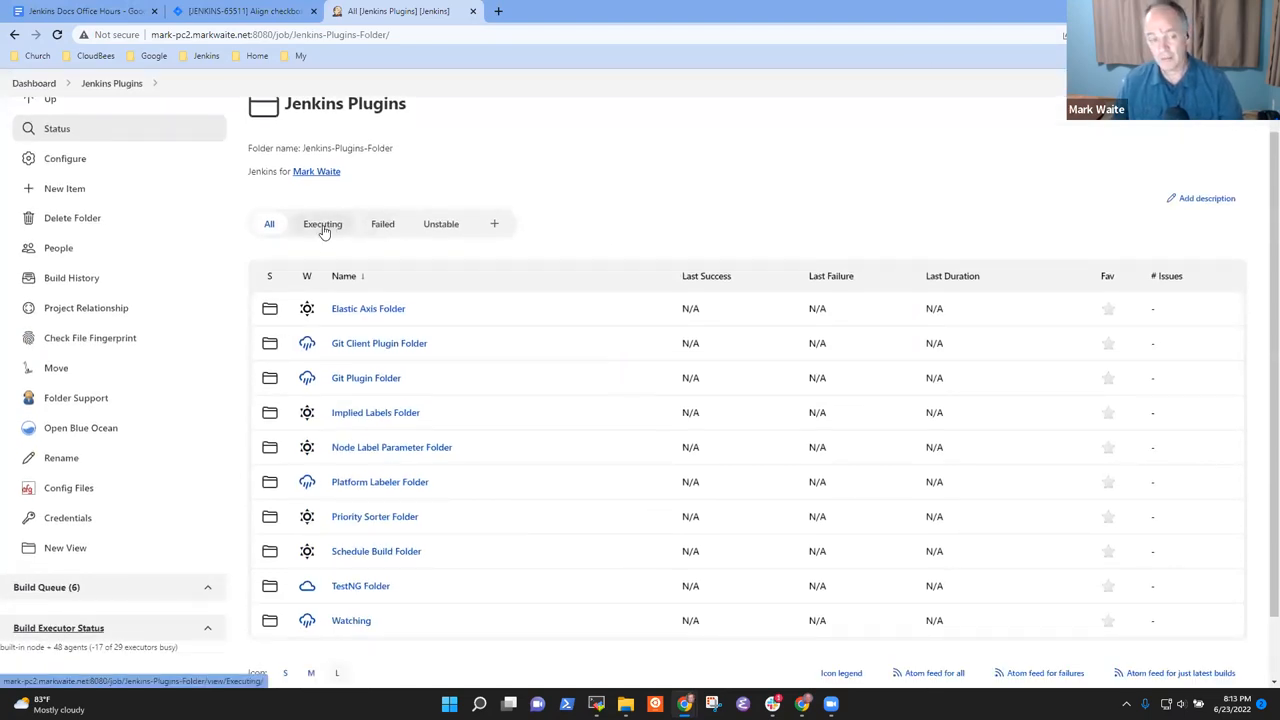
pyautogui.click(382, 224)
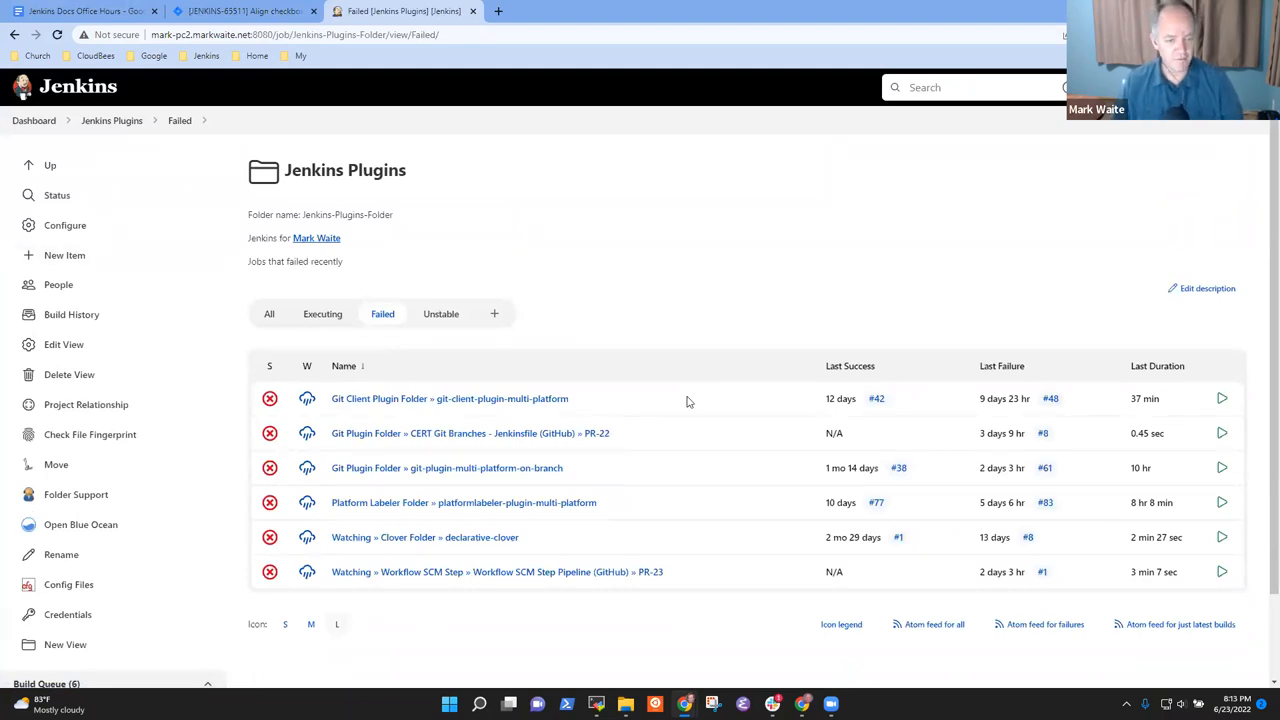
pyautogui.moveTo(118, 384)
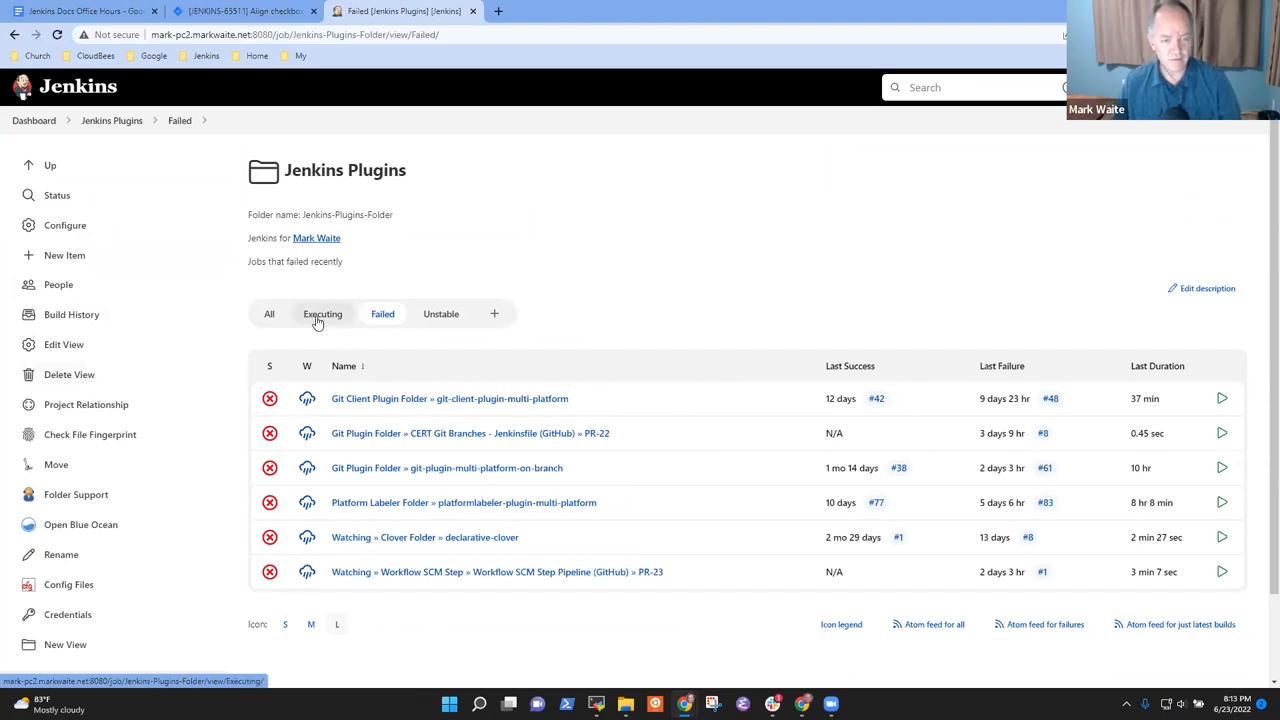
pyautogui.click(322, 312)
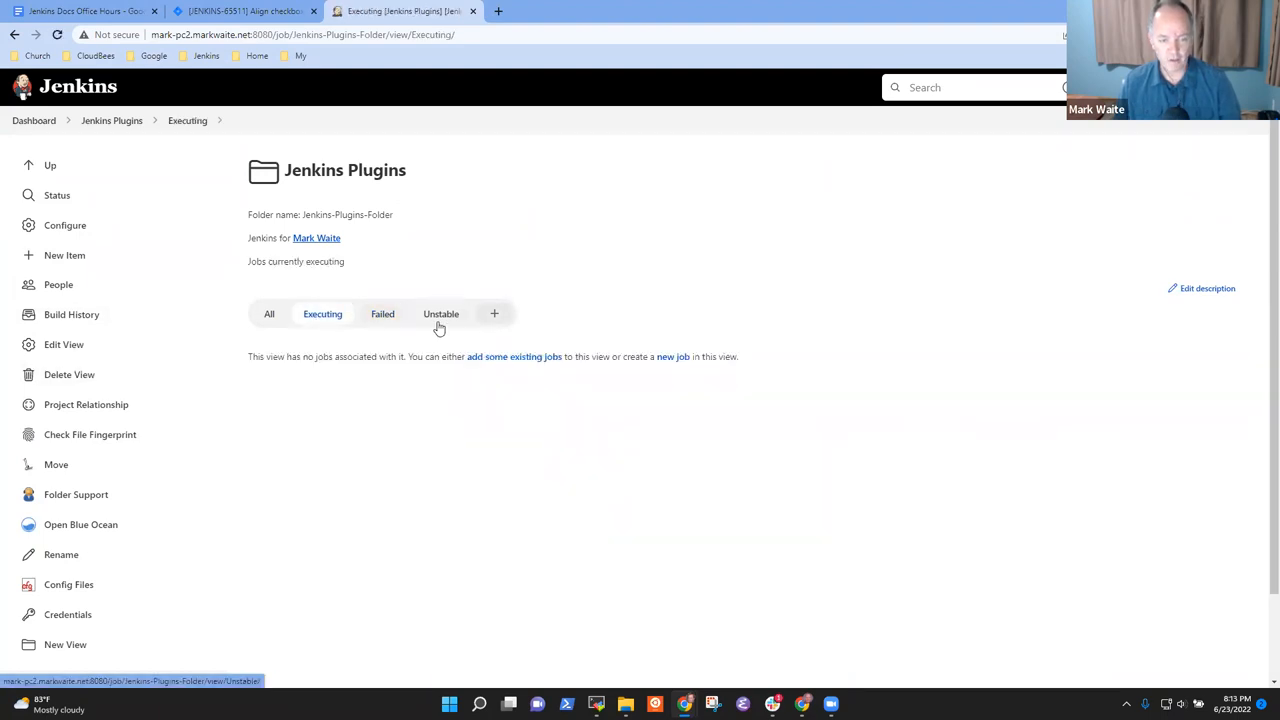
pyautogui.click(440, 312)
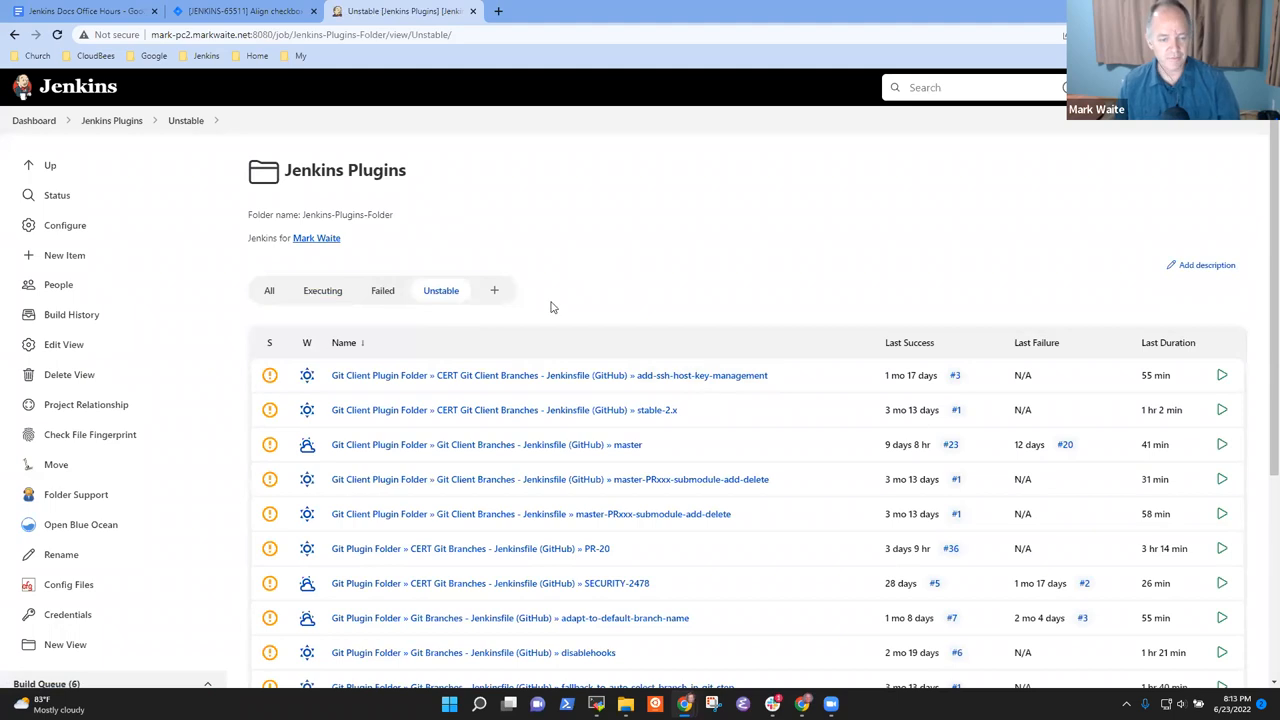
pyautogui.moveTo(60, 352)
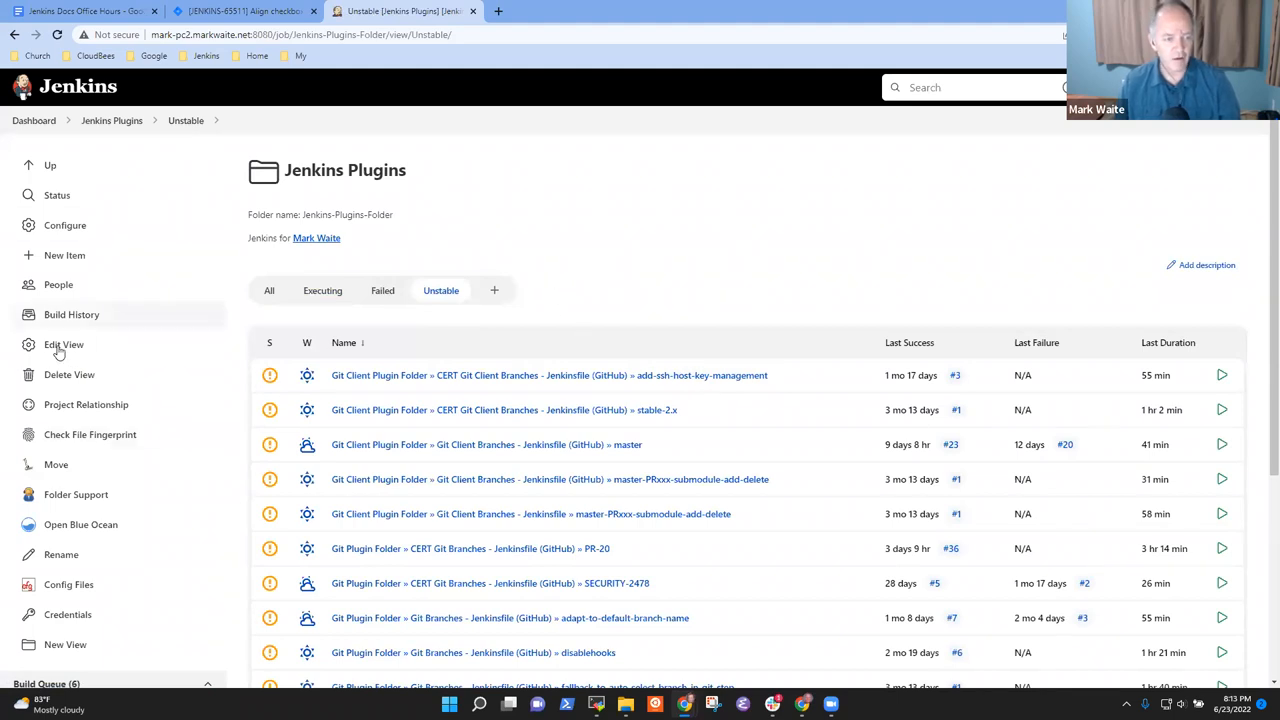
# Review the Unstable view's settings and compare them with the Jira issue
pyautogui.click(64, 344)
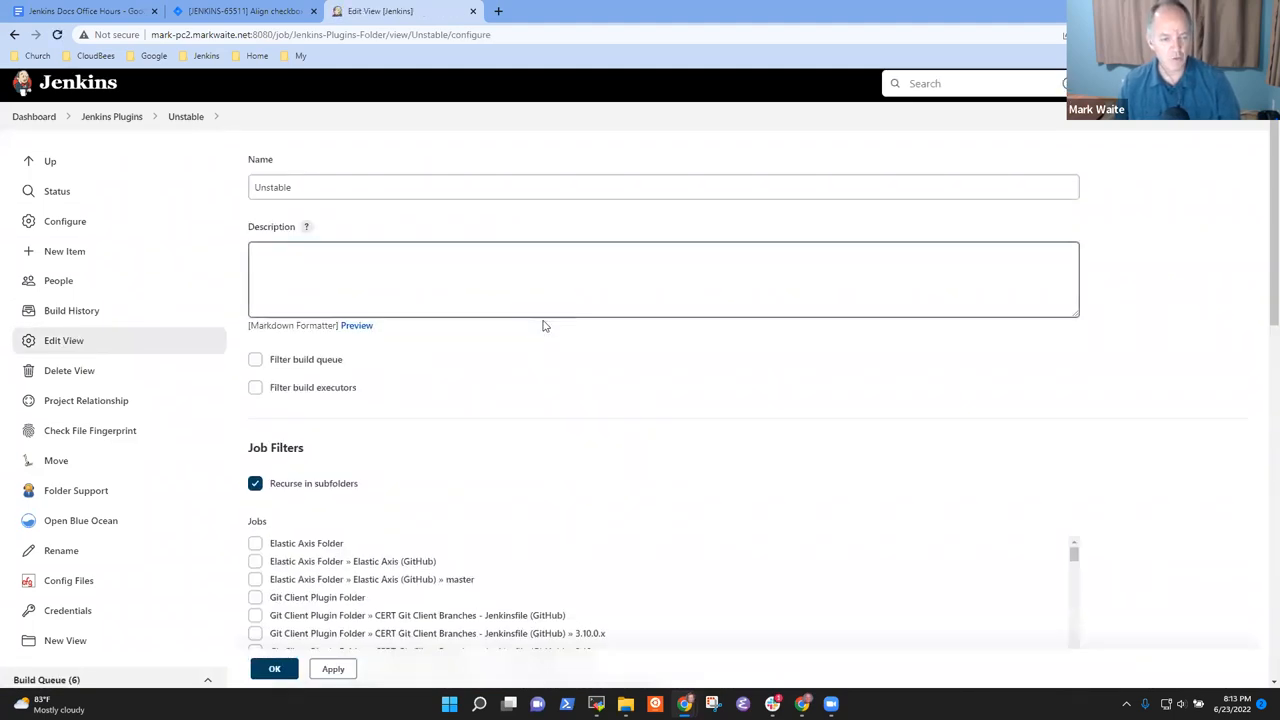
pyautogui.scroll(-3)
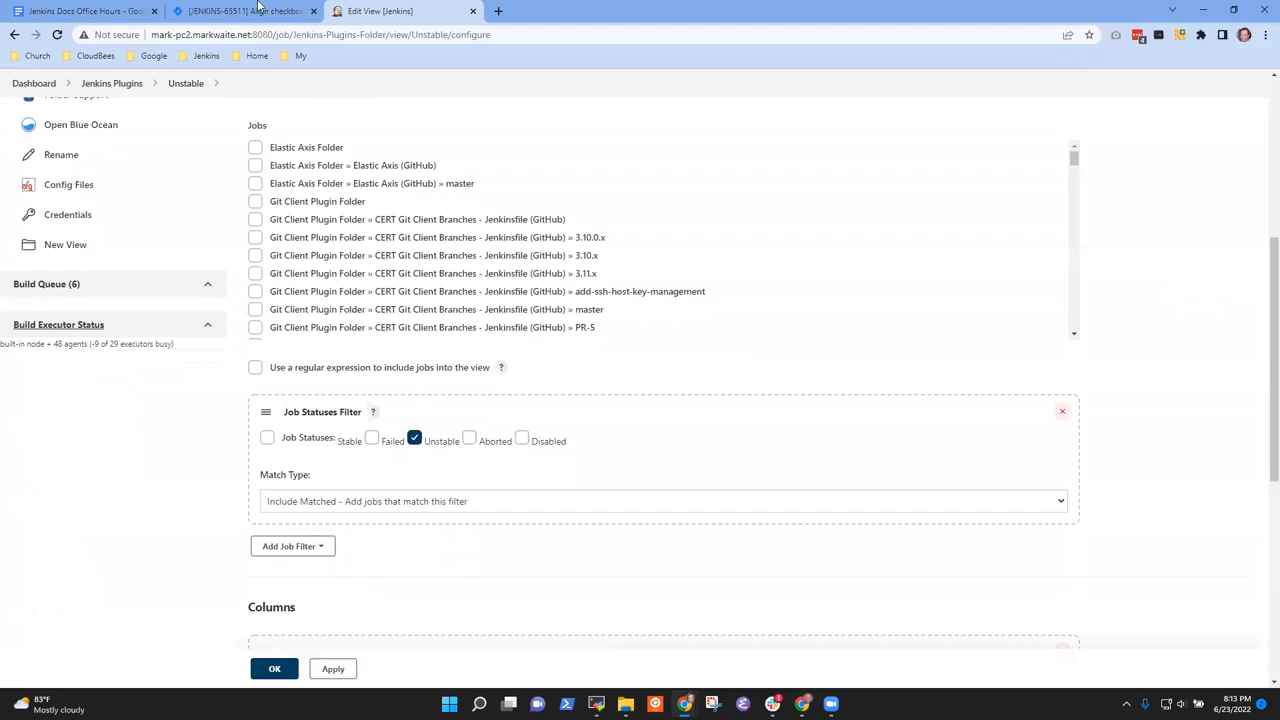
pyautogui.click(244, 12)
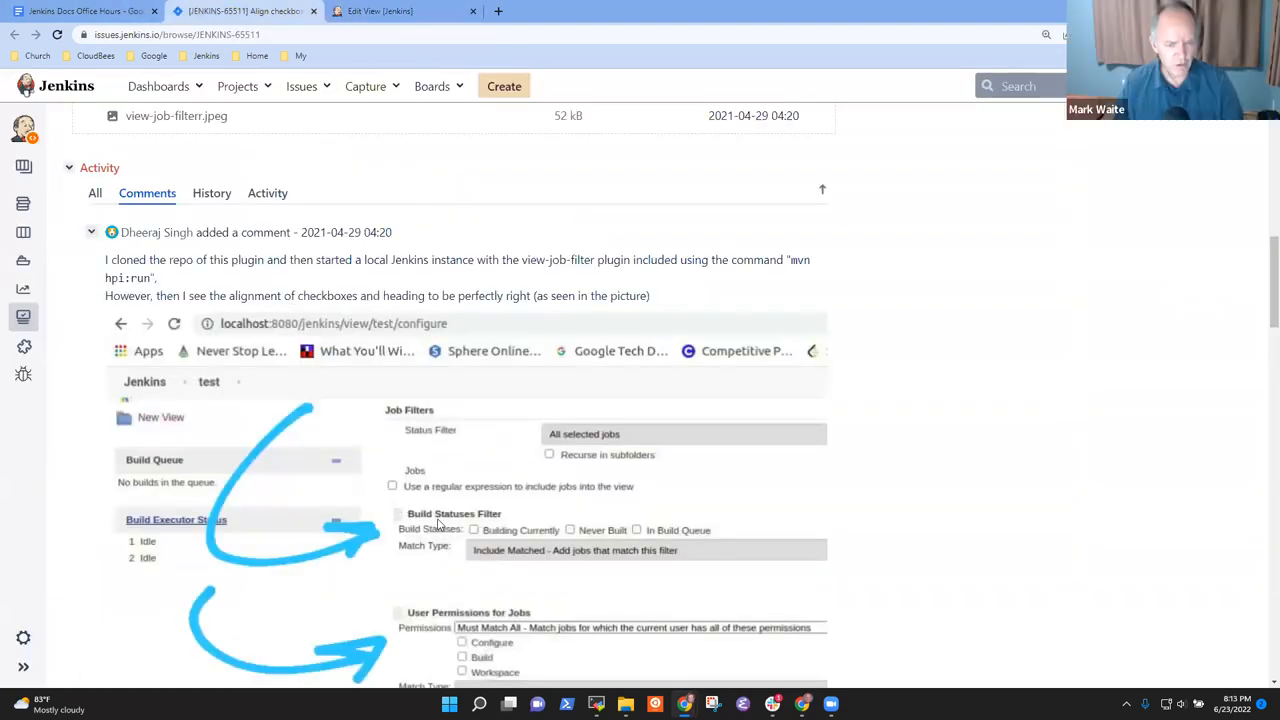
pyautogui.click(400, 12)
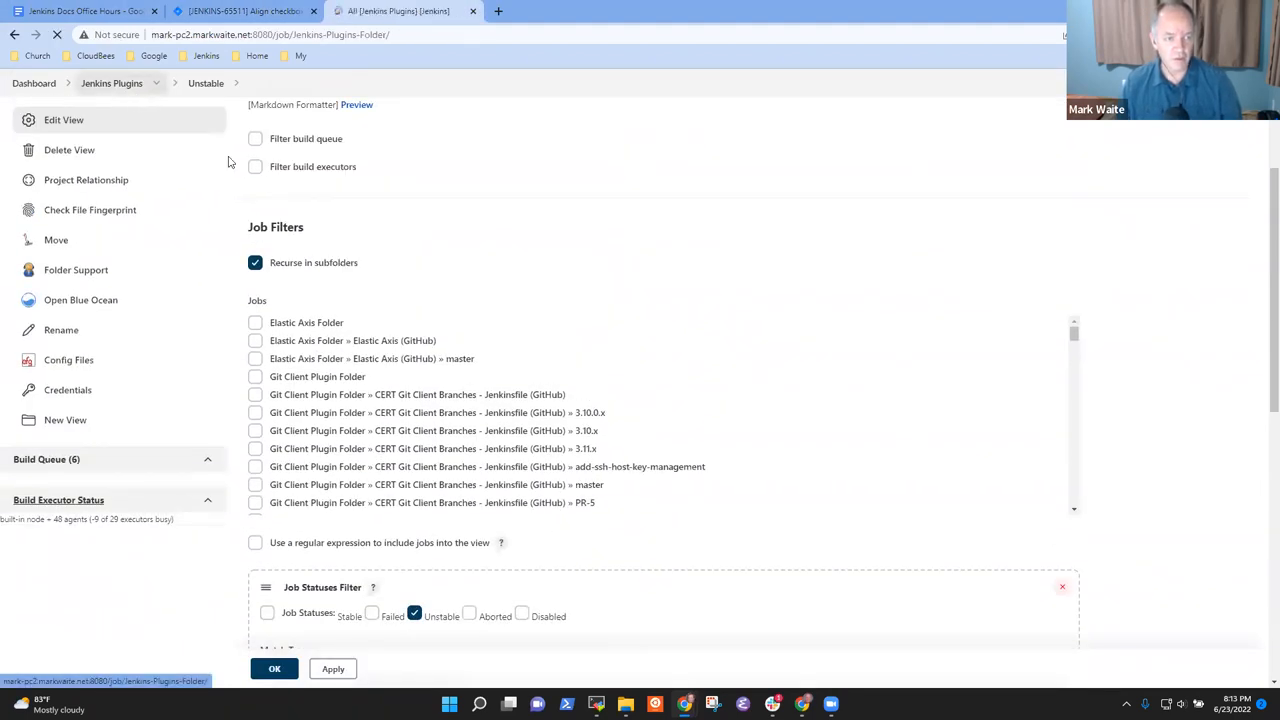
# Review the Failed view's settings down to its Job Statuses Filter, comparing with Jira
pyautogui.click(274, 668)
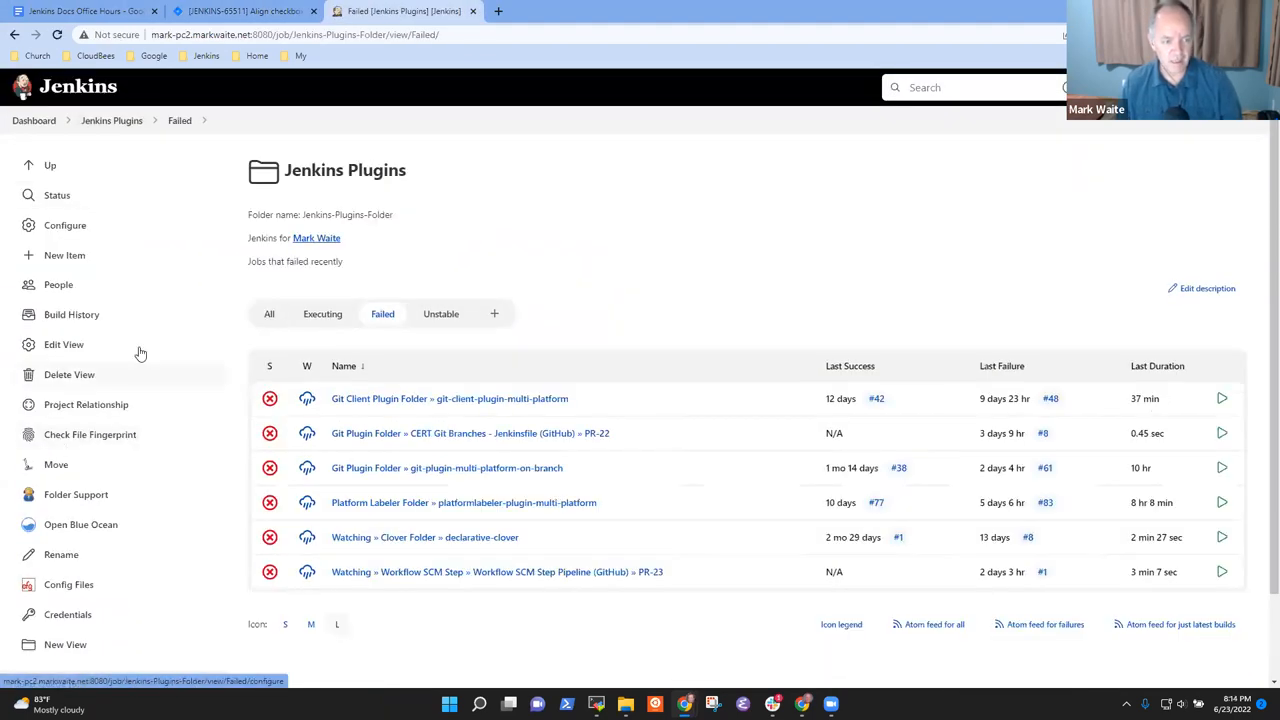
pyautogui.click(64, 344)
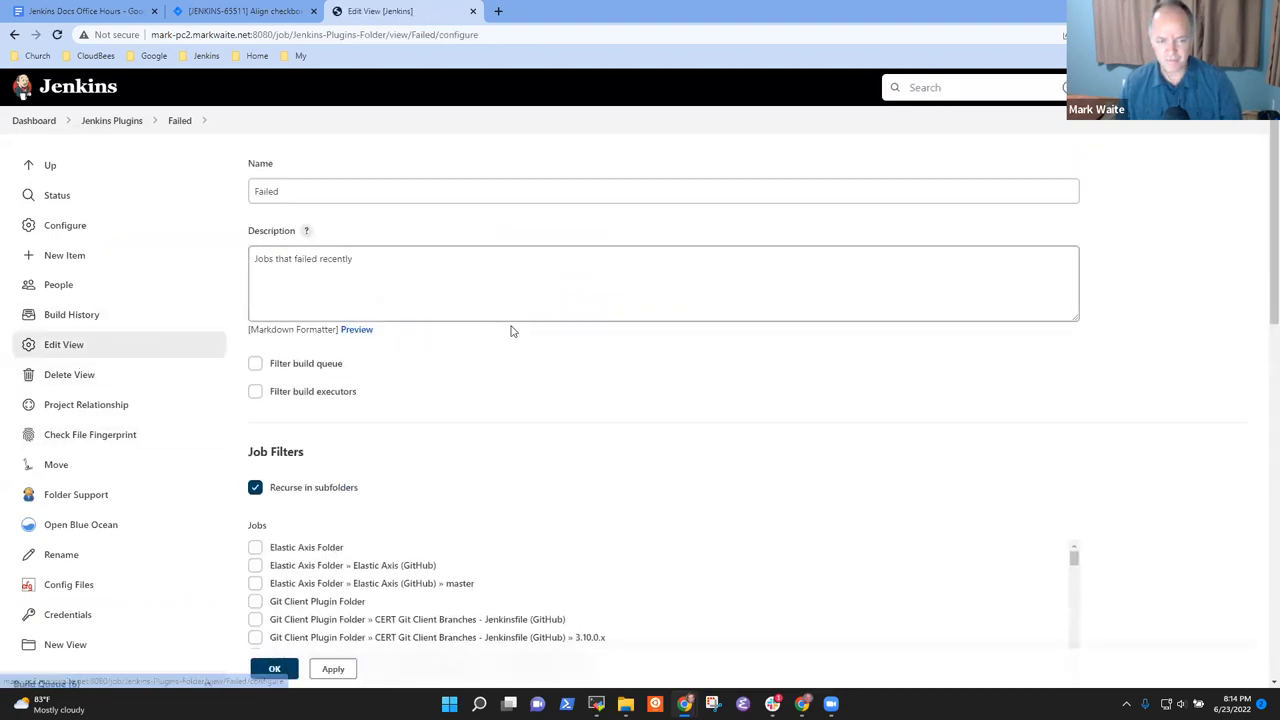
pyautogui.scroll(-3)
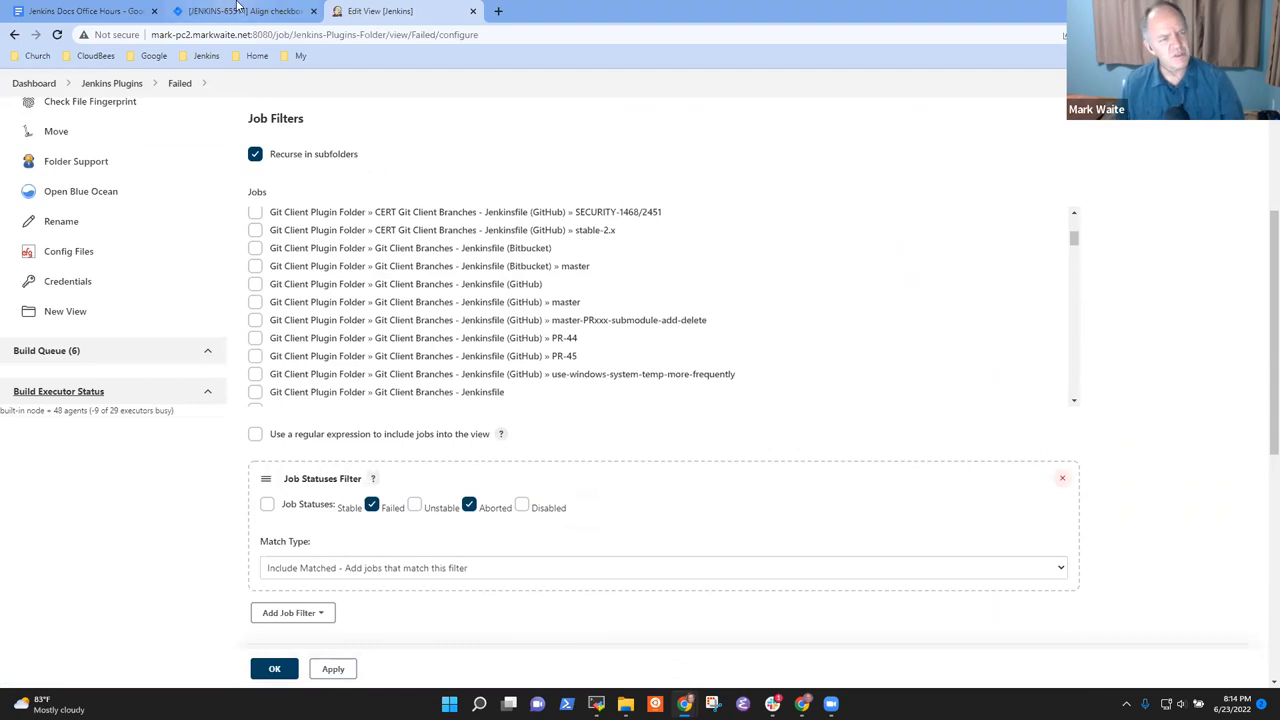
pyautogui.click(240, 12)
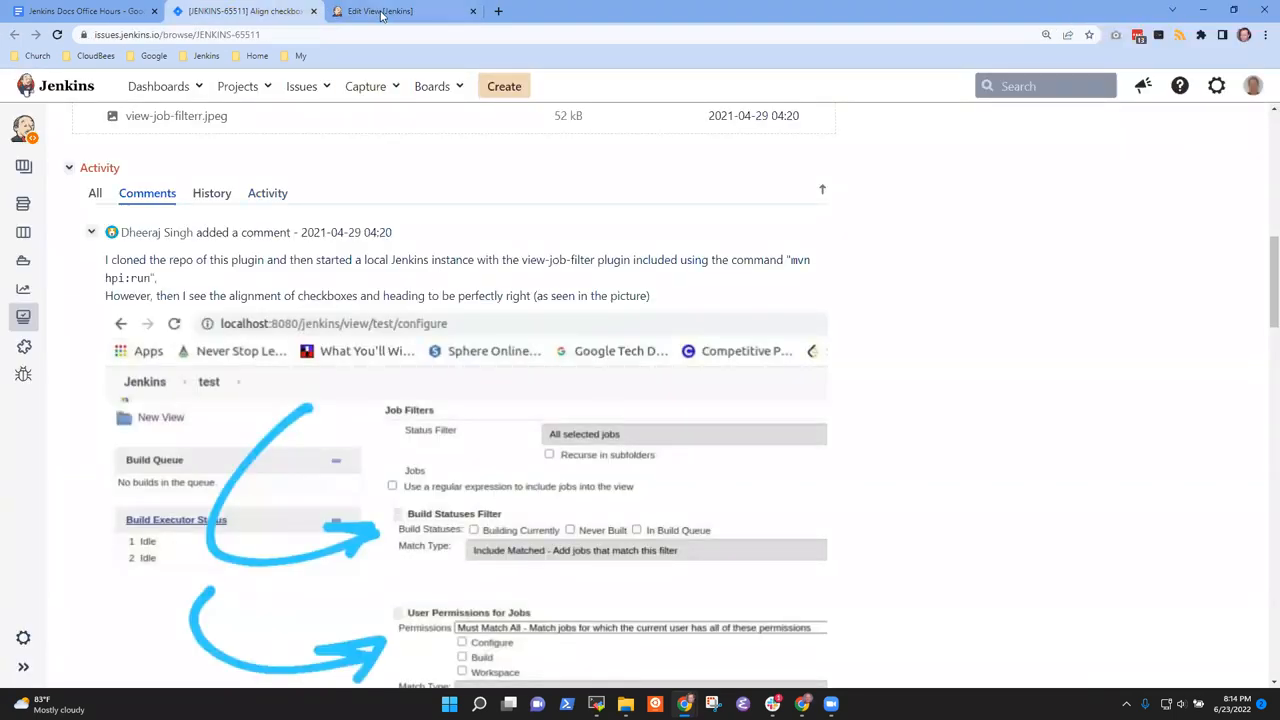
pyautogui.click(400, 12)
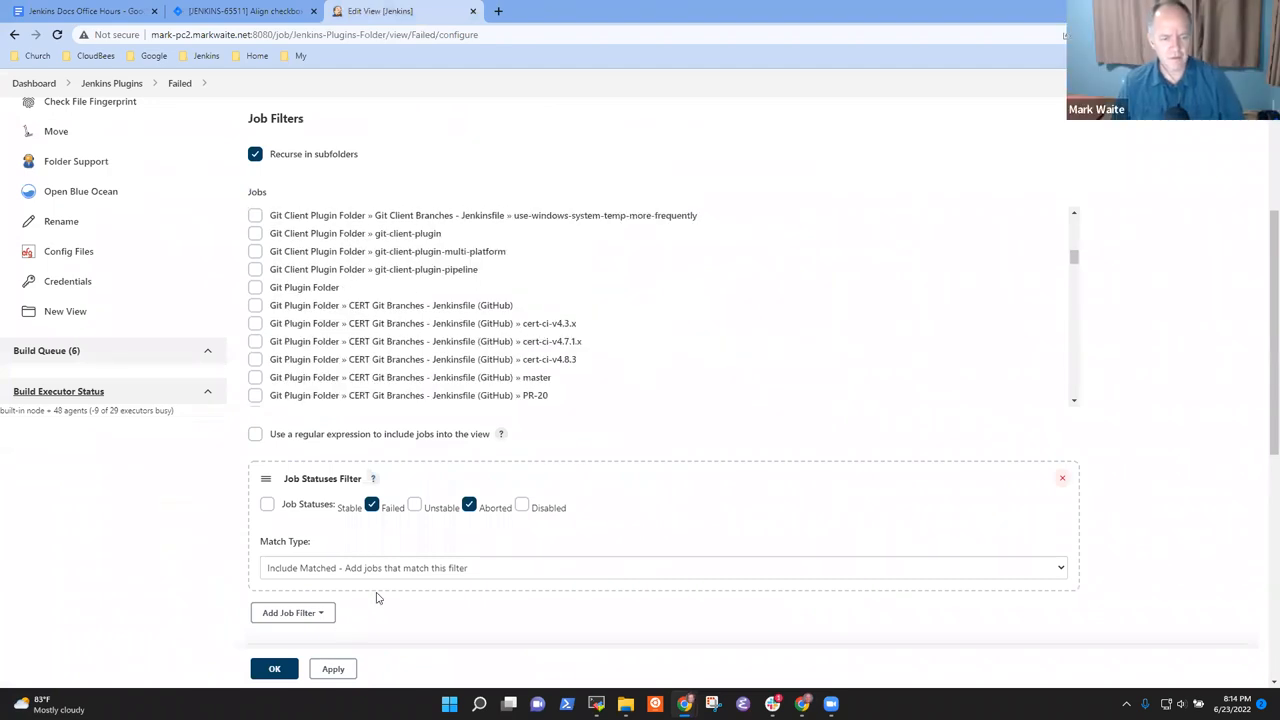
pyautogui.scroll(-3)
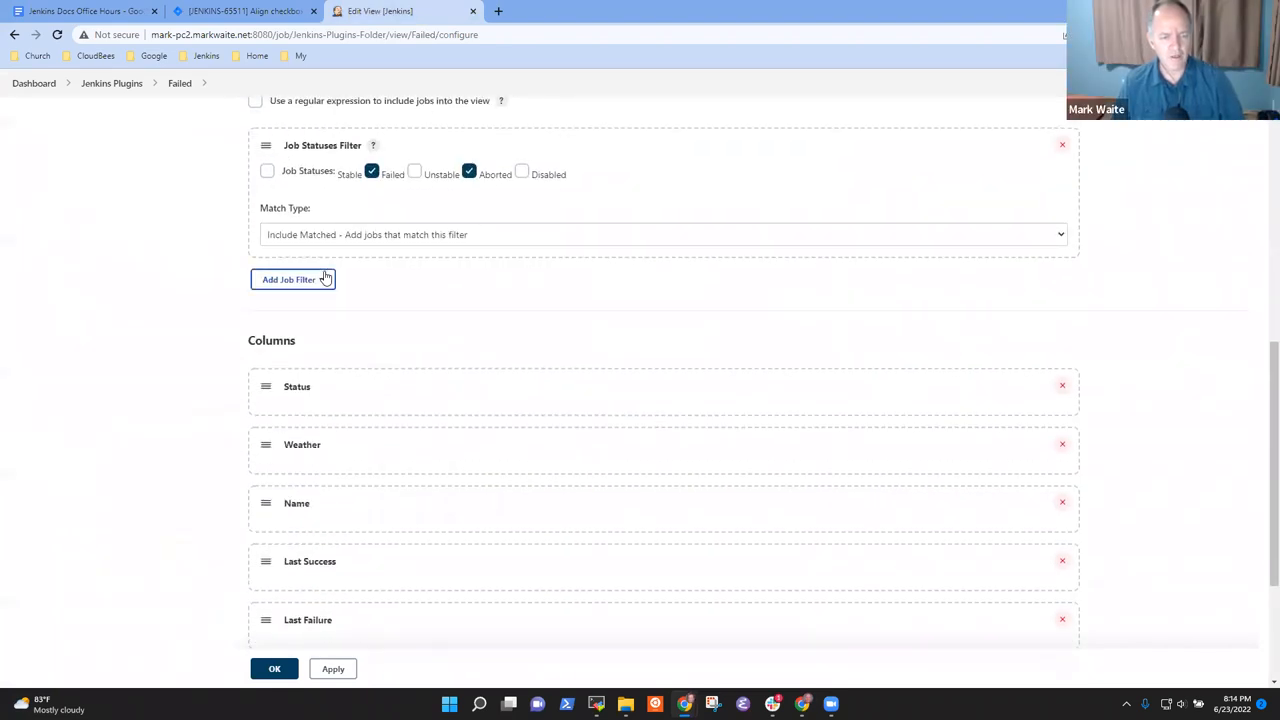
# Add a Build Statuses Filter and test whether a checkbox label toggles its checkbox
pyautogui.click(292, 280)
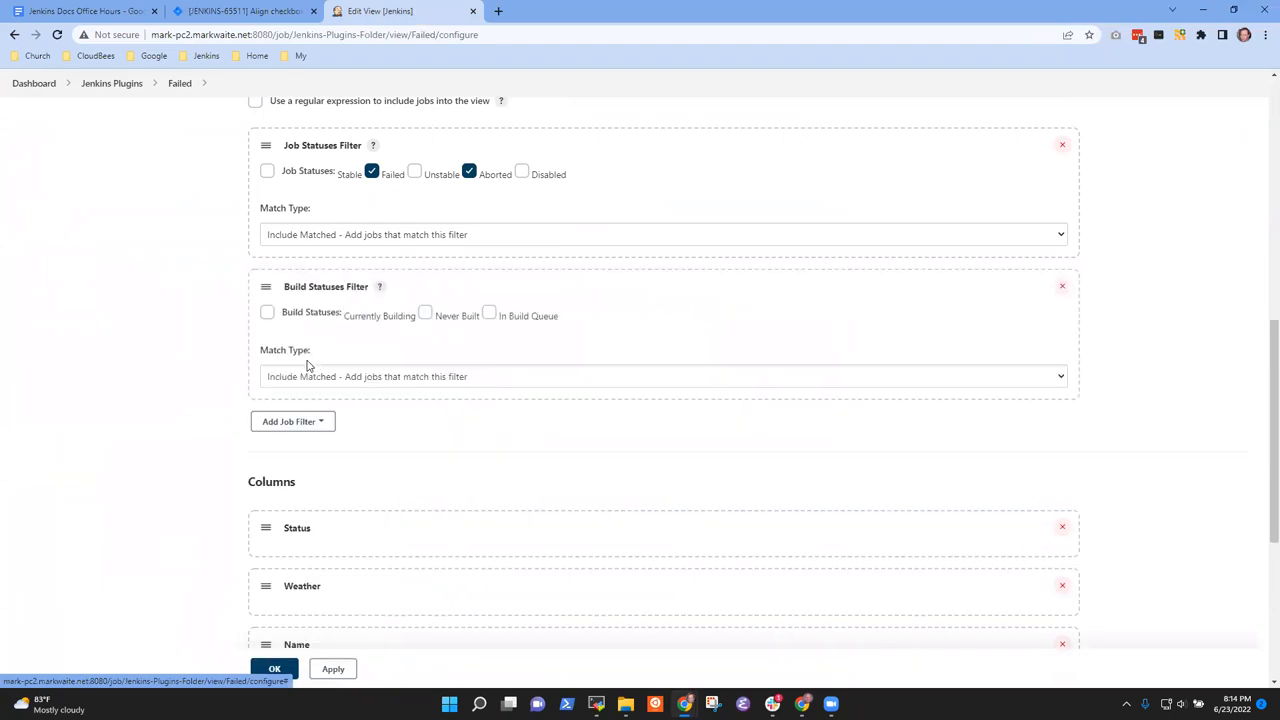
pyautogui.moveTo(462, 332)
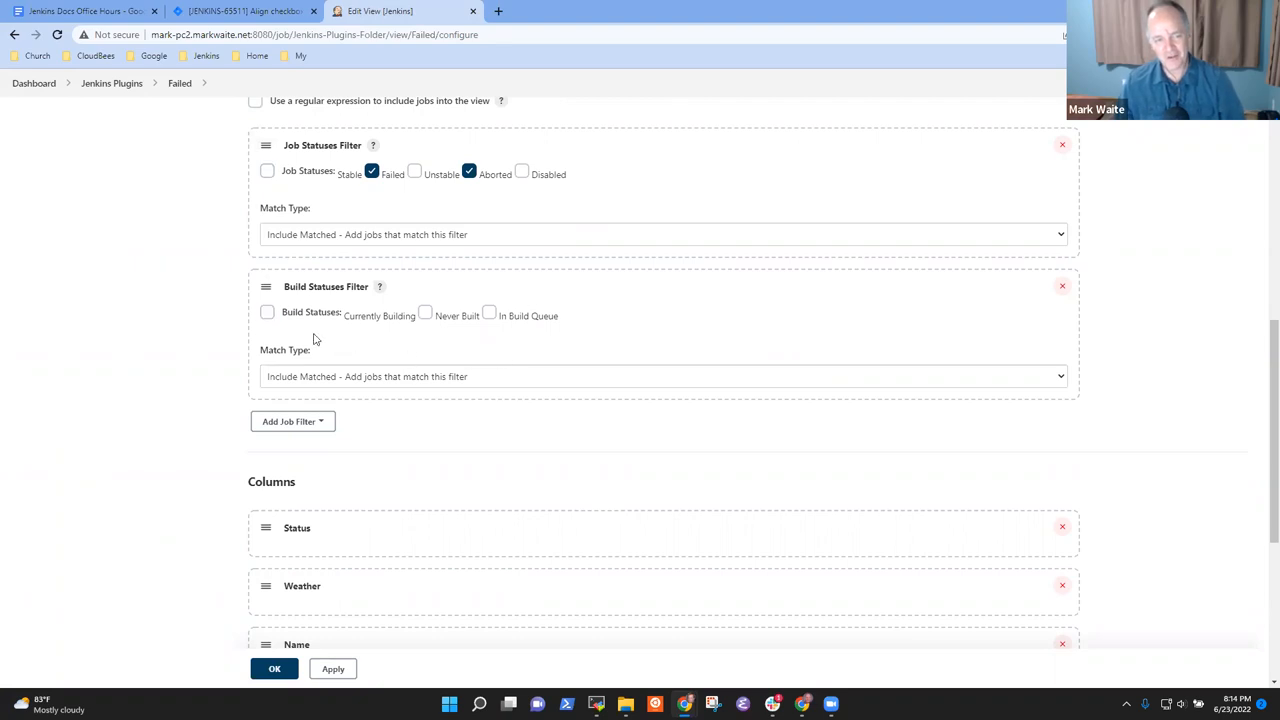
pyautogui.doubleClick(380, 316)
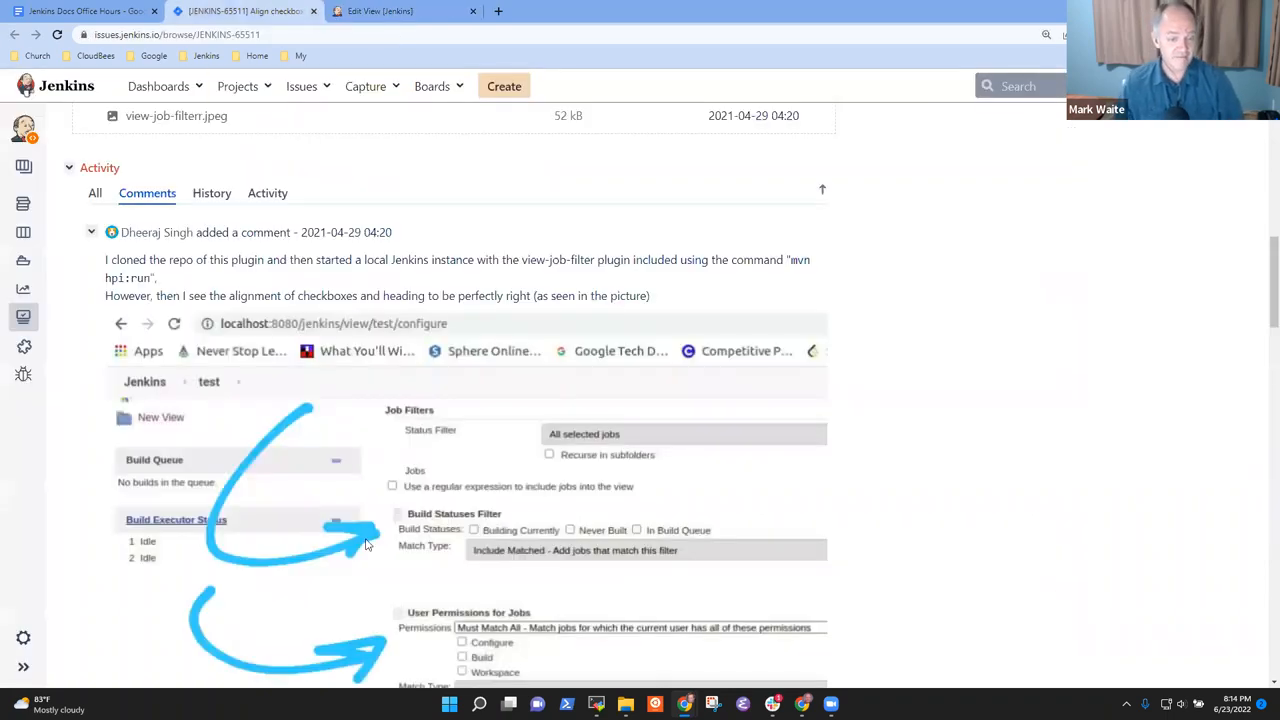
pyautogui.moveTo(316, 474)
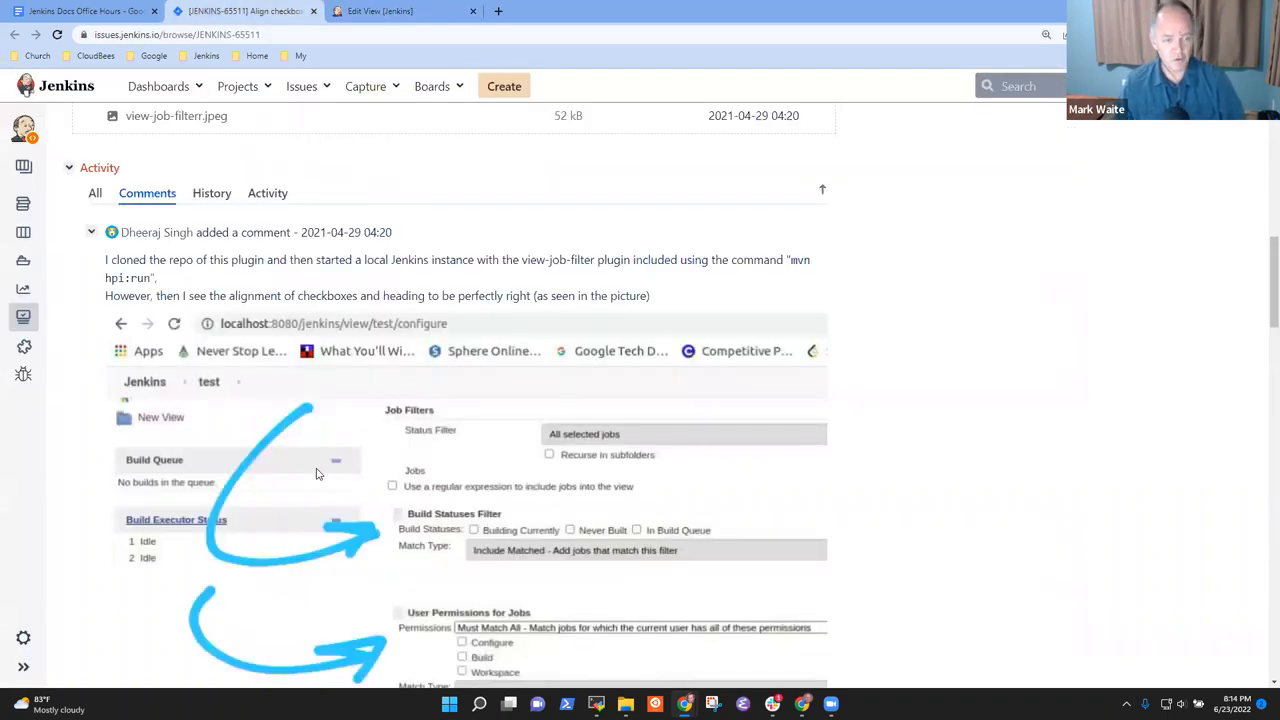
# Read through JENKINS-65511's comments on checkbox markup, then return to the Failed view settings
pyautogui.scroll(-3)
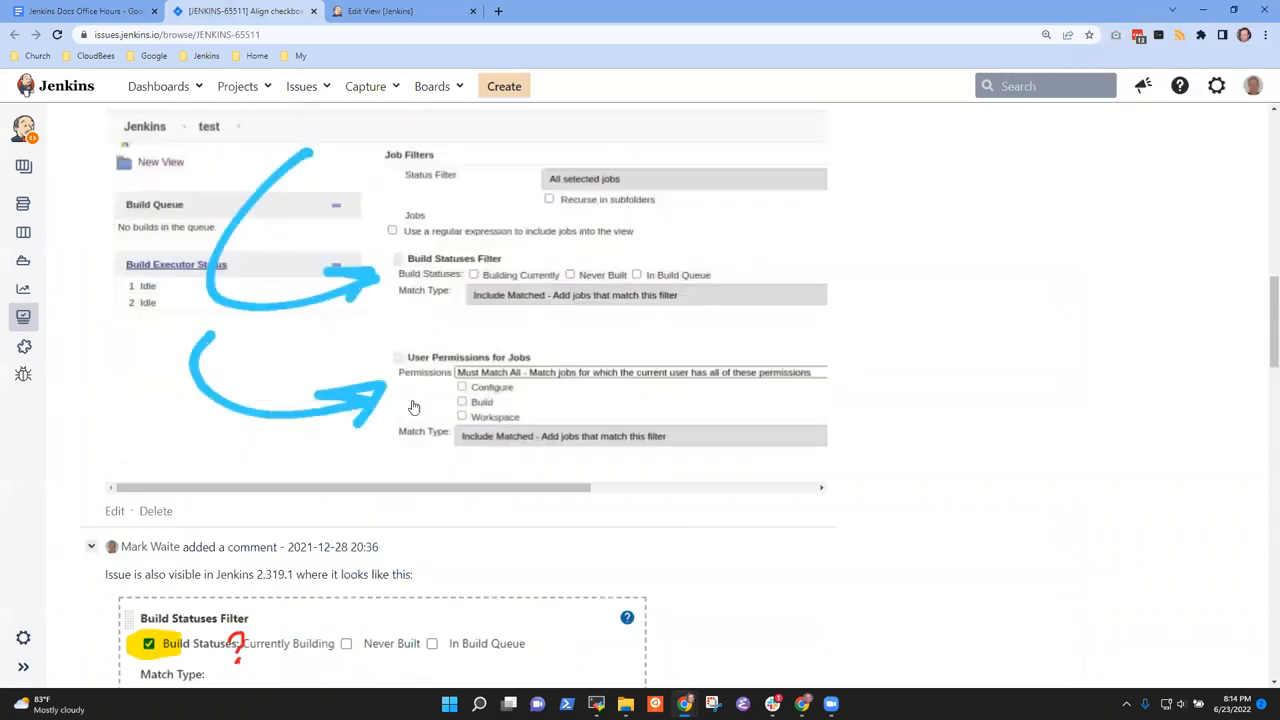
pyautogui.scroll(-3)
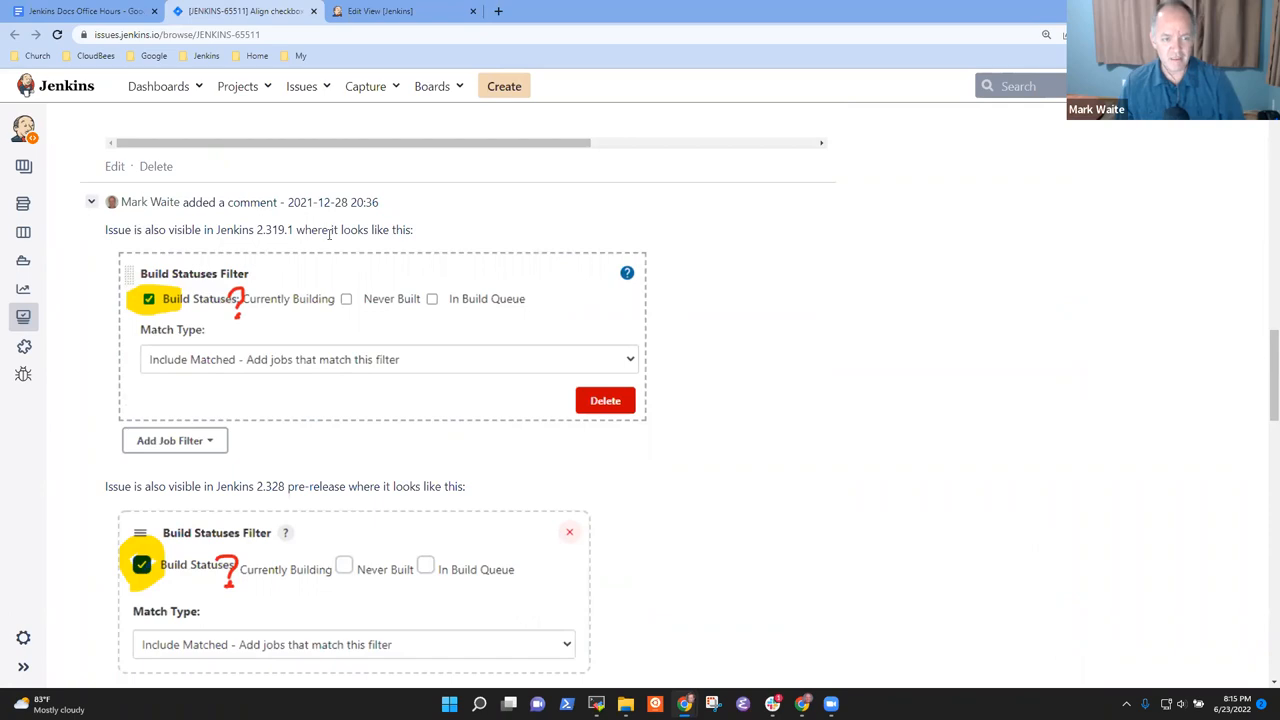
pyautogui.scroll(-3)
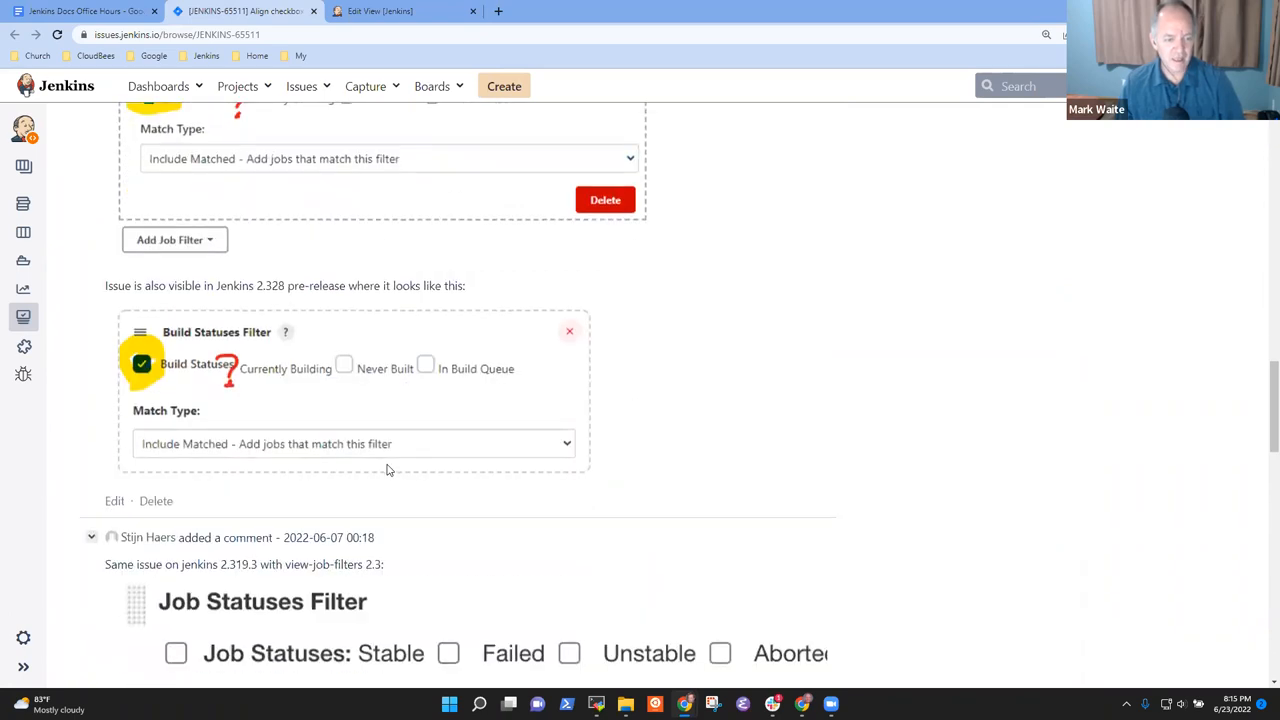
pyautogui.scroll(-3)
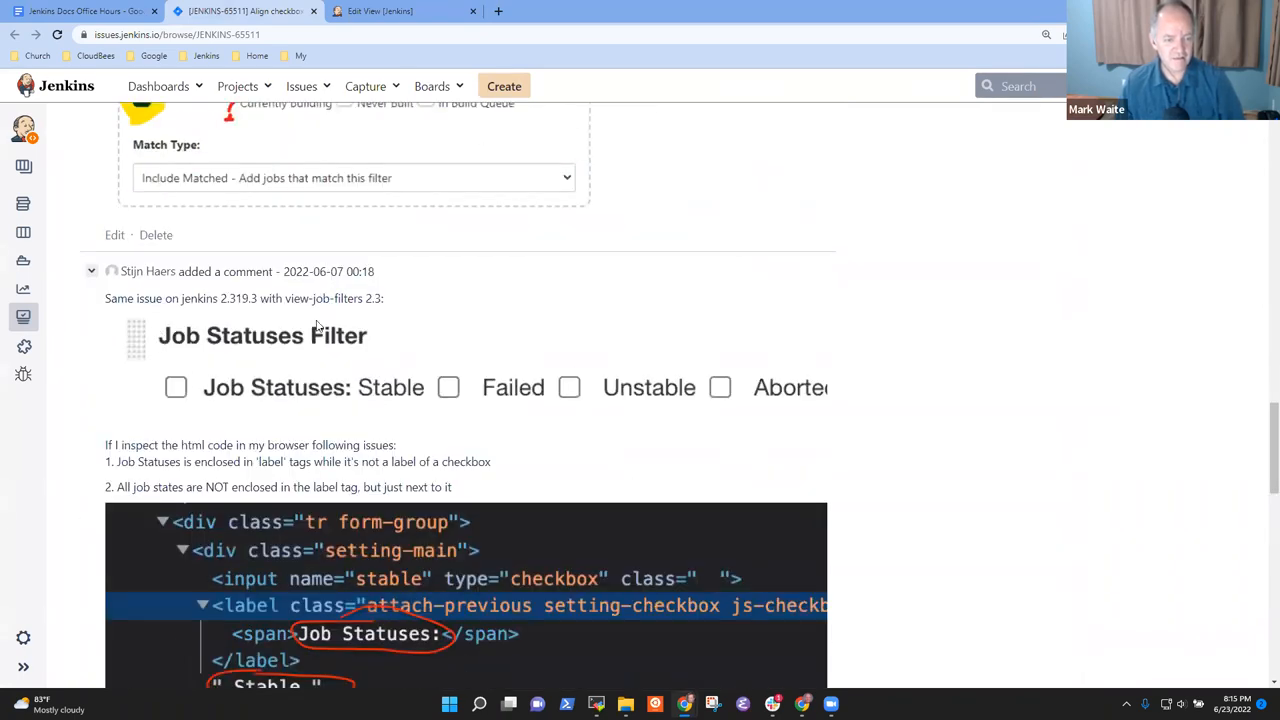
pyautogui.scroll(-3)
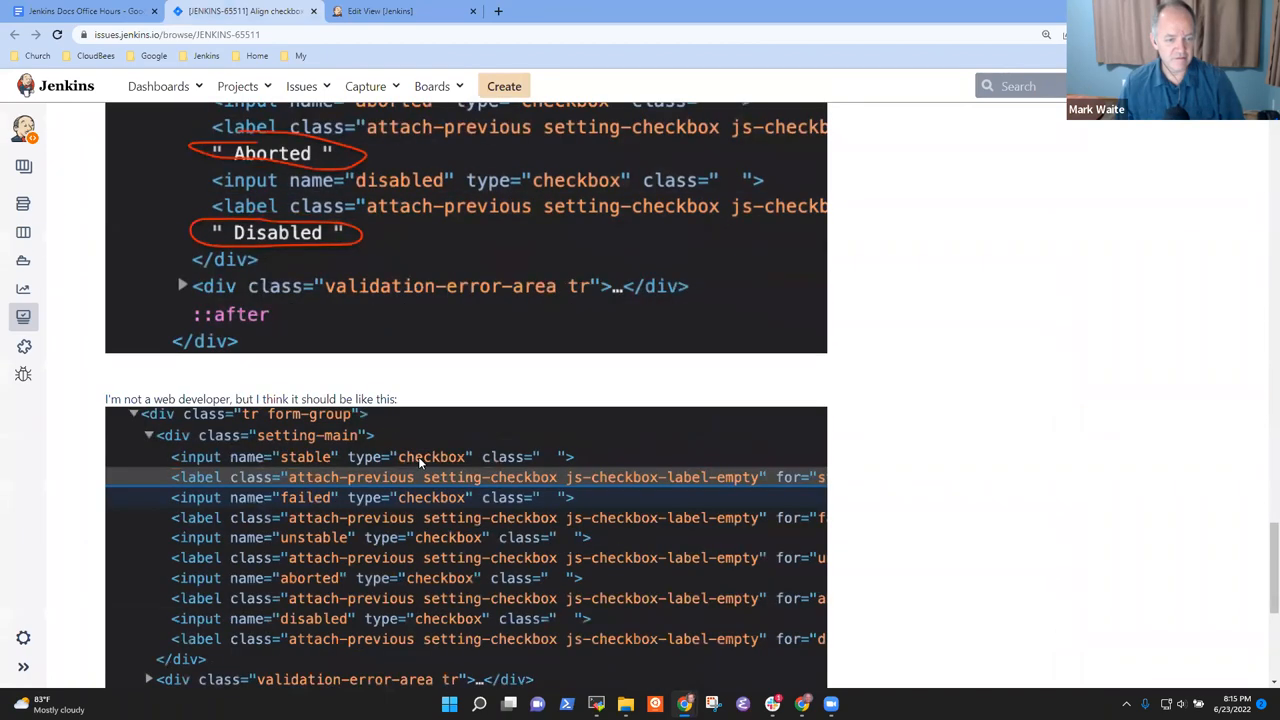
pyautogui.scroll(-3)
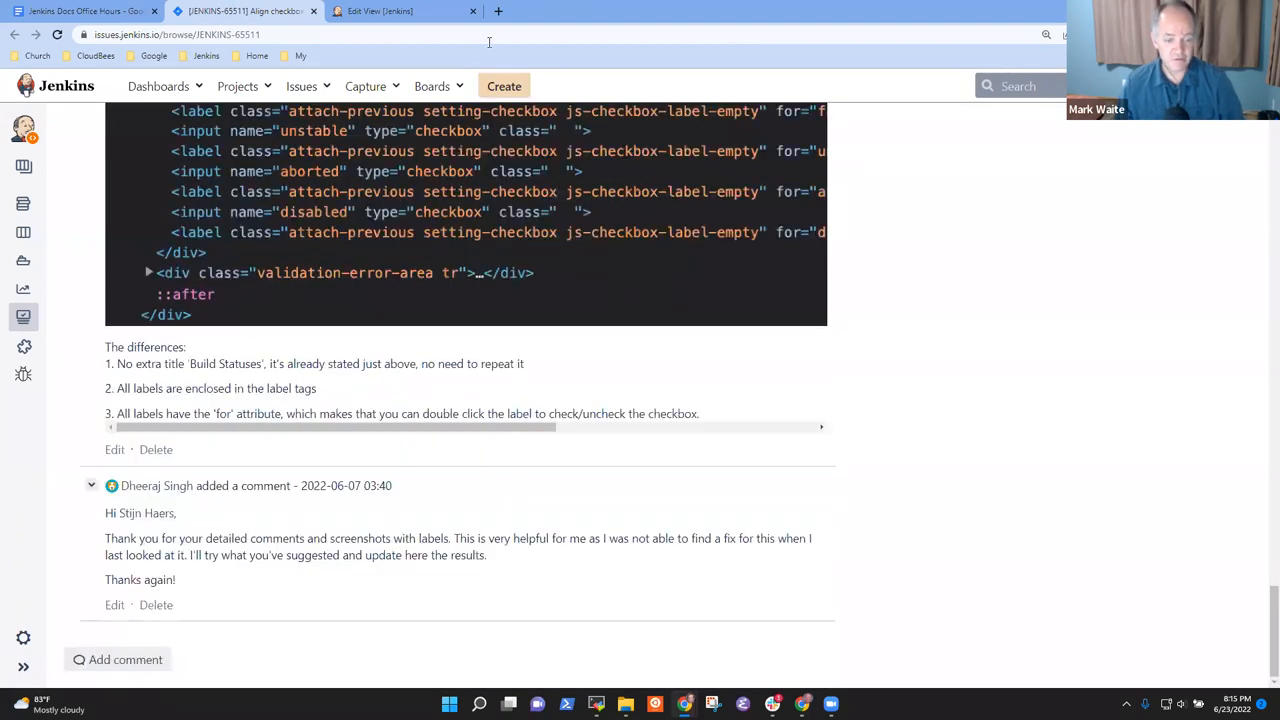
pyautogui.click(400, 12)
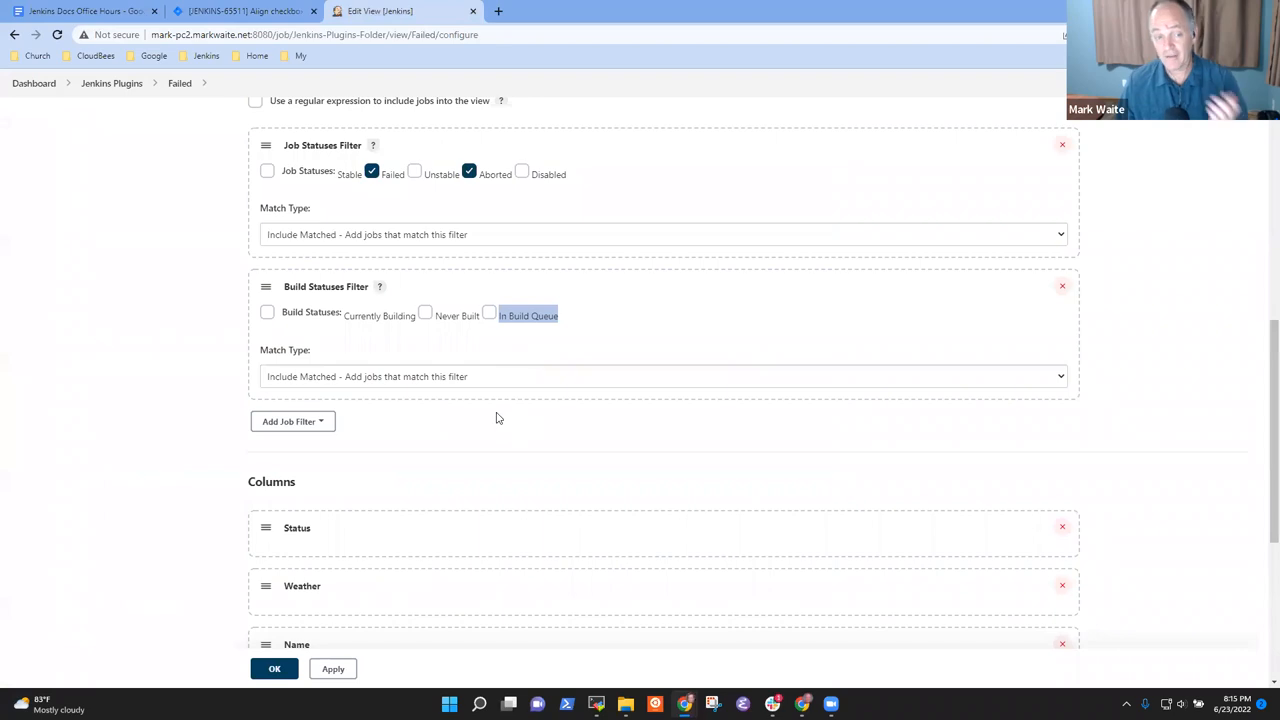
pyautogui.moveTo(450, 246)
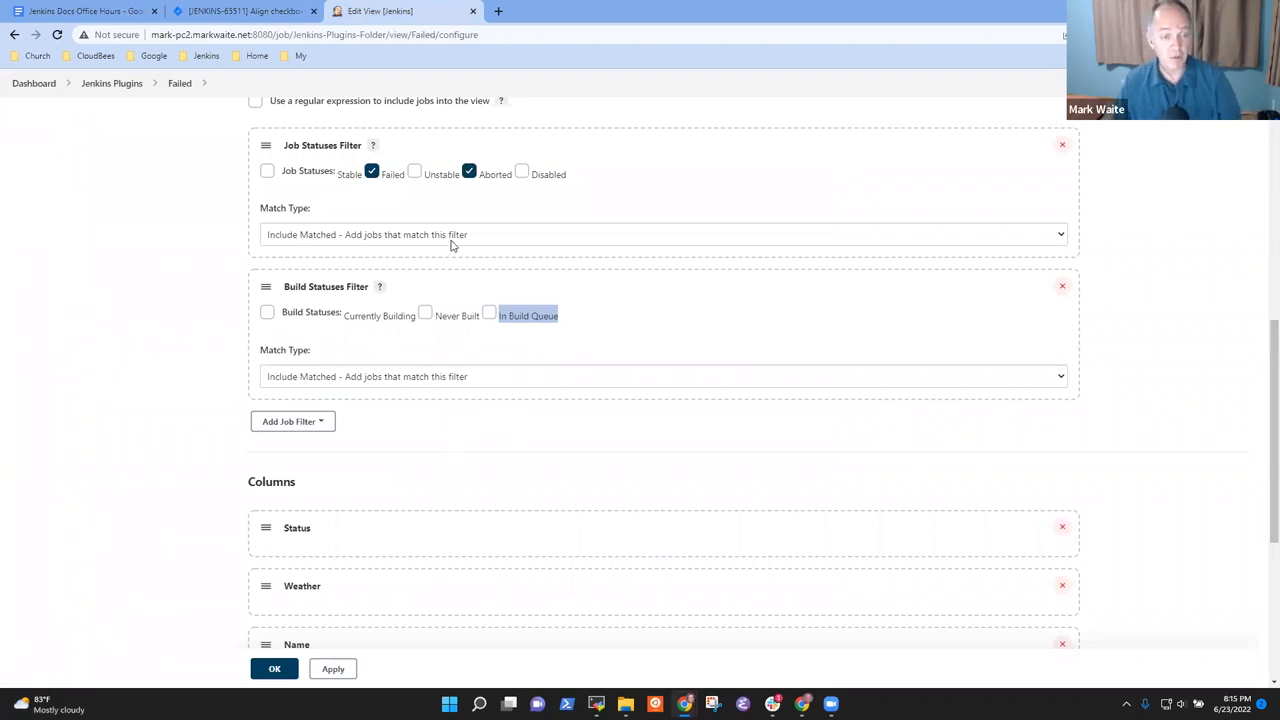
# Capture the whole Edit View page with the GoFullPage extension
pyautogui.scroll(3)
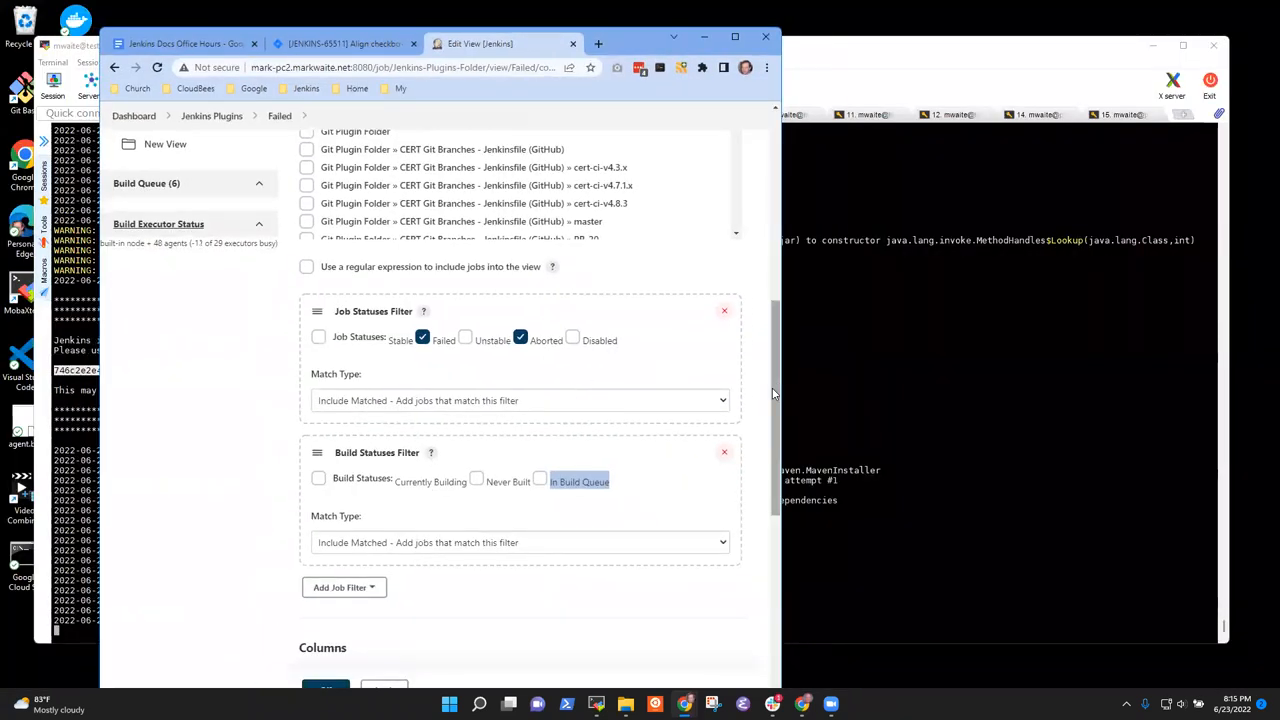
pyautogui.scroll(3)
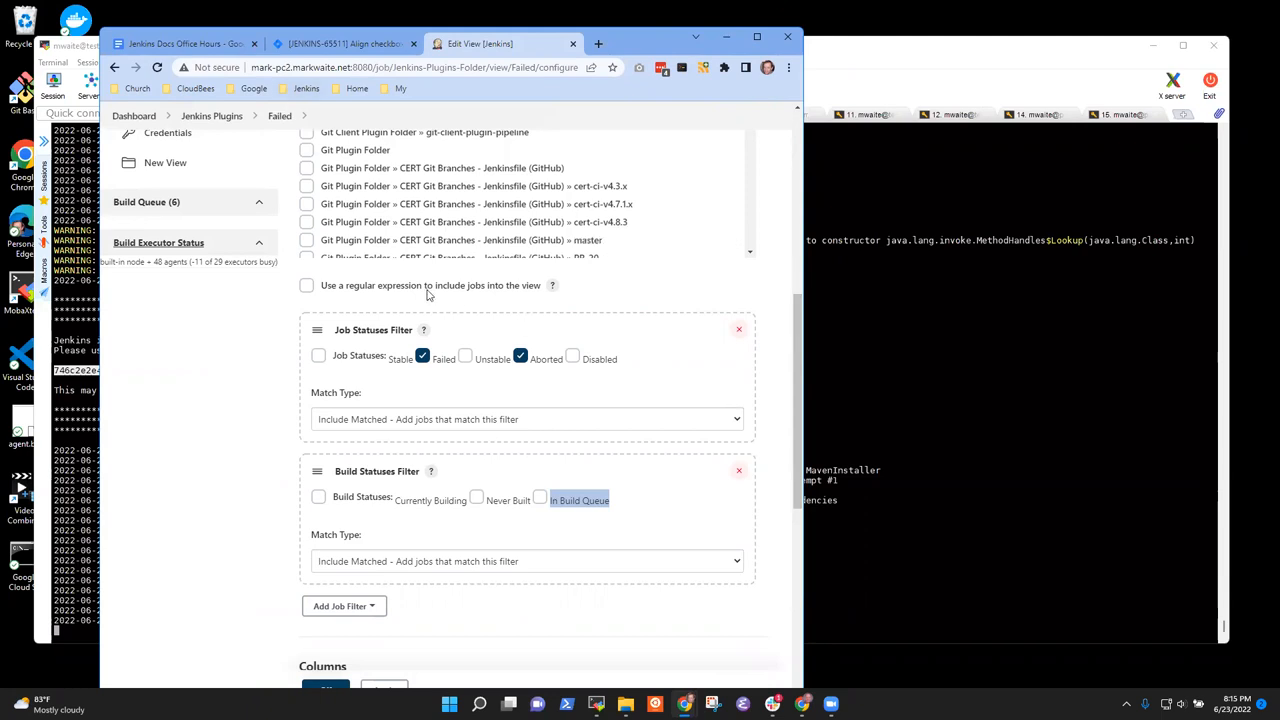
pyautogui.scroll(-3)
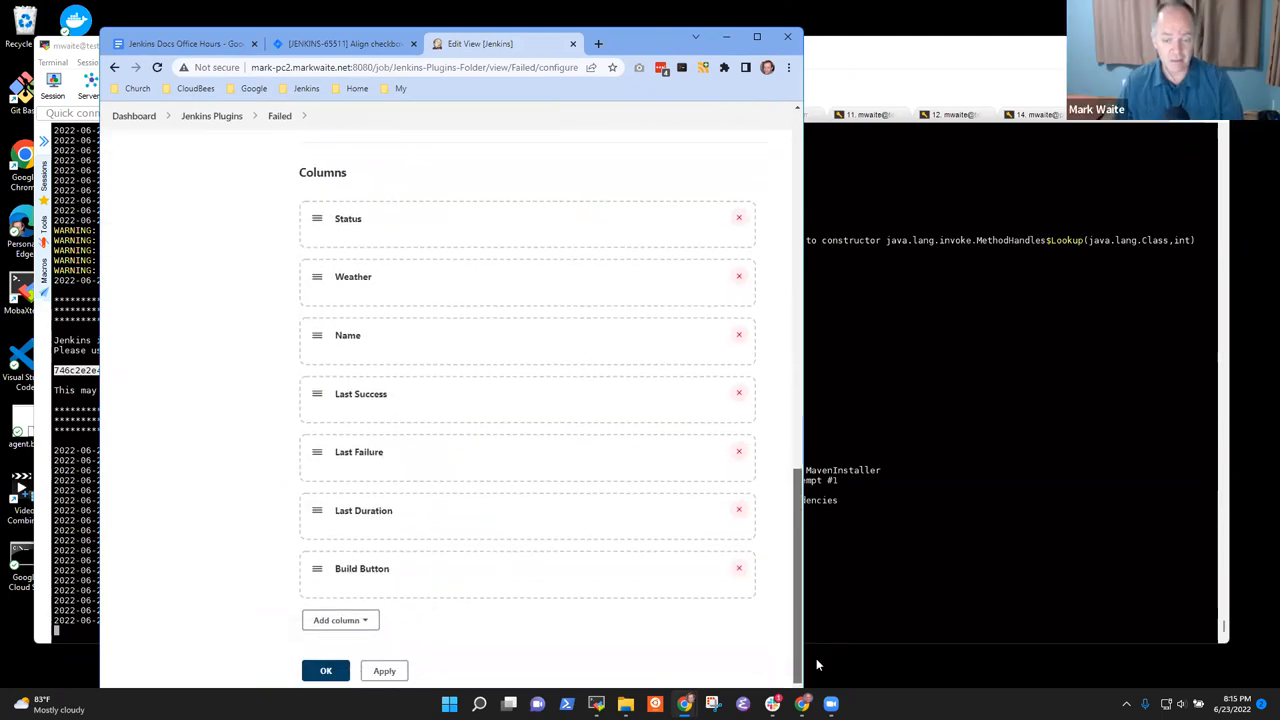
pyautogui.scroll(3)
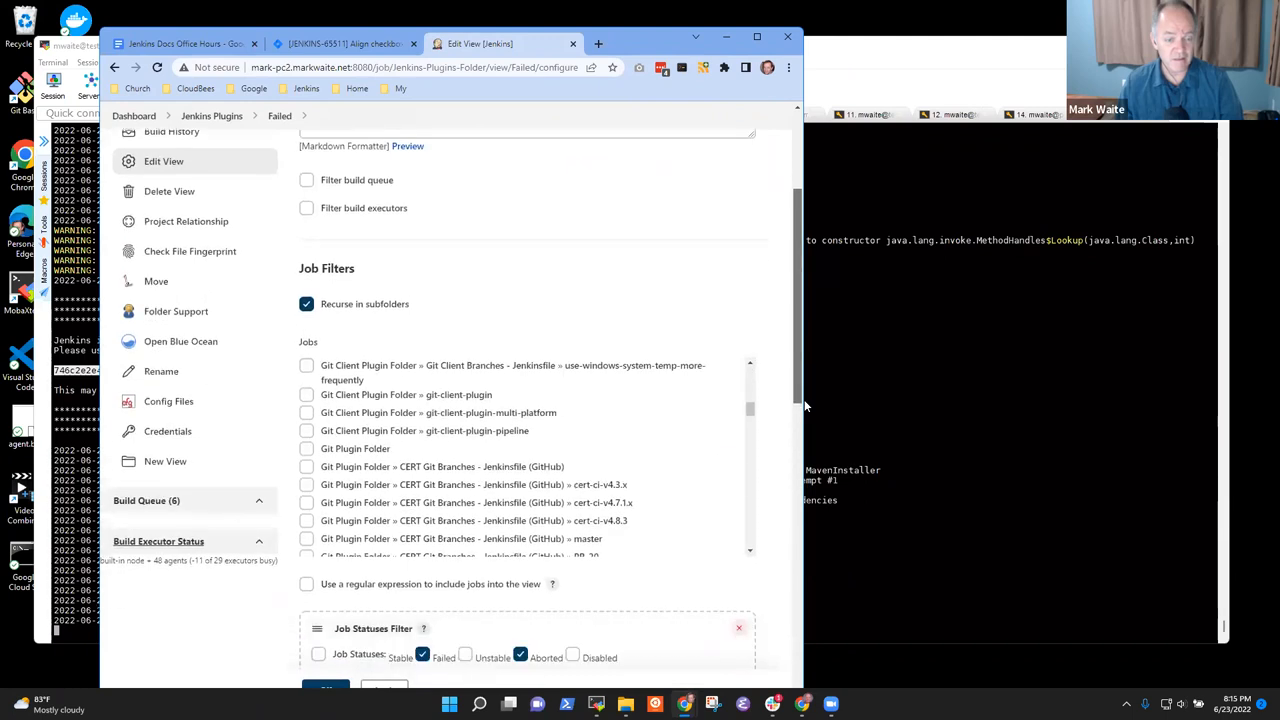
pyautogui.scroll(-3)
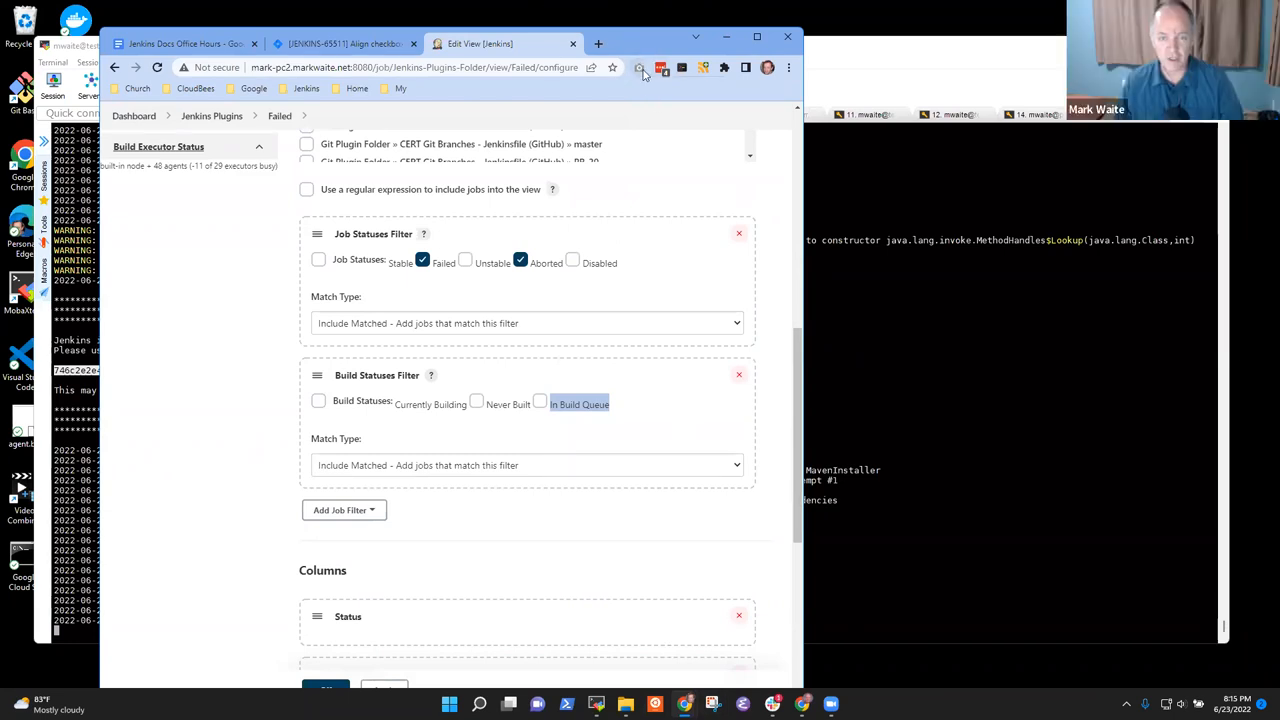
pyautogui.click(640, 68)
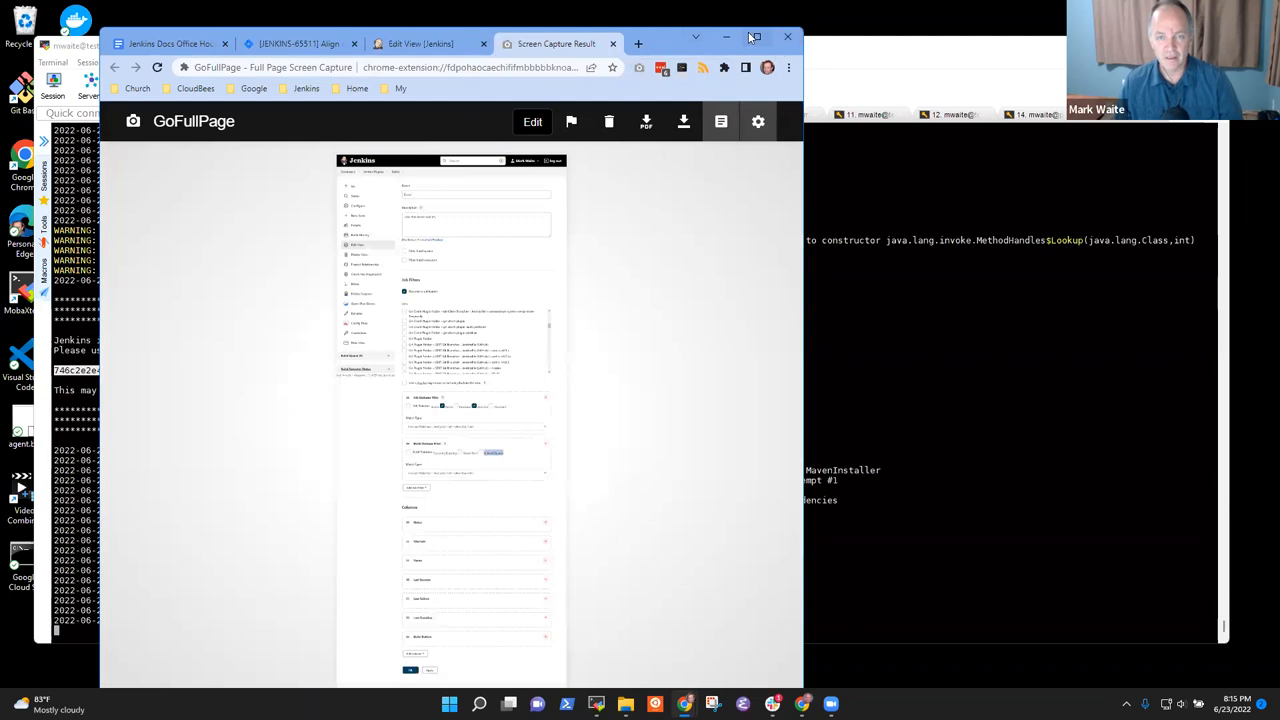
# Crop the capture to just the Job Statuses and Build Statuses filter sections
pyautogui.click(754, 36)
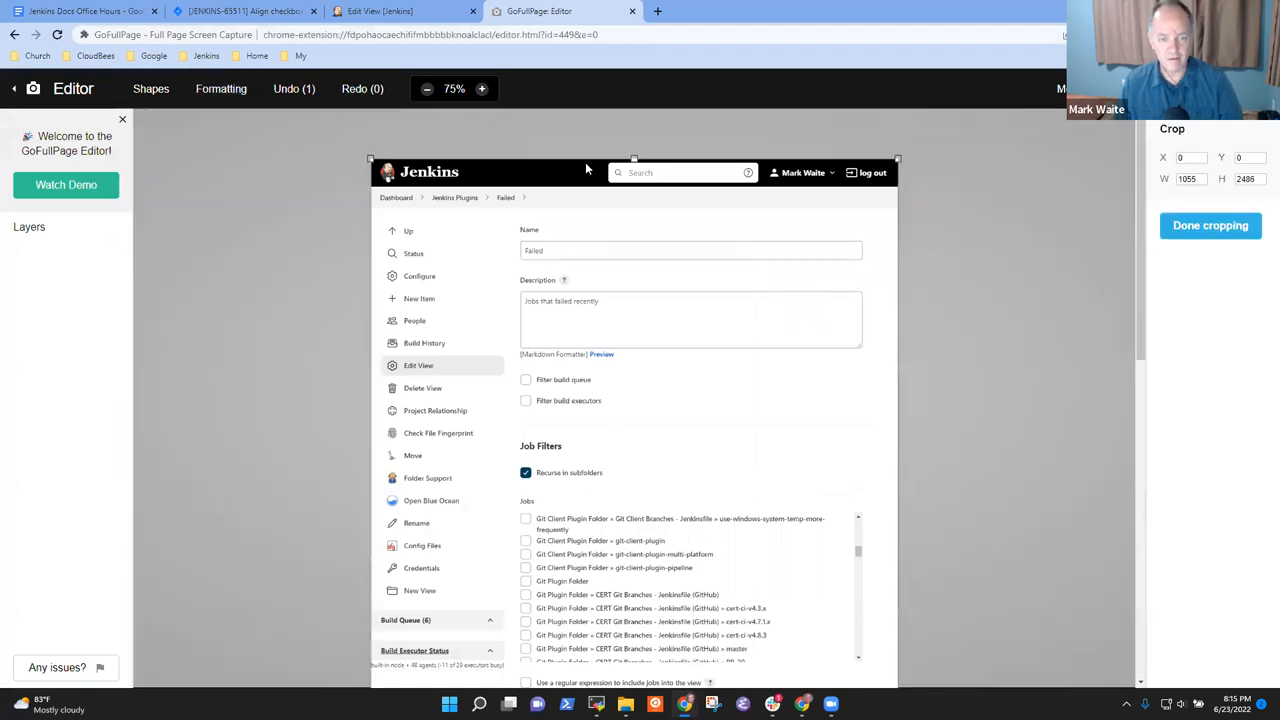
pyautogui.moveTo(634, 160); pyautogui.dragTo(634, 304)
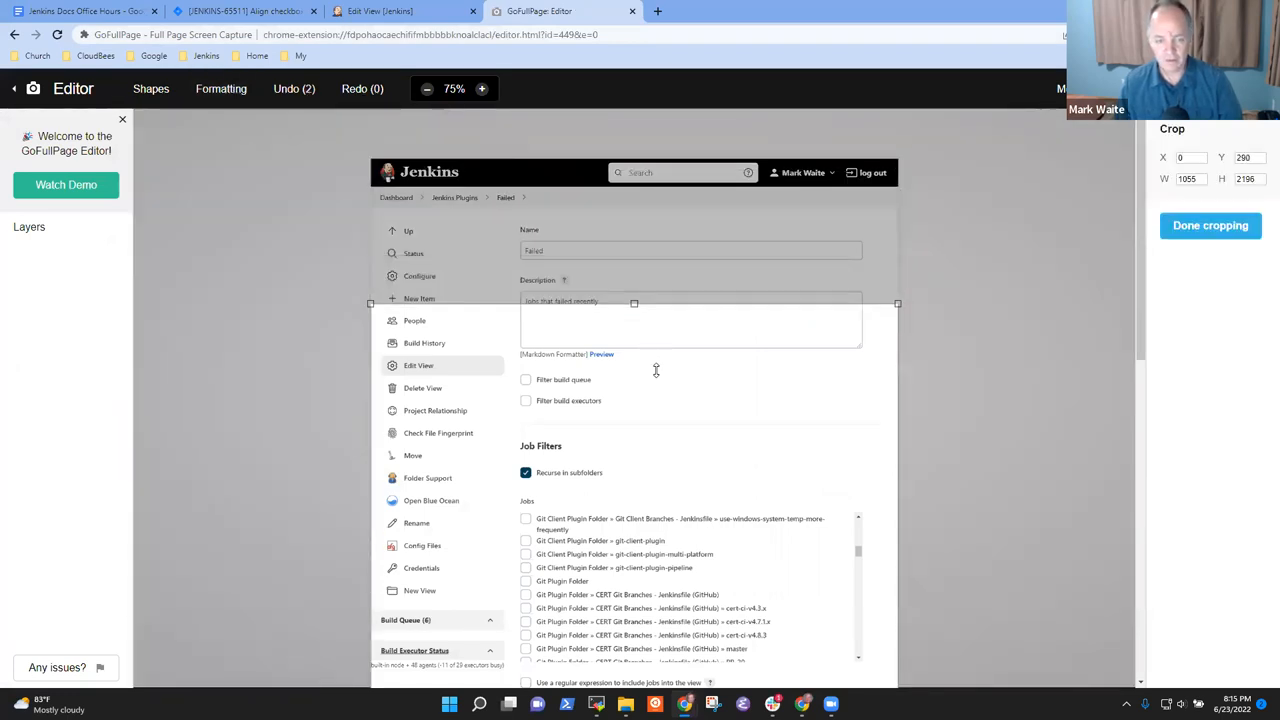
pyautogui.scroll(-3)
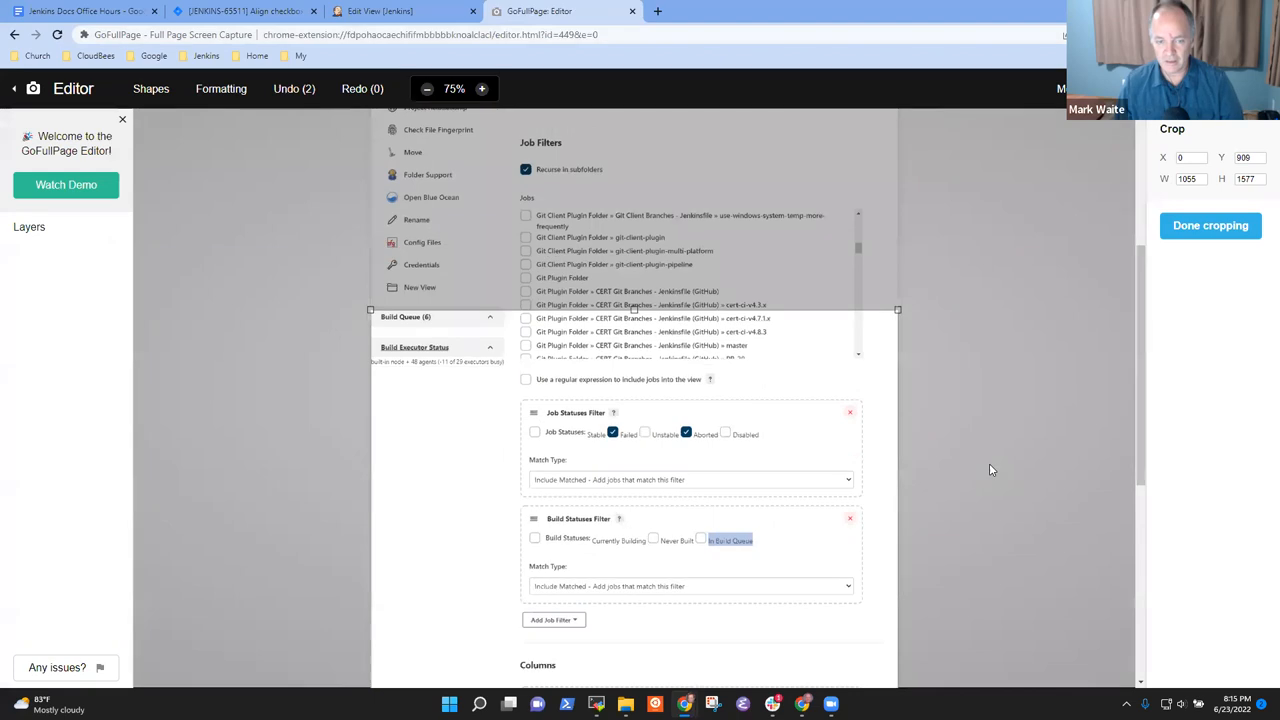
pyautogui.scroll(-3)
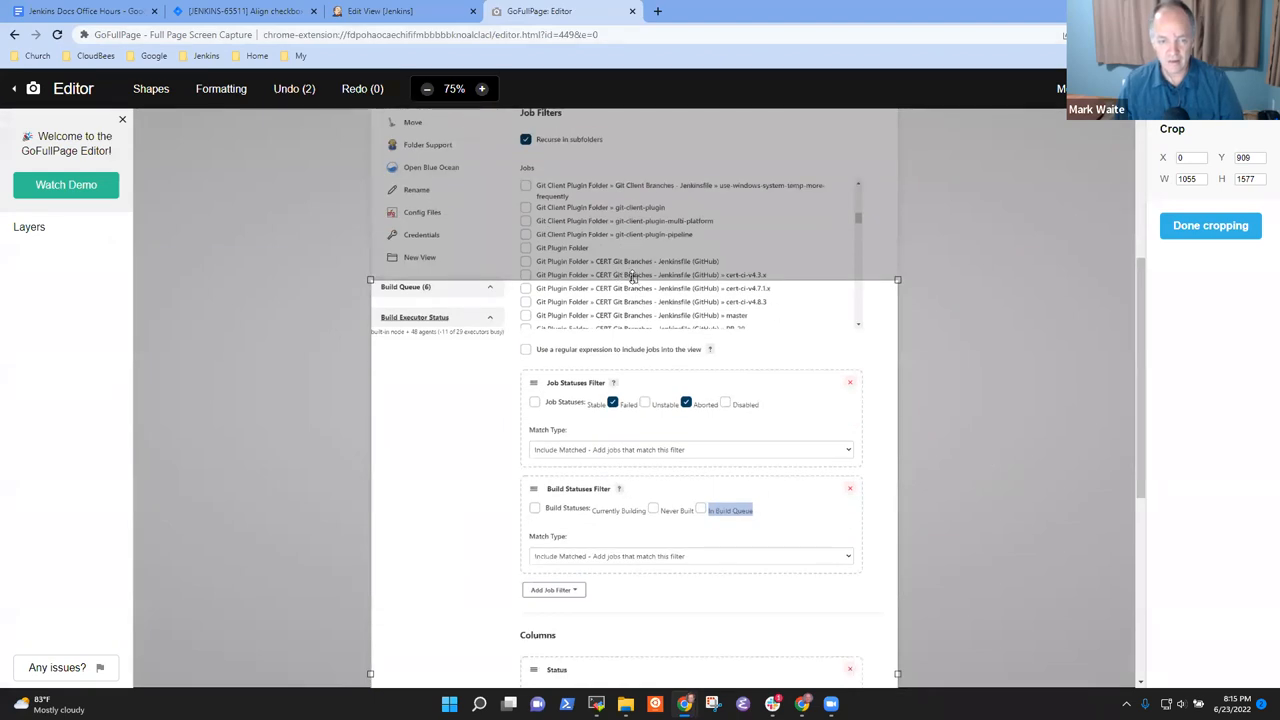
pyautogui.moveTo(634, 280); pyautogui.dragTo(634, 364)
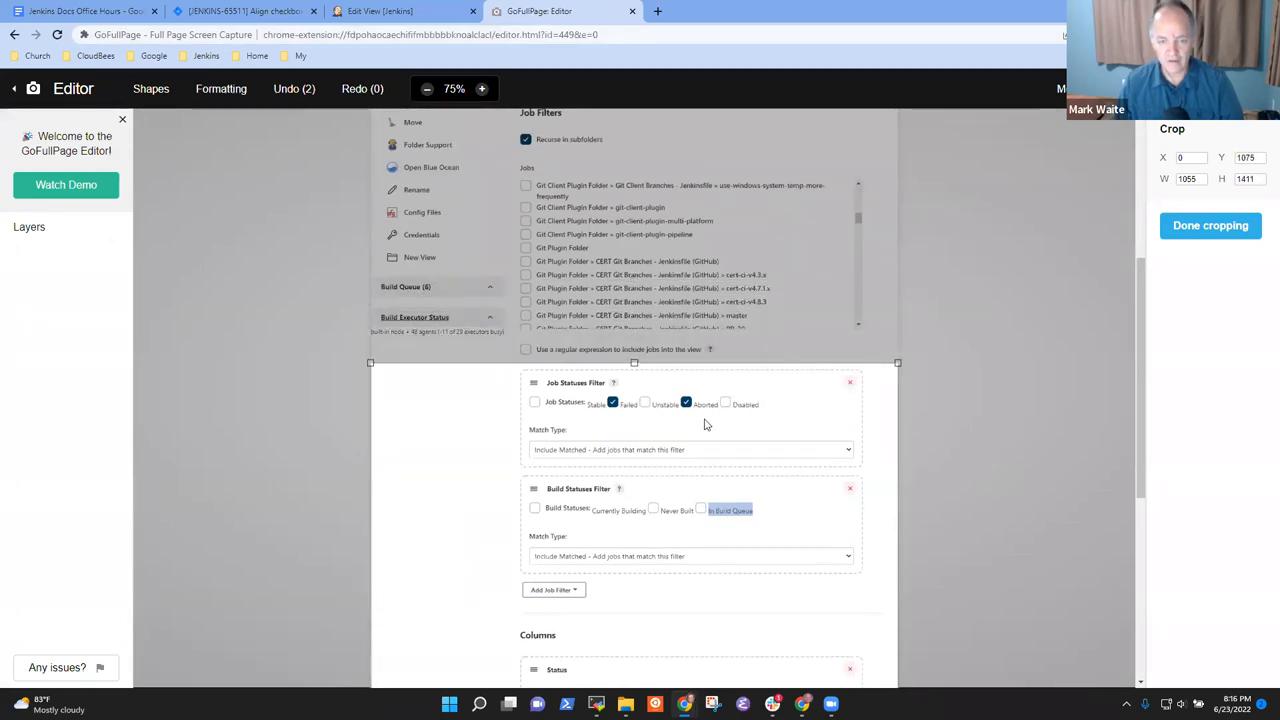
pyautogui.scroll(-3)
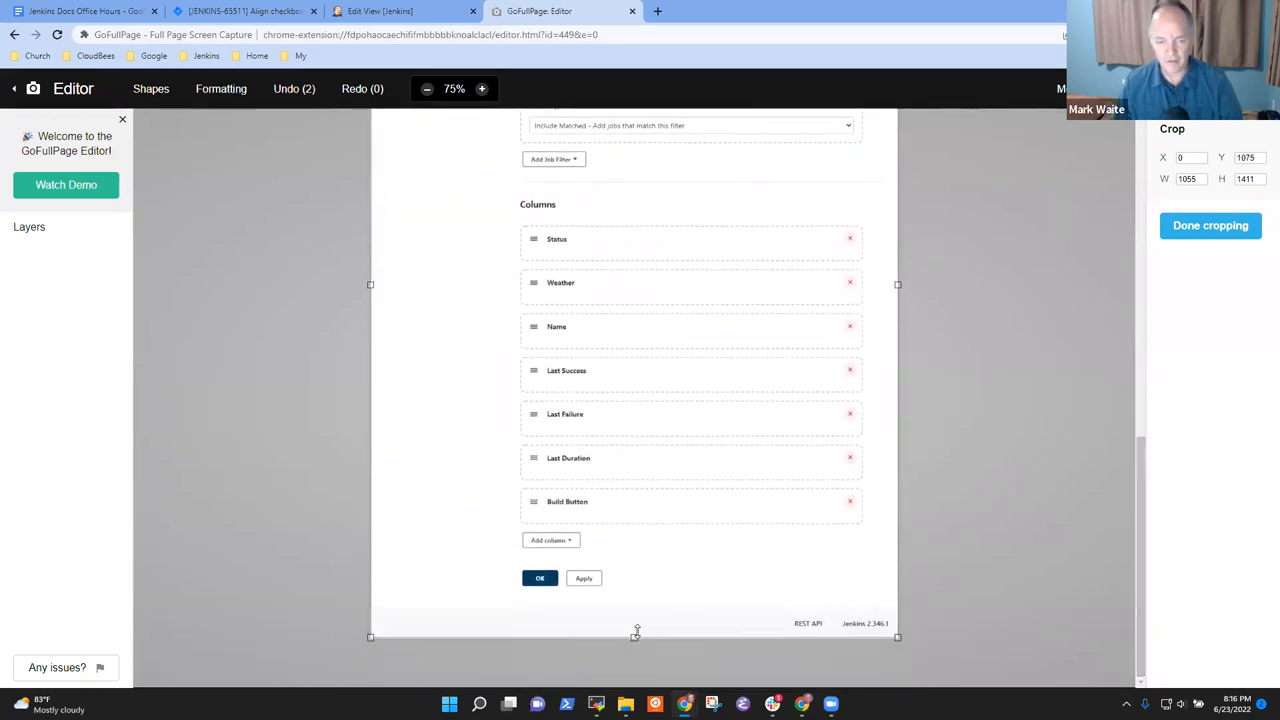
pyautogui.moveTo(634, 636); pyautogui.dragTo(634, 182)
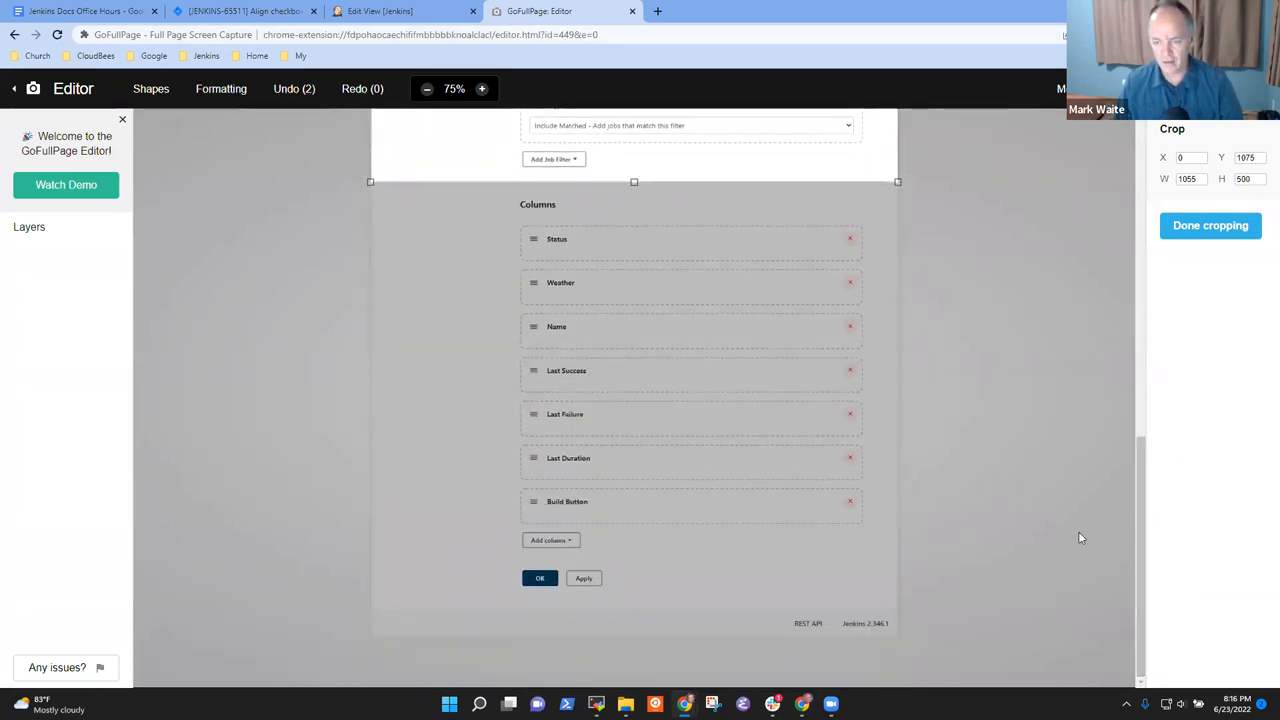
pyautogui.scroll(3)
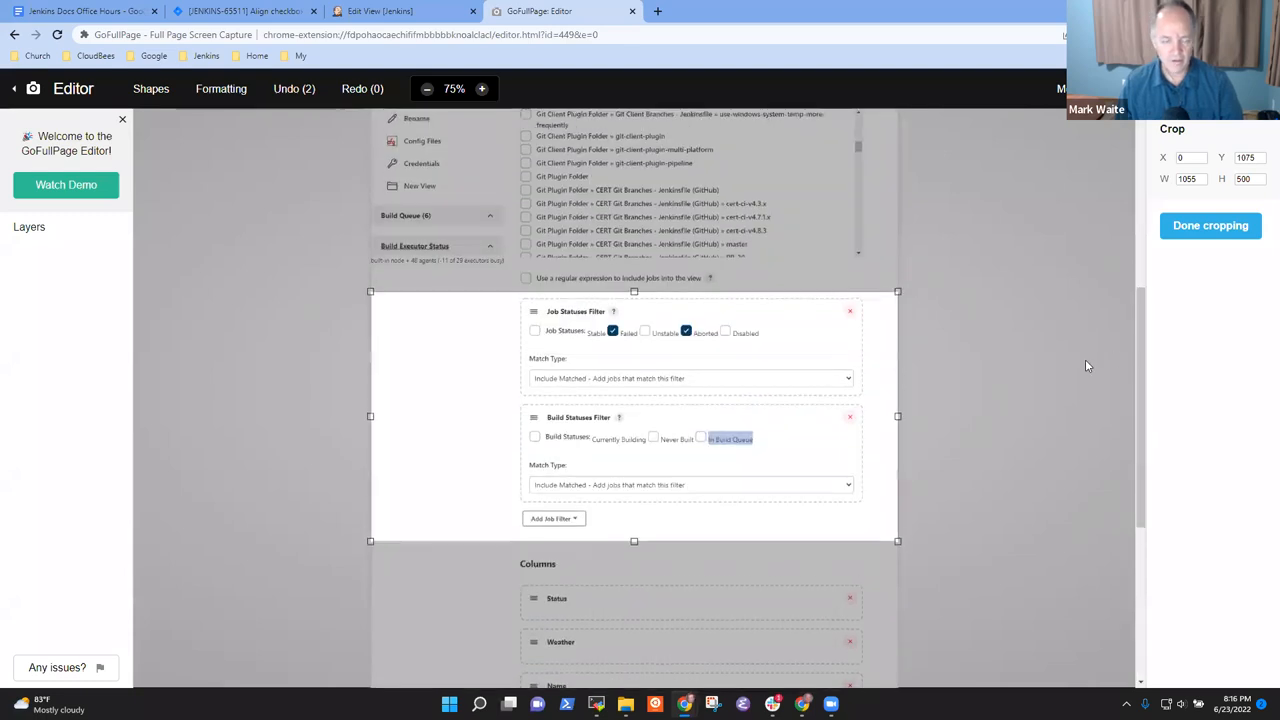
pyautogui.moveTo(240, 112)
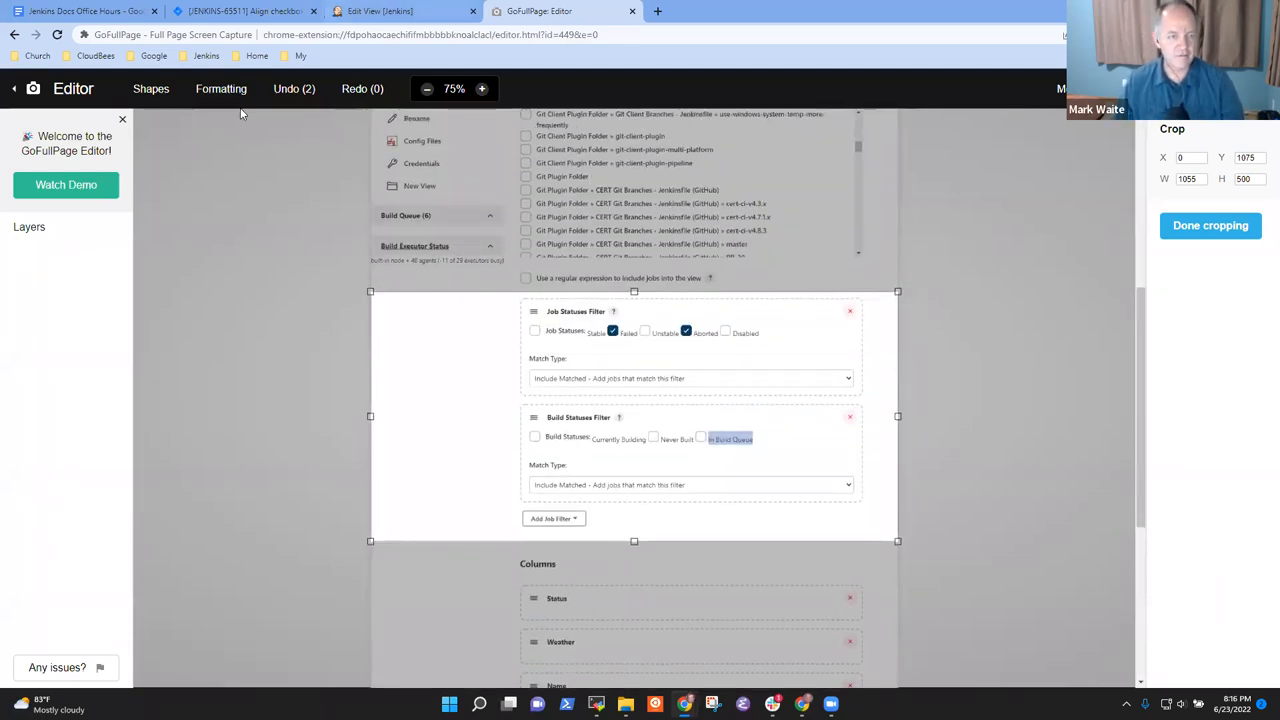
# Draw a purple arrow beneath the job status filter
pyautogui.moveTo(600, 398); pyautogui.dragTo(668, 398)
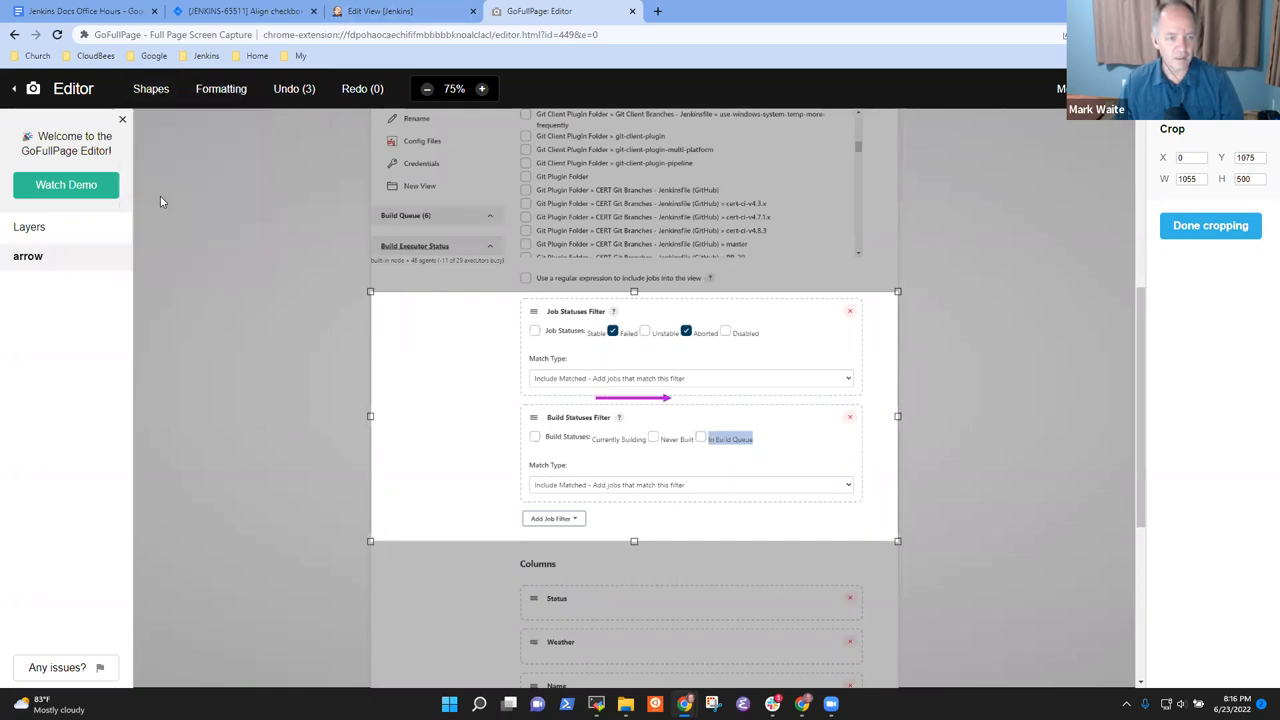
pyautogui.moveTo(420, 336)
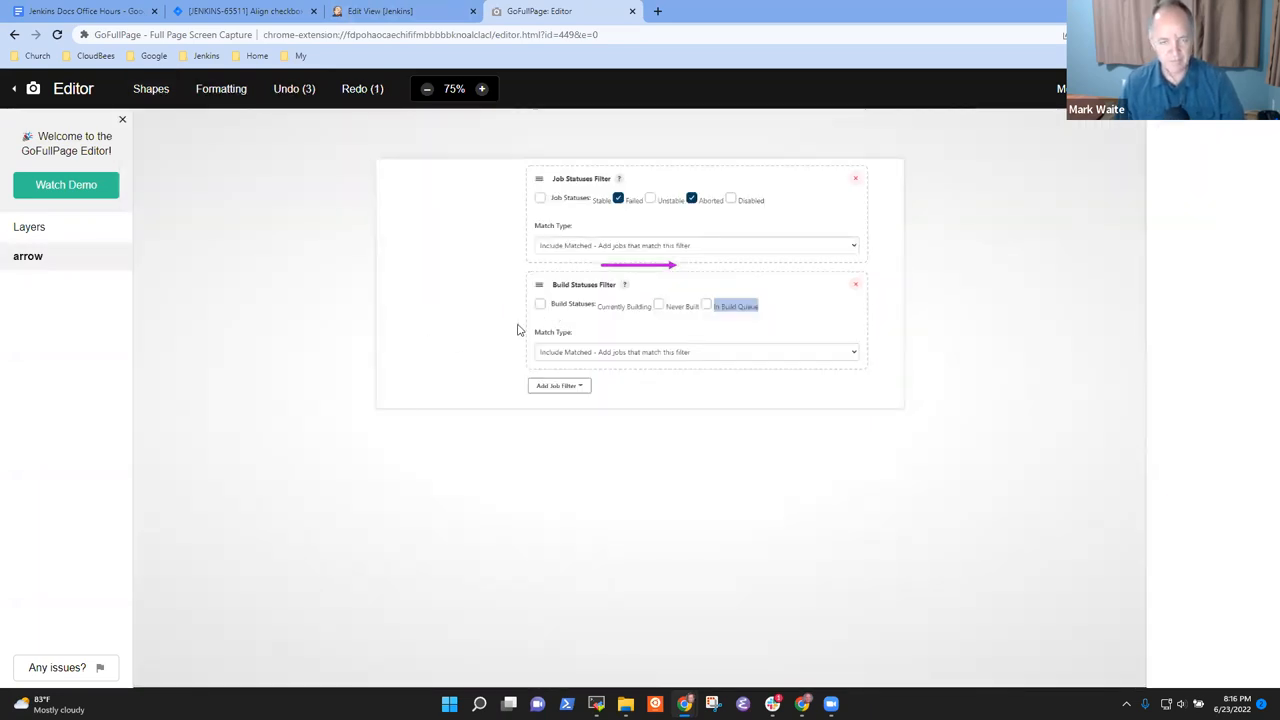
# Aim the arrow at the Job Statuses checkbox and place a text label between the filters
pyautogui.click(220, 88)
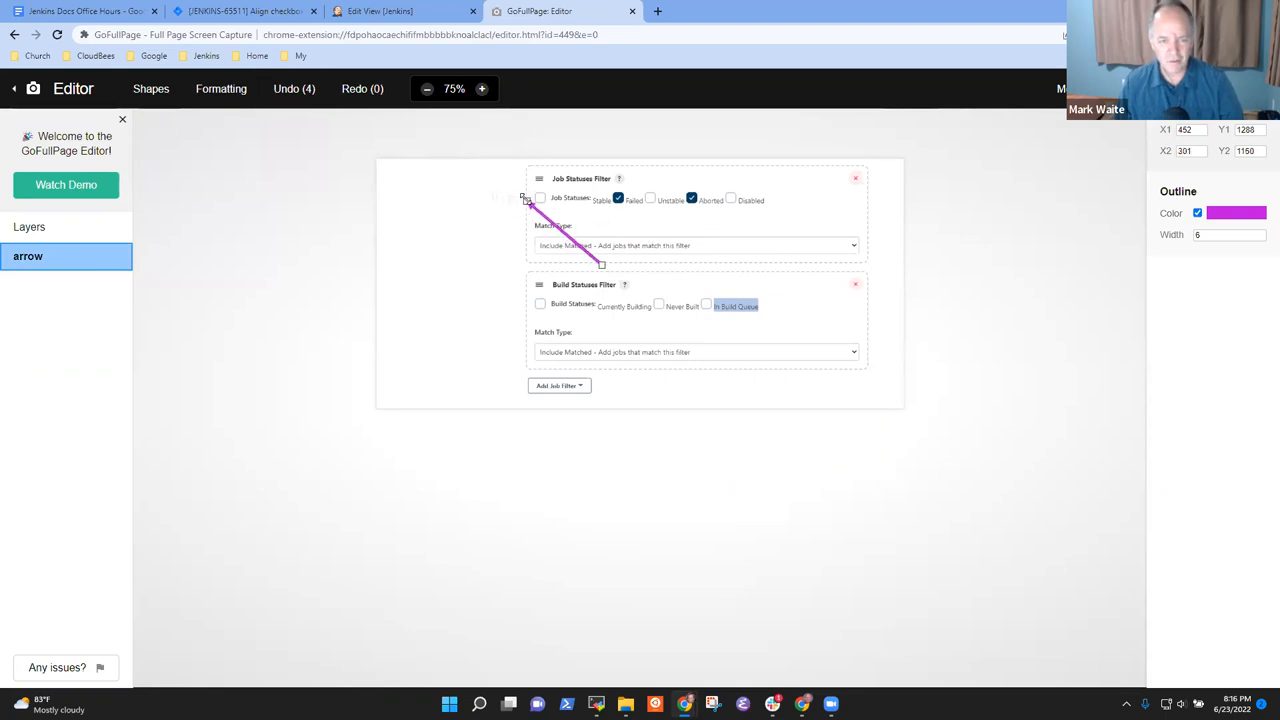
pyautogui.moveTo(600, 264); pyautogui.dragTo(448, 262)
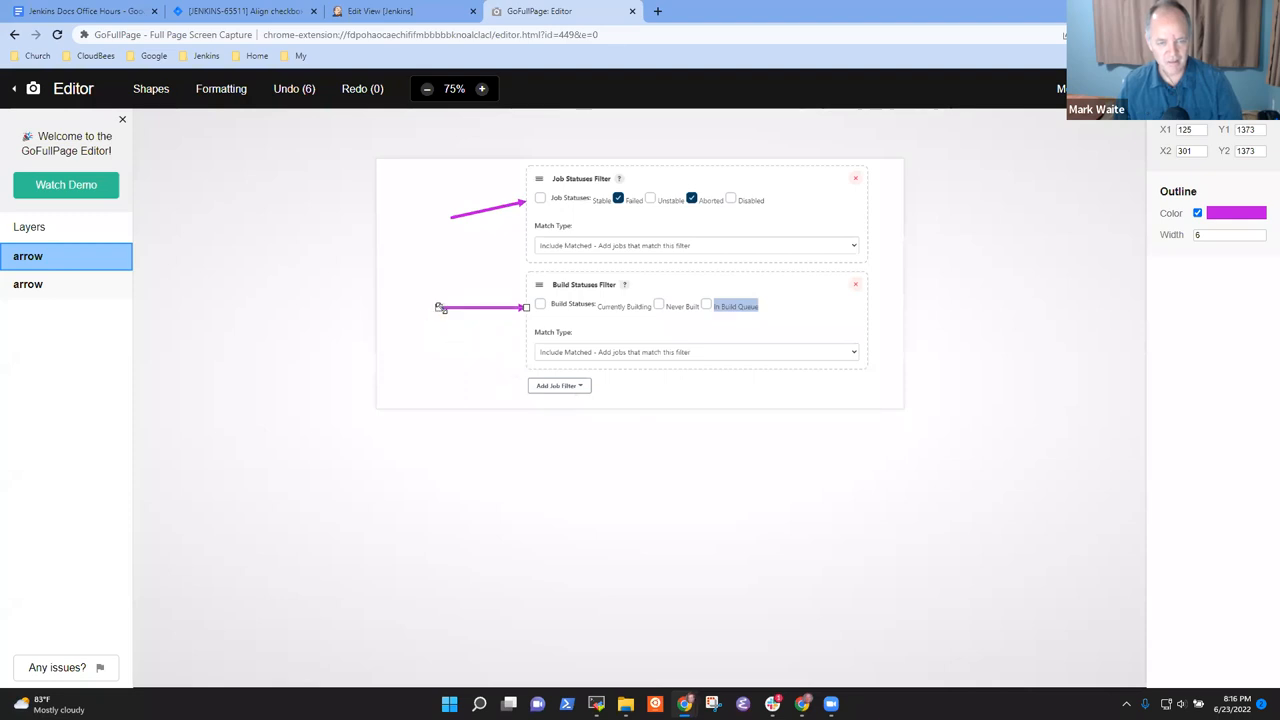
pyautogui.click(152, 88)
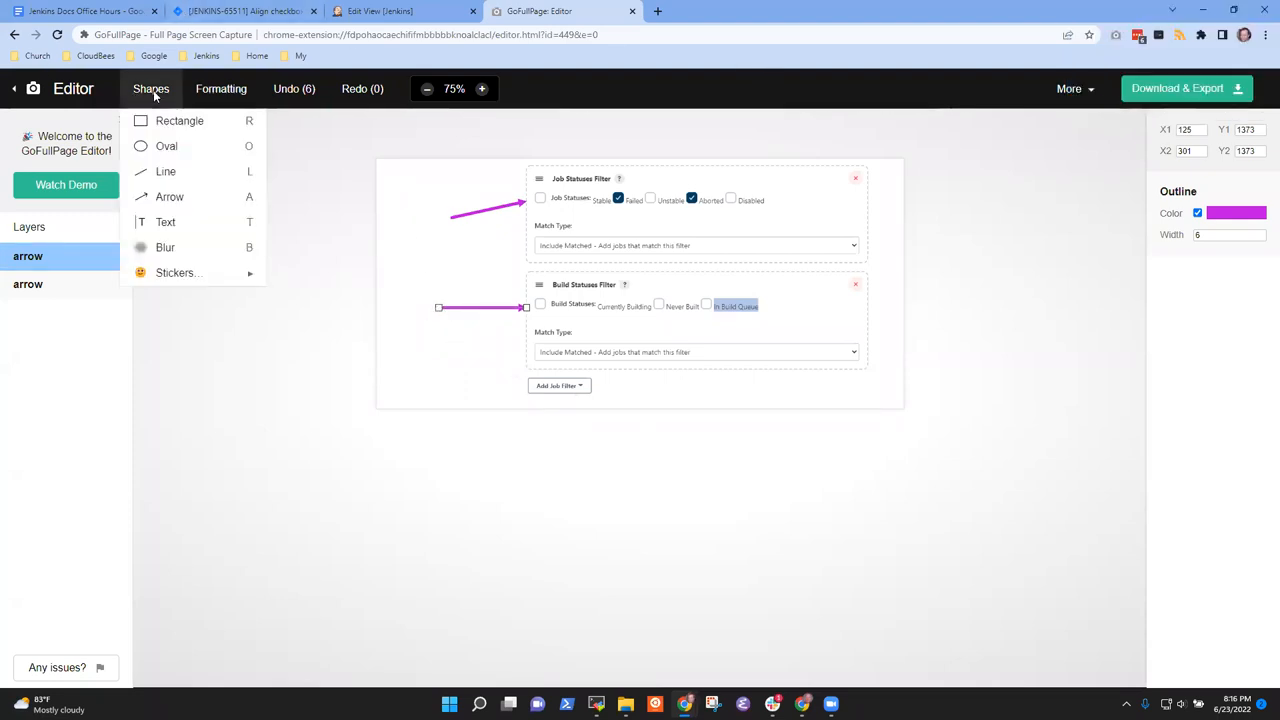
pyautogui.click(164, 222)
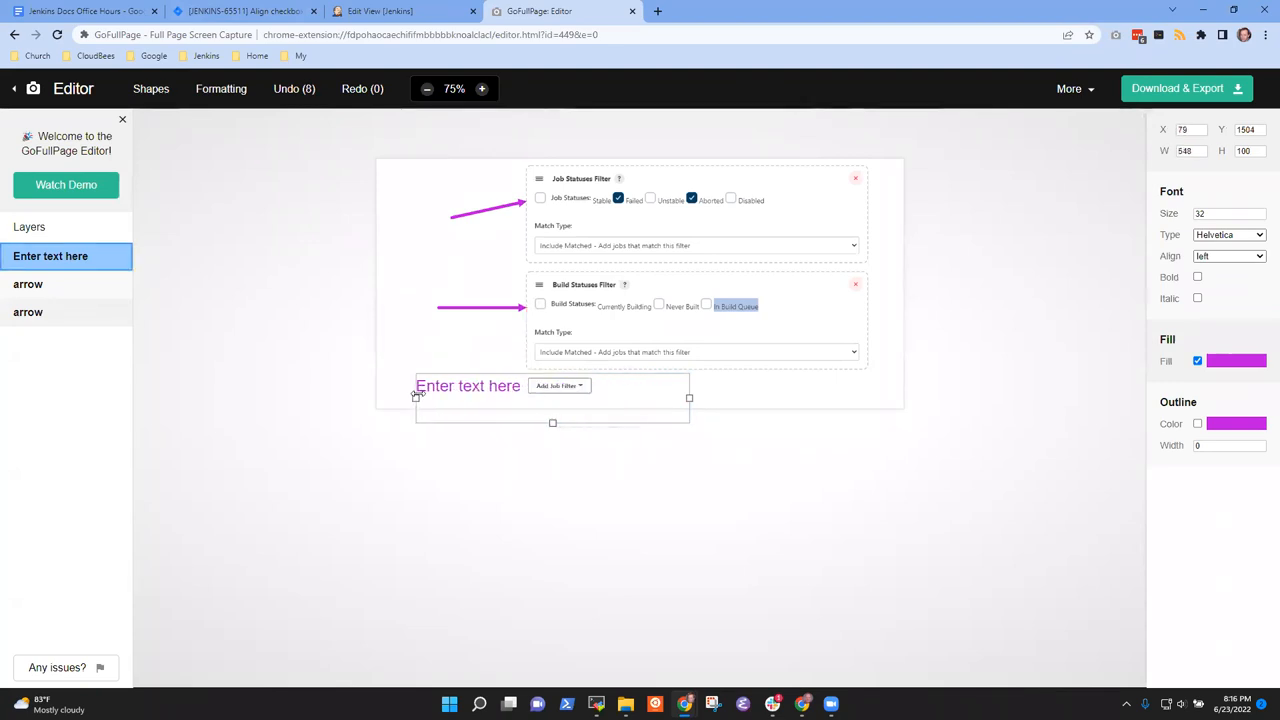
pyautogui.moveTo(468, 384); pyautogui.dragTo(436, 308)
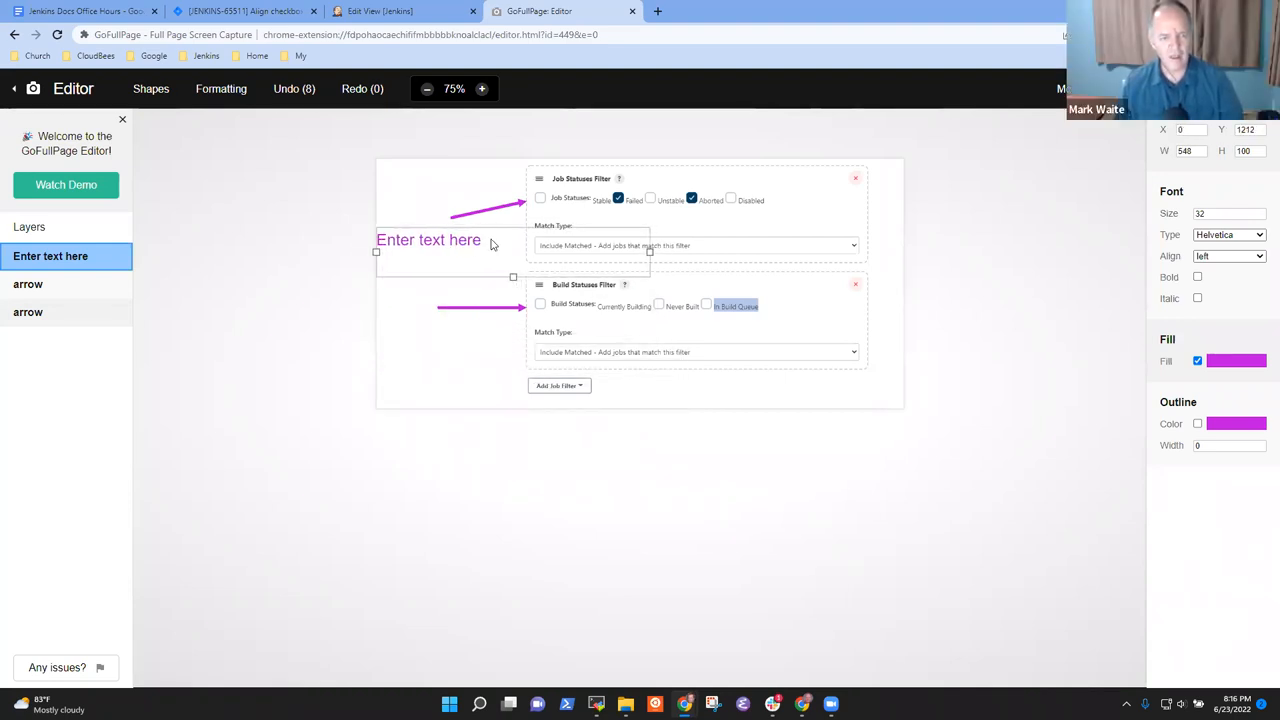
pyautogui.moveTo(428, 240); pyautogui.dragTo(440, 246)
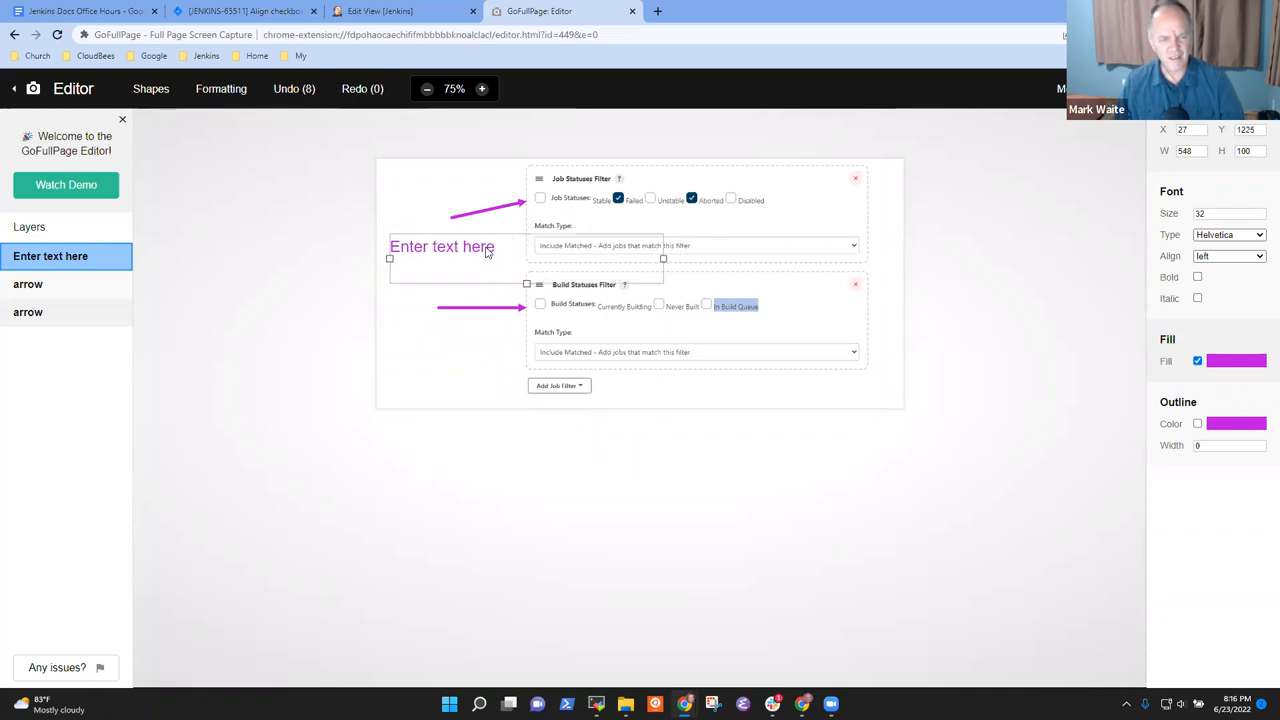
# Note that the checkbox should be left of Stable and download the image as PNG
pyautogui.write('Checkbox is left of "Job statuses')
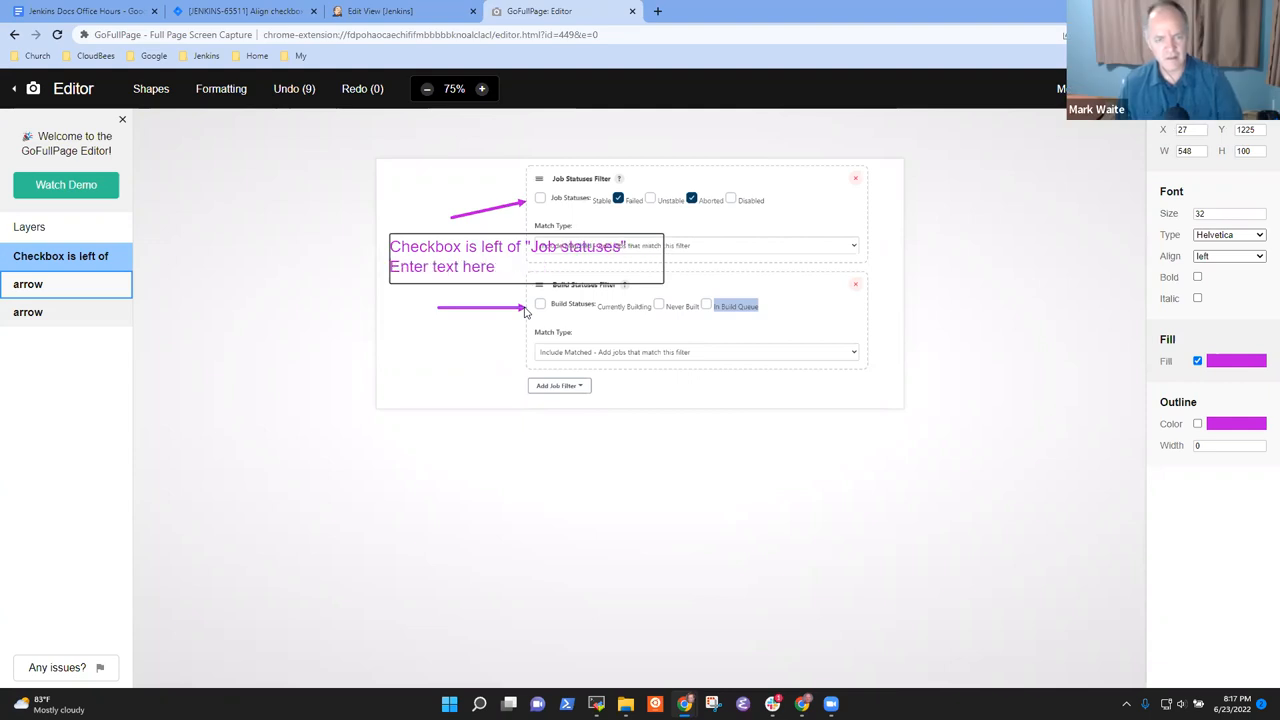
pyautogui.write('but should')
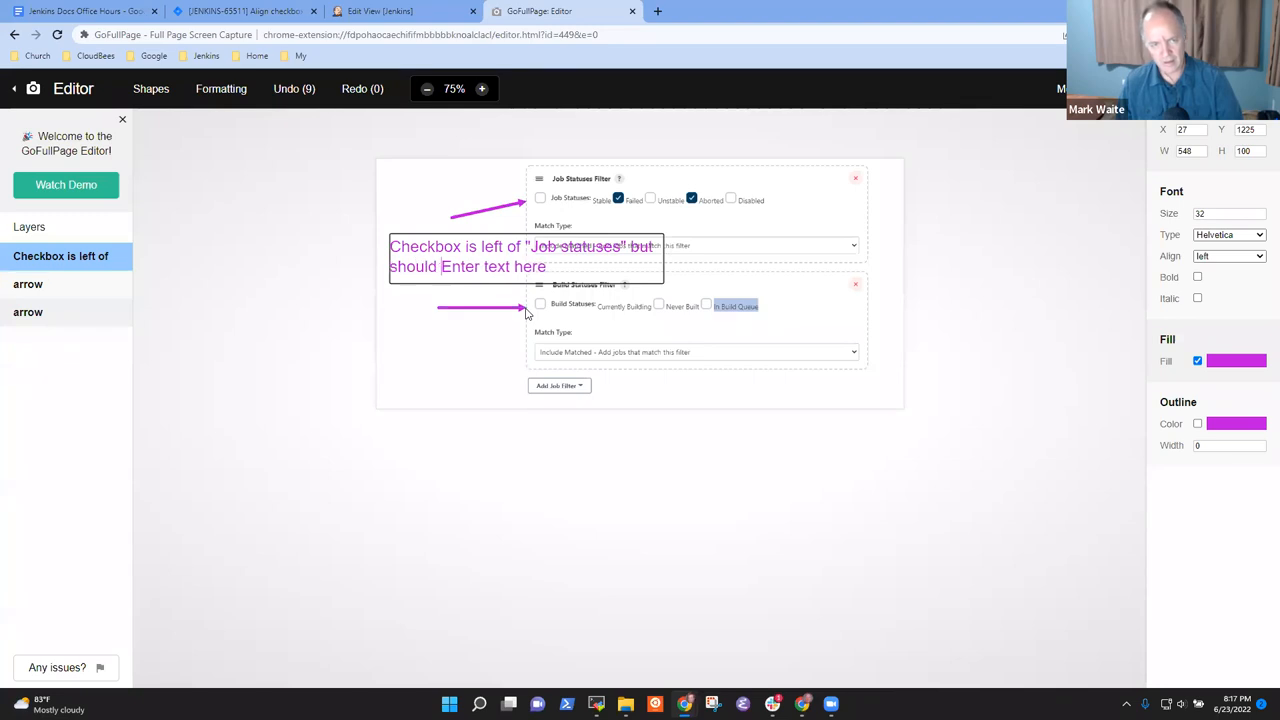
pyautogui.write('left of "Stable')
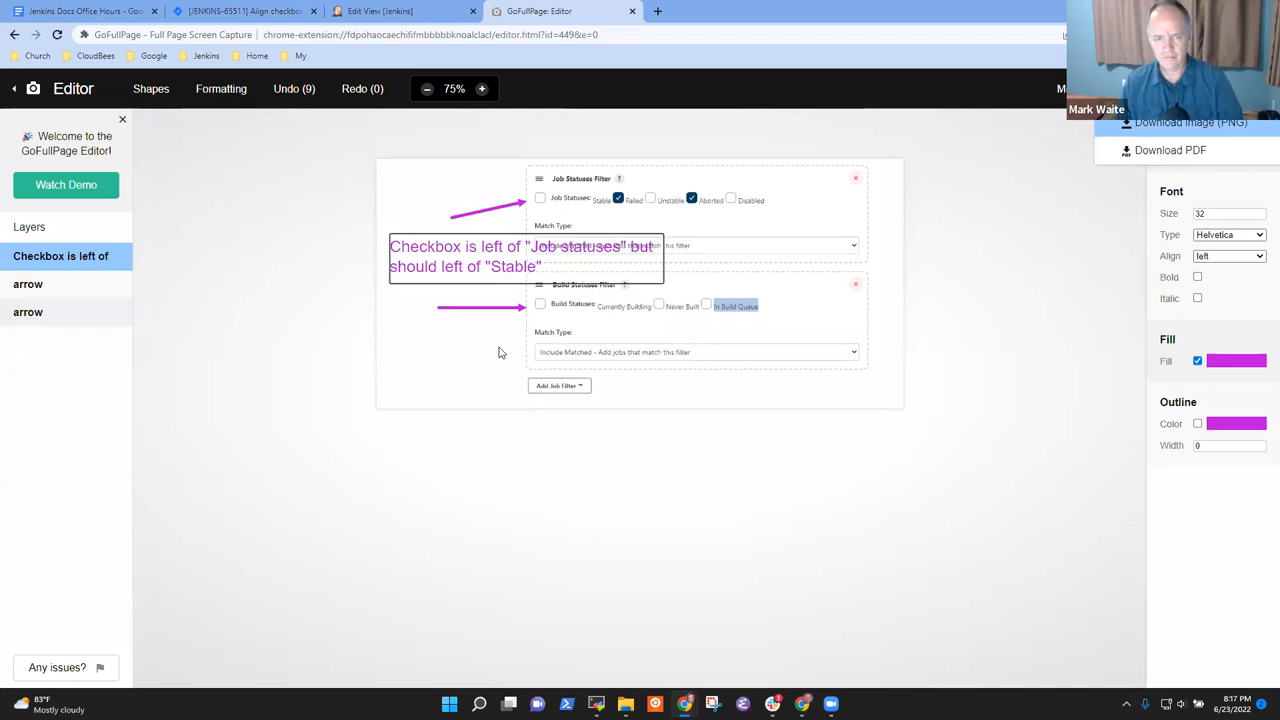
pyautogui.click(500, 352)
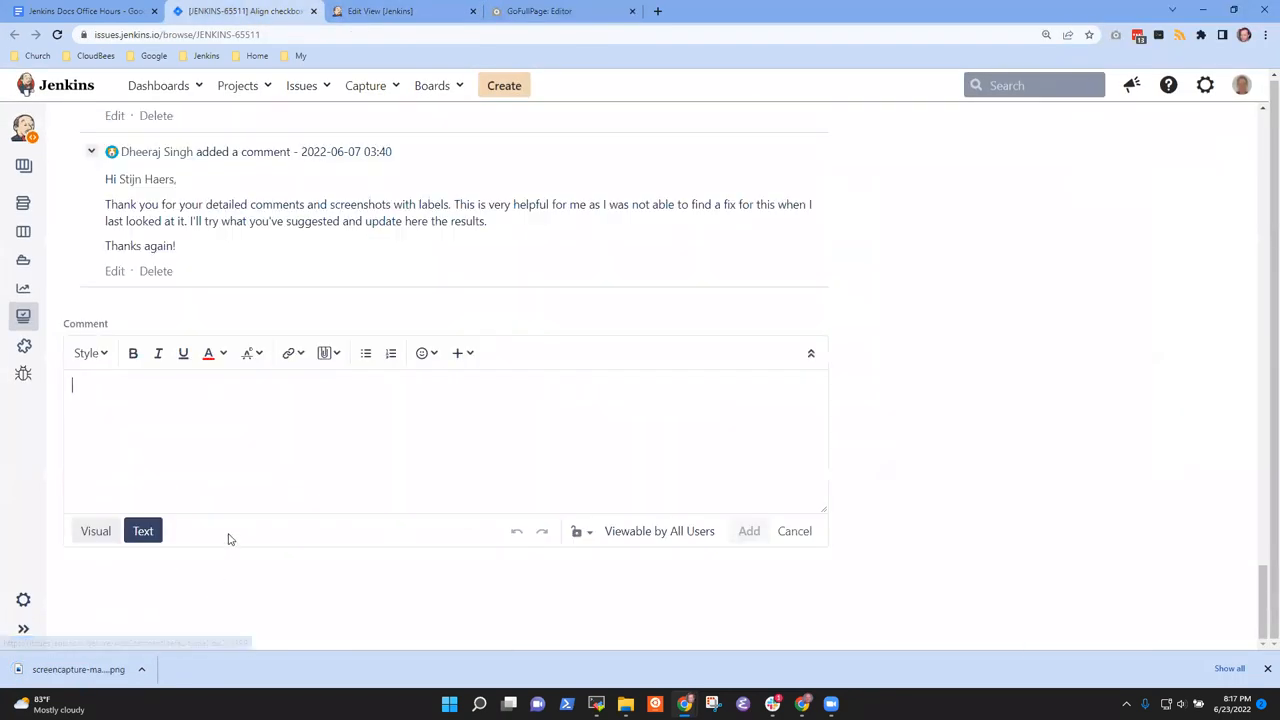
# Write that the issue is confirmed with the latest view filter plugin and Jenkins 2.346.1
pyautogui.write('Confirmed t')
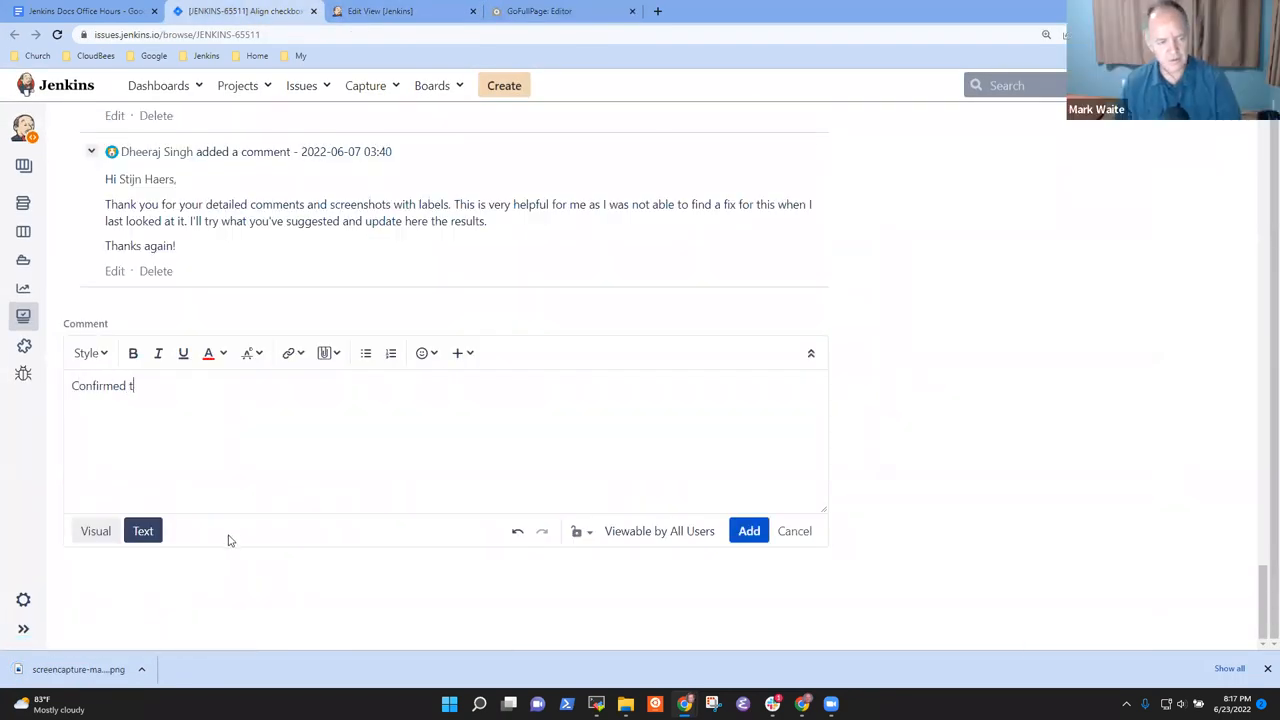
pyautogui.write('still an issue with lates')
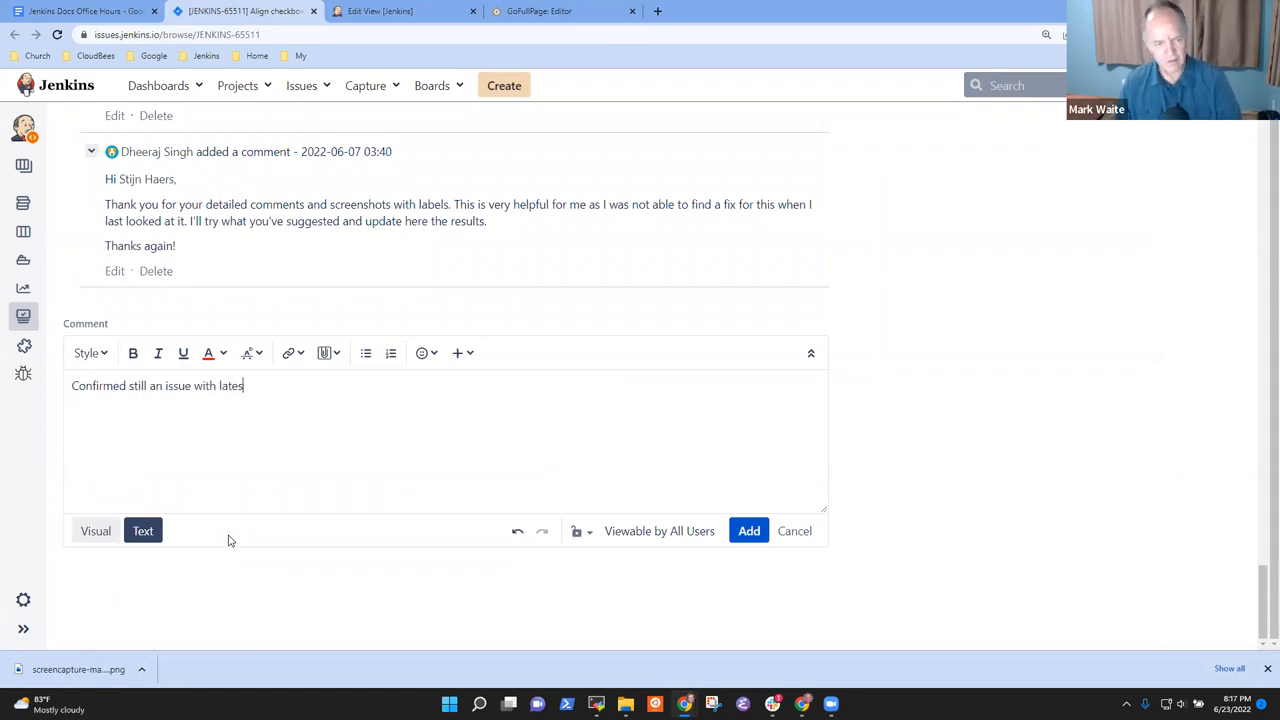
pyautogui.write('t release of')
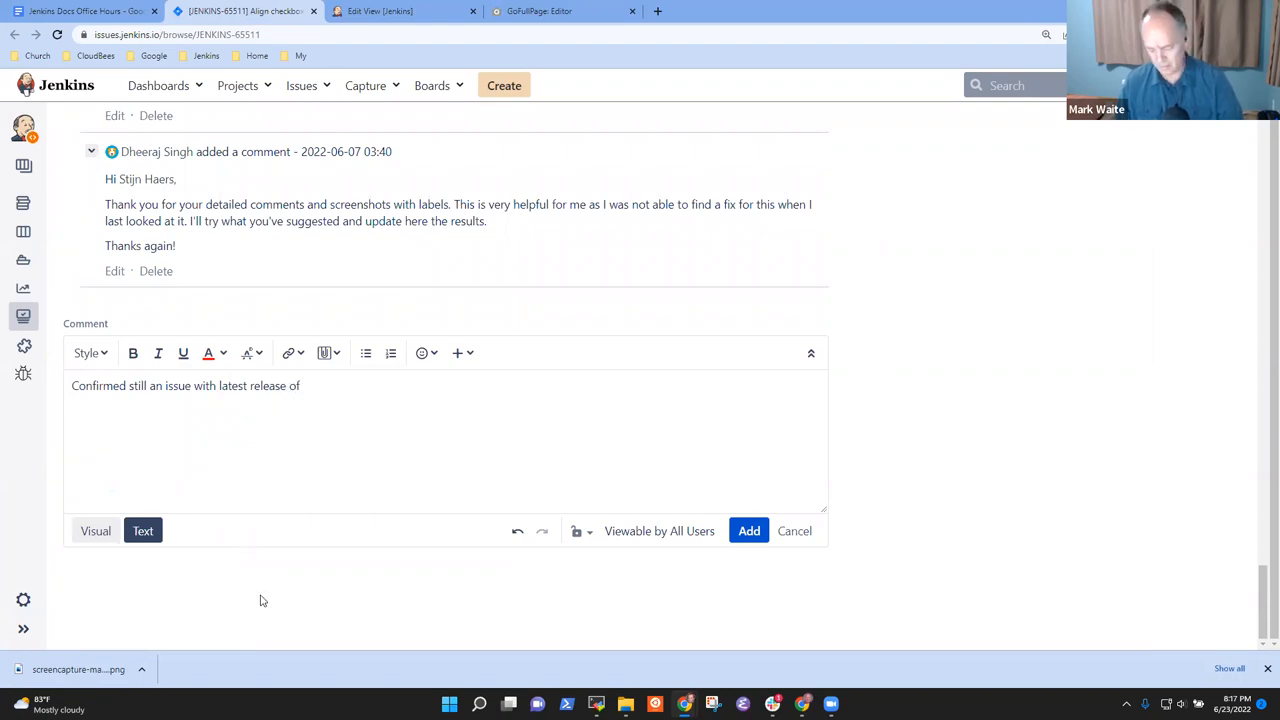
pyautogui.write('view')
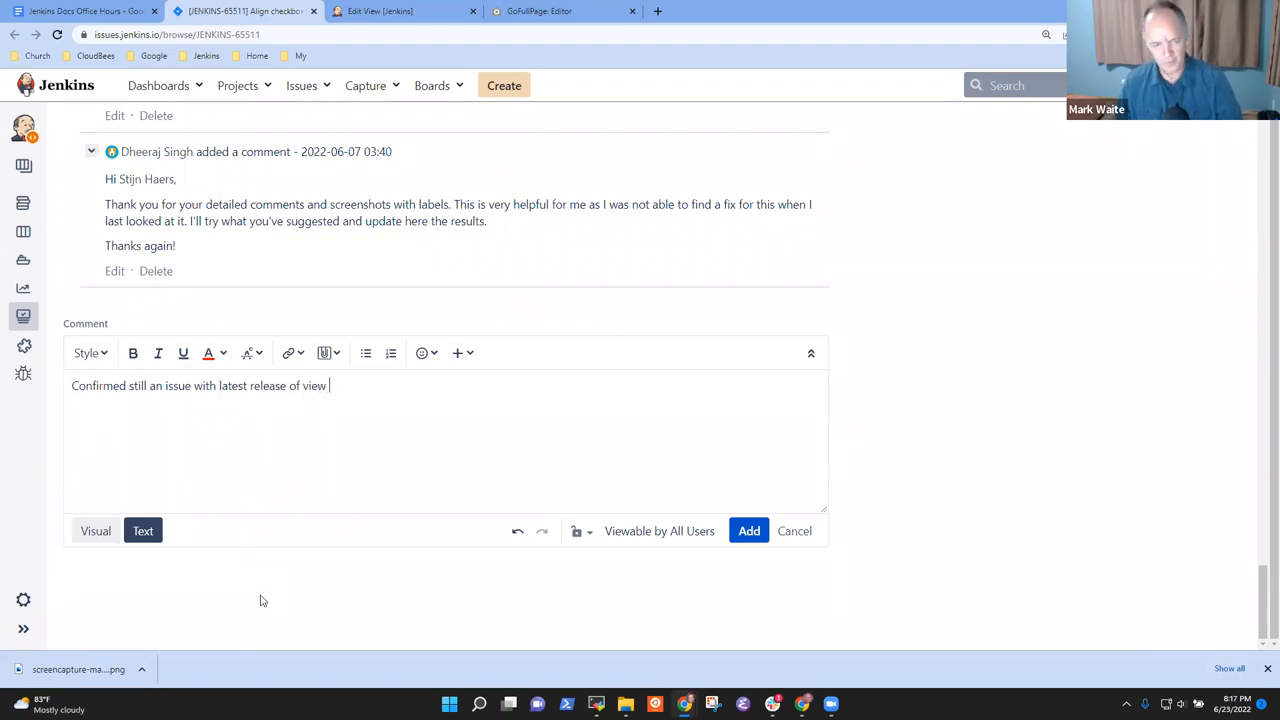
pyautogui.write('filter plugiun and J')
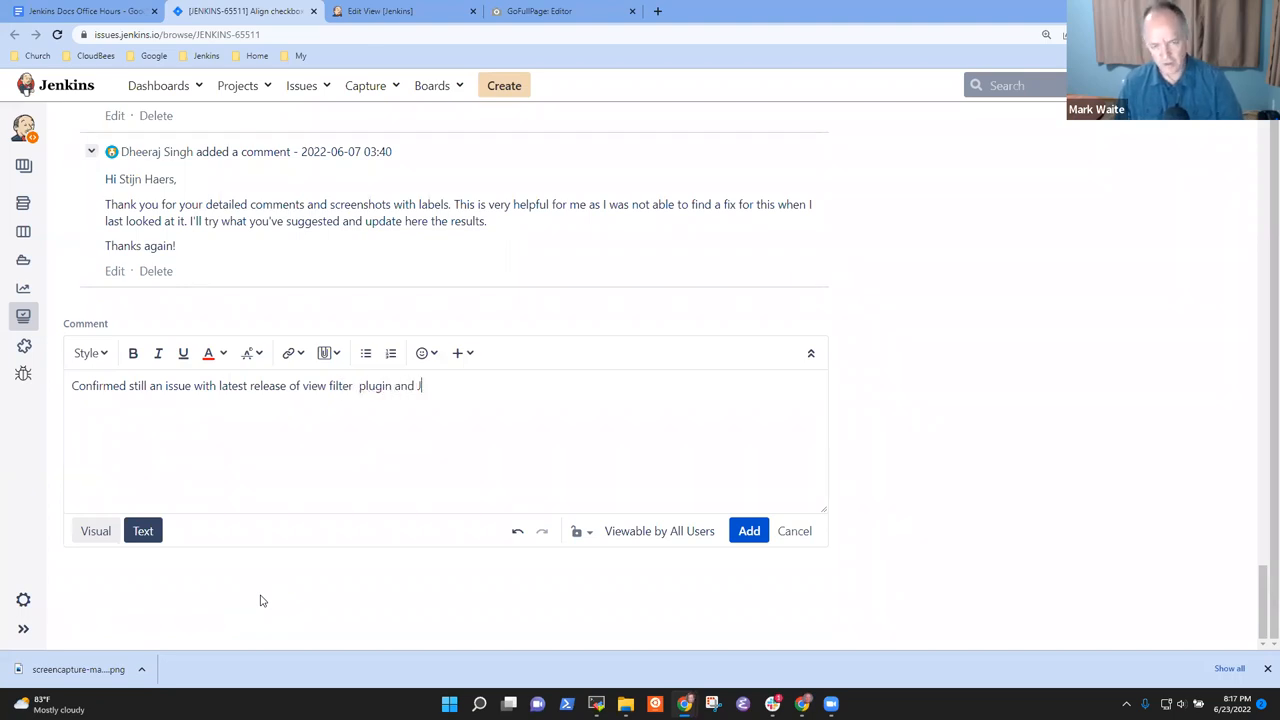
pyautogui.write('enkins 2.346.1')
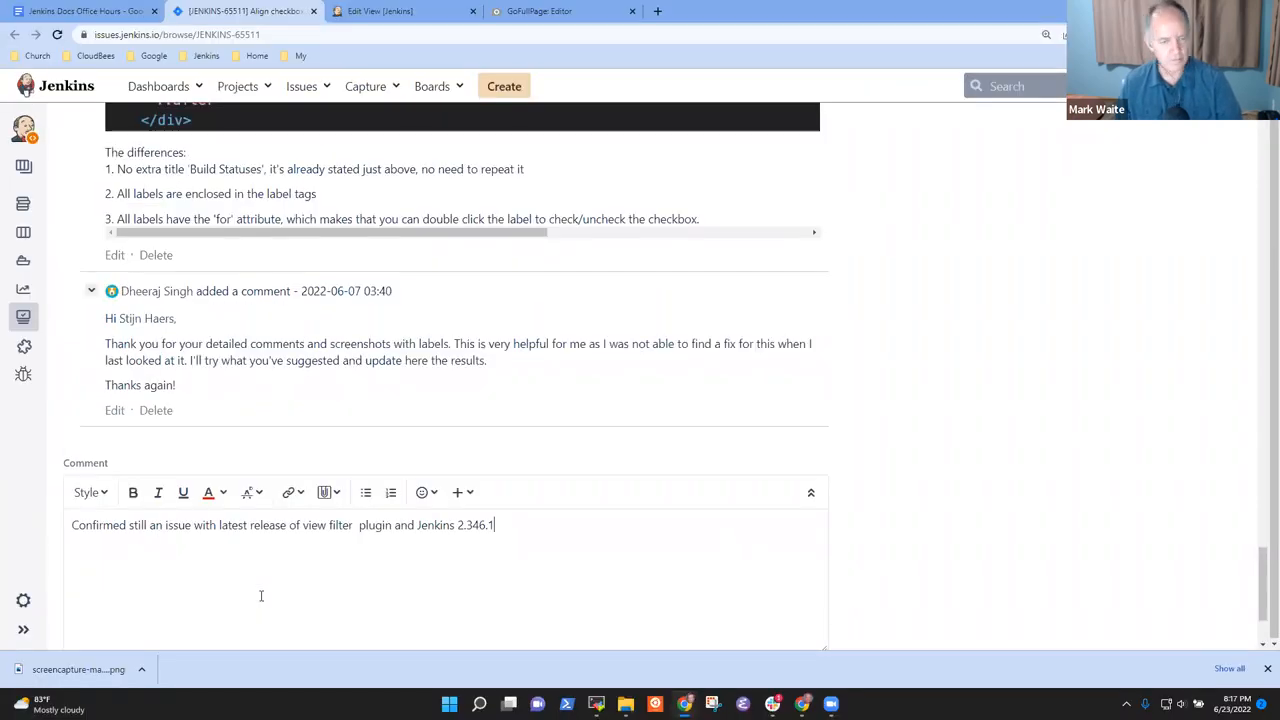
# Place the screenshot reference on its own line and post the comment to JENKINS-65511
pyautogui.scroll(-3)
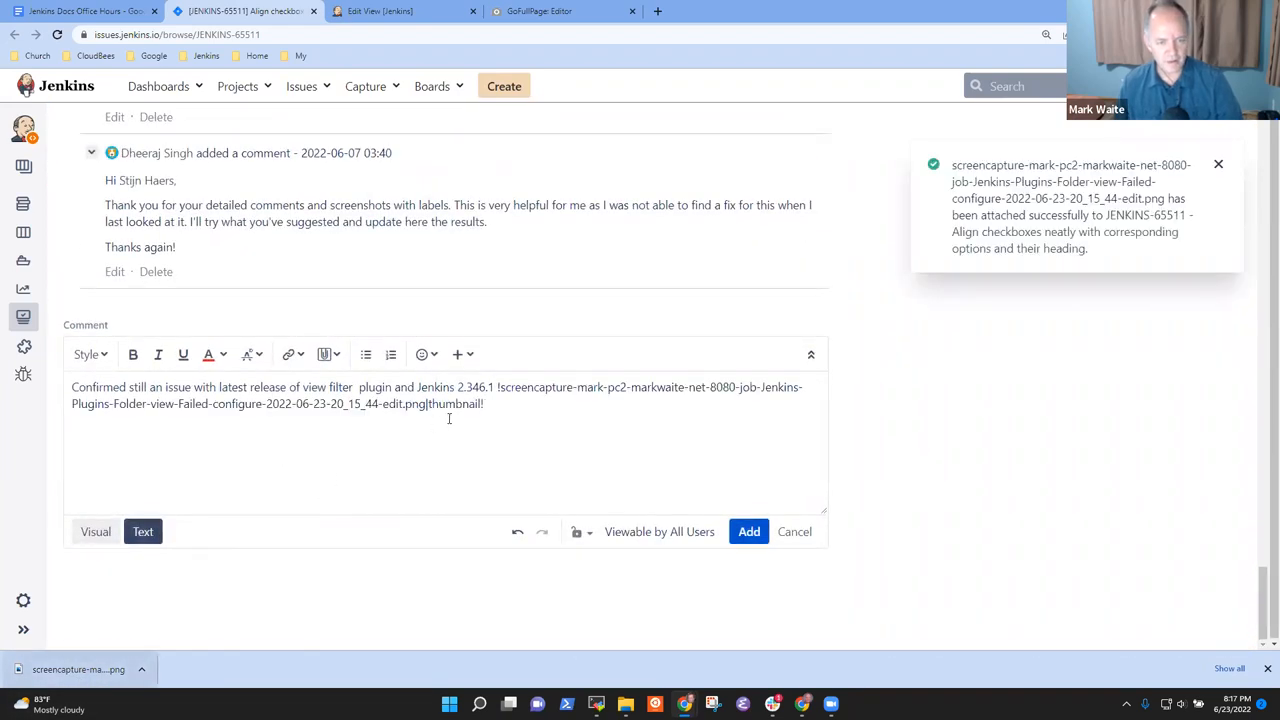
pyautogui.press('Enter')
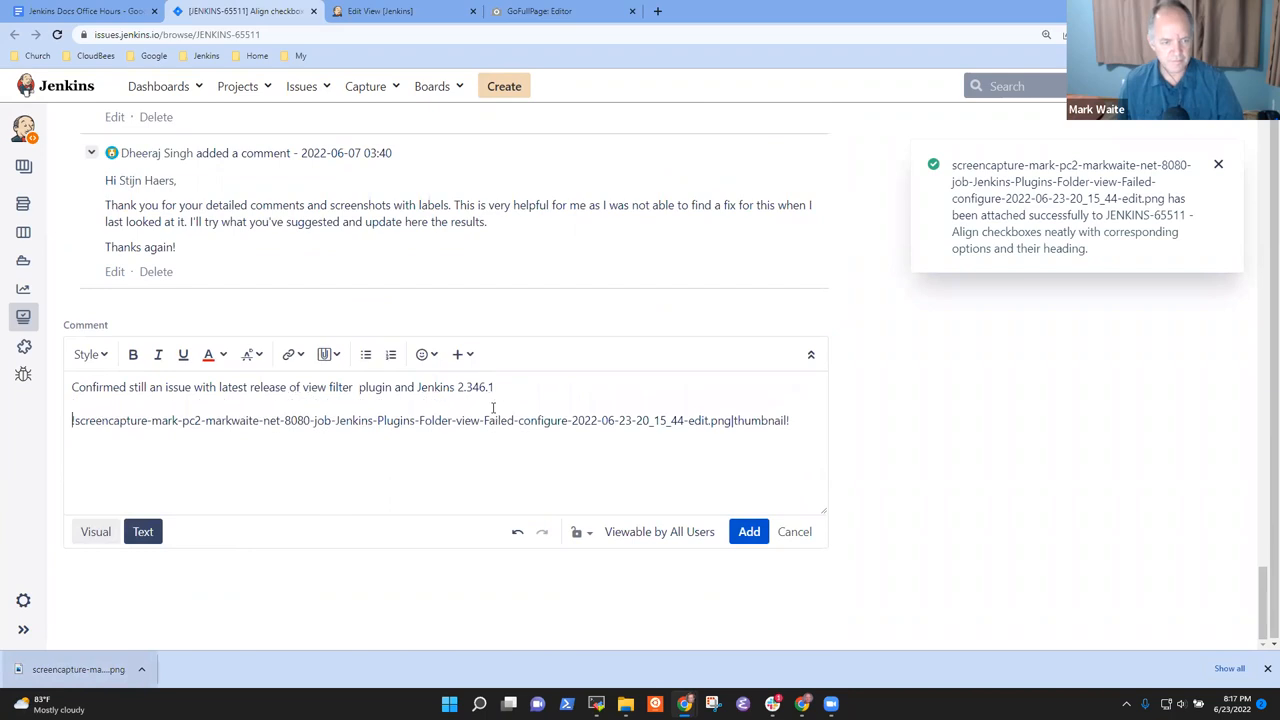
pyautogui.doubleClick(760, 420)
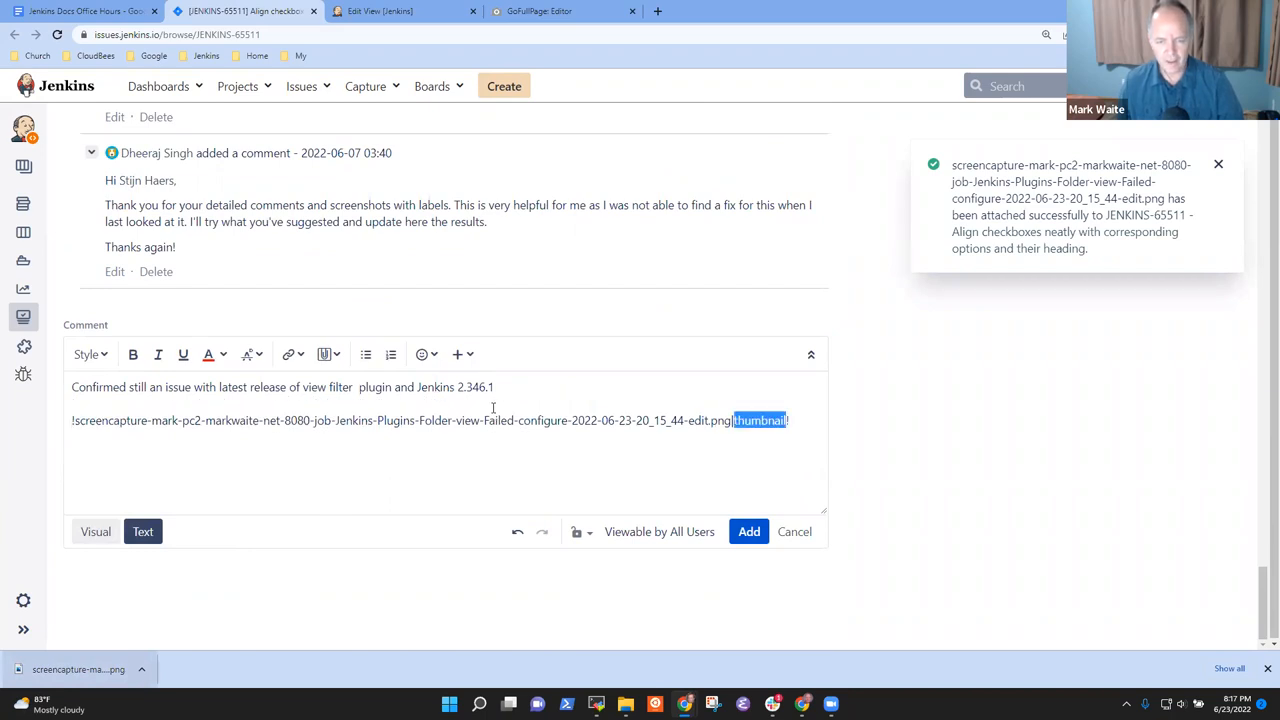
pyautogui.click(96, 532)
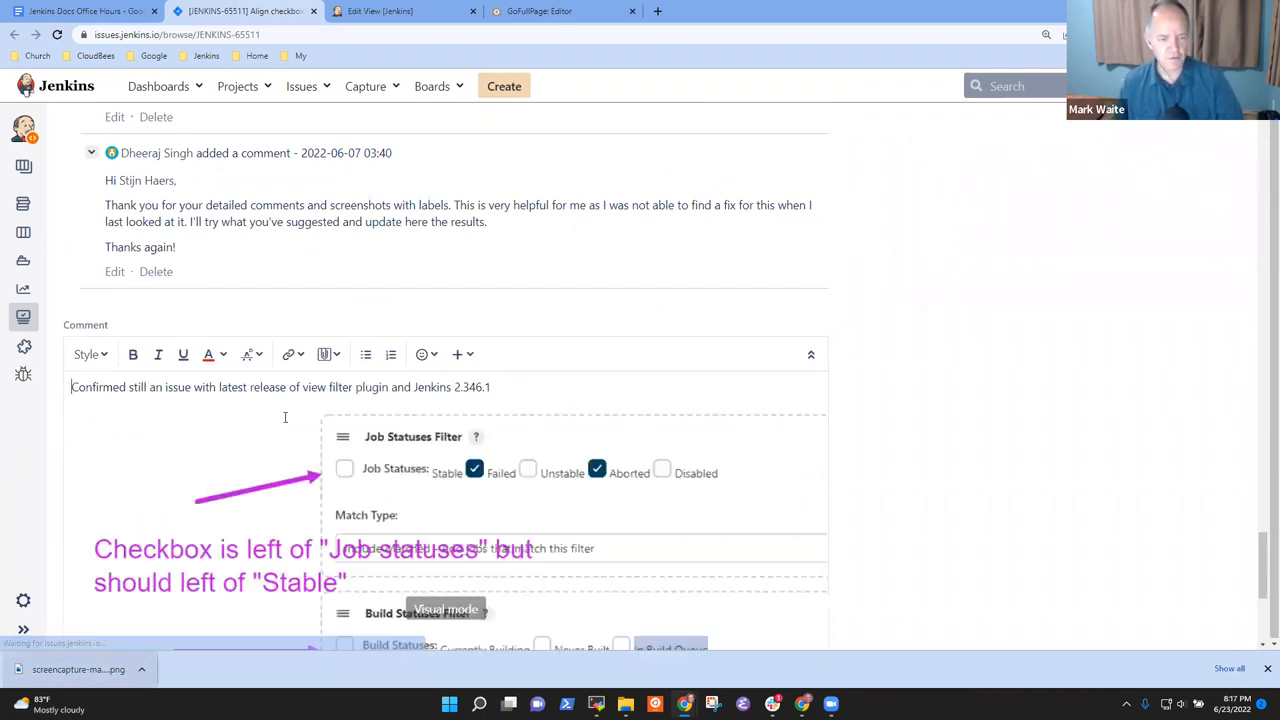
pyautogui.scroll(-3)
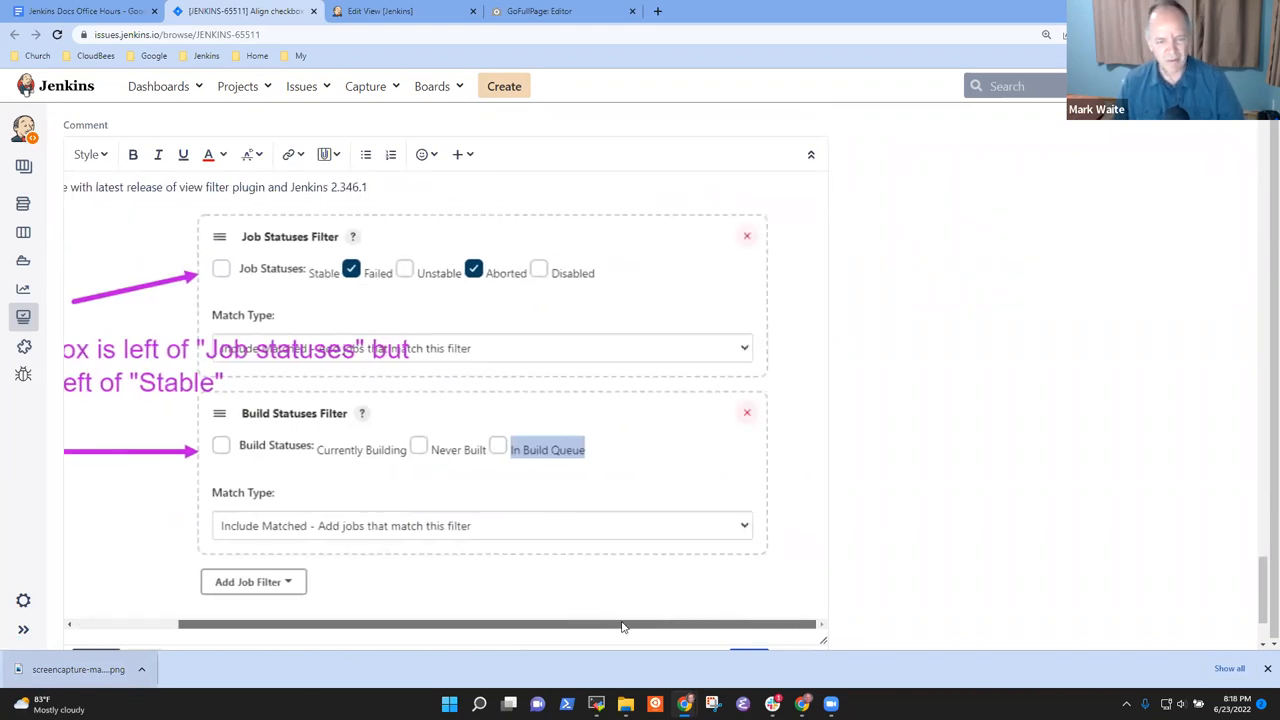
pyautogui.scroll(3)
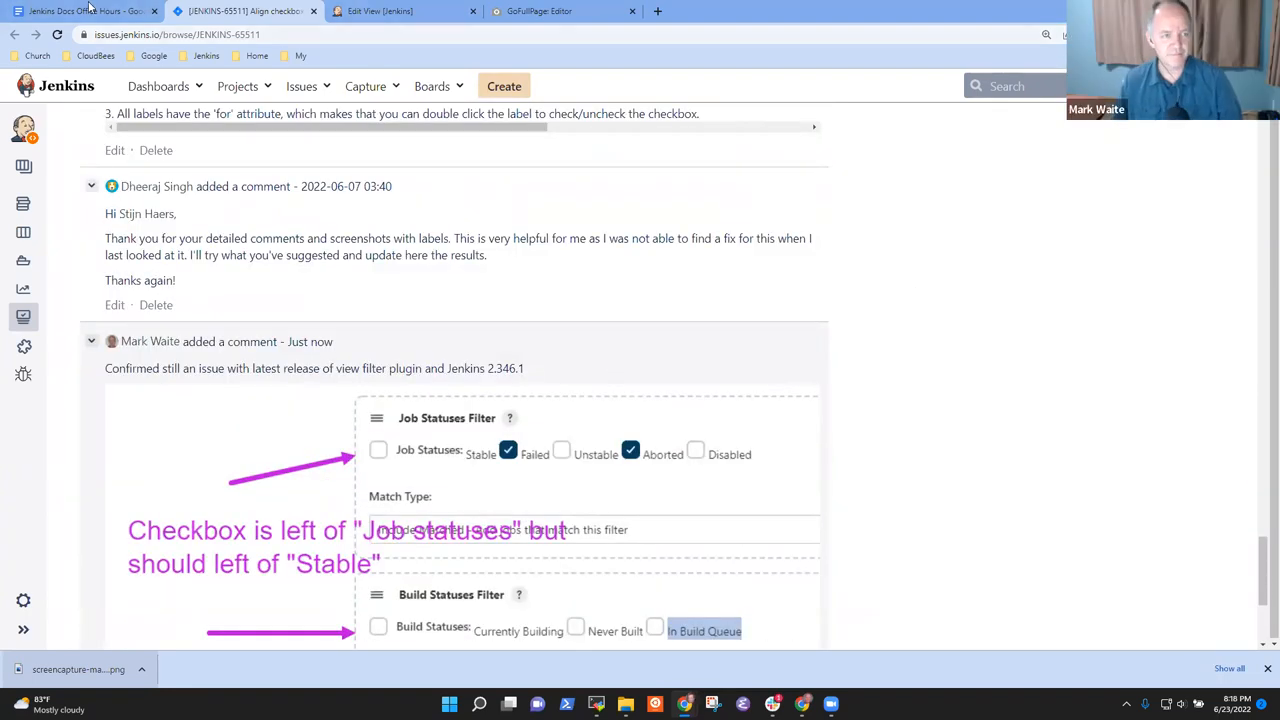
pyautogui.click(80, 12)
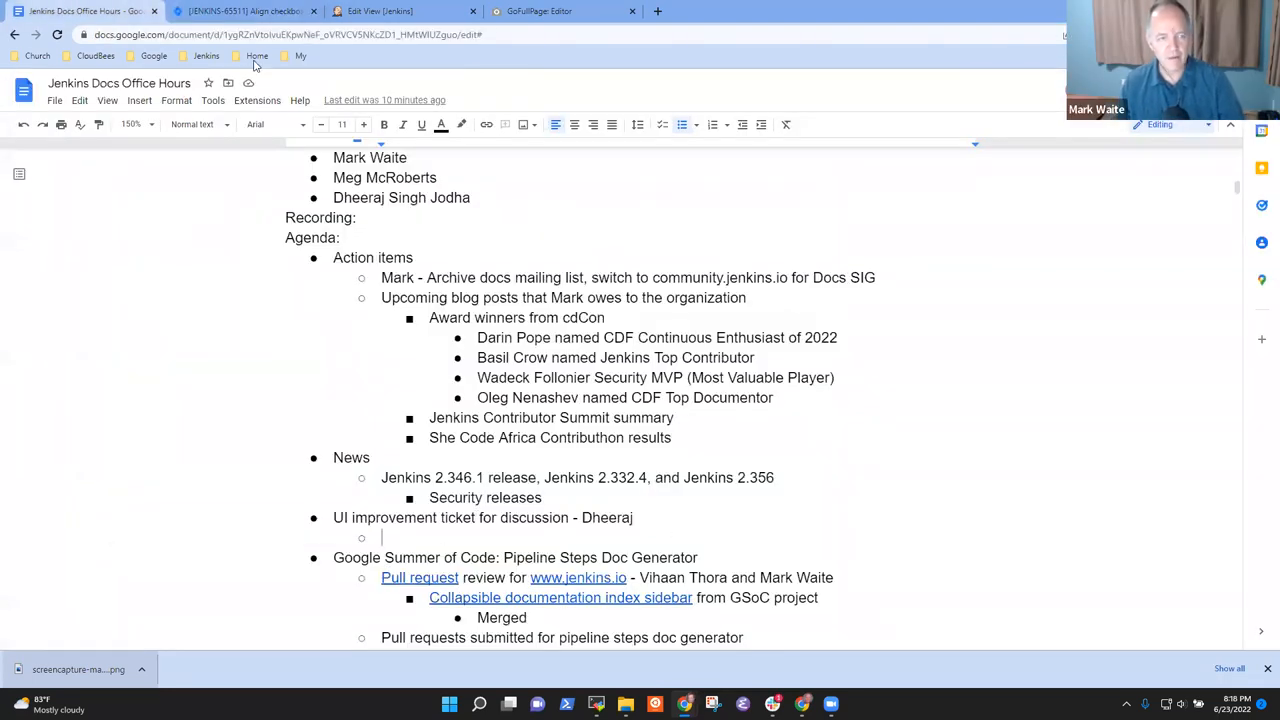
# Add the JENKINS-65511 URL with 'checkbox alignment in filter plugin' under the UI ticket item
pyautogui.click(244, 12)
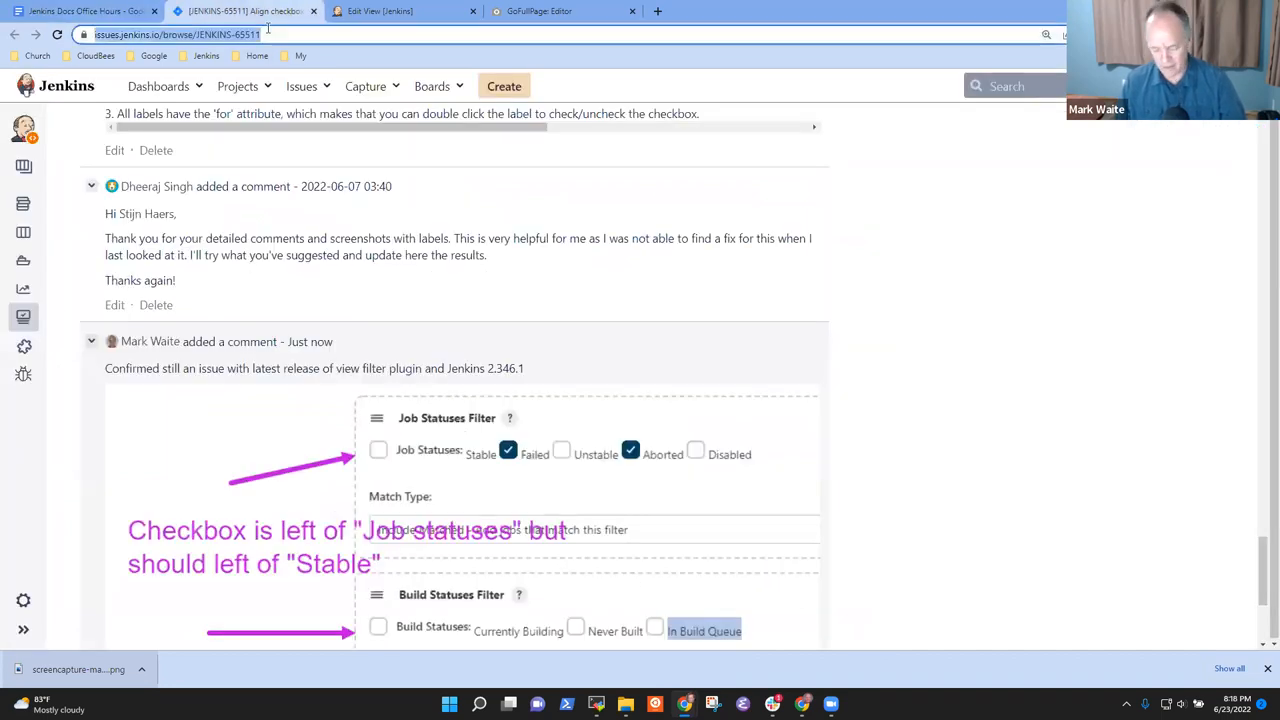
pyautogui.click(84, 12)
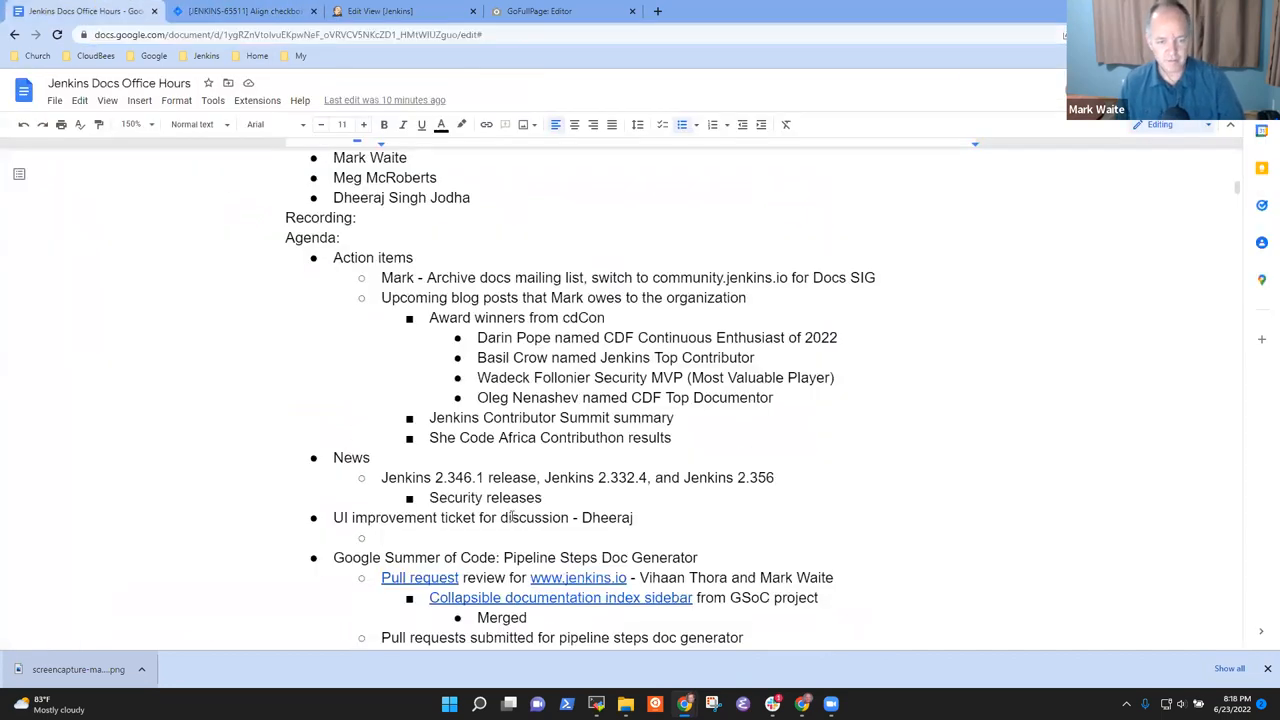
pyautogui.write('https://issues.jenkins.io/browse/JENKINS-65511 -')
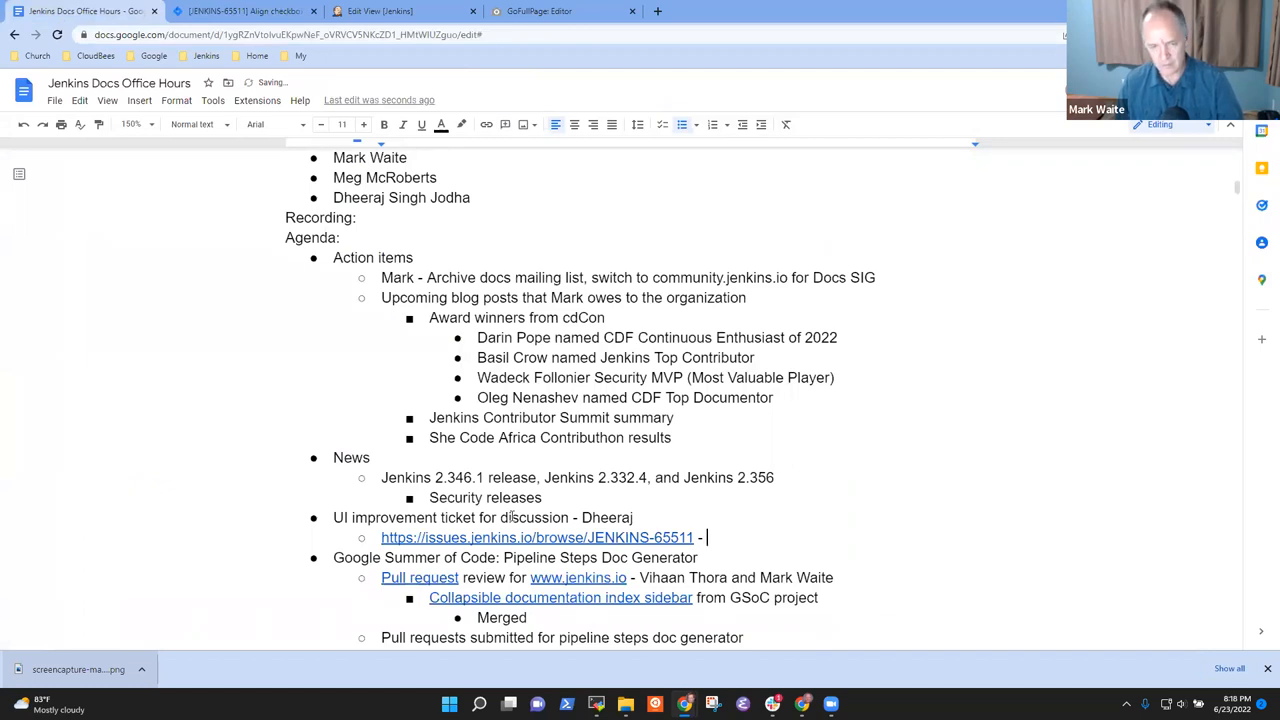
pyautogui.write('check')
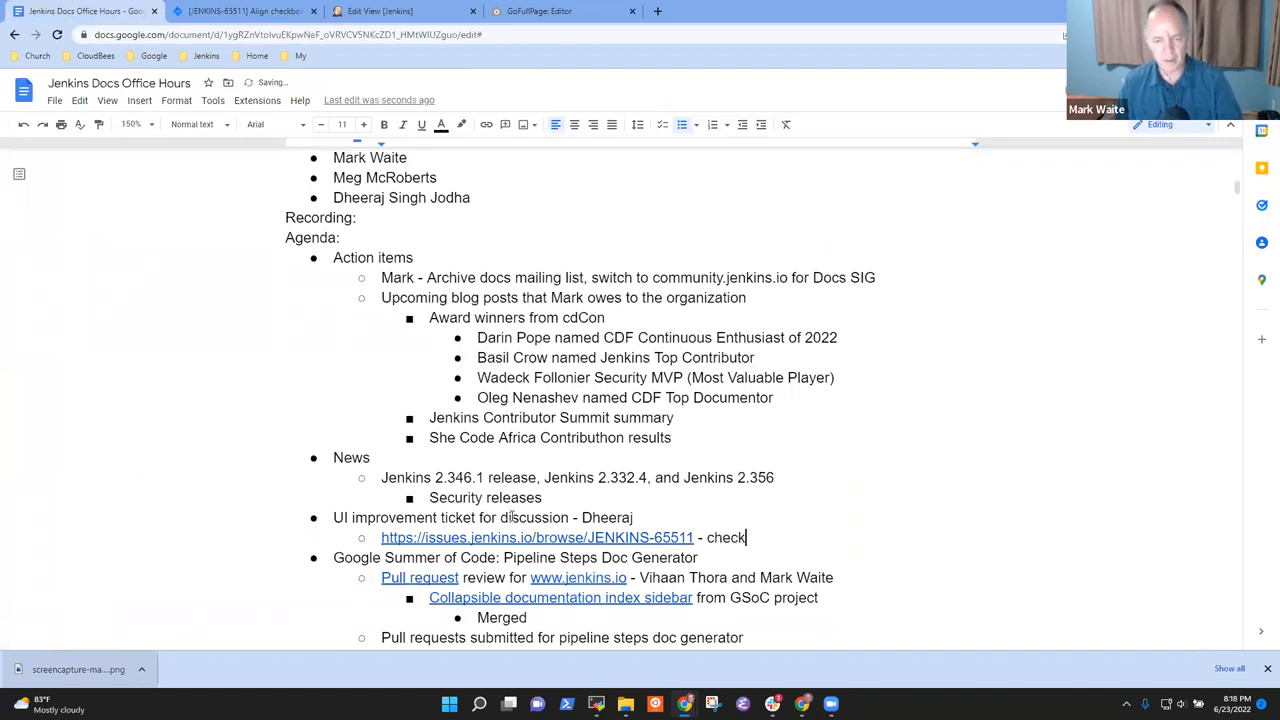
pyautogui.write('box alignment')
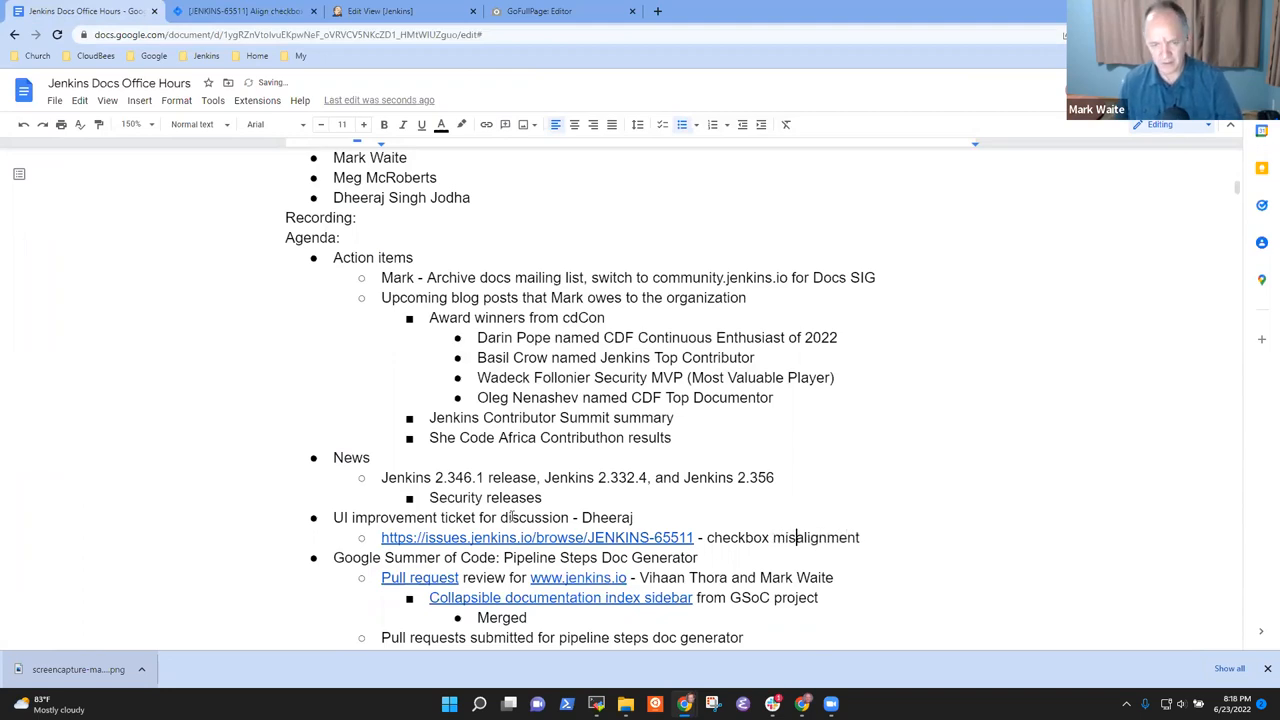
pyautogui.write('in')
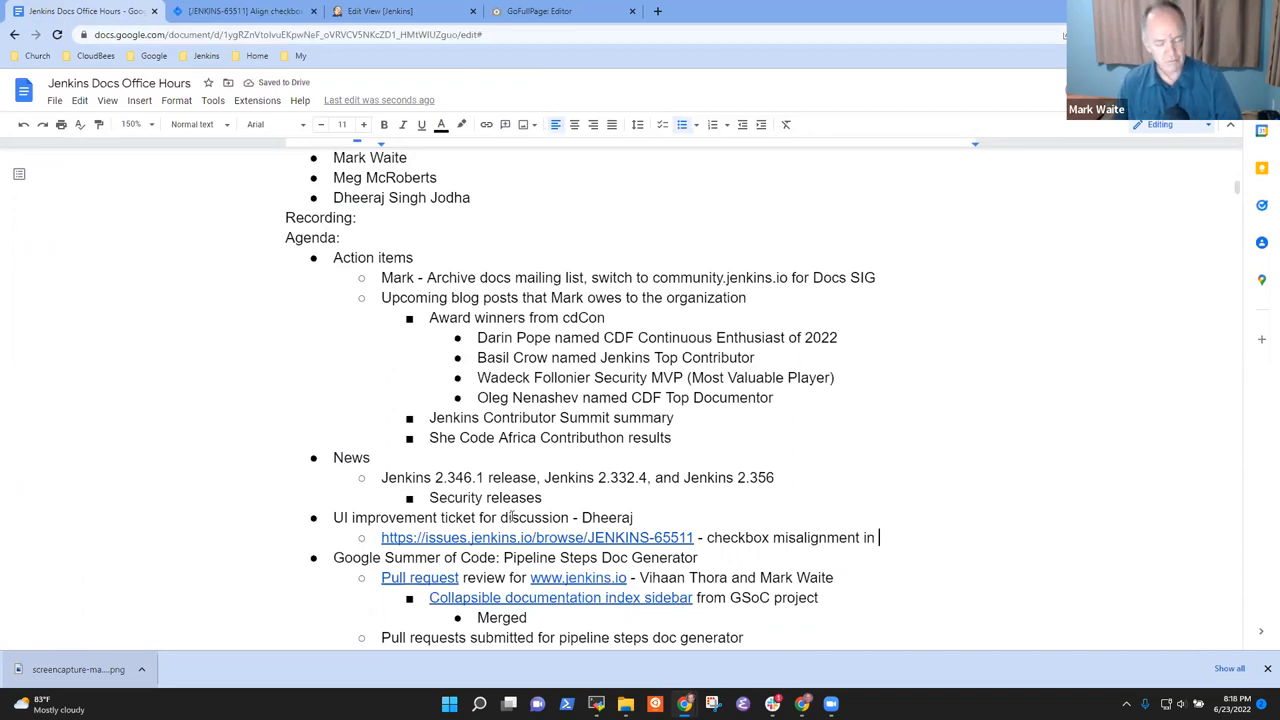
pyautogui.write('filter')
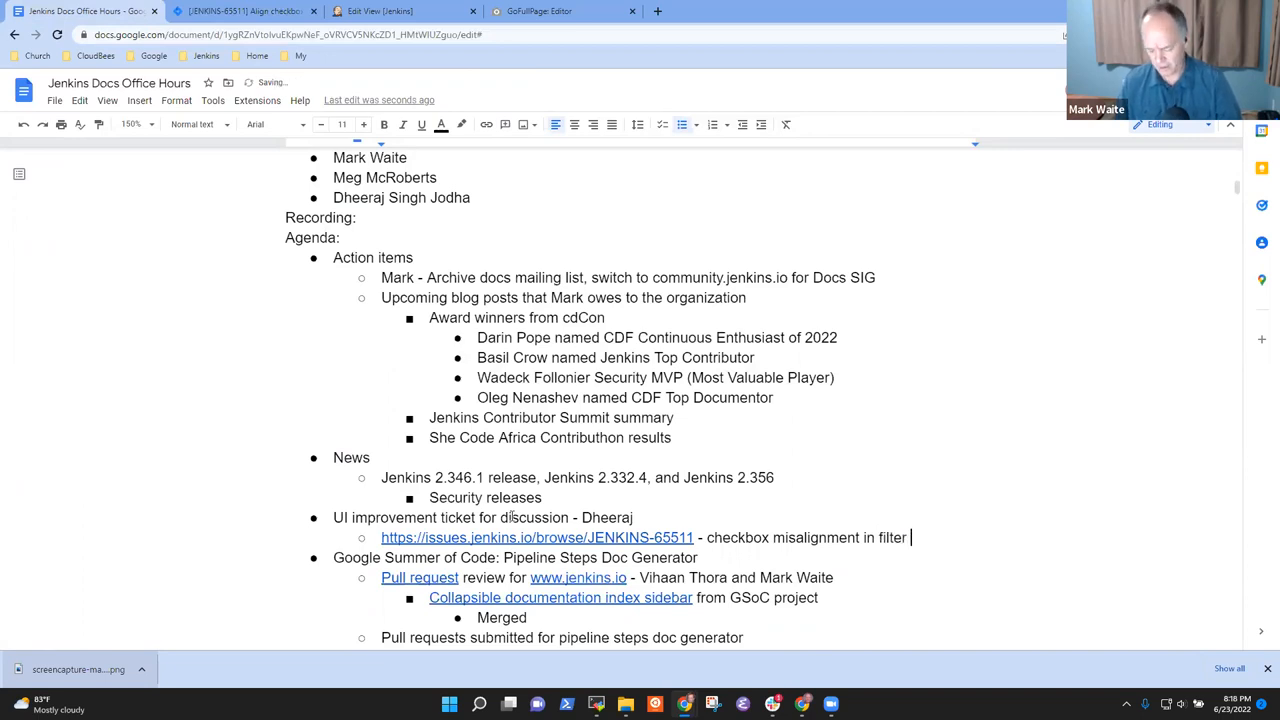
pyautogui.write('plugin')
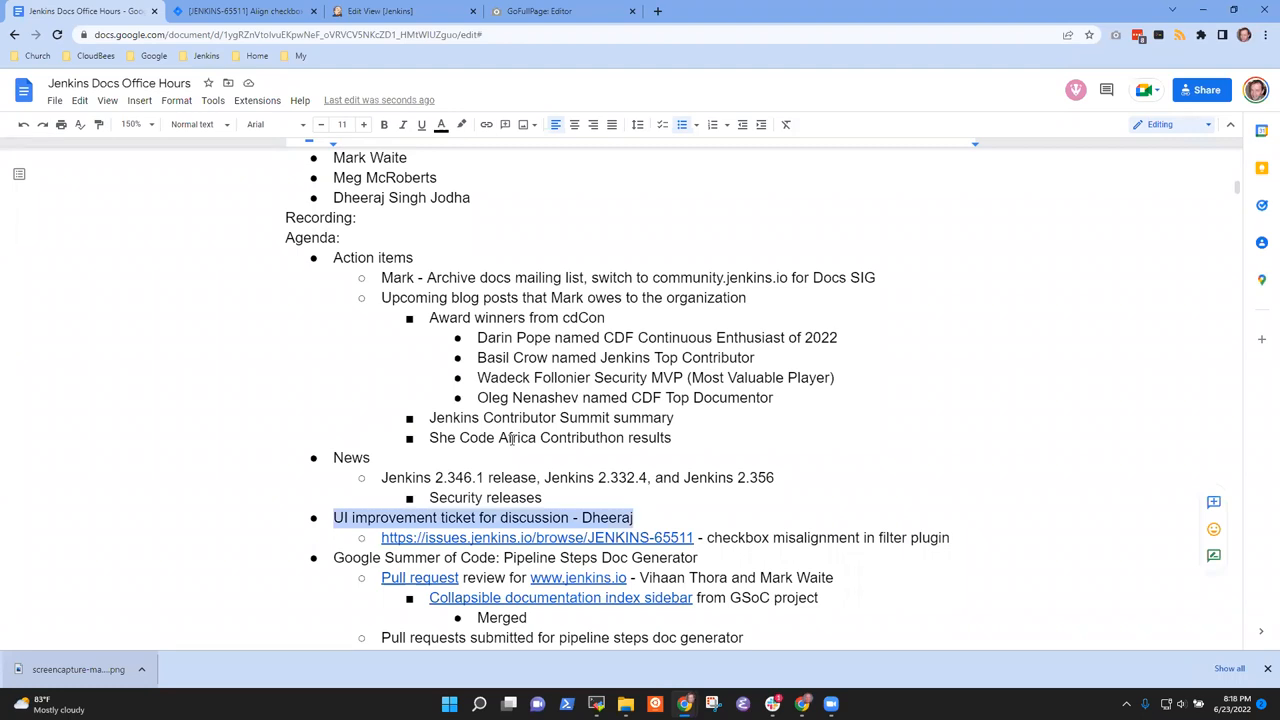
# Finish the note in the agenda and return to the JENKINS-65511 issue
pyautogui.scroll(-3)
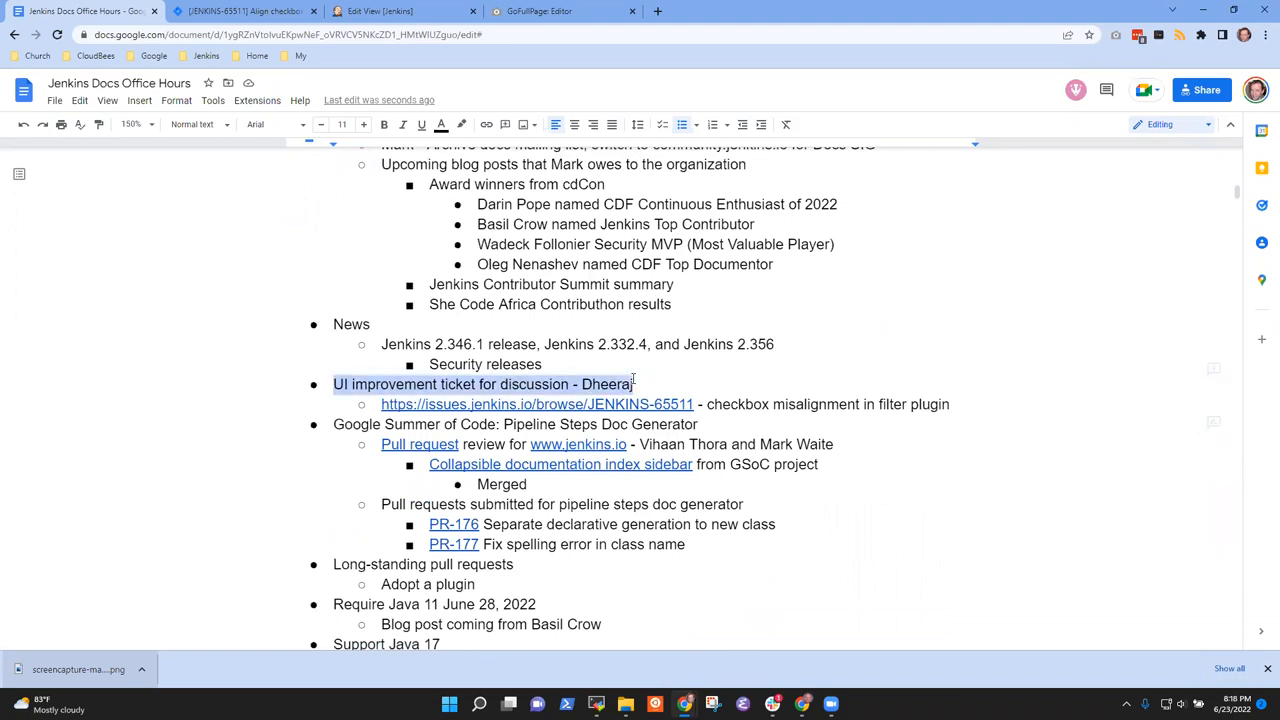
pyautogui.click(632, 384)
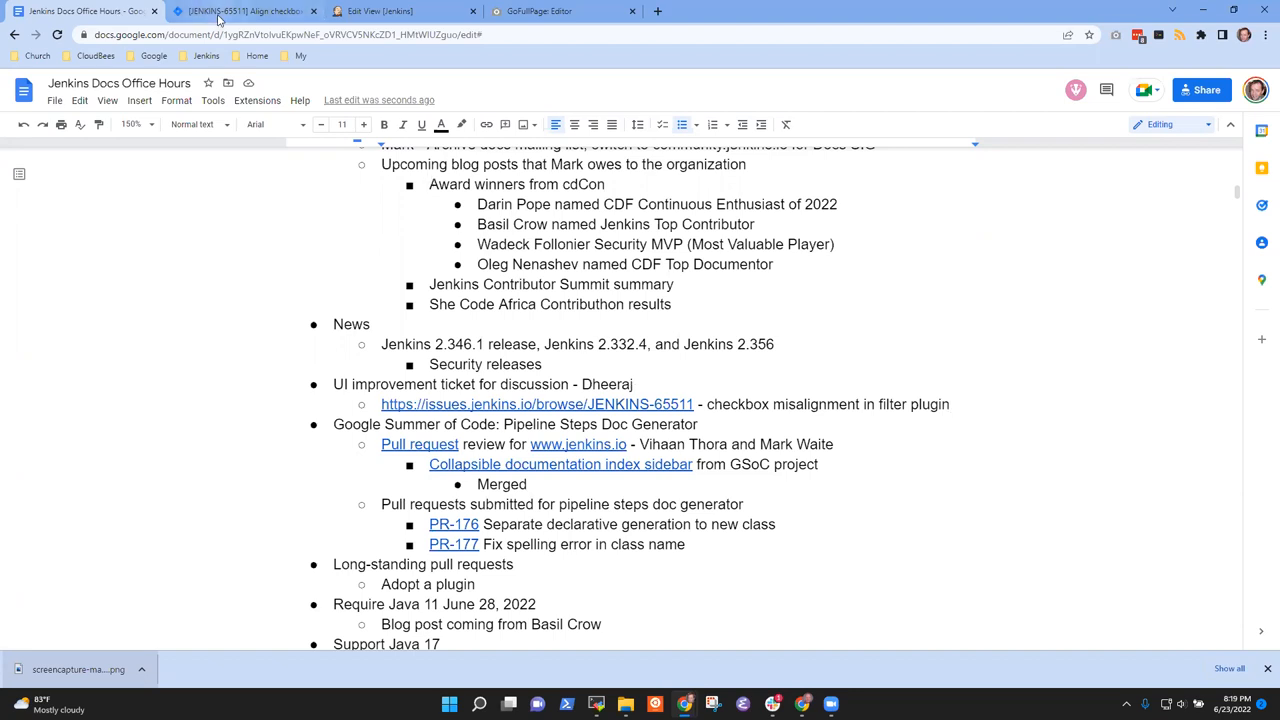
pyautogui.click(244, 12)
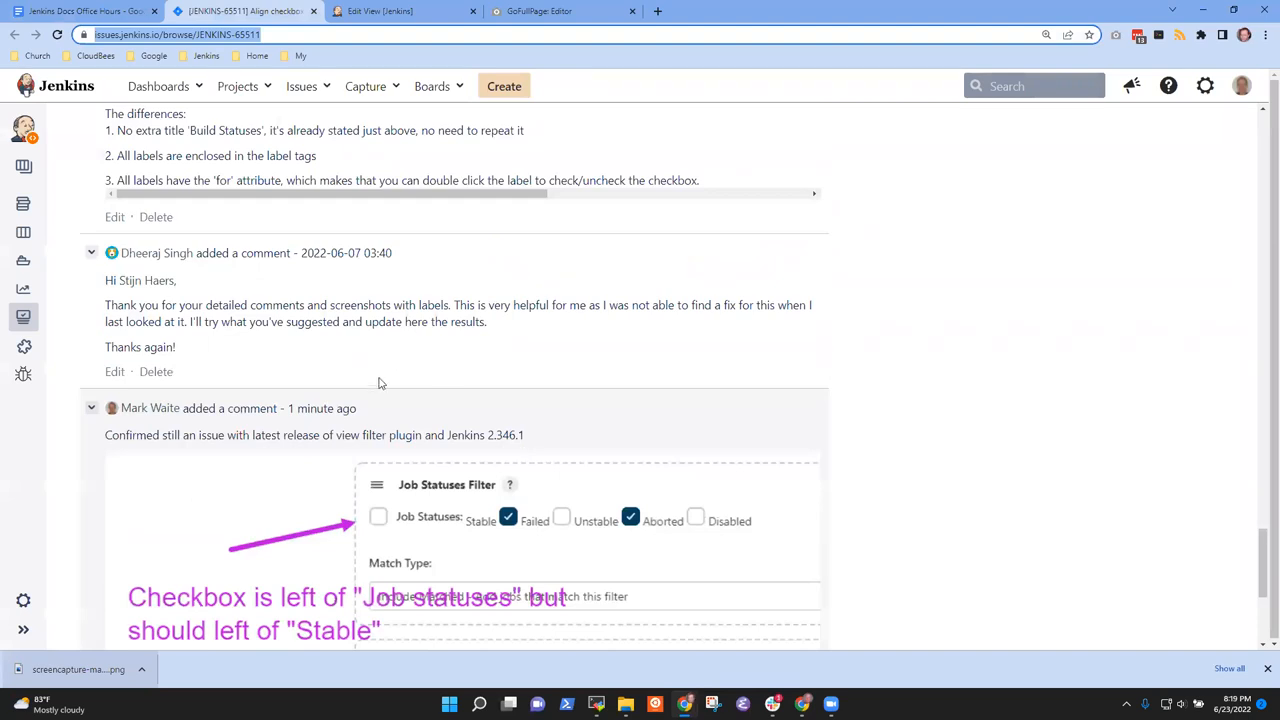
# Look over the issue's comments, then leave the Edit View page discarding unsaved changes
pyautogui.scroll(3)
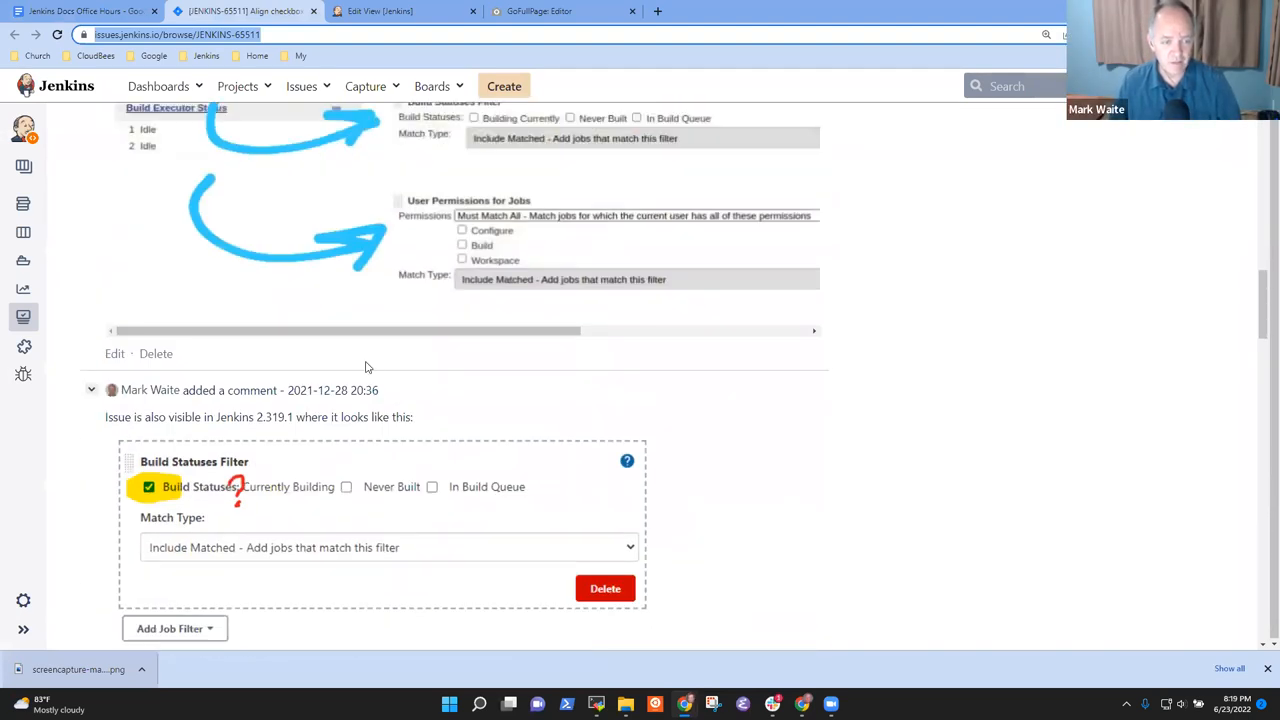
pyautogui.scroll(3)
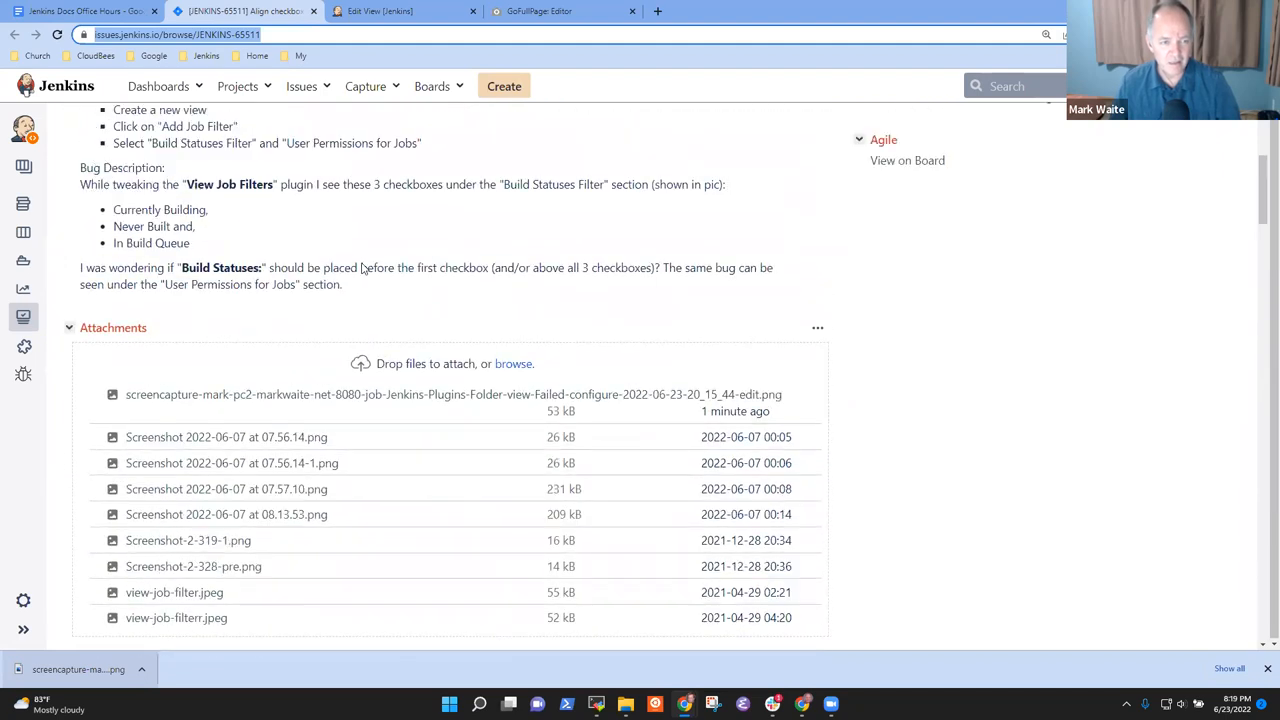
pyautogui.scroll(3)
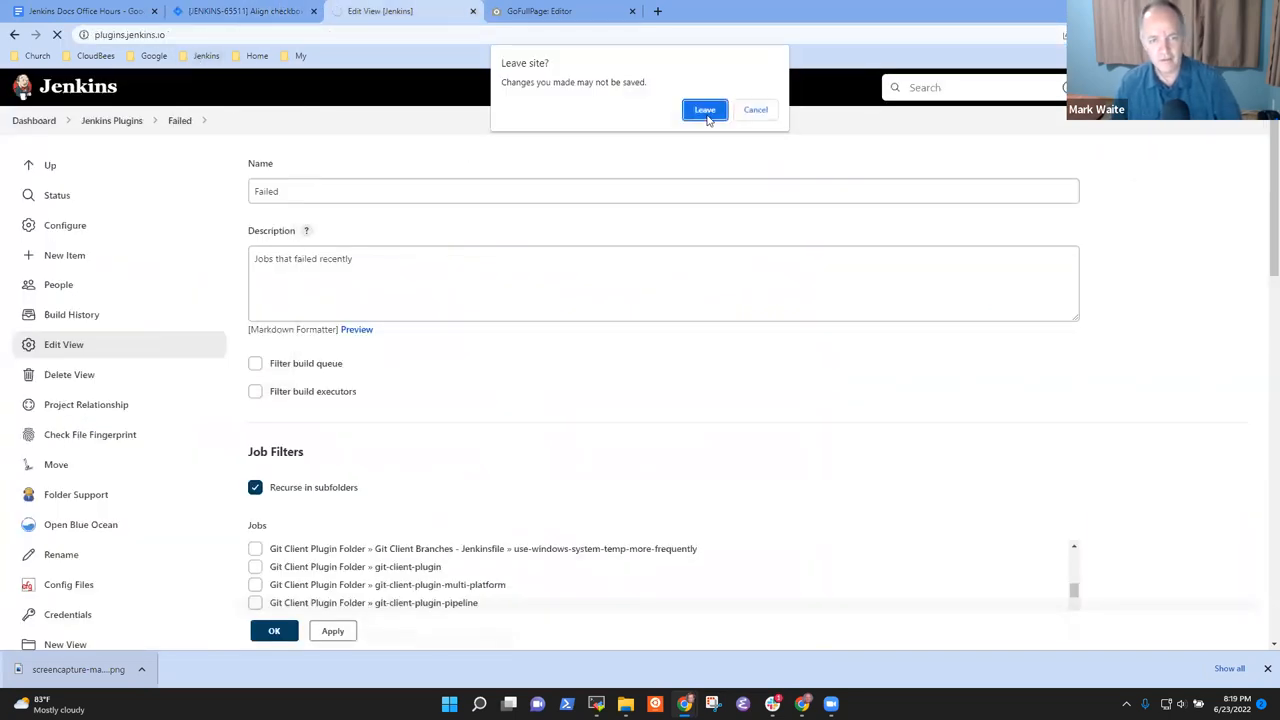
pyautogui.click(704, 108)
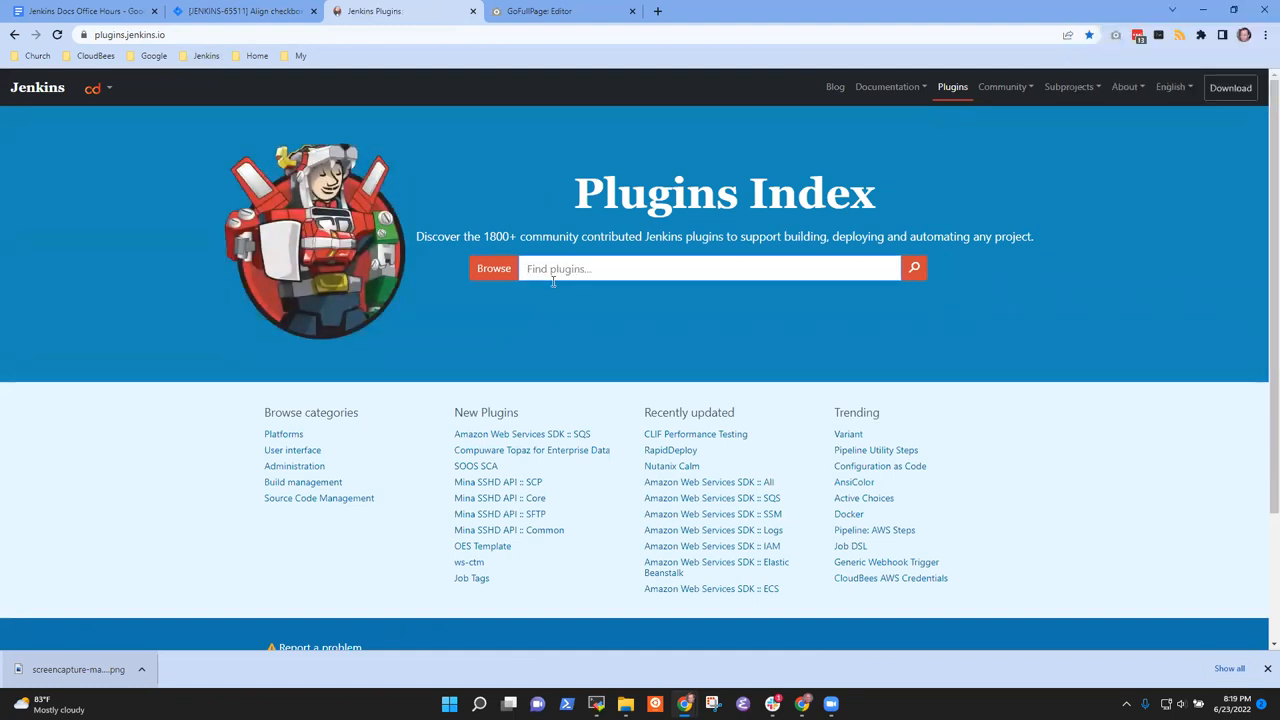
# Search the Plugins Index for 'view job fi', open View Job Filters and its GitHub repository
pyautogui.write('view job filters')
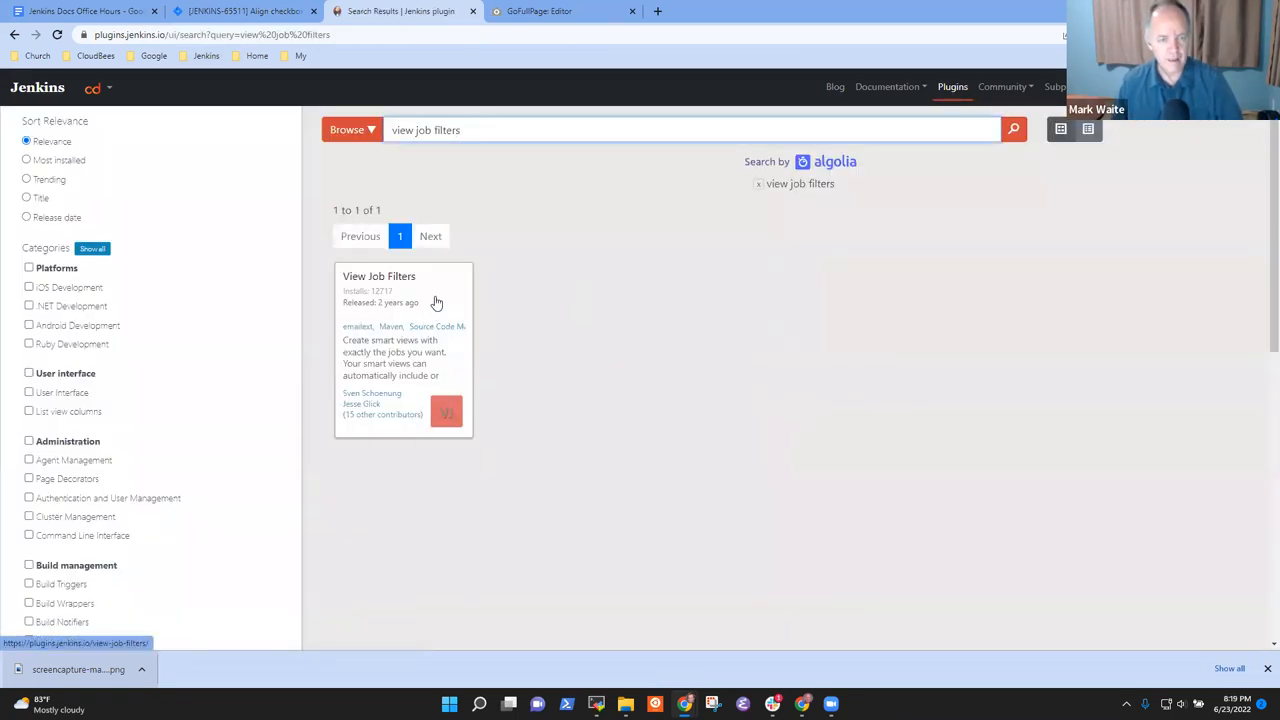
pyautogui.click(380, 276)
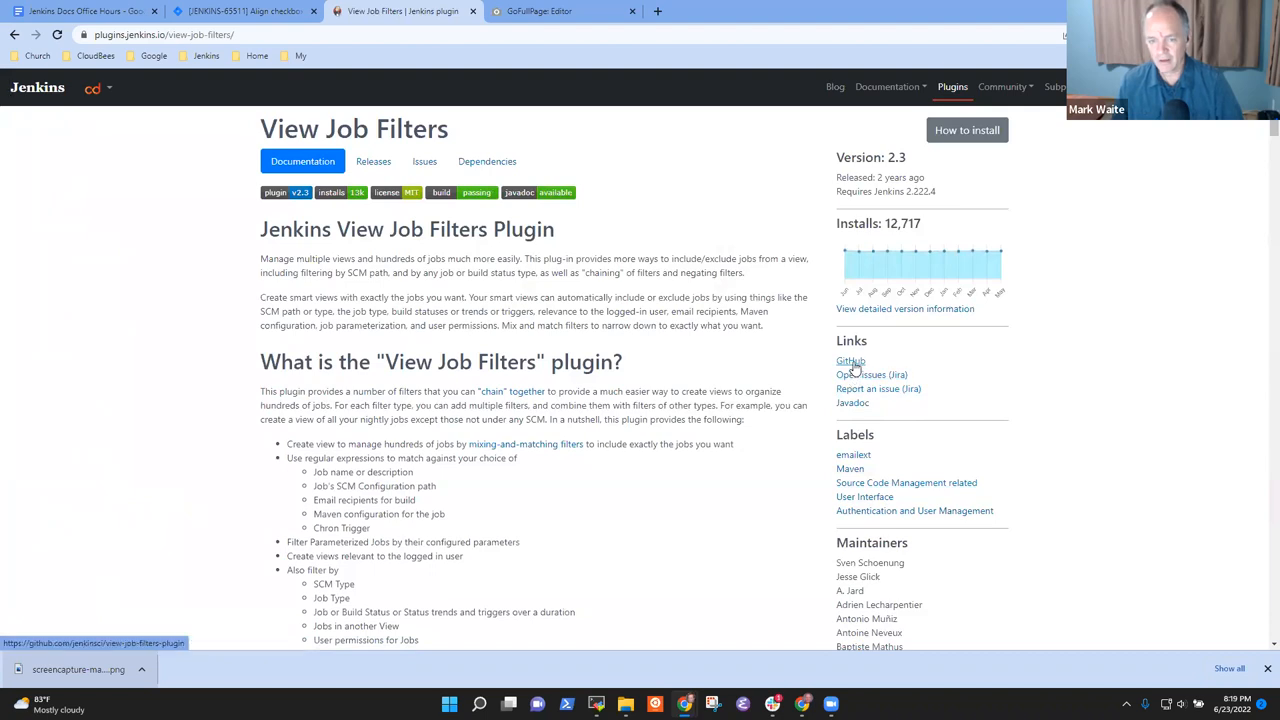
pyautogui.click(848, 360)
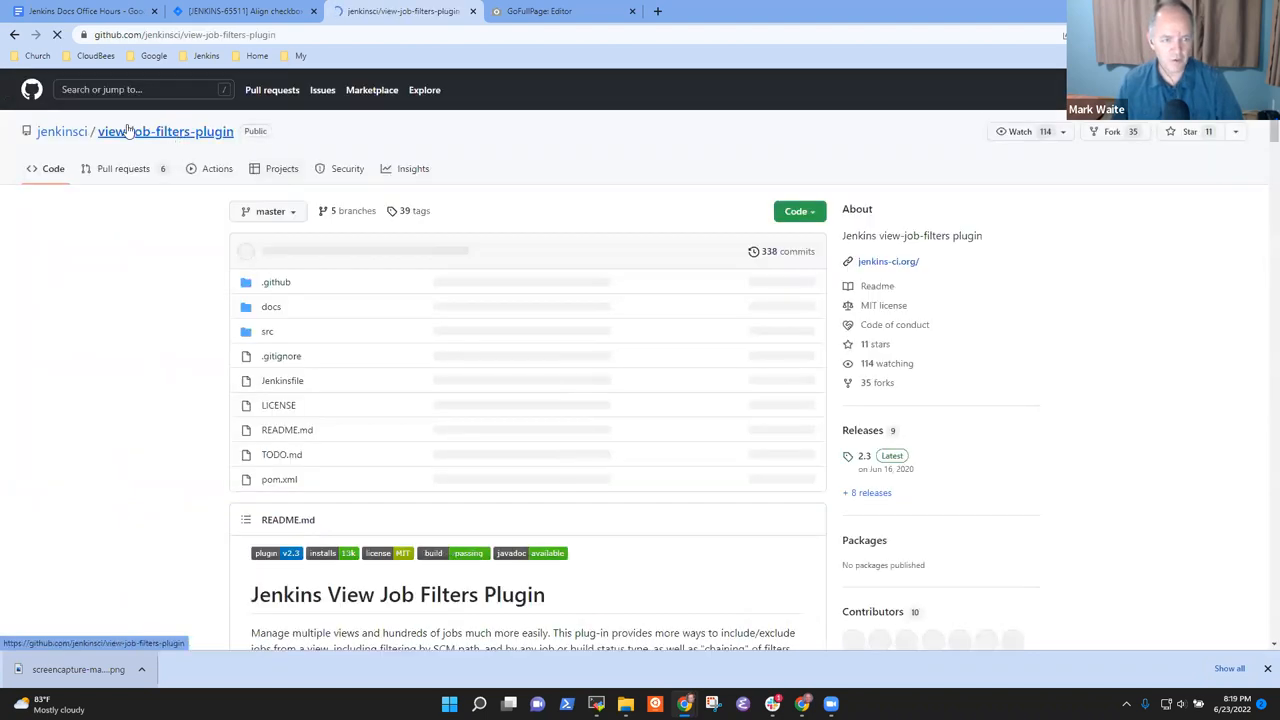
# Check the Jira issue briefly and return to the view-job-filters-plugin repository tab
pyautogui.click(140, 88)
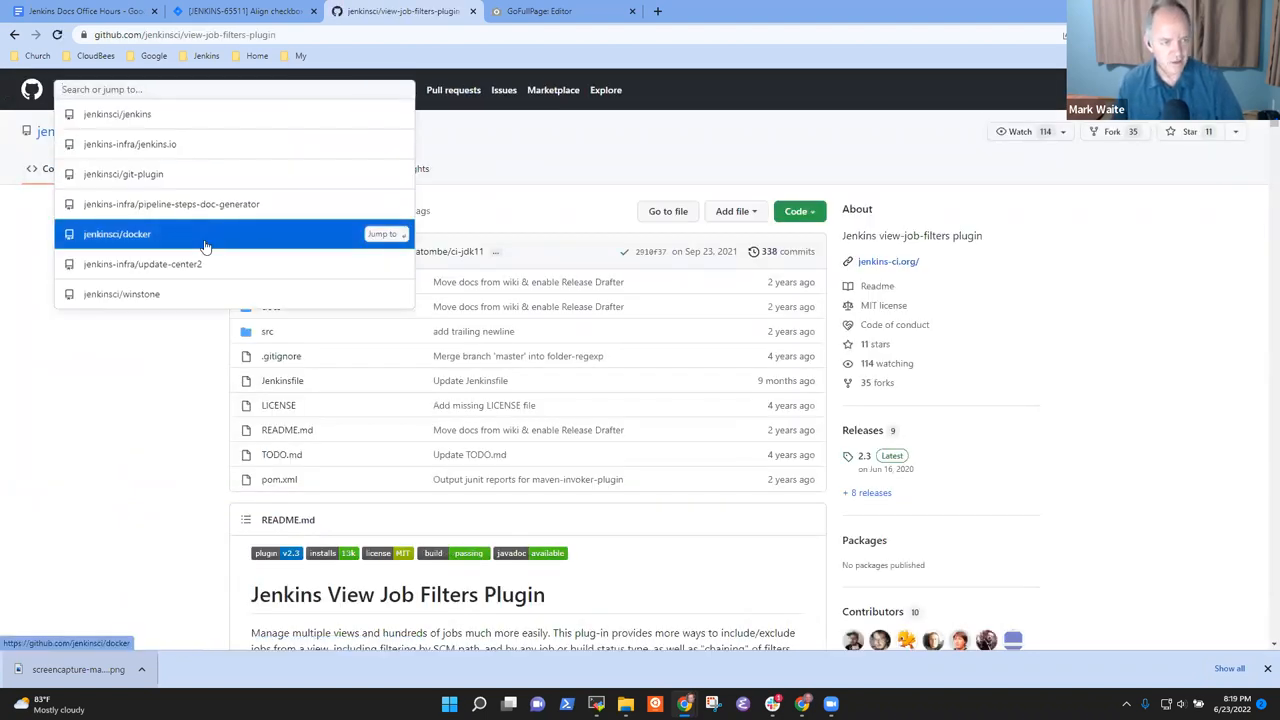
pyautogui.click(240, 12)
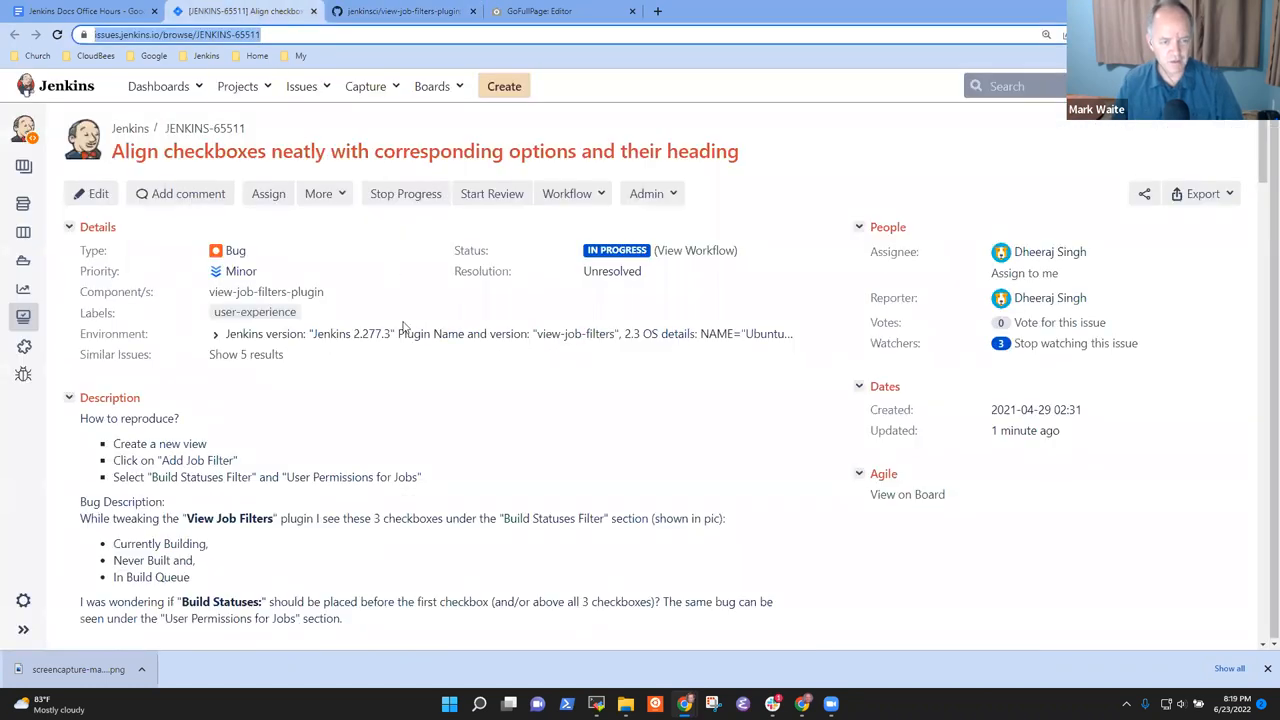
pyautogui.scroll(-3)
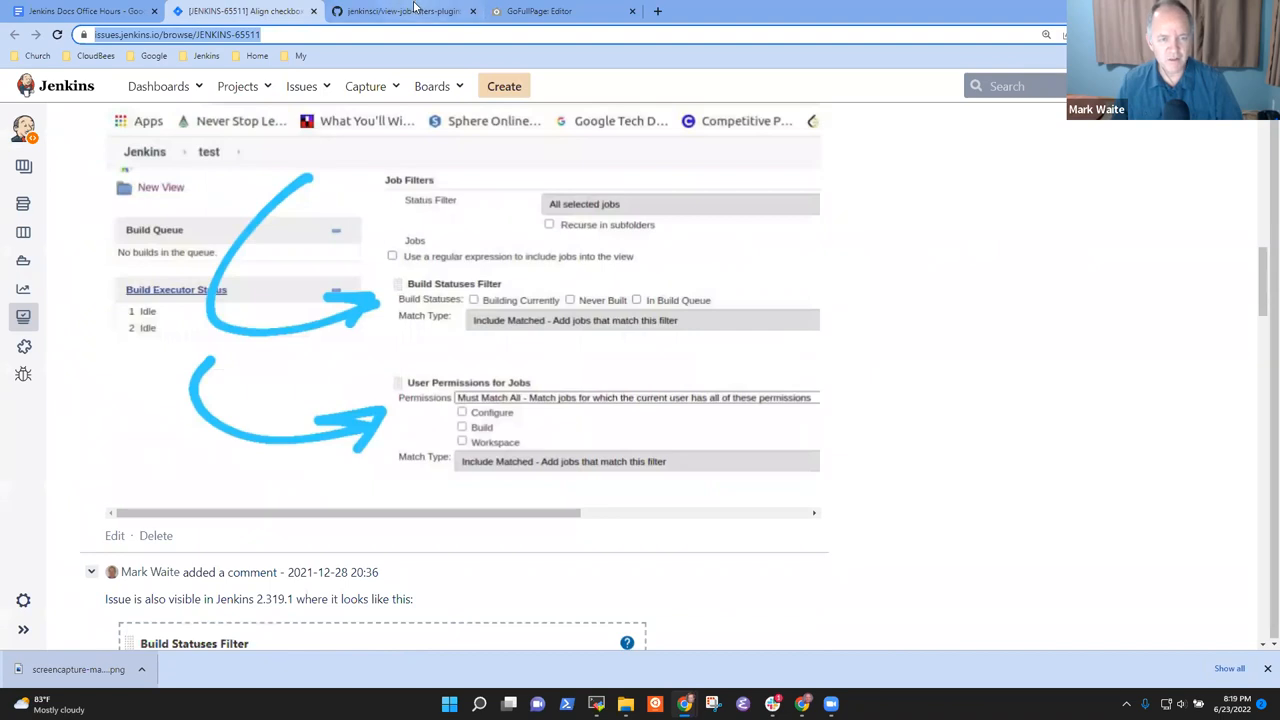
pyautogui.click(400, 12)
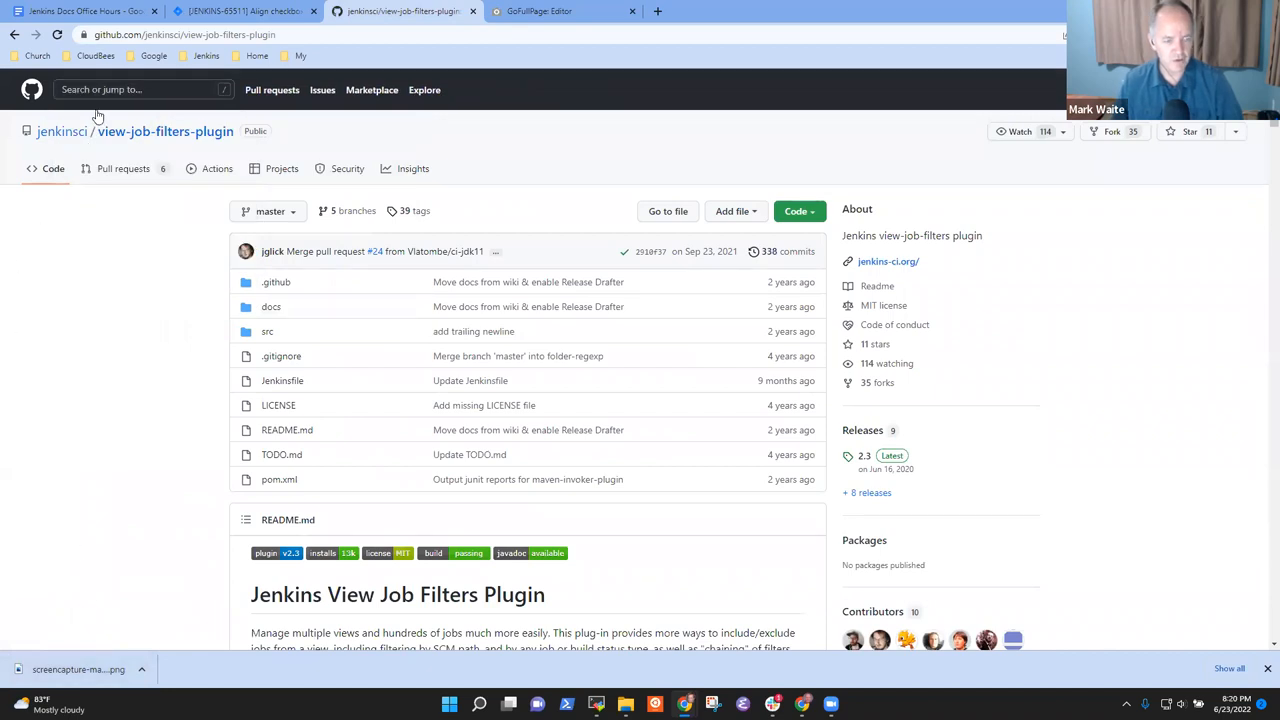
# Search the repository code for 'build statuses filter' and look through the results
pyautogui.write('build')
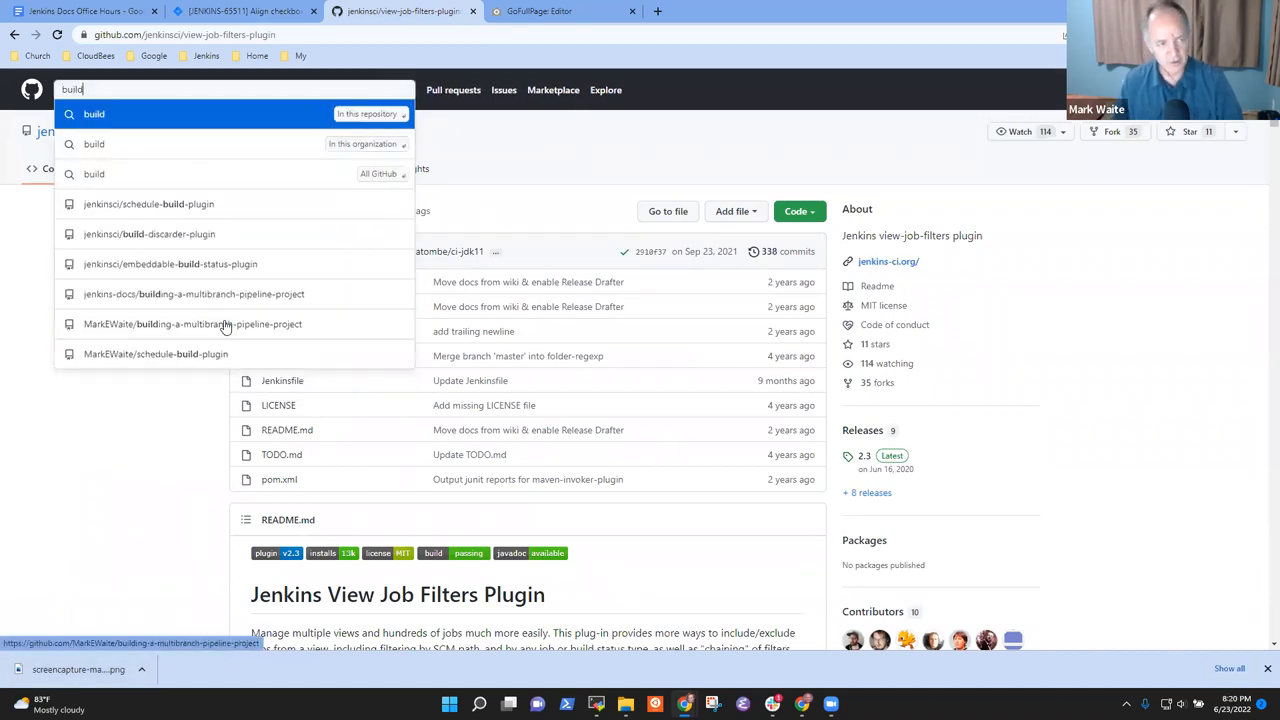
pyautogui.write('statuses')
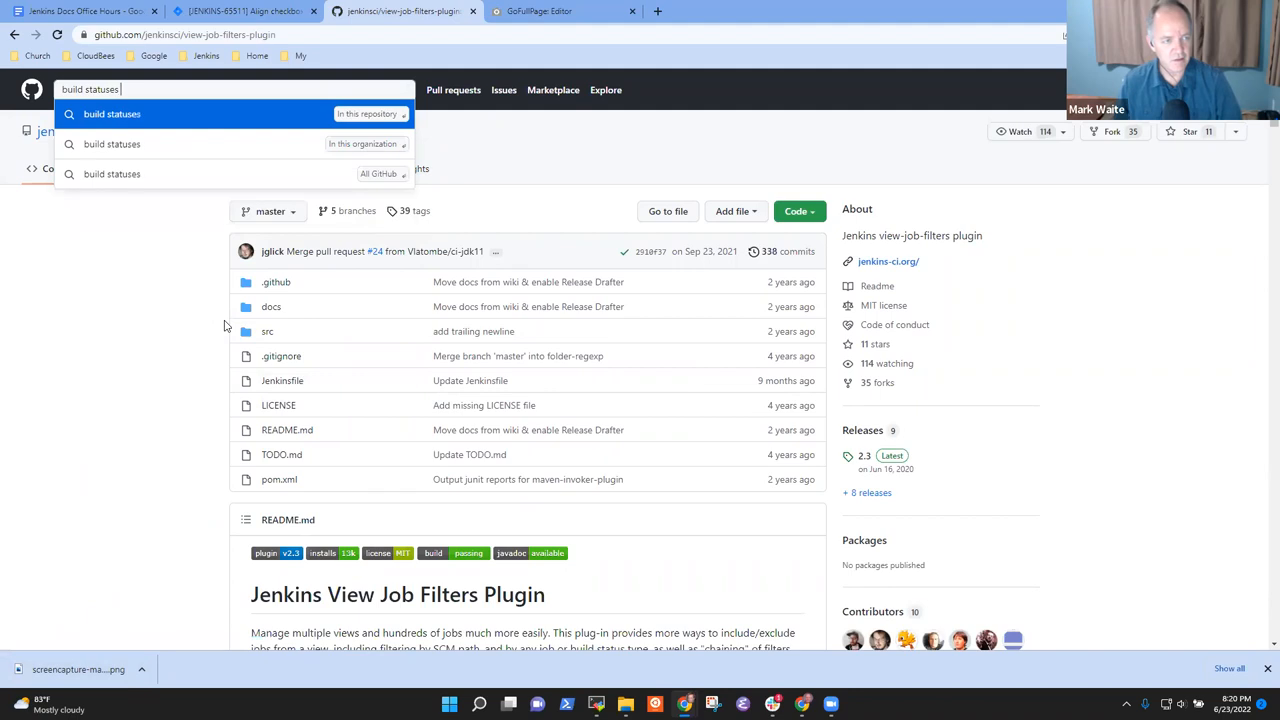
pyautogui.write('f')
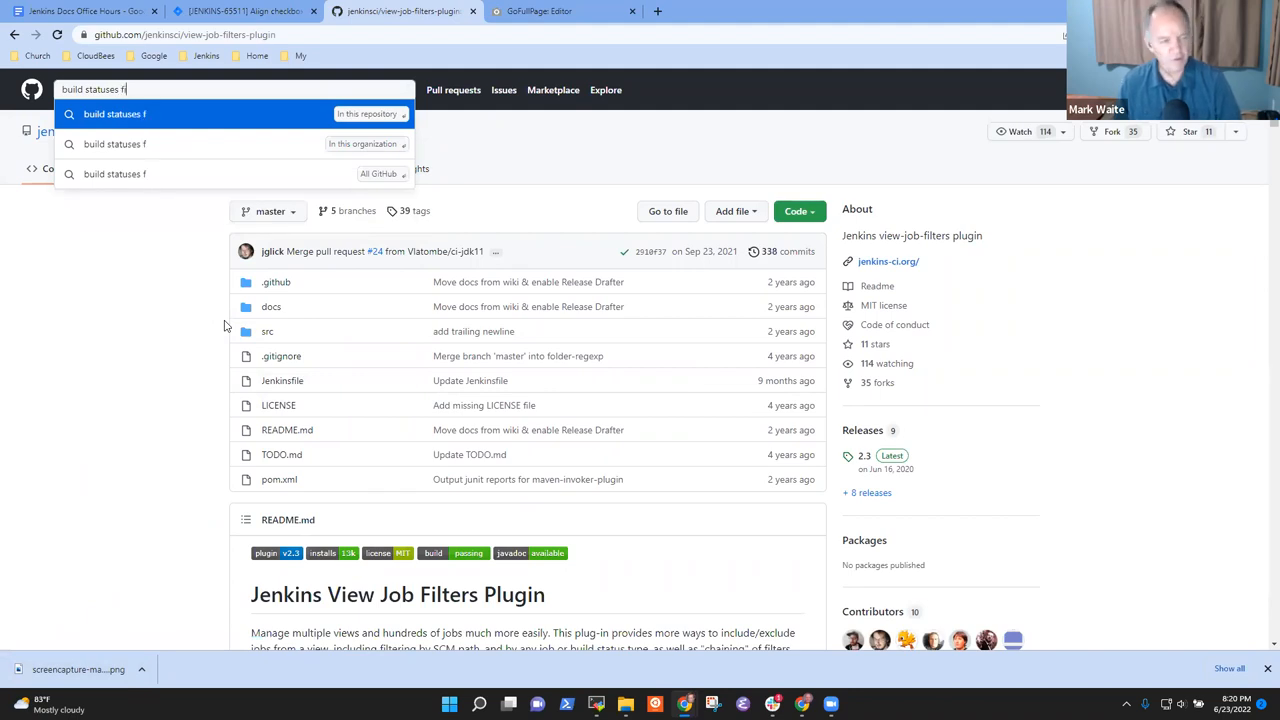
pyautogui.write('ilter')
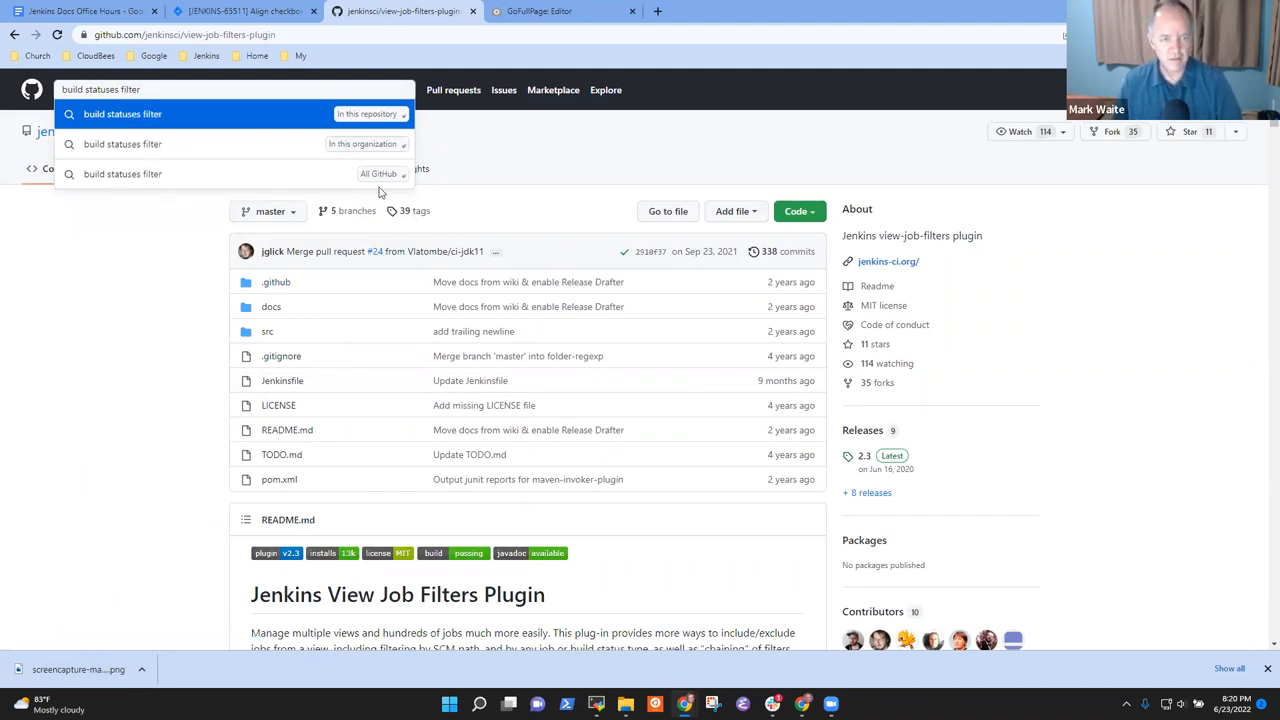
pyautogui.click(122, 112)
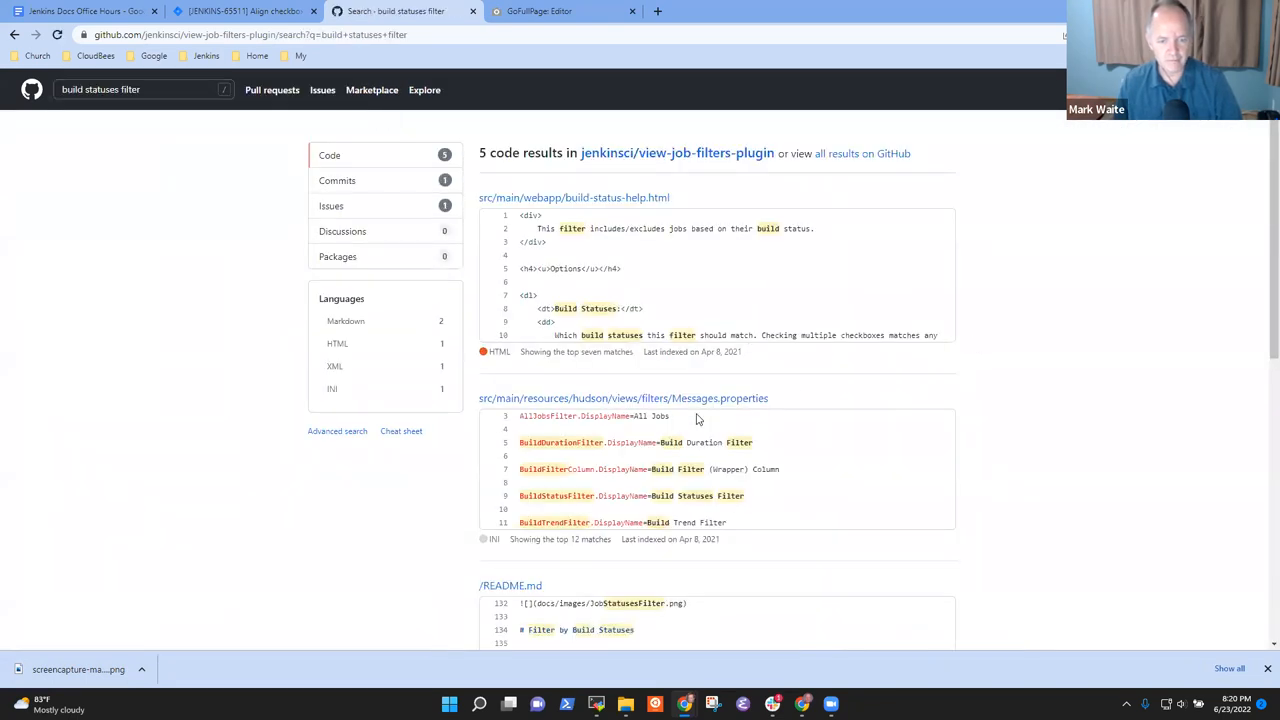
pyautogui.scroll(-3)
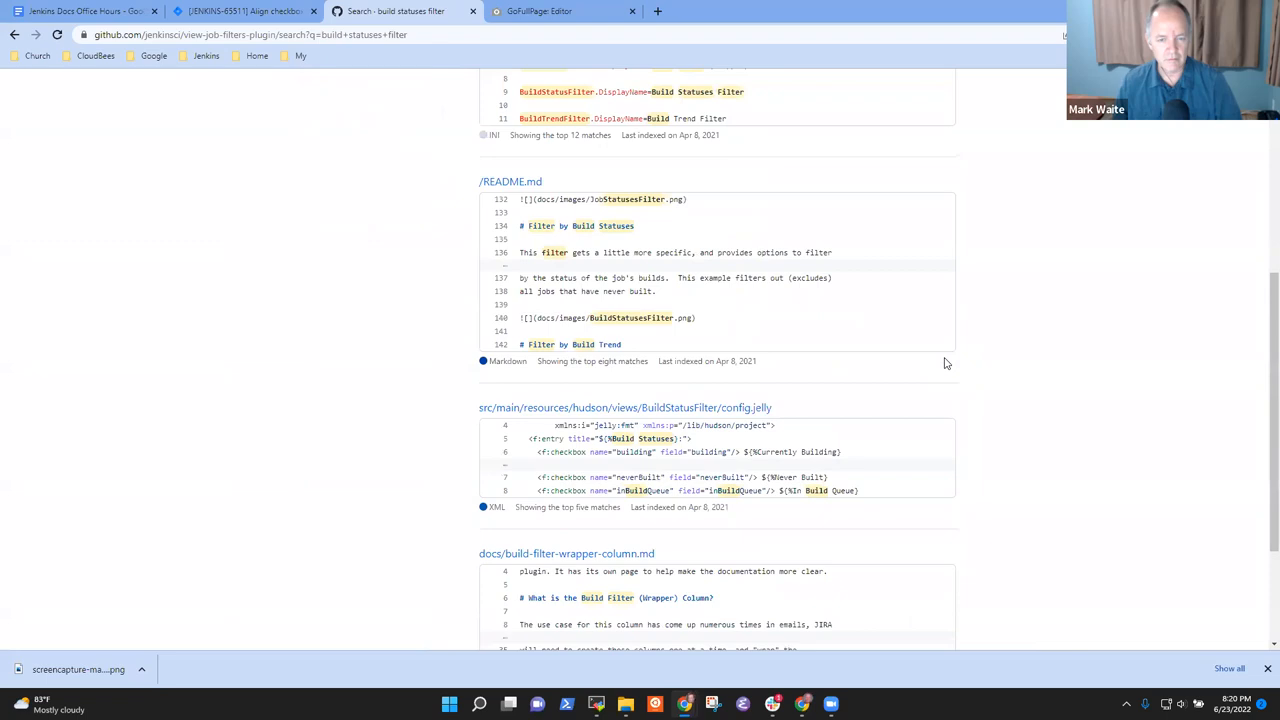
pyautogui.scroll(-3)
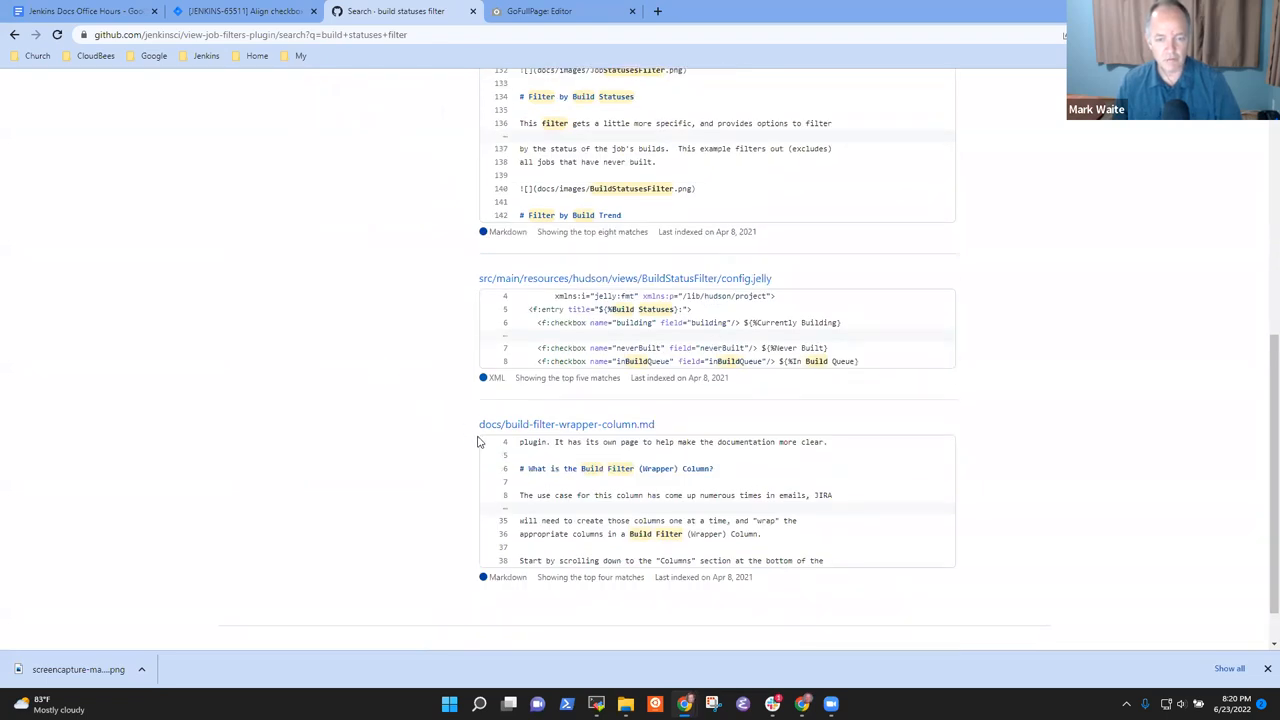
pyautogui.scroll(3)
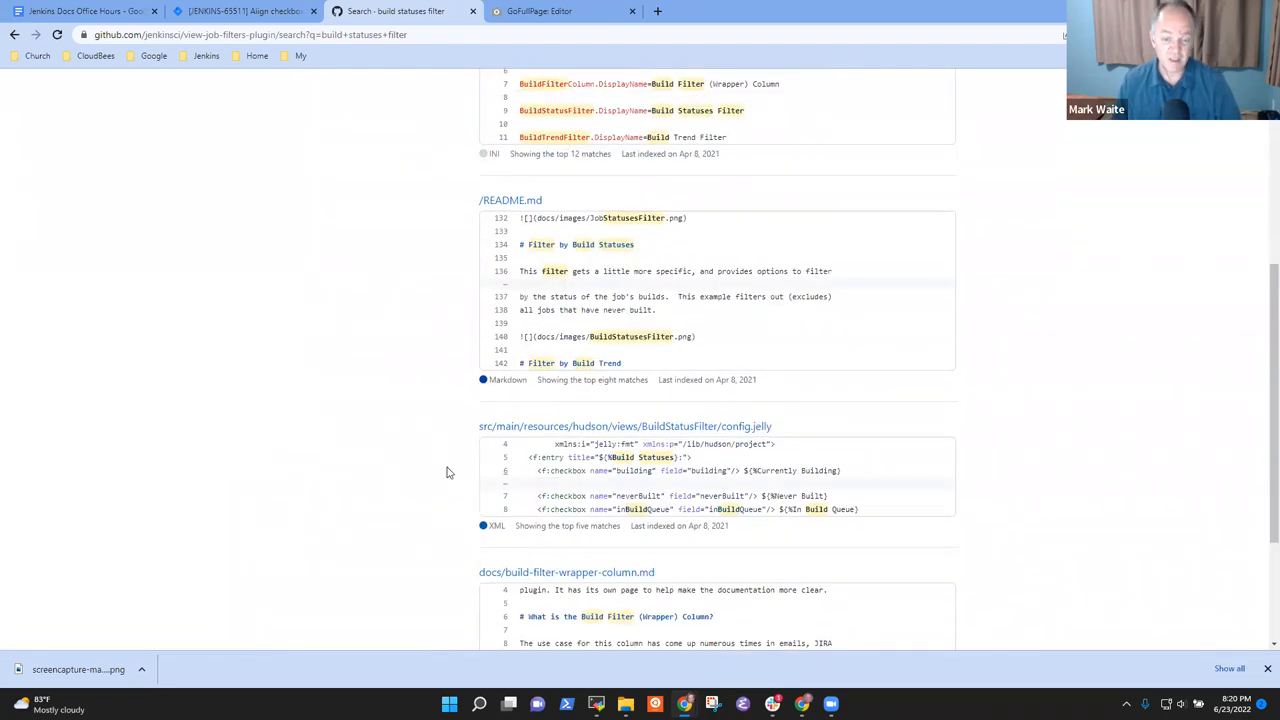
pyautogui.moveTo(608, 470)
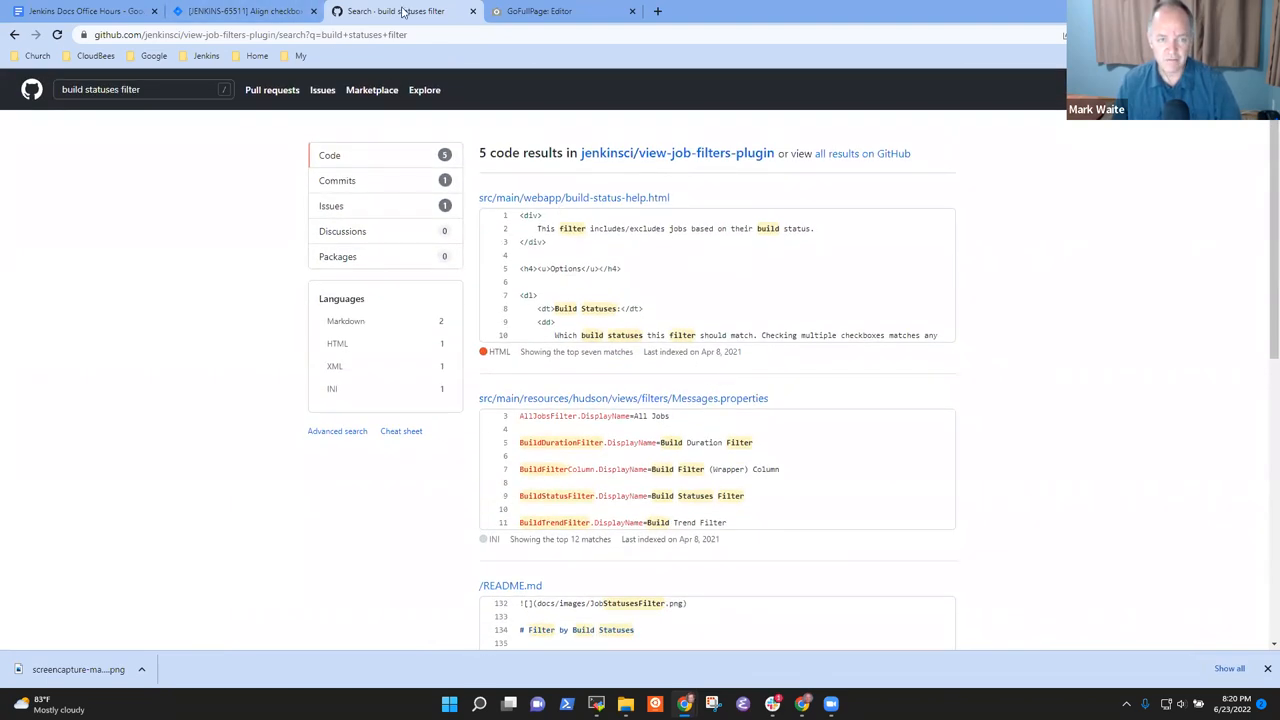
# Compare the search results against the Jira issue's screenshot and the annotated screenshot
pyautogui.click(244, 12)
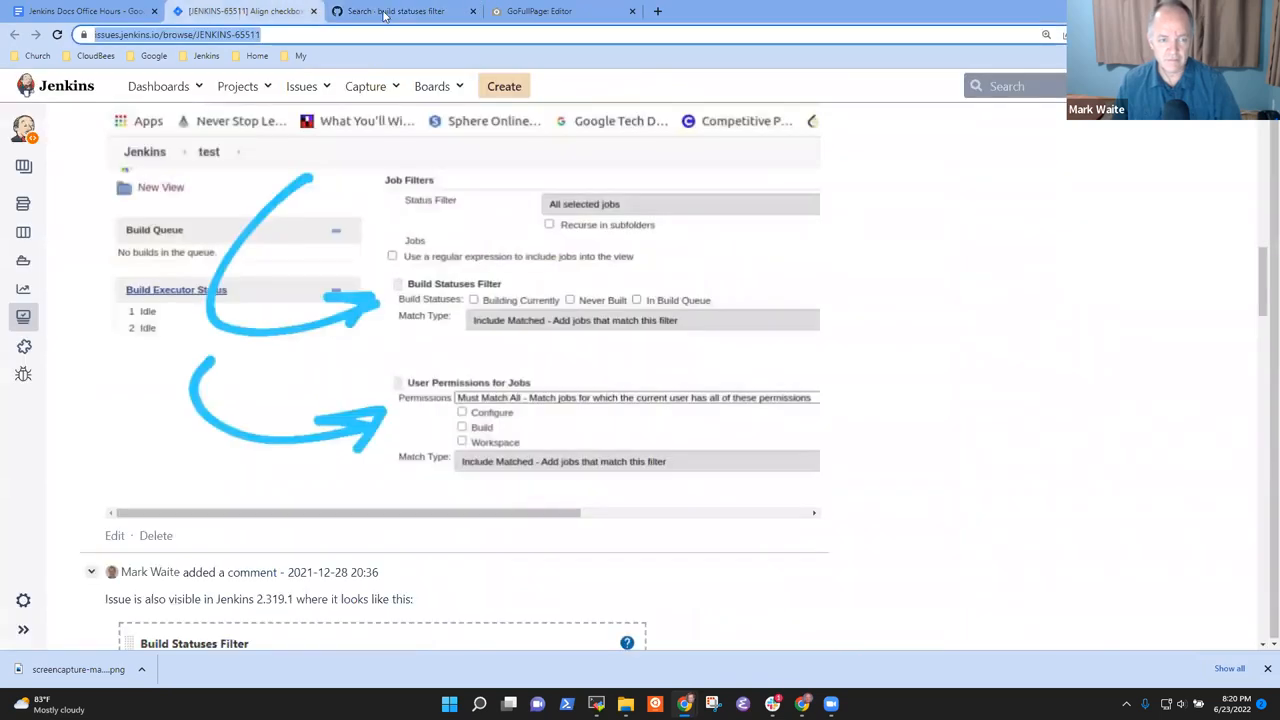
pyautogui.click(396, 12)
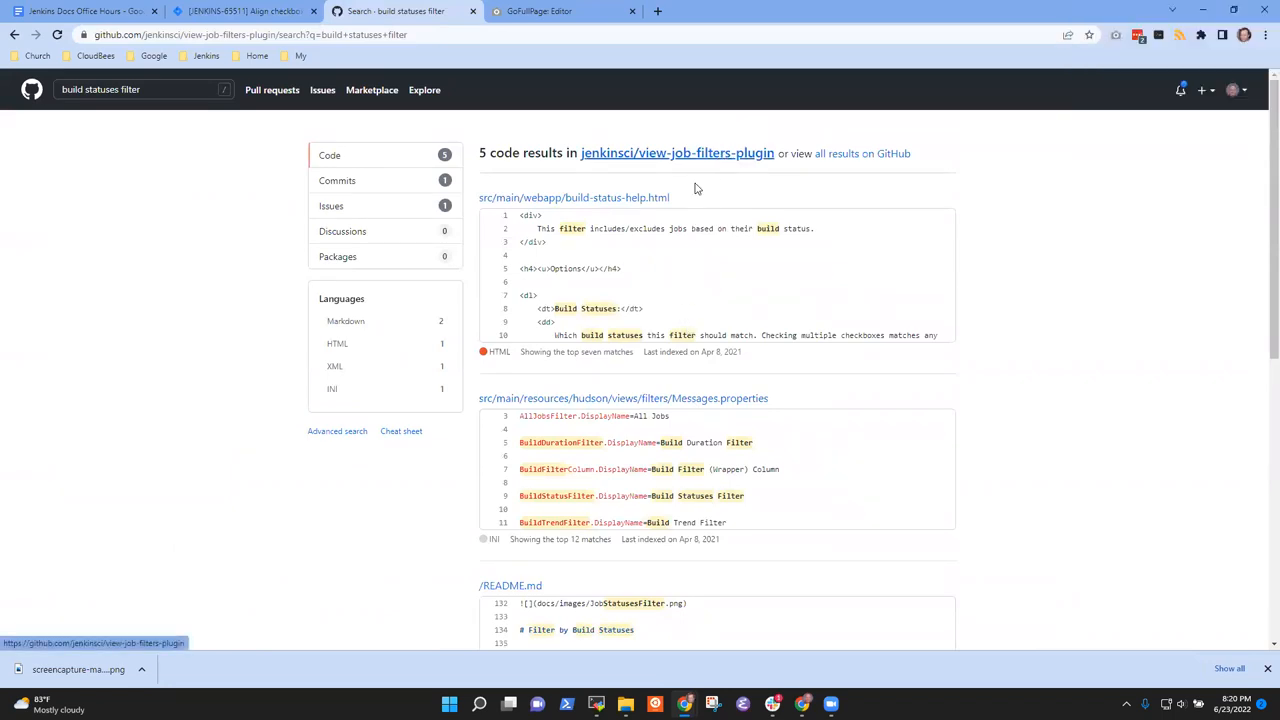
pyautogui.click(244, 12)
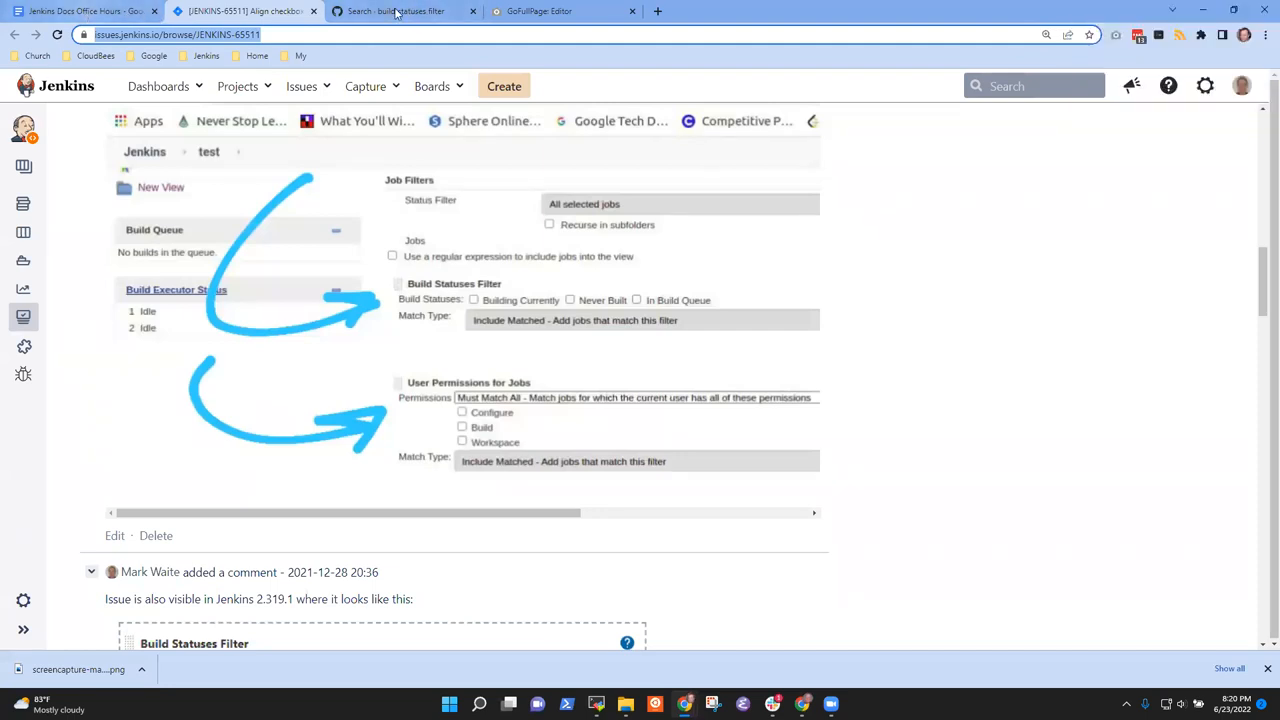
pyautogui.click(540, 12)
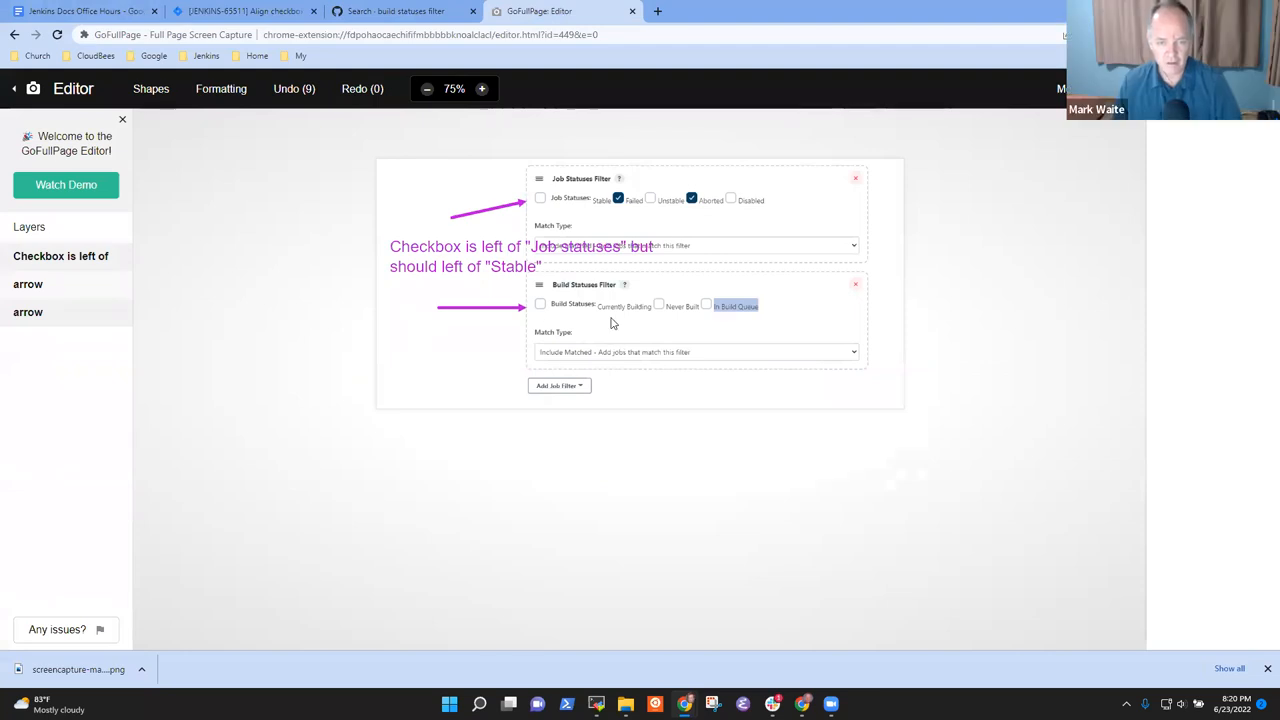
pyautogui.moveTo(240, 12)
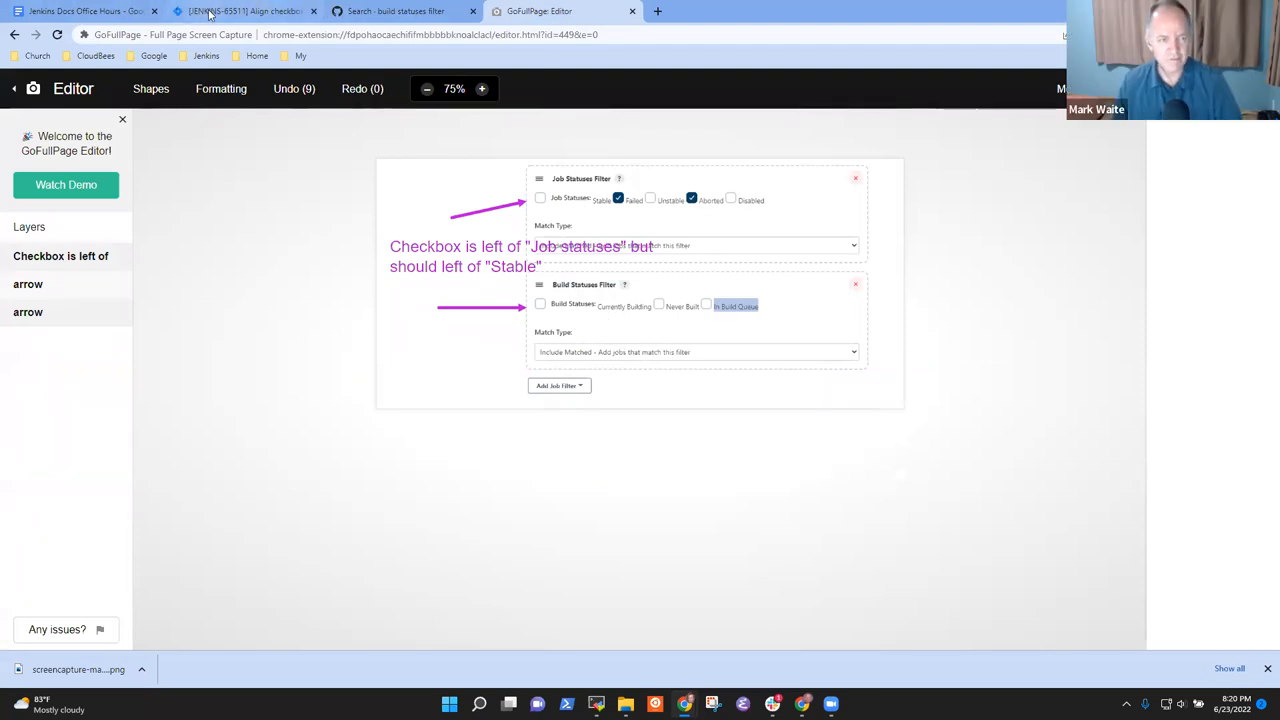
pyautogui.click(396, 12)
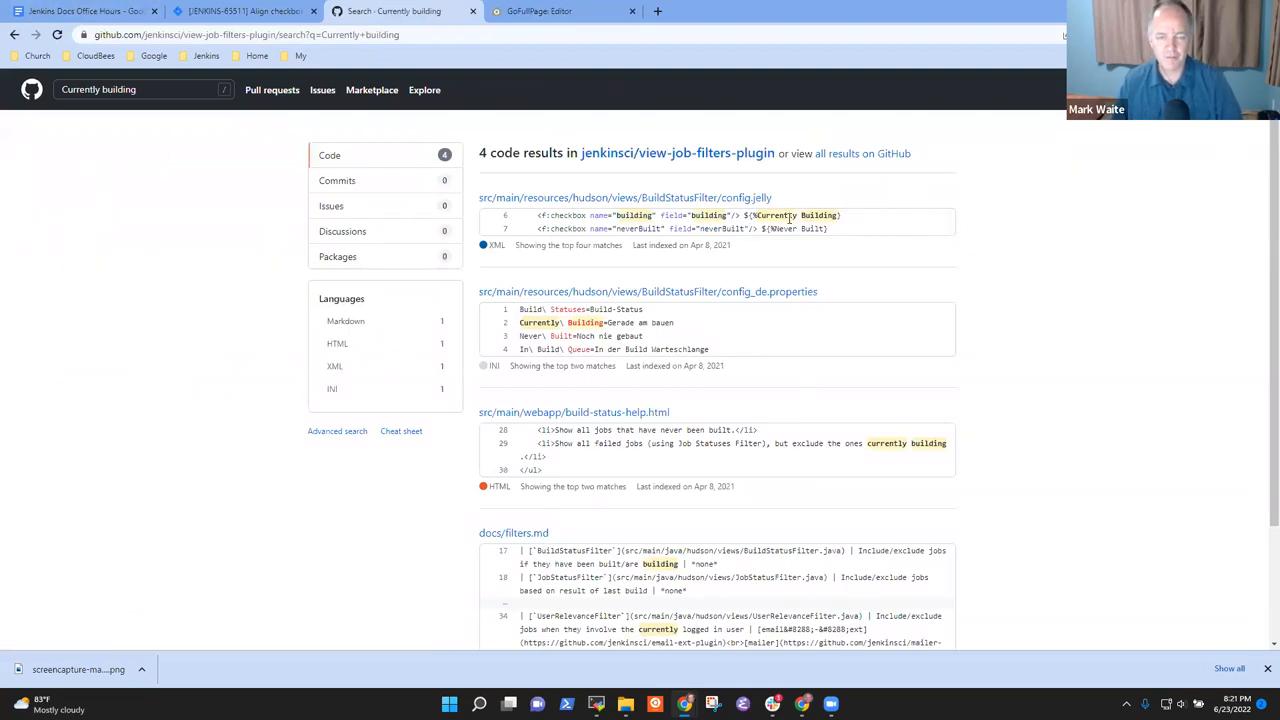
pyautogui.moveTo(652, 268)
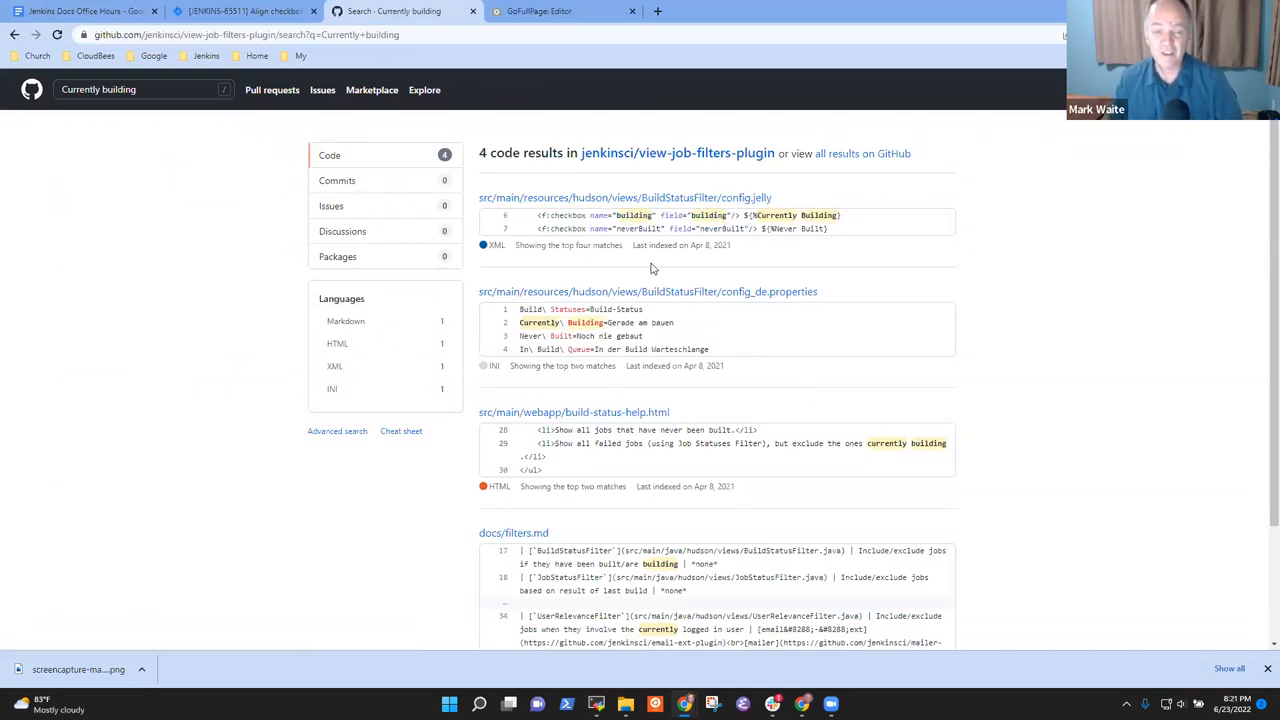
pyautogui.moveTo(828, 284)
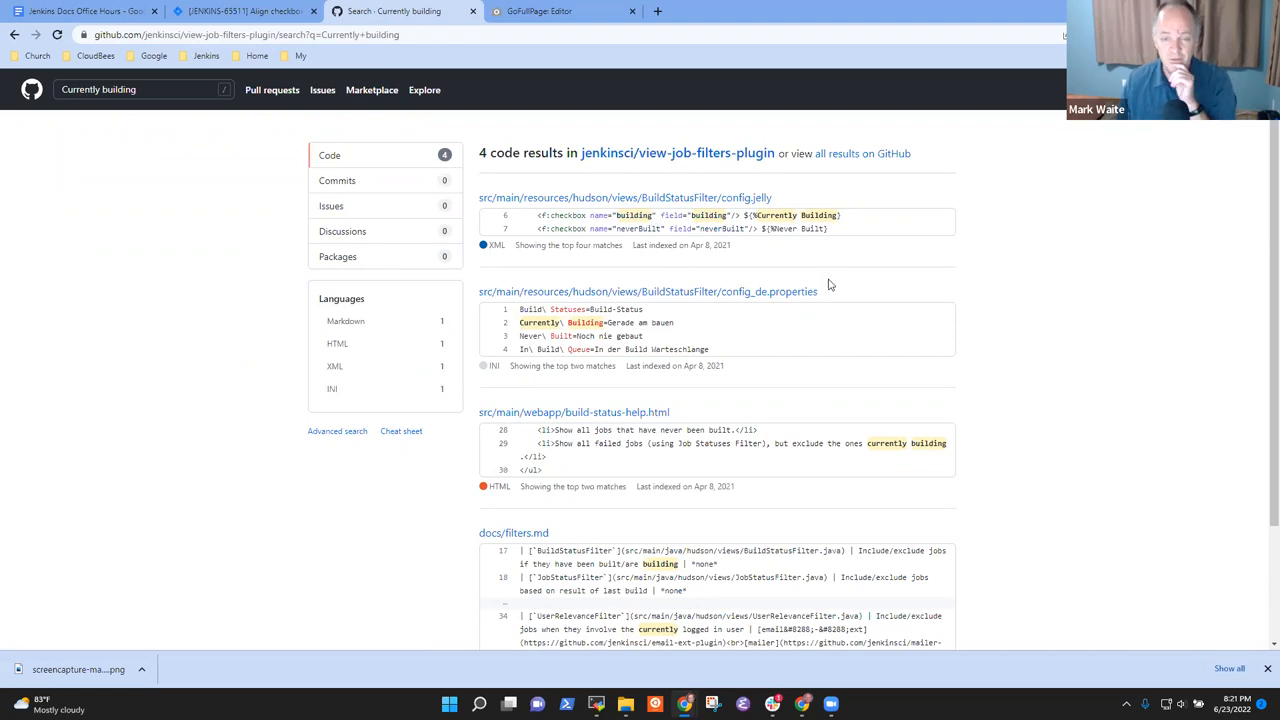
# Open the BuildStatusFilter config.jelly result from the 'Currently building' code search
pyautogui.click(624, 198)
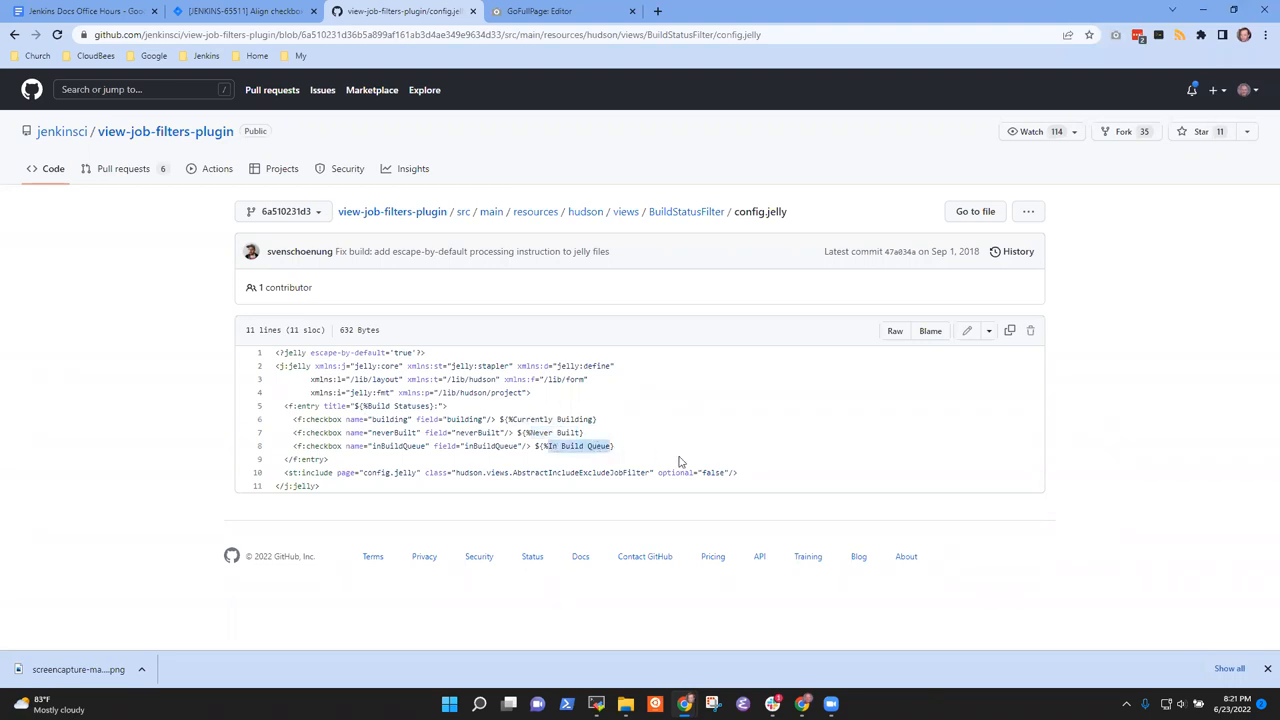
pyautogui.moveTo(306, 224)
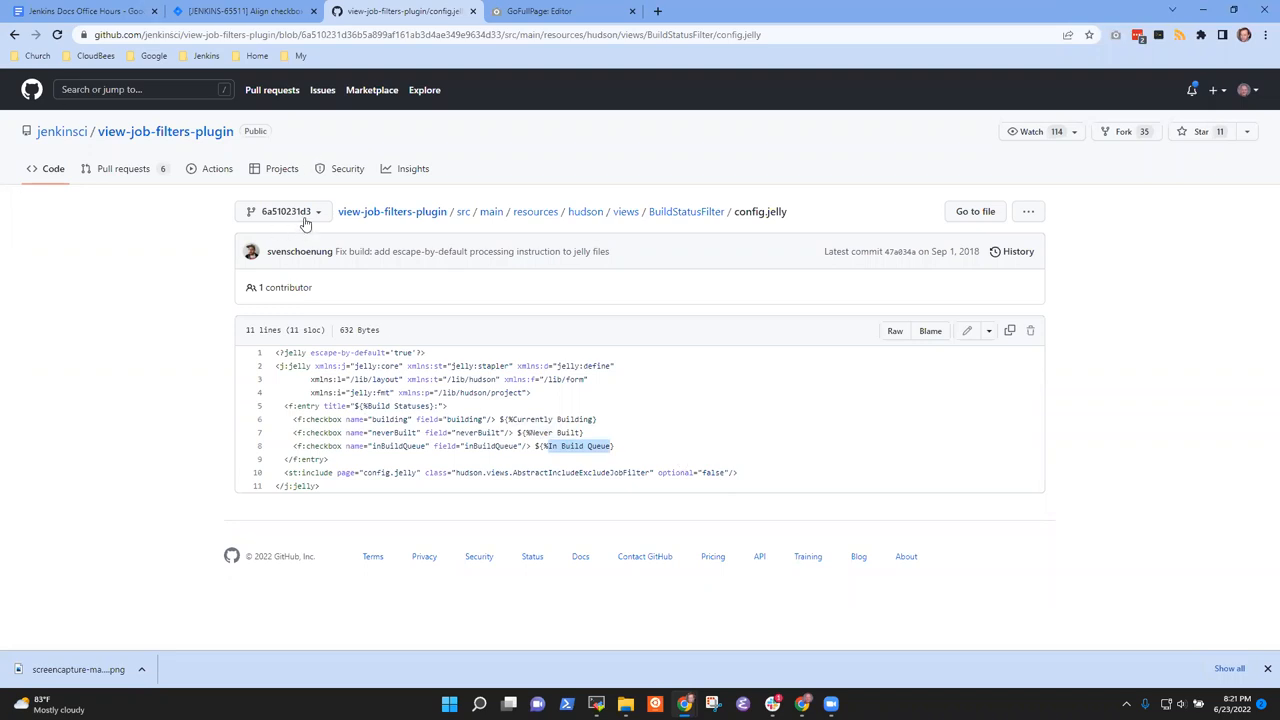
# Switch config.jelly to the master branch, then return to the JENKINS-65511 Jira issue
pyautogui.click(284, 212)
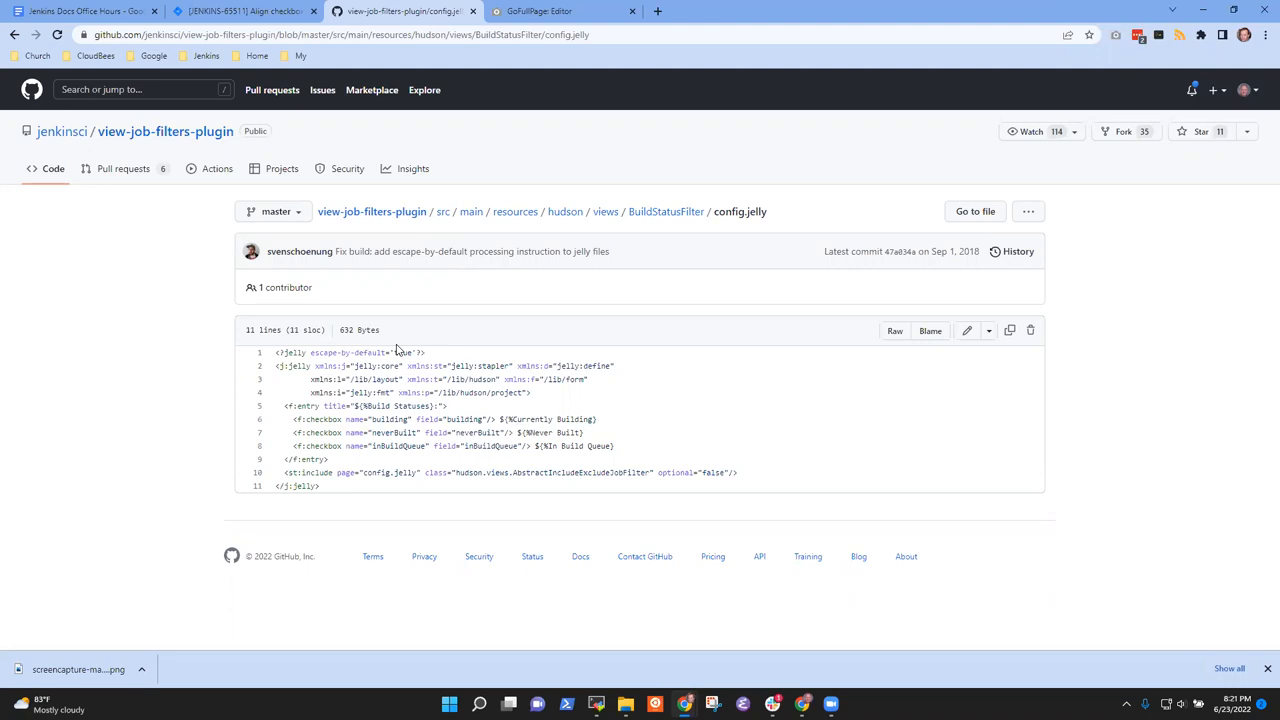
pyautogui.click(244, 12)
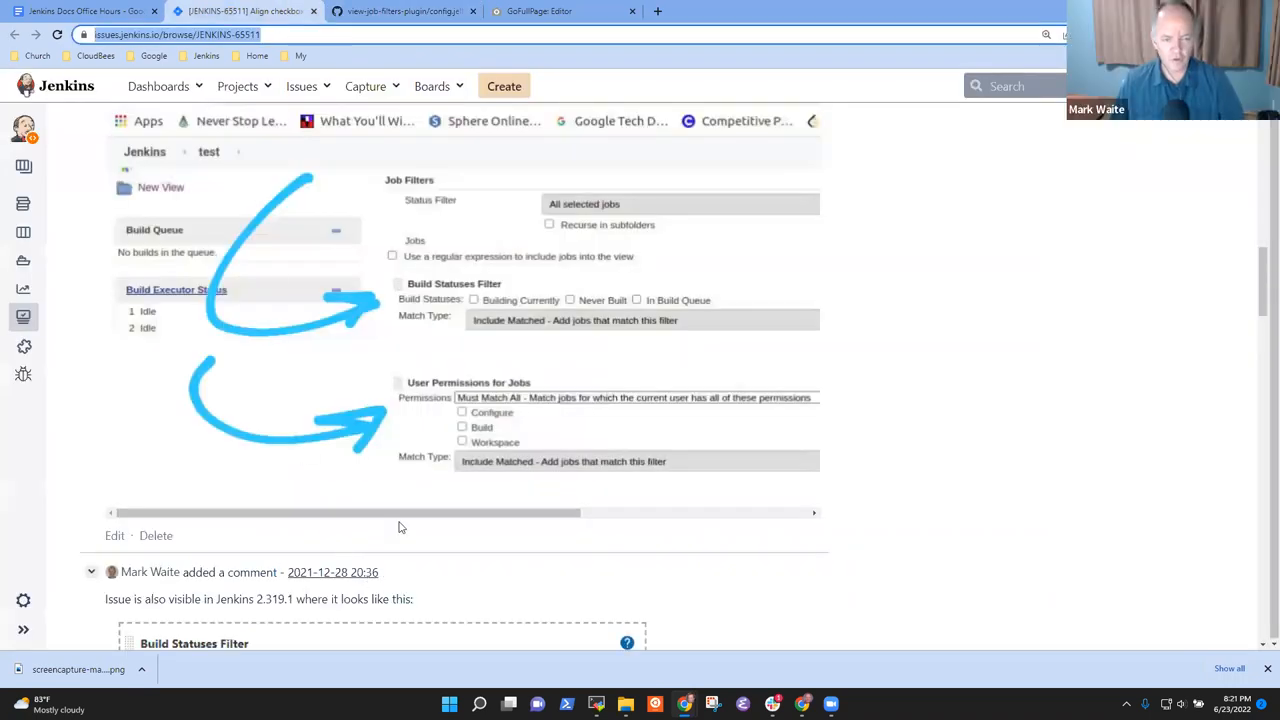
# Review the issue's earlier comments and screenshots, then start editing the latest comment
pyautogui.scroll(3)
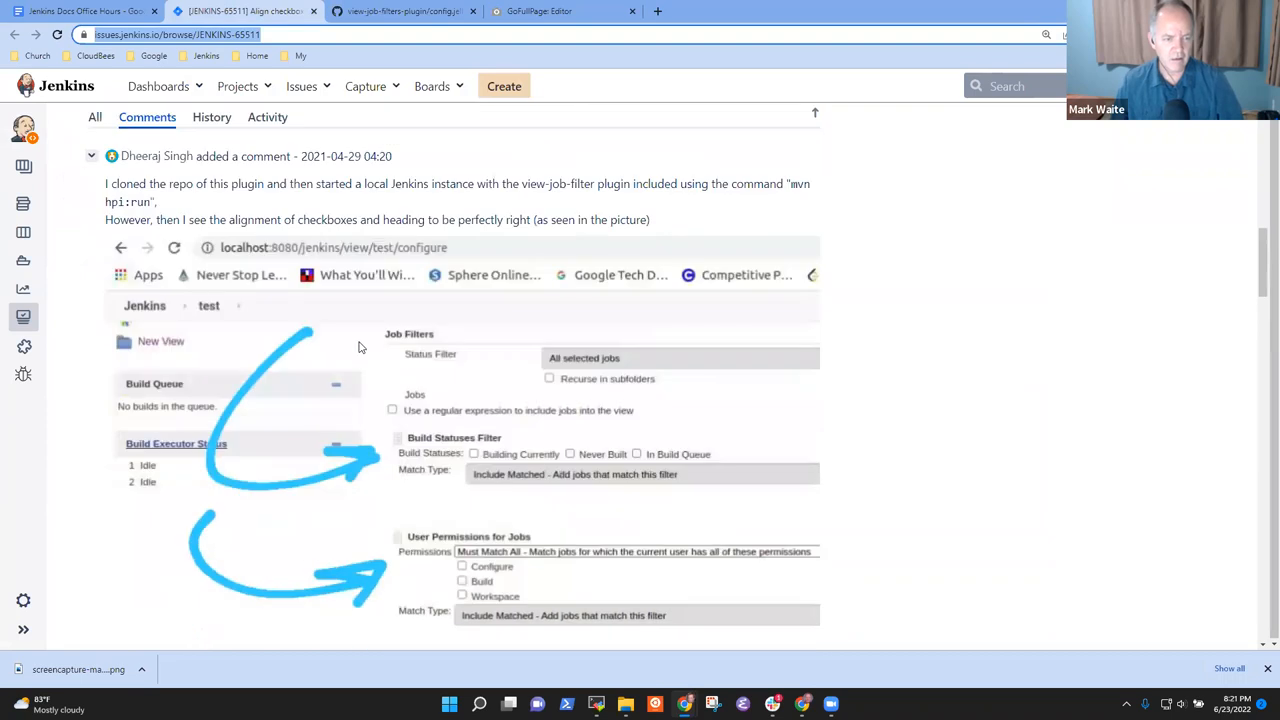
pyautogui.scroll(3)
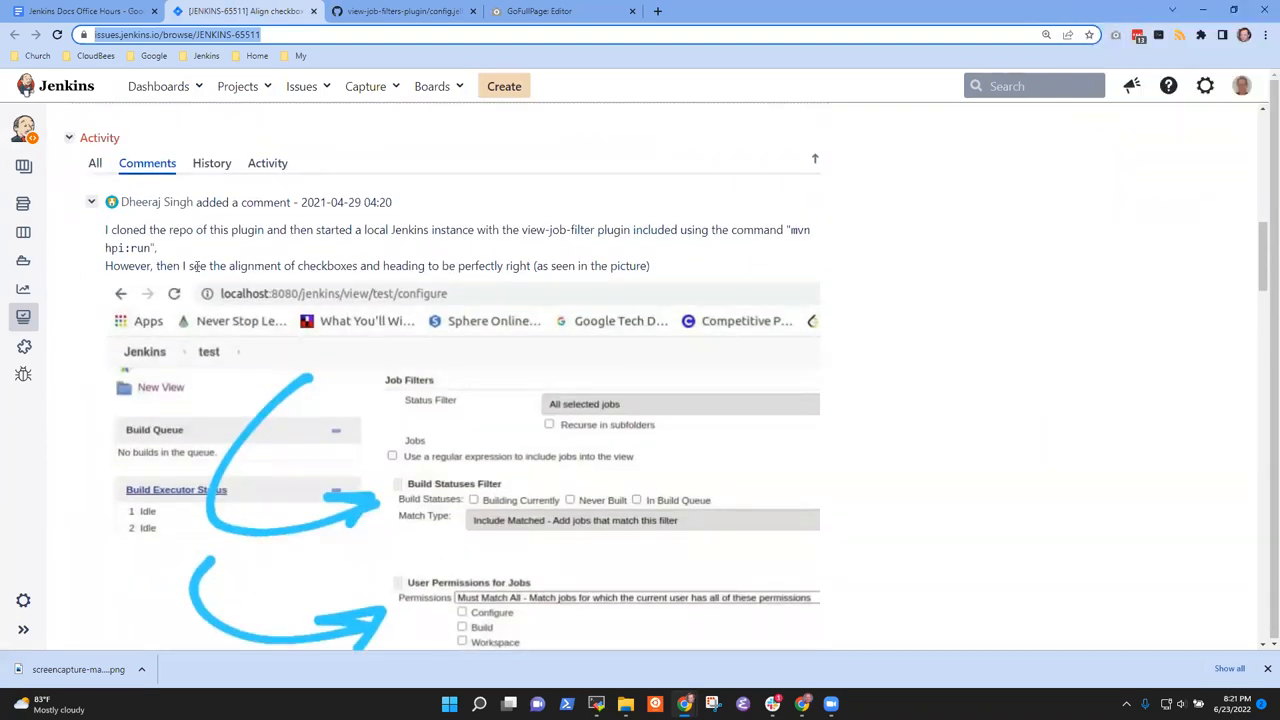
pyautogui.scroll(-3)
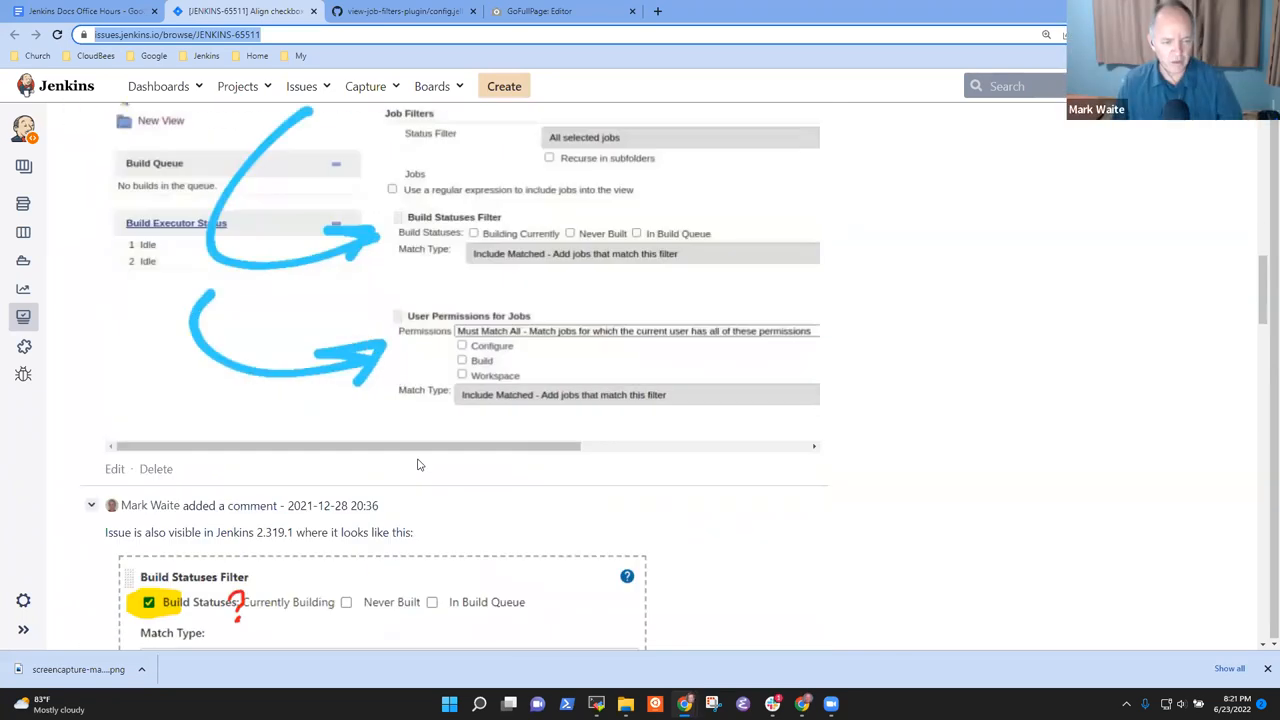
pyautogui.scroll(3)
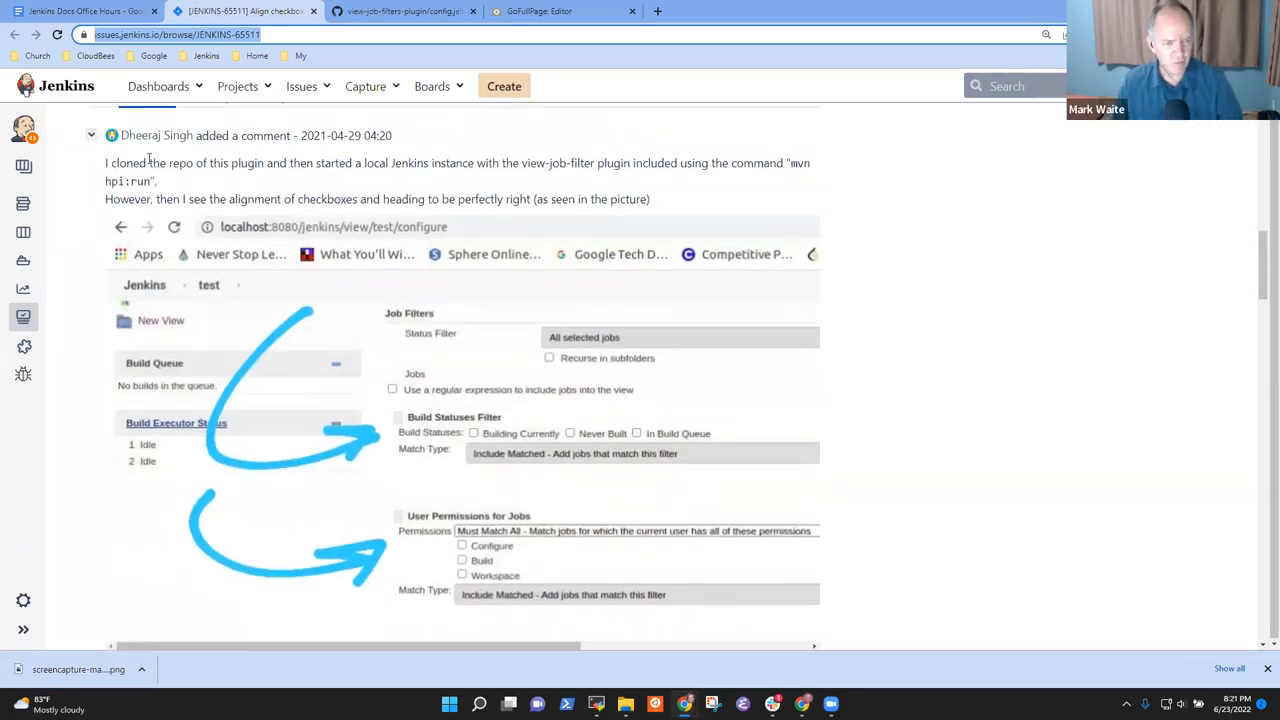
pyautogui.moveTo(150, 164); pyautogui.dragTo(730, 164)
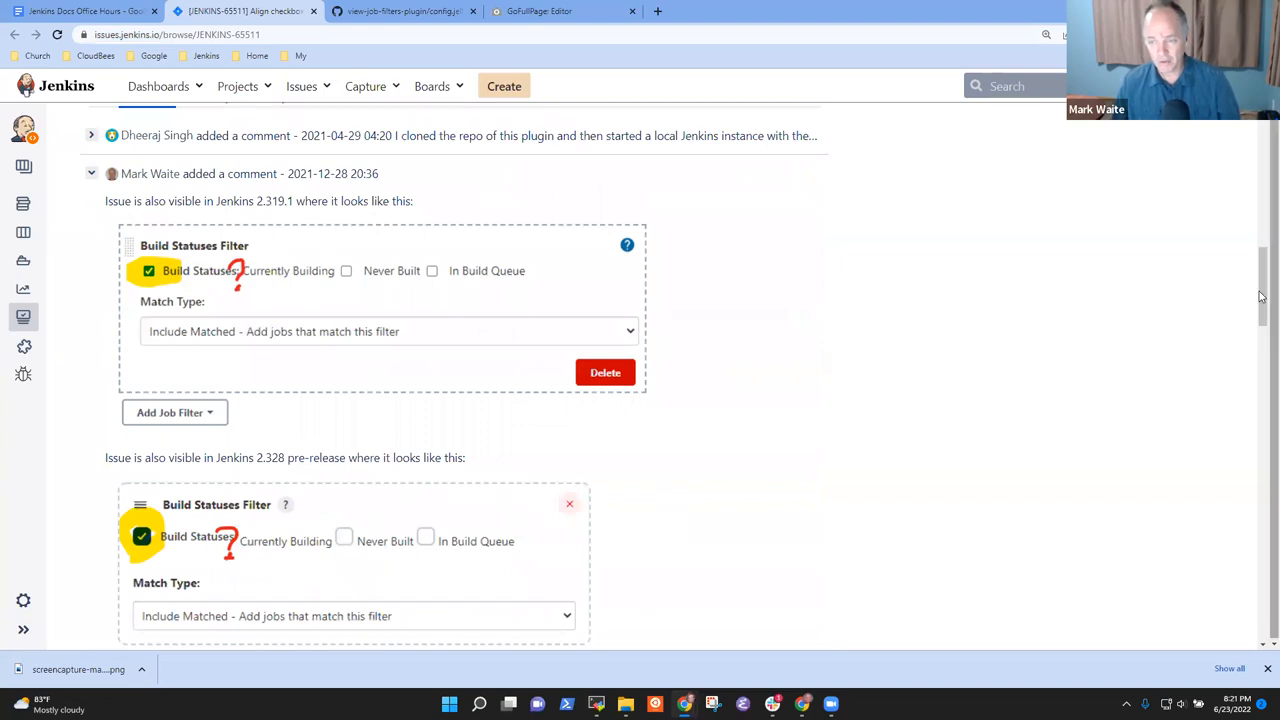
pyautogui.scroll(-3)
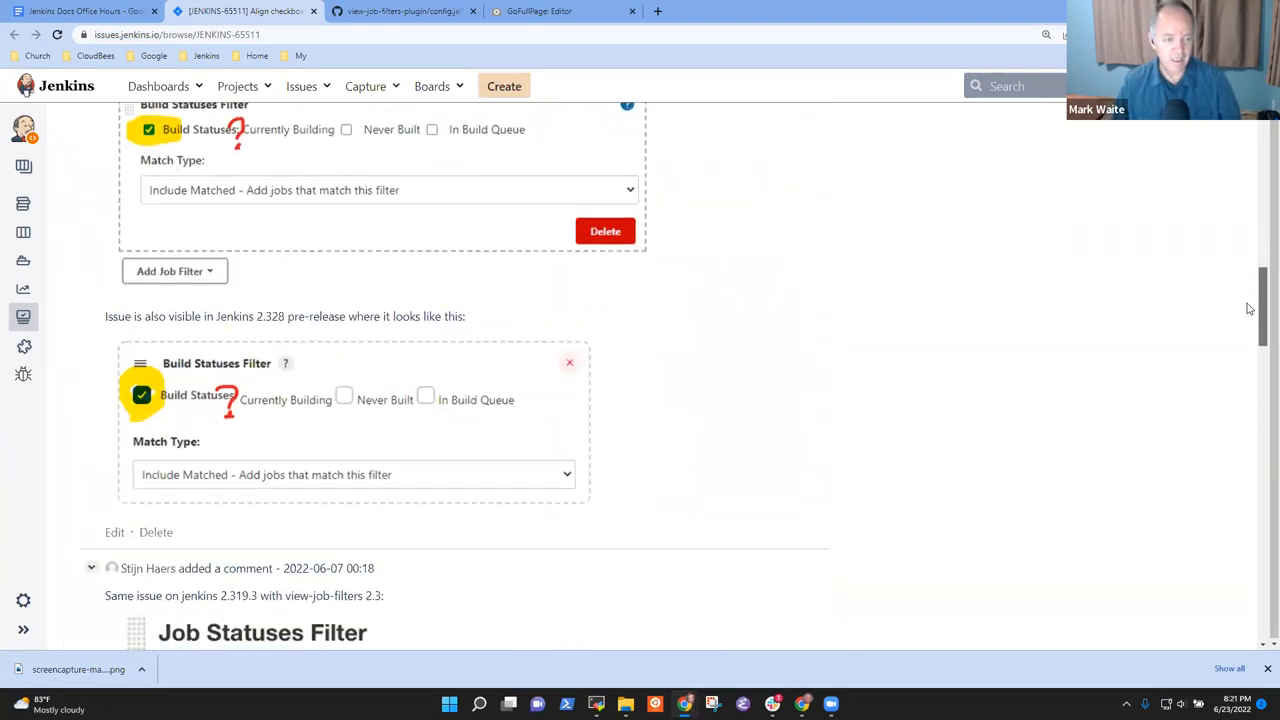
pyautogui.scroll(3)
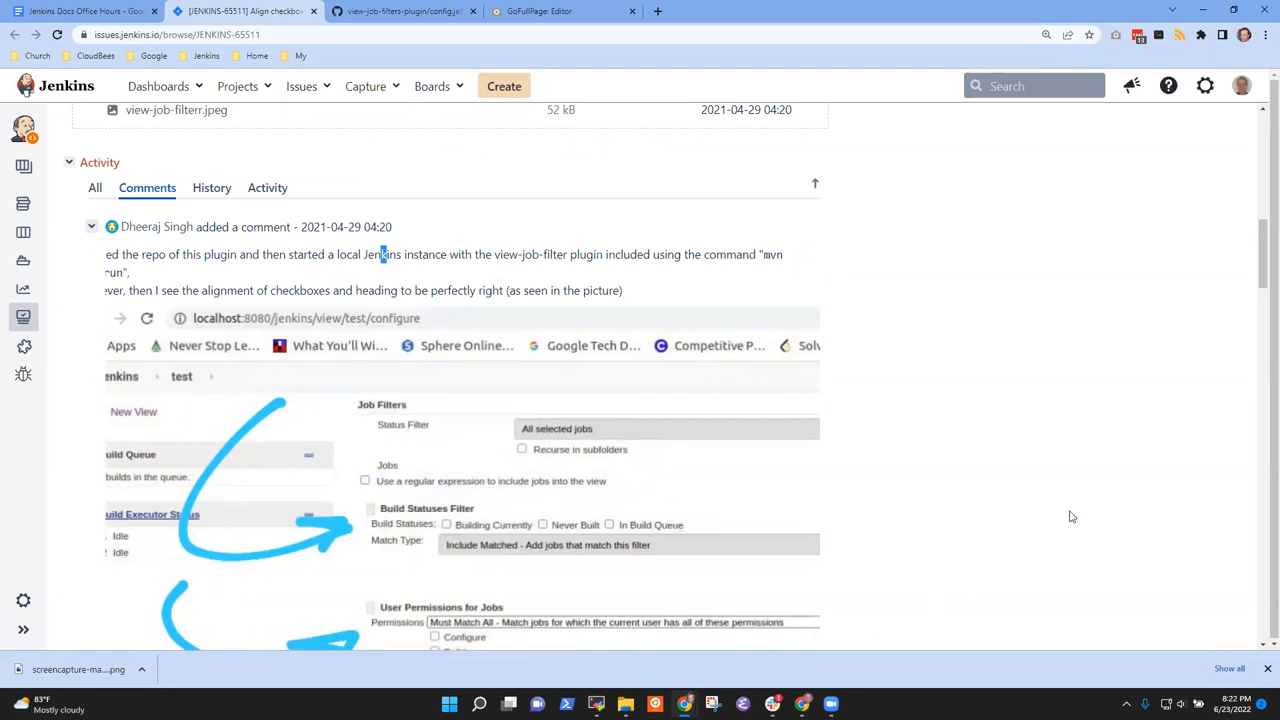
pyautogui.scroll(3)
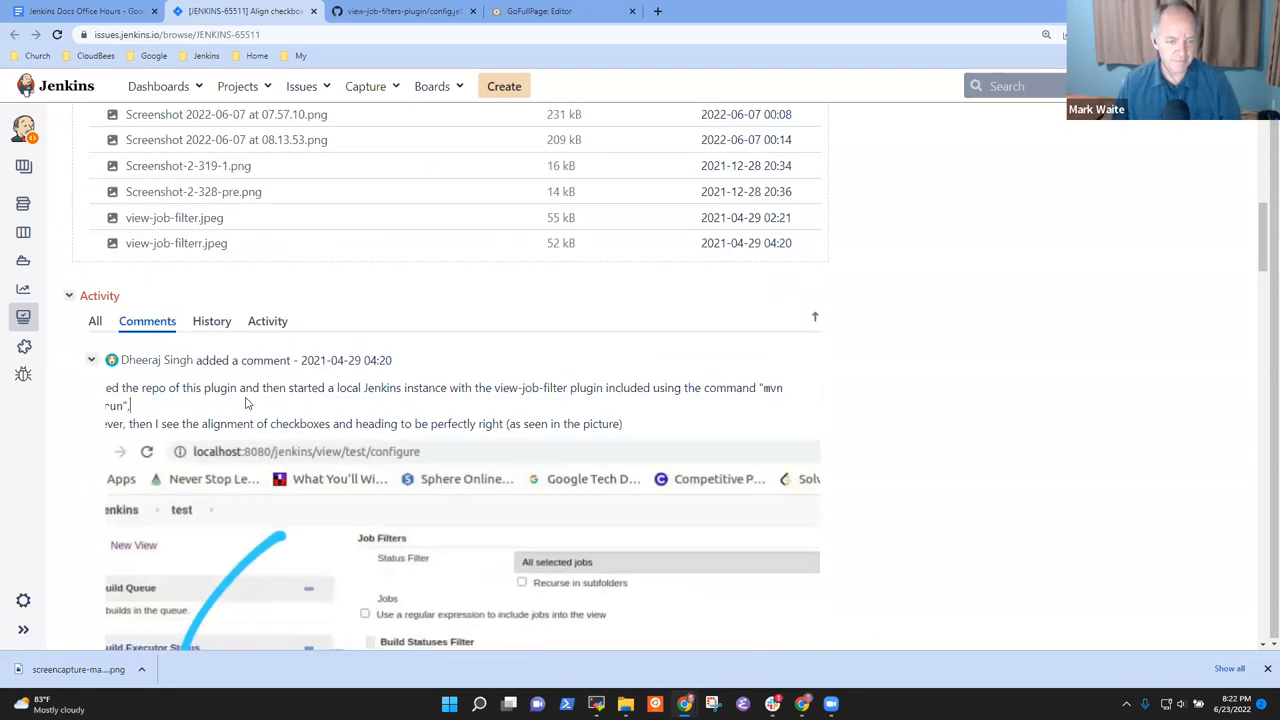
pyautogui.moveTo(854, 312)
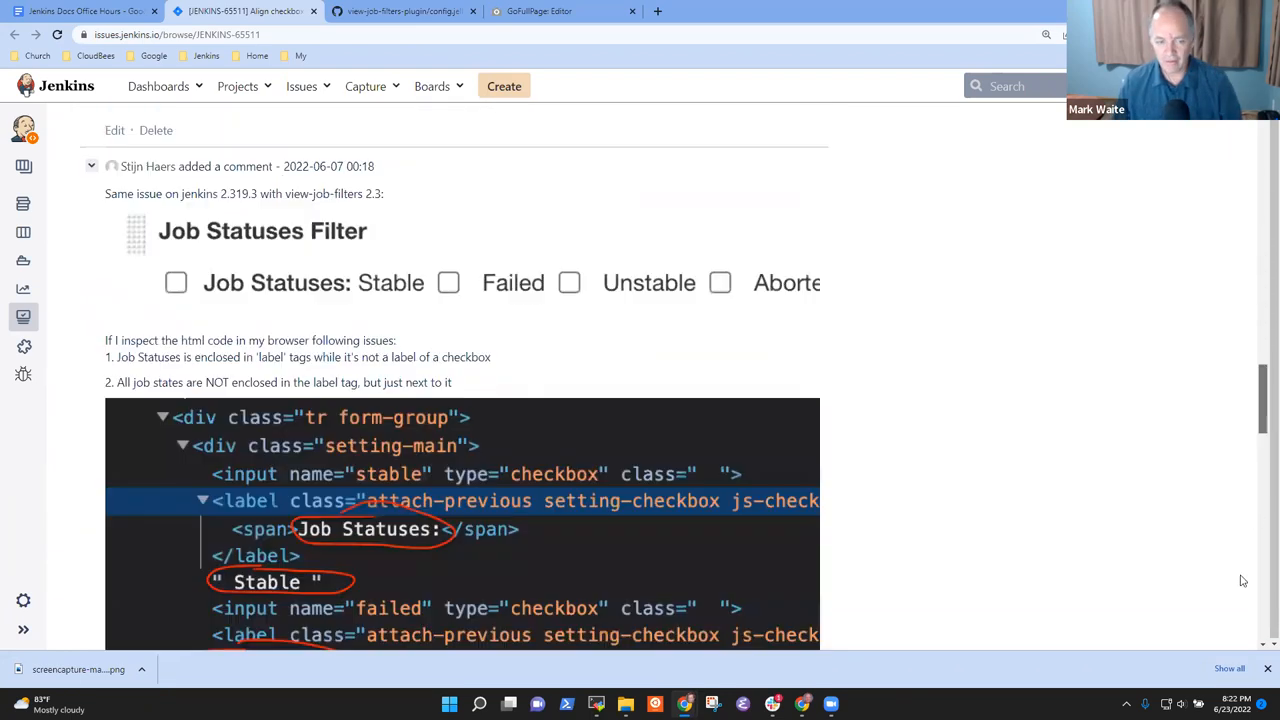
pyautogui.scroll(-3)
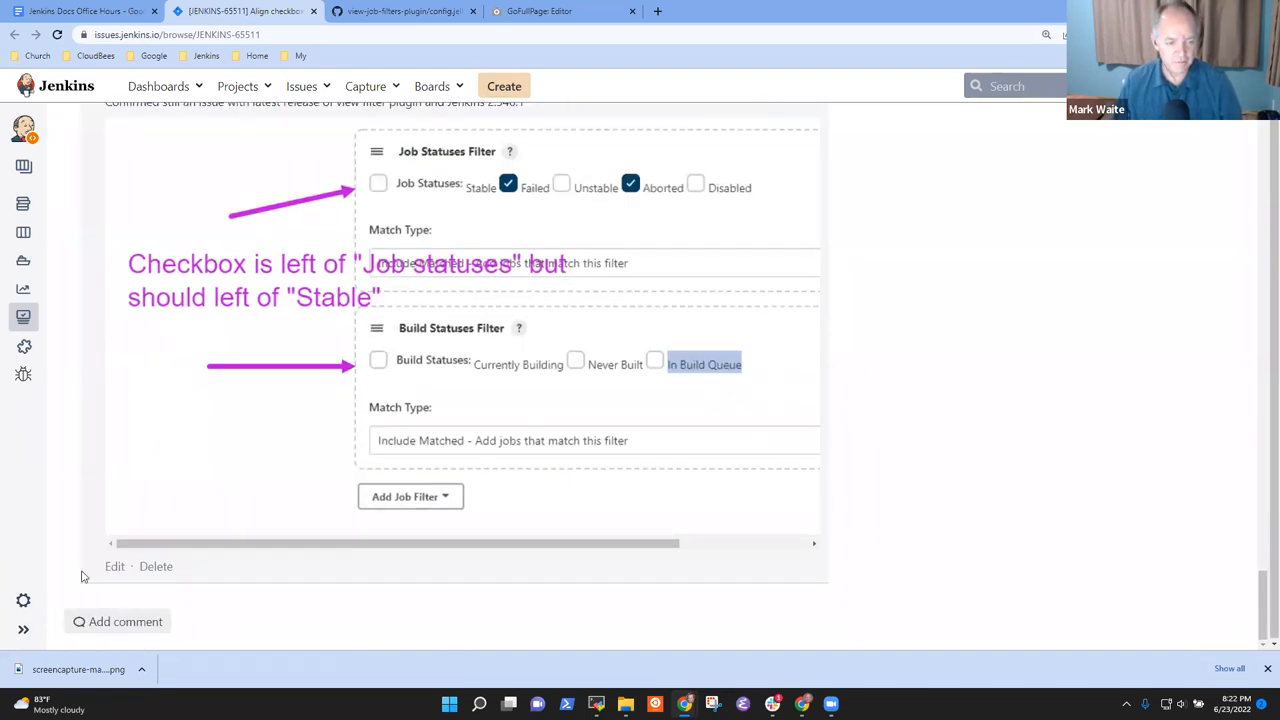
pyautogui.click(114, 566)
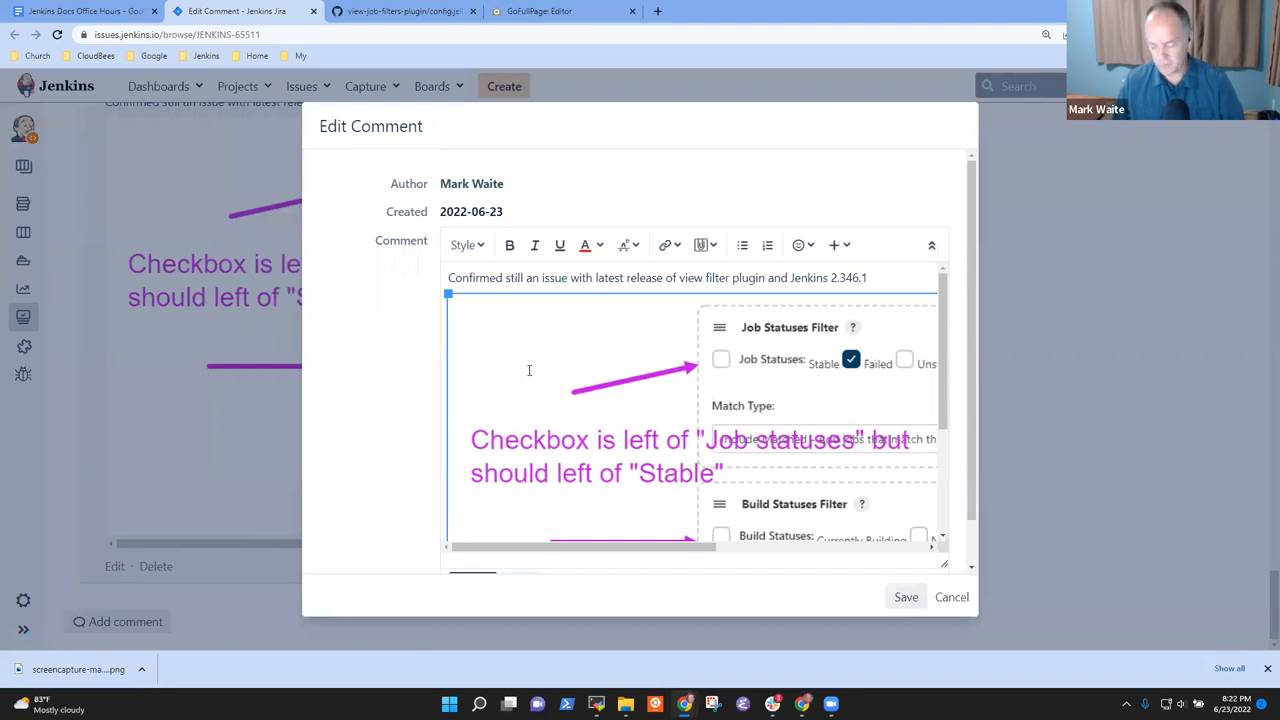
# In raw markup, add 'Should be able to see that from a debugger or development environment with'
pyautogui.scroll(-3)
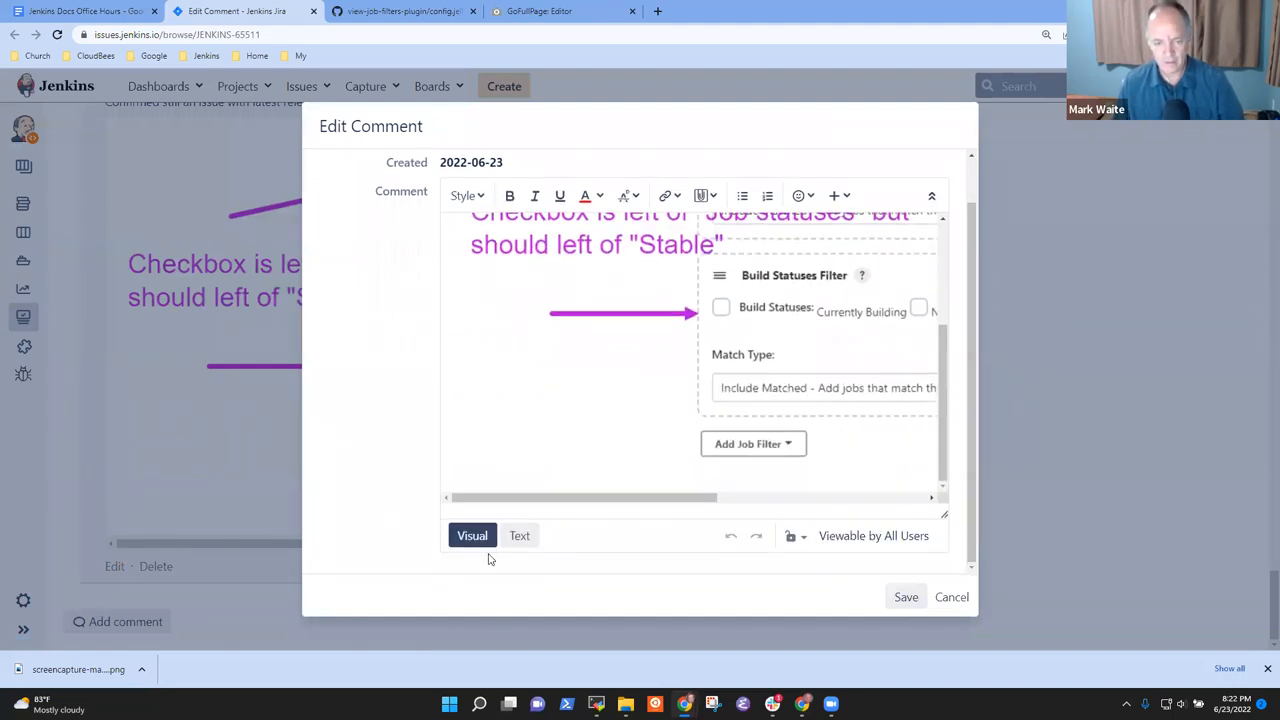
pyautogui.click(520, 536)
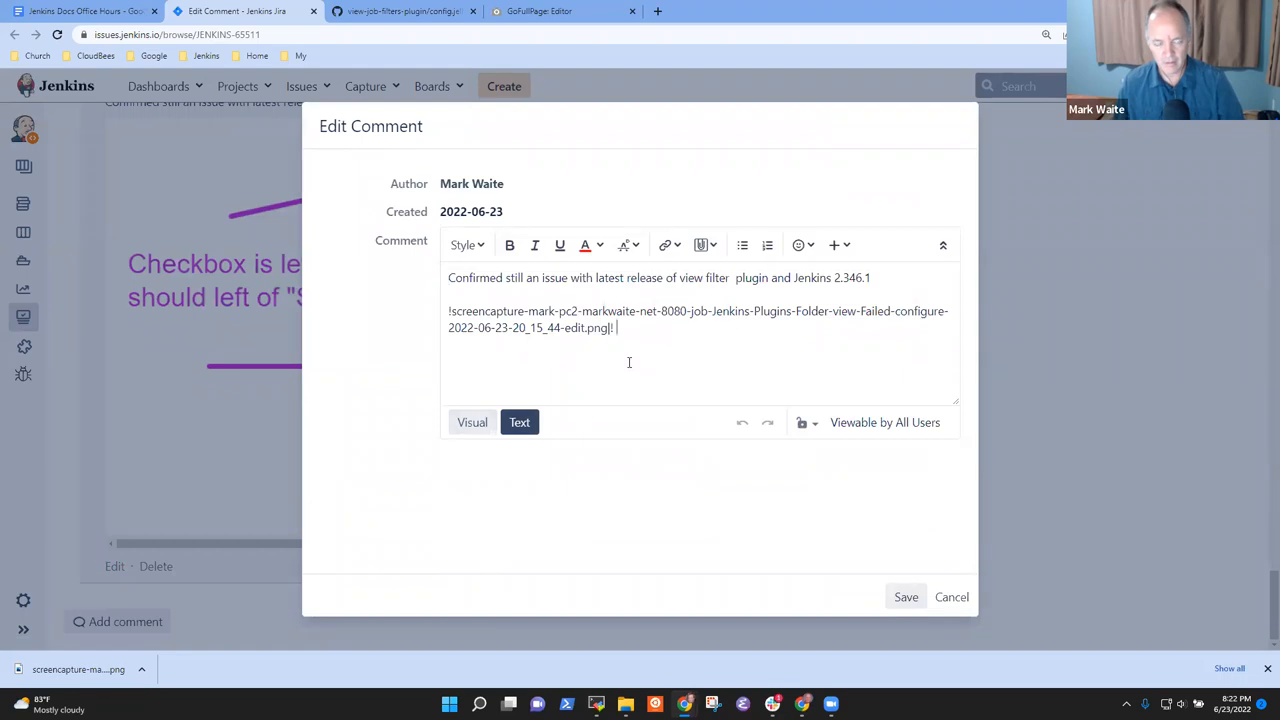
pyautogui.write('Should')
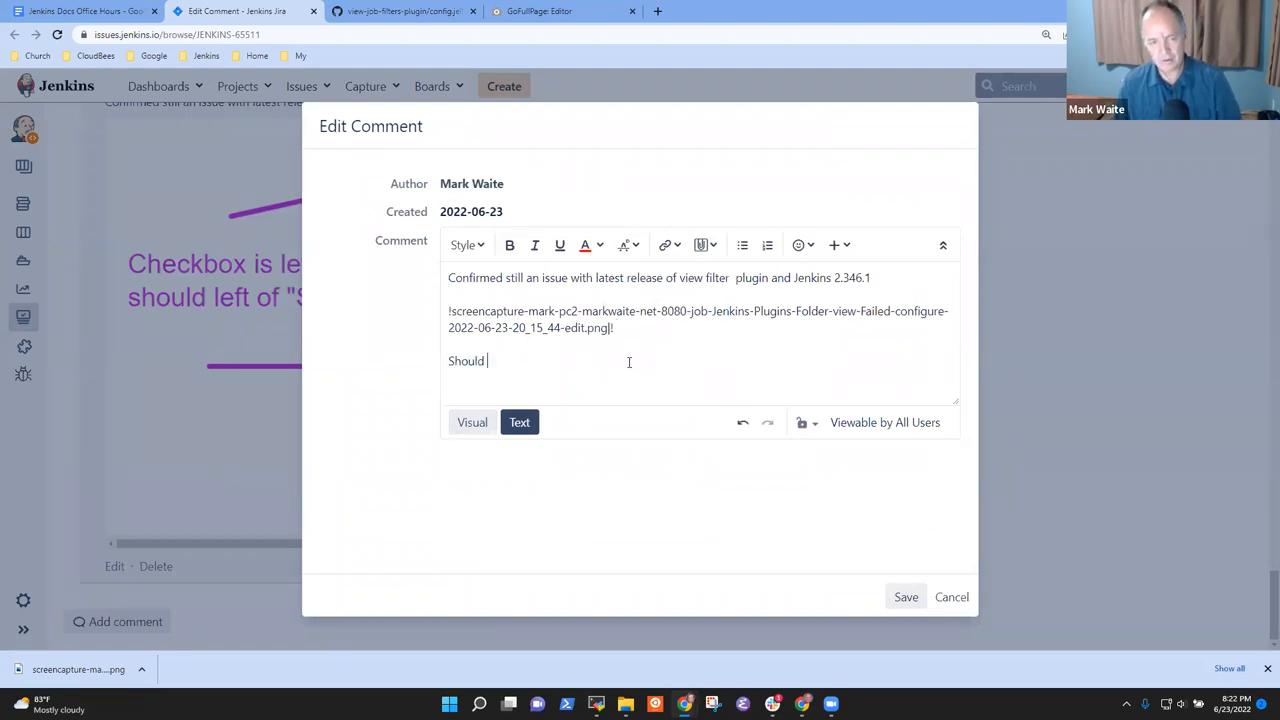
pyautogui.write('be abl')
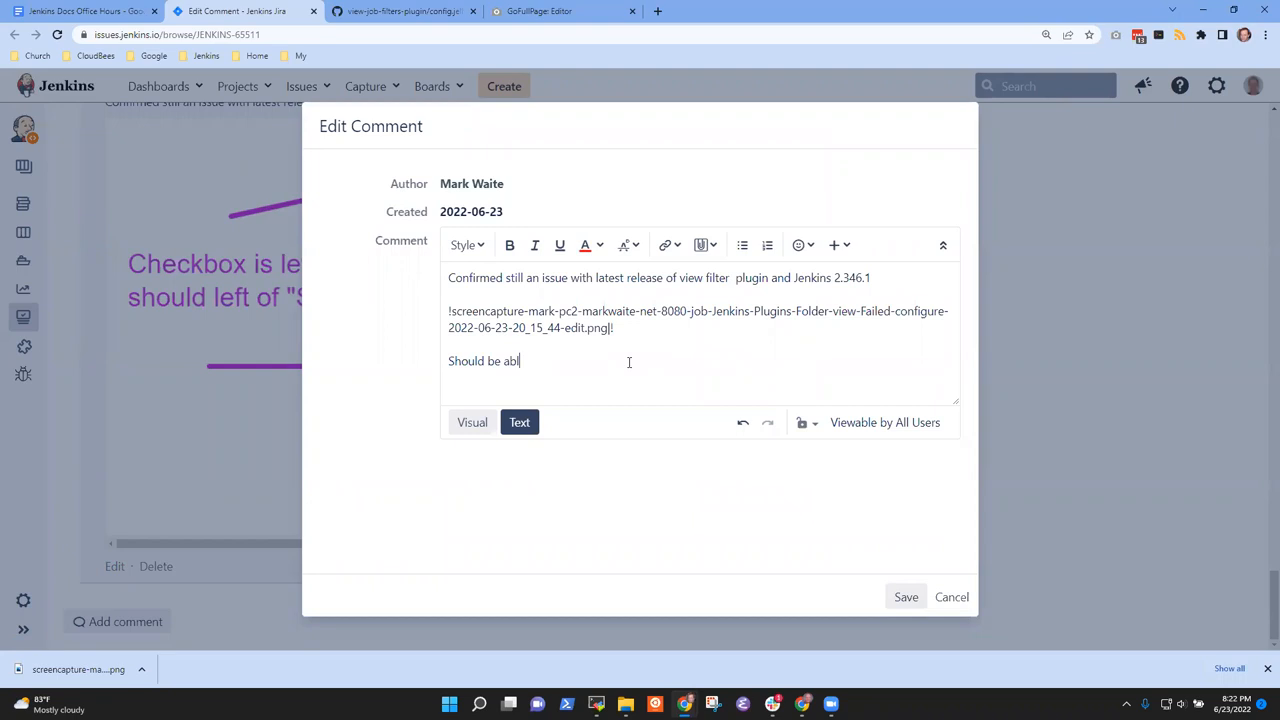
pyautogui.write('e to see that')
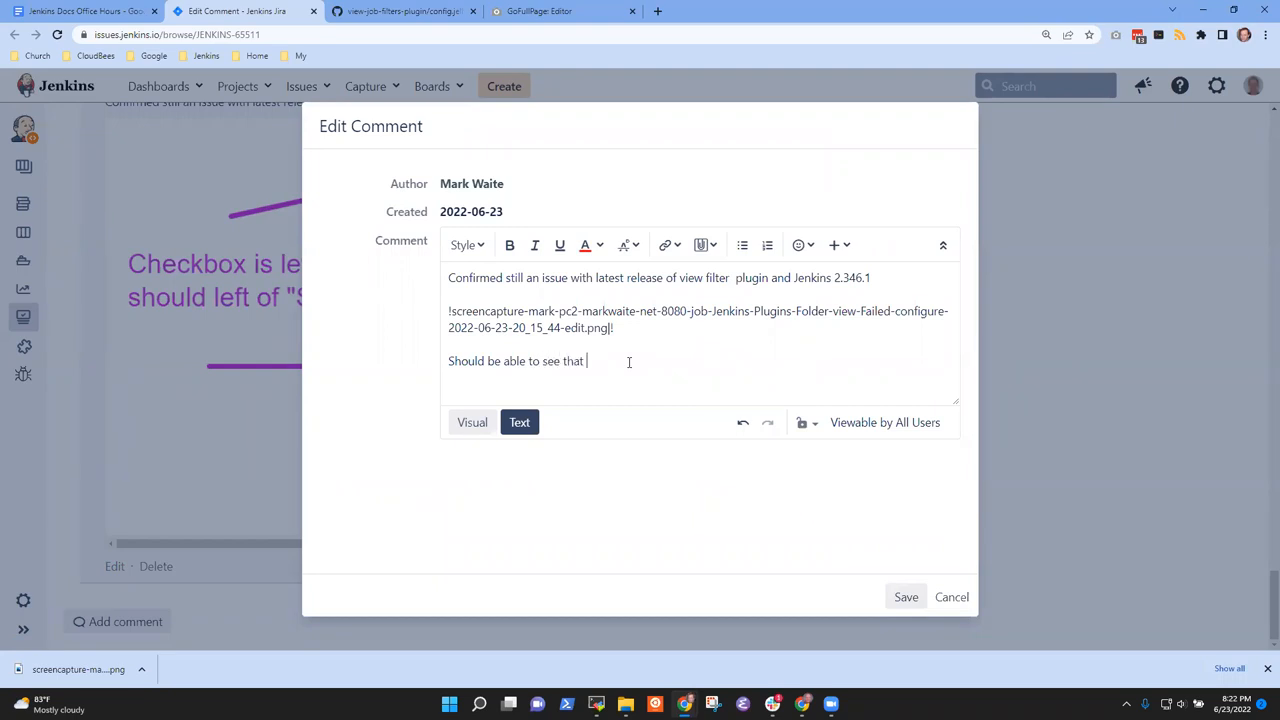
pyautogui.write('from a debugger')
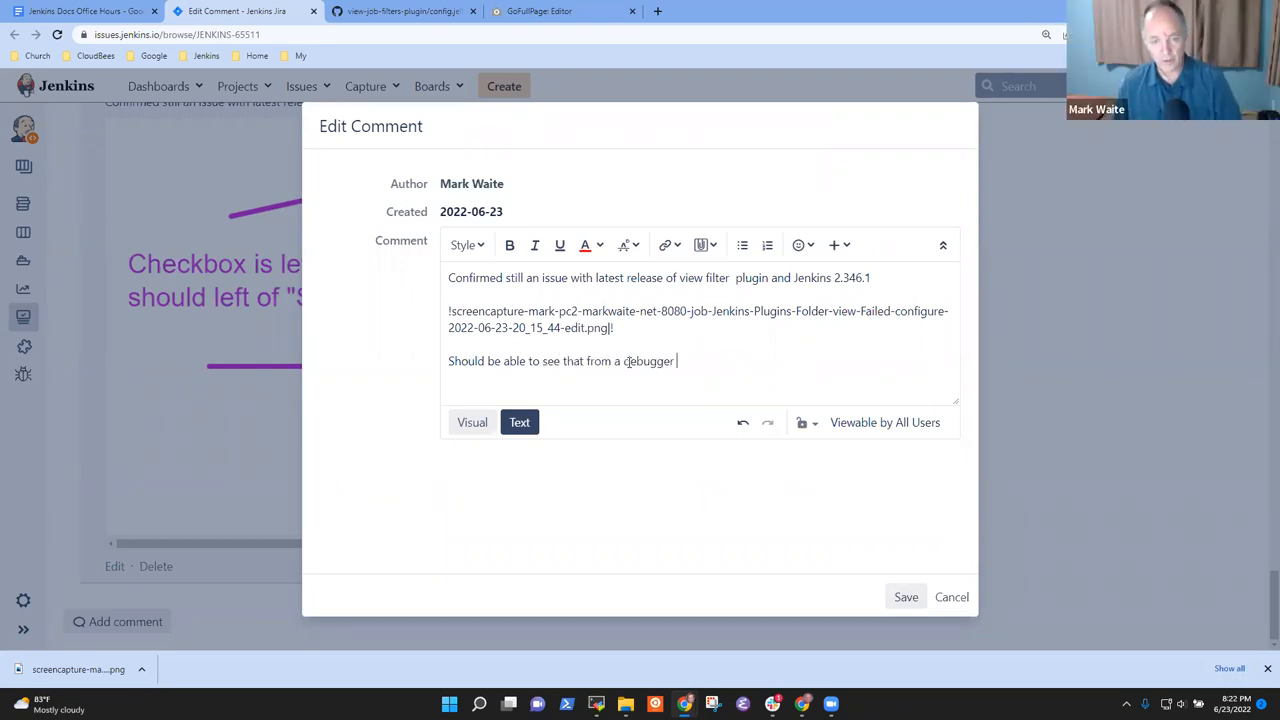
pyautogui.write('or development')
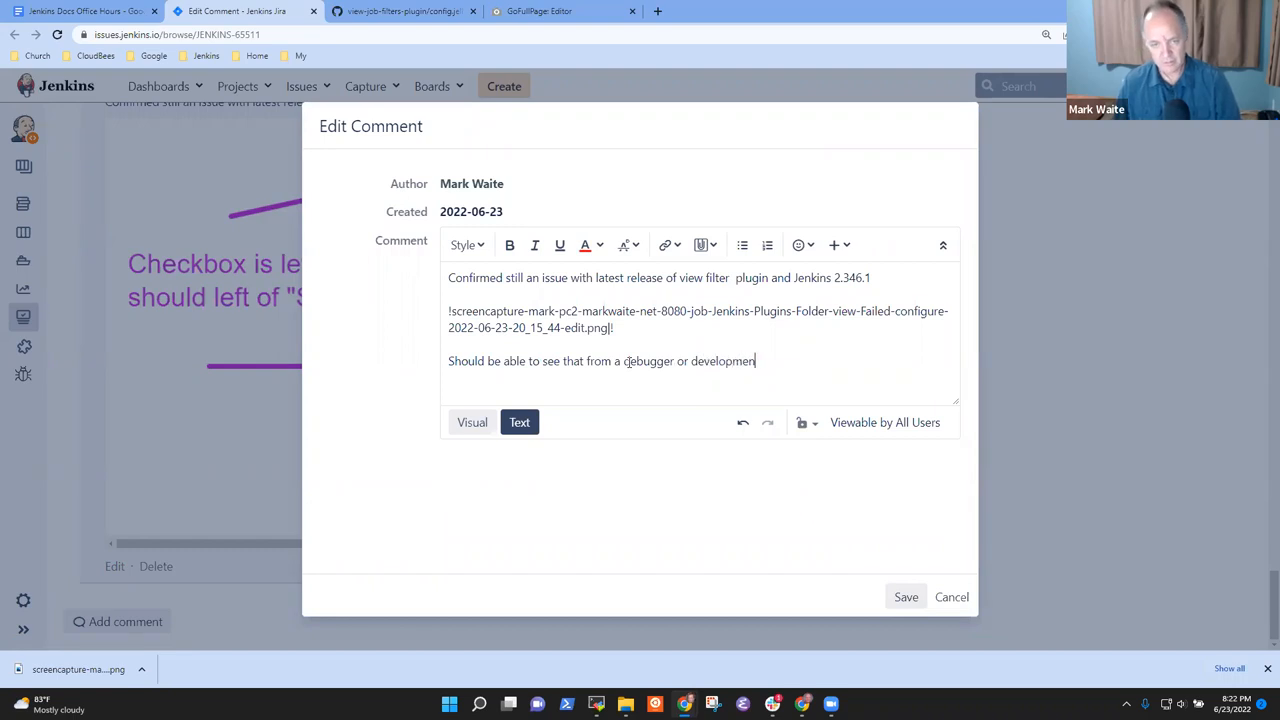
pyautogui.write('environment with')
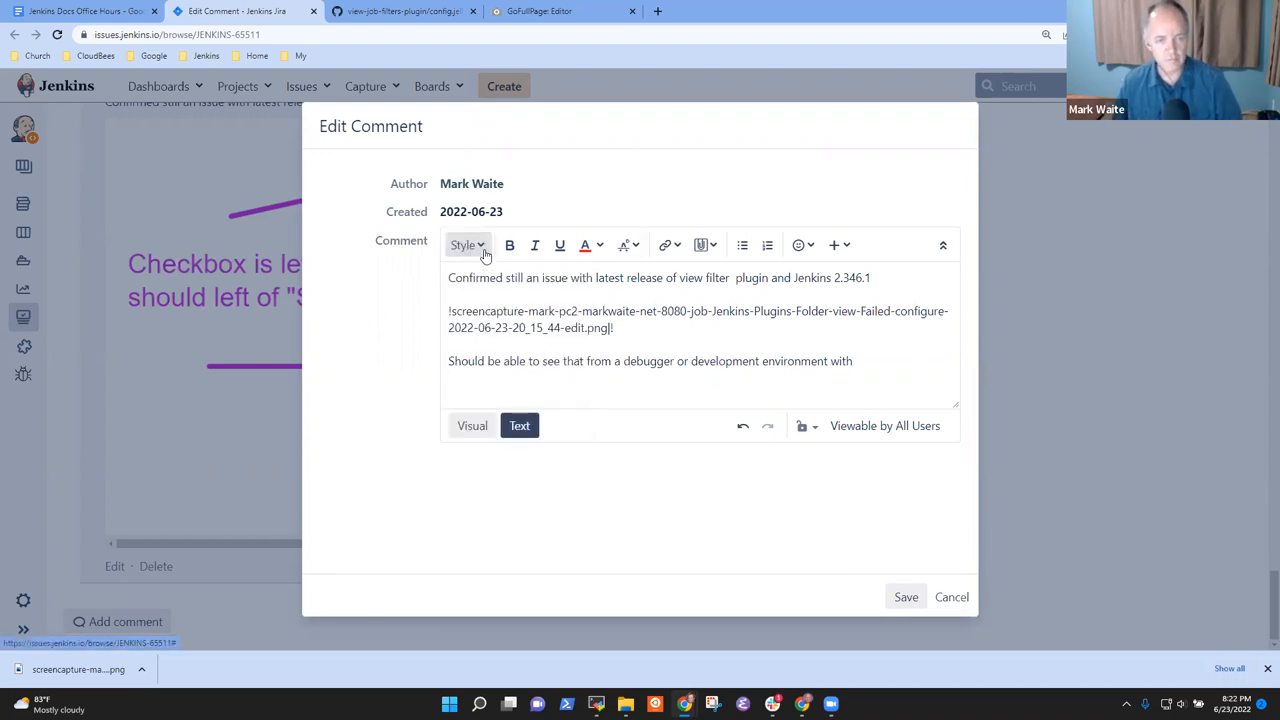
# Complete the {{mvn clean -Djenkins.version=2.346.1 hpi:run}} command and save the comment
pyautogui.click(468, 244)
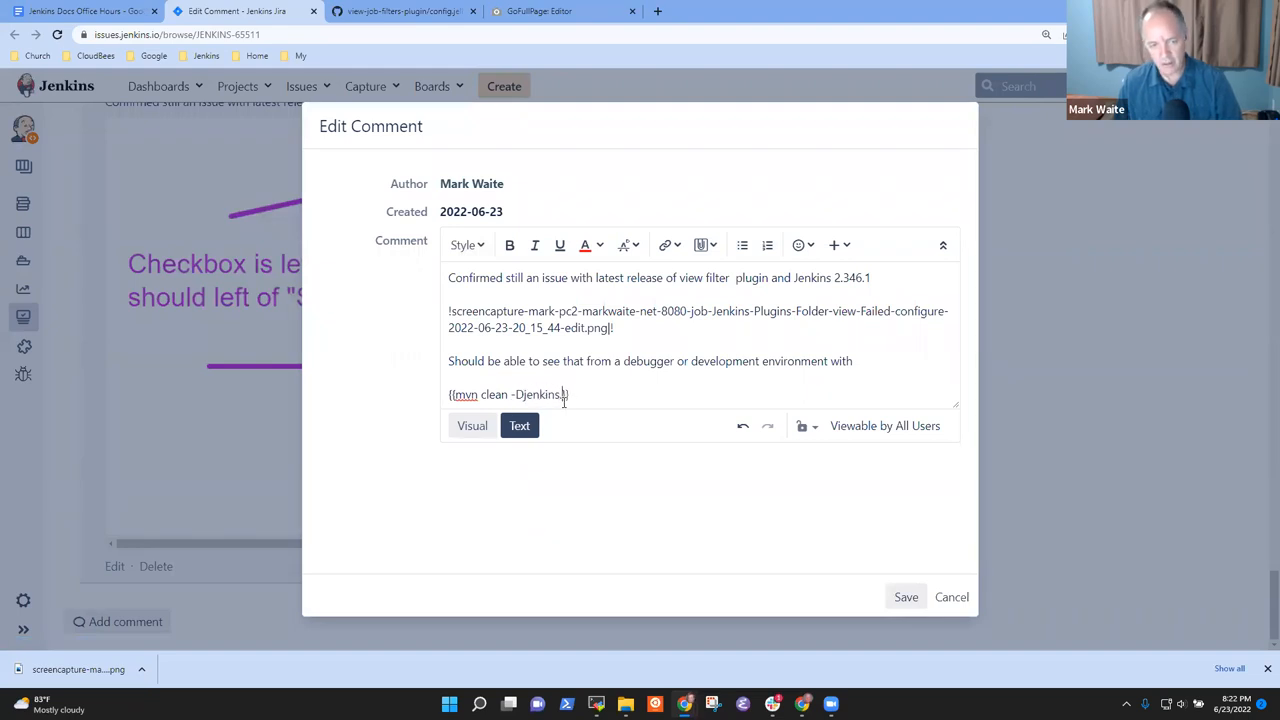
pyautogui.write('.version=2')
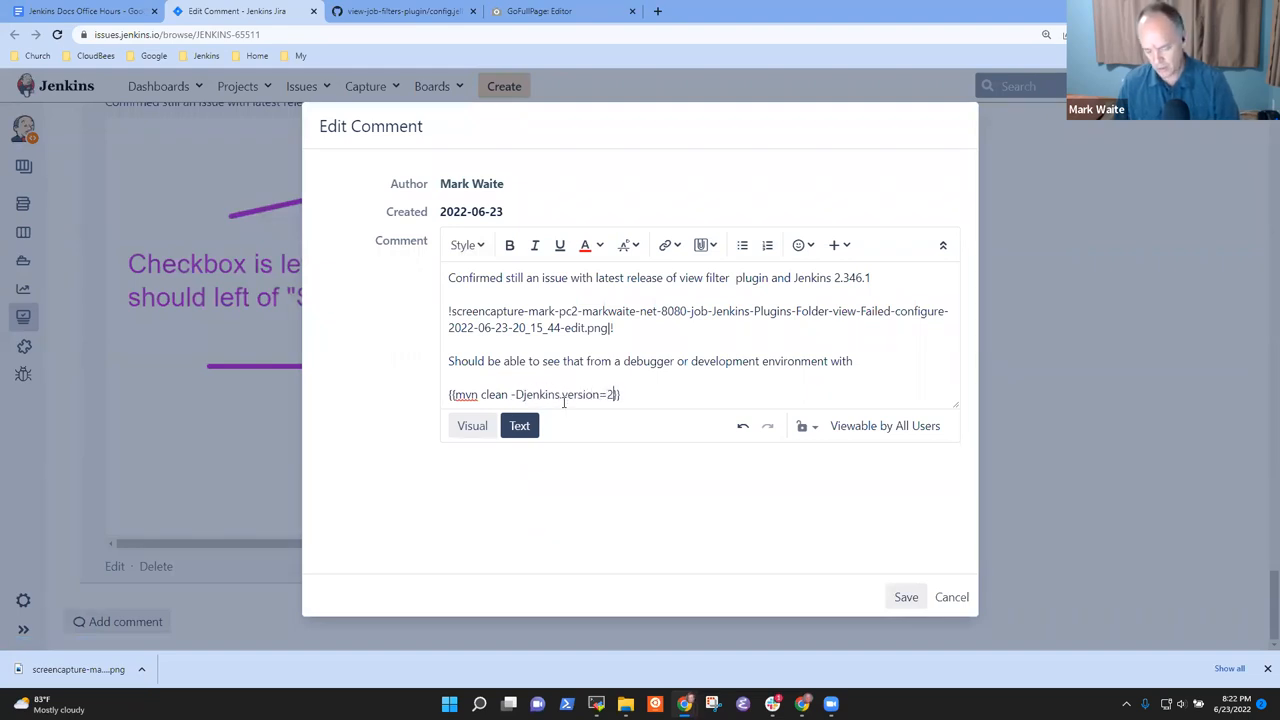
pyautogui.write('.346.1 hpi:run')
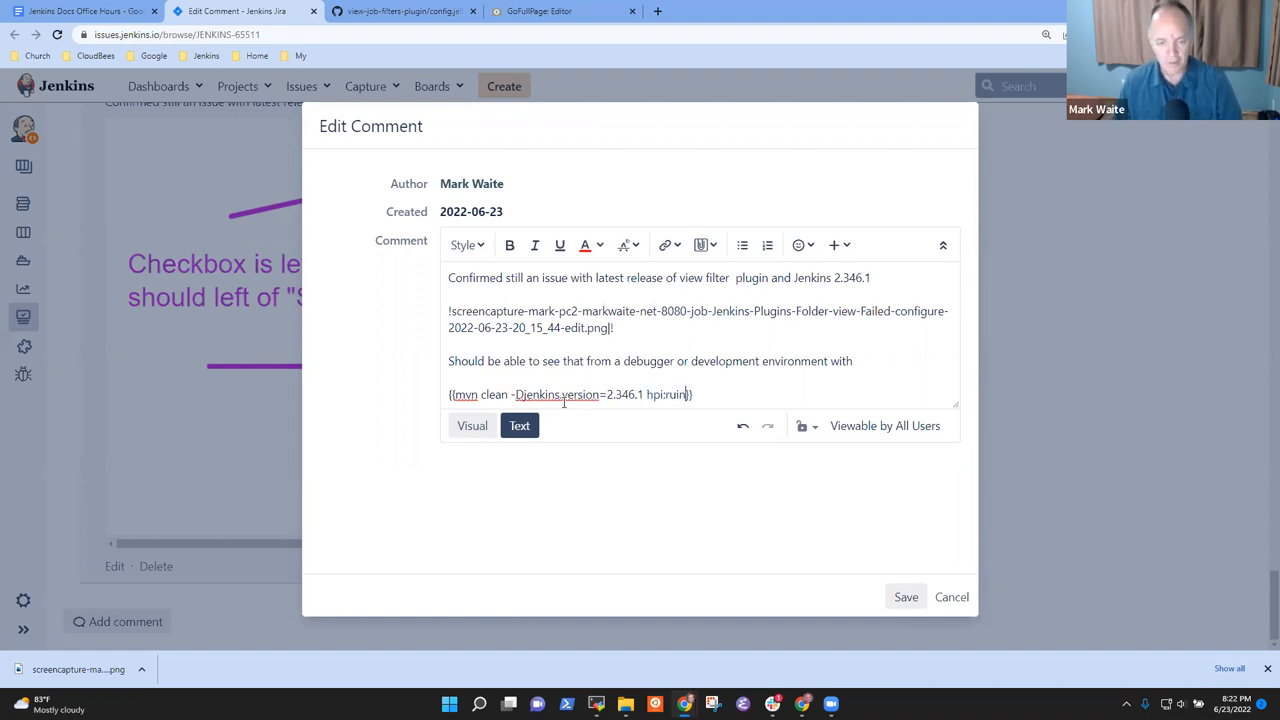
pyautogui.click(664, 394)
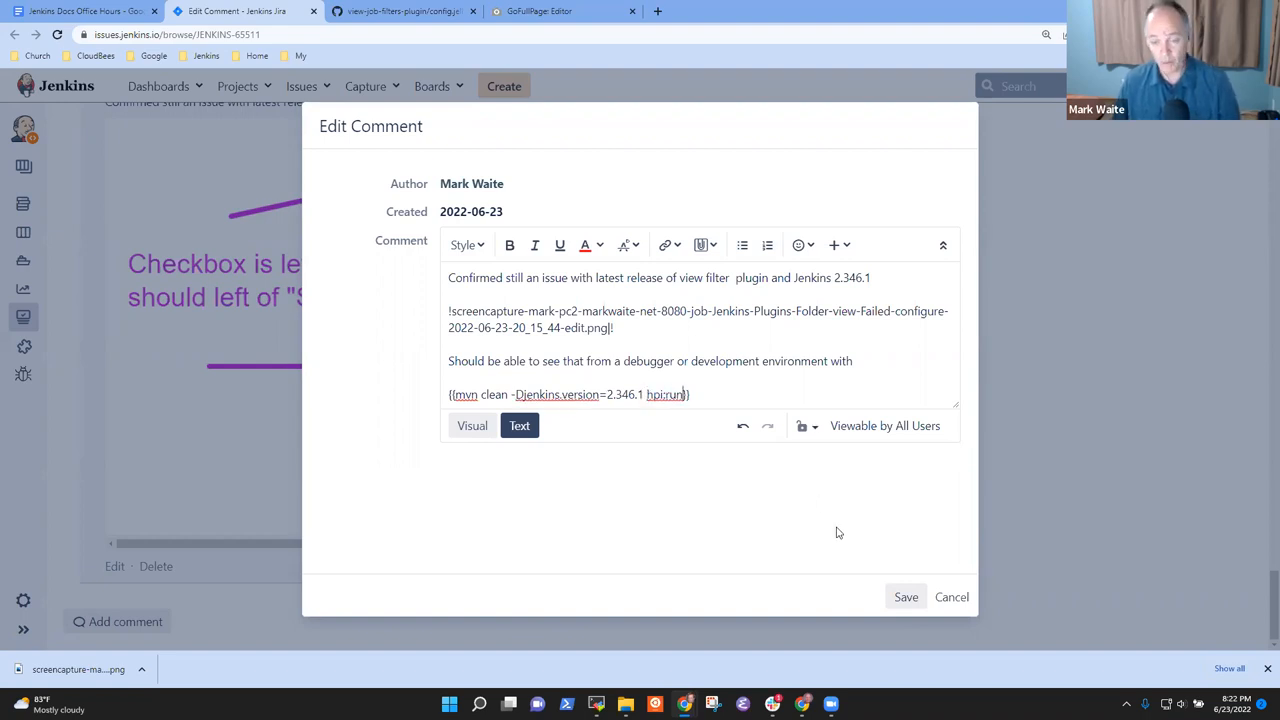
pyautogui.moveTo(904, 596)
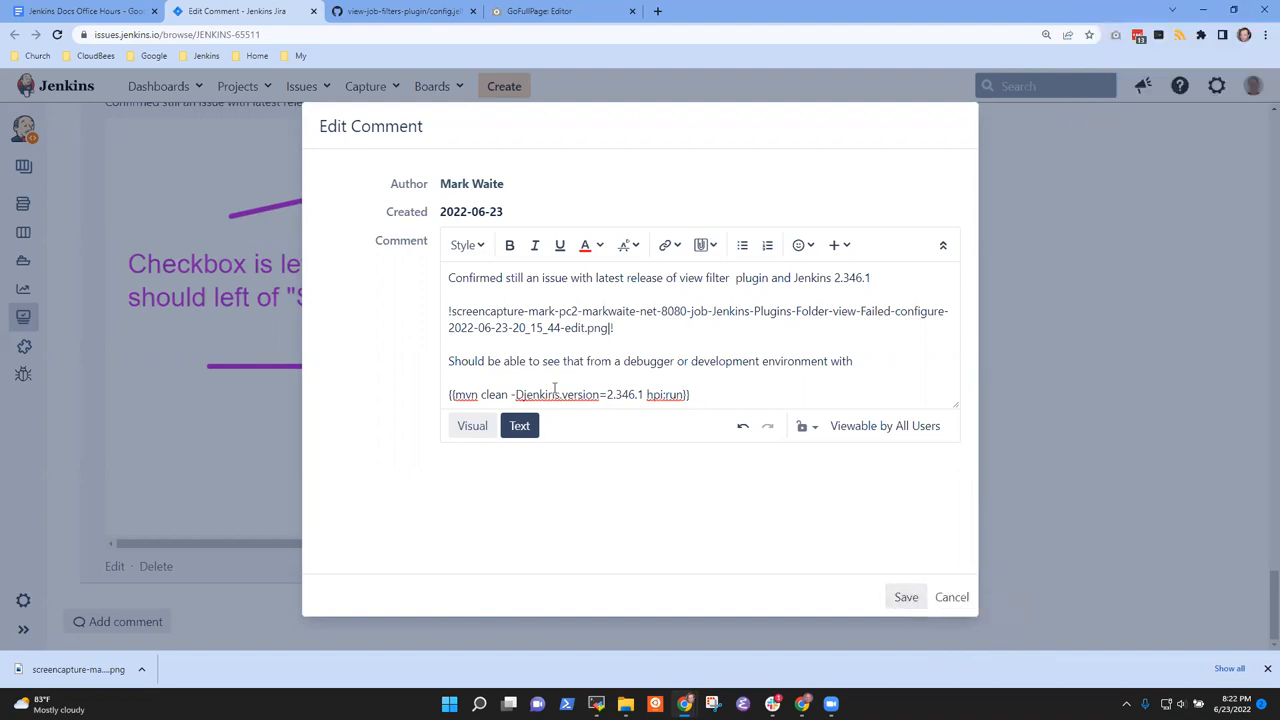
pyautogui.doubleClick(624, 394)
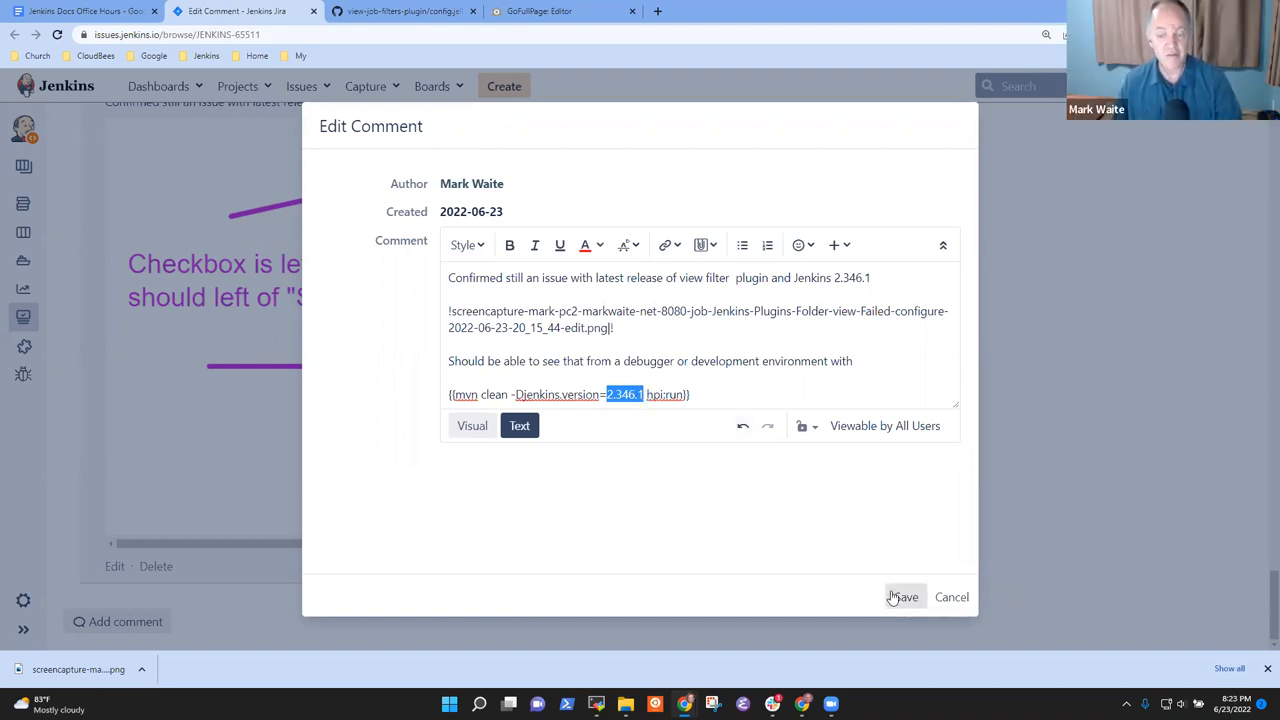
pyautogui.click(904, 596)
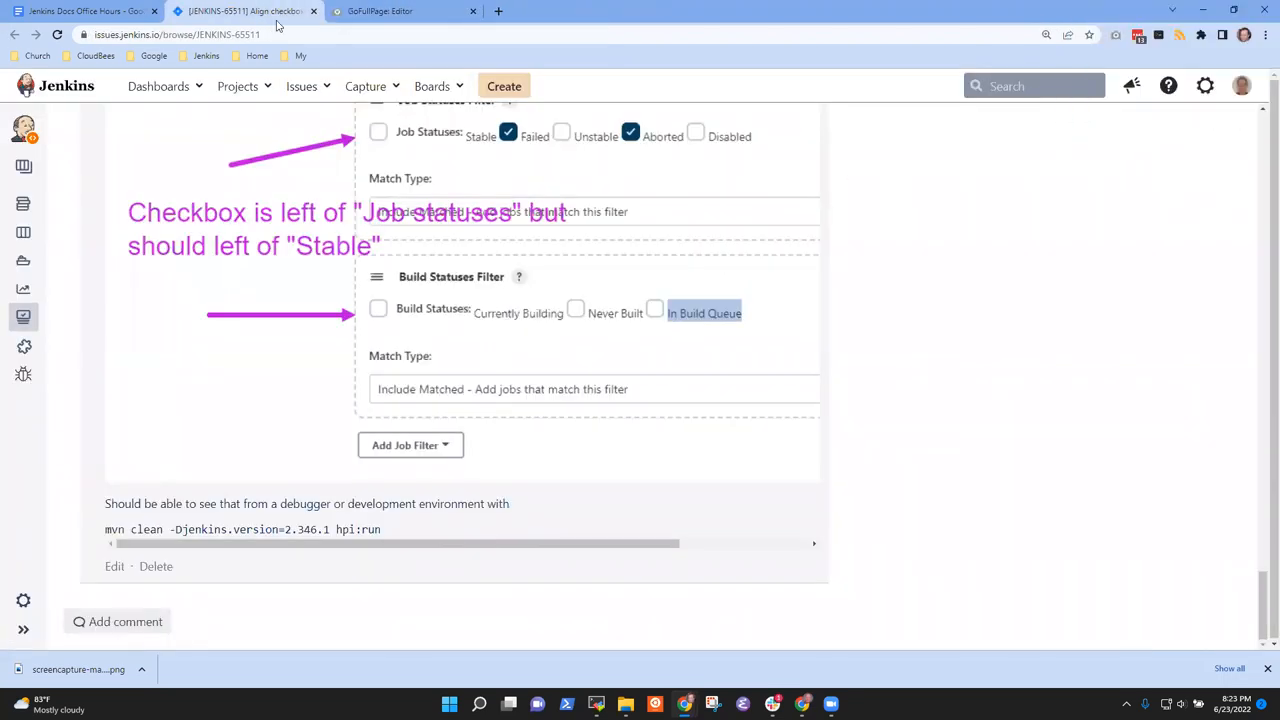
pyautogui.moveTo(400, 534)
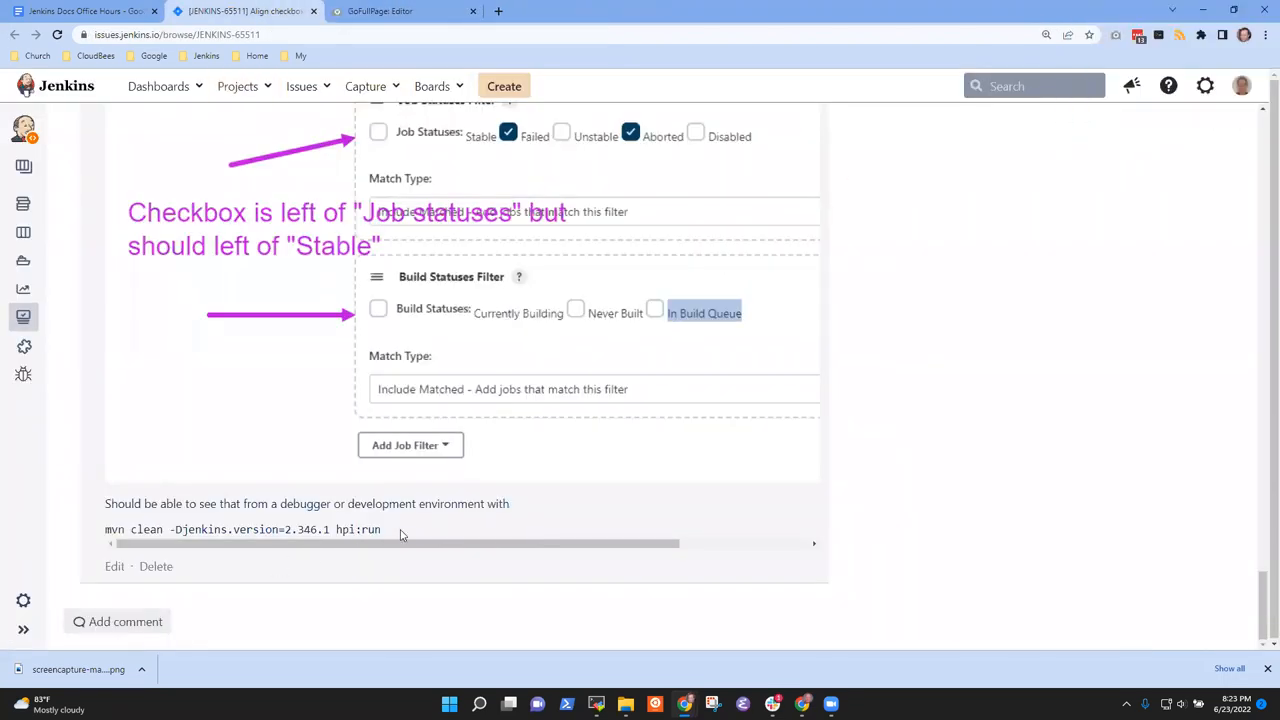
pyautogui.moveTo(396, 544); pyautogui.dragTo(690, 544)
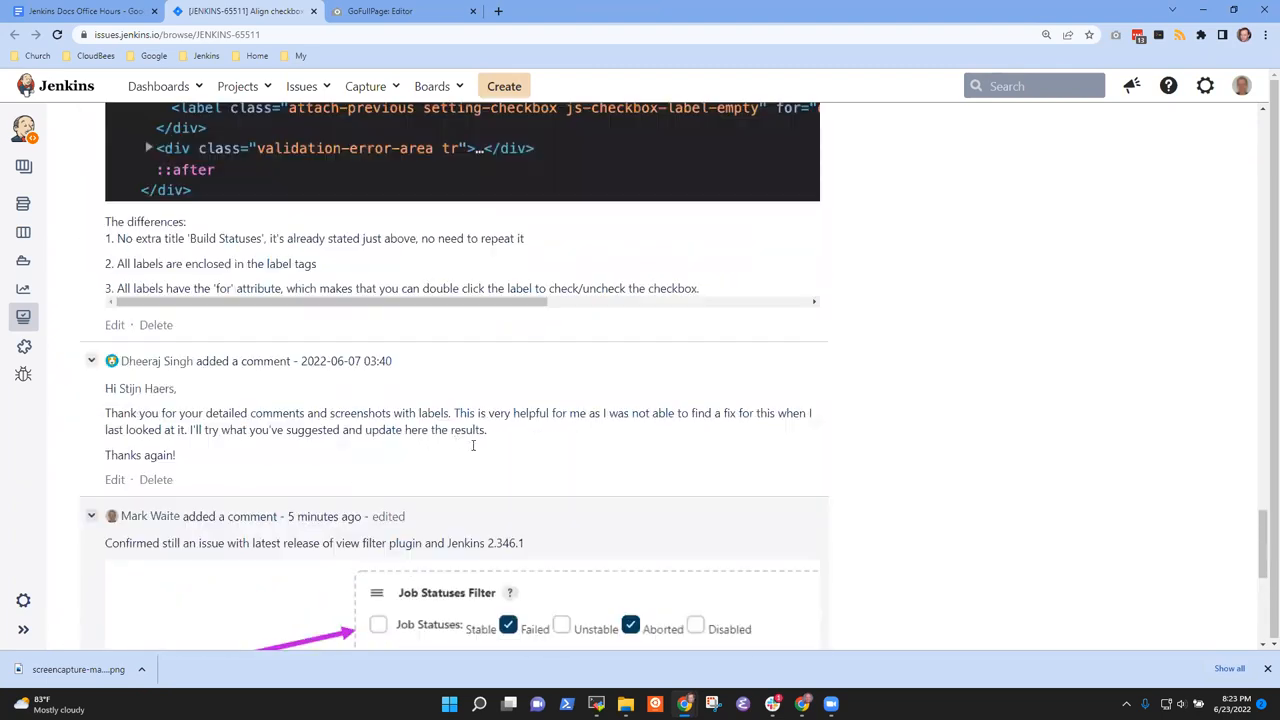
pyautogui.scroll(-3)
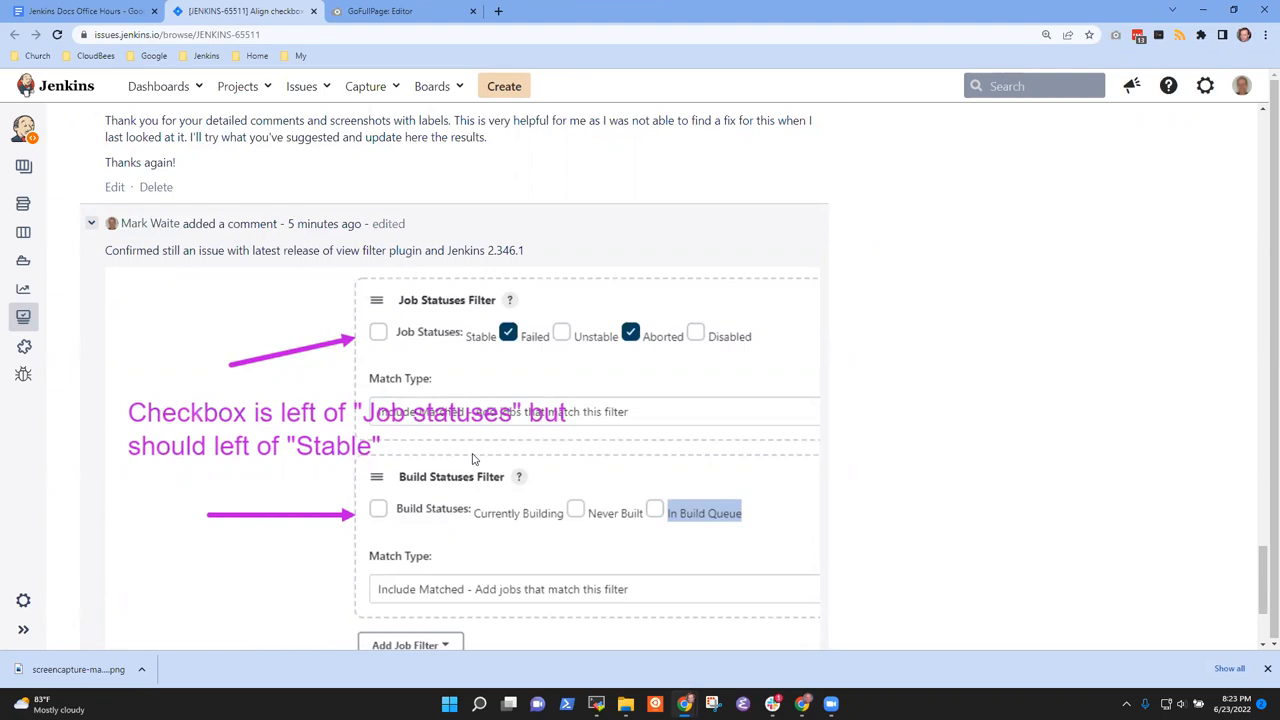
pyautogui.click(80, 12)
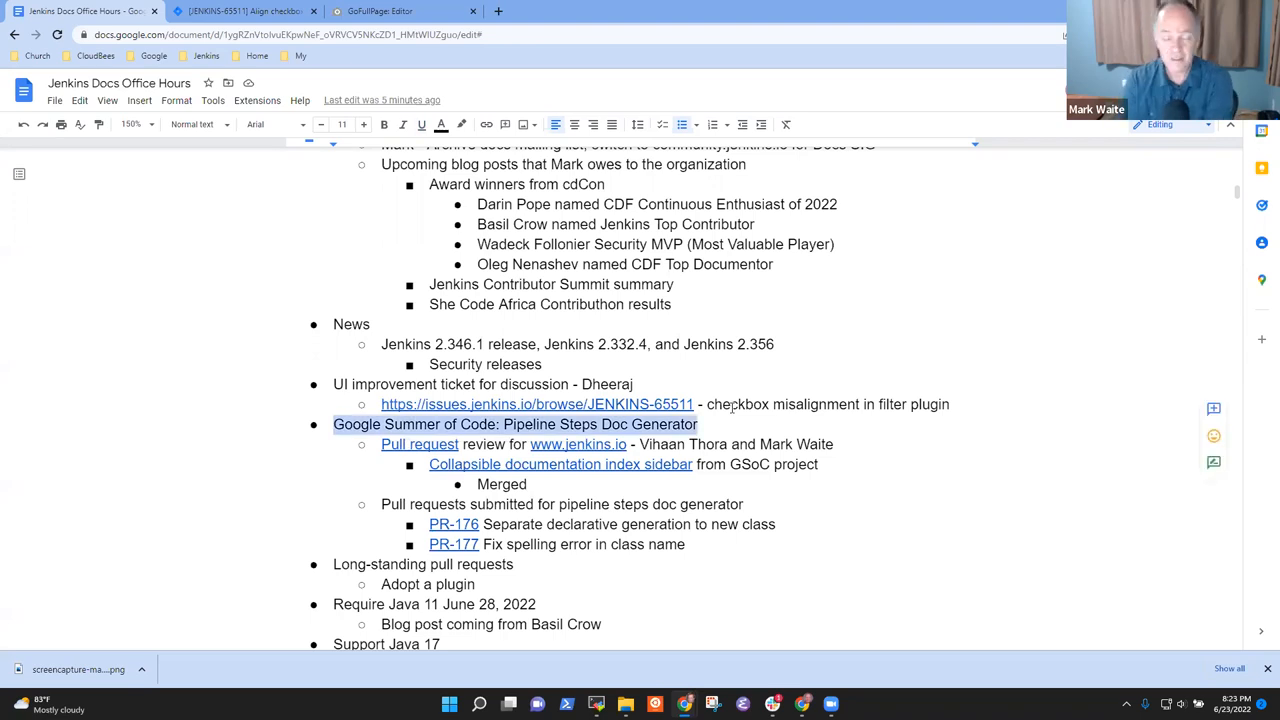
pyautogui.moveTo(732, 408)
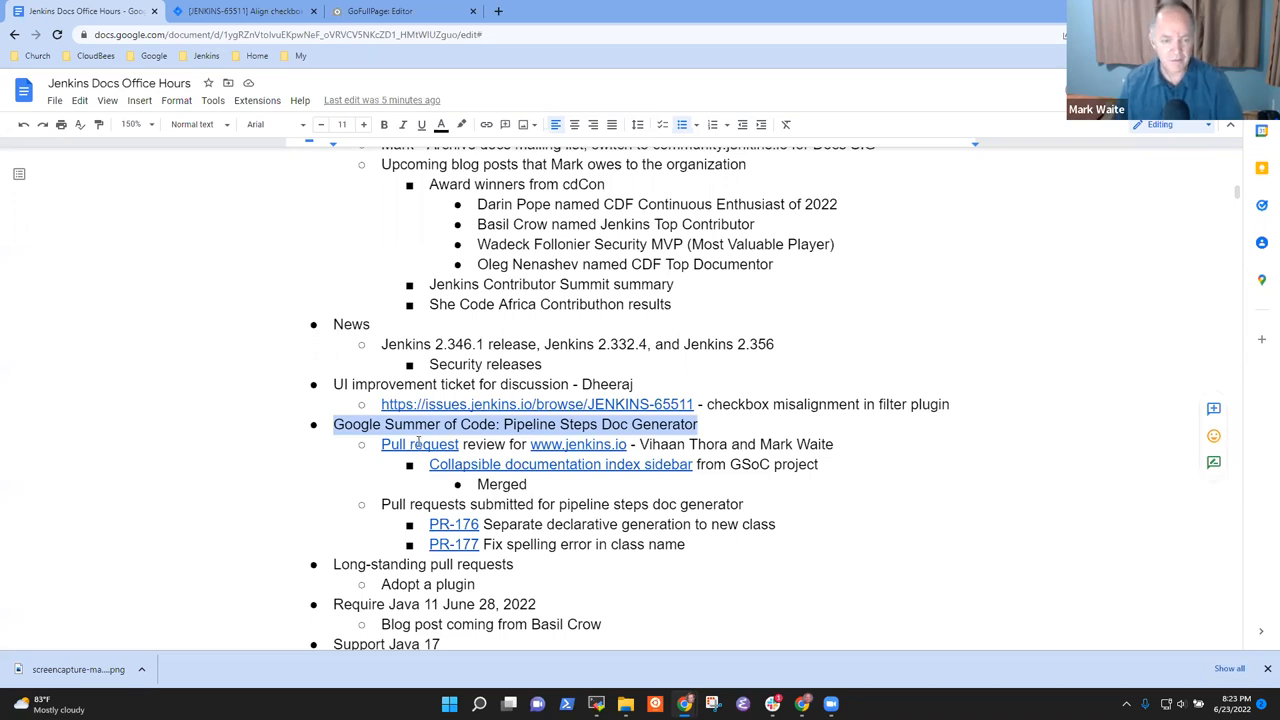
# Glance at the jenkins.io pull request list and return to the meeting notes
pyautogui.click(420, 444)
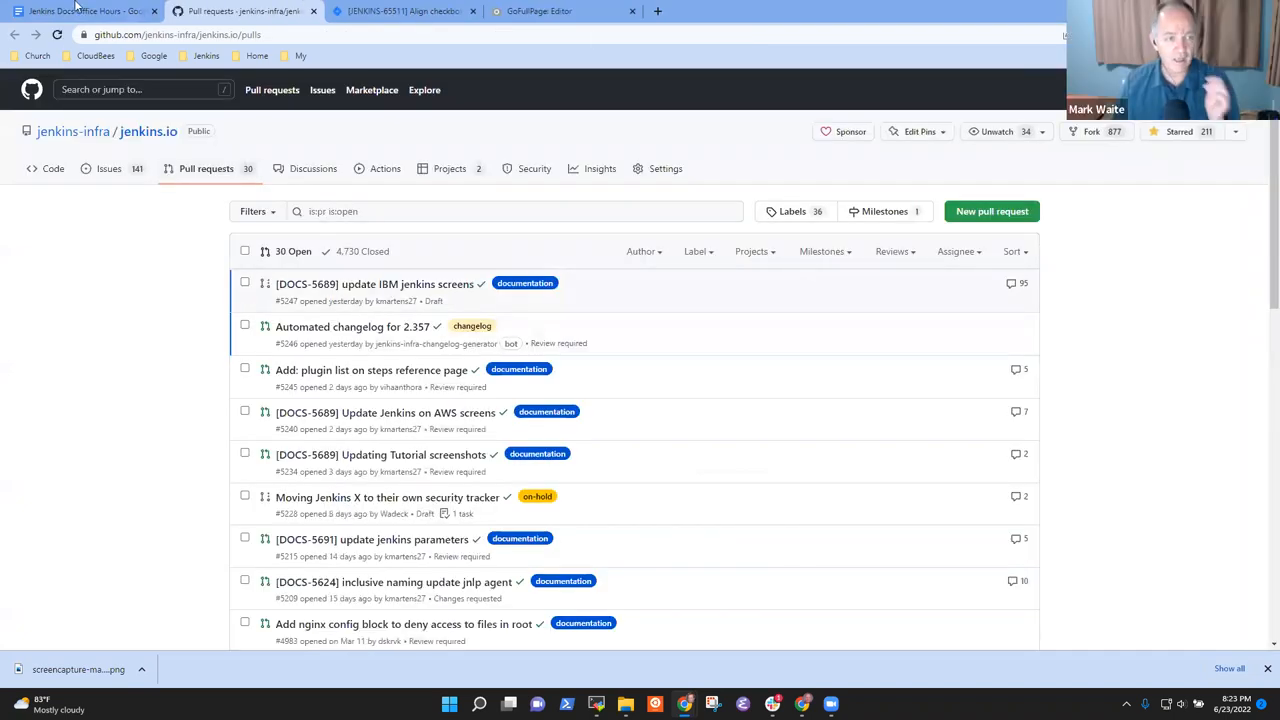
pyautogui.click(84, 12)
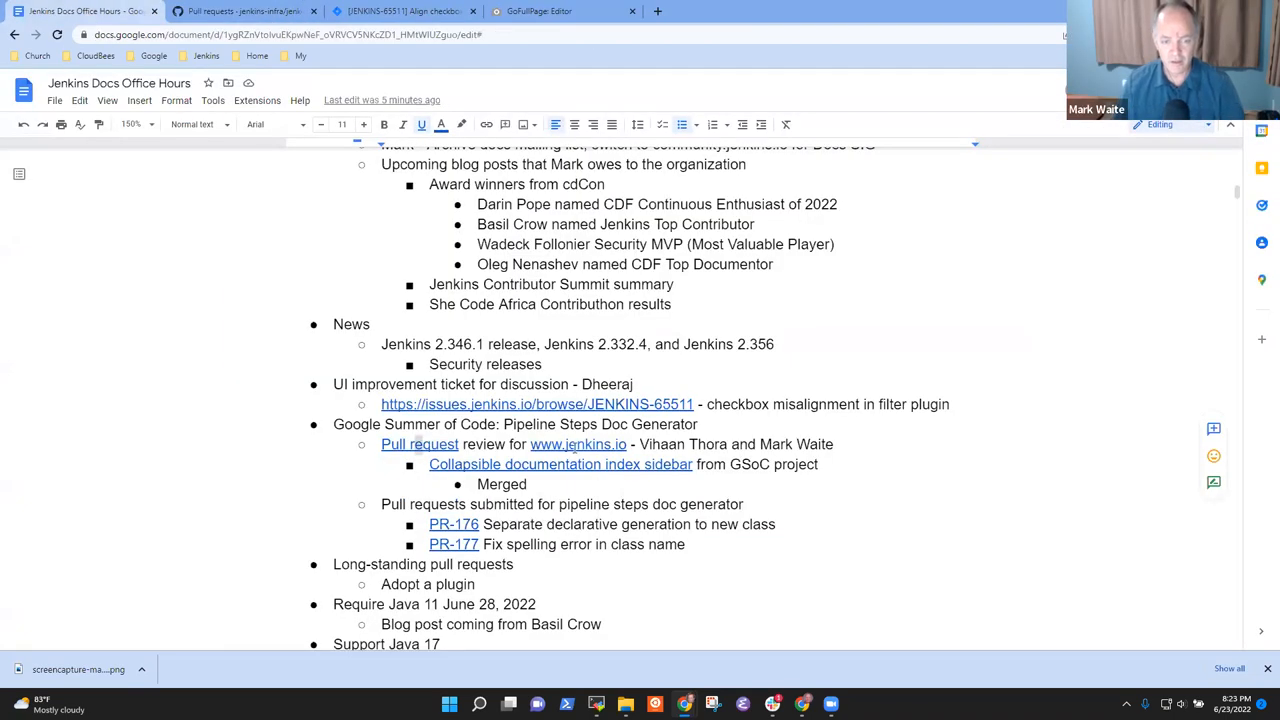
pyautogui.moveTo(420, 444)
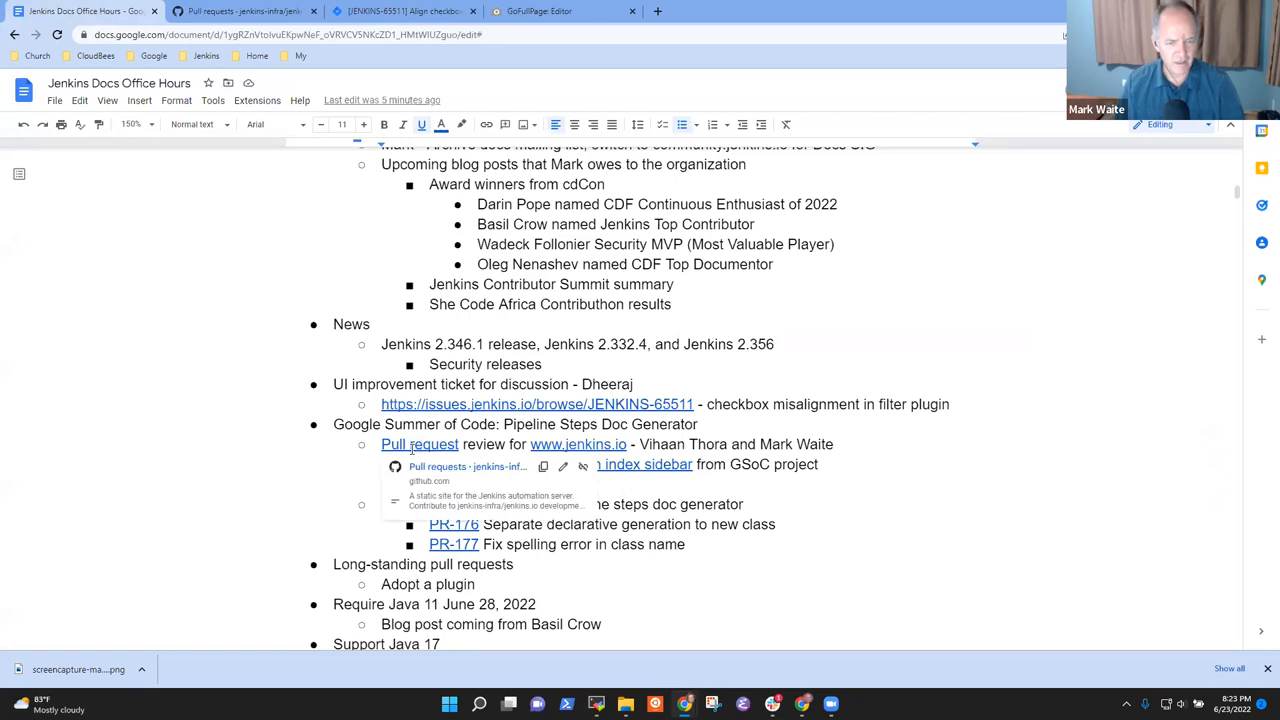
# Filter jenkins.io pull requests to vihaanthora's four closed ones, then return to the meeting notes
pyautogui.click(420, 444)
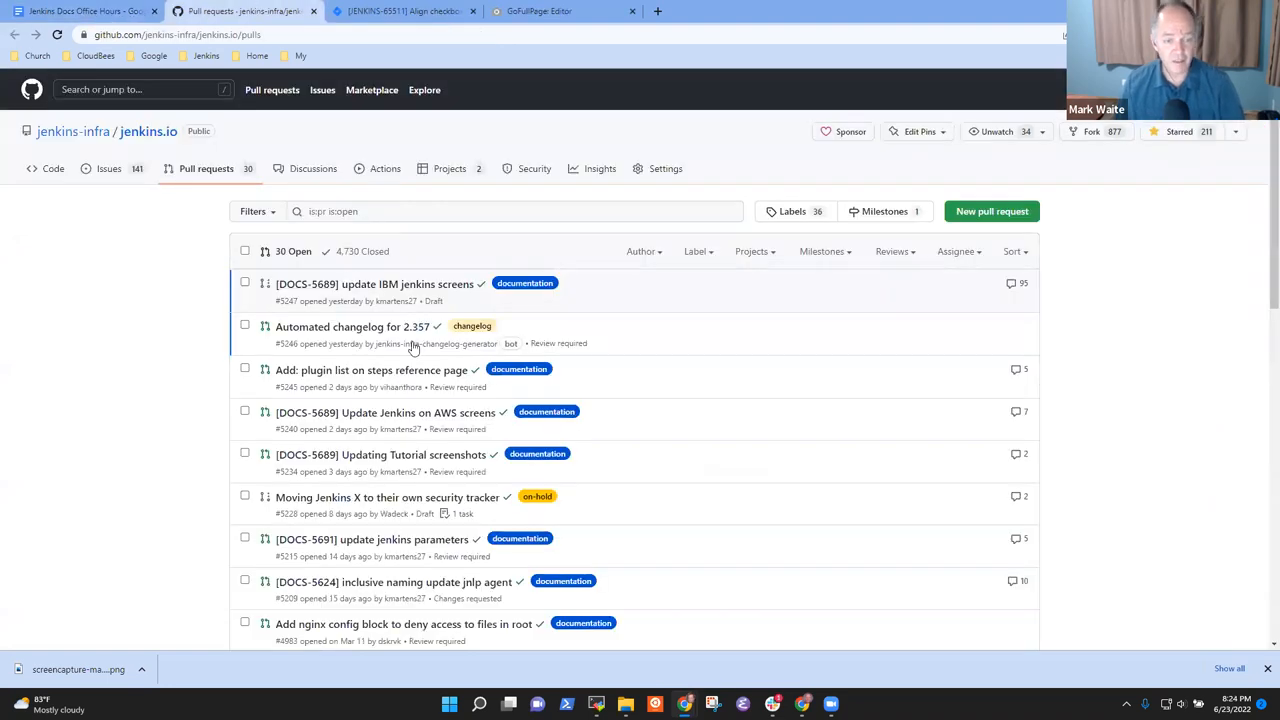
pyautogui.moveTo(400, 388)
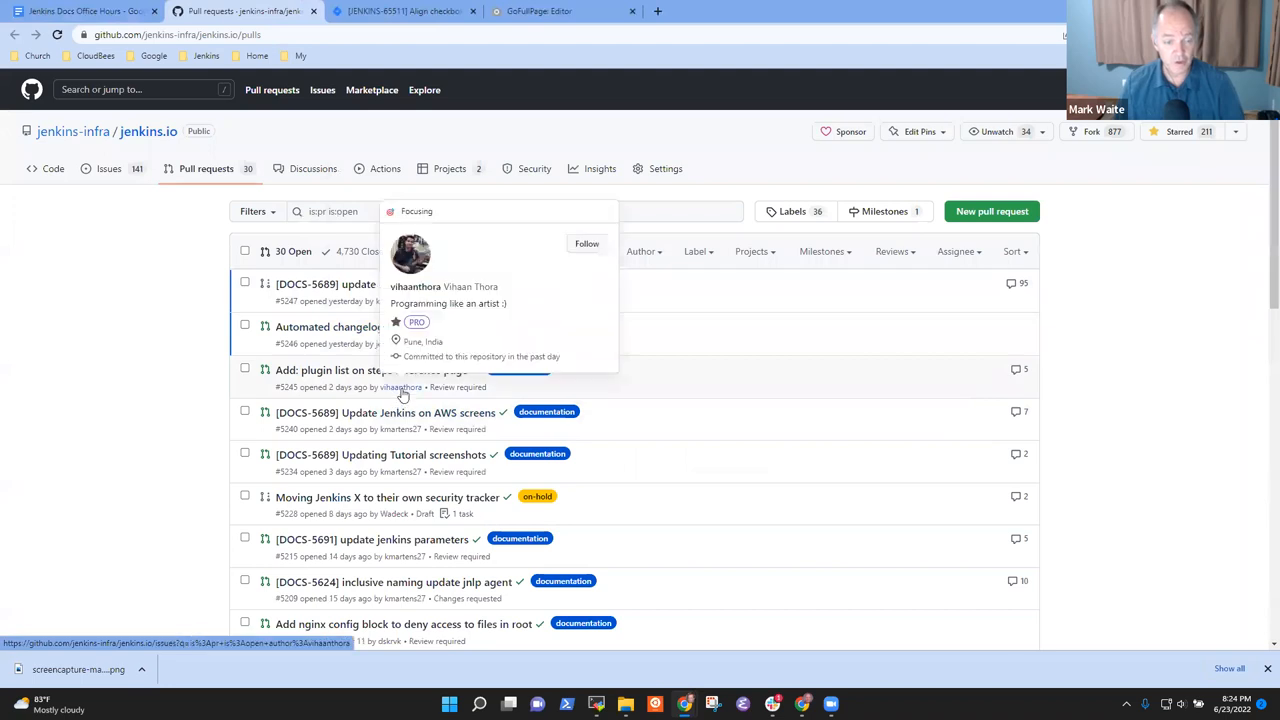
pyautogui.click(400, 388)
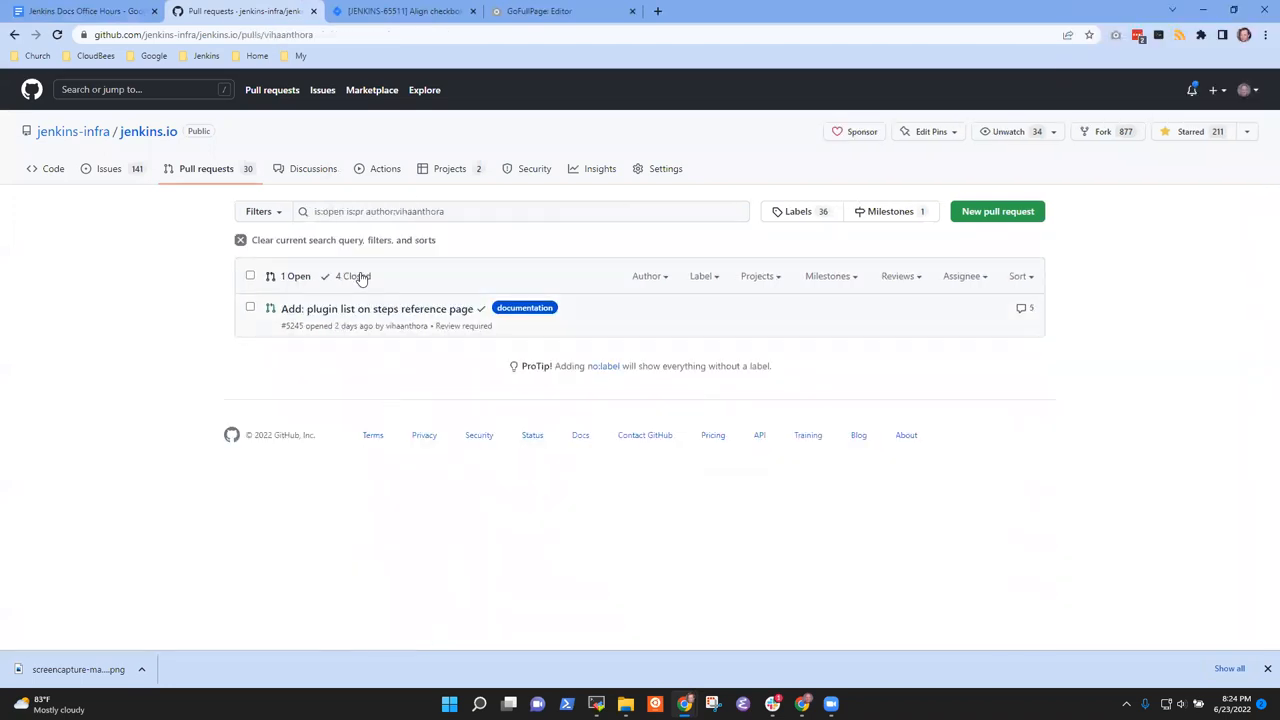
pyautogui.click(348, 276)
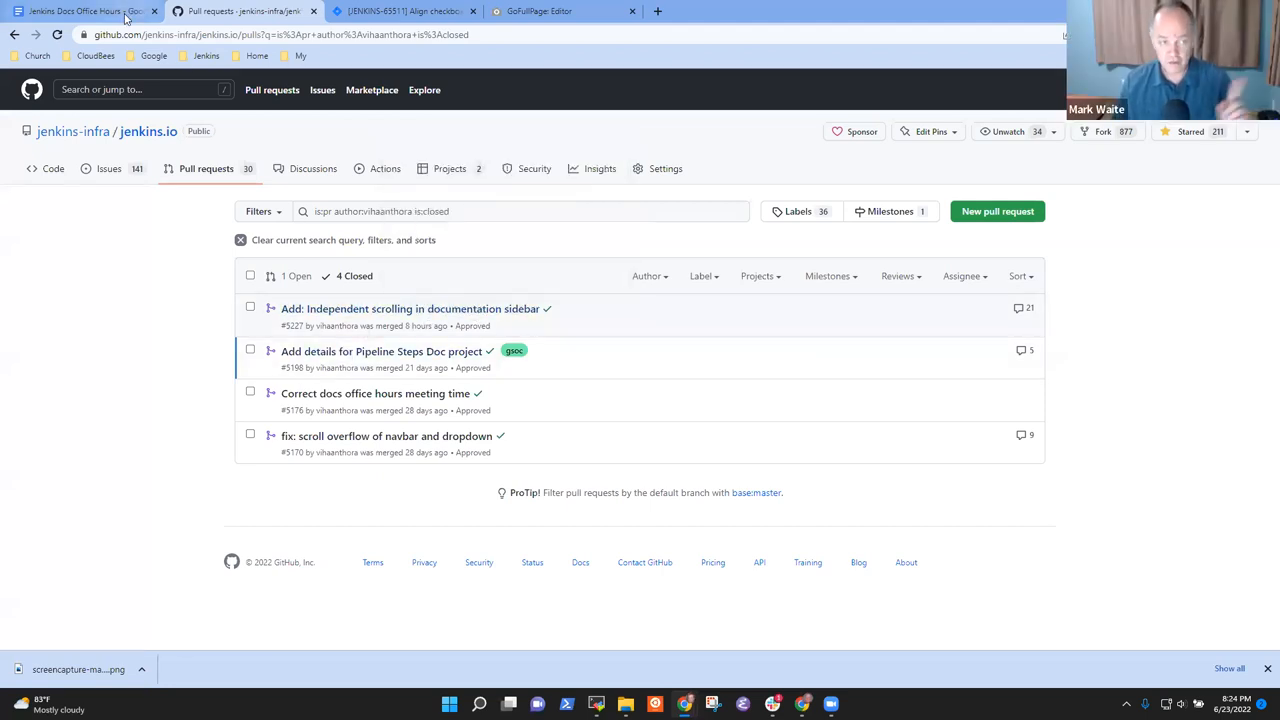
pyautogui.click(80, 12)
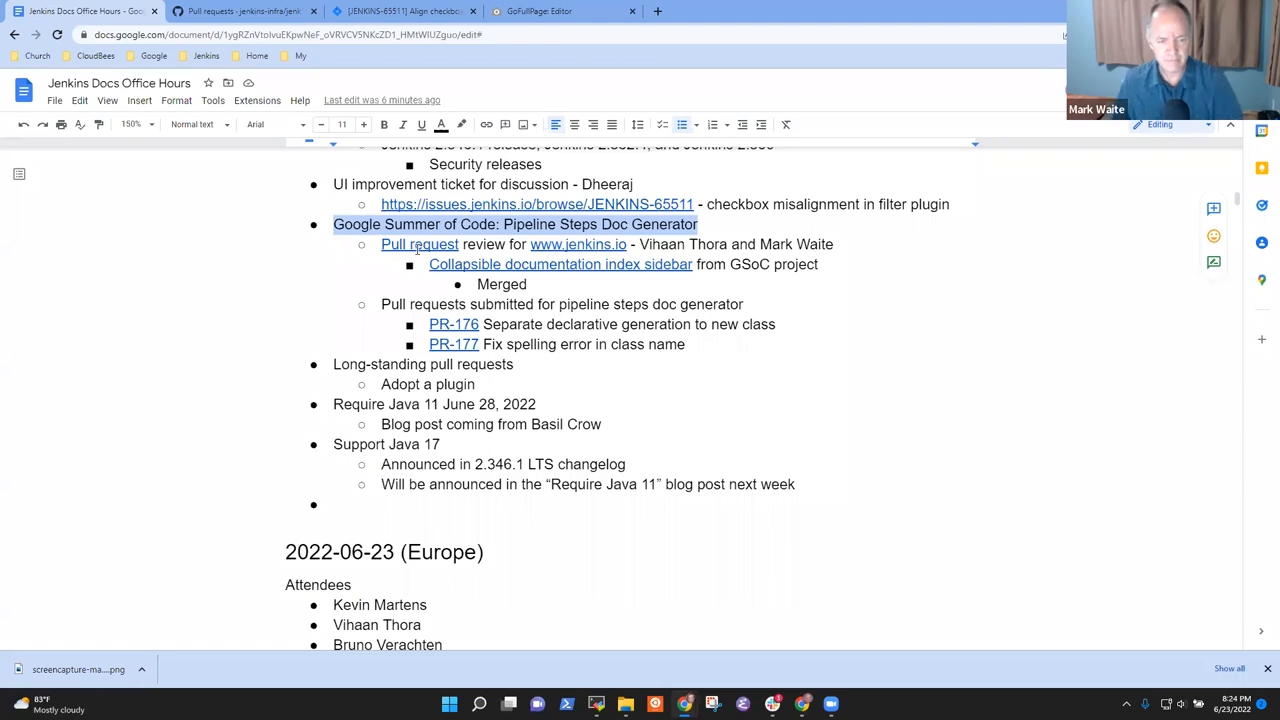
# Add a sub-item 'Meg's security' below Adopt a plugin, fixing the 'Meg;s' typo
pyautogui.click(478, 384)
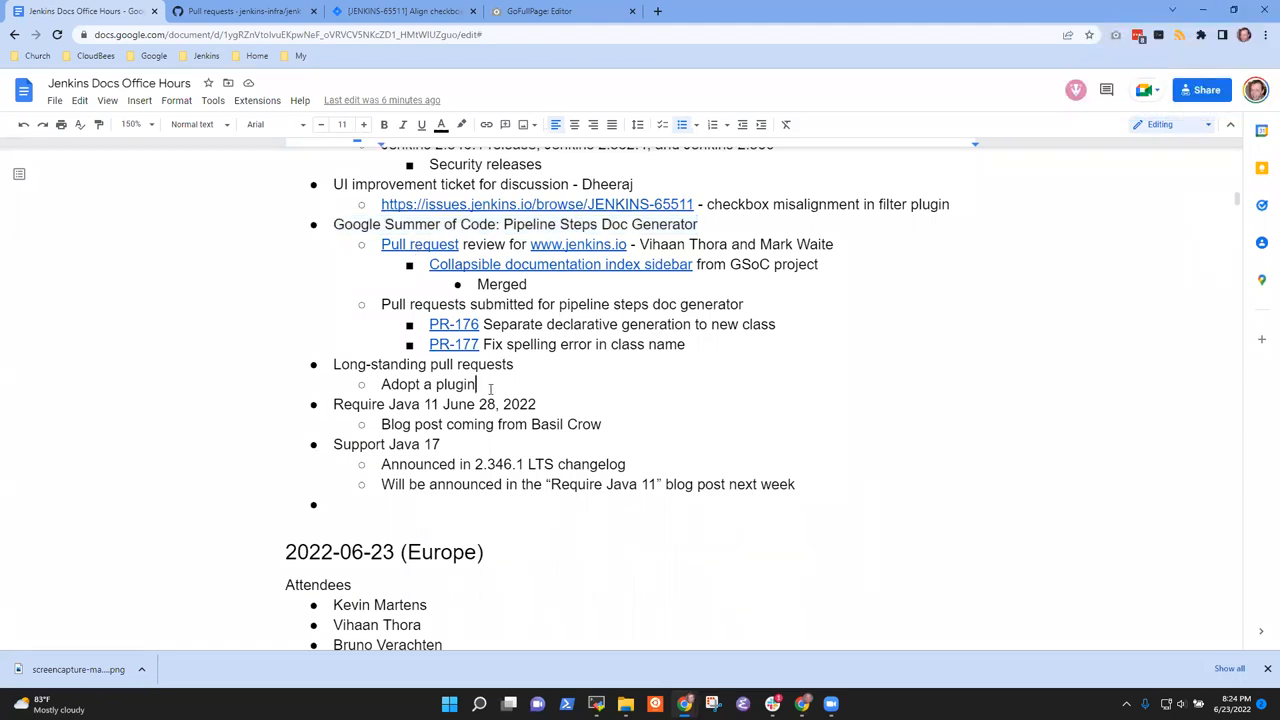
pyautogui.write('Meg;s')
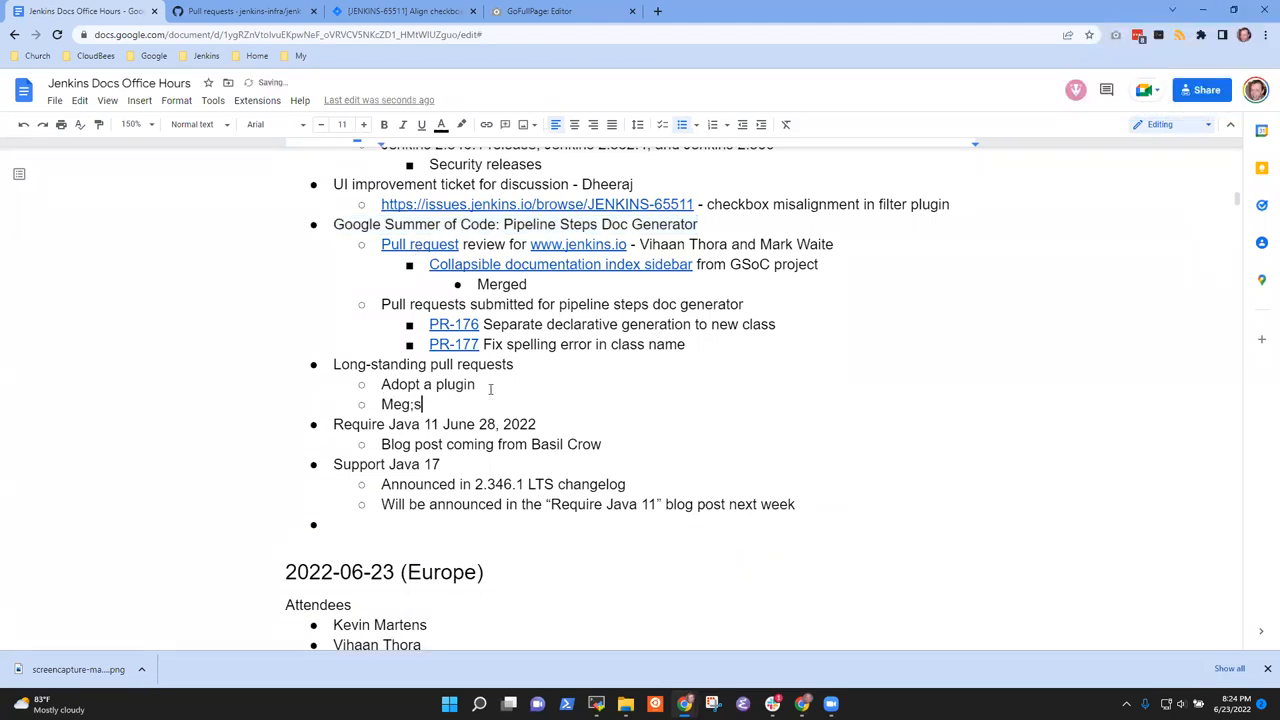
pyautogui.press('BackSpace')
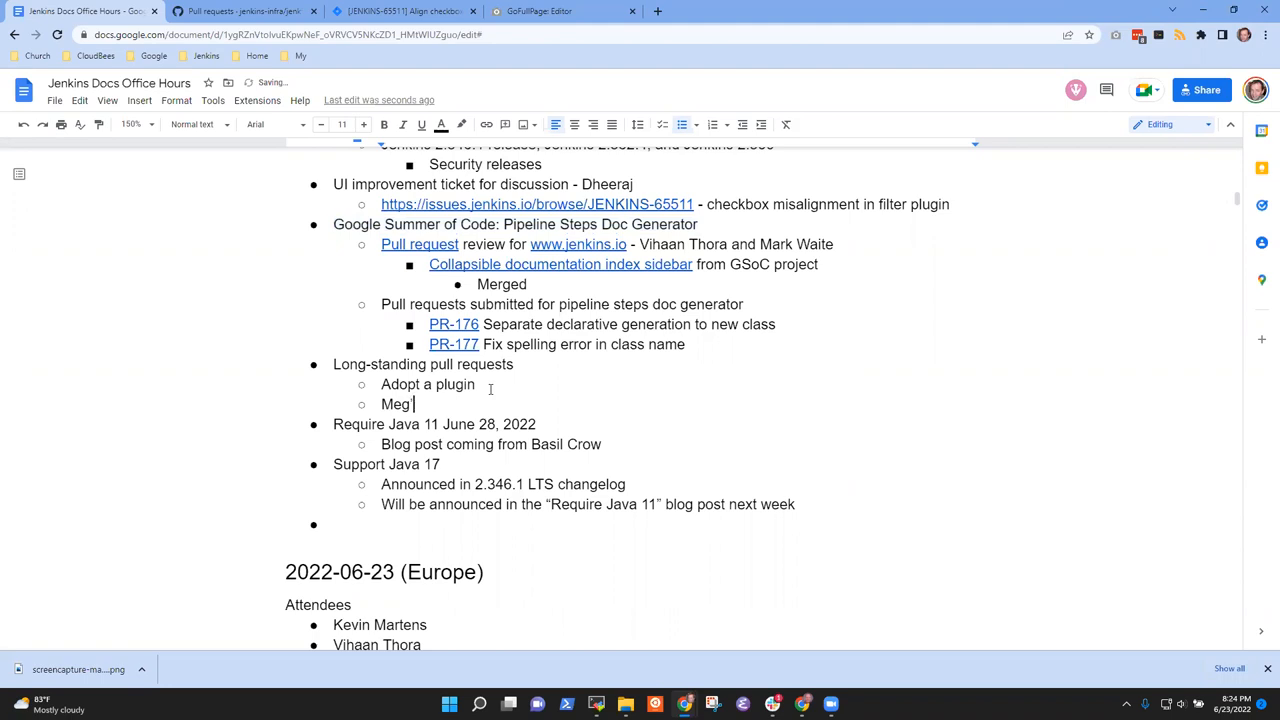
pyautogui.write("'s security")
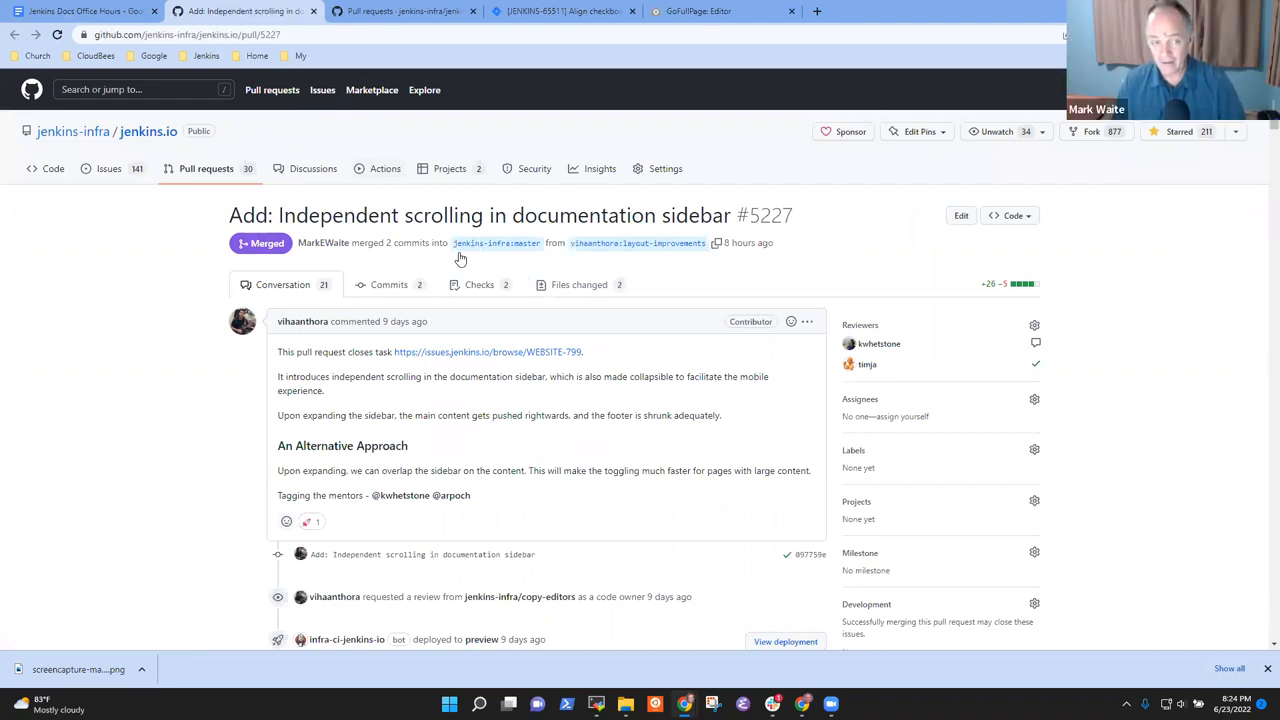
pyautogui.moveTo(362, 258)
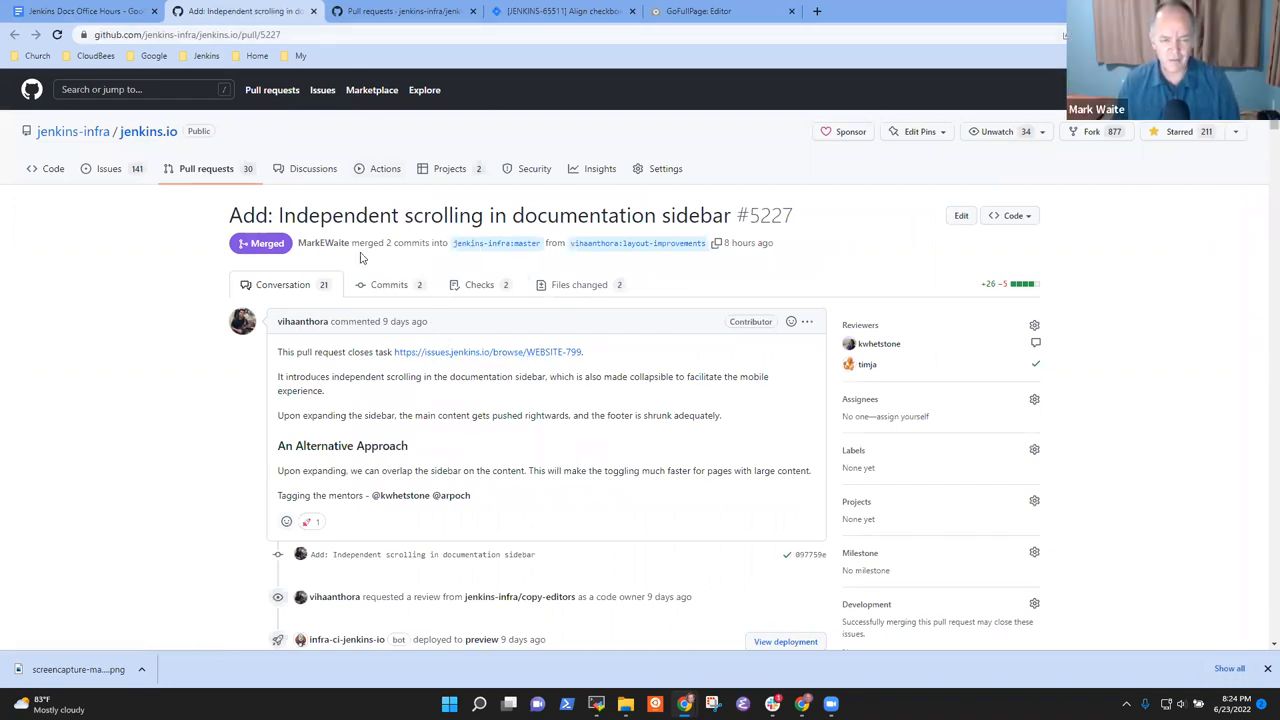
pyautogui.moveTo(730, 252)
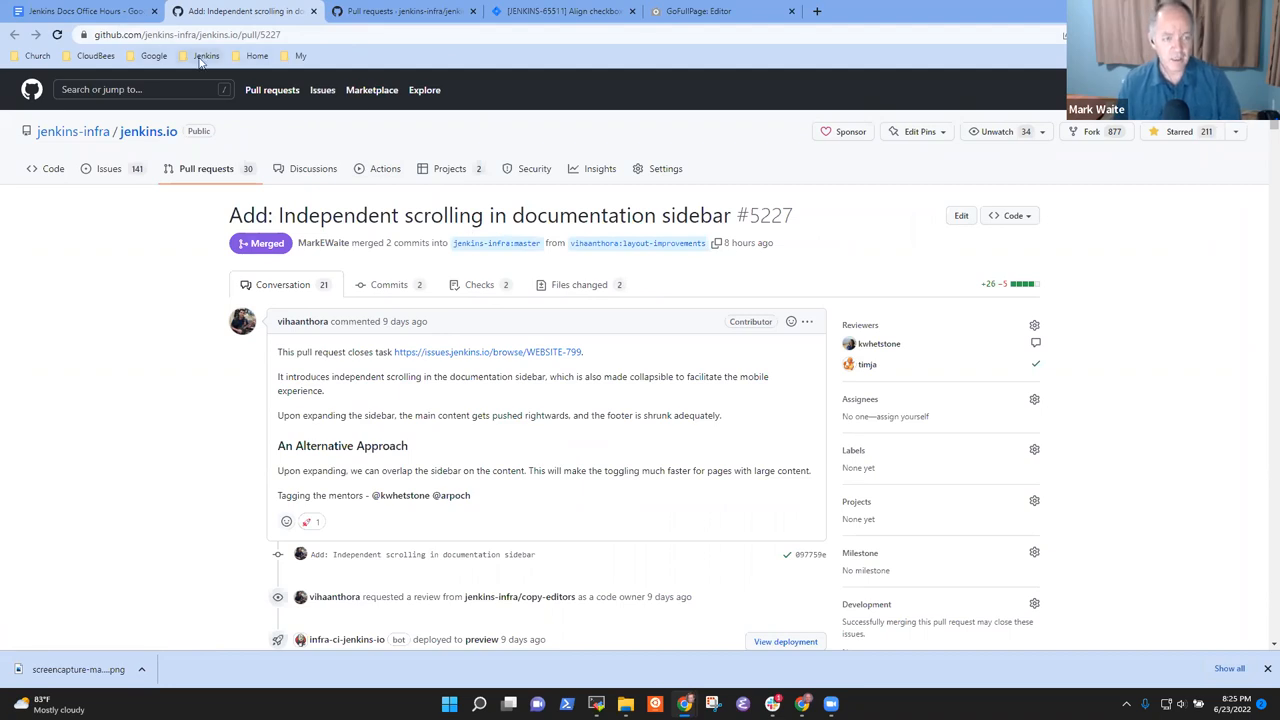
pyautogui.click(206, 56)
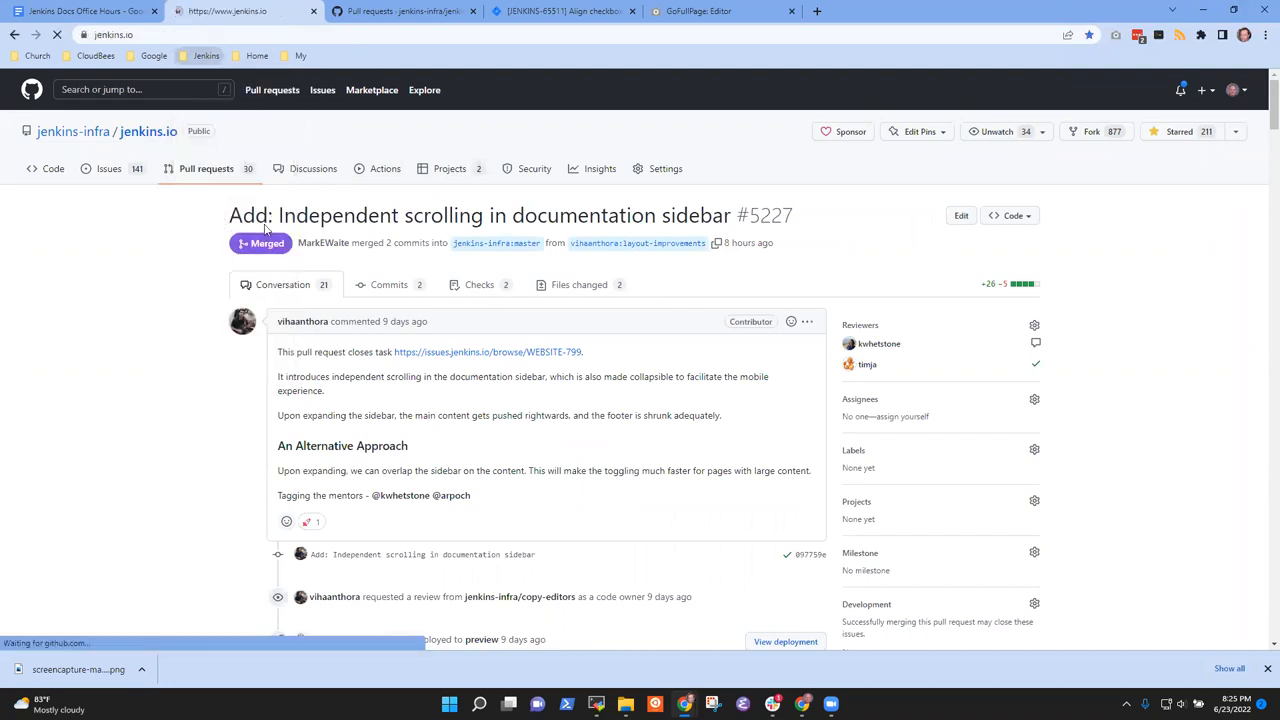
# Browse the jenkins.io handbook from Installing Jenkins to the Managing Jenkins chapter
pyautogui.click(244, 12)
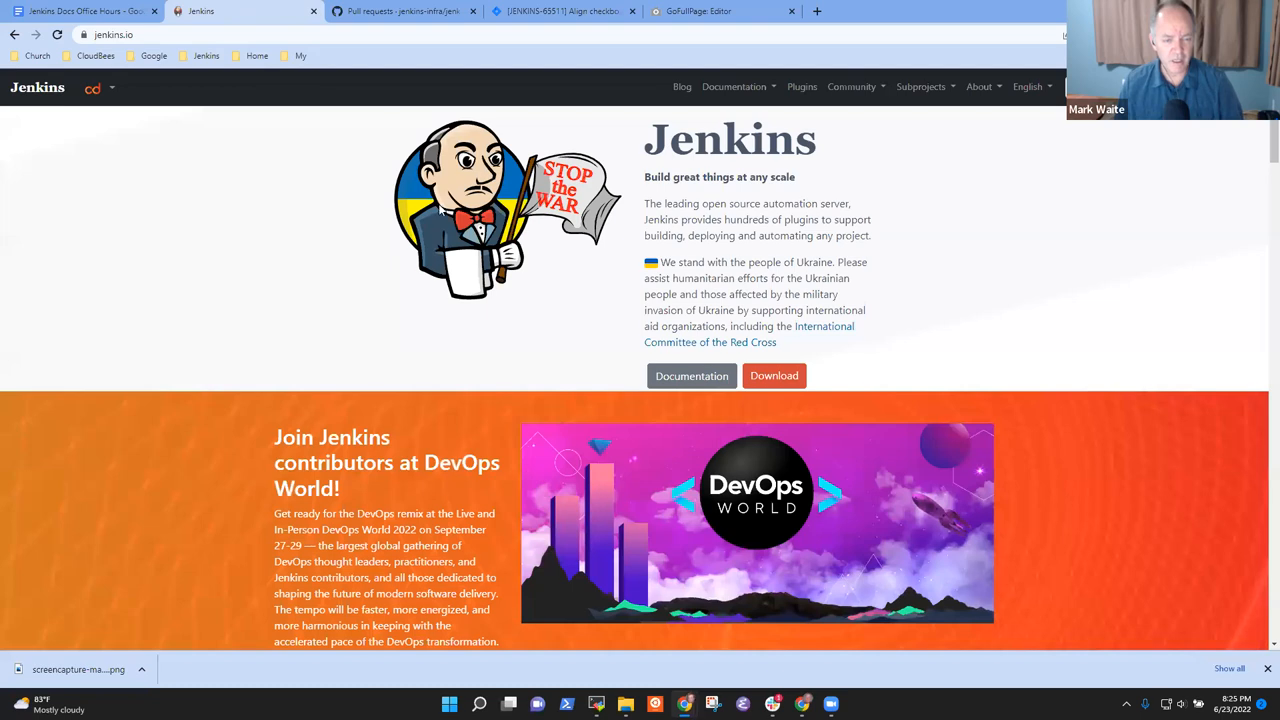
pyautogui.moveTo(752, 66)
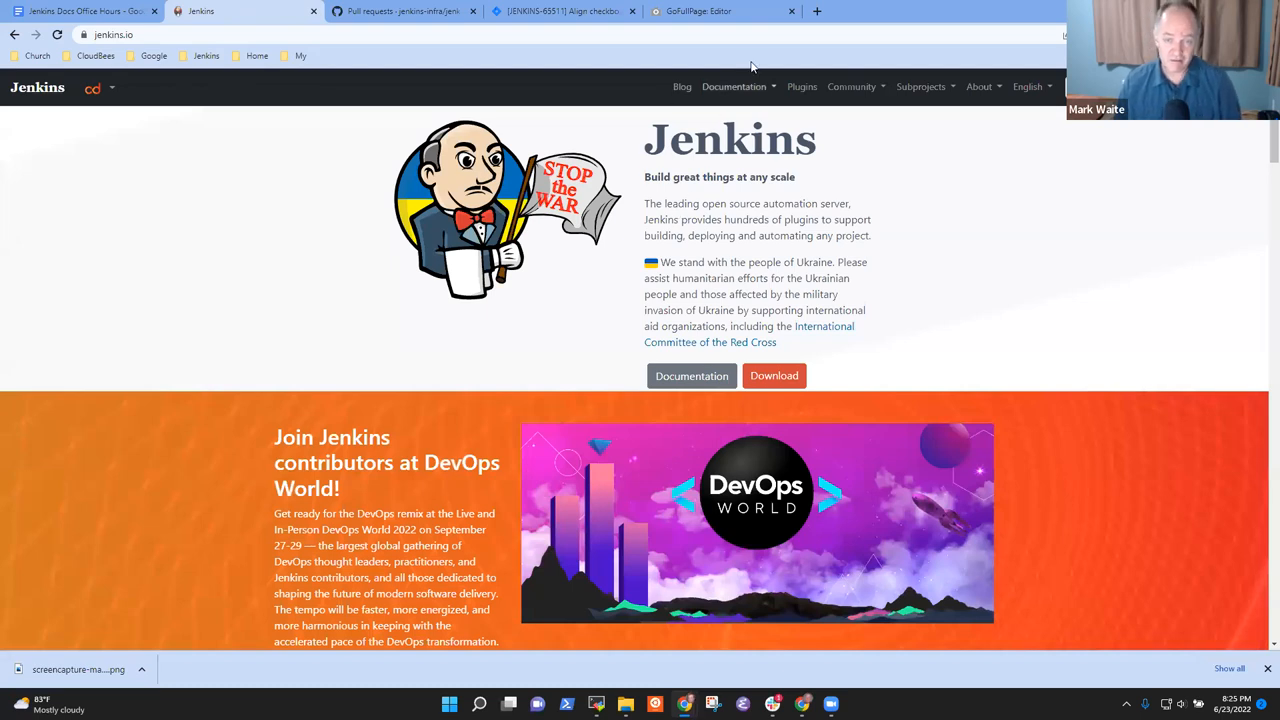
pyautogui.click(734, 88)
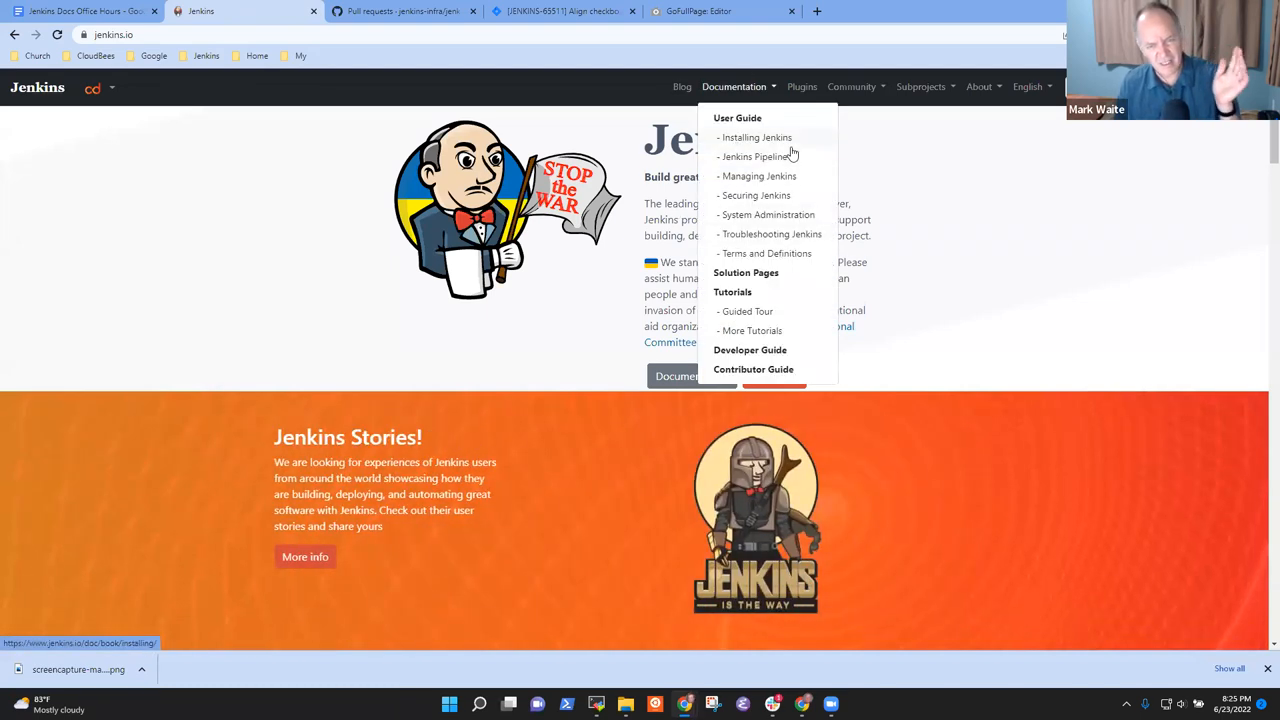
pyautogui.click(756, 136)
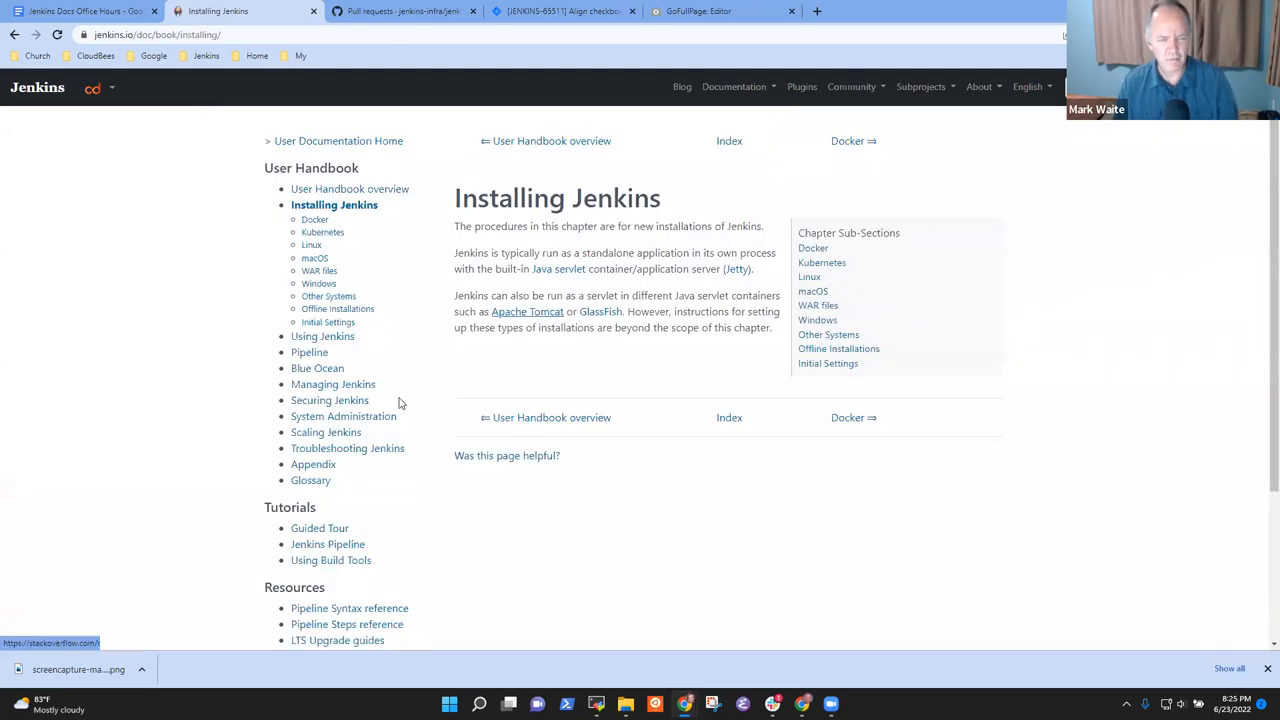
pyautogui.moveTo(332, 384)
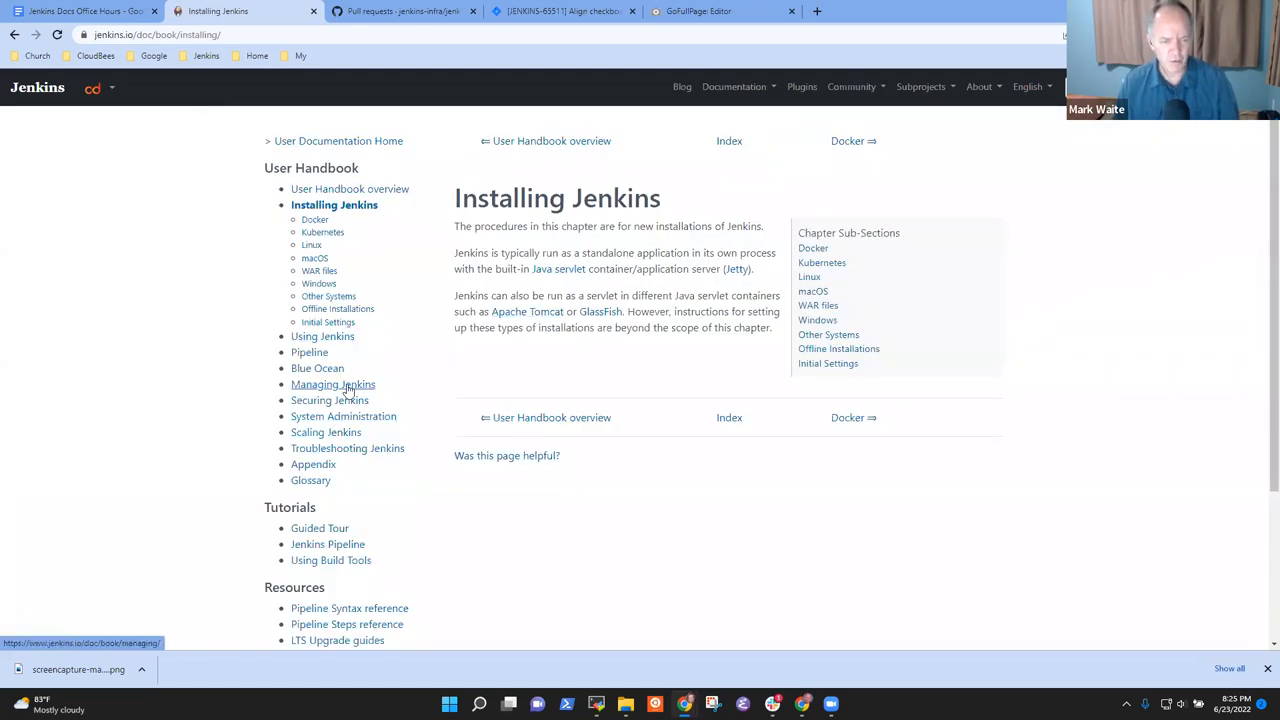
pyautogui.click(332, 384)
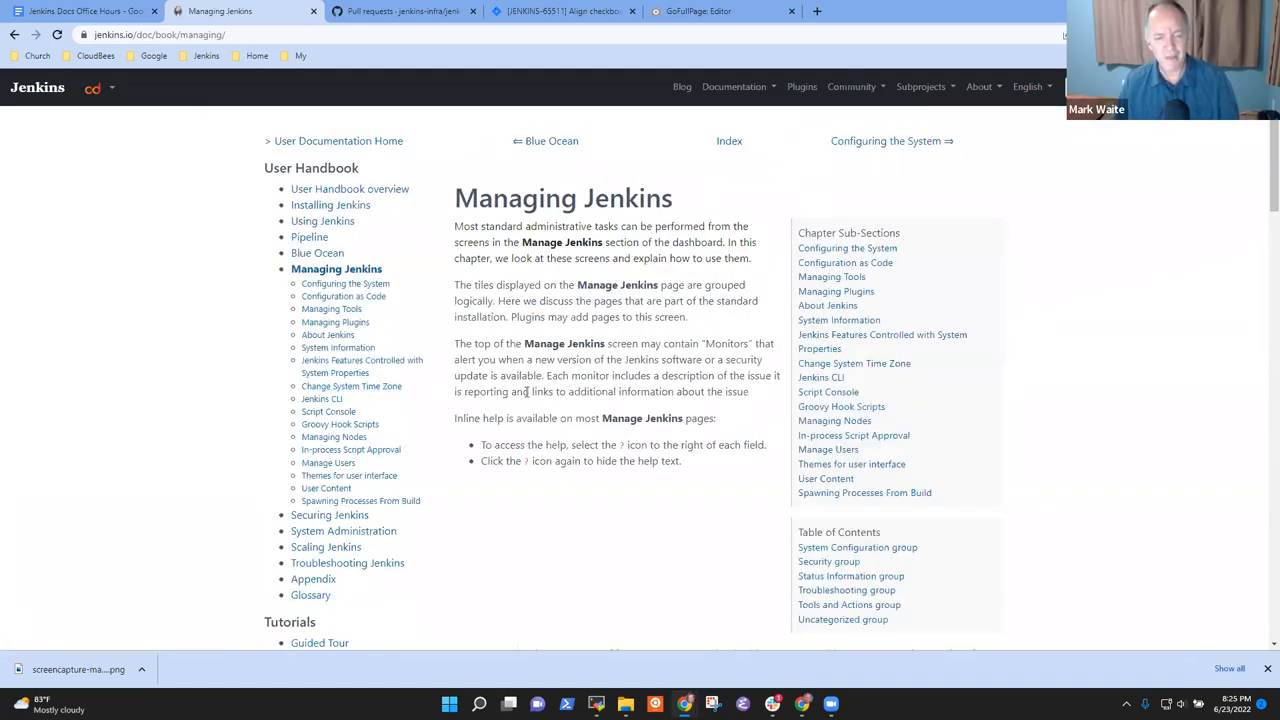
pyautogui.moveTo(352, 386)
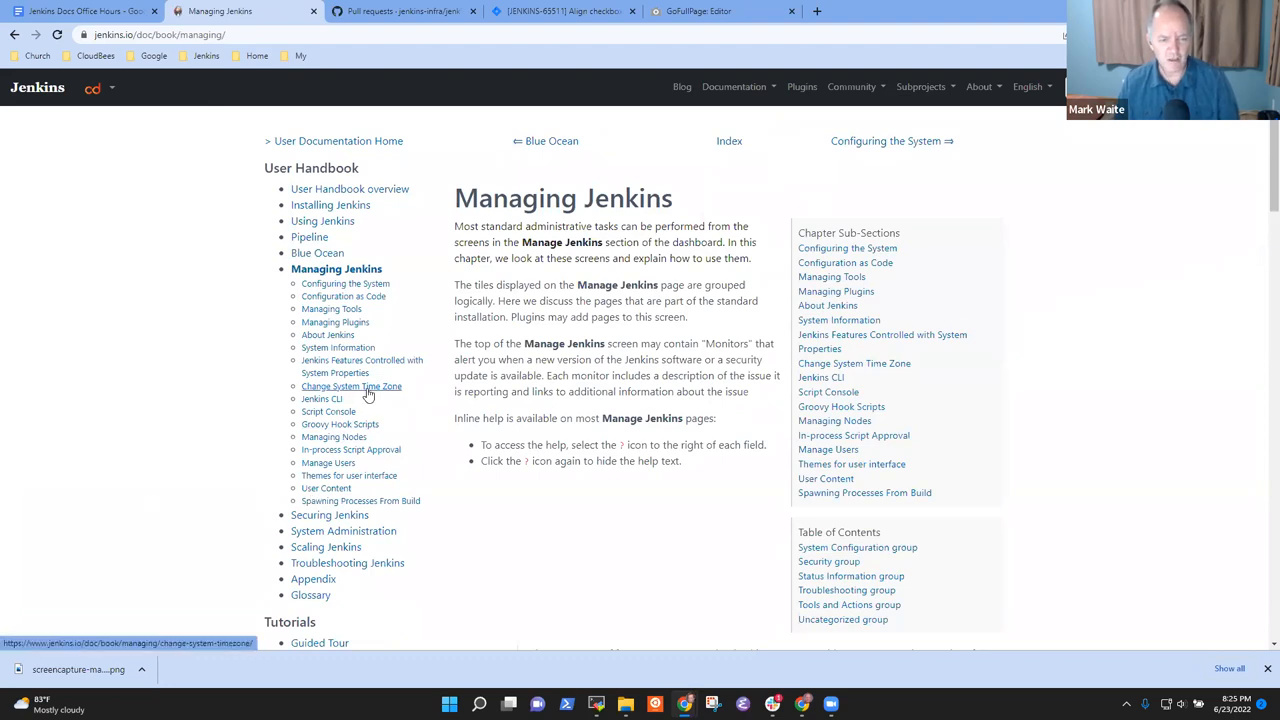
# Visit the system properties page and the Pipeline Steps Reference, then return to the PR list
pyautogui.click(360, 366)
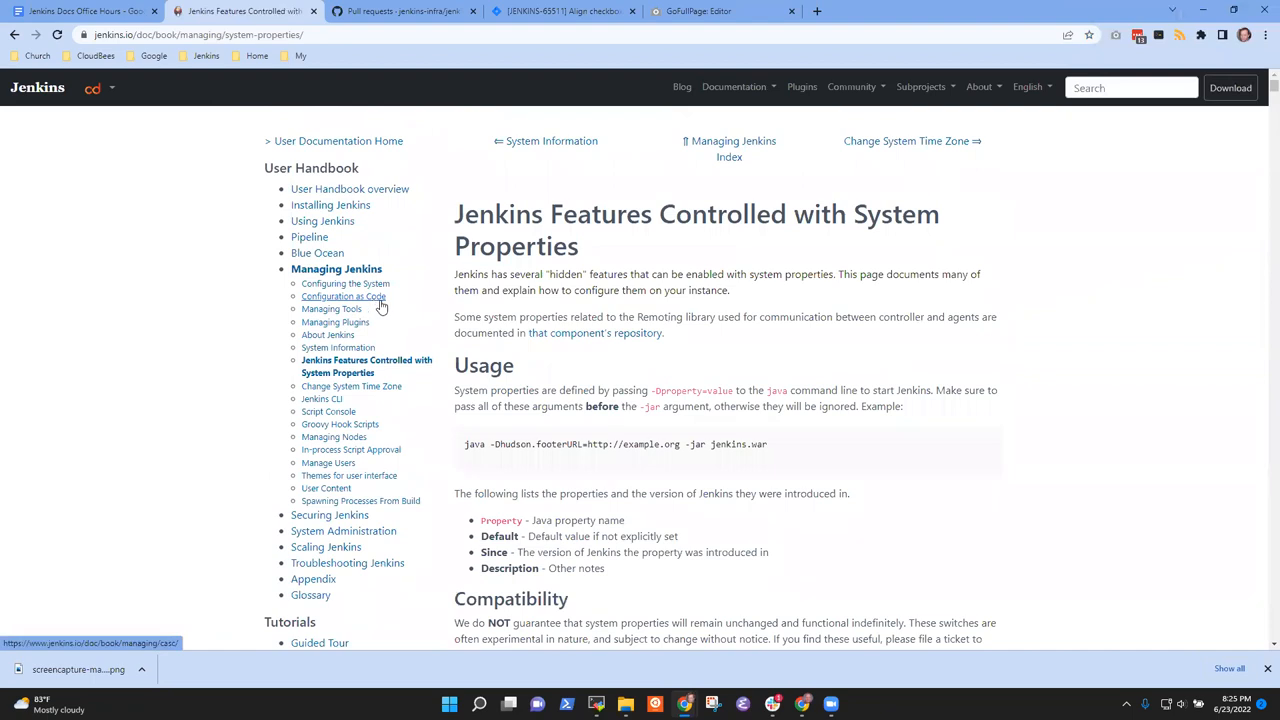
pyautogui.scroll(-3)
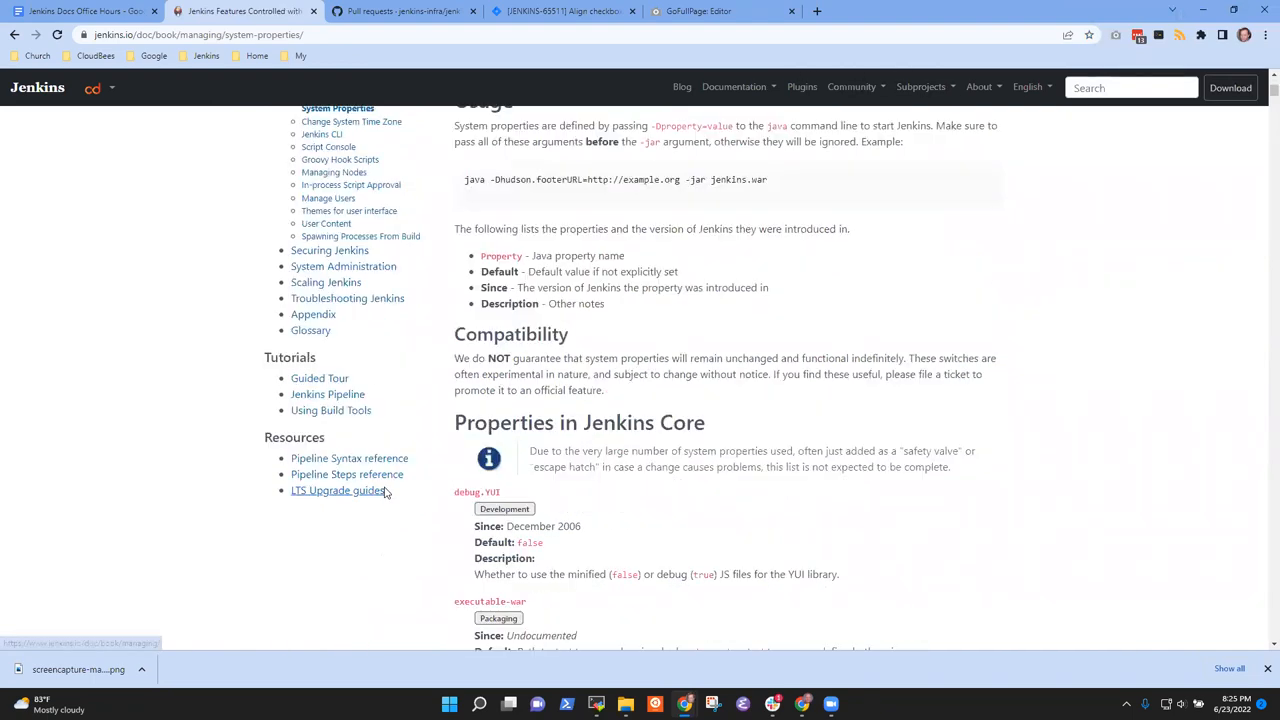
pyautogui.click(348, 474)
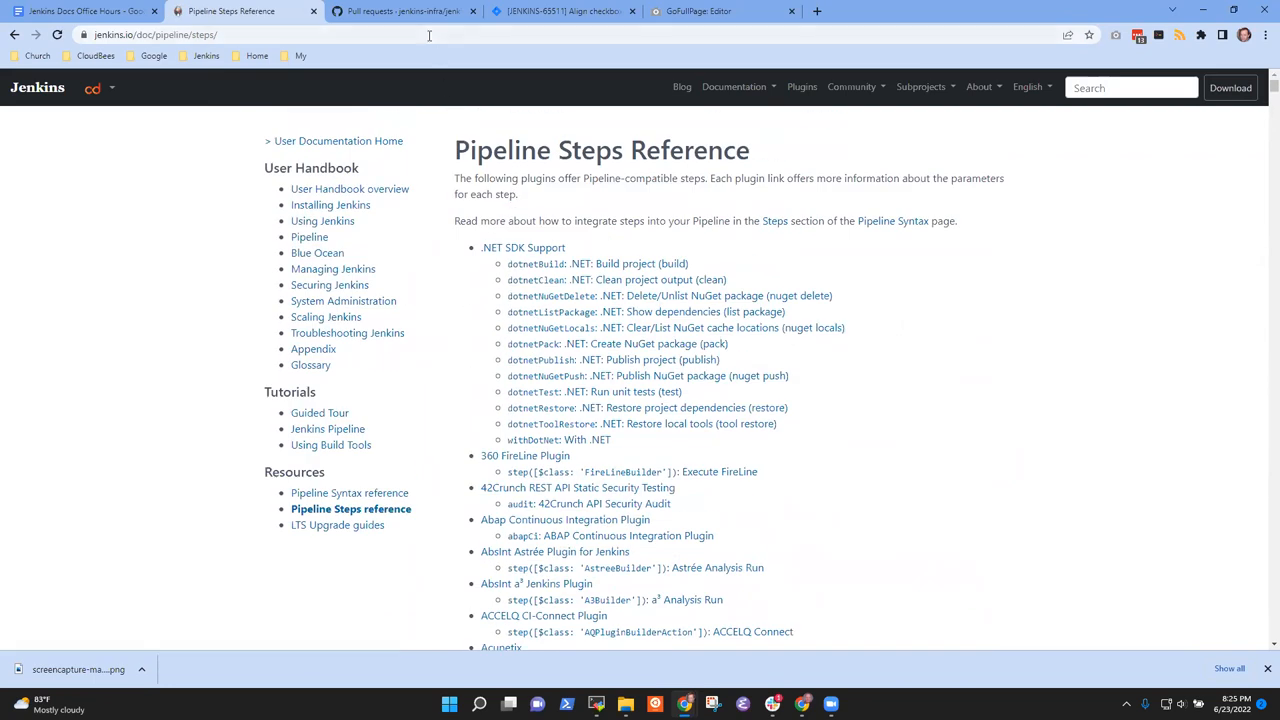
pyautogui.click(400, 12)
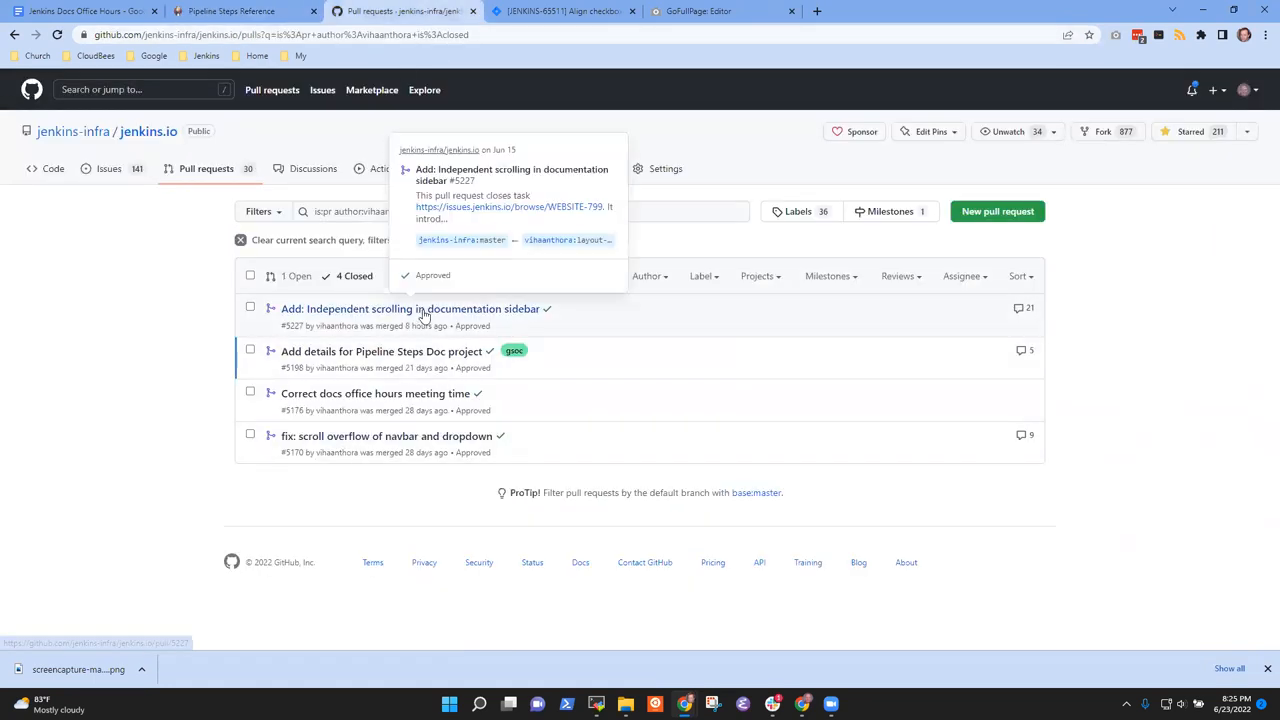
# Read through the discussion of the independent scrolling sidebar pull request #5227
pyautogui.click(408, 308)
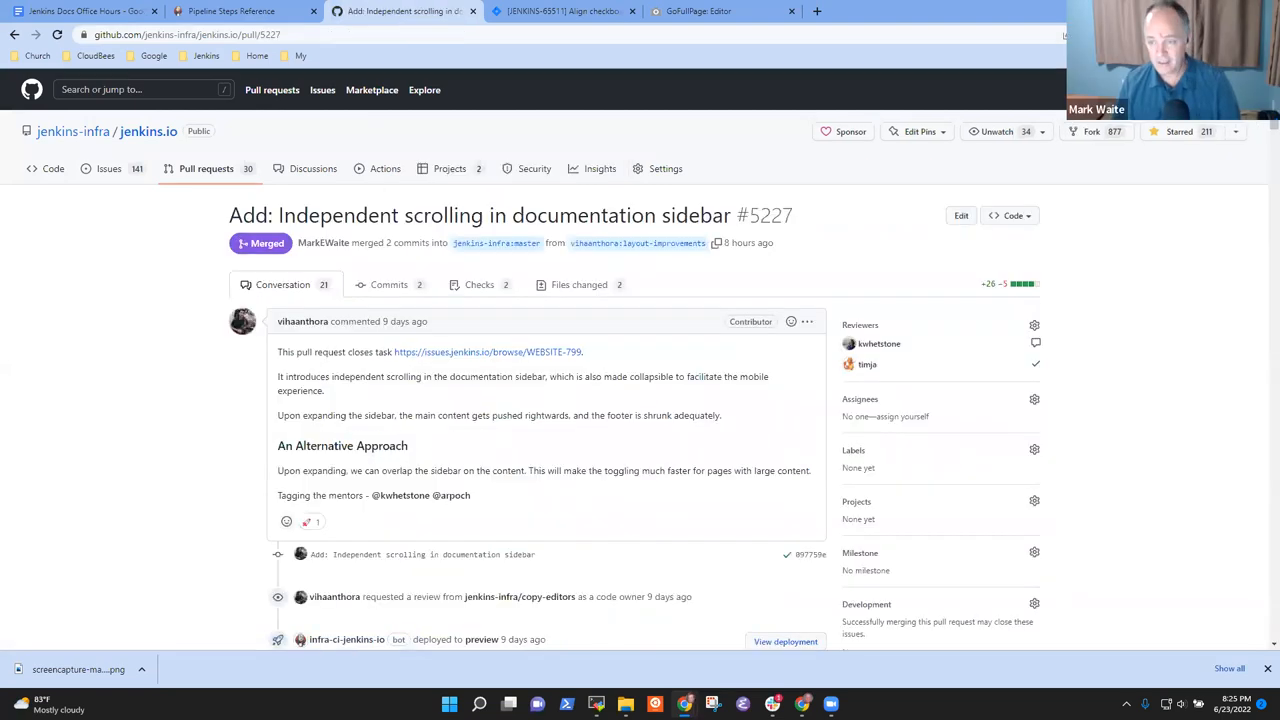
pyautogui.scroll(-3)
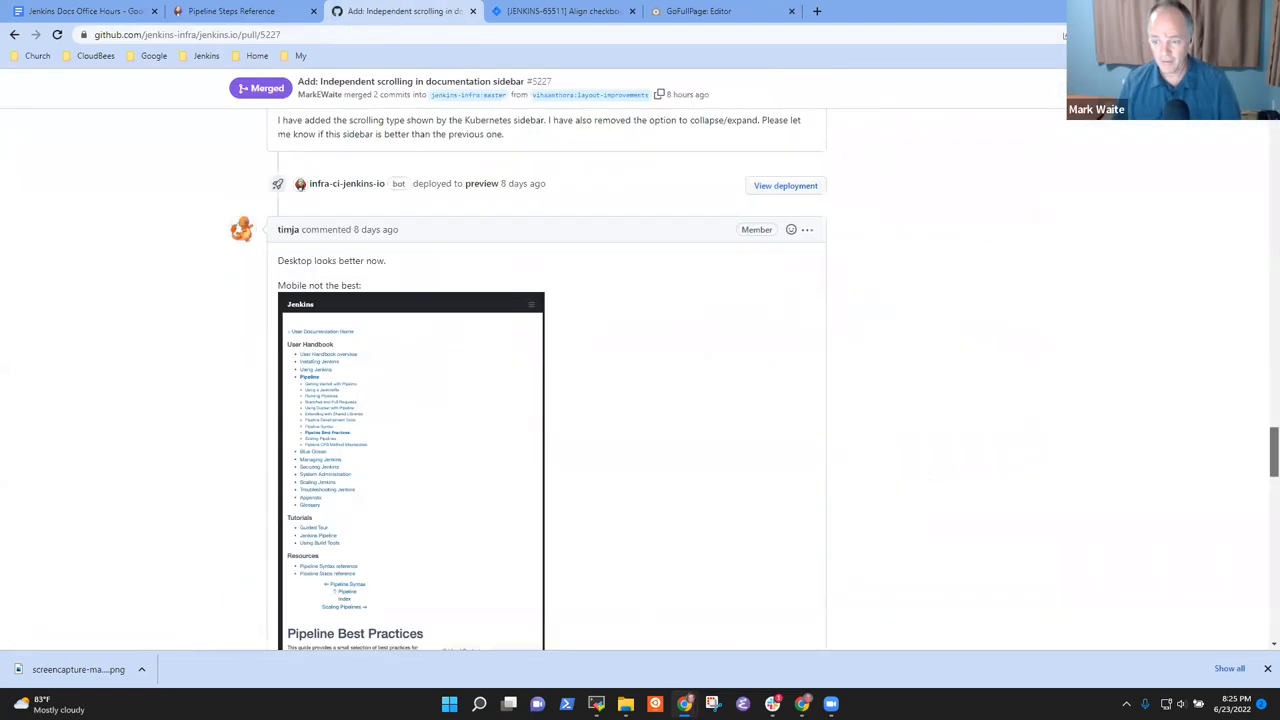
pyautogui.scroll(-3)
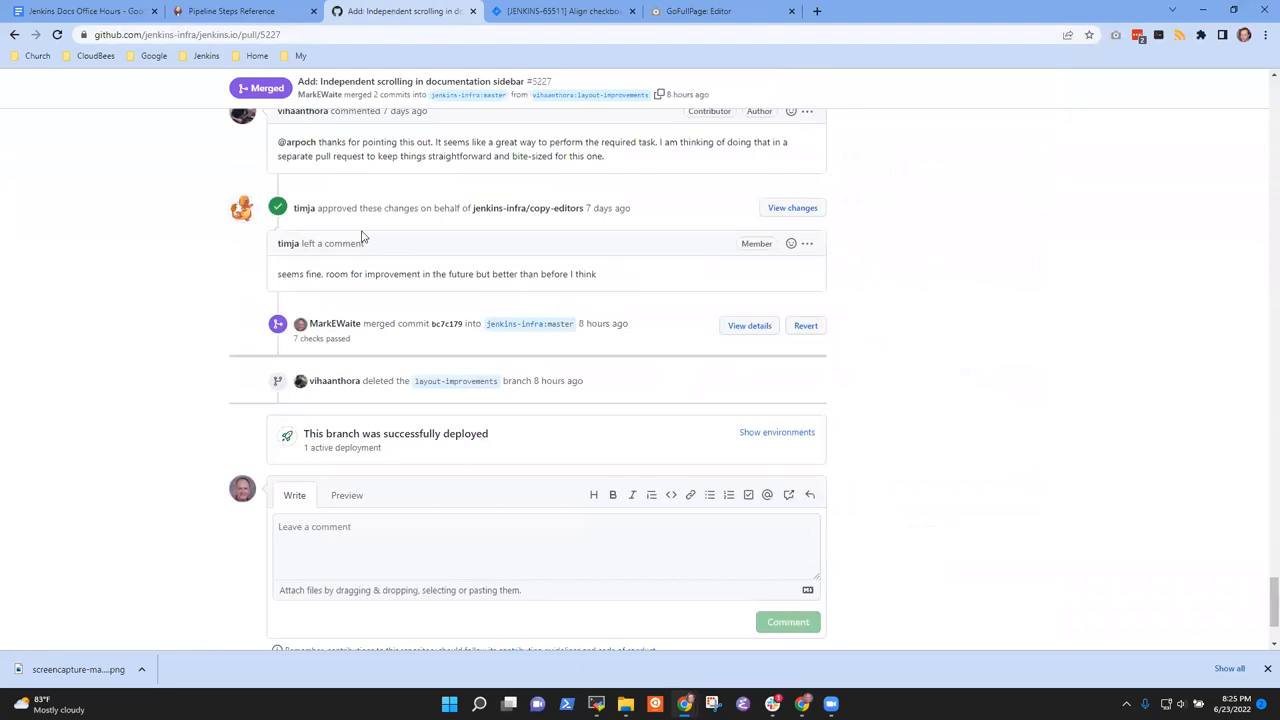
pyautogui.scroll(3)
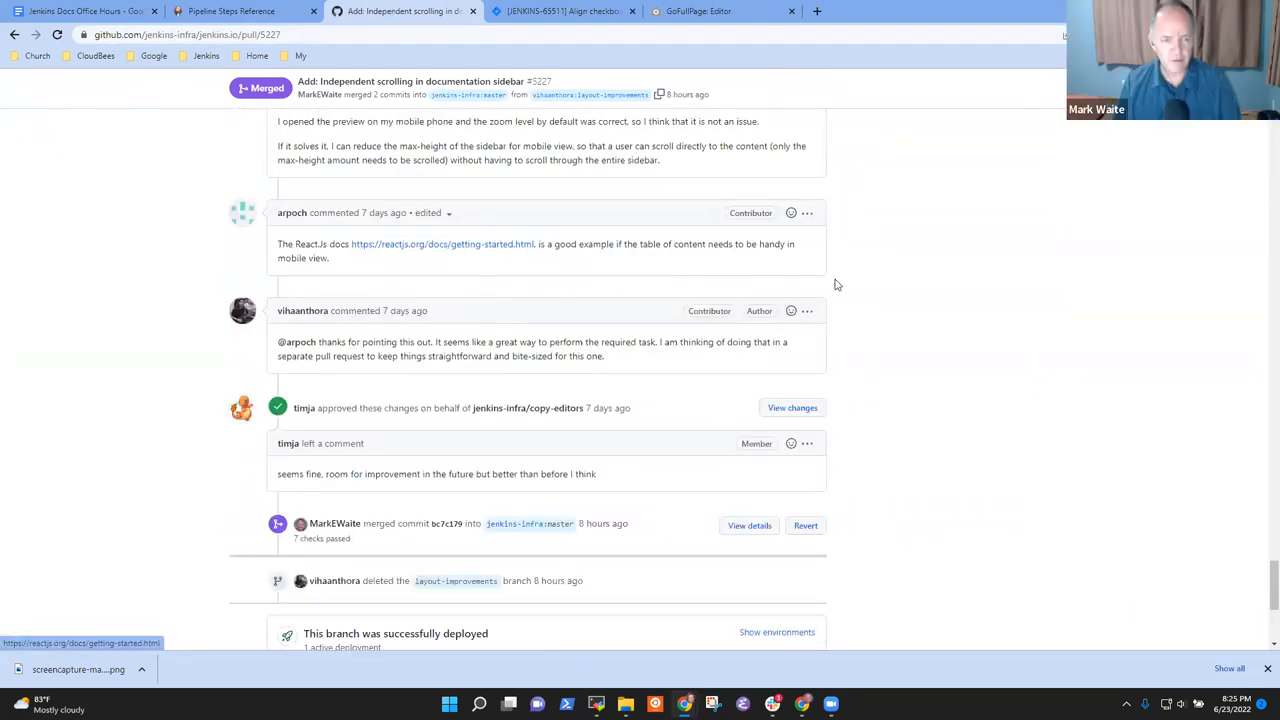
pyautogui.scroll(3)
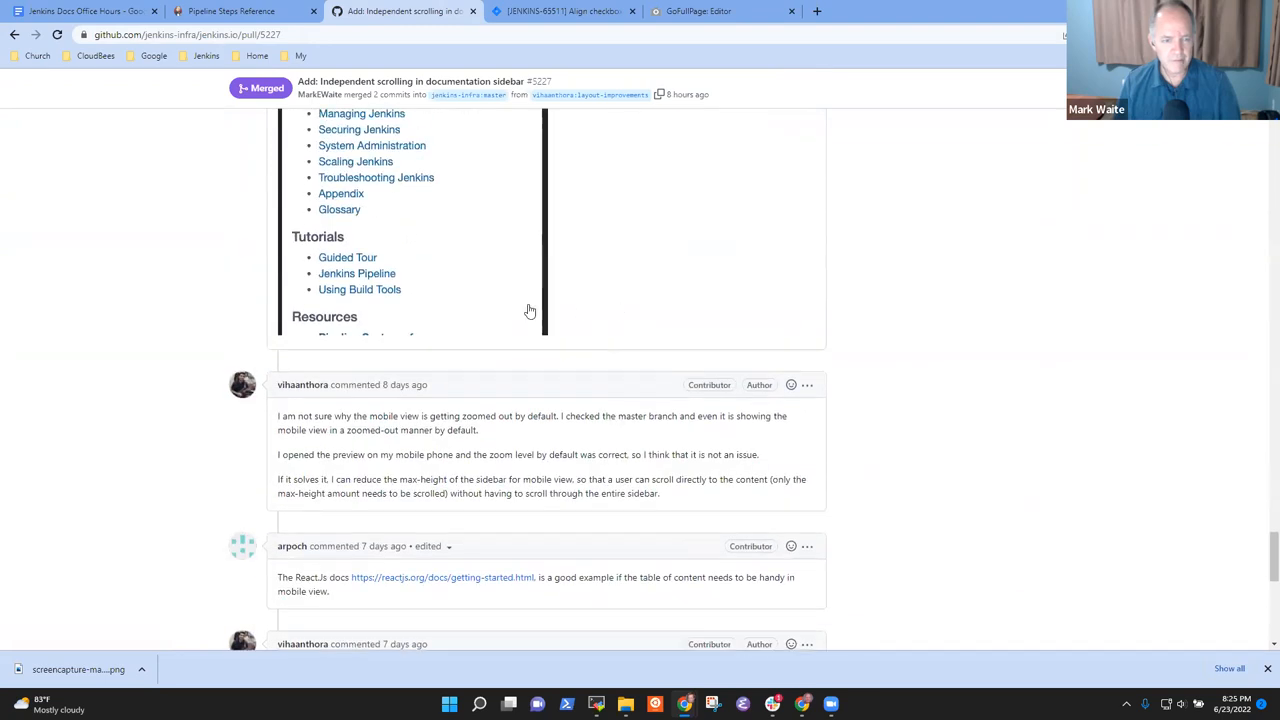
pyautogui.scroll(-3)
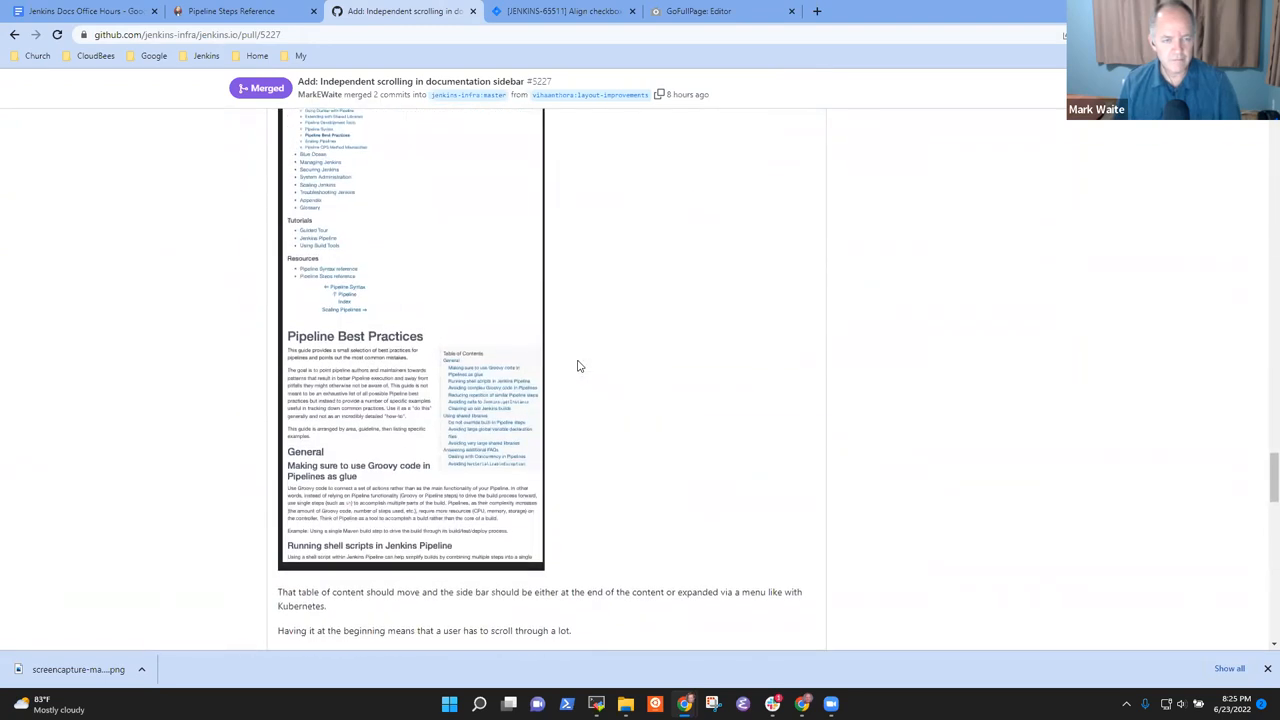
pyautogui.scroll(3)
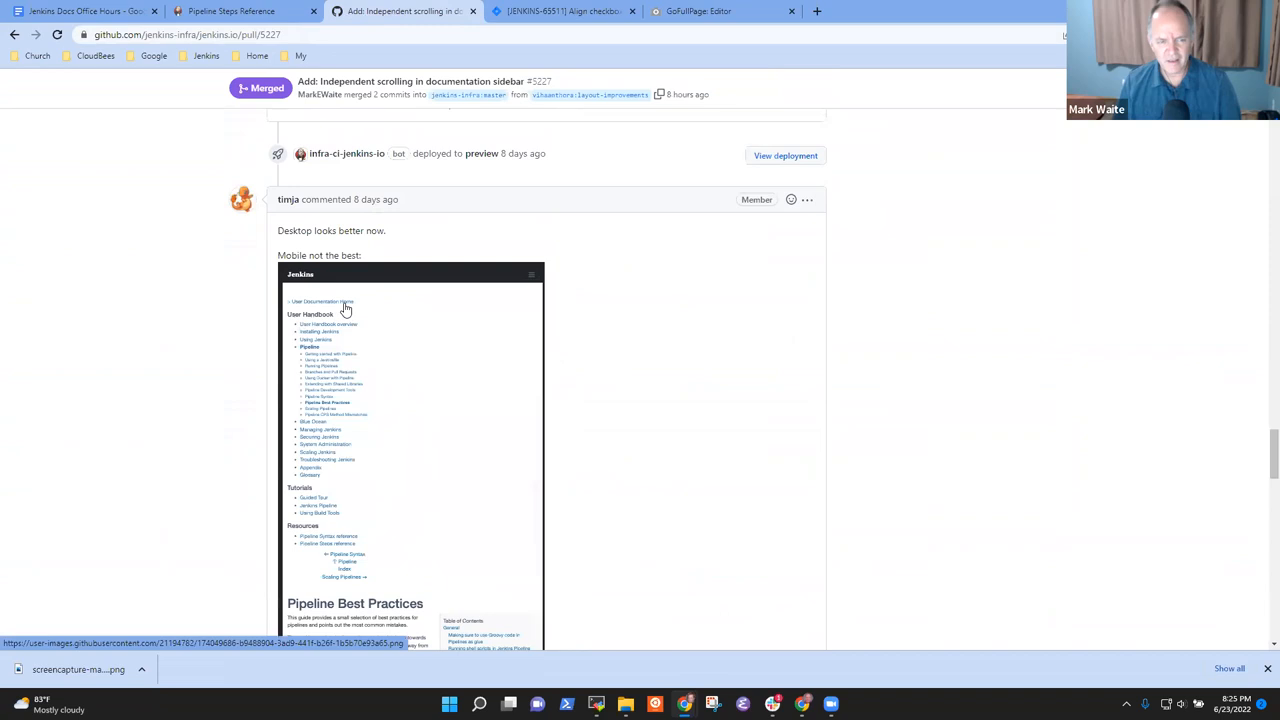
pyautogui.scroll(-3)
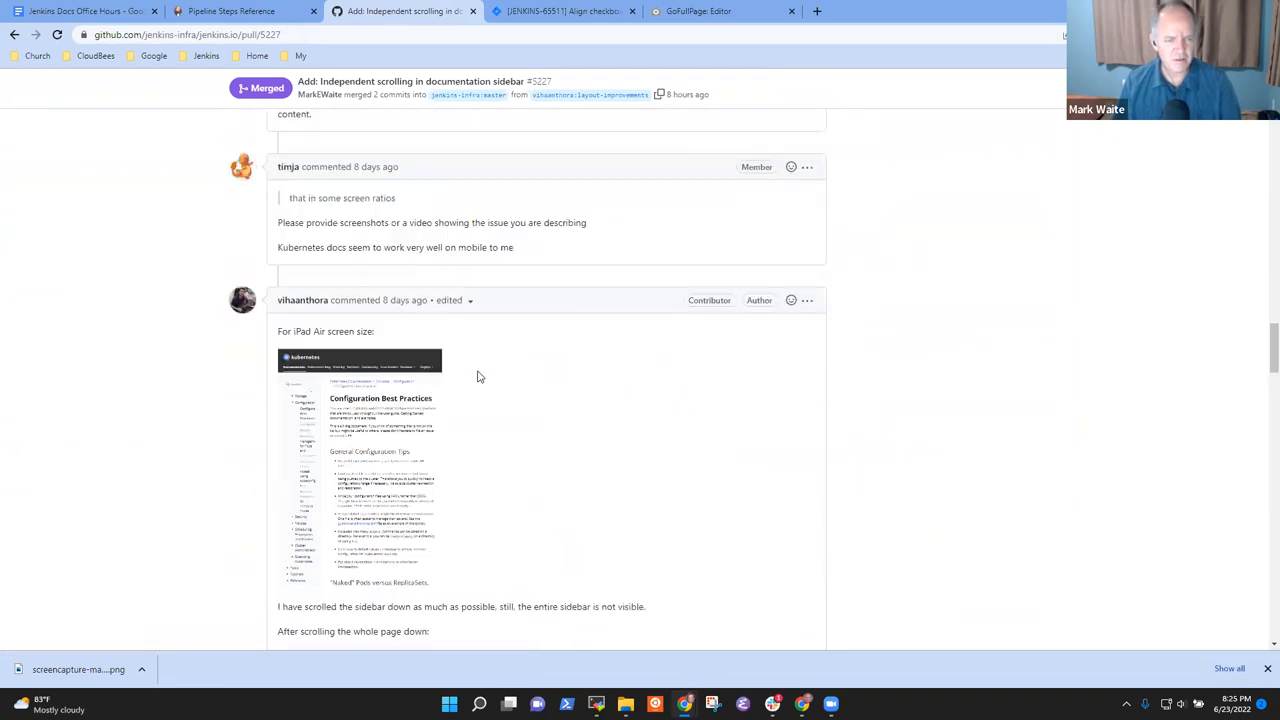
pyautogui.scroll(3)
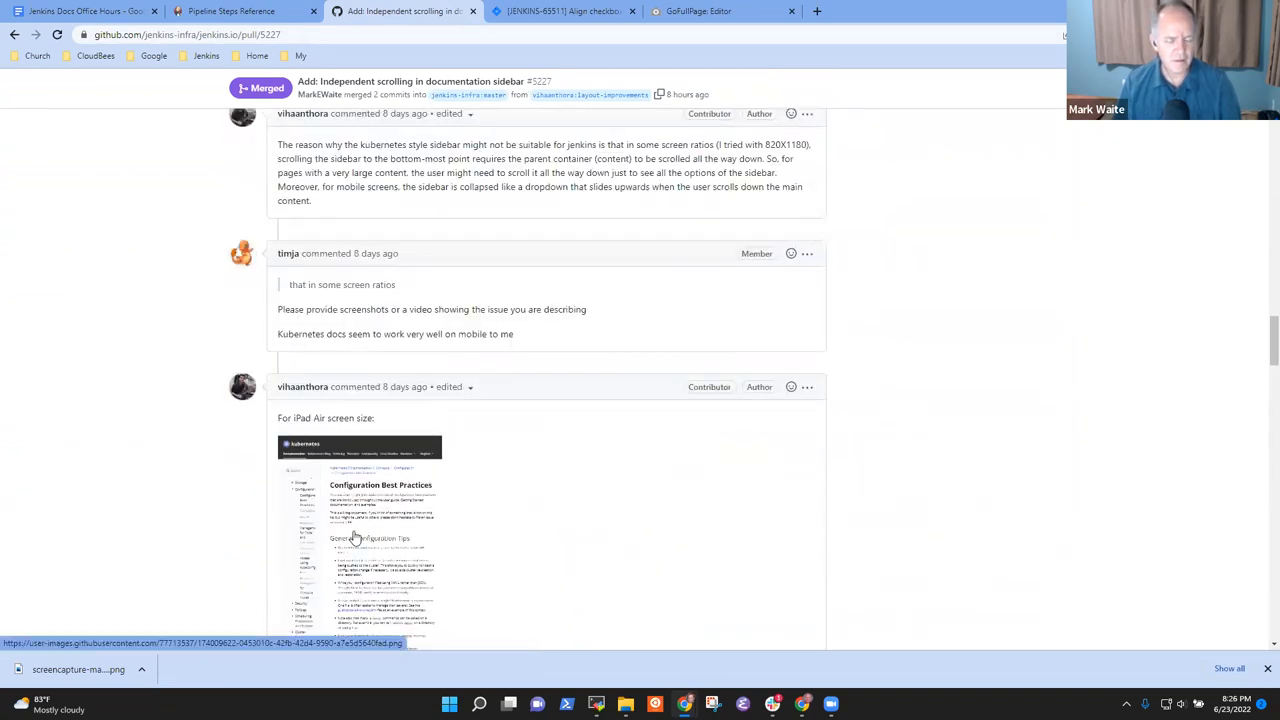
# View the attached sidebar screenshots at full size, then head to the Securing Jenkins page
pyautogui.click(360, 530)
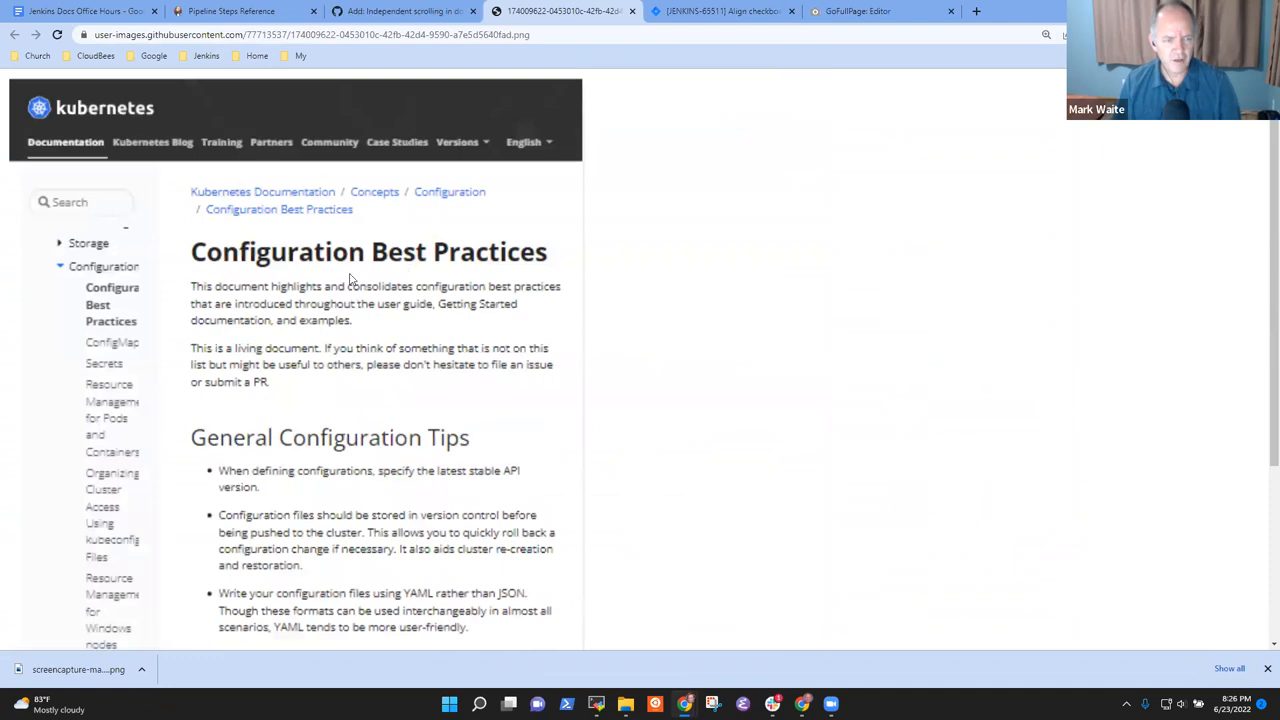
pyautogui.scroll(-3)
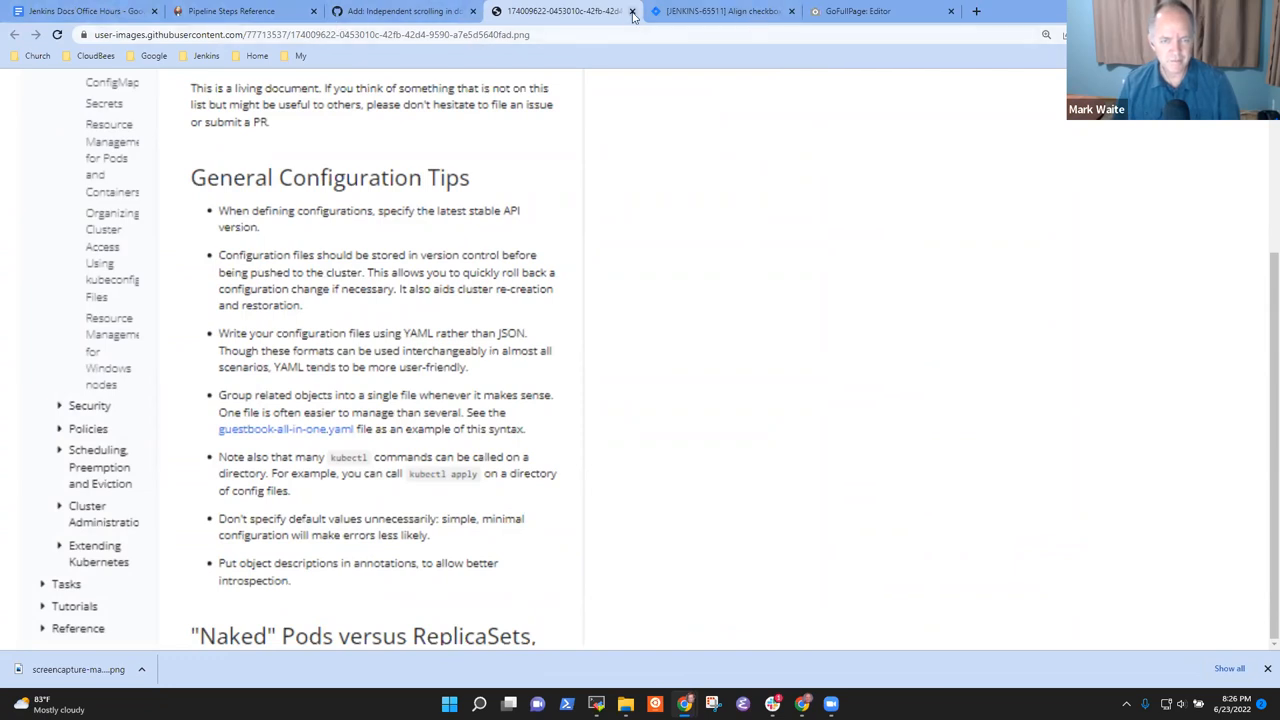
pyautogui.click(632, 12)
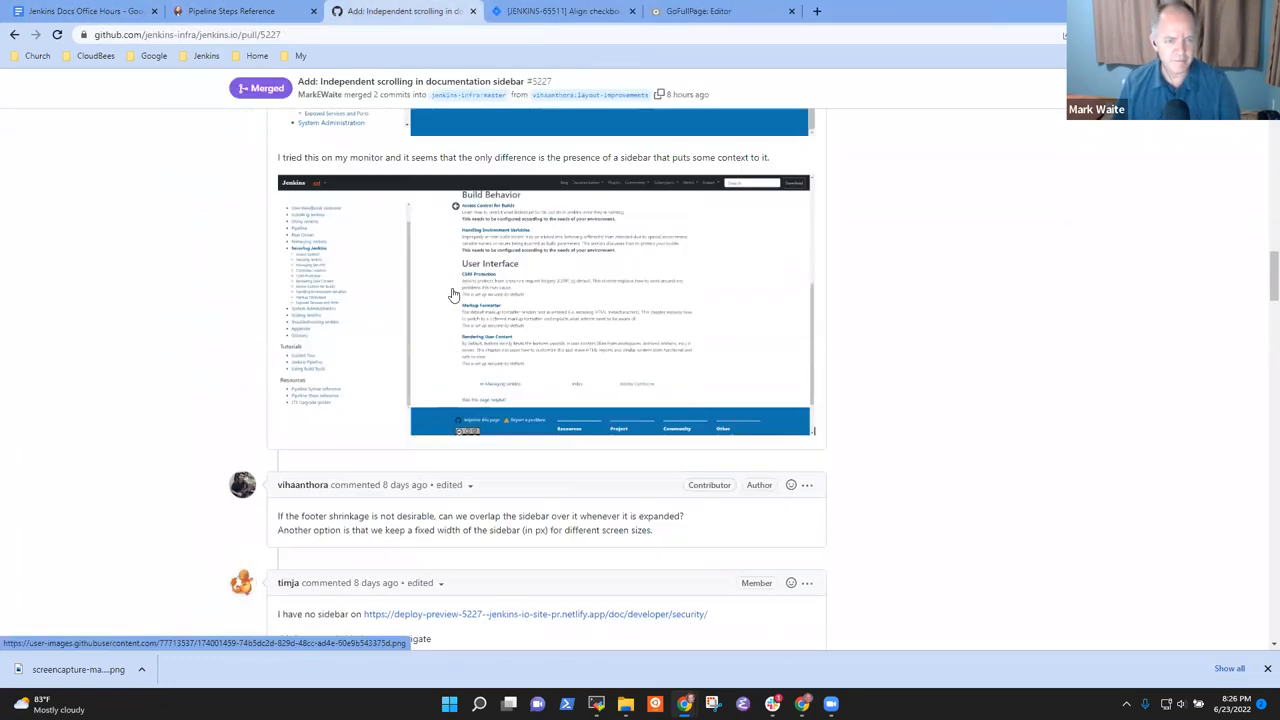
pyautogui.scroll(-3)
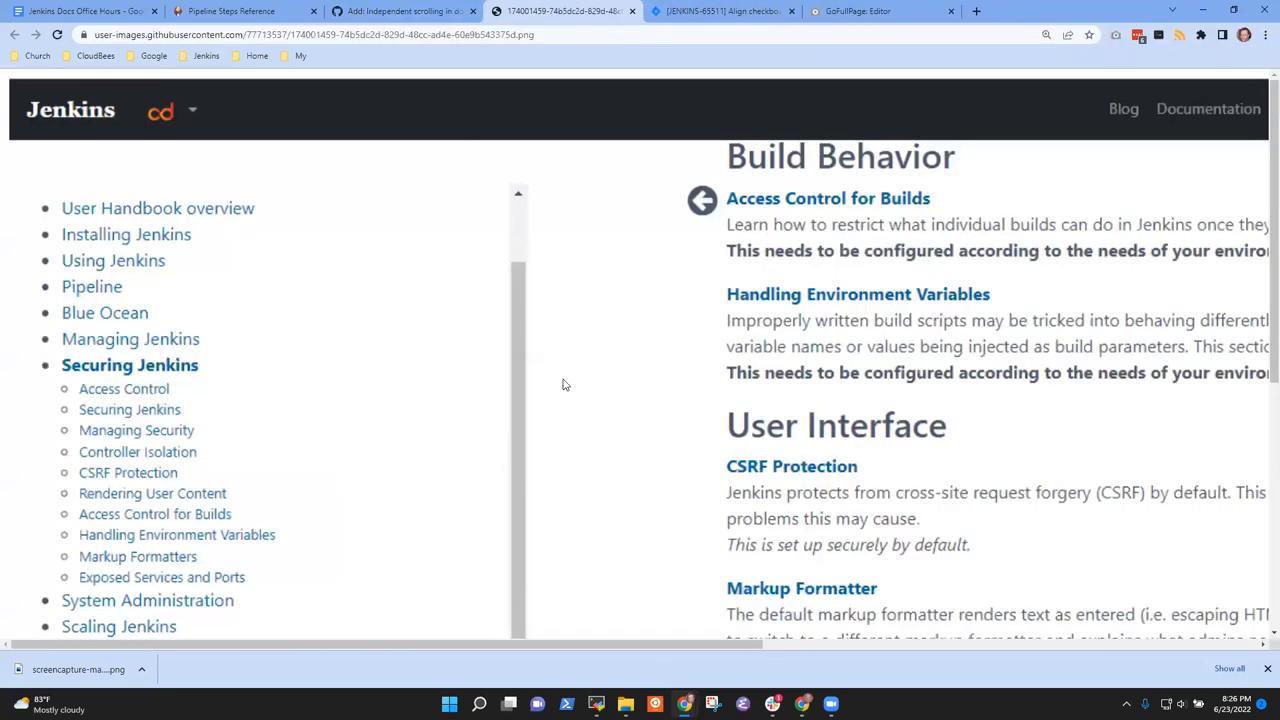
pyautogui.click(400, 12)
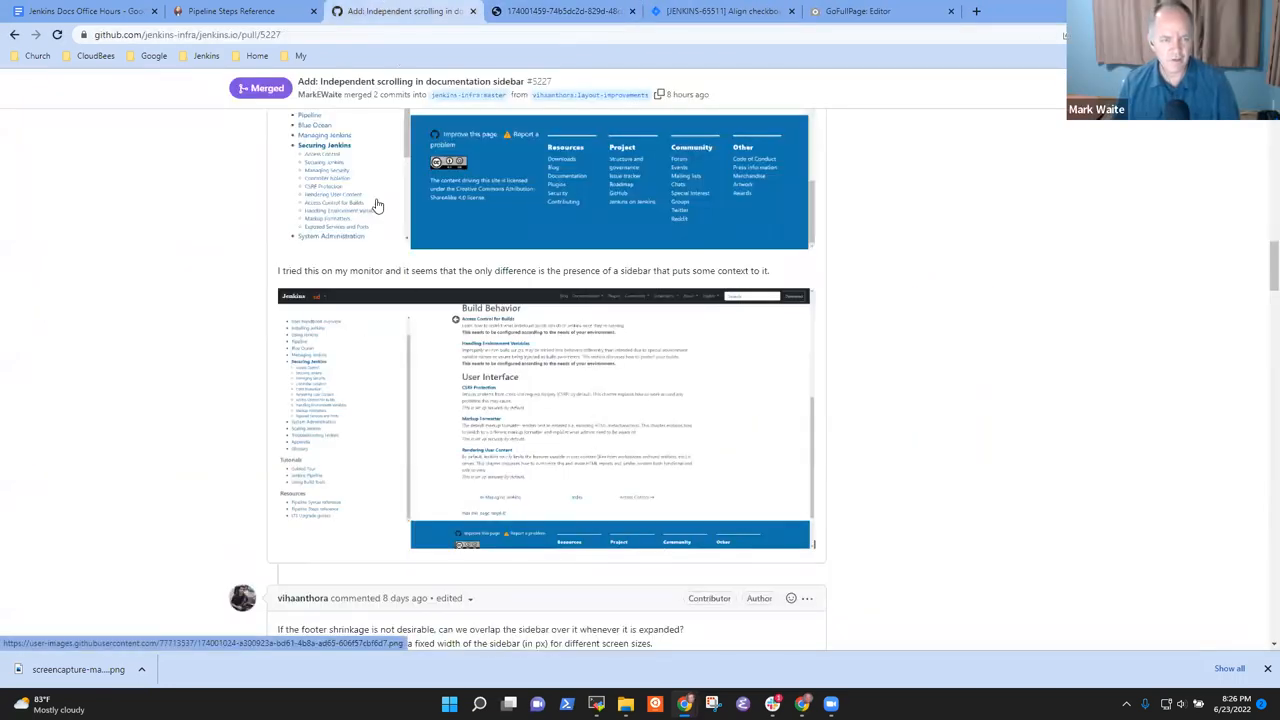
pyautogui.click(224, 12)
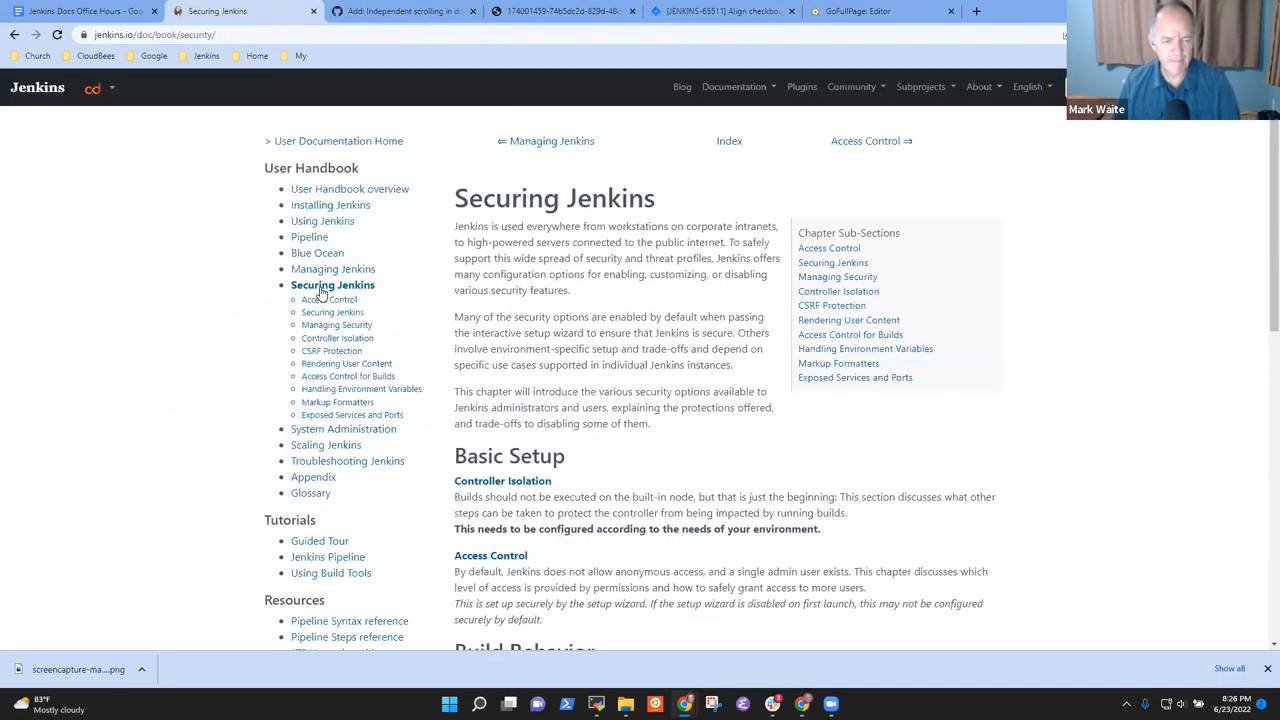
pyautogui.moveTo(1012, 620)
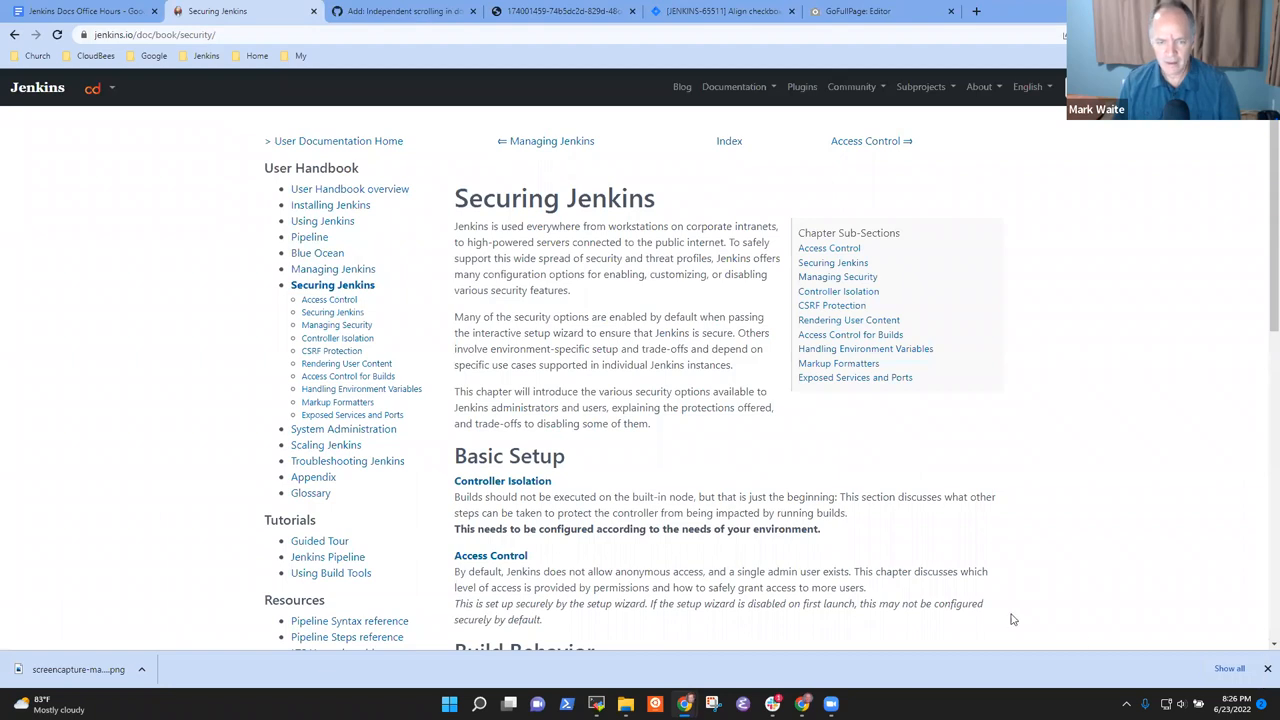
# Scroll the Securing Jenkins page to inspect its sidebar, then return to the meeting notes
pyautogui.scroll(-3)
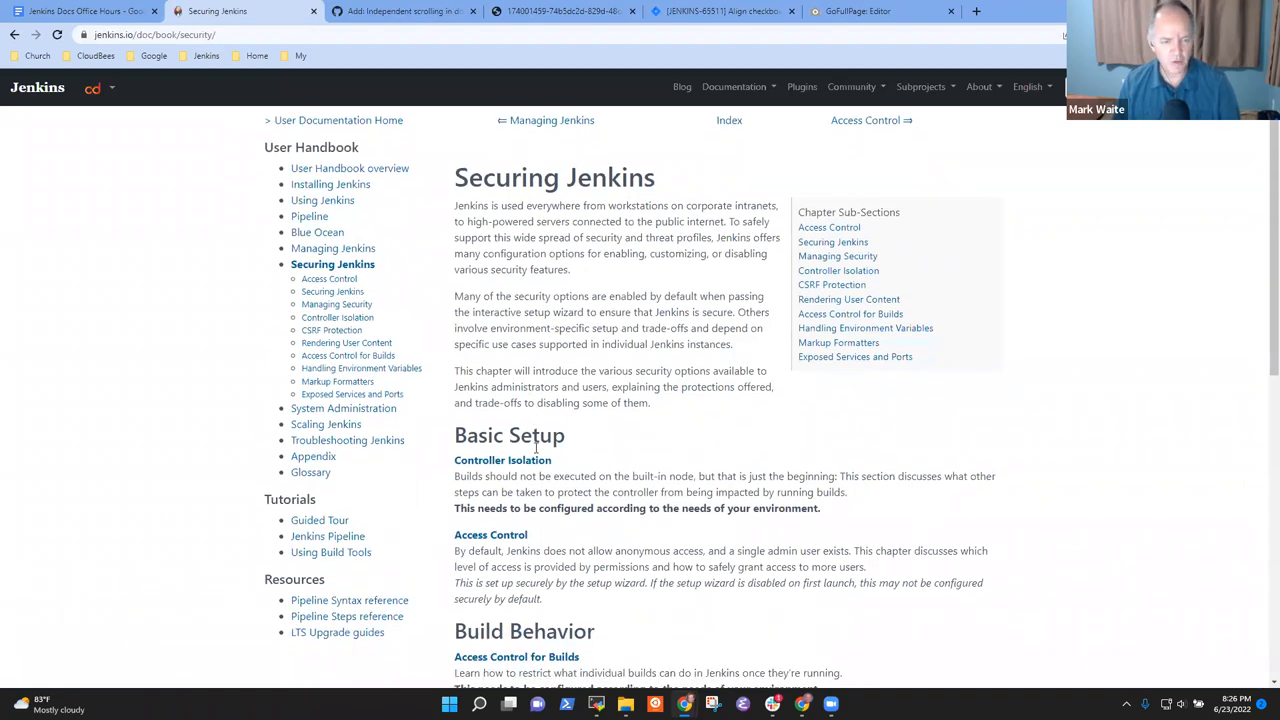
pyautogui.scroll(3)
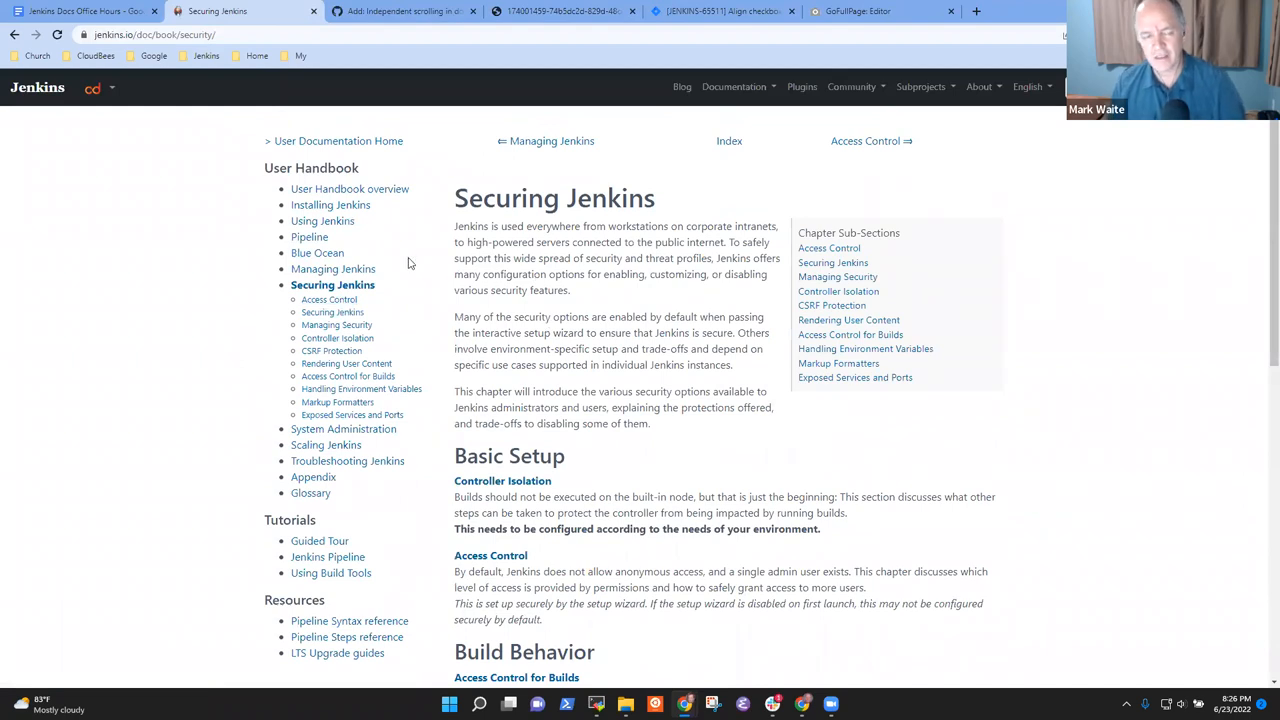
pyautogui.moveTo(512, 316)
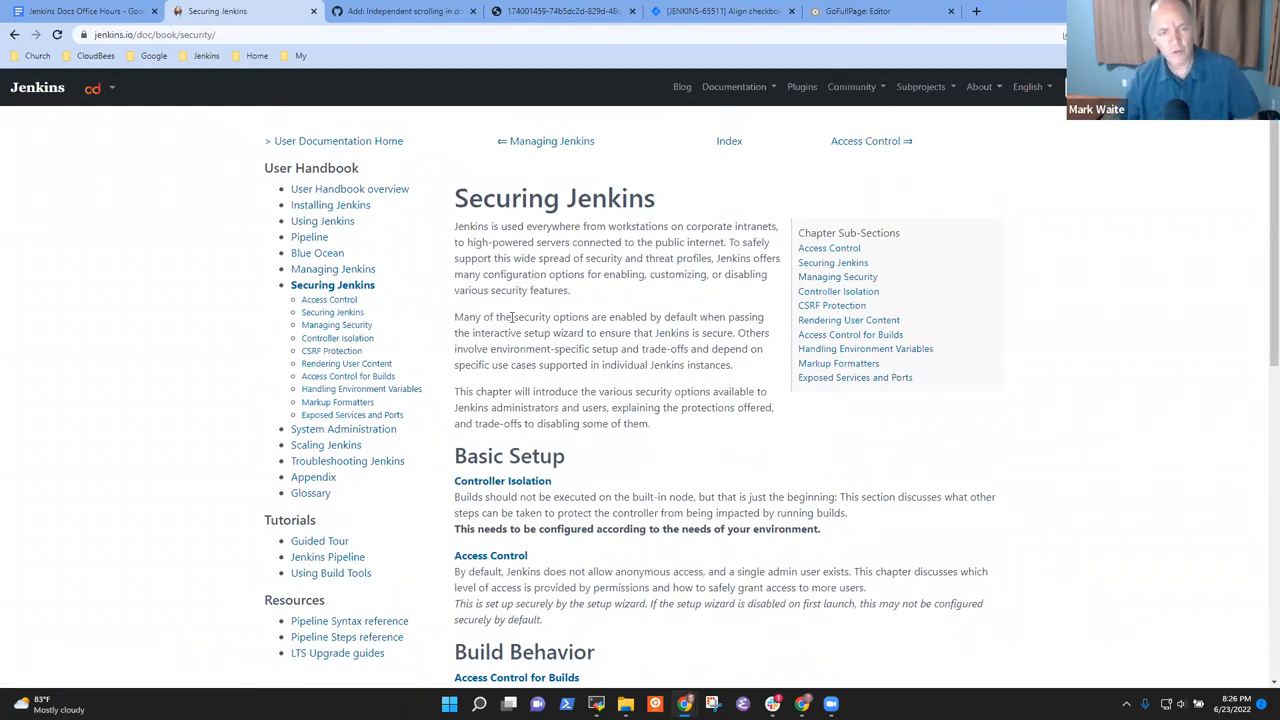
pyautogui.scroll(3)
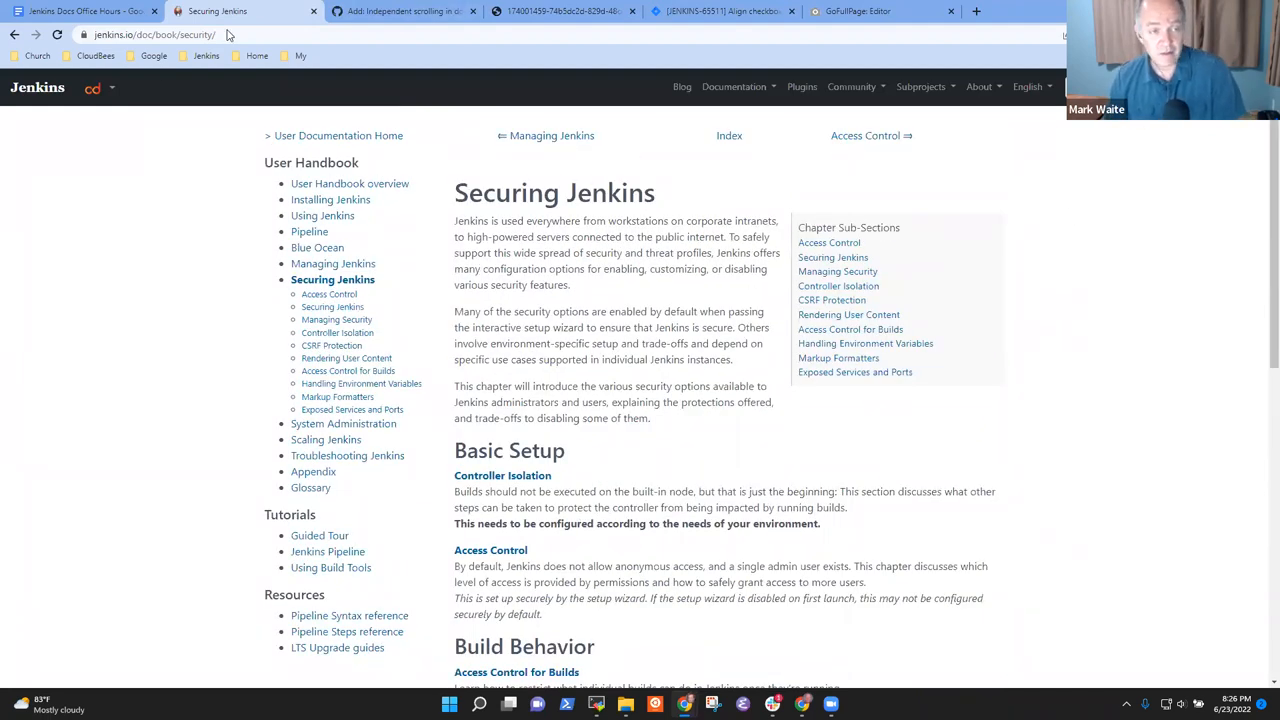
pyautogui.click(156, 34)
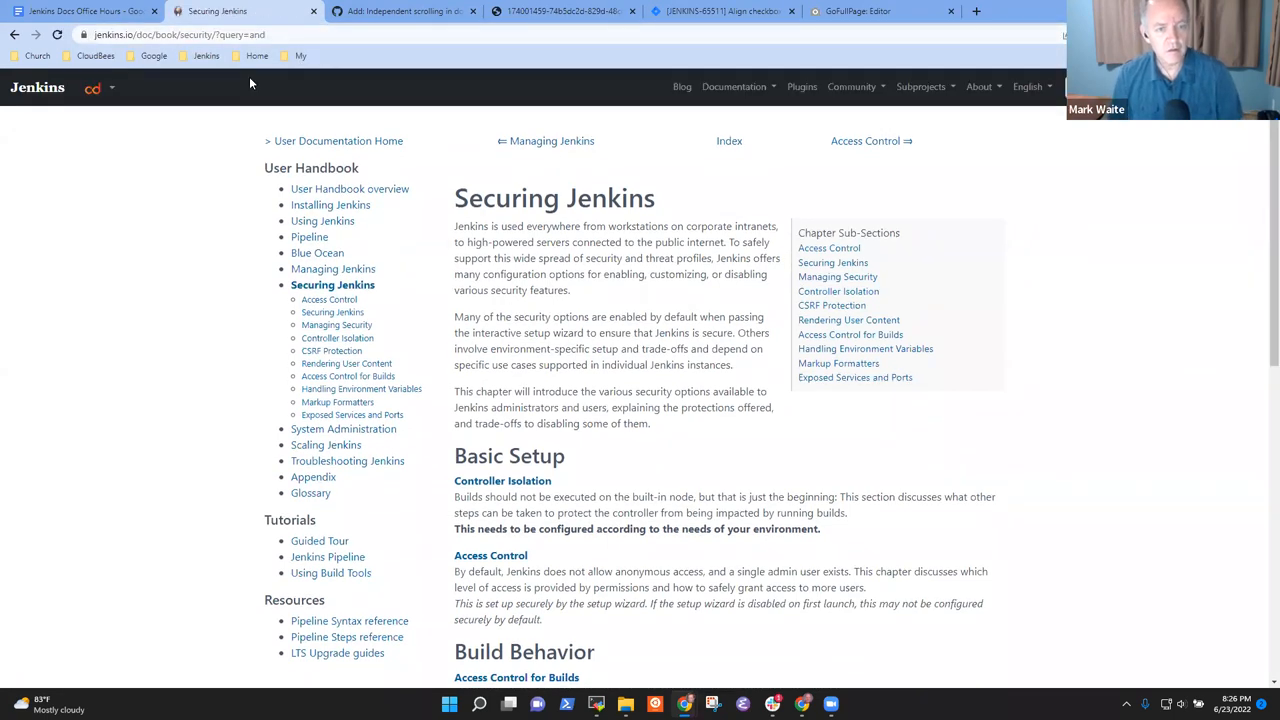
pyautogui.scroll(-3)
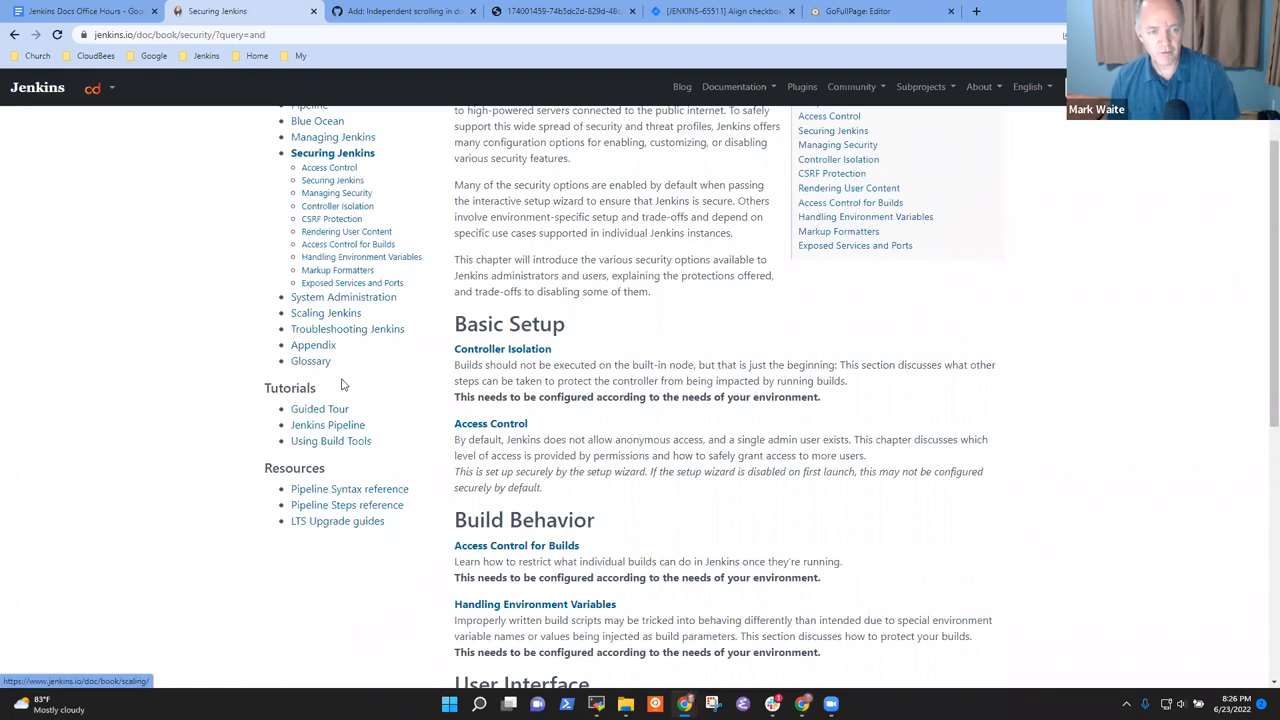
pyautogui.click(84, 12)
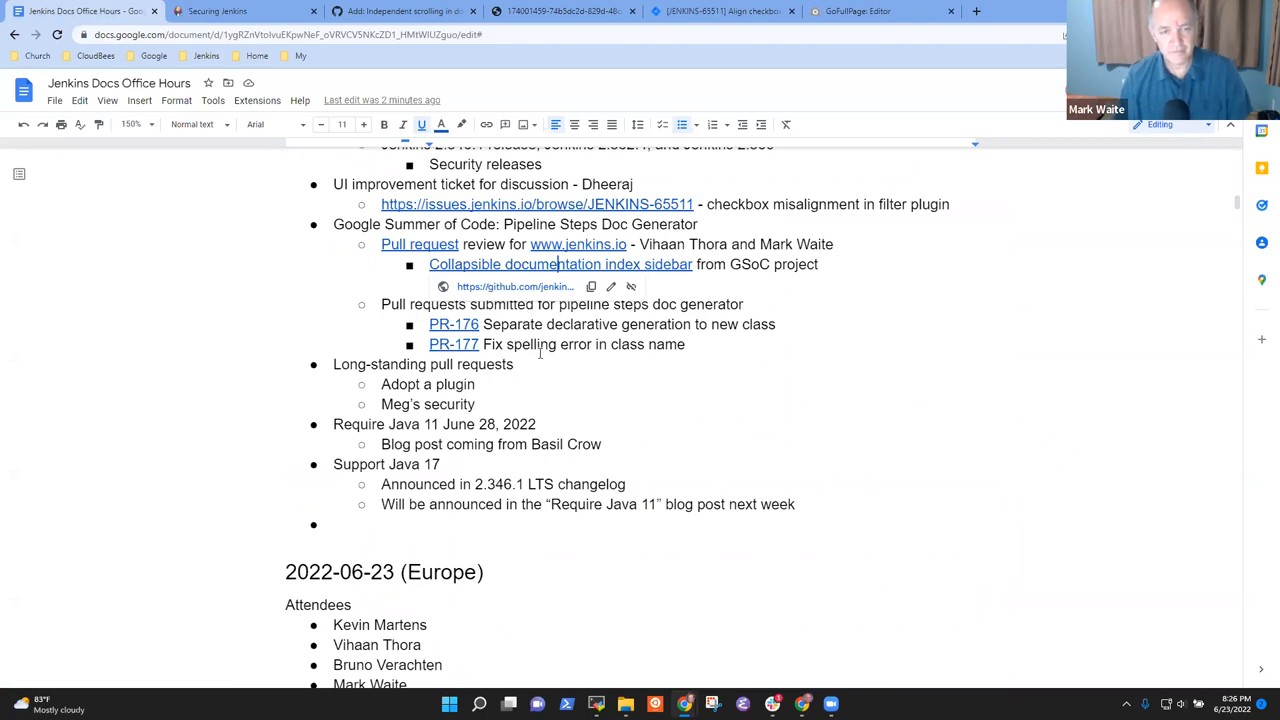
# Type the sub-bullet "Merged, but change does not" under the collapsible sidebar item
pyautogui.write('Merged')
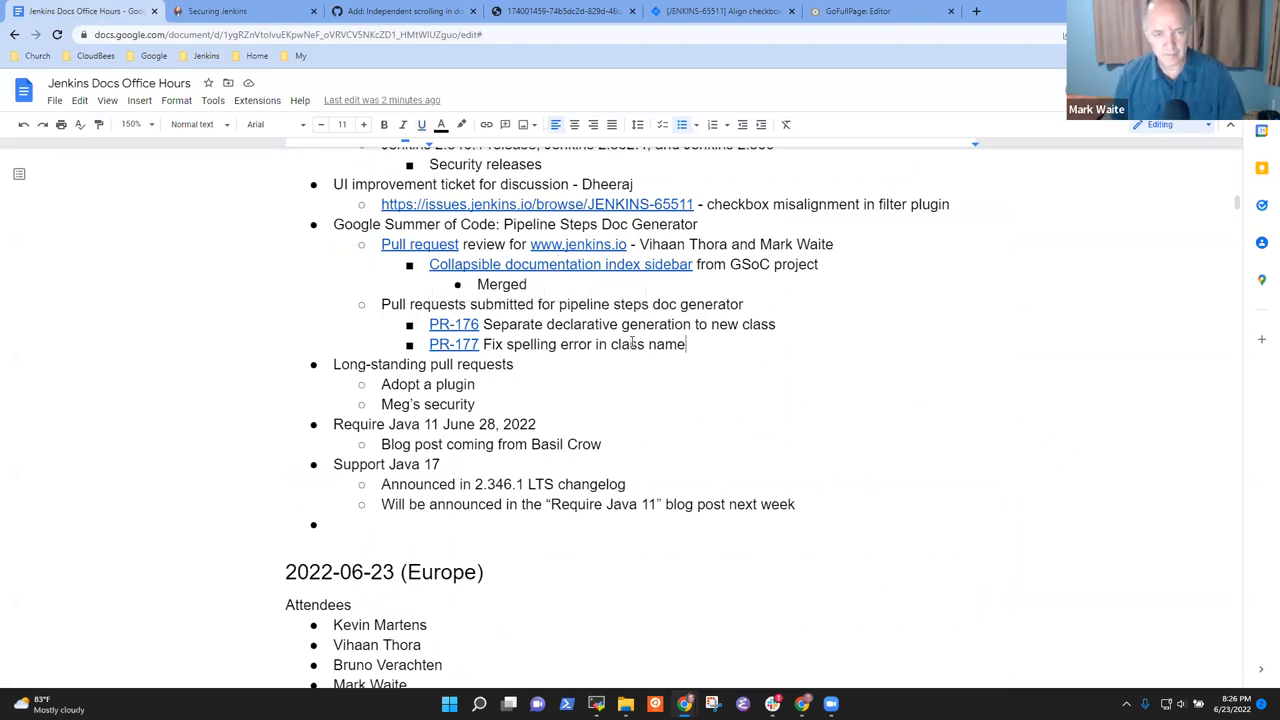
pyautogui.write(',')
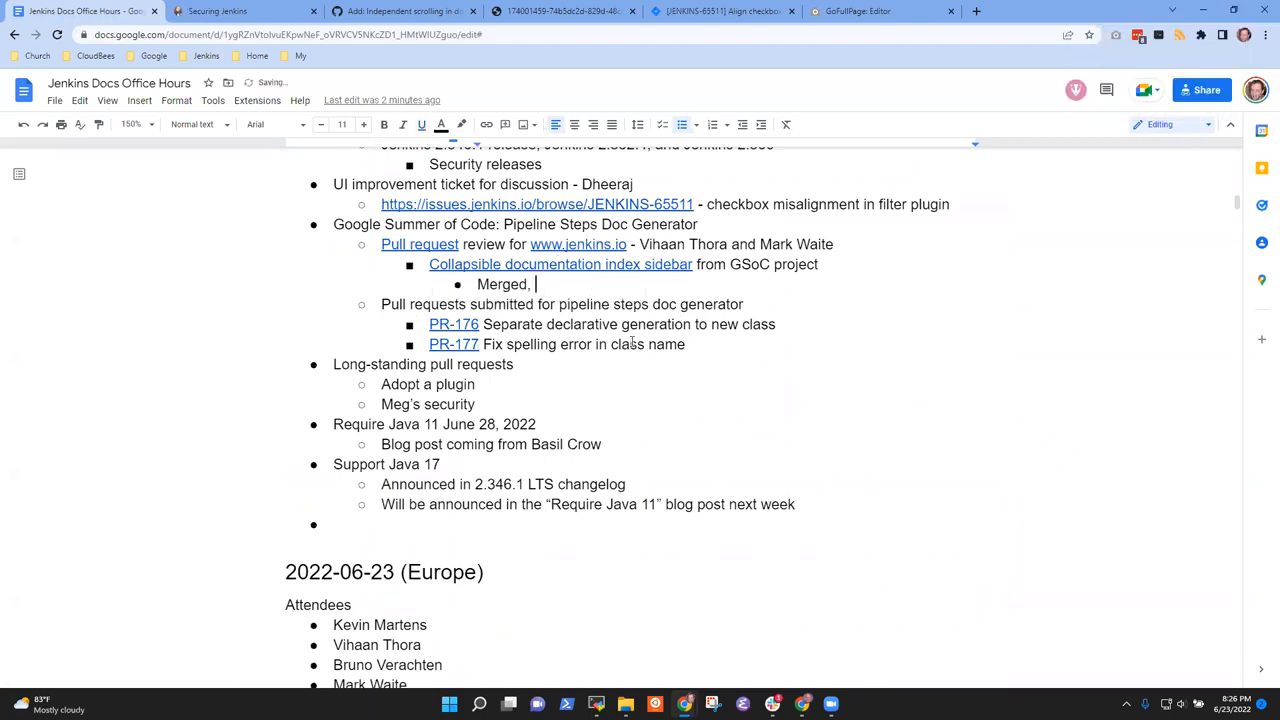
pyautogui.write('but change isd')
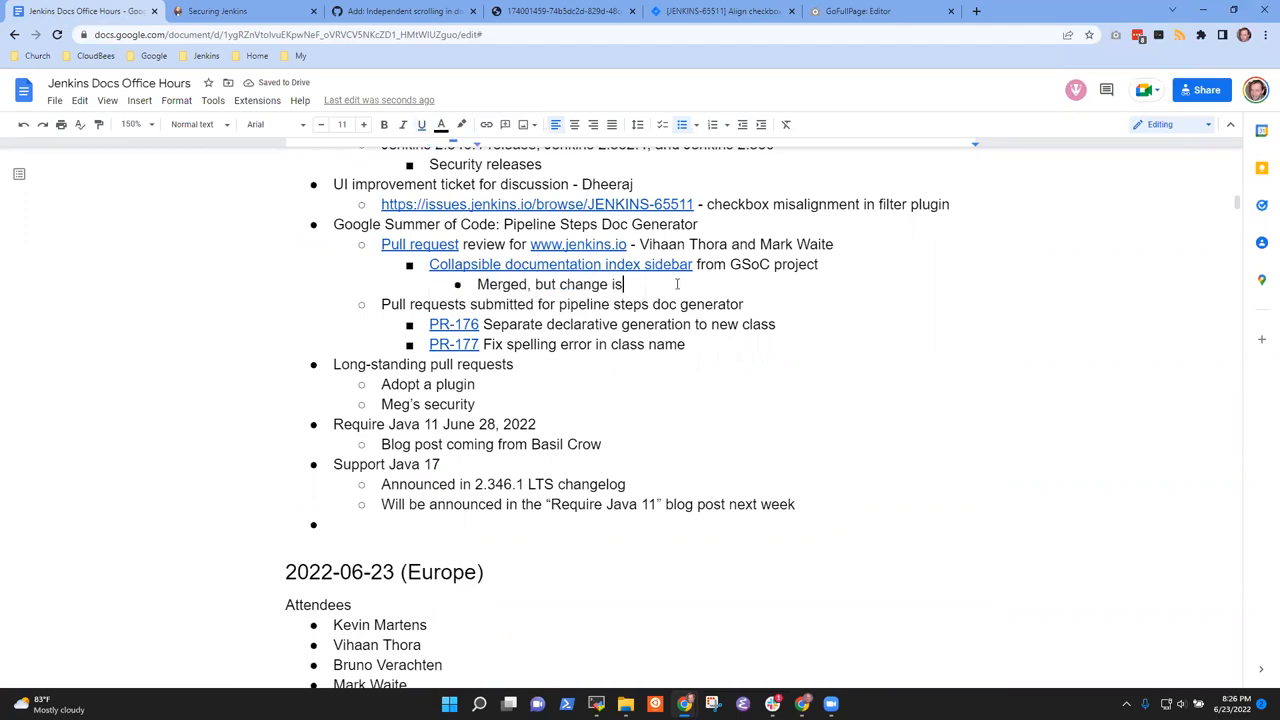
pyautogui.write('not appe')
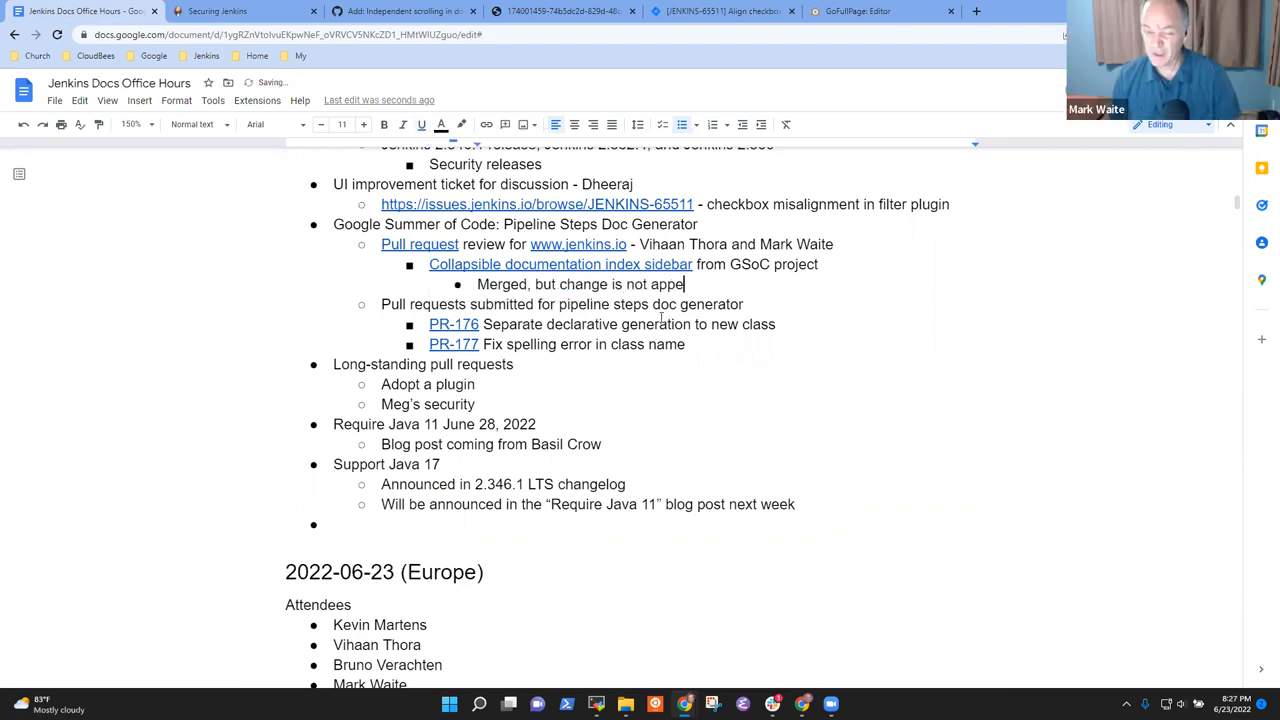
pyautogui.press('Backspace')
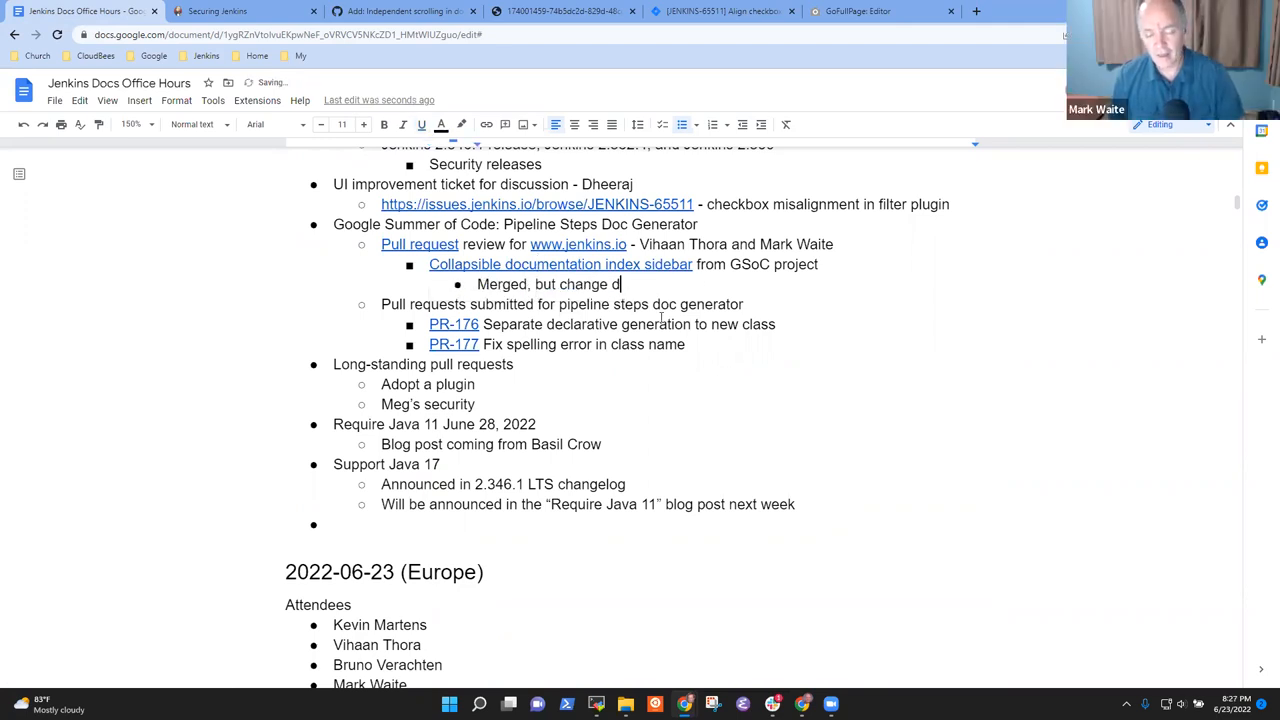
pyautogui.write('oes not')
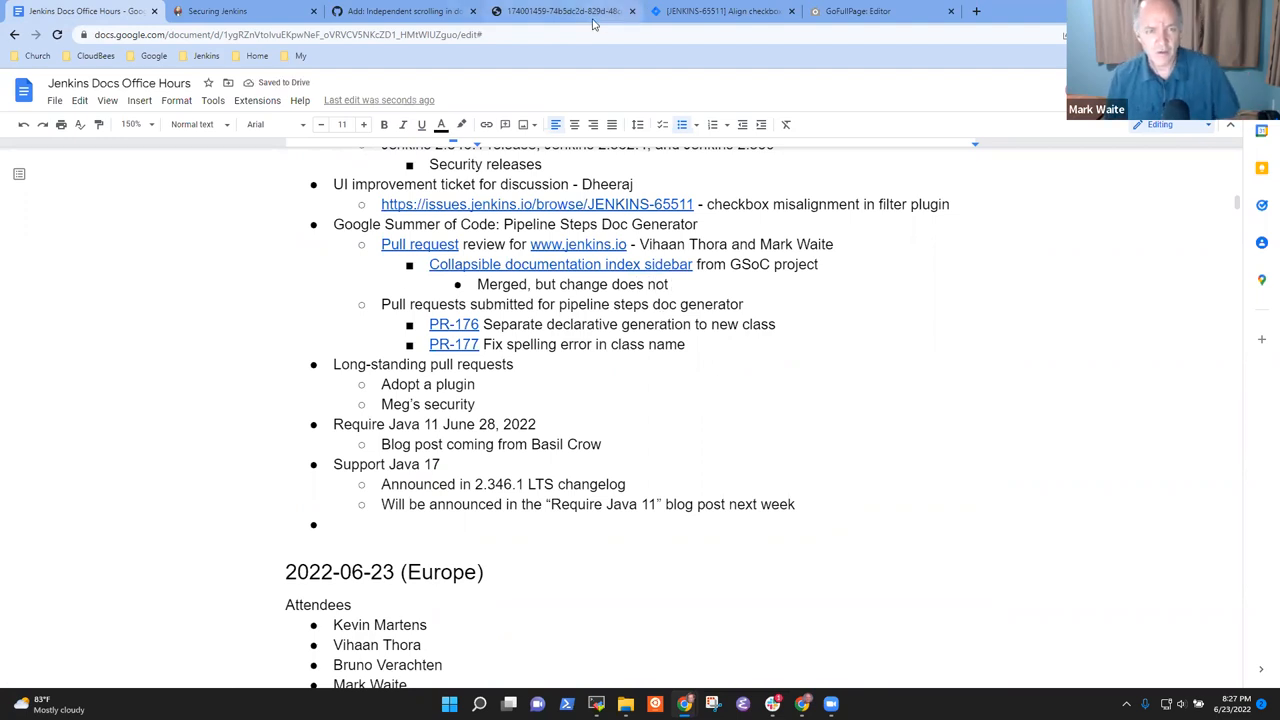
# View PR #5227's commits and changed files, scrolling the jenkins.css sidebar diff
pyautogui.click(562, 12)
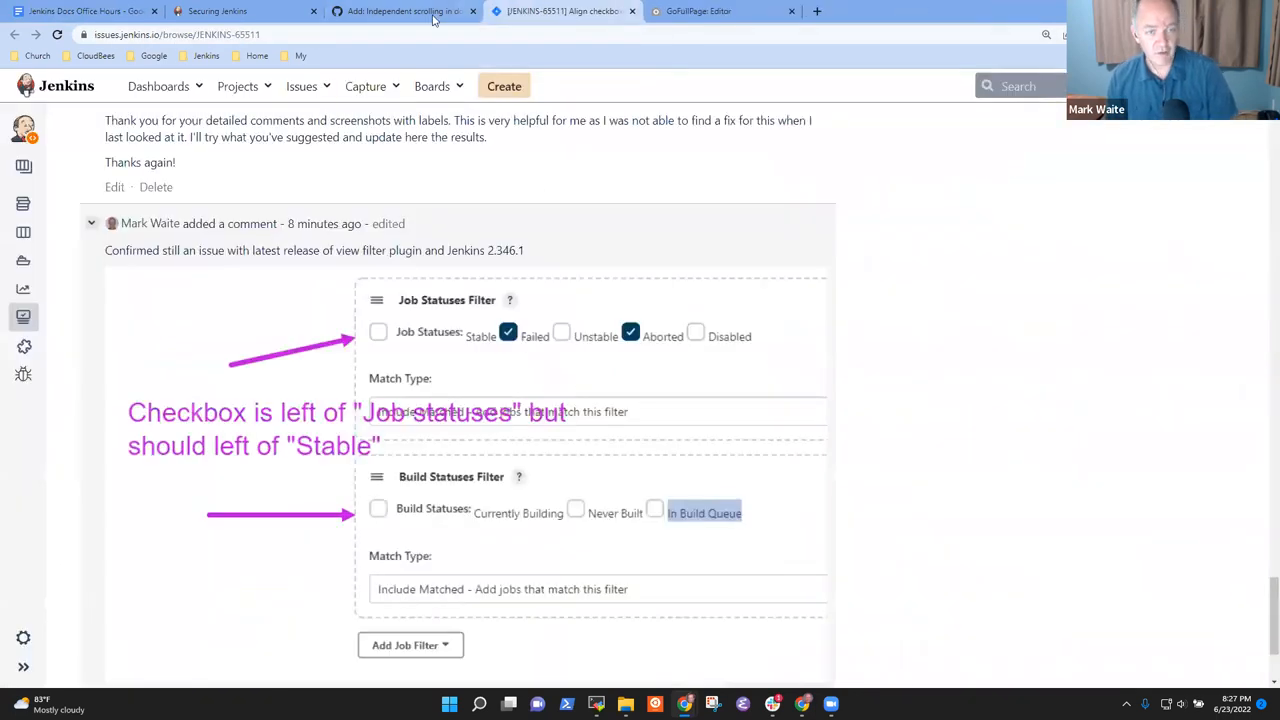
pyautogui.click(400, 12)
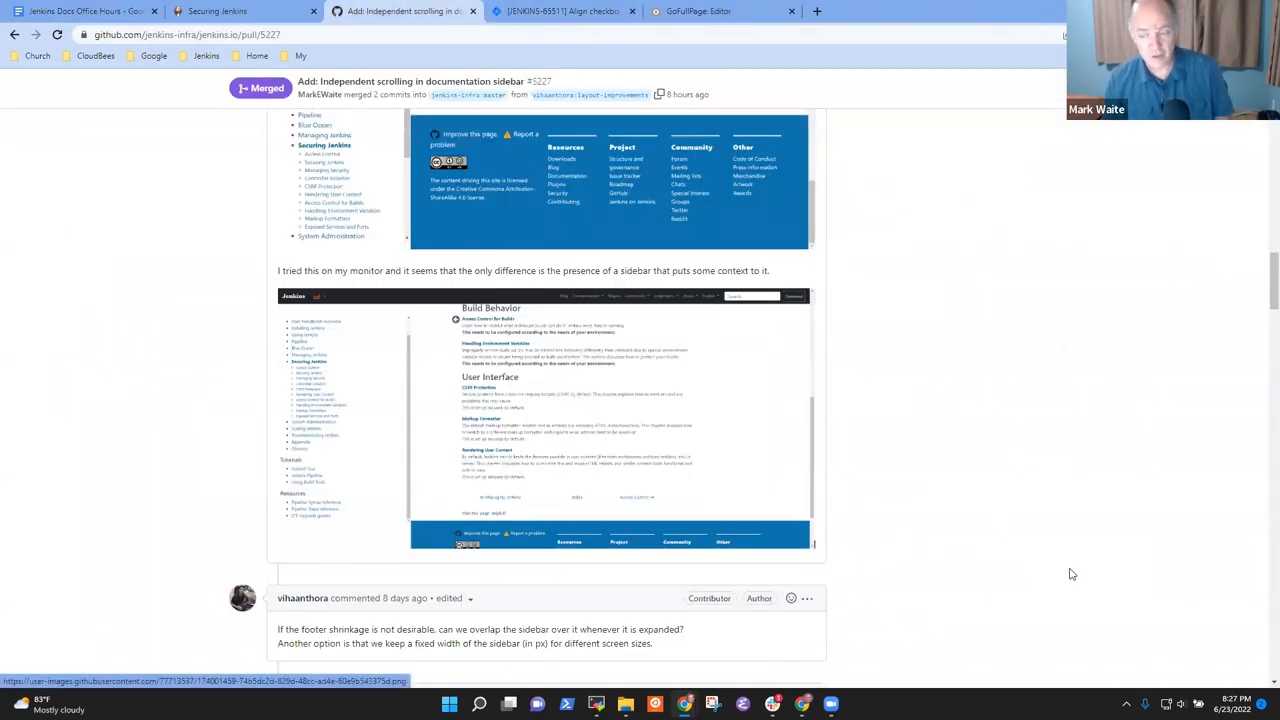
pyautogui.scroll(3)
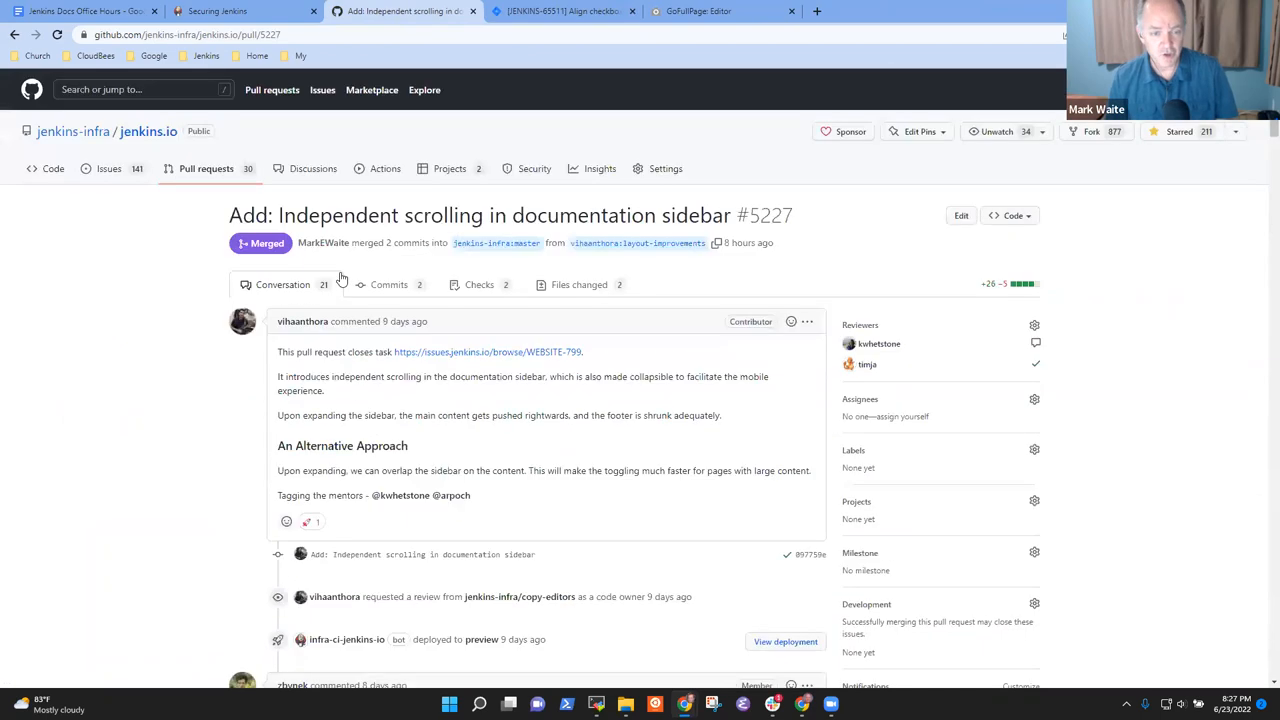
pyautogui.click(388, 284)
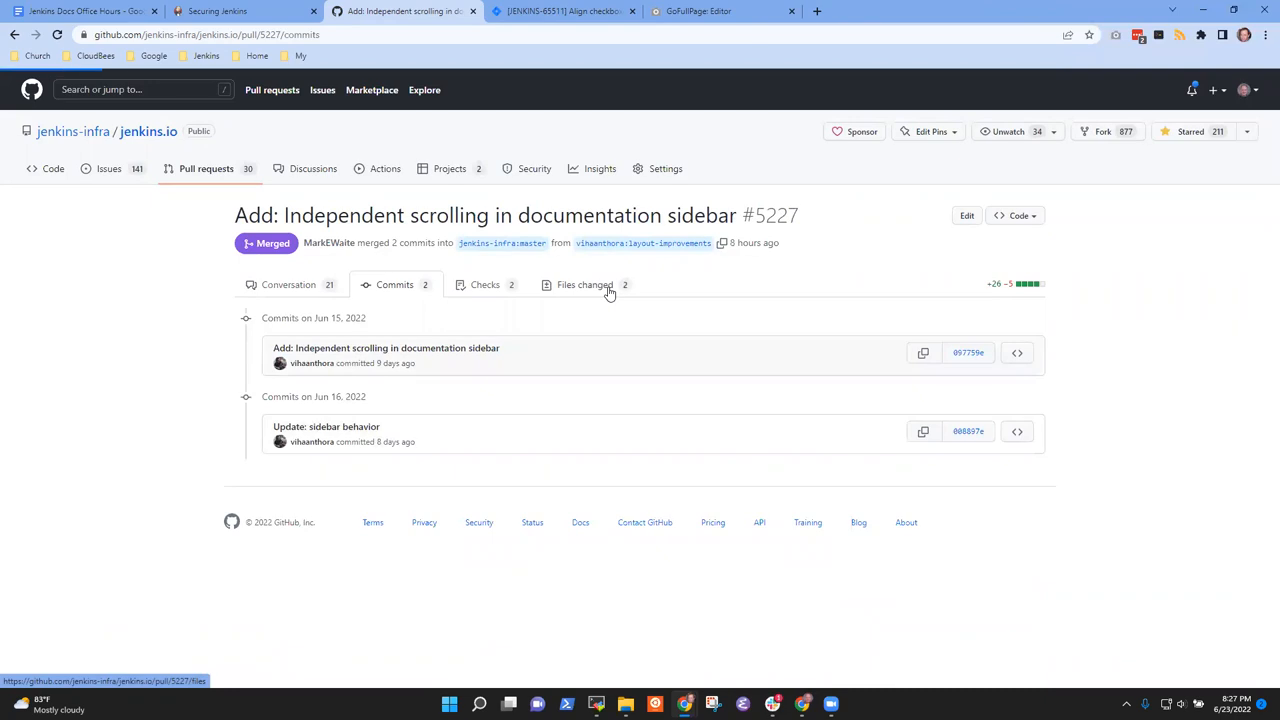
pyautogui.click(584, 284)
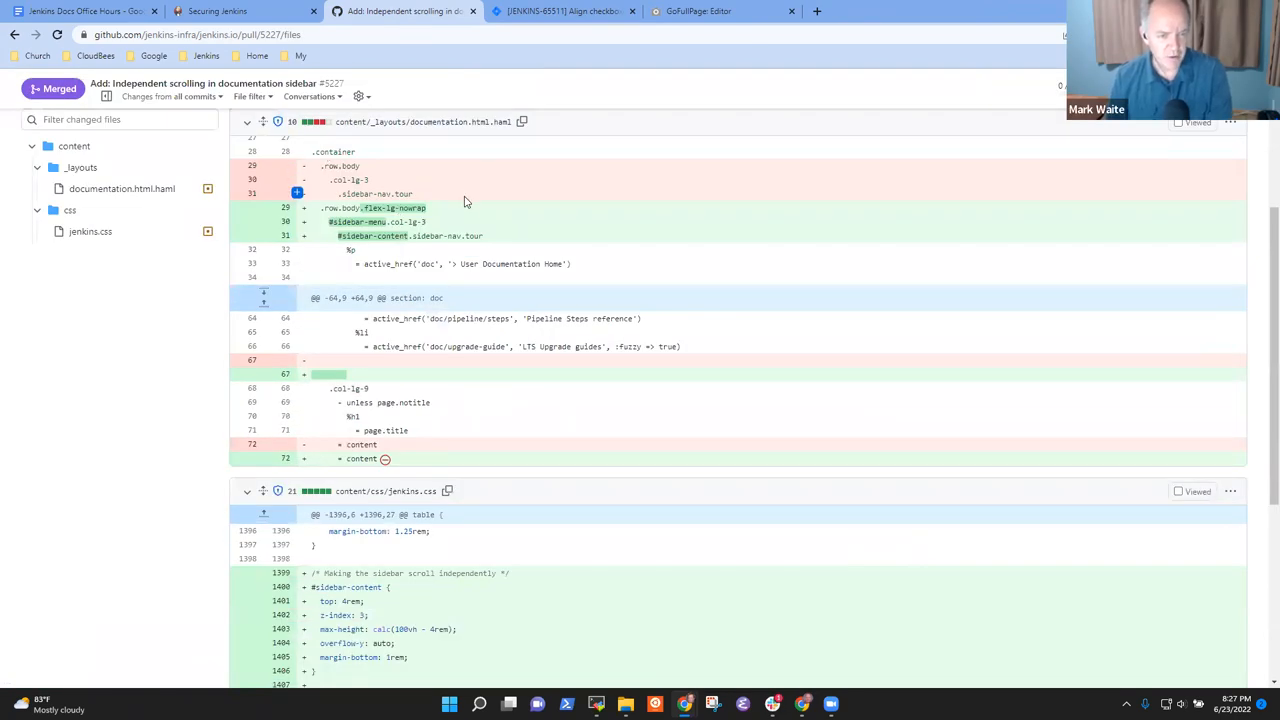
pyautogui.scroll(-3)
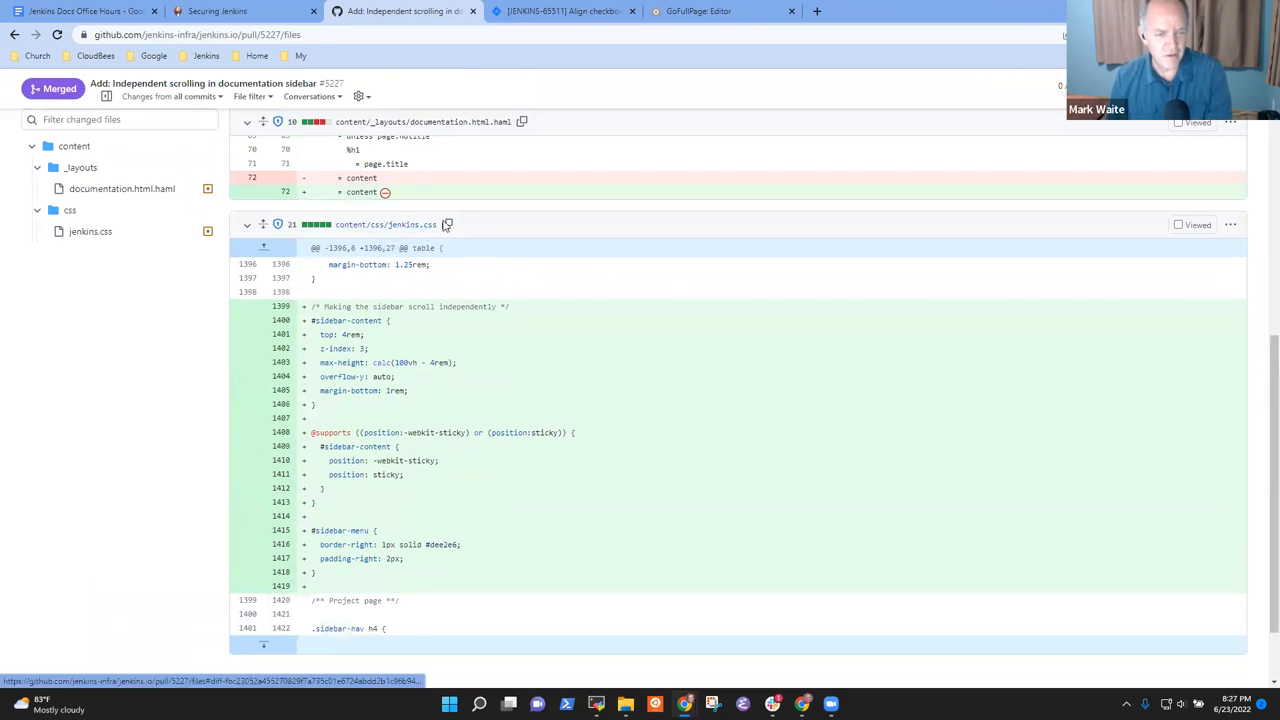
pyautogui.moveTo(476, 276)
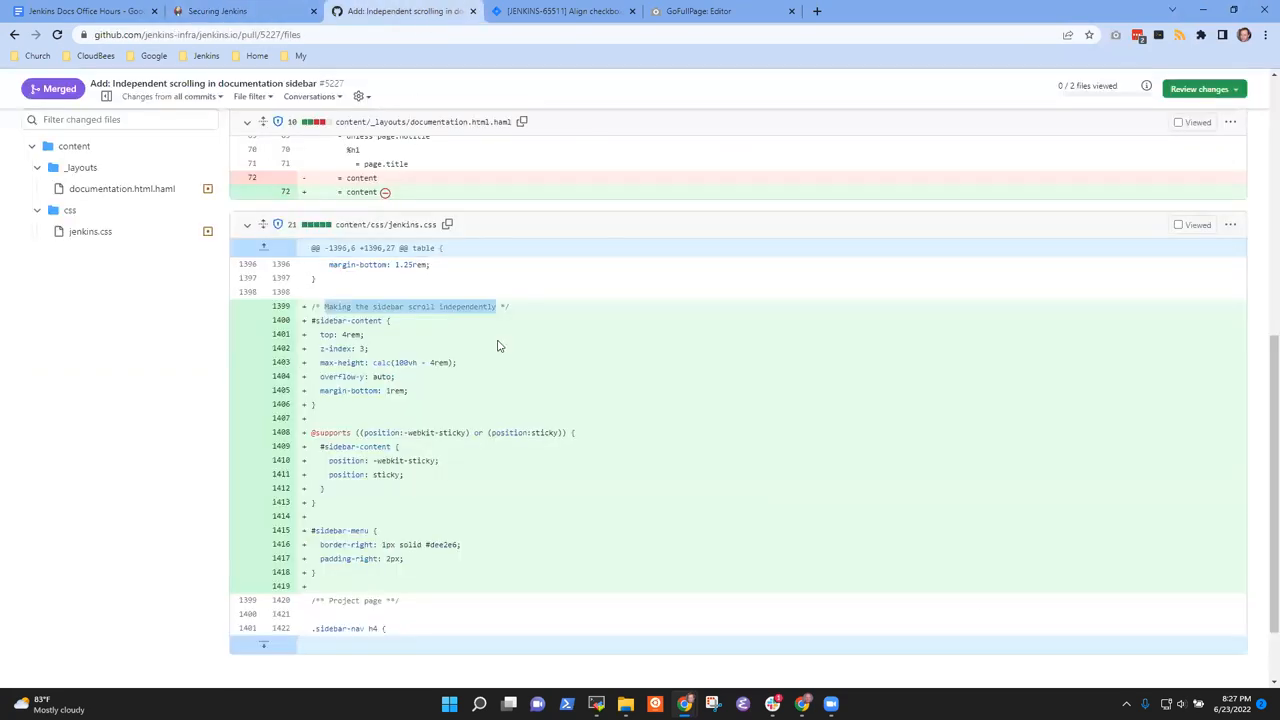
pyautogui.scroll(3)
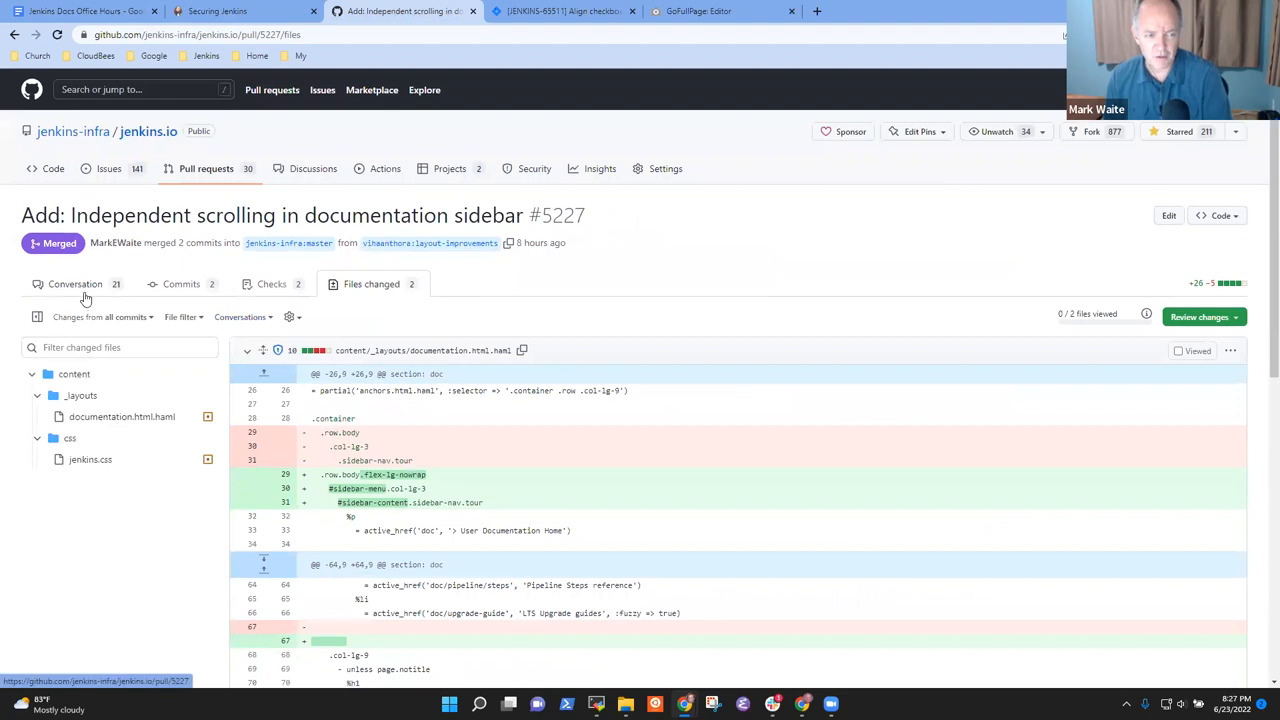
pyautogui.click(76, 284)
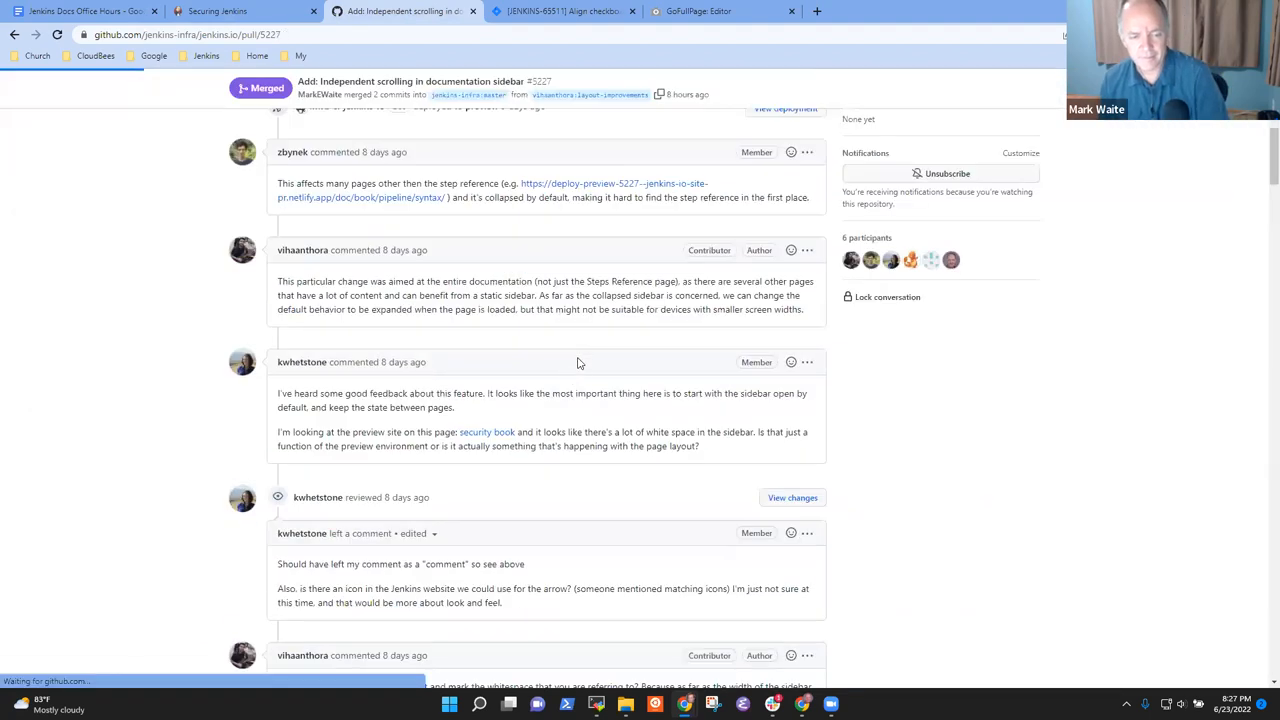
pyautogui.scroll(-3)
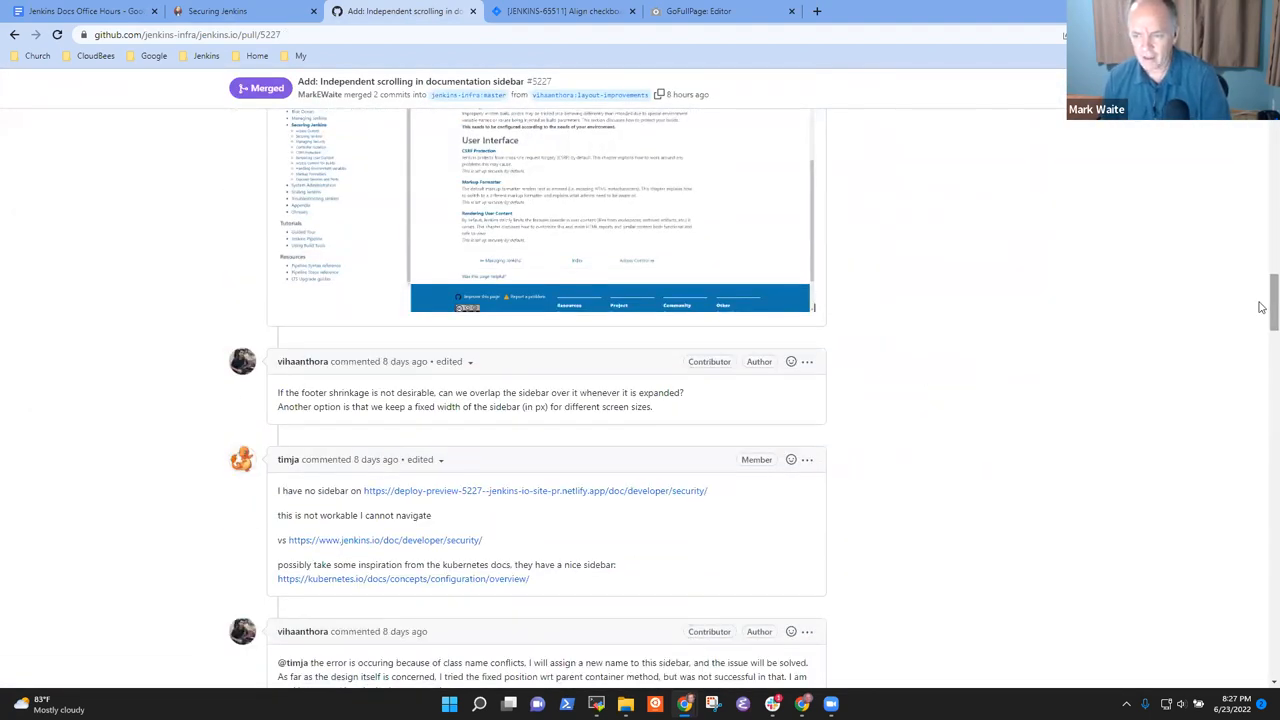
pyautogui.scroll(-3)
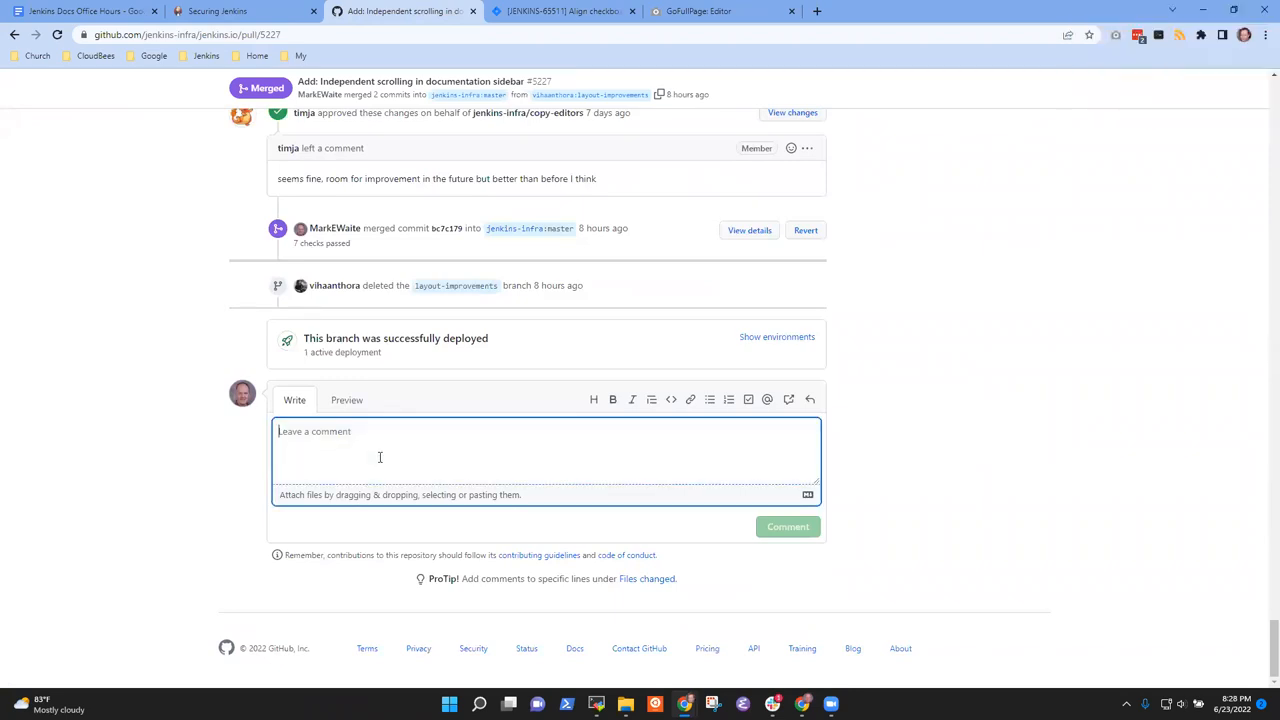
pyautogui.write('@vihaanthora')
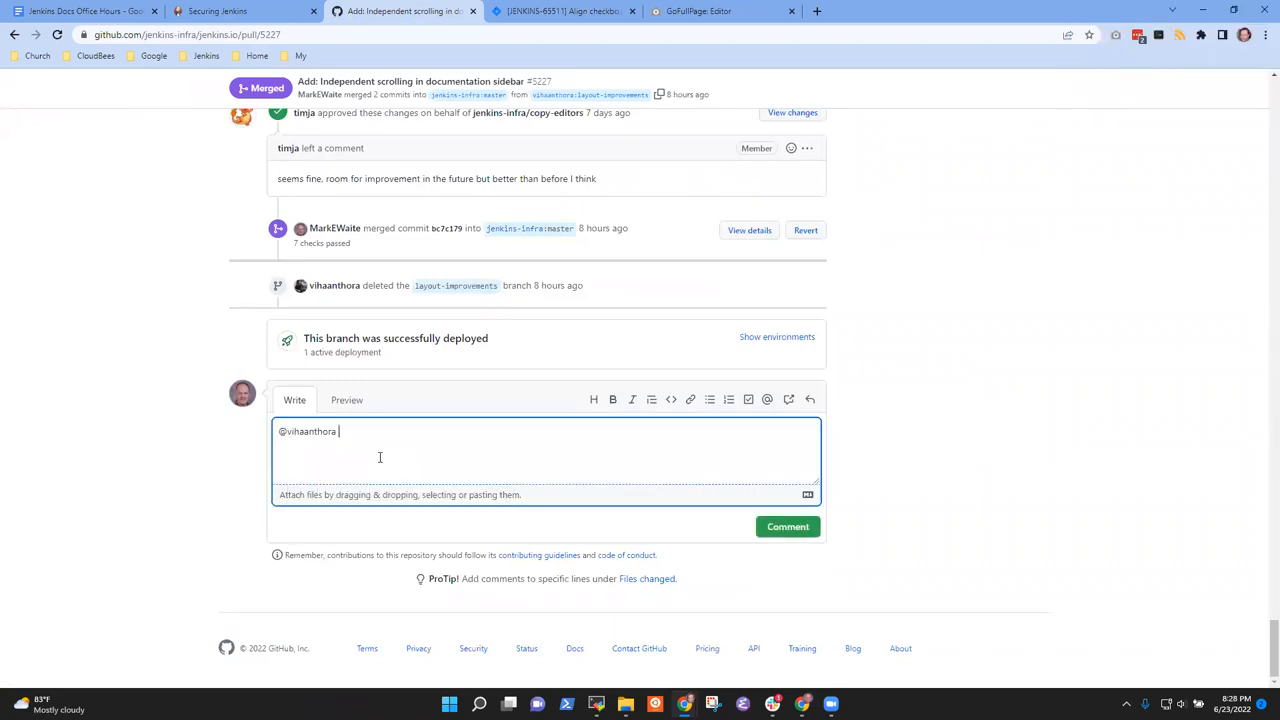
pyautogui.write('this was merged about 8')
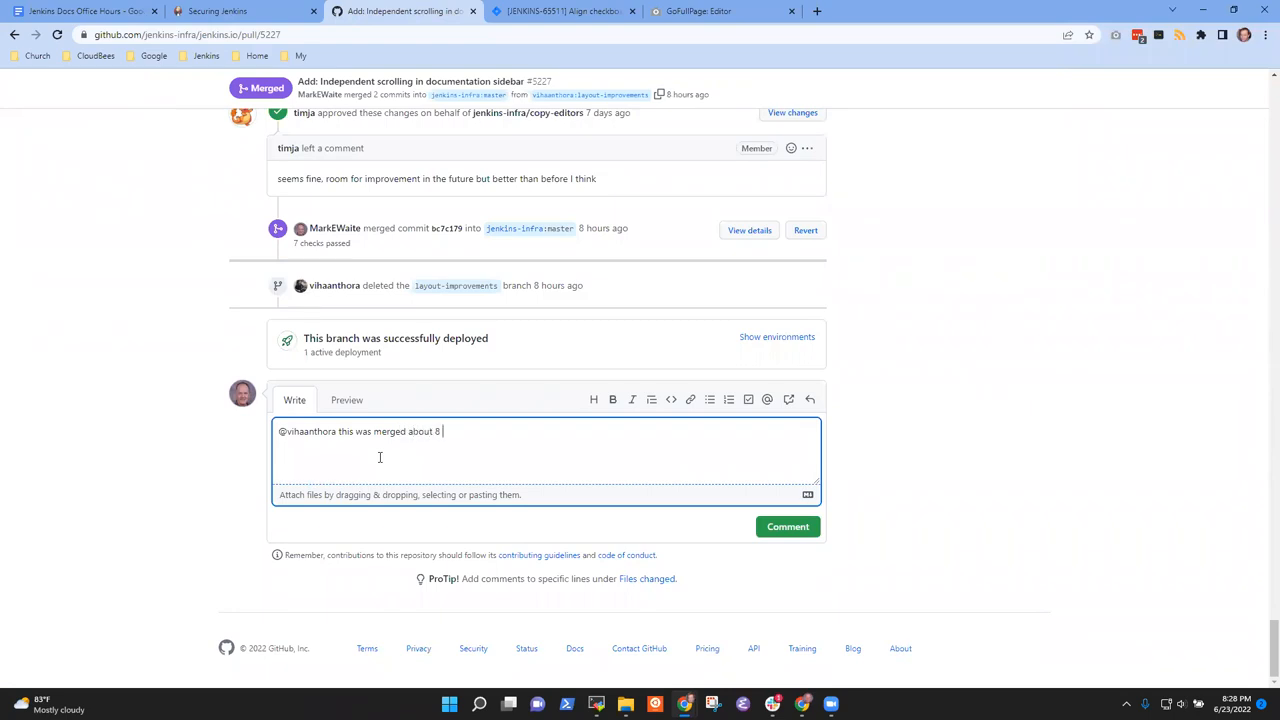
pyautogui.write('hours ago.')
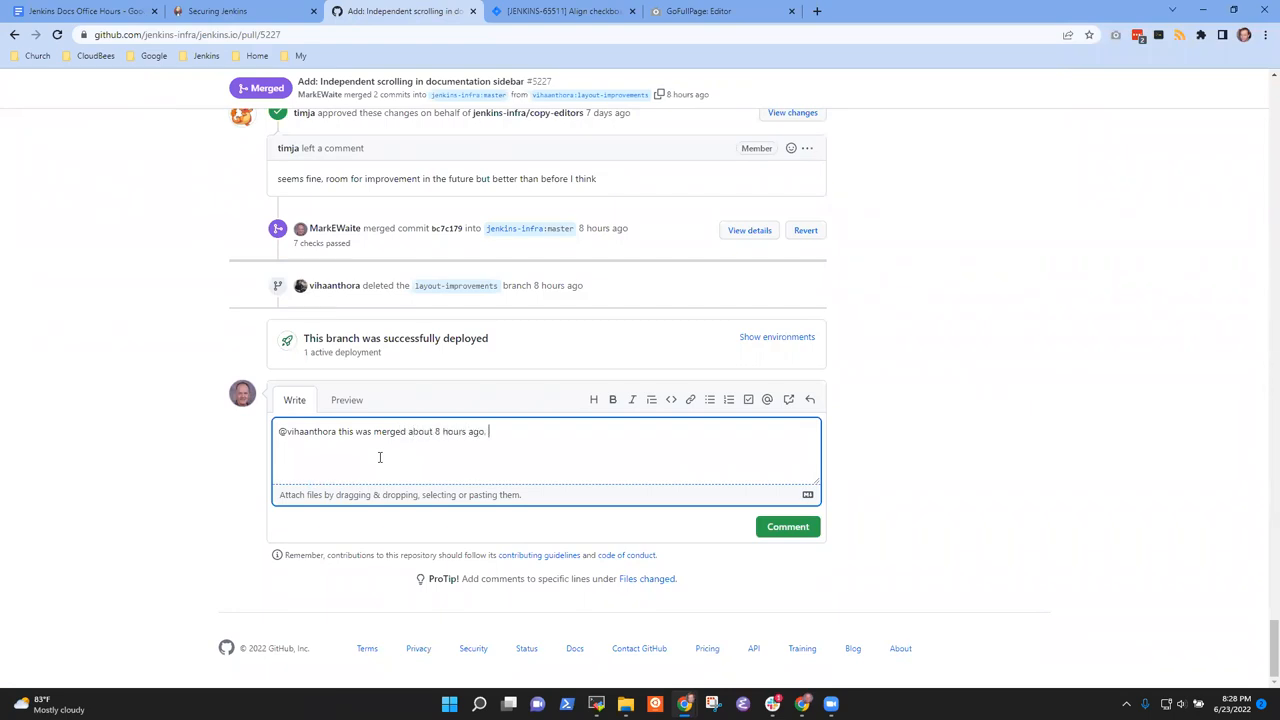
pyautogui.write('yet')
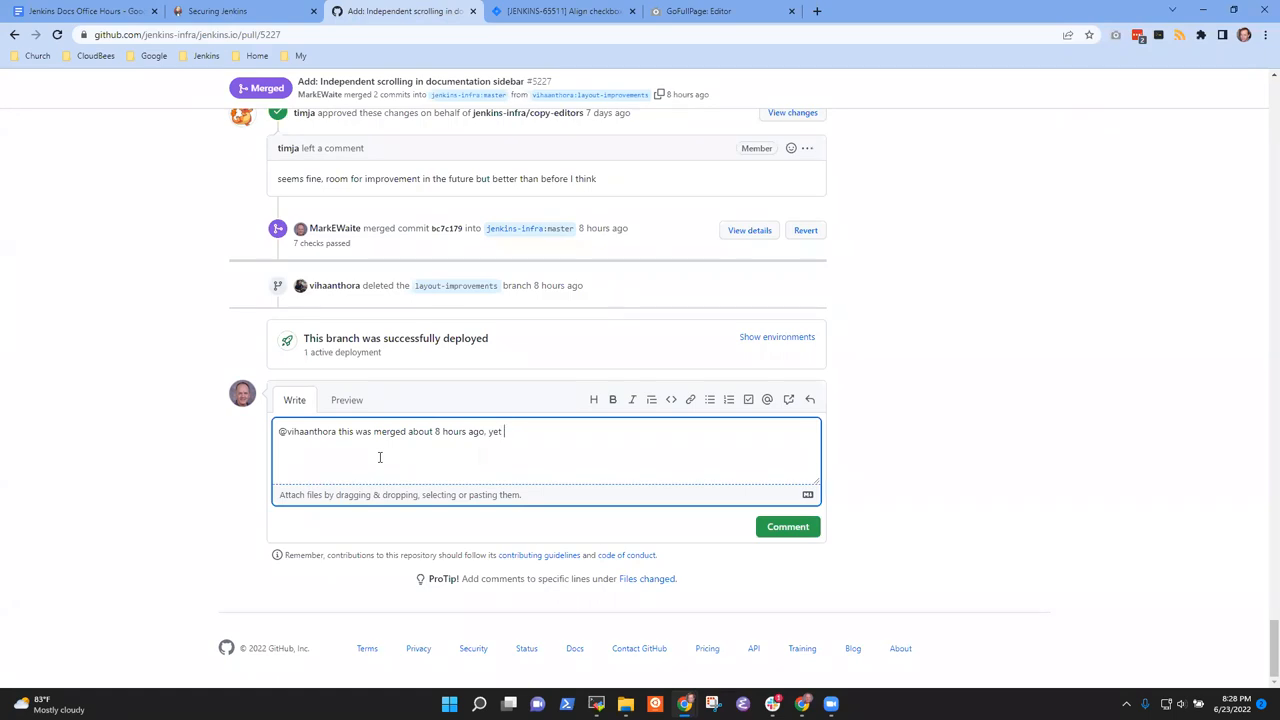
pyautogui.write("we're not see")
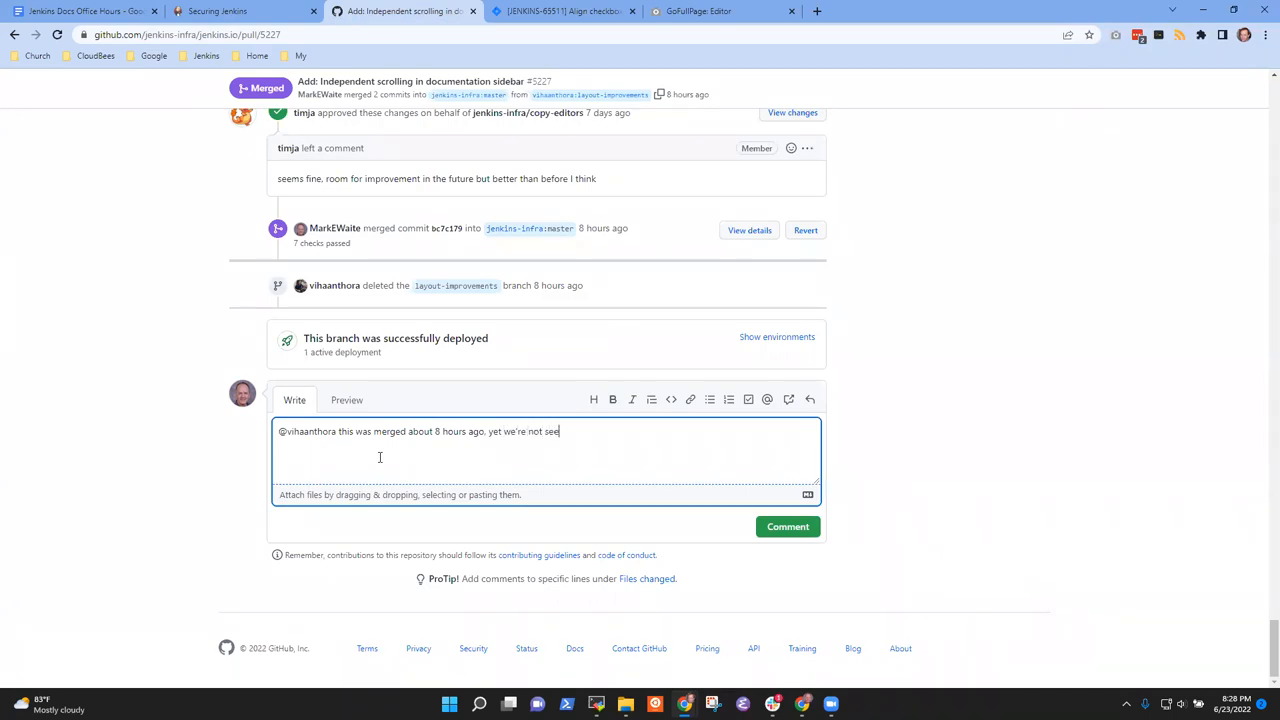
pyautogui.write('ing the')
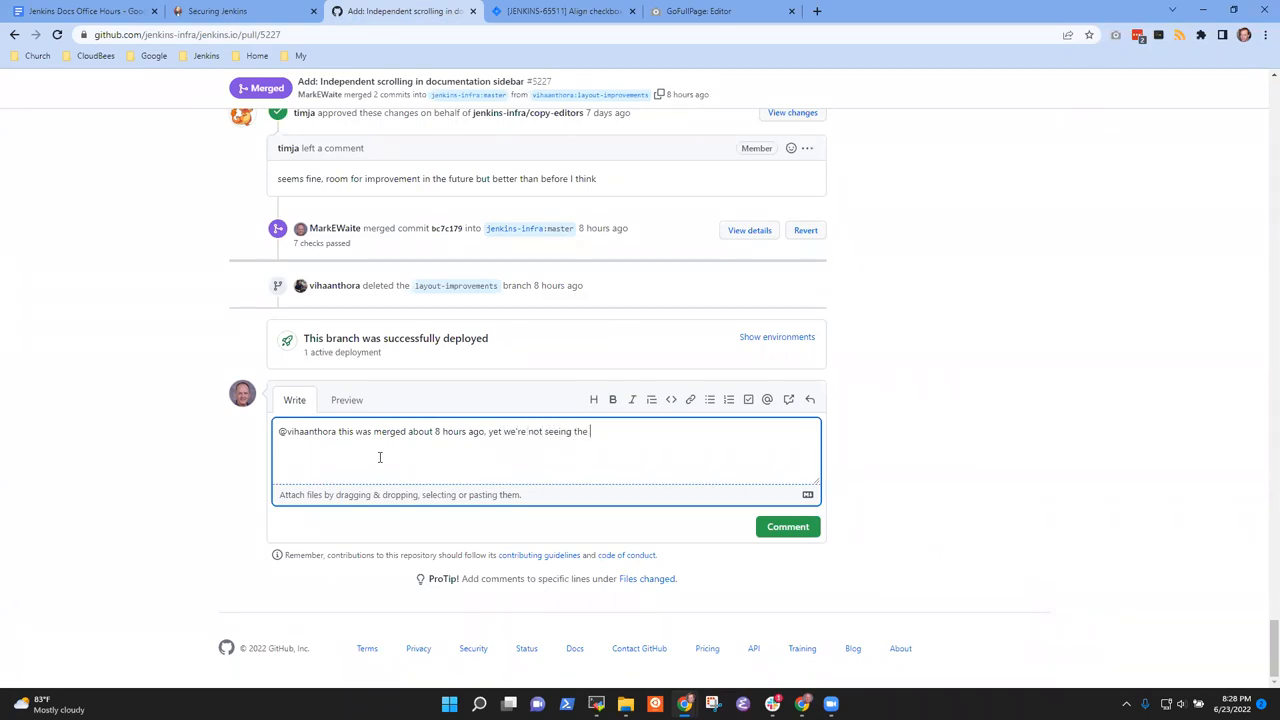
pyautogui.write('fixed t')
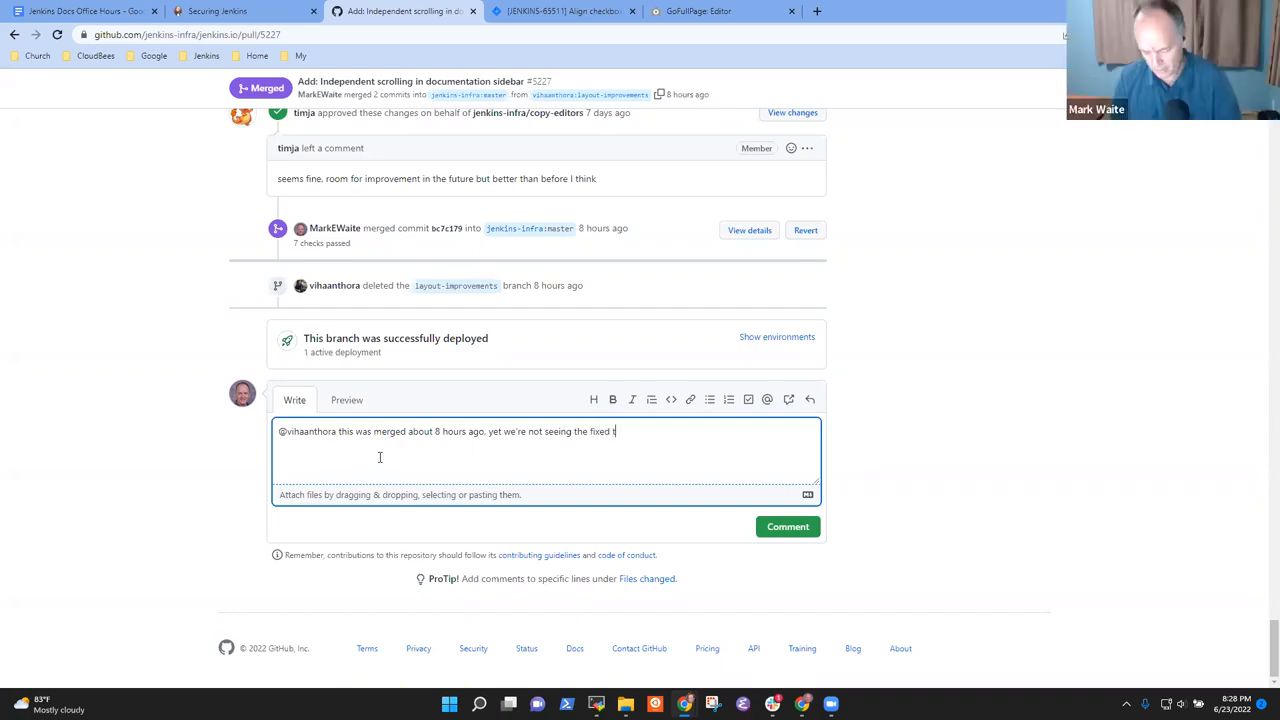
pyautogui.press('BackSpace')
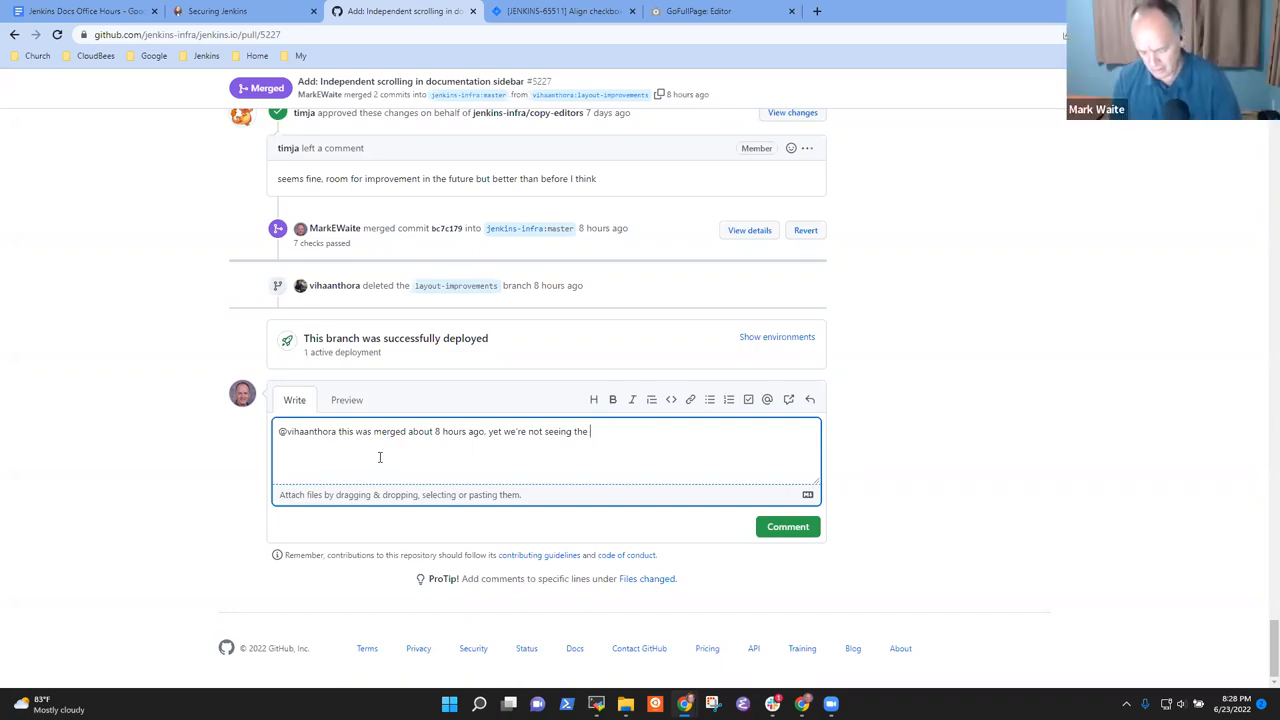
# Reword the comment to mention the unmoving table of contents, trimming trailing words
pyautogui.write('unmoving')
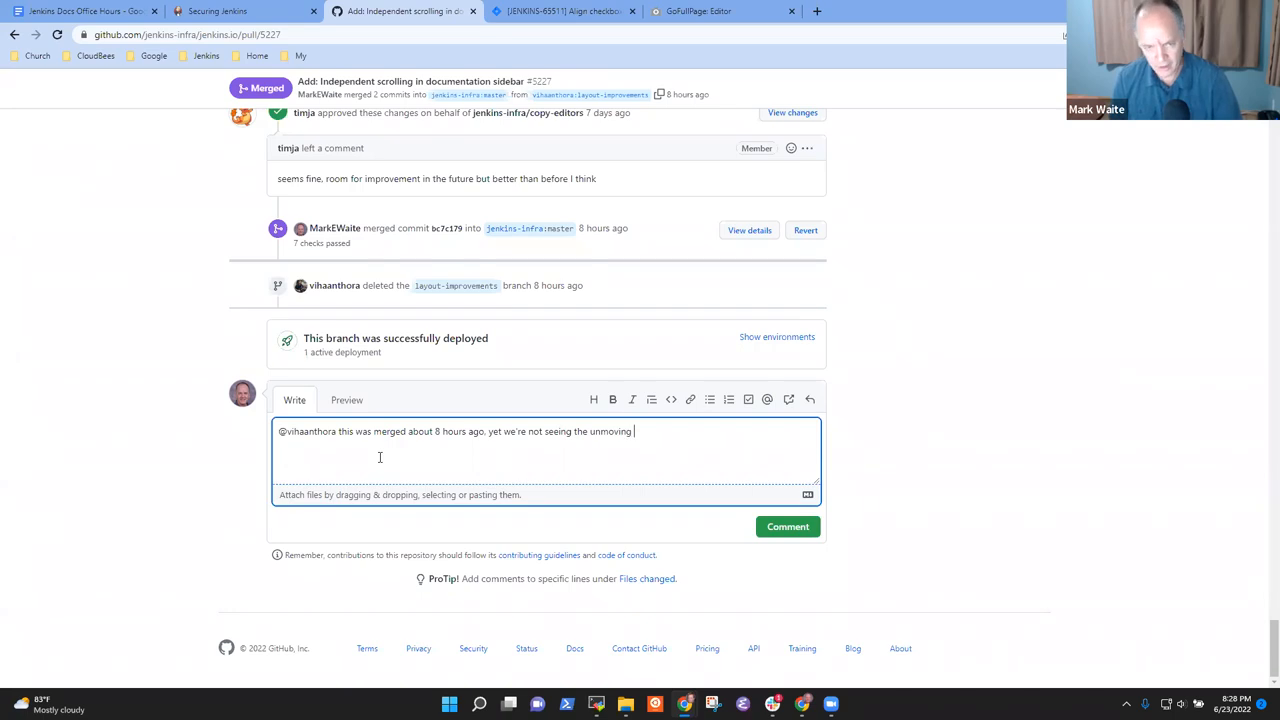
pyautogui.write('table')
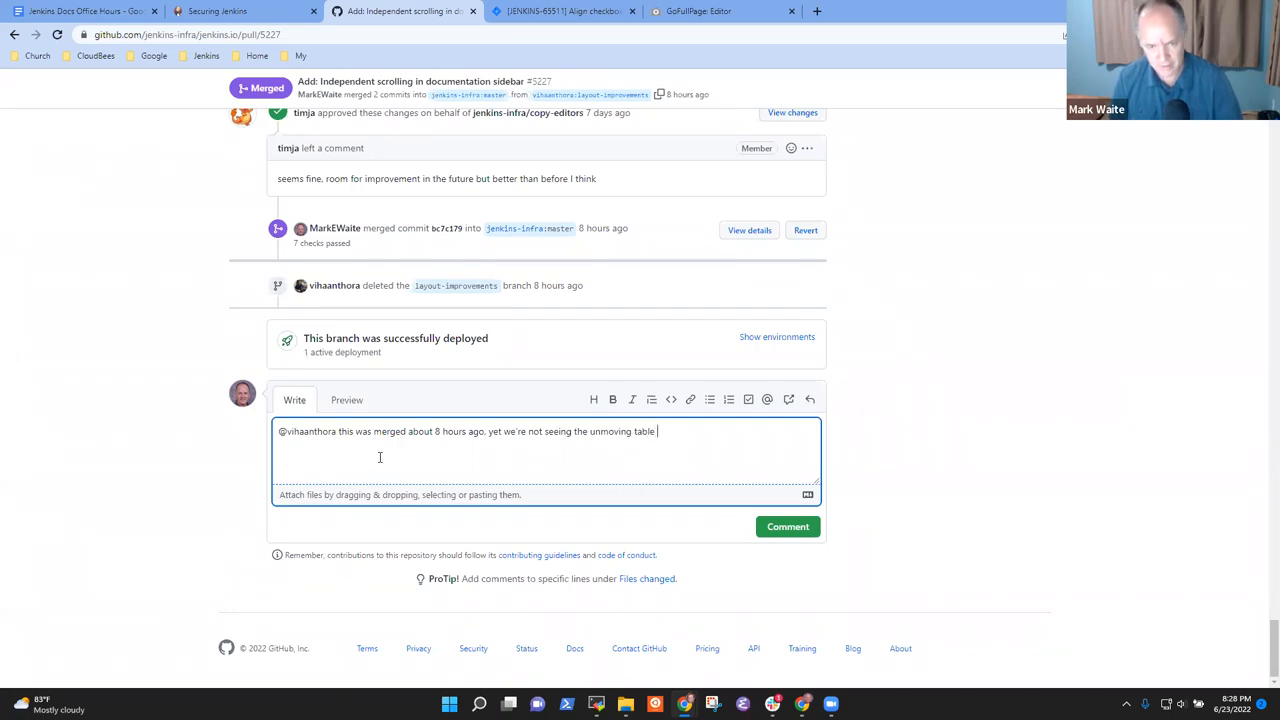
pyautogui.write('of co')
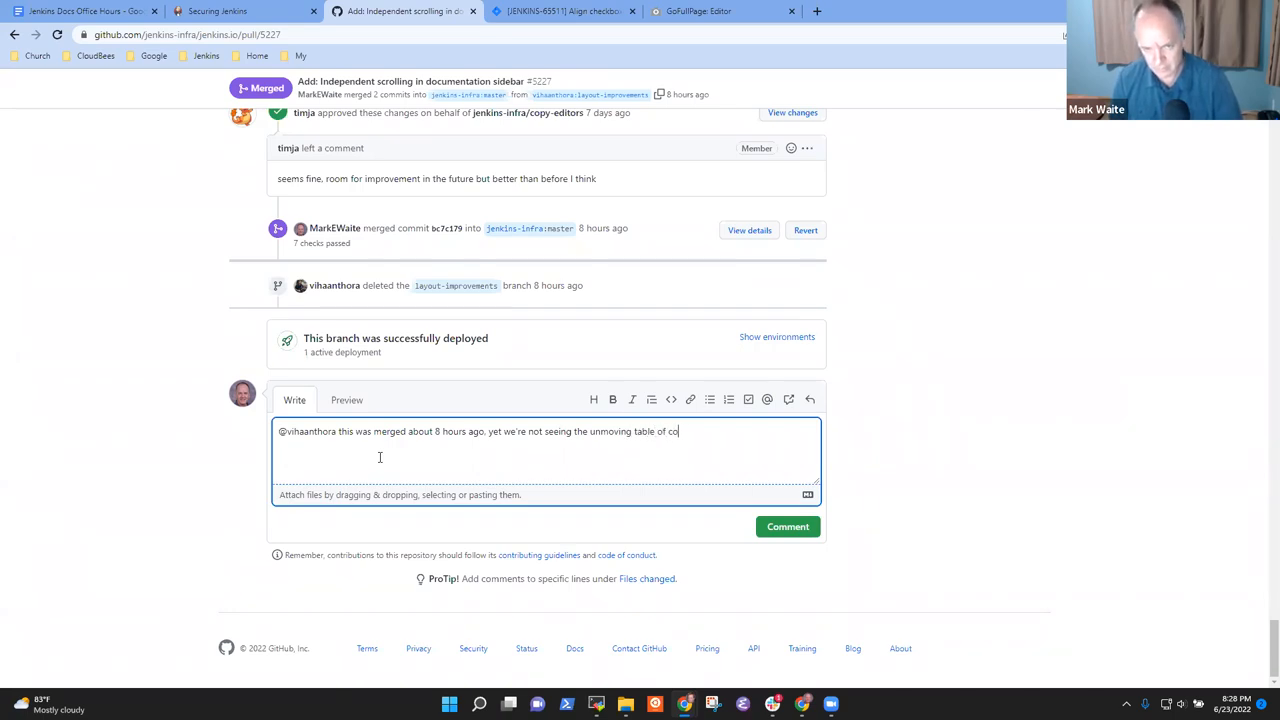
pyautogui.write('ntents on the left.  Is it')
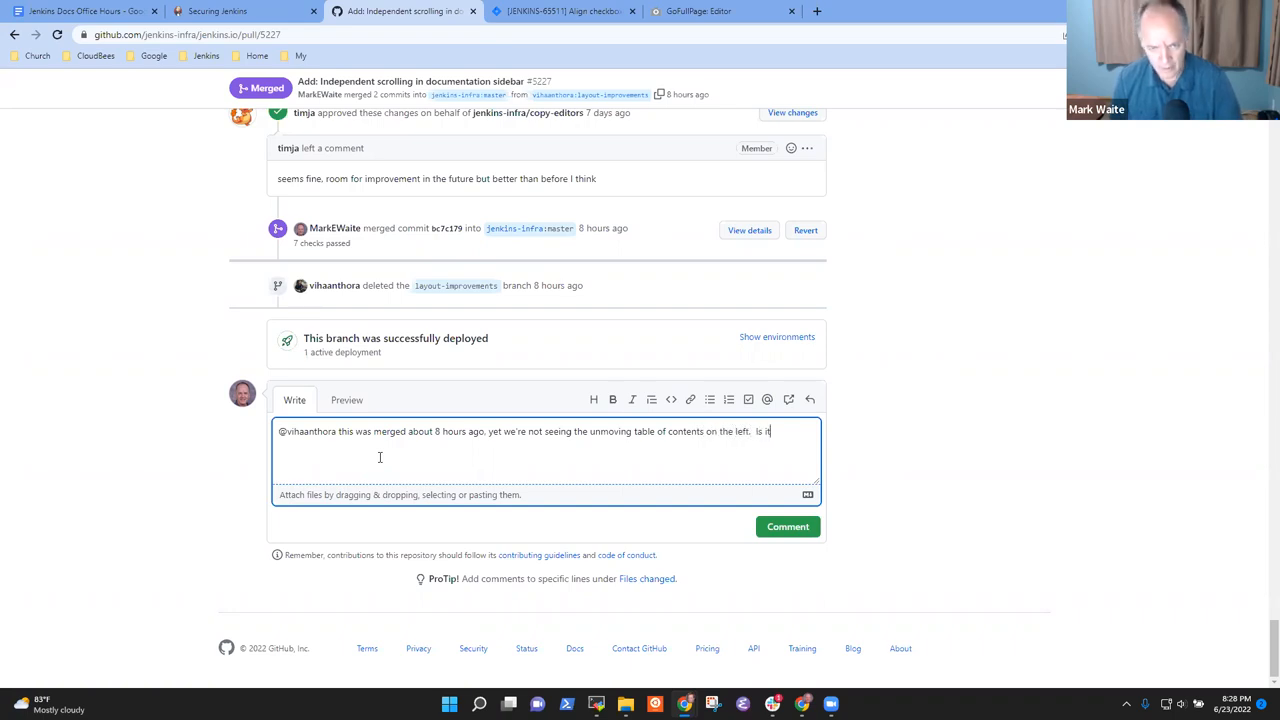
pyautogui.press('Backspace')
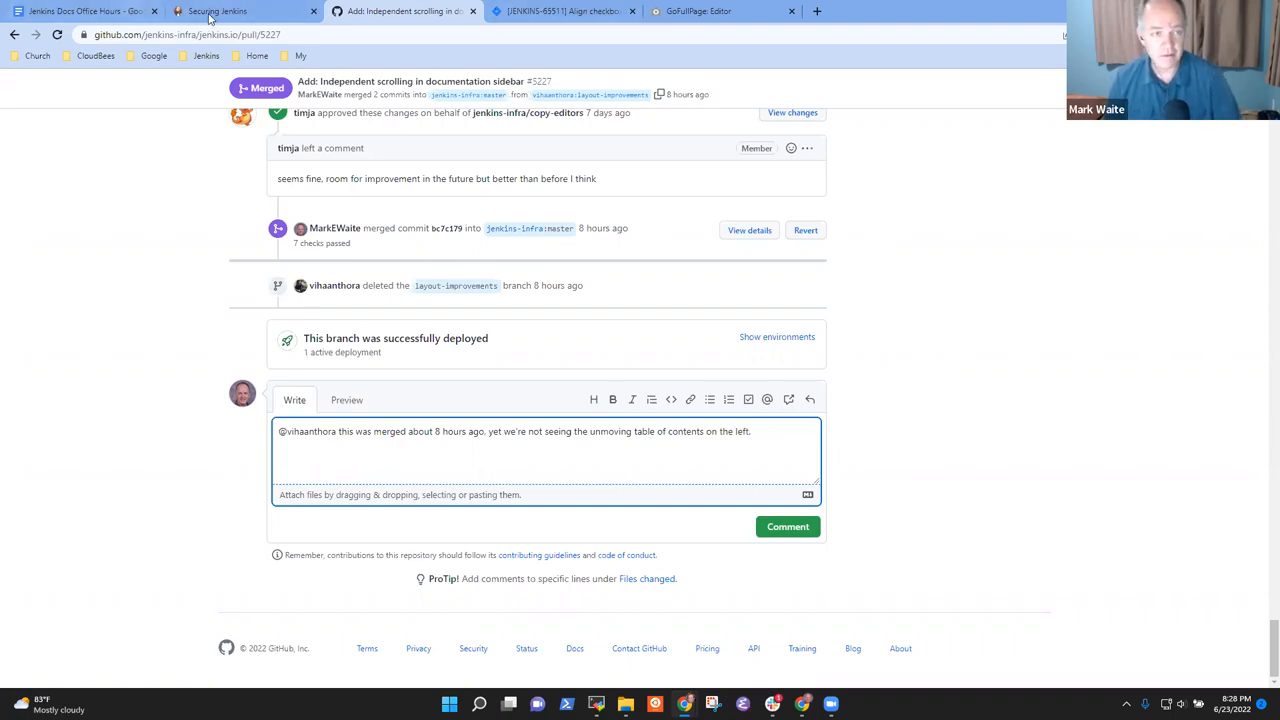
# Paste the Securing Jenkins URL without its query part and ask "behaving as you expect?"
pyautogui.click(244, 12)
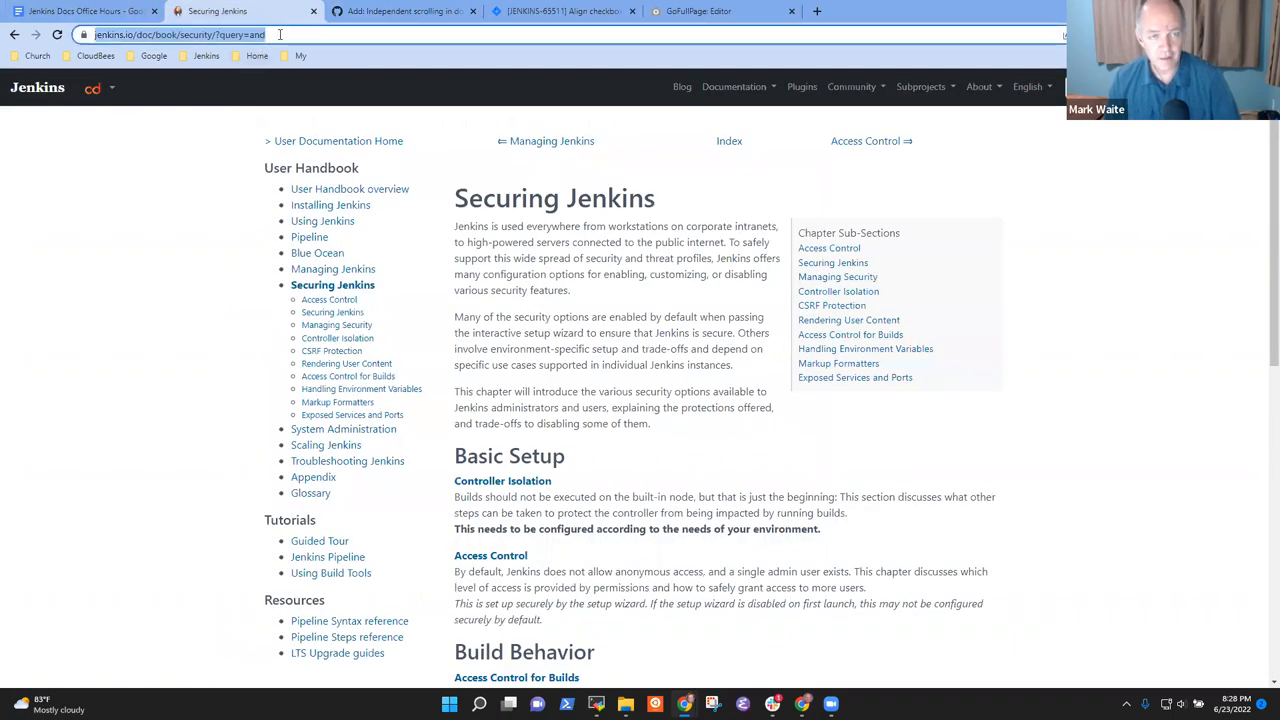
pyautogui.click(400, 12)
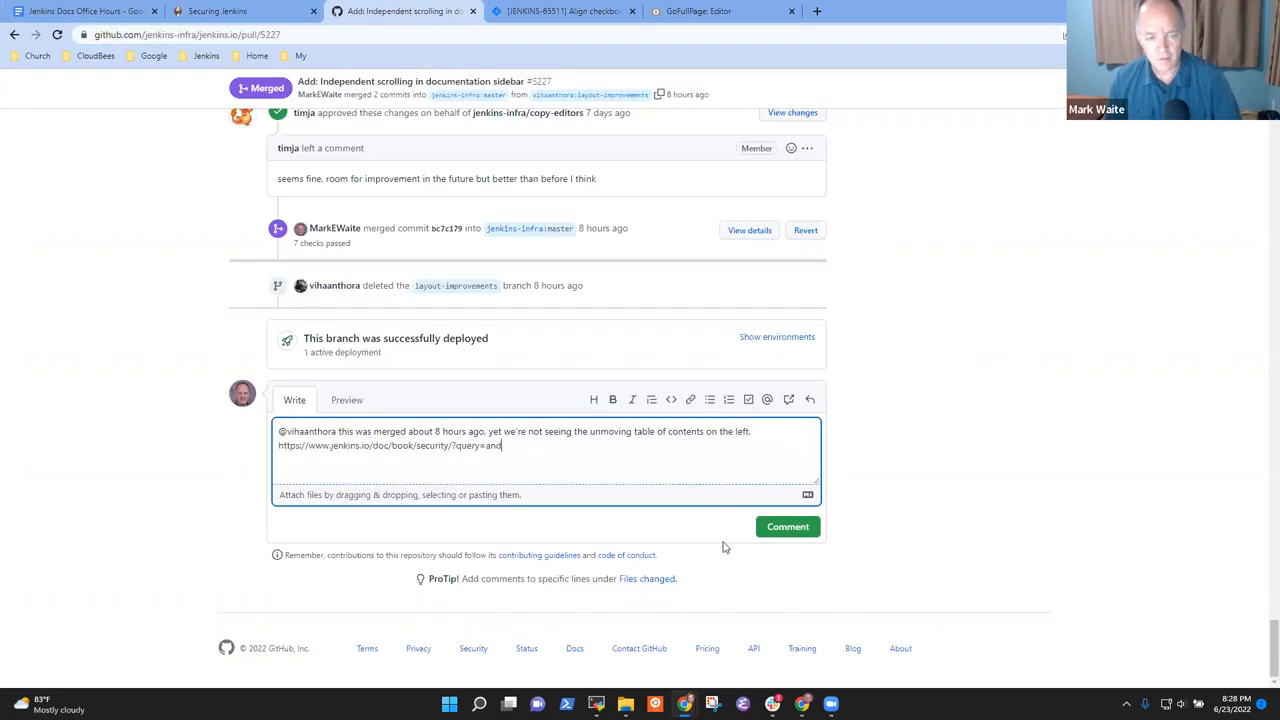
pyautogui.doubleClick(476, 444)
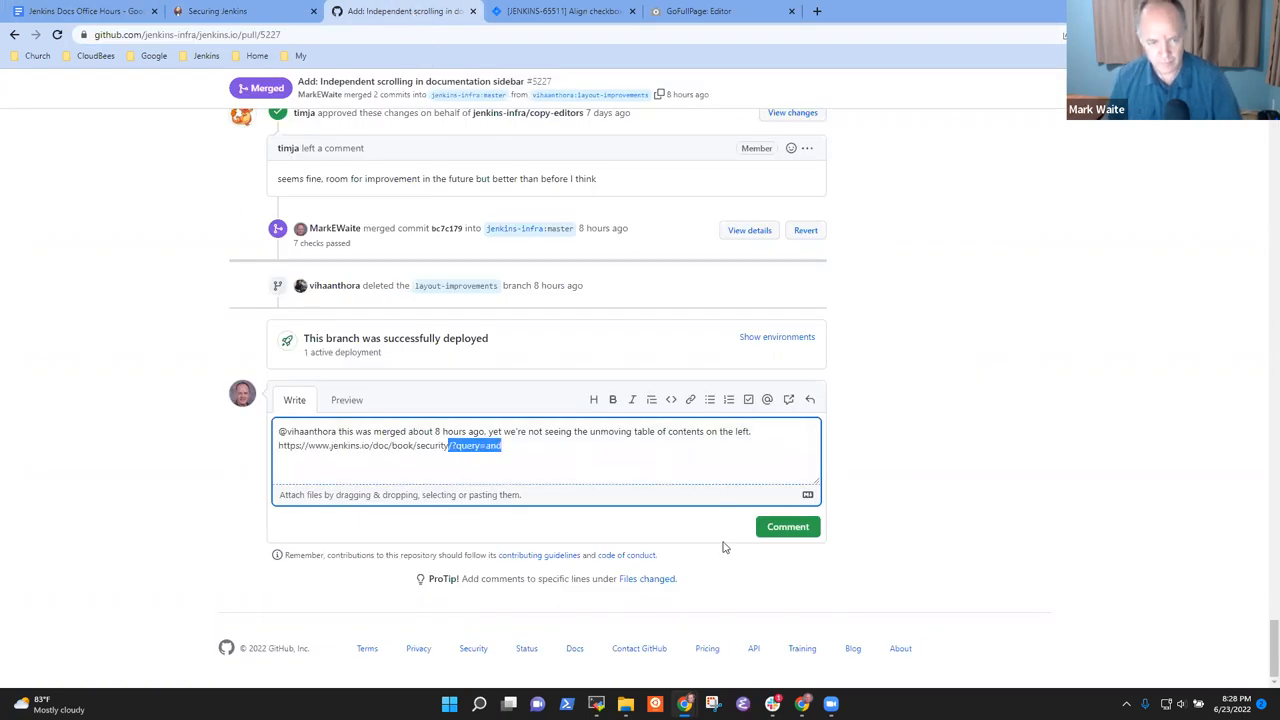
pyautogui.press('Delete')
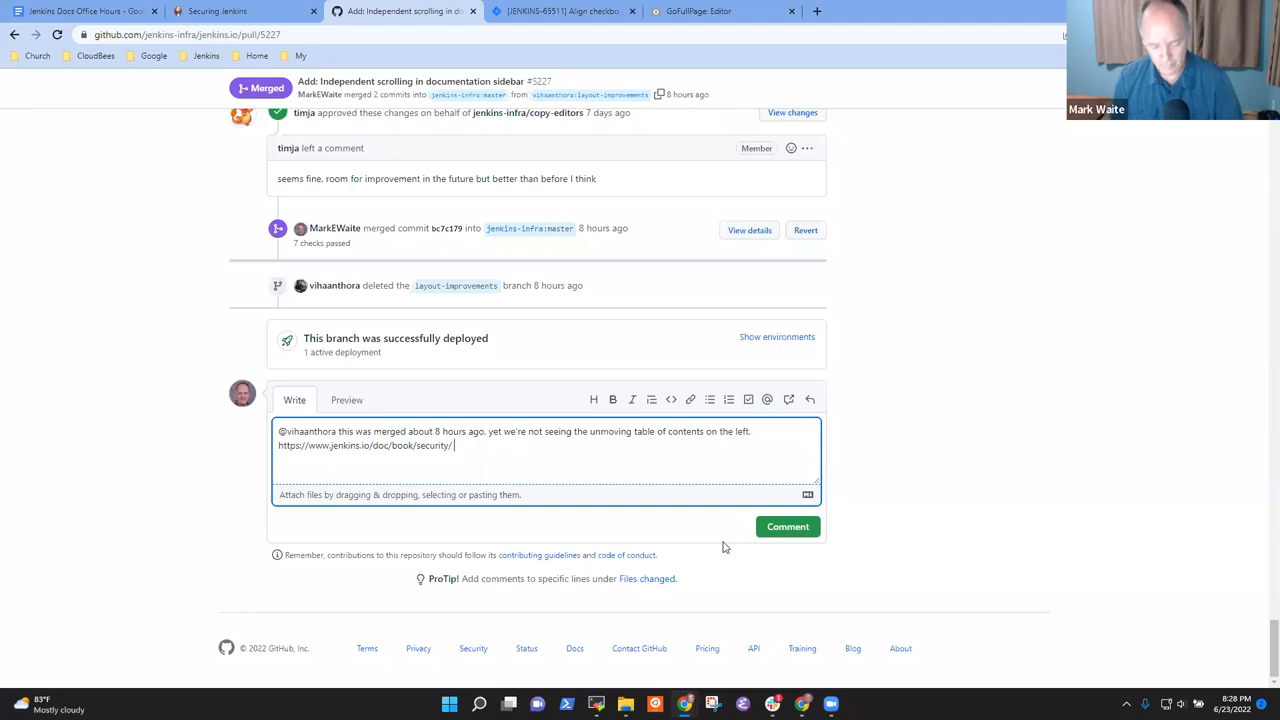
pyautogui.write('behaving')
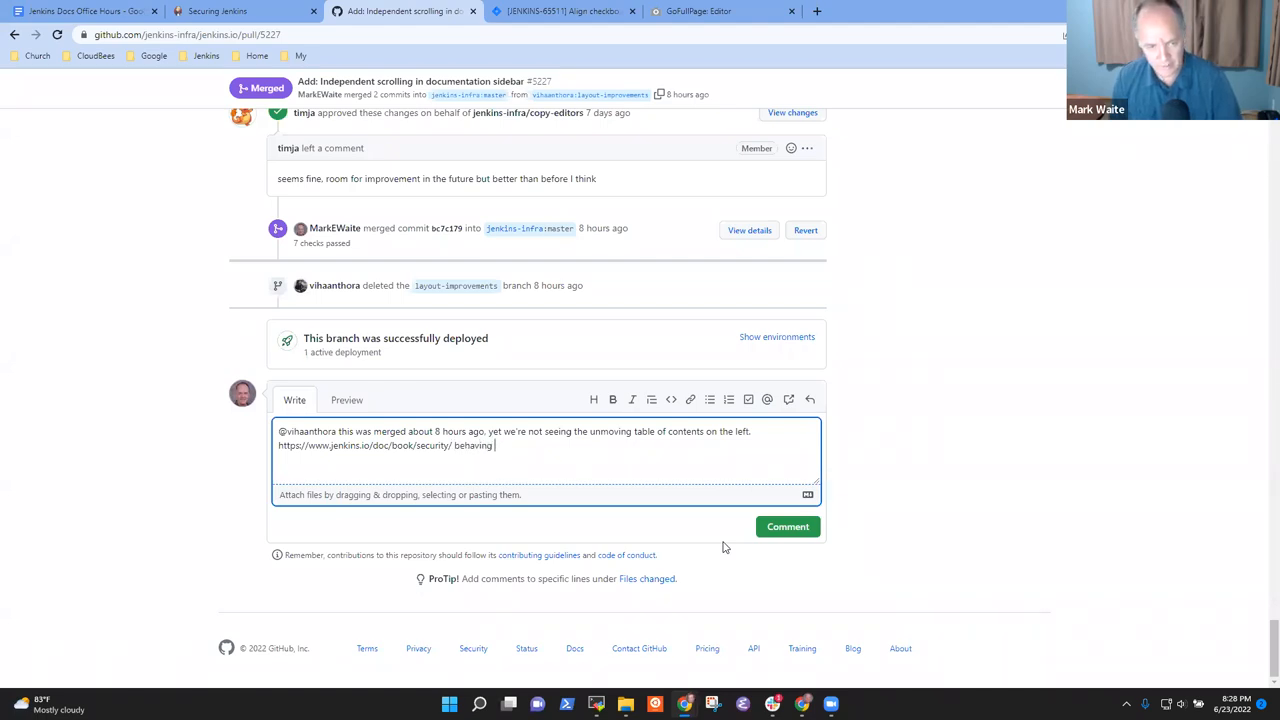
pyautogui.write('as you expect?')
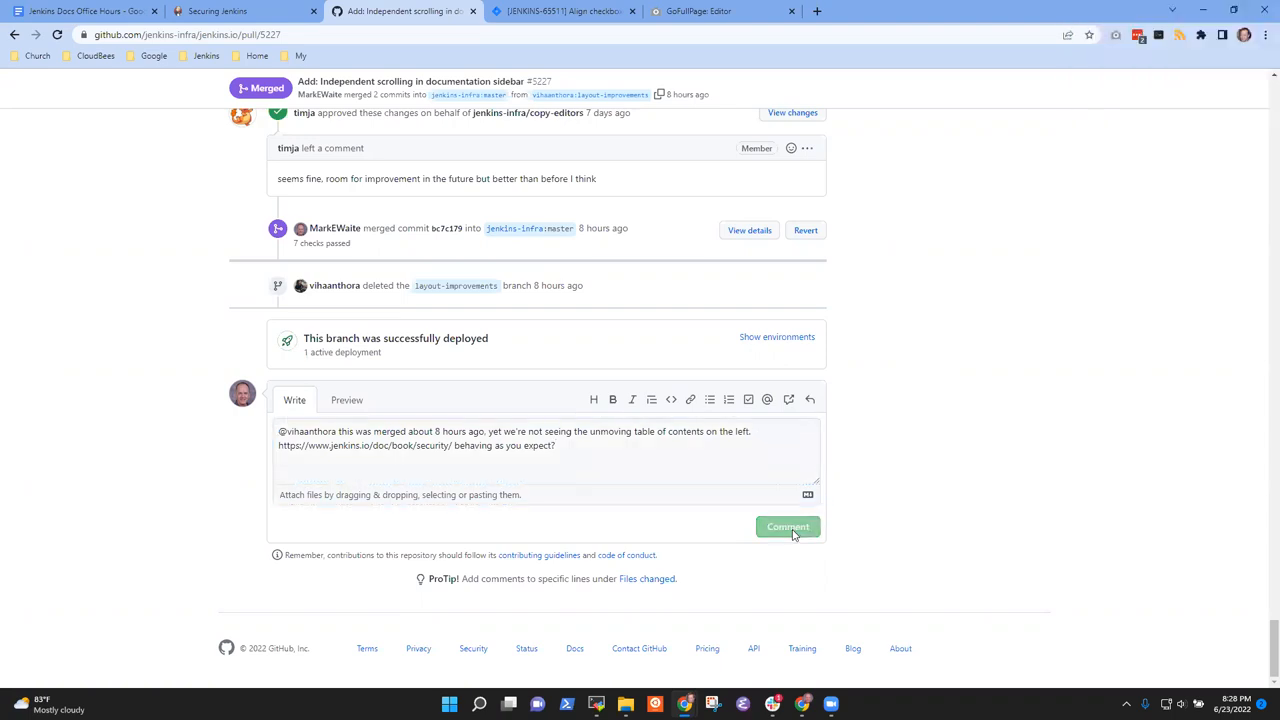
# Post the comment, edit it to add 'Is', update it, and return to the meeting notes
pyautogui.click(788, 528)
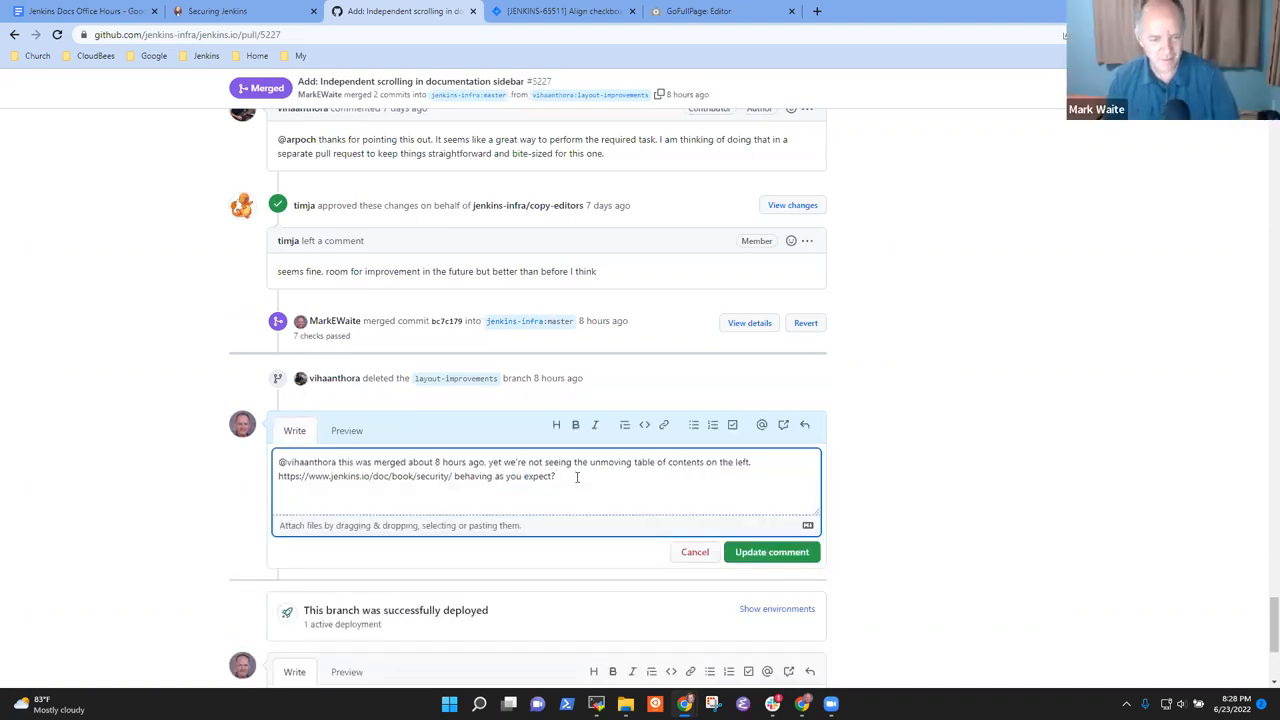
pyautogui.write('is')
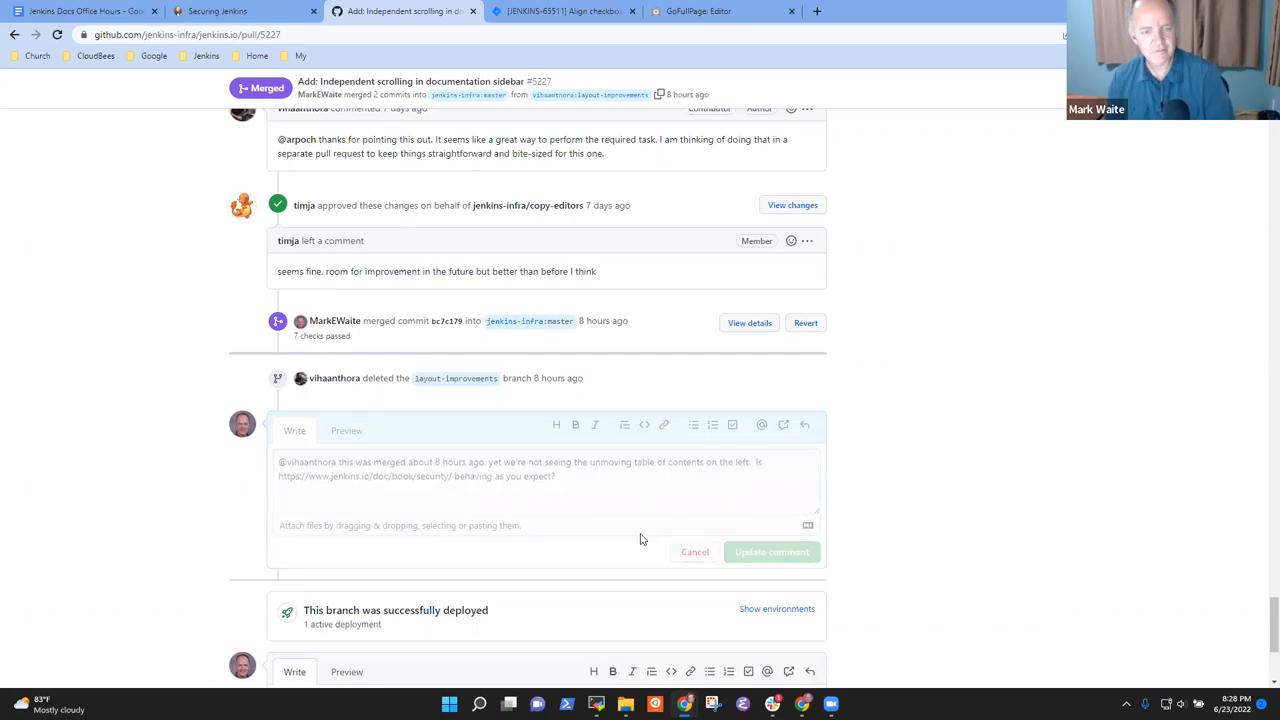
pyautogui.click(772, 552)
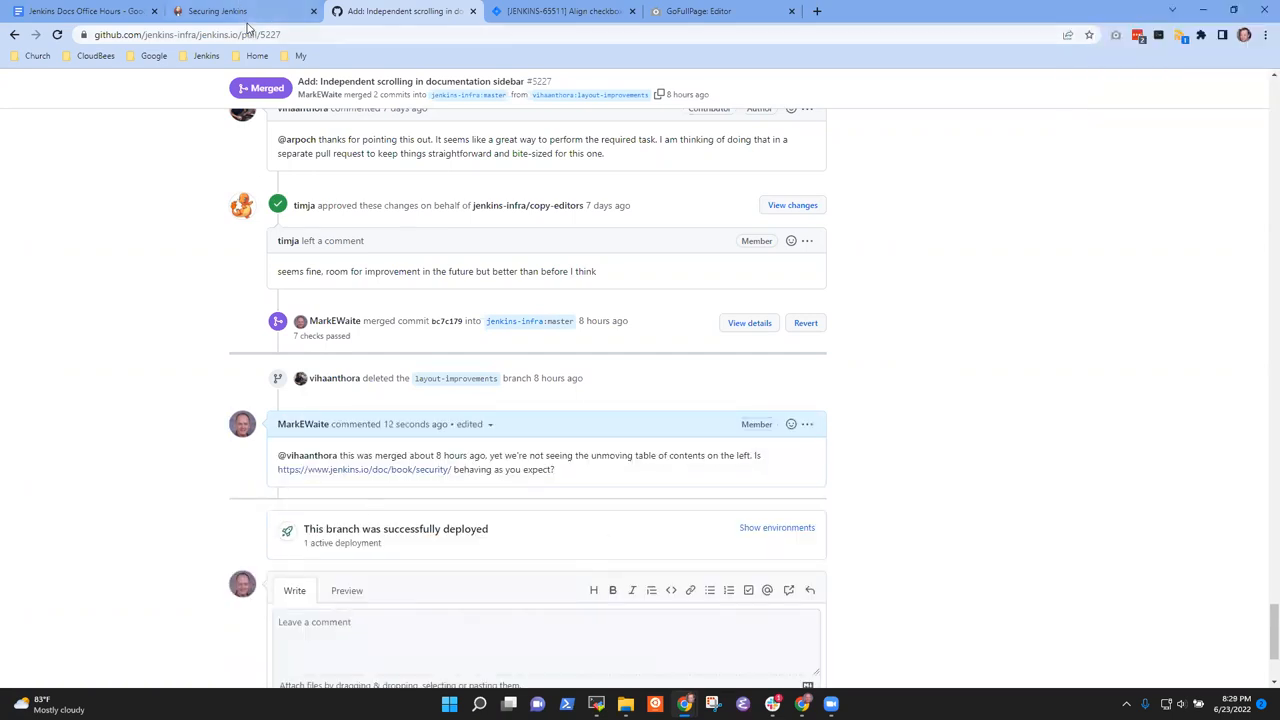
pyautogui.click(84, 12)
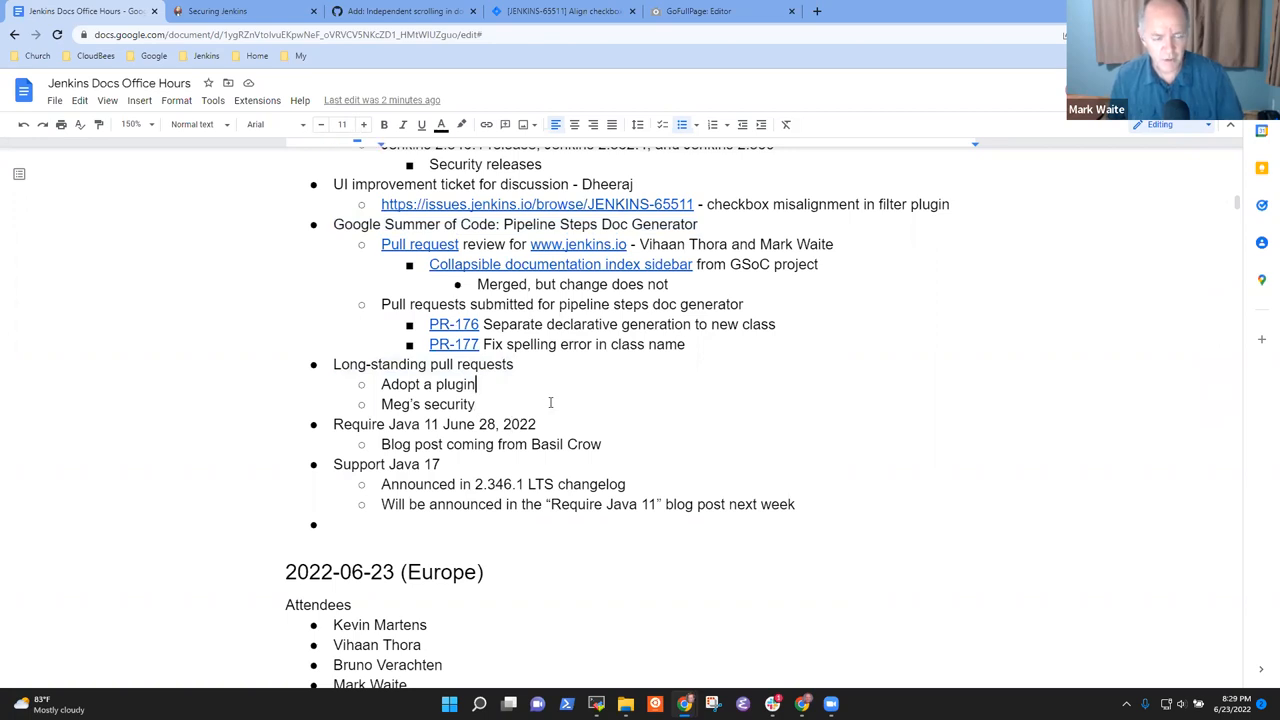
# Reword Meg's long-standing item to "security docs rework"
pyautogui.doubleClick(428, 384)
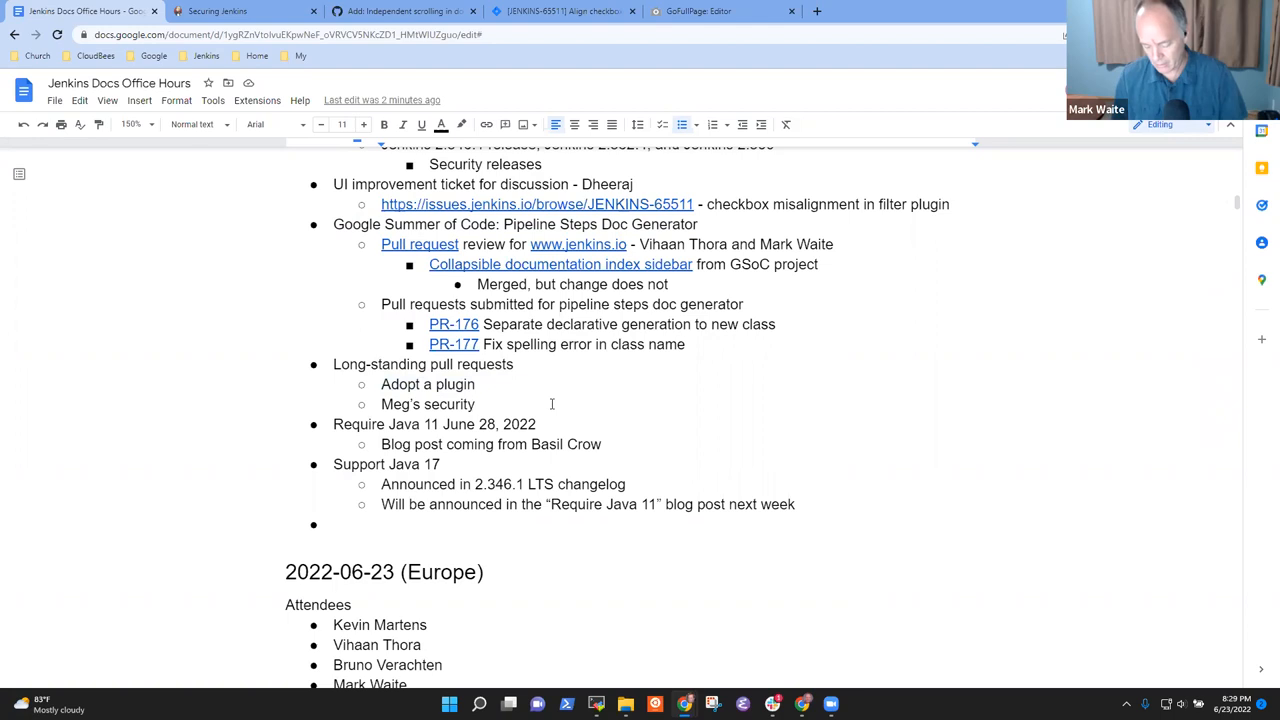
pyautogui.press('Backspace')
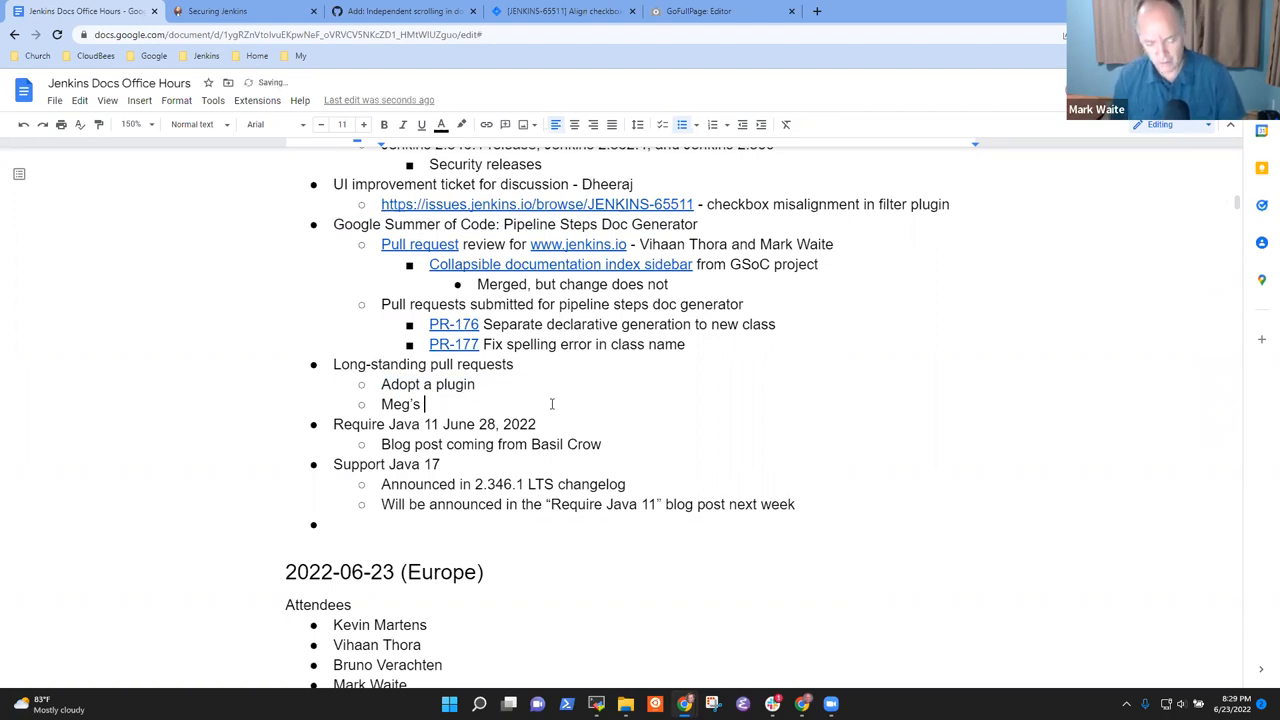
pyautogui.write('security docs')
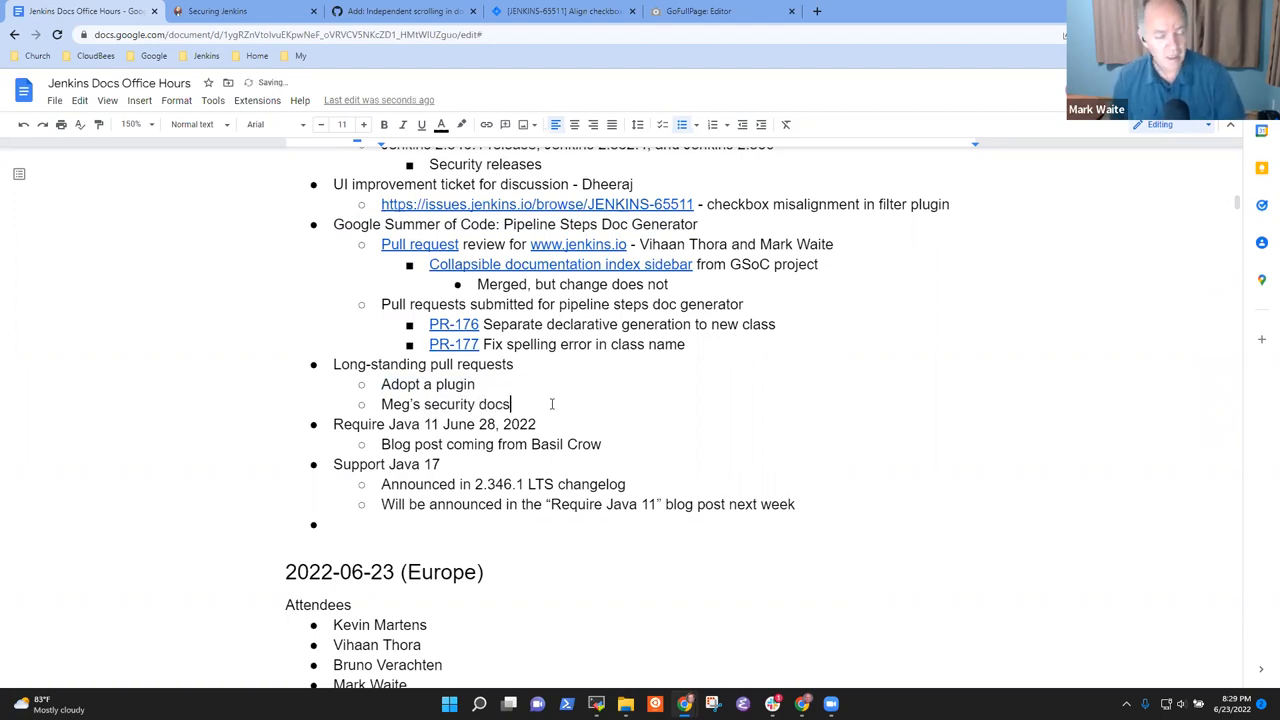
pyautogui.write('r')
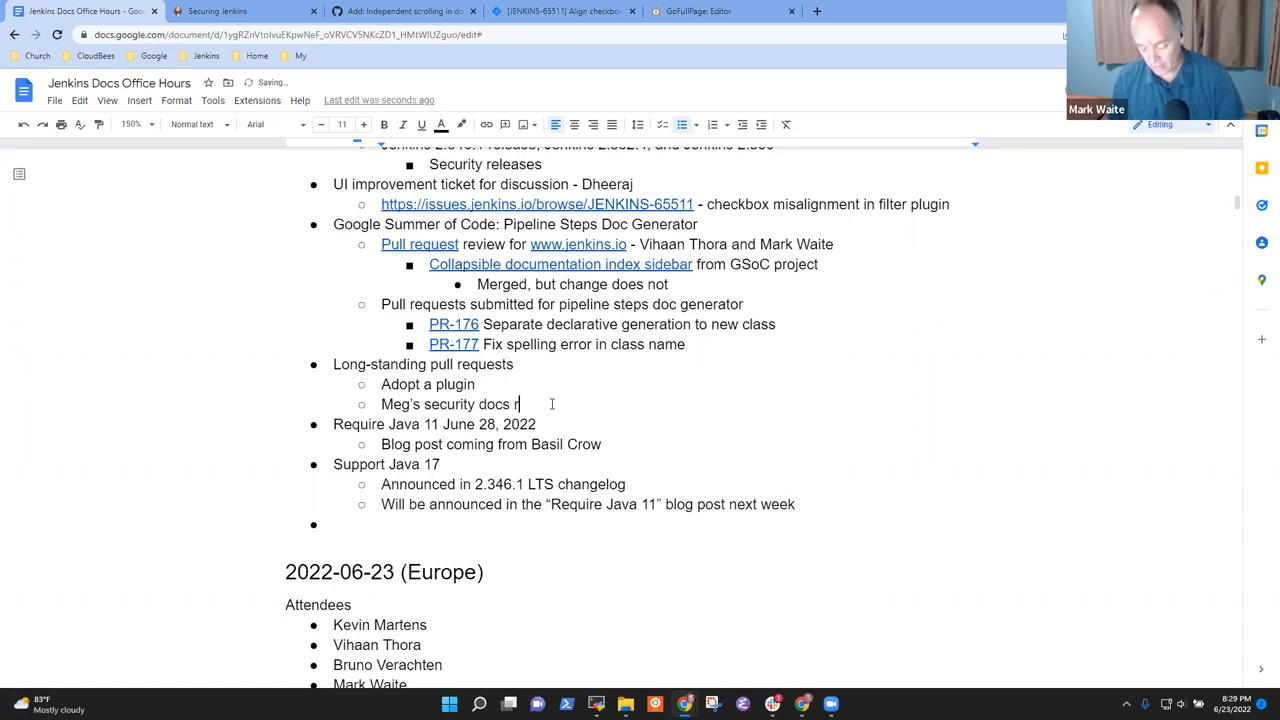
pyautogui.write('rework')
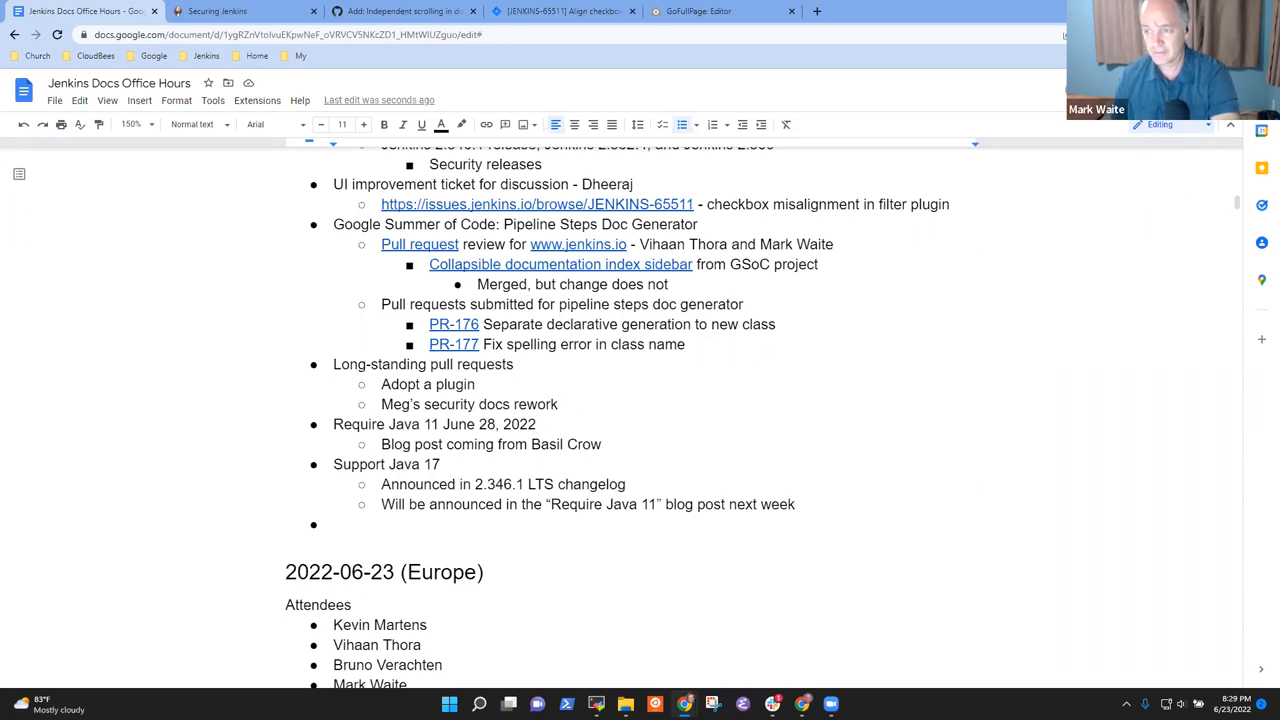
pyautogui.moveTo(892, 380)
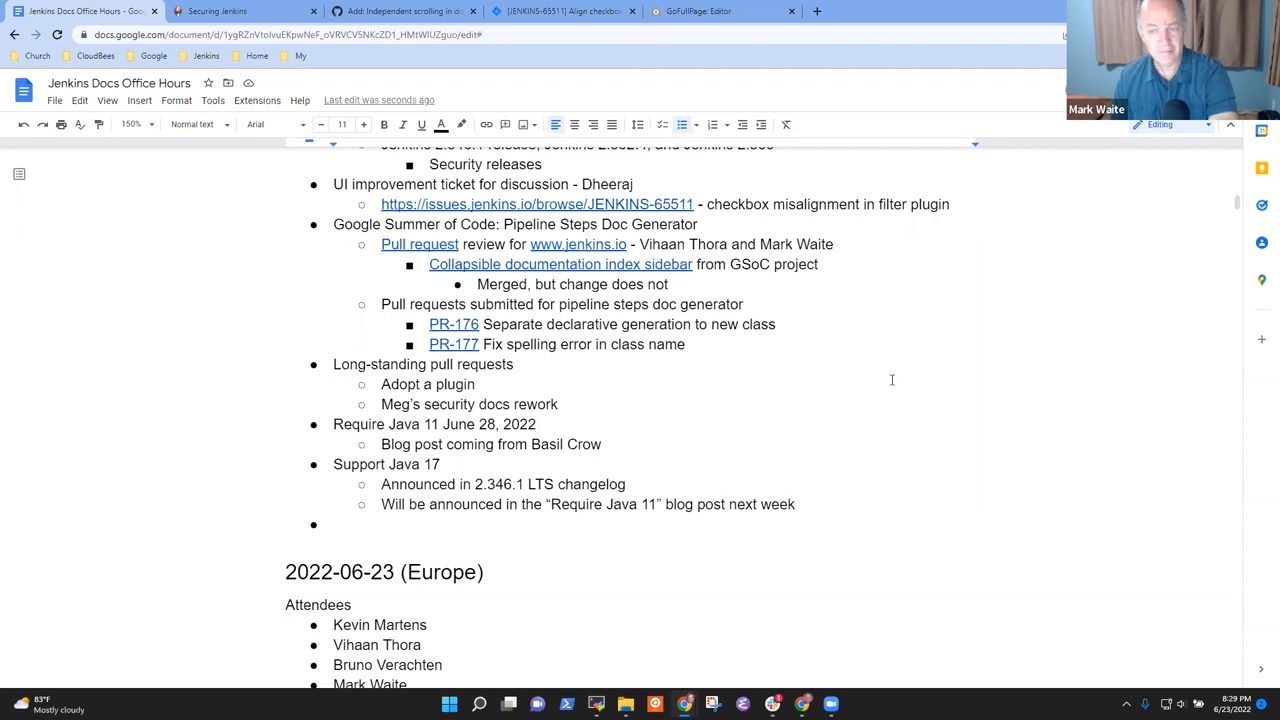
pyautogui.moveTo(484, 432)
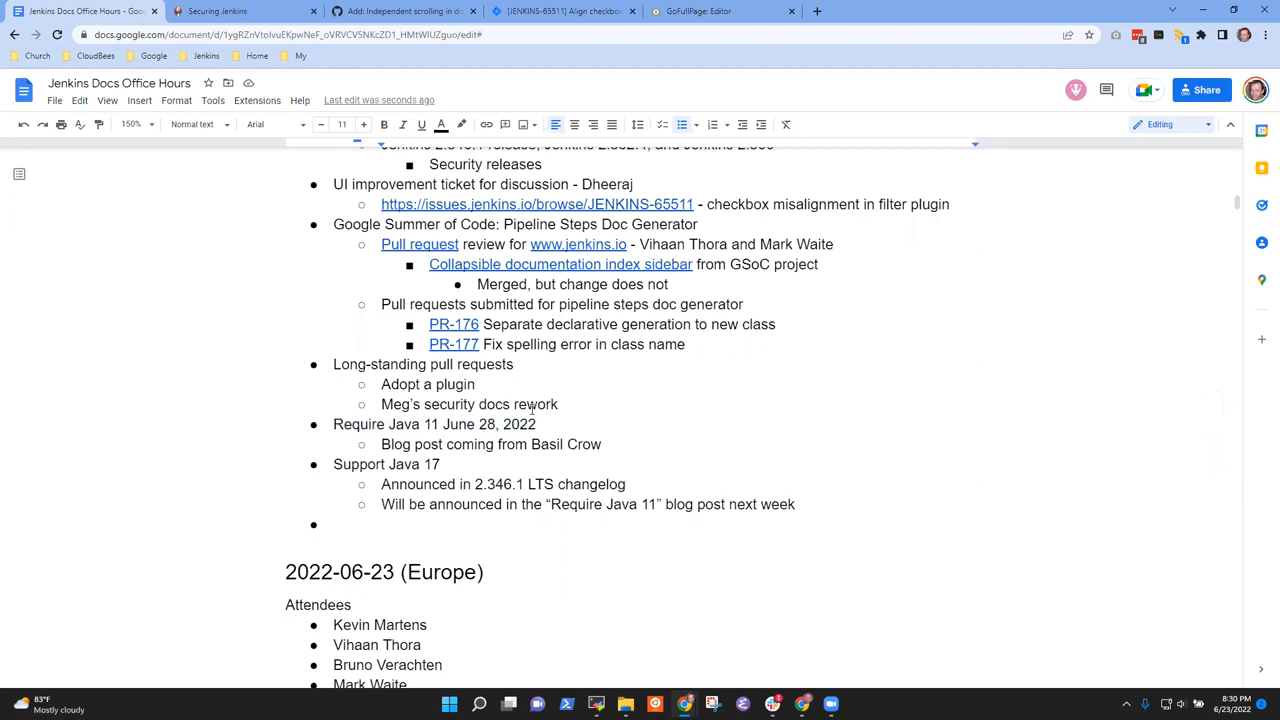
# Delete the empty bullet under Support Java 17 and switch to the GoFullPage editor
pyautogui.doubleClick(468, 404)
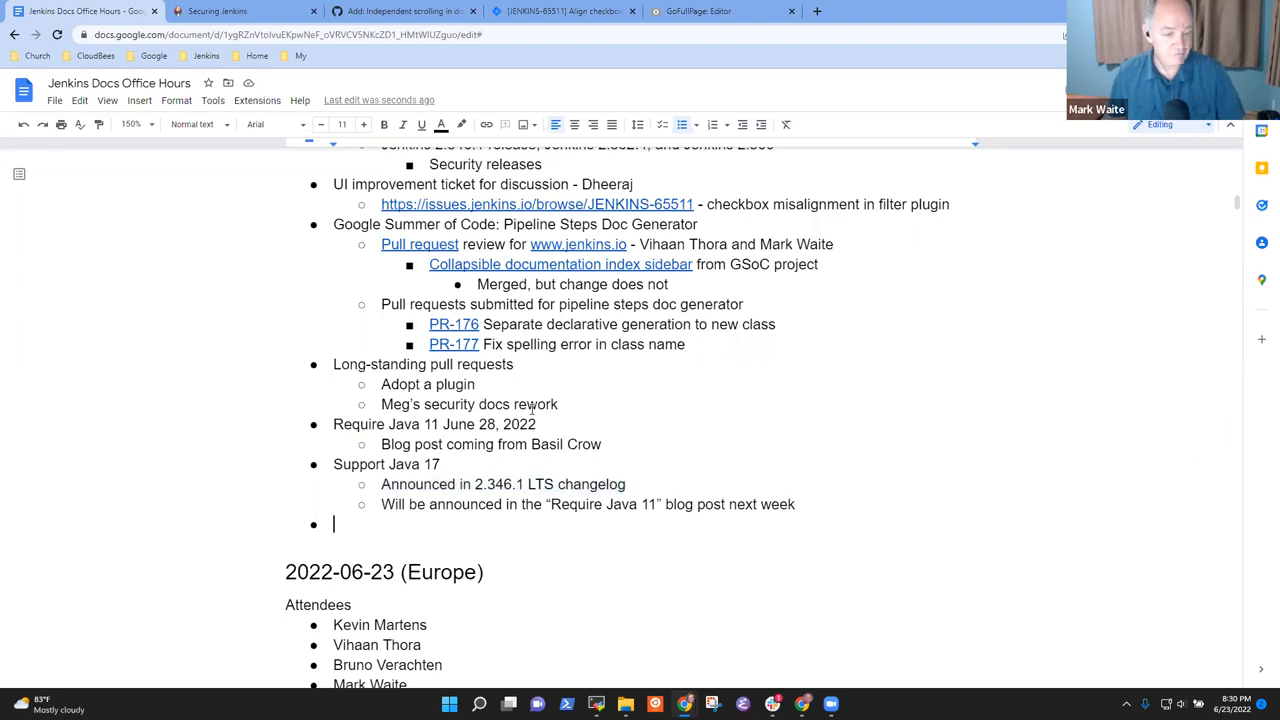
pyautogui.press('backspace')
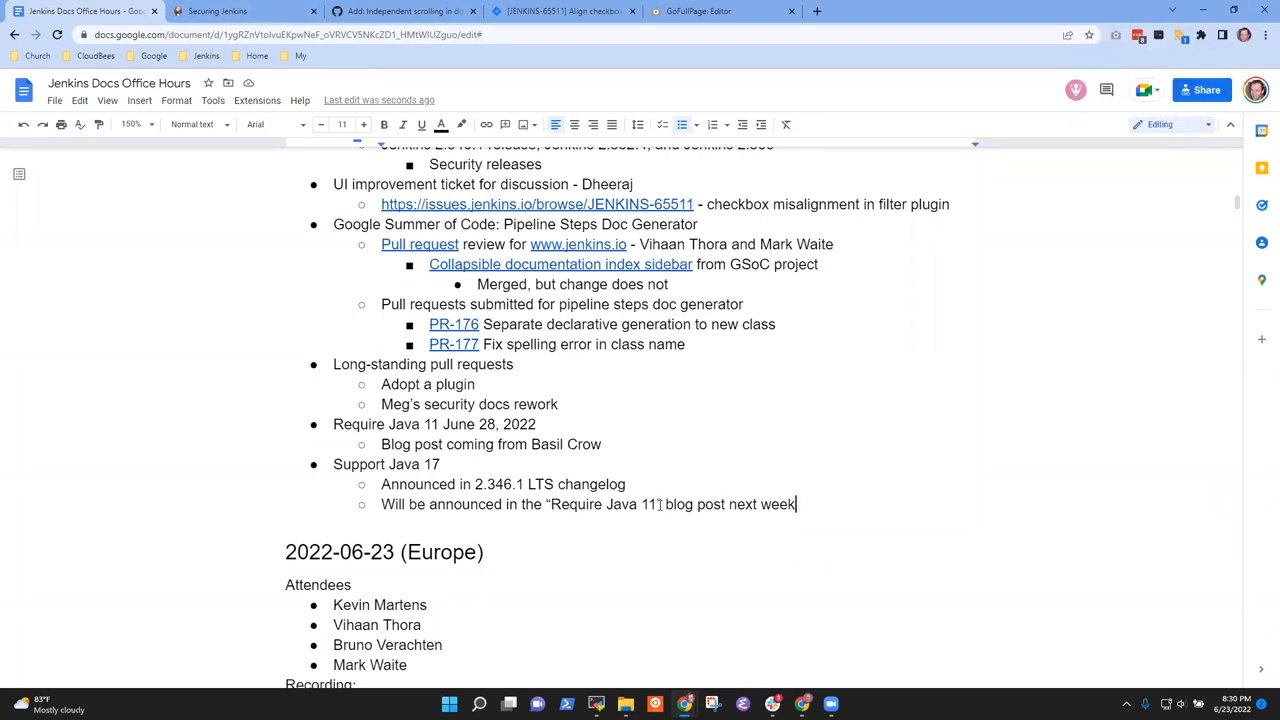
pyautogui.moveTo(1000, 30)
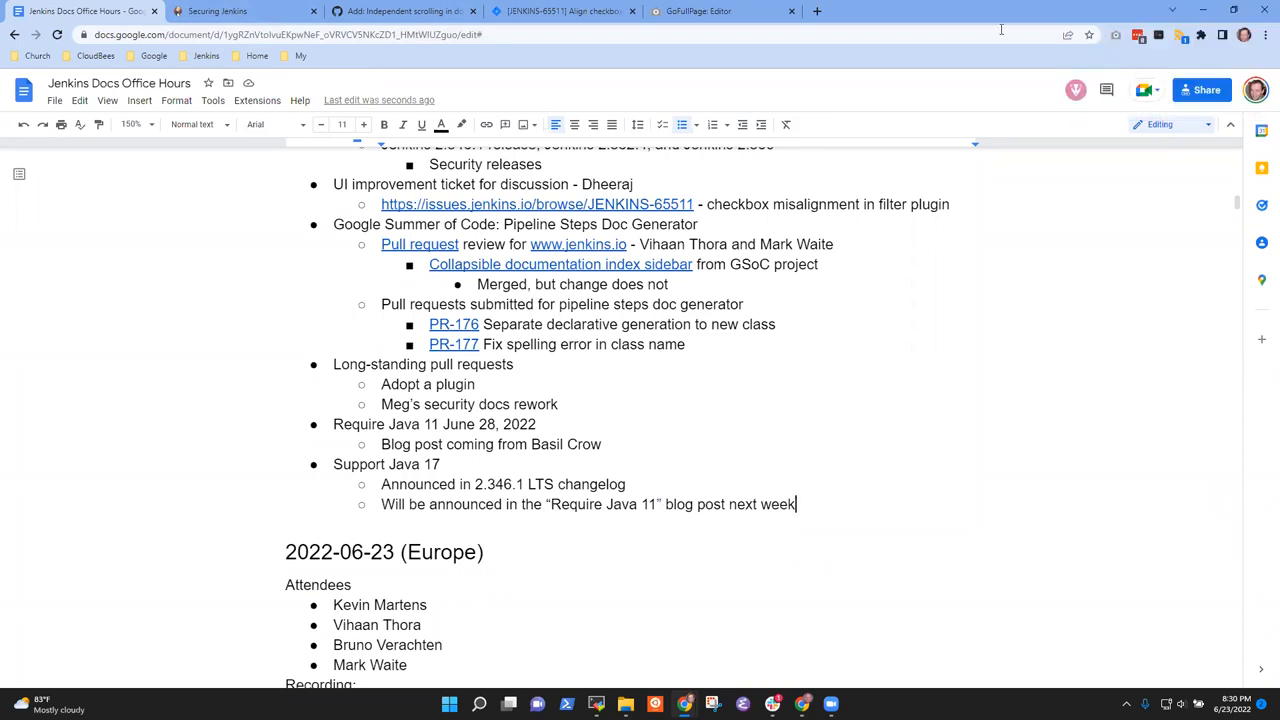
pyautogui.click(696, 12)
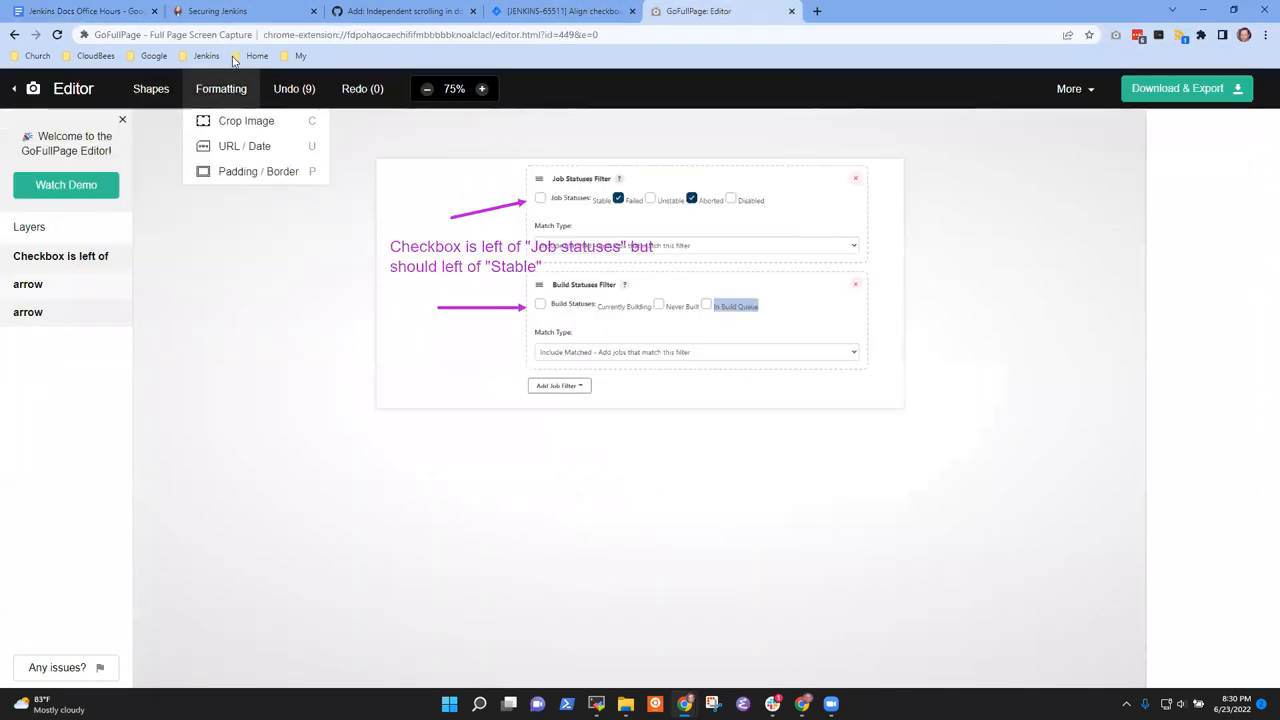
# Open the jenkins-infra/jenkins.io repository's open pull request list and scroll through it
pyautogui.click(206, 56)
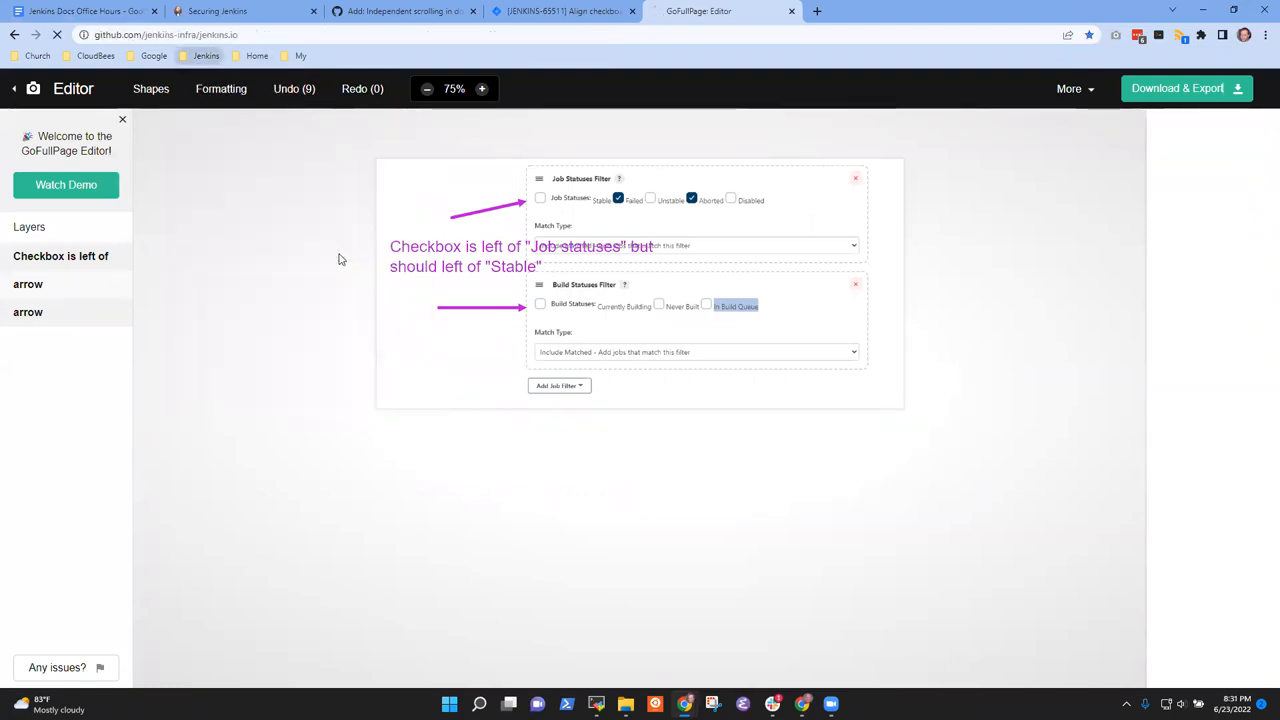
pyautogui.click(720, 12)
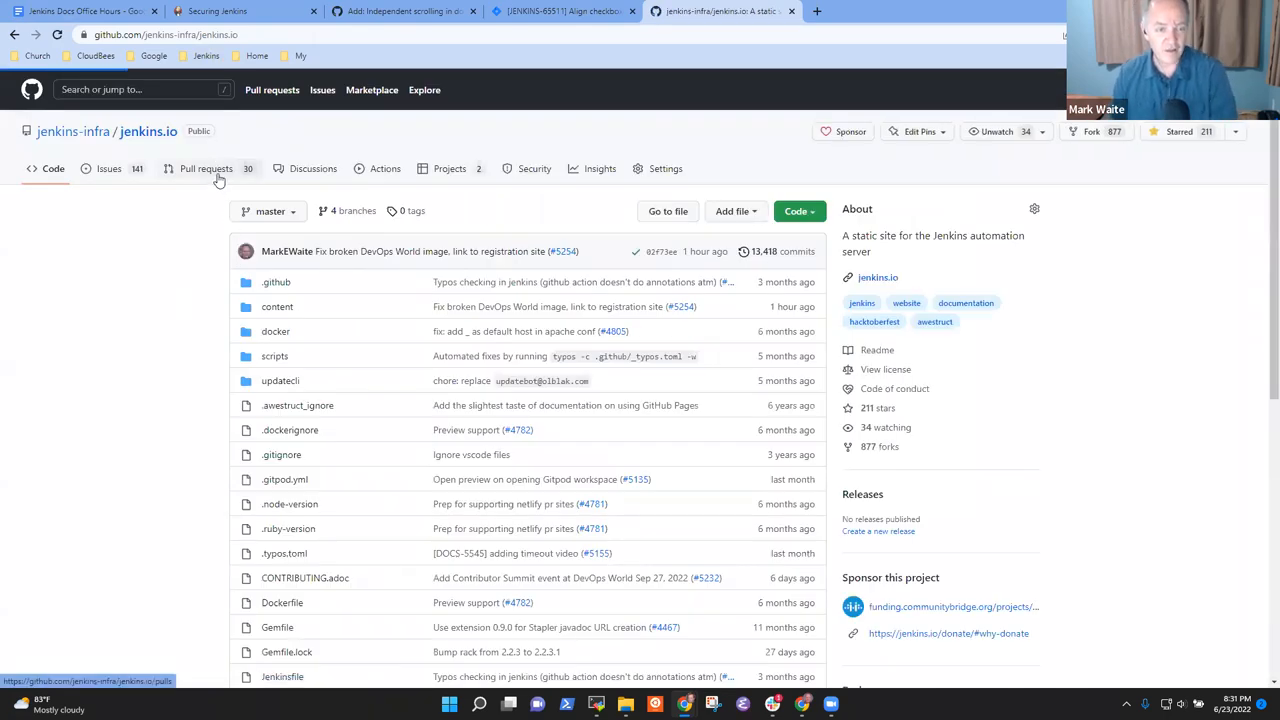
pyautogui.click(206, 168)
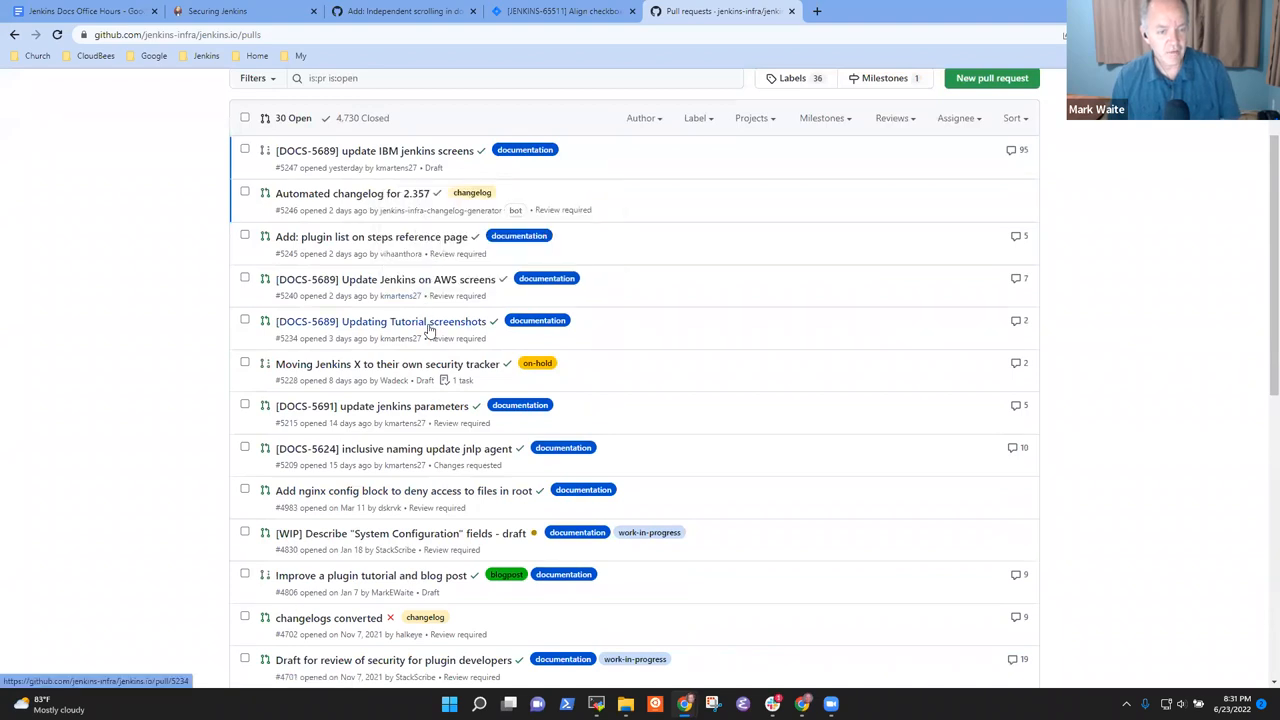
pyautogui.moveTo(386, 280)
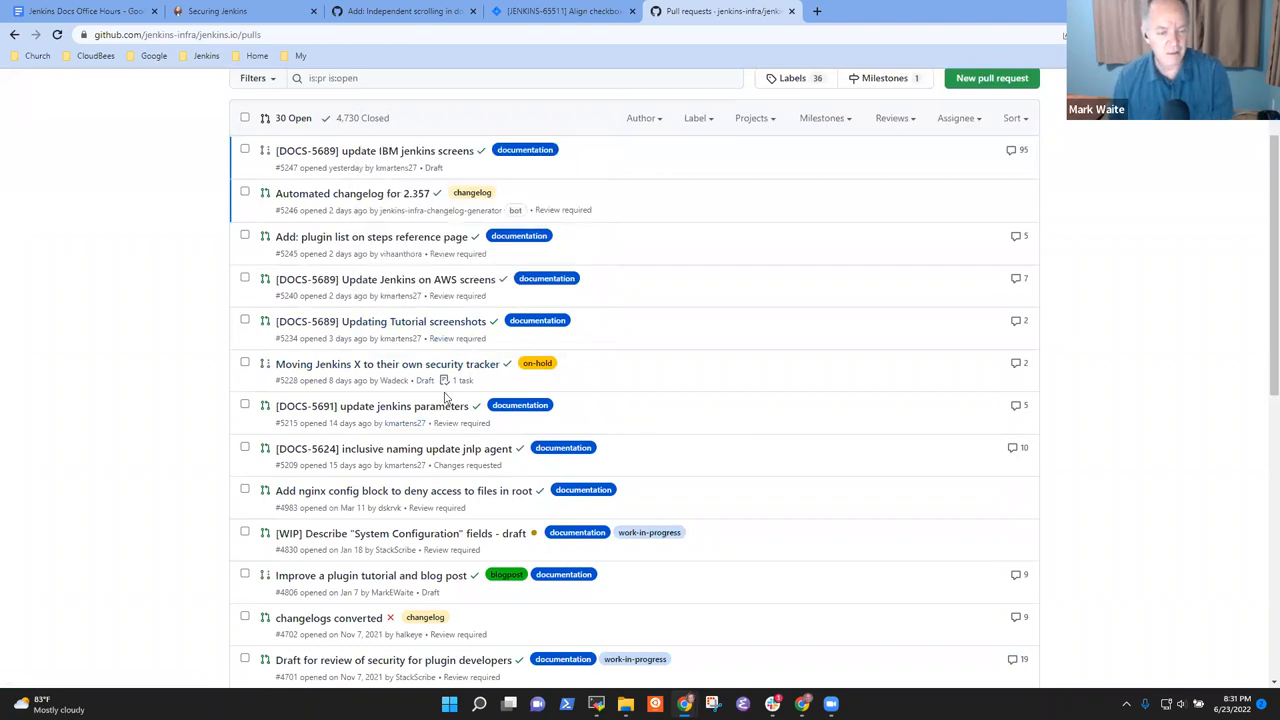
pyautogui.scroll(3)
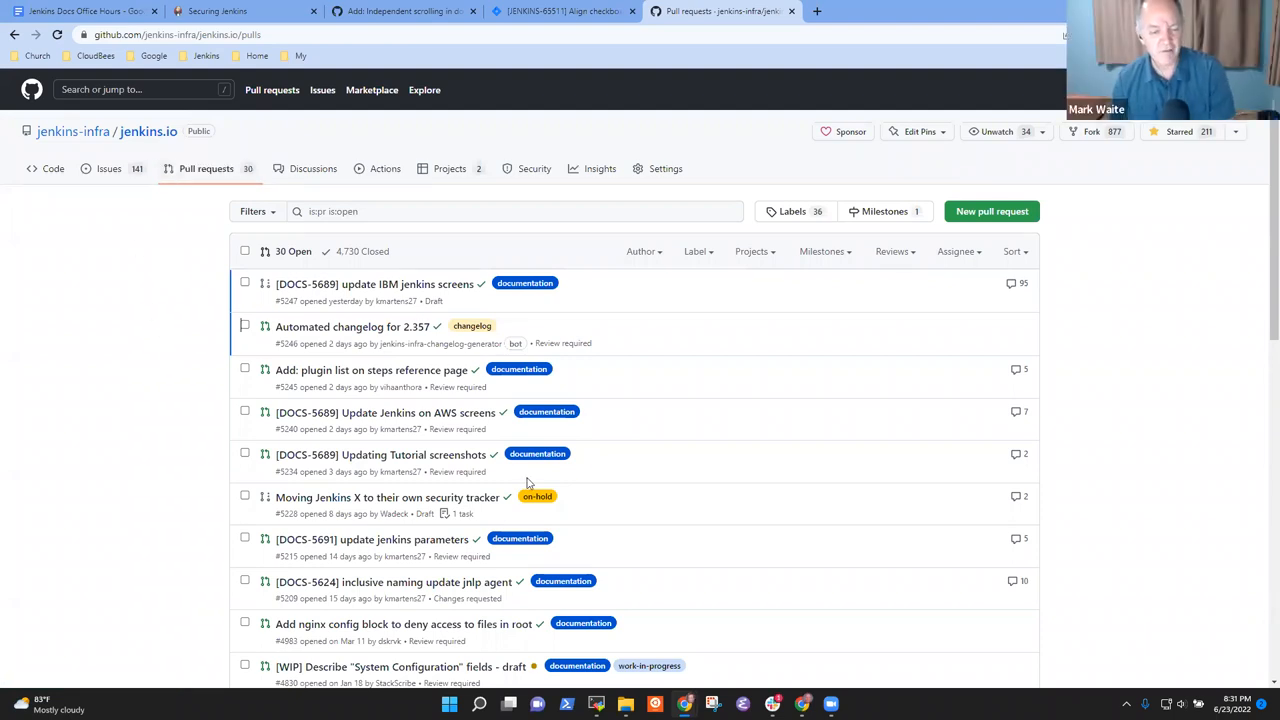
pyautogui.scroll(-3)
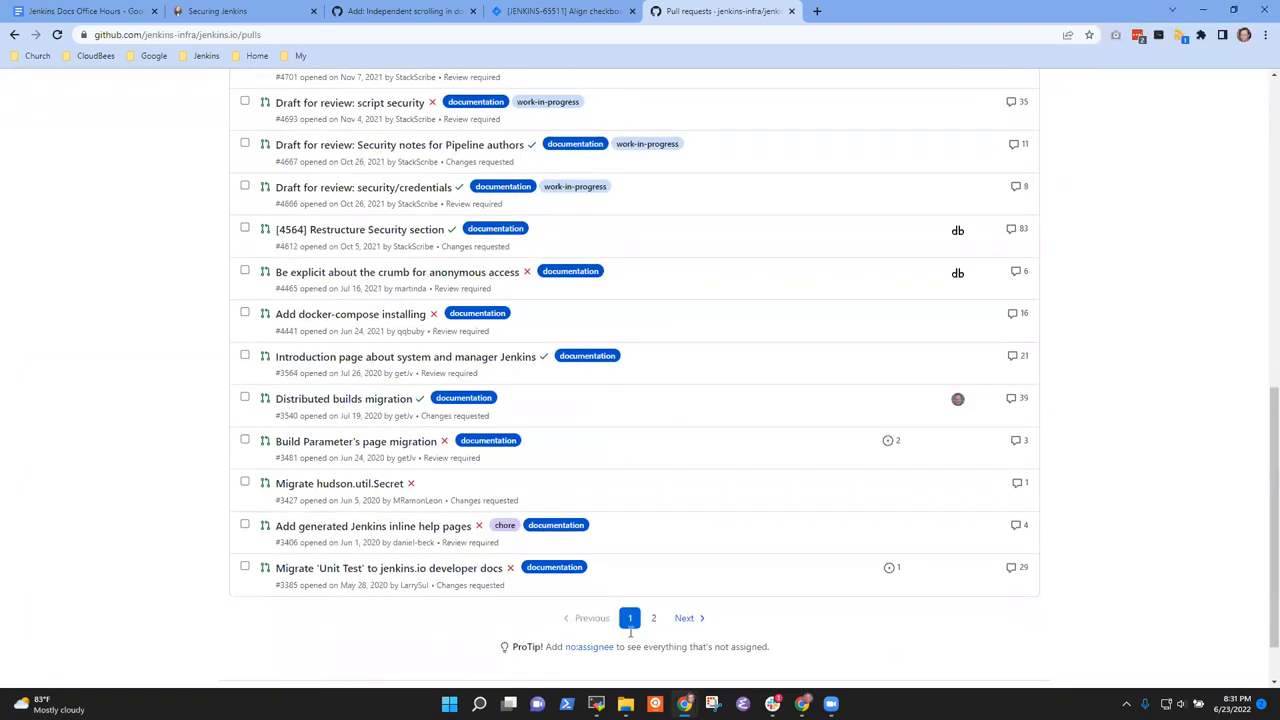
pyautogui.scroll(3)
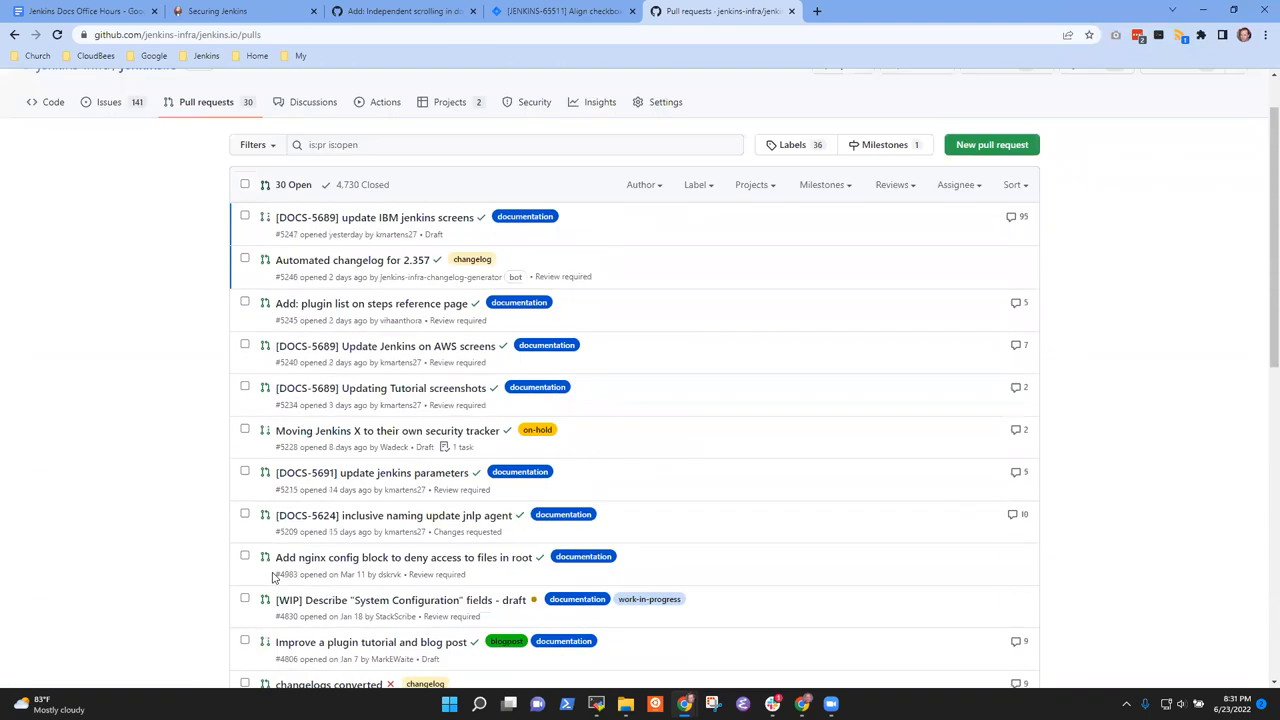
pyautogui.scroll(3)
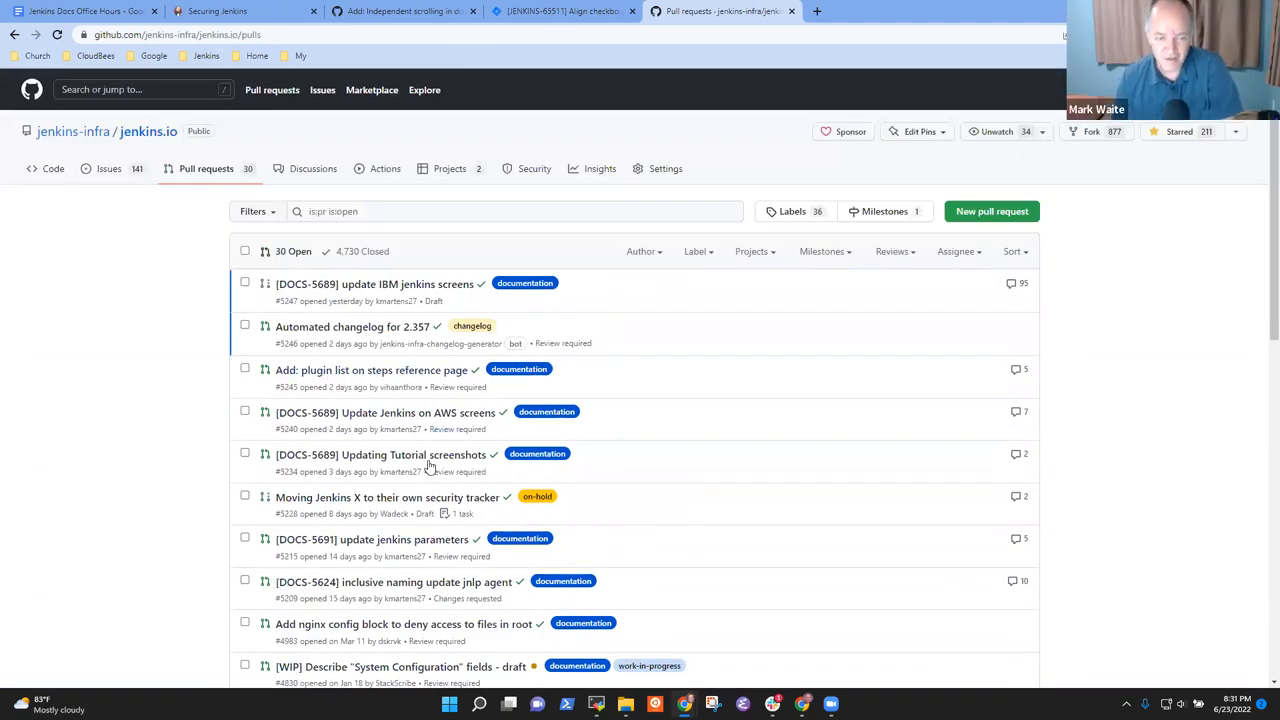
pyautogui.moveTo(464, 336)
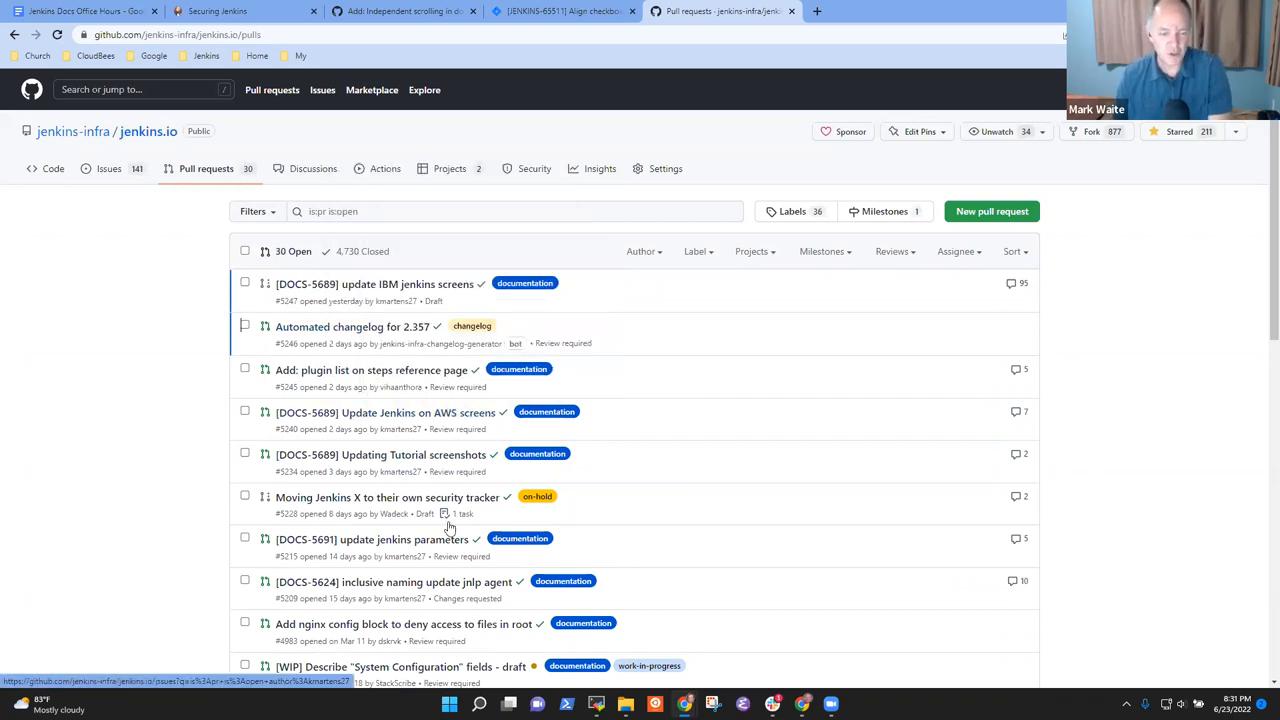
pyautogui.moveTo(628, 580)
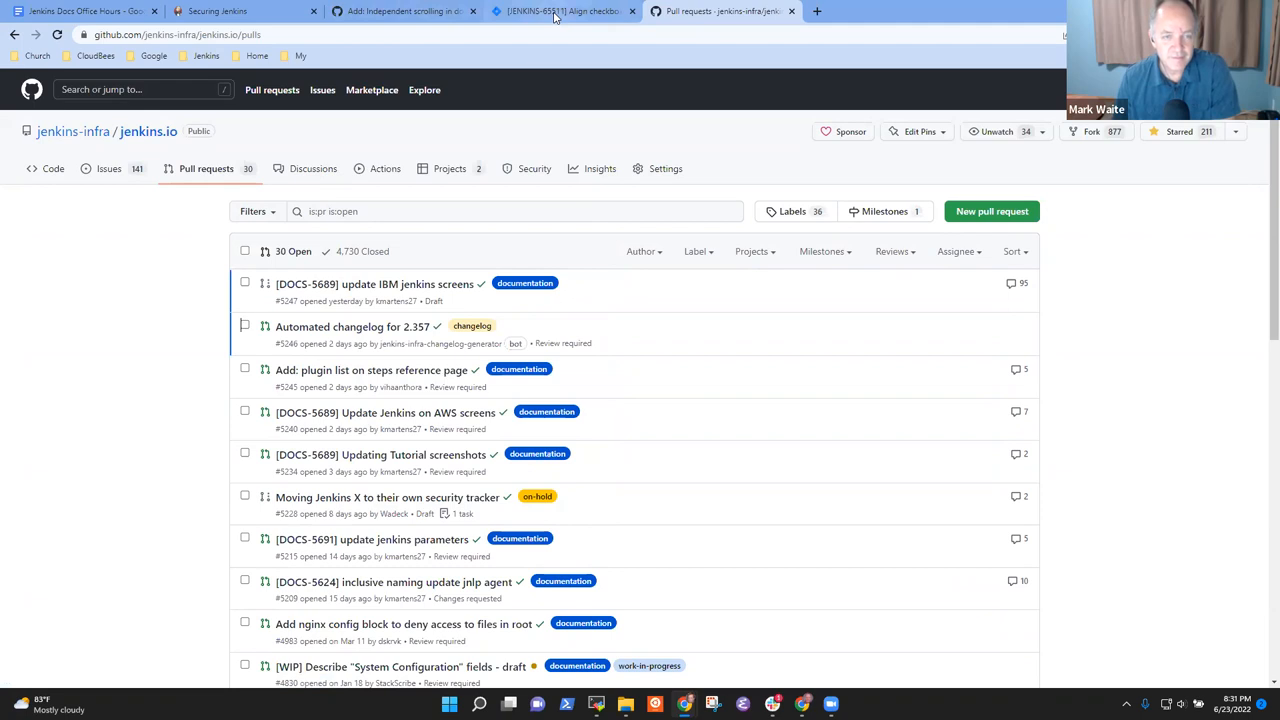
pyautogui.click(564, 12)
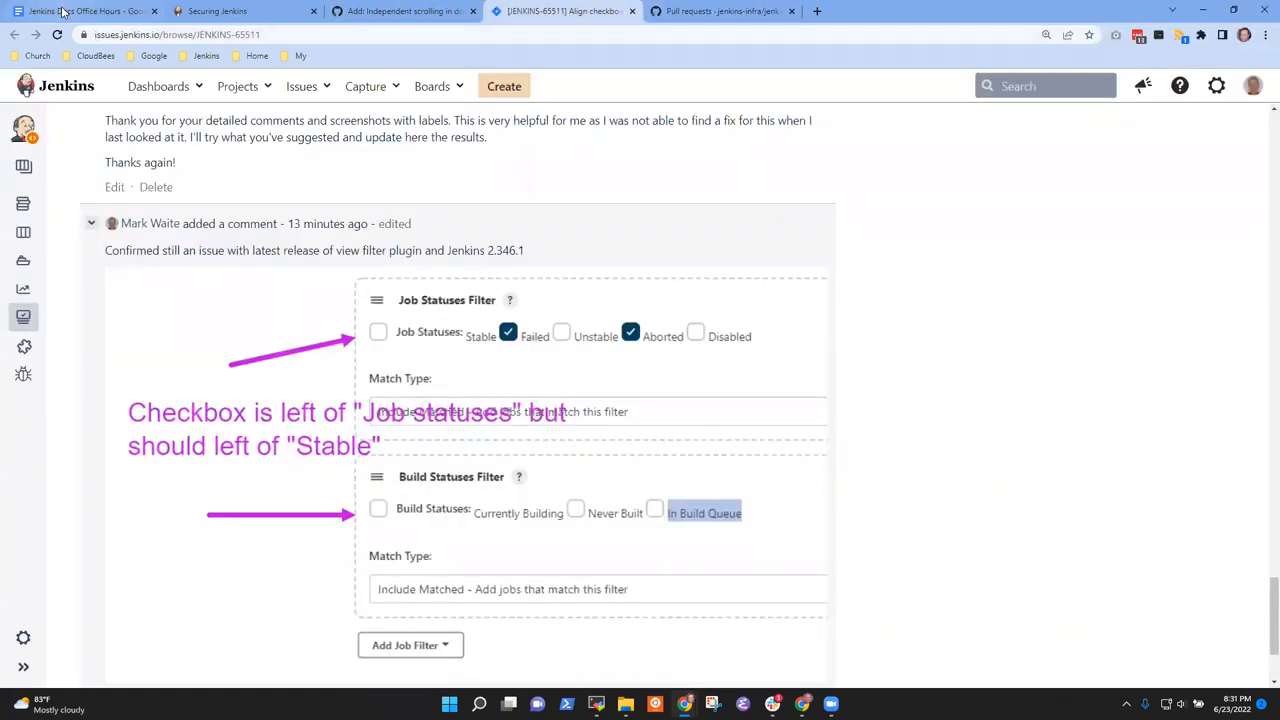
pyautogui.click(84, 12)
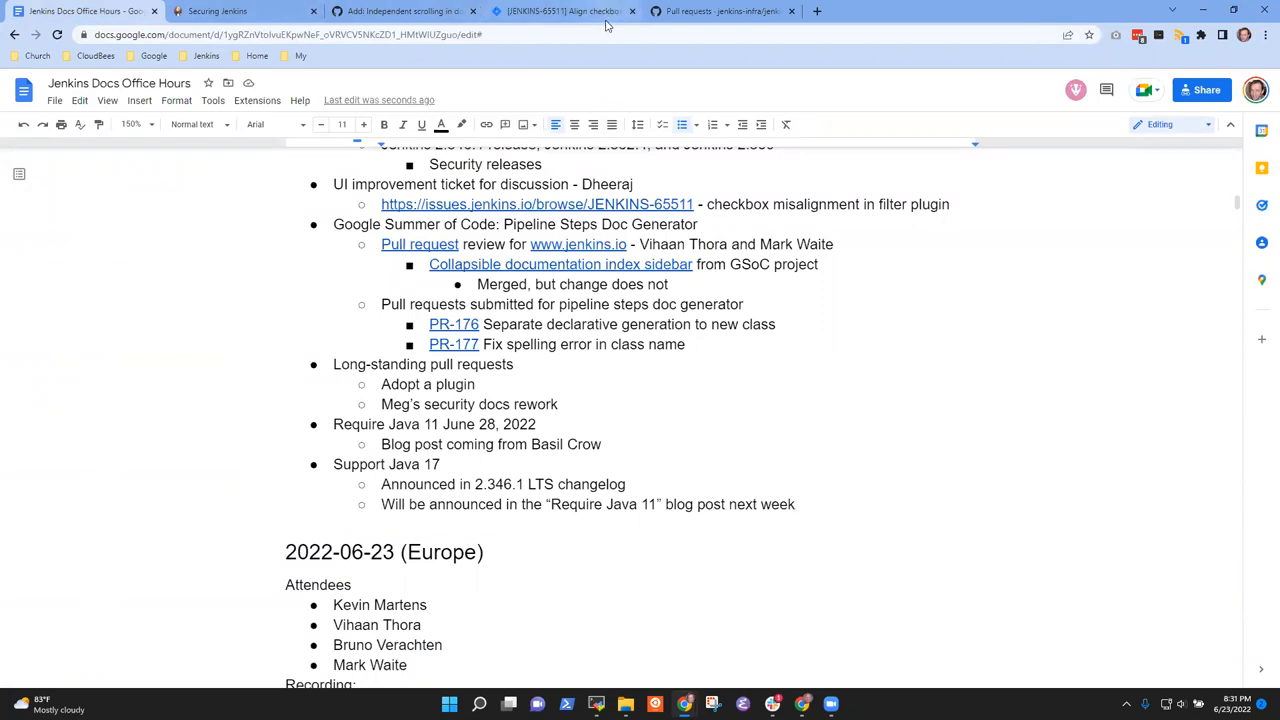
pyautogui.click(560, 12)
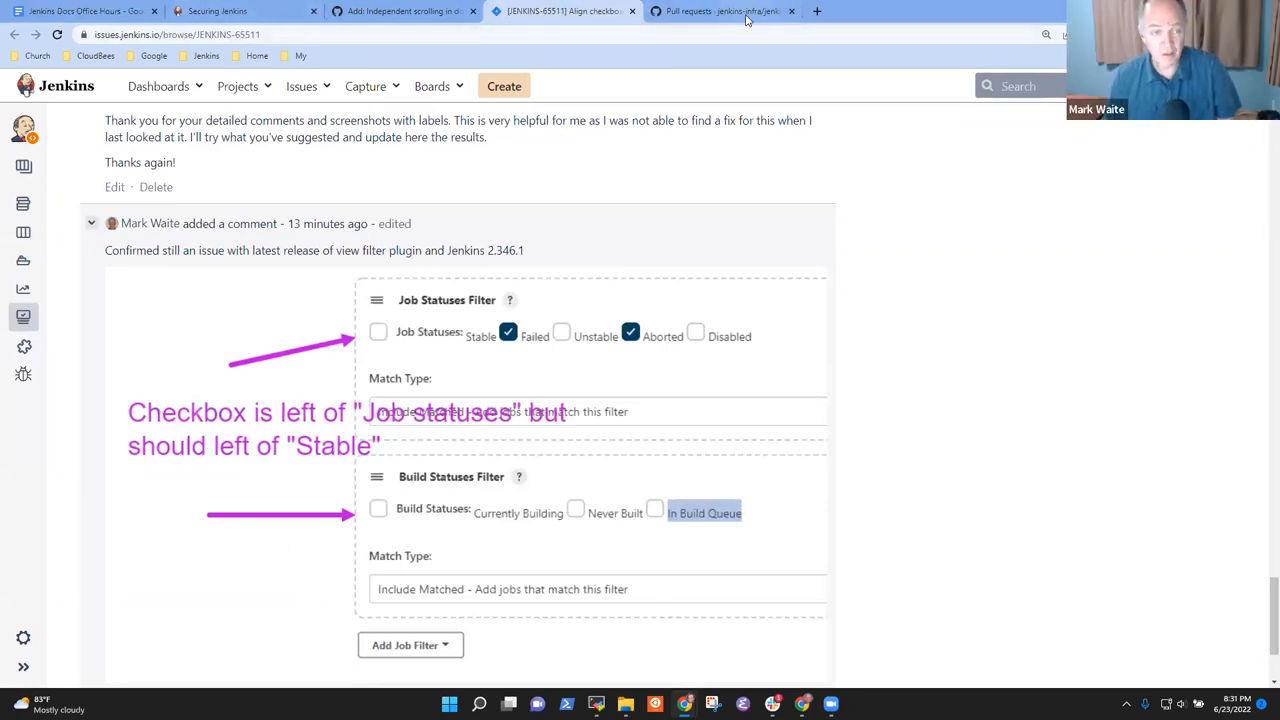
pyautogui.click(400, 12)
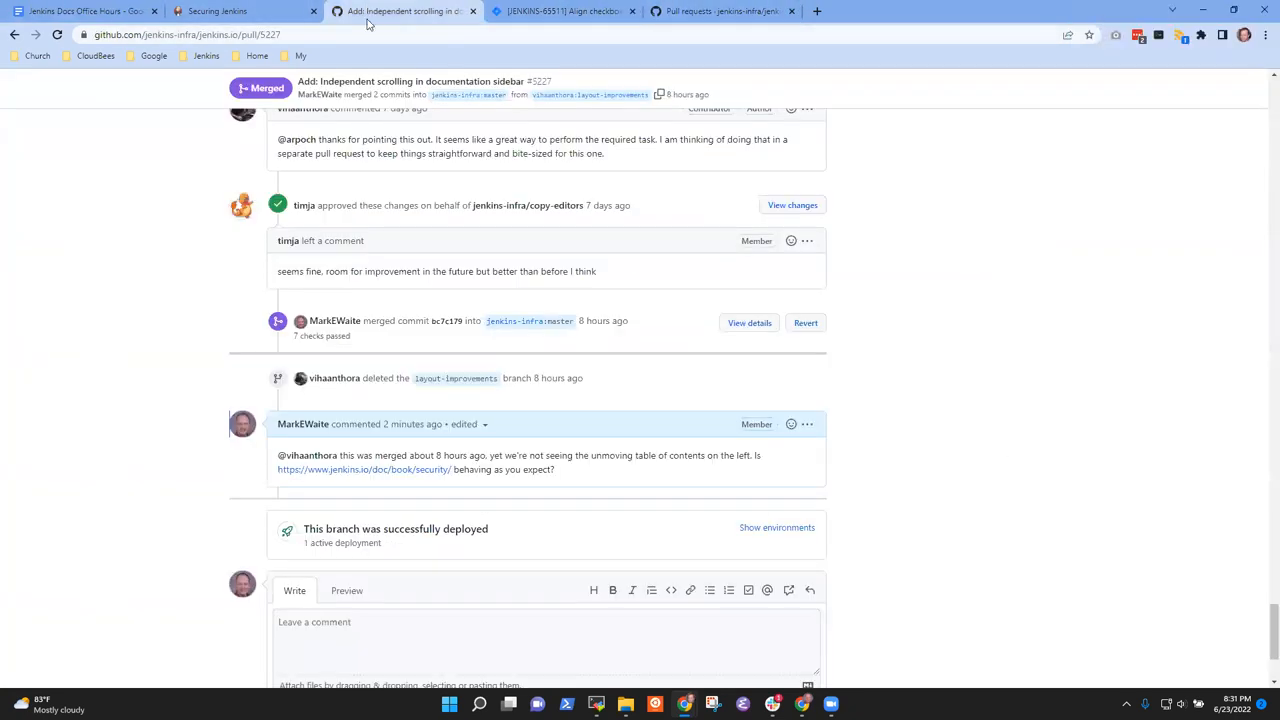
pyautogui.click(720, 12)
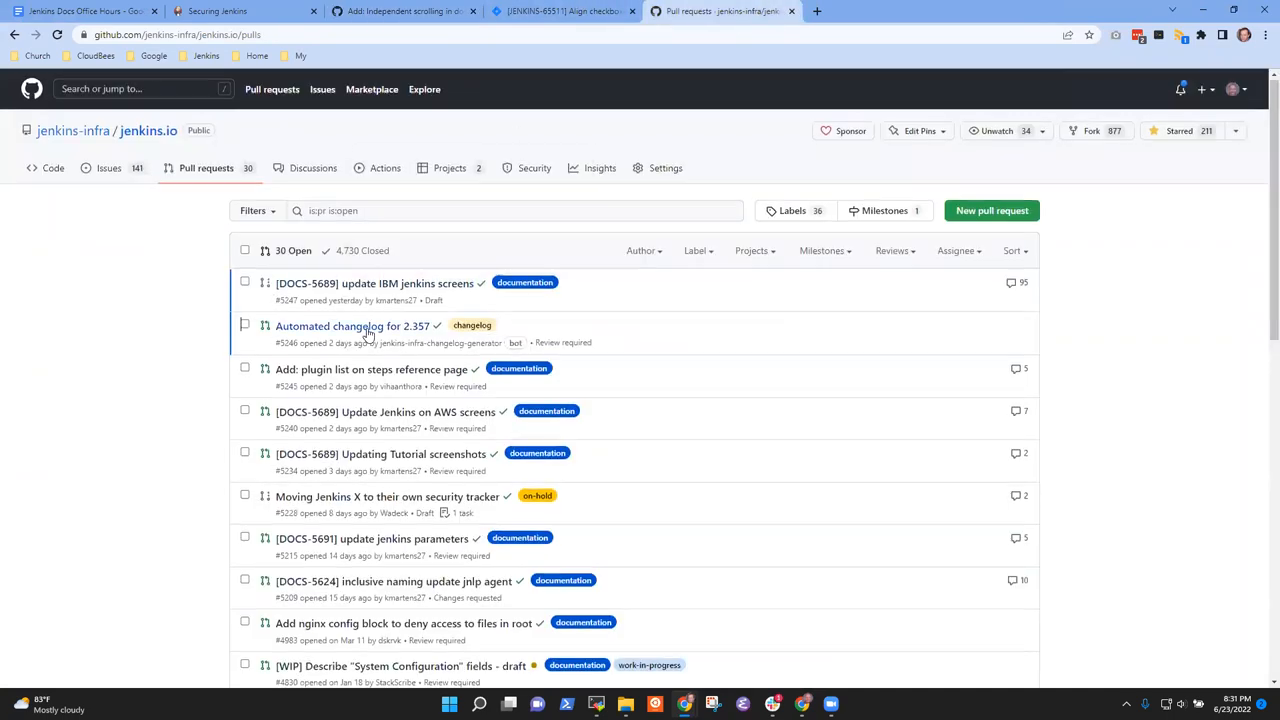
pyautogui.scroll(-3)
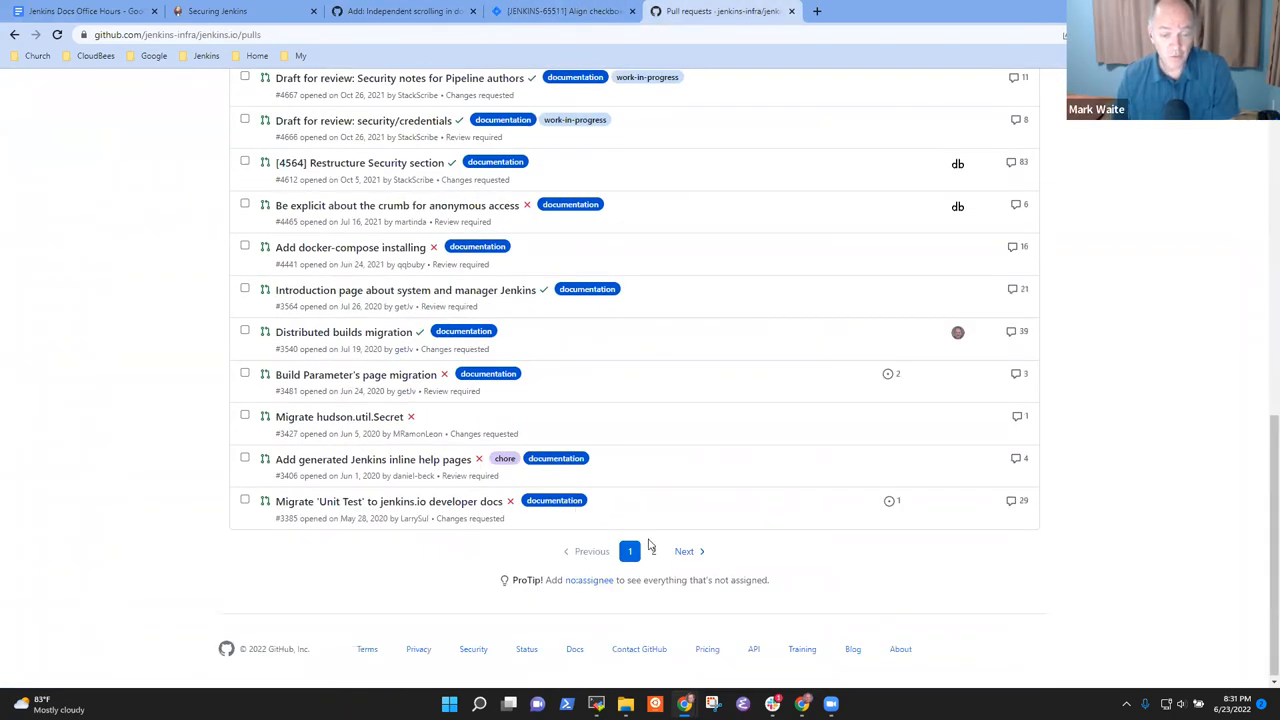
# Show page 2 of jenkins.io's open pull requests listing the older wiki-migration PRs
pyautogui.click(688, 552)
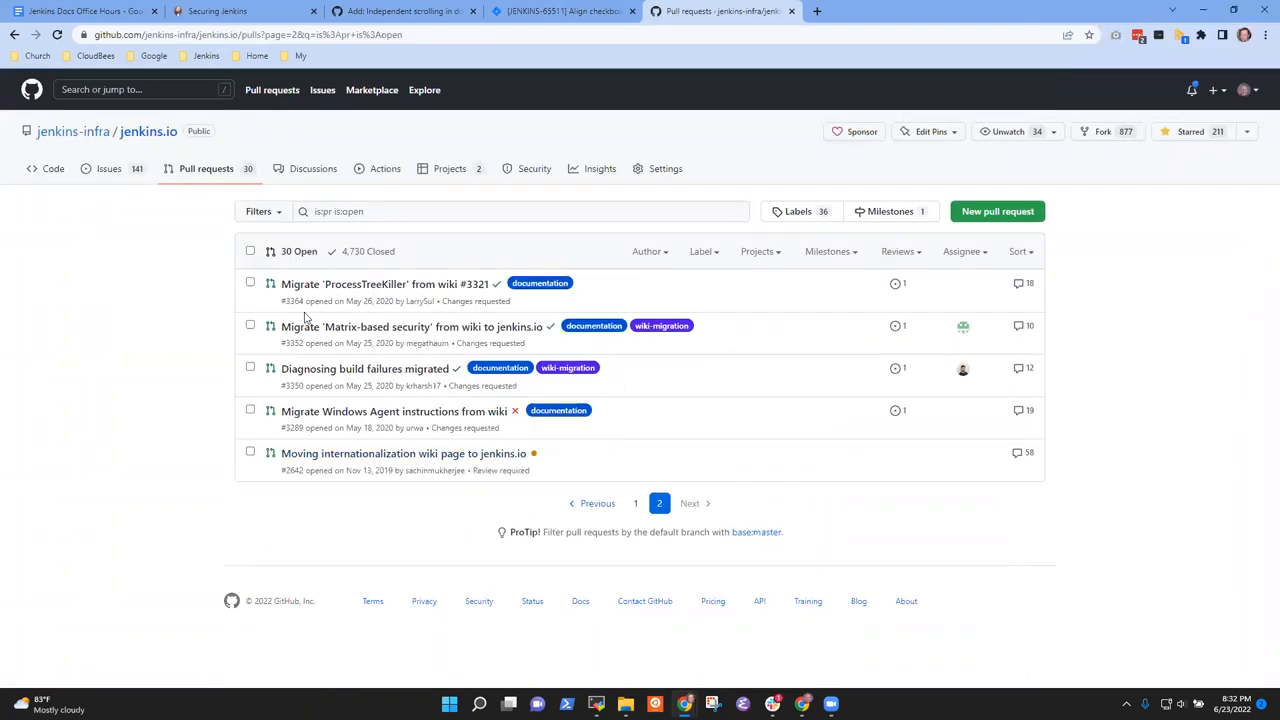
pyautogui.moveTo(672, 366)
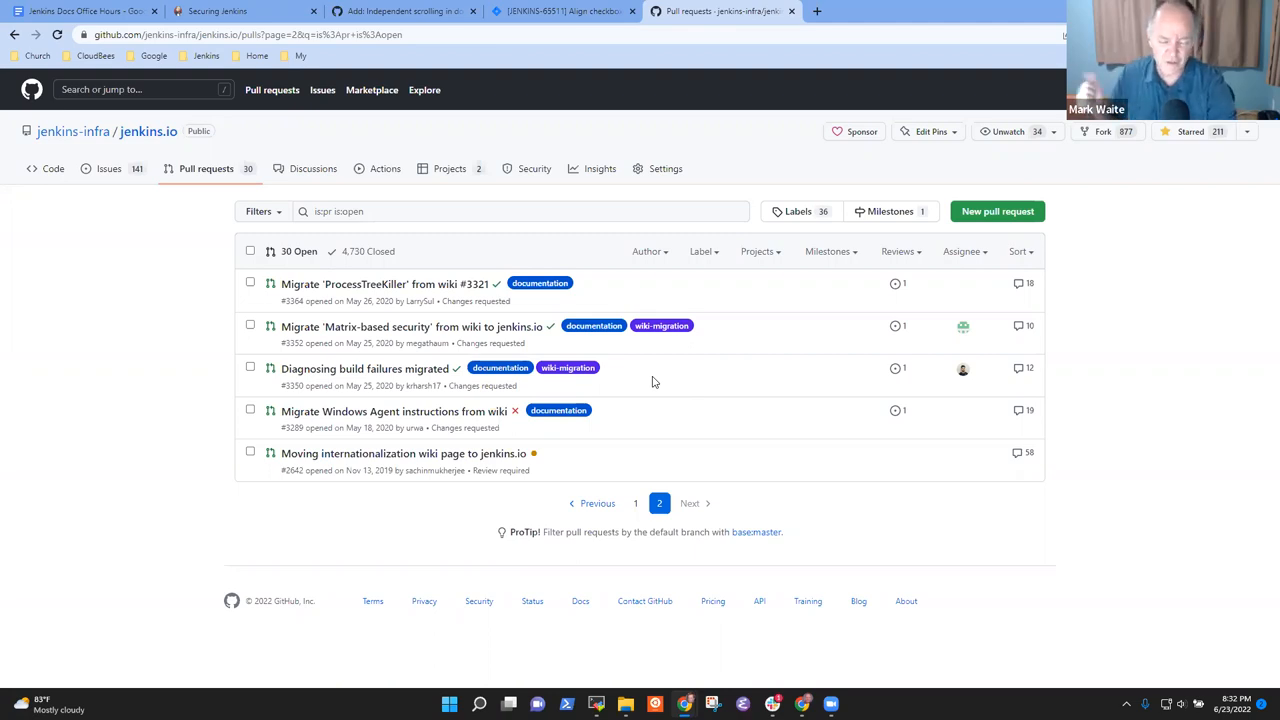
pyautogui.moveTo(644, 340)
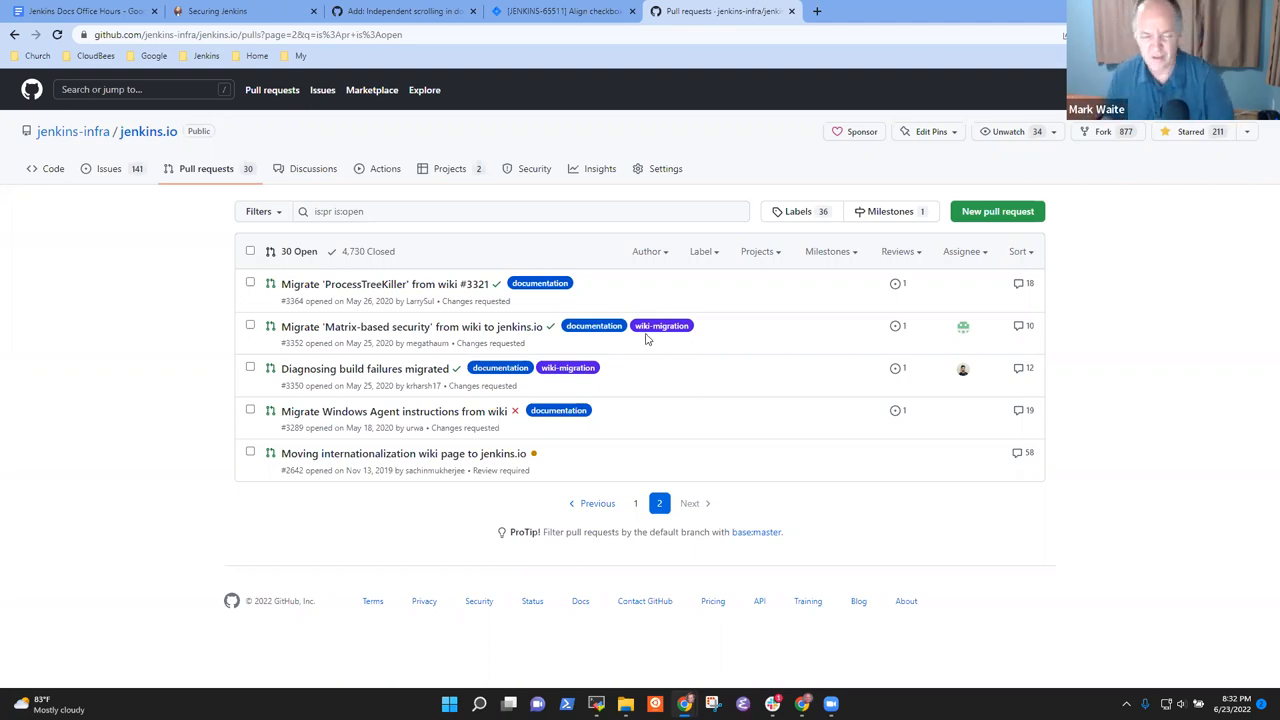
pyautogui.moveTo(660, 324)
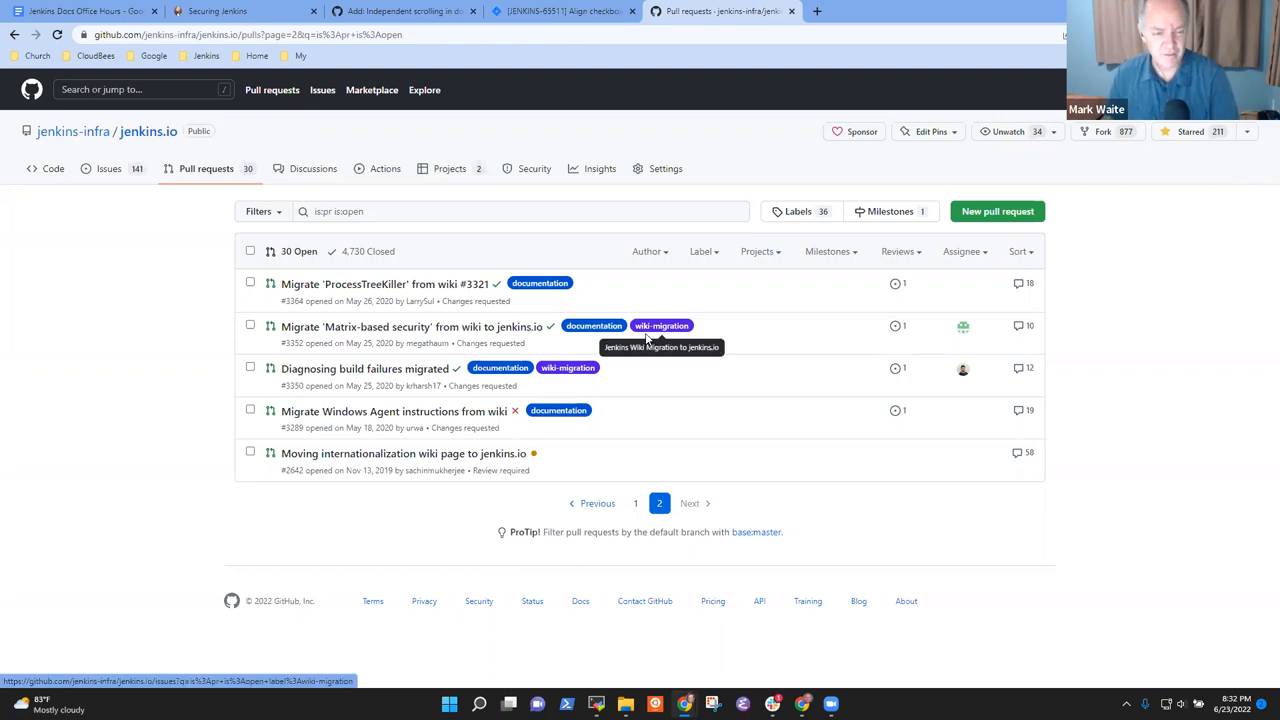
pyautogui.moveTo(670, 344)
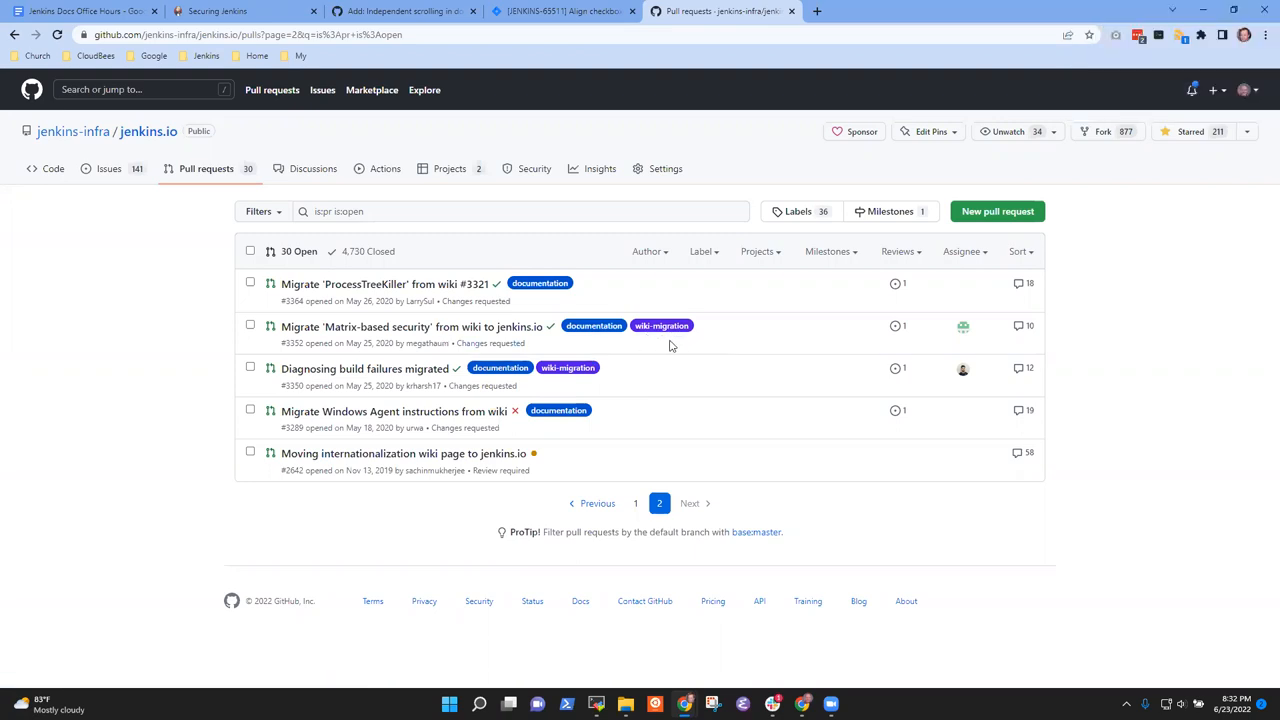
pyautogui.moveTo(698, 360)
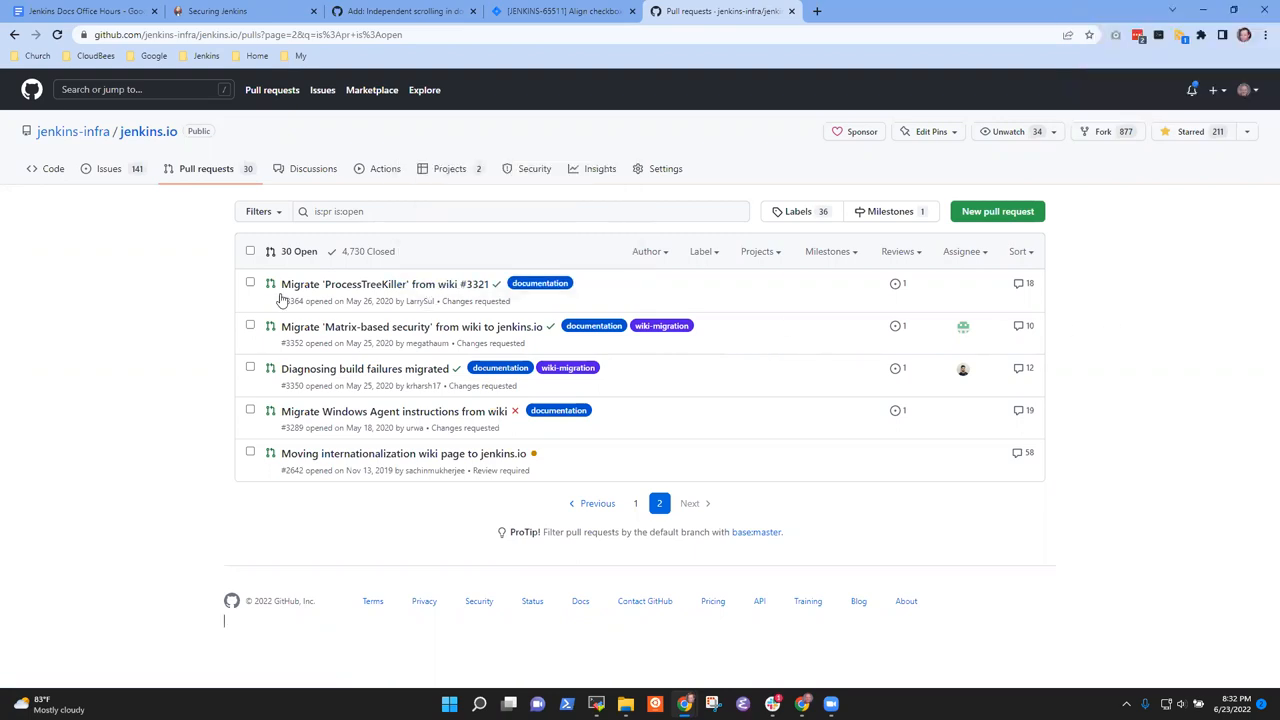
pyautogui.moveTo(384, 284)
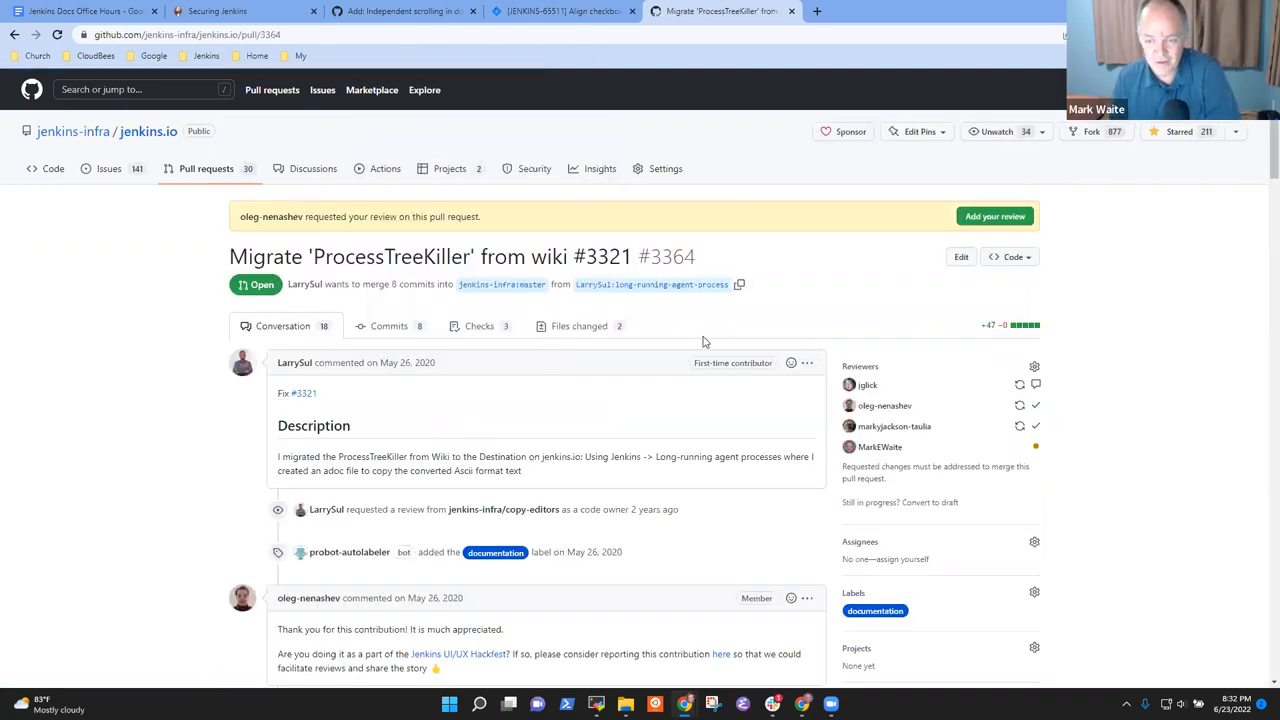
pyautogui.scroll(-3)
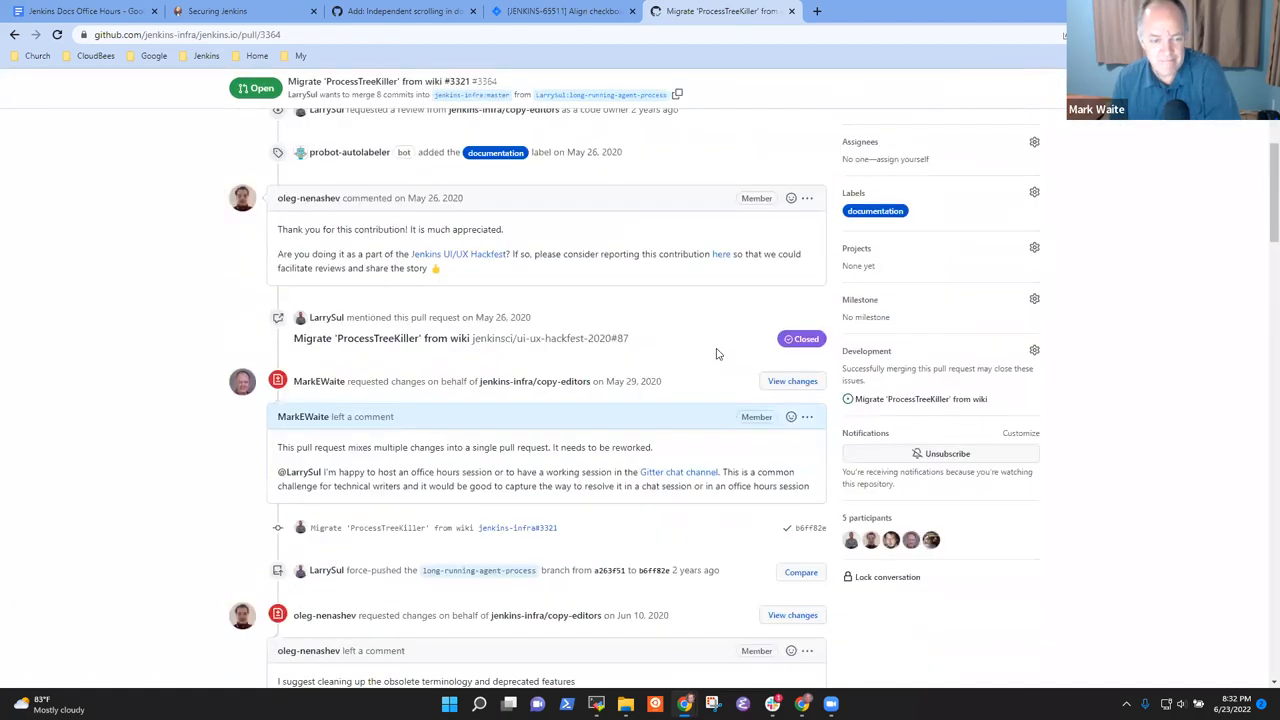
pyautogui.scroll(-3)
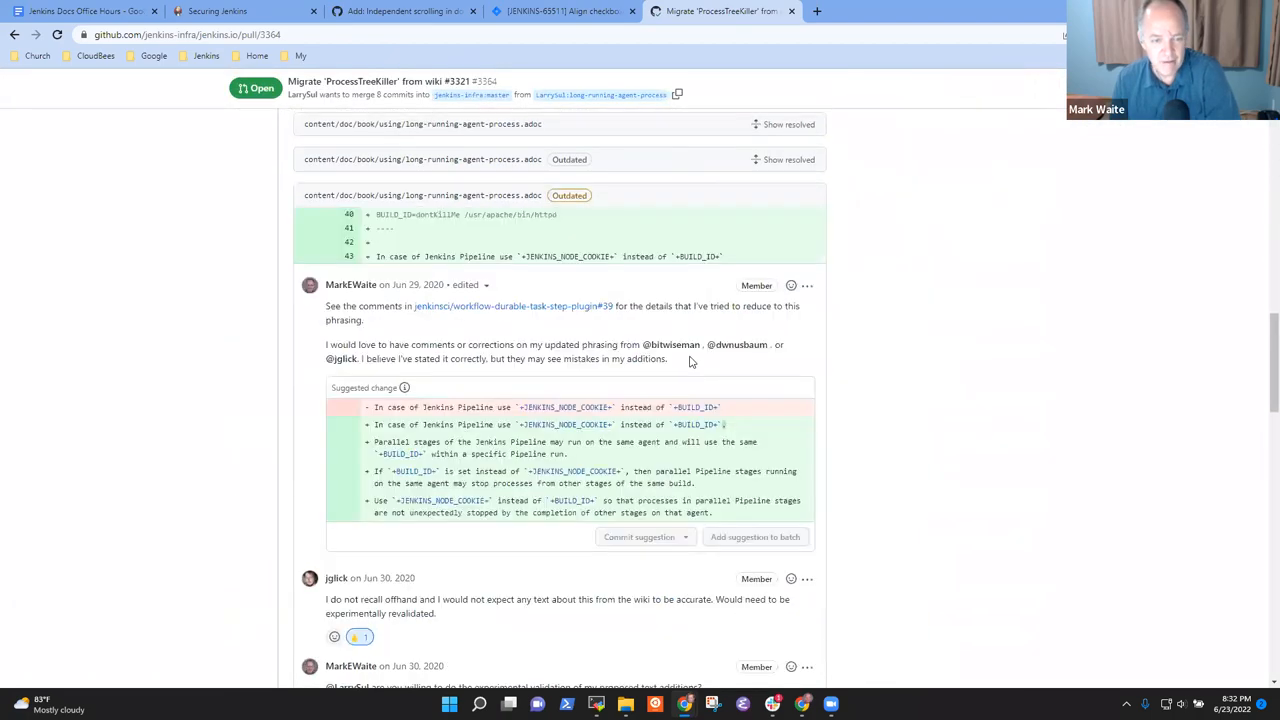
pyautogui.scroll(-3)
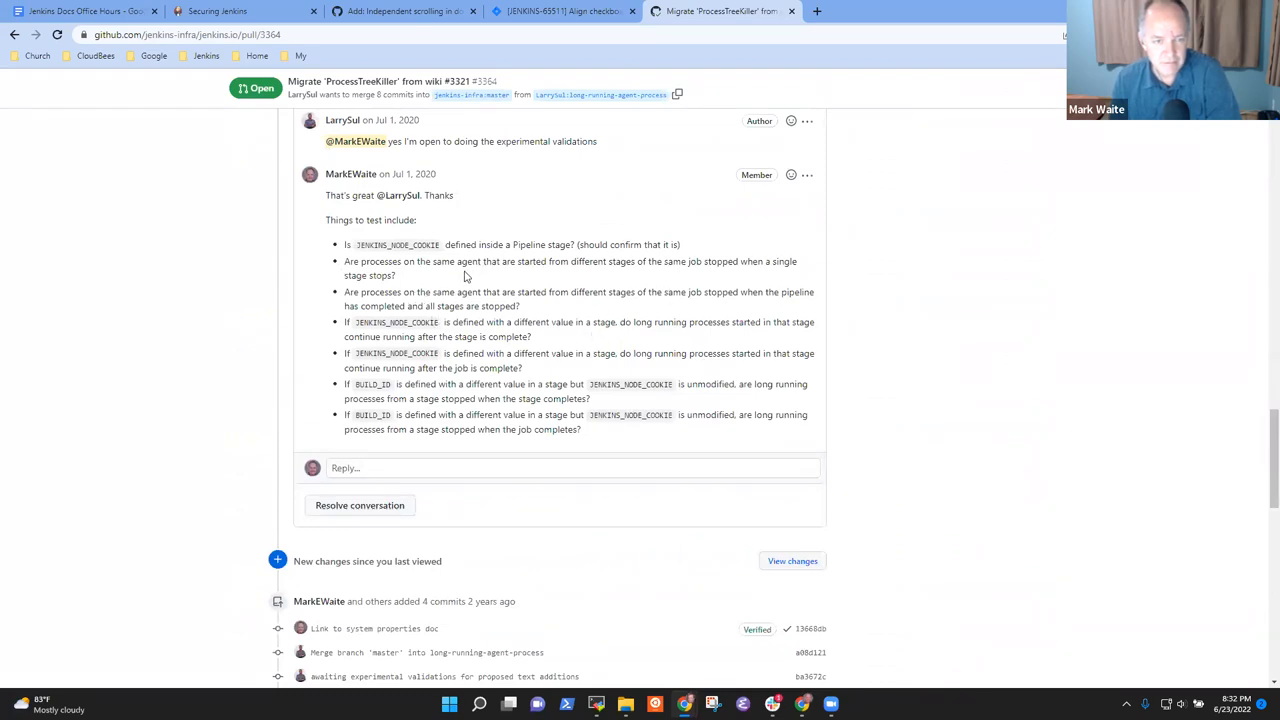
pyautogui.scroll(3)
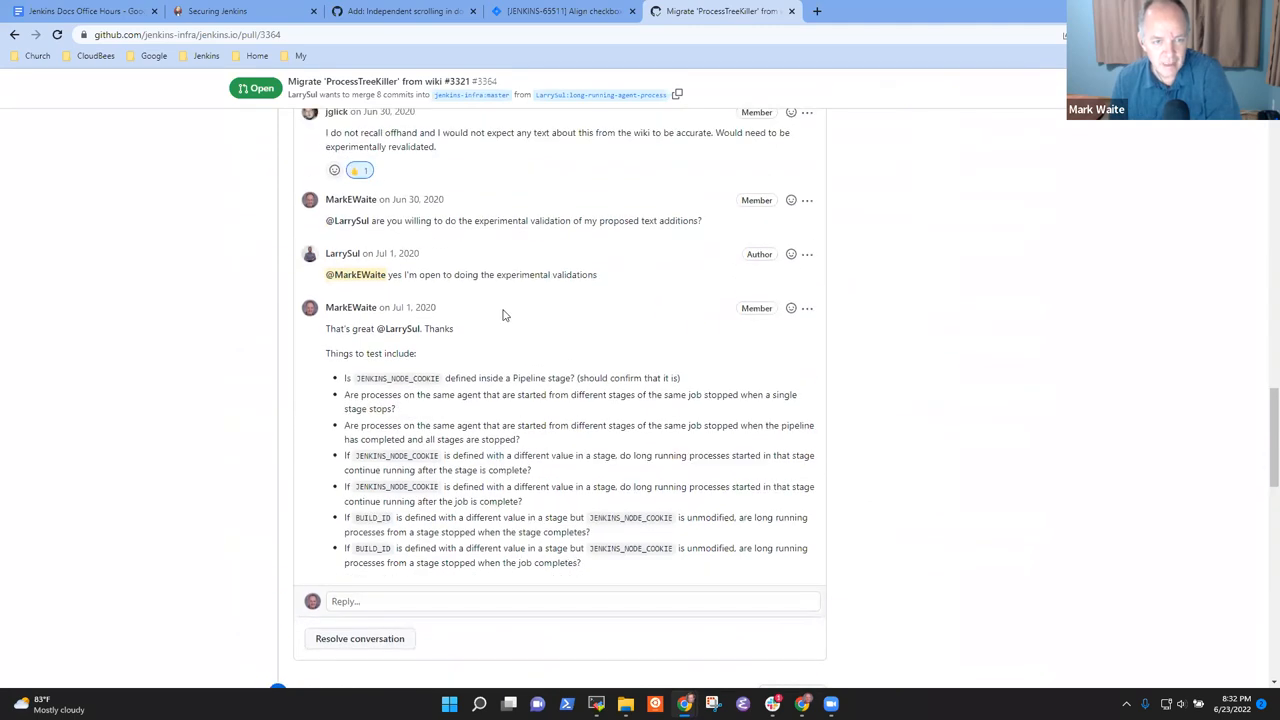
pyautogui.scroll(-3)
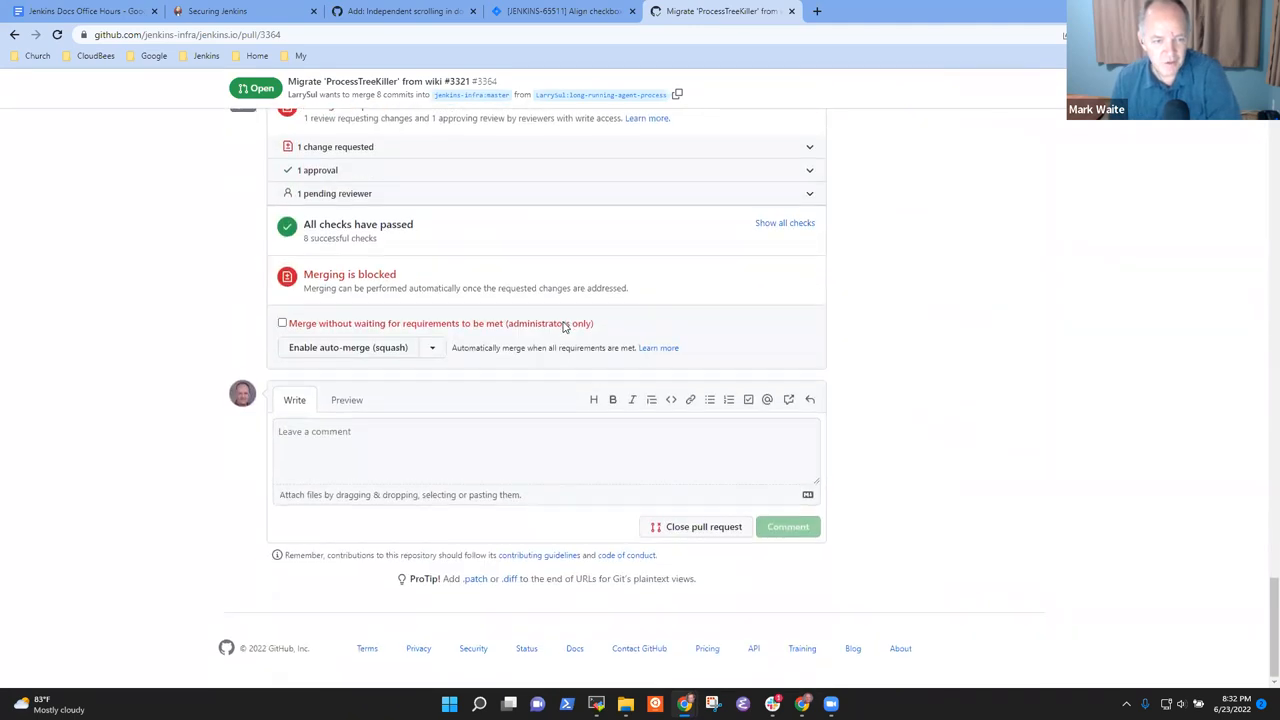
pyautogui.scroll(3)
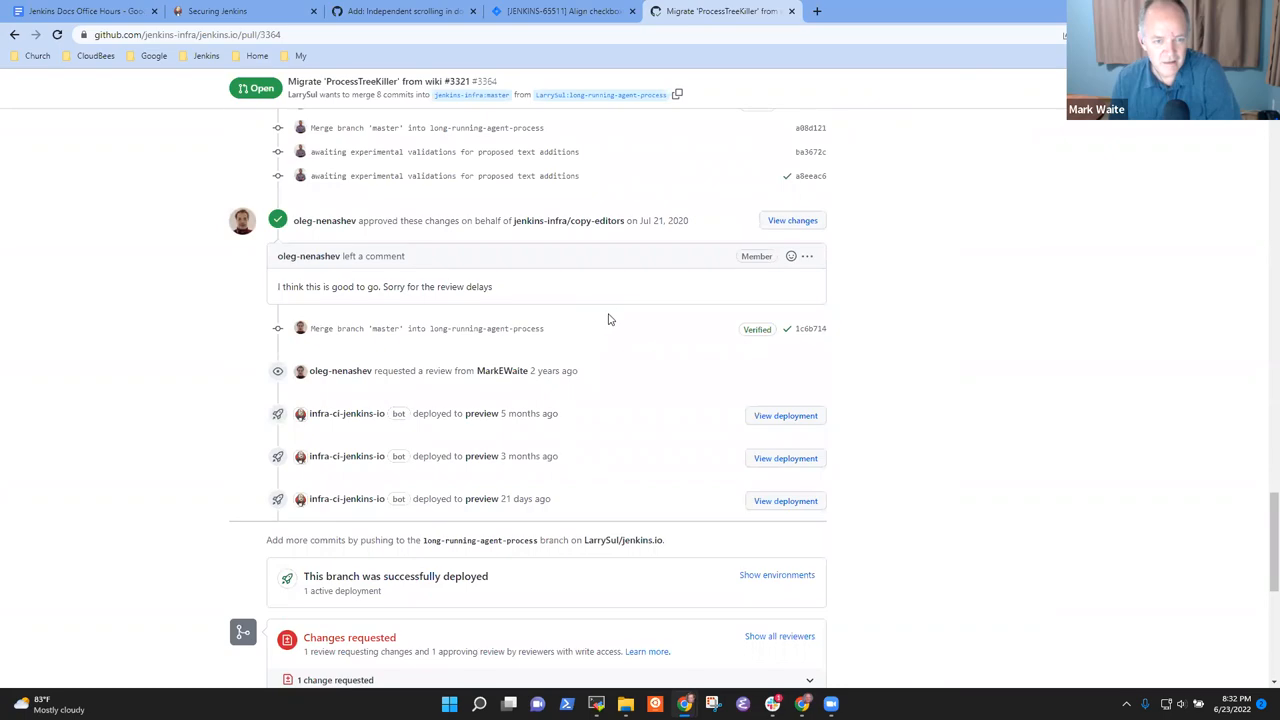
pyautogui.scroll(-3)
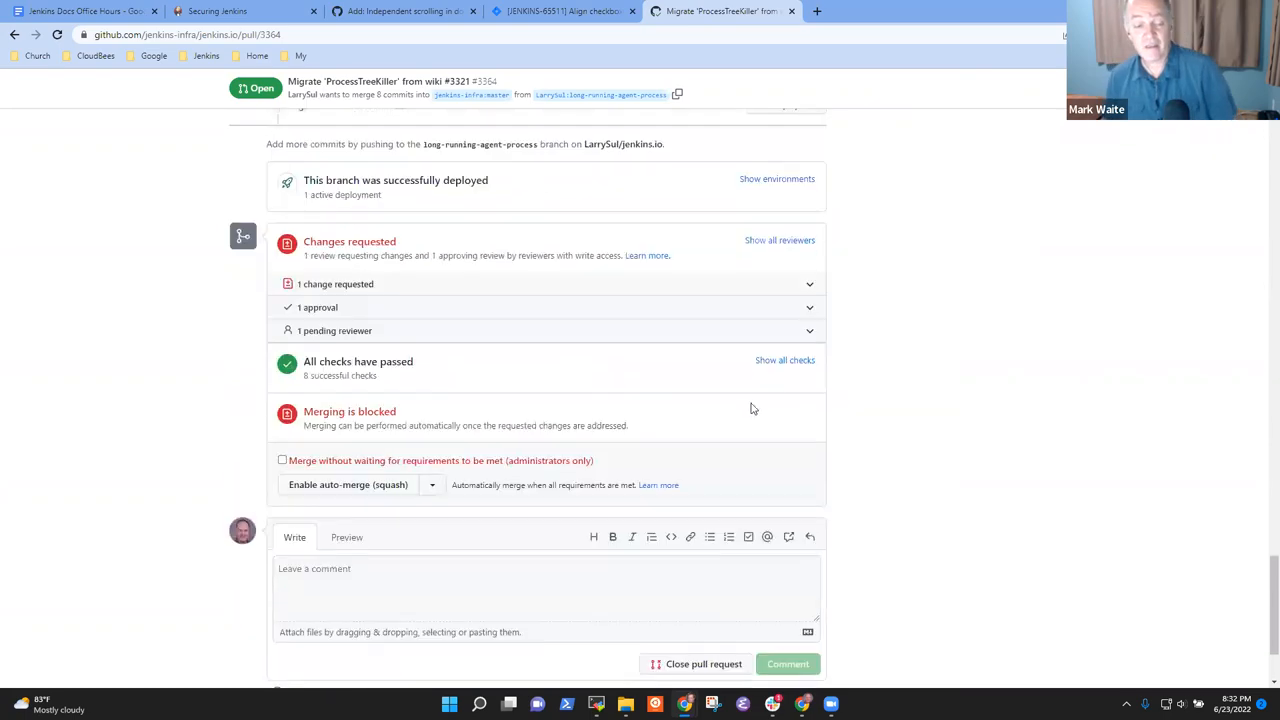
pyautogui.scroll(3)
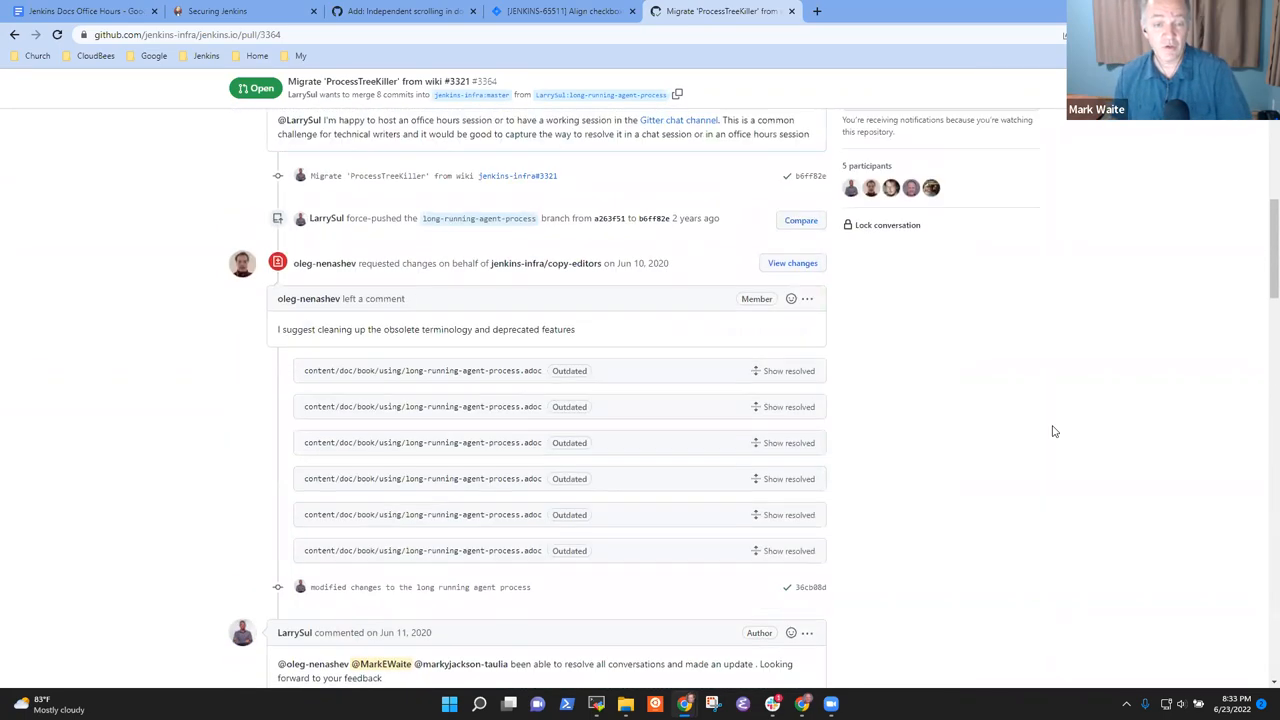
pyautogui.scroll(3)
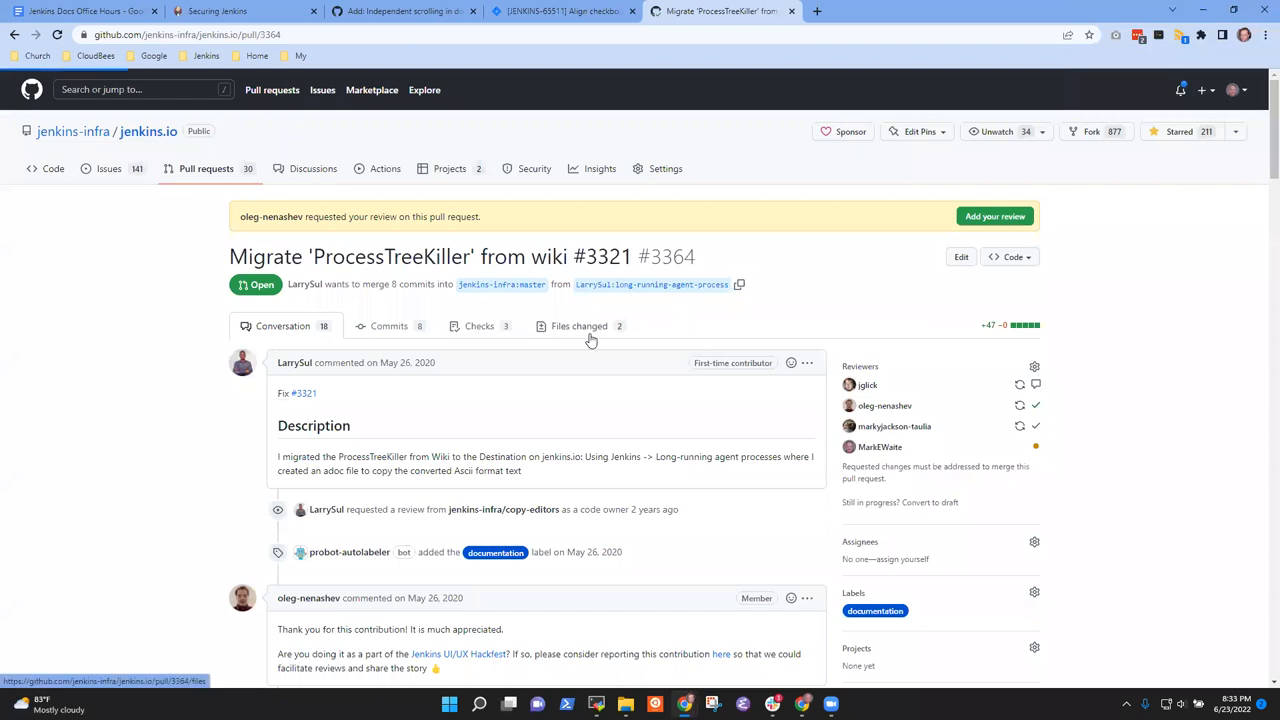
pyautogui.click(580, 324)
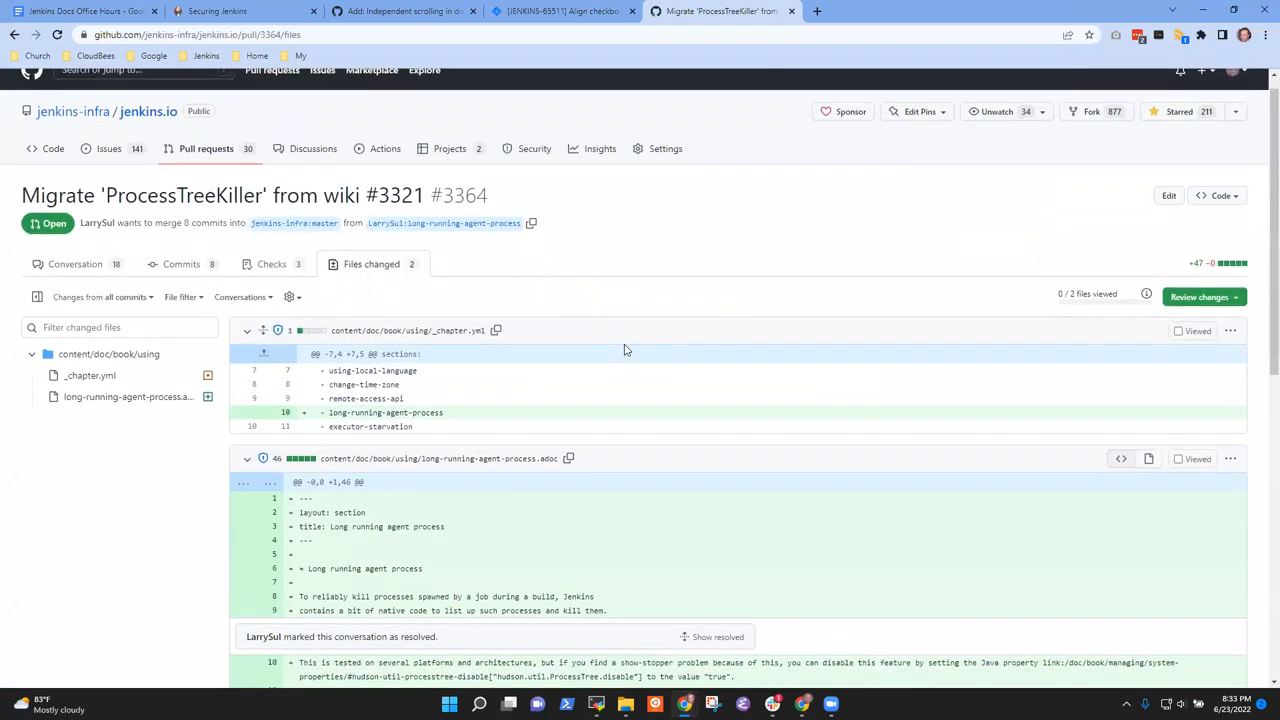
pyautogui.scroll(-3)
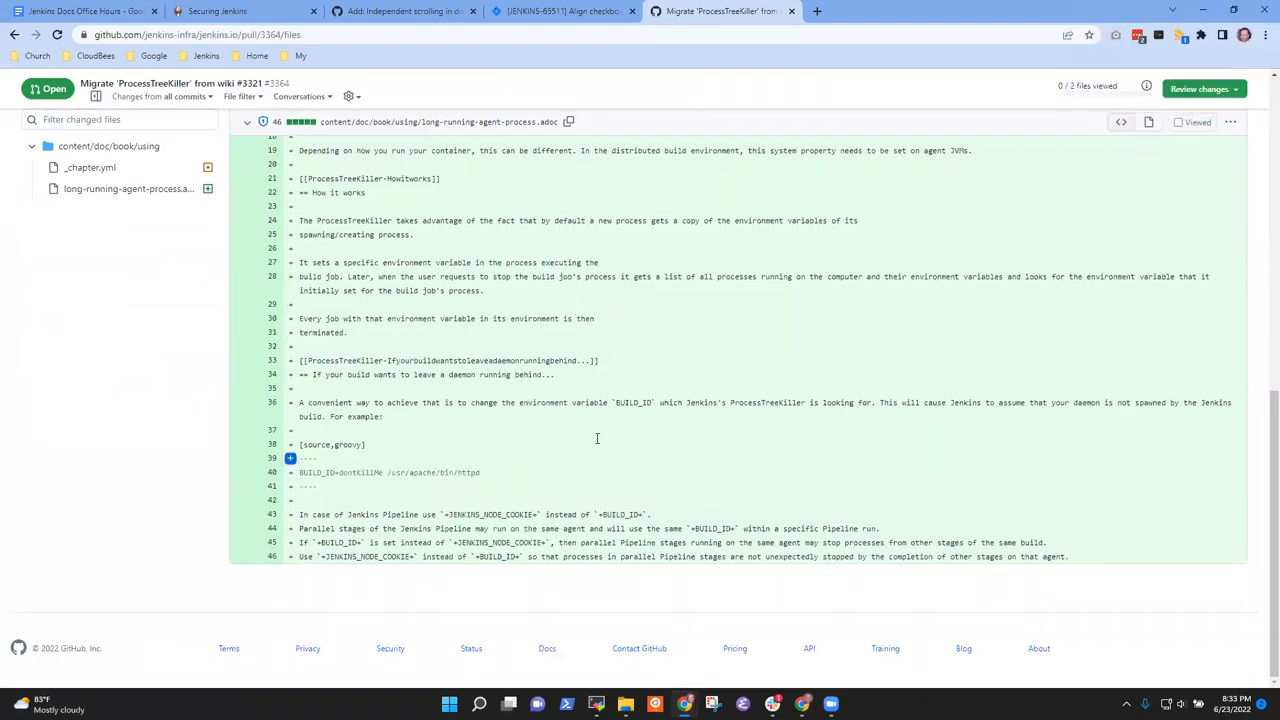
pyautogui.scroll(3)
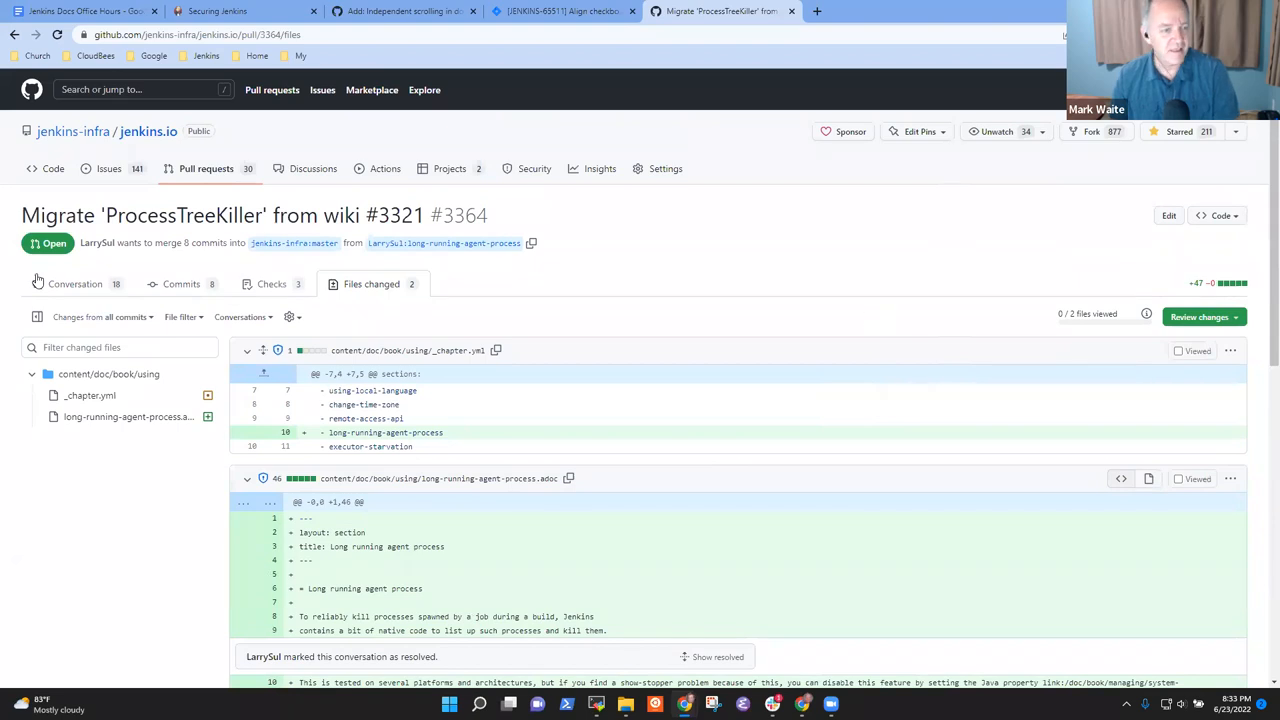
pyautogui.click(74, 284)
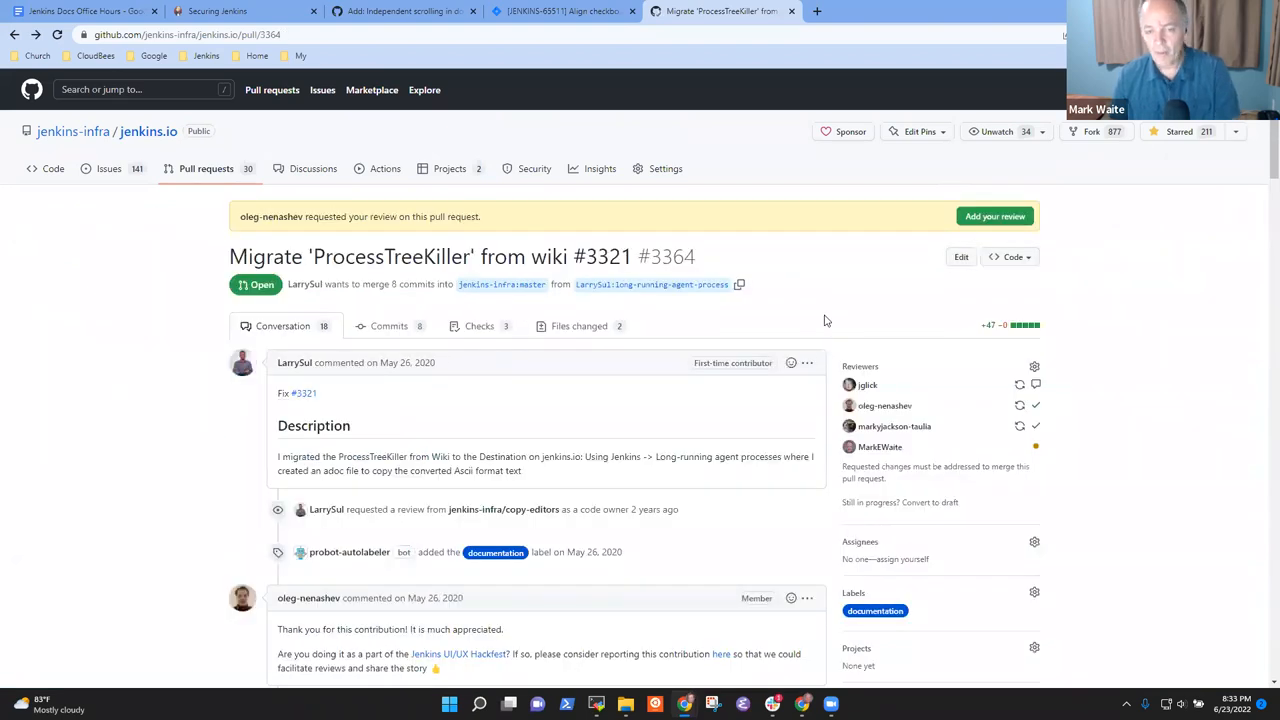